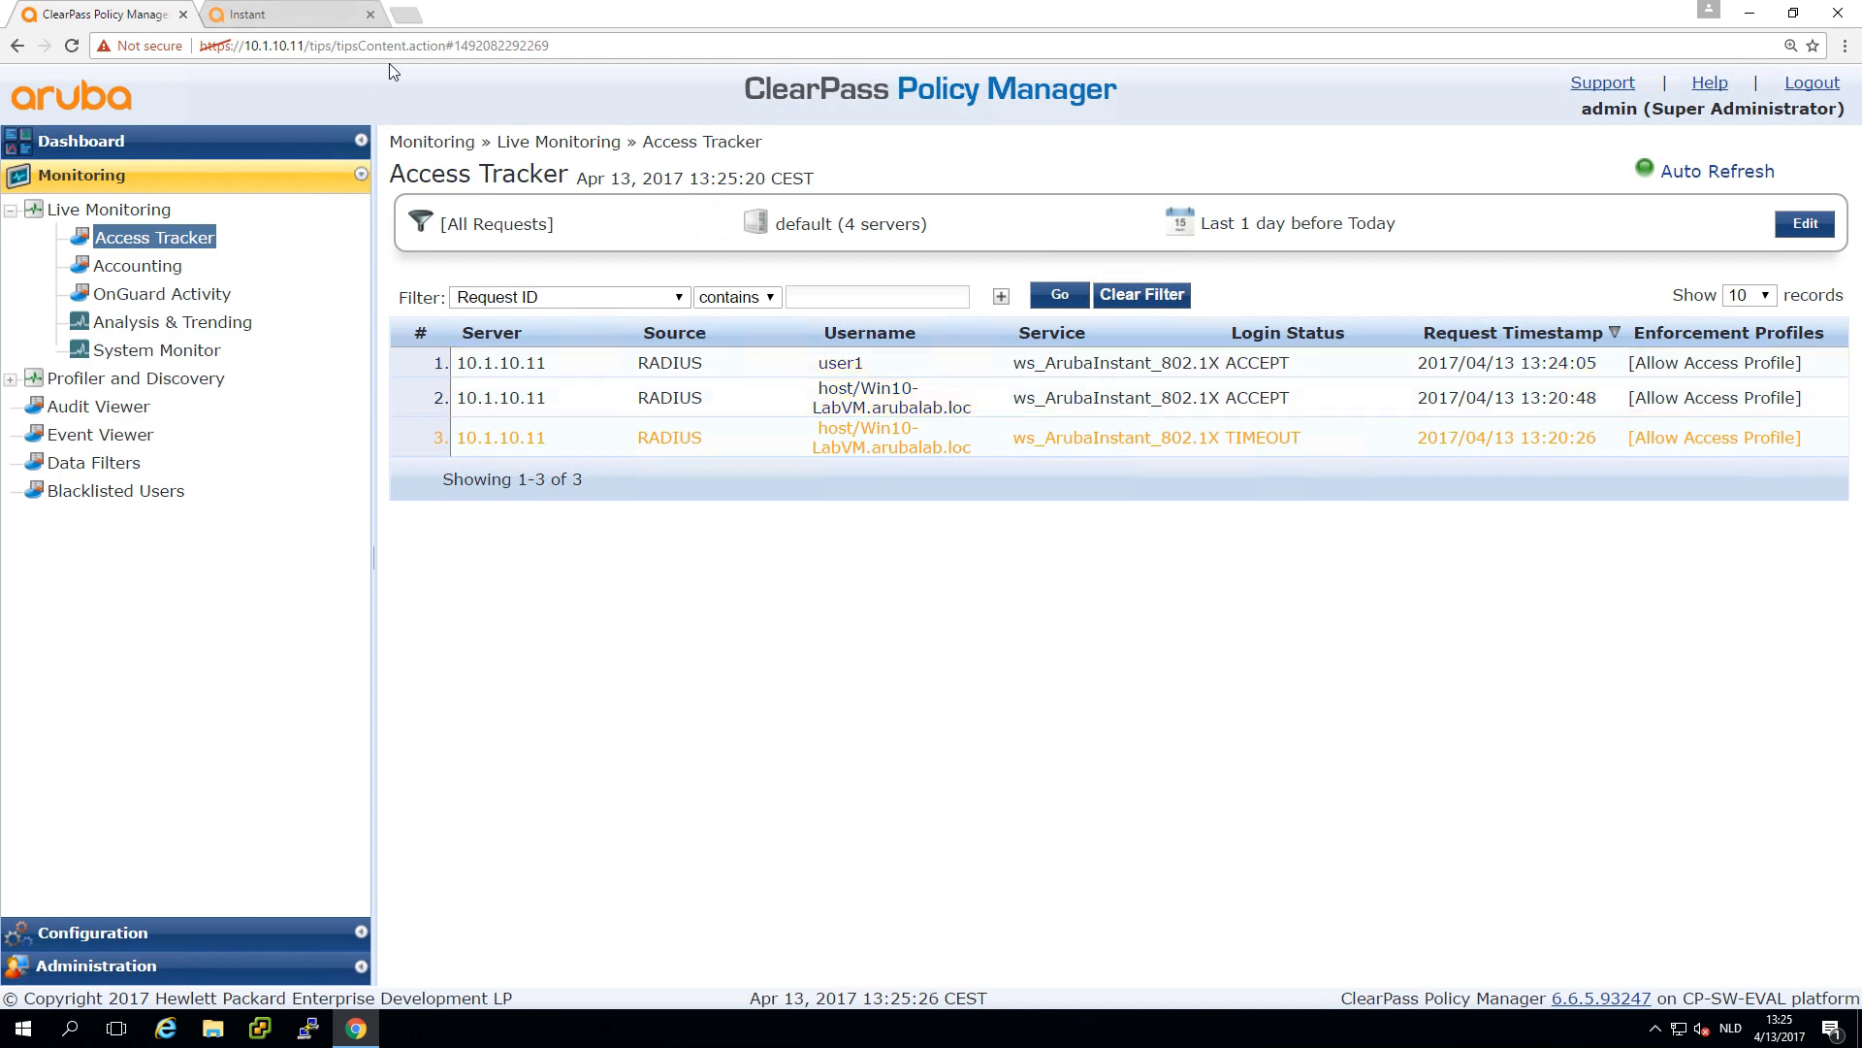
# Step: View client user1's details in the Instant Clients list, confirming its corp-1 role
pyautogui.click(291, 14)
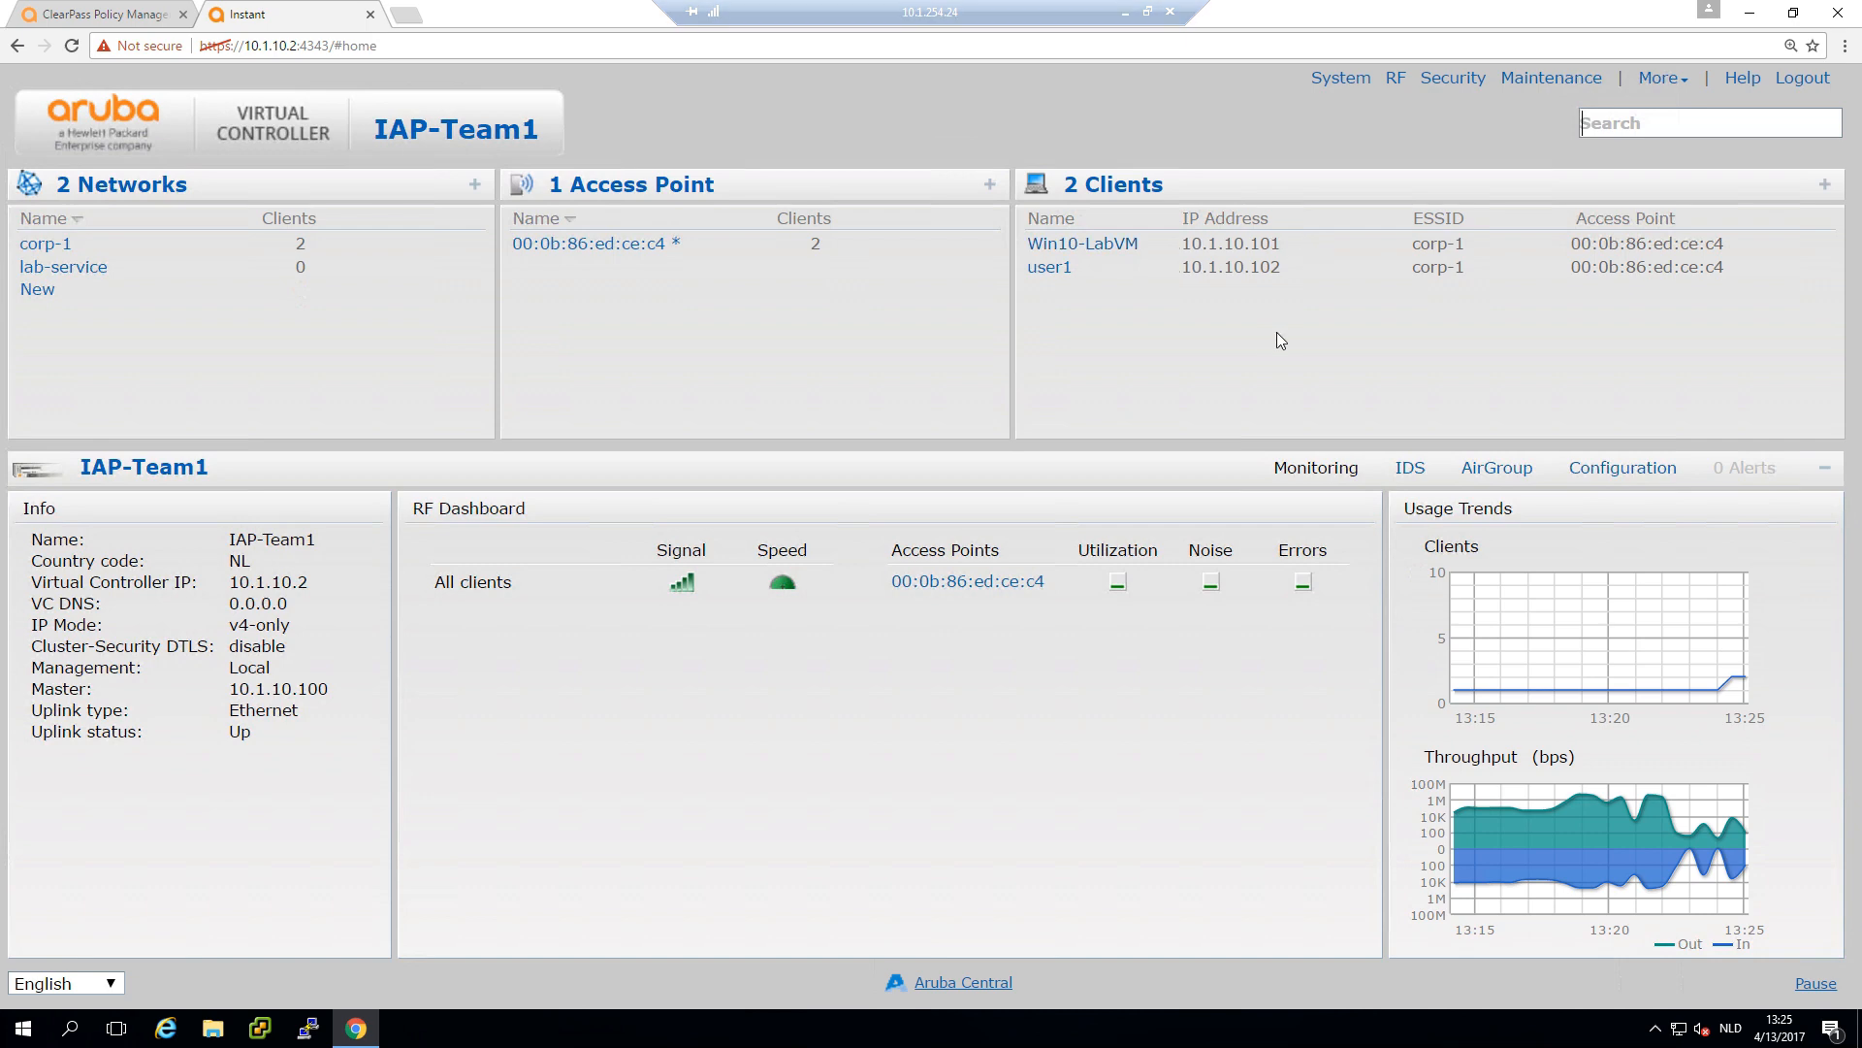
pyautogui.click(1082, 245)
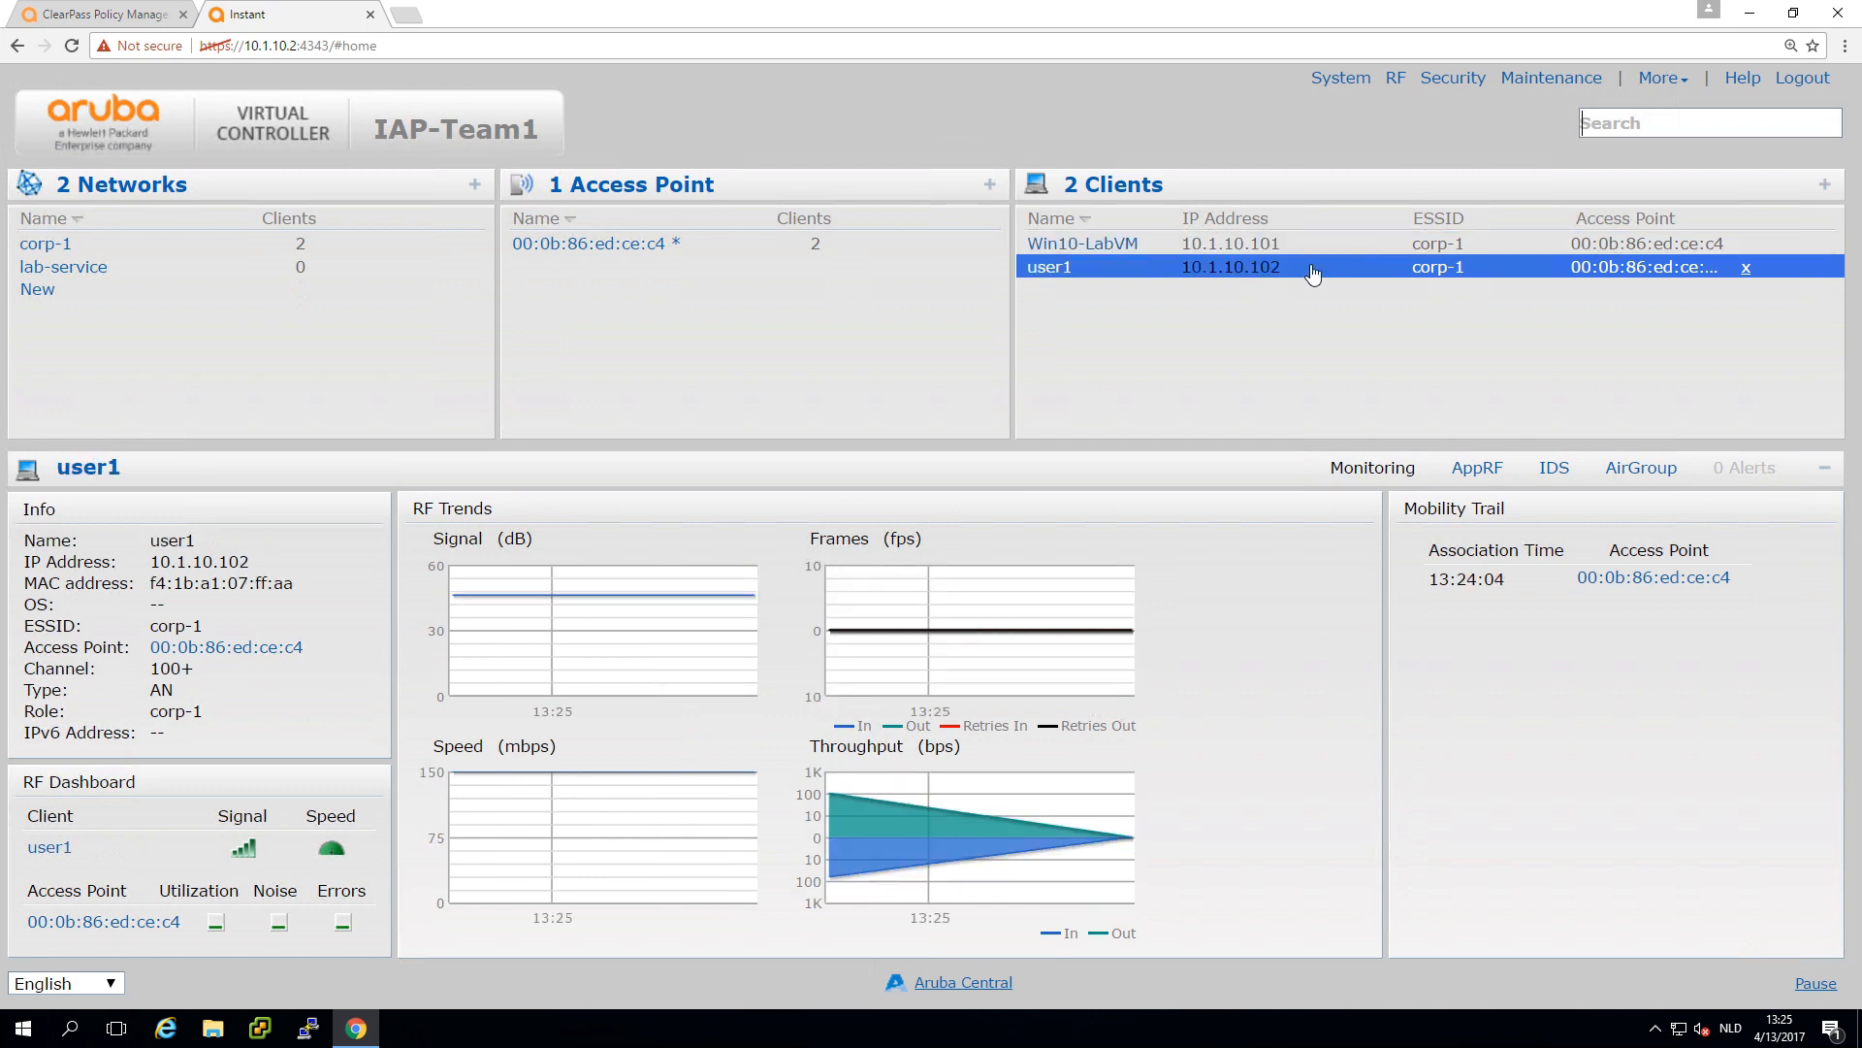
pyautogui.moveTo(976, 367)
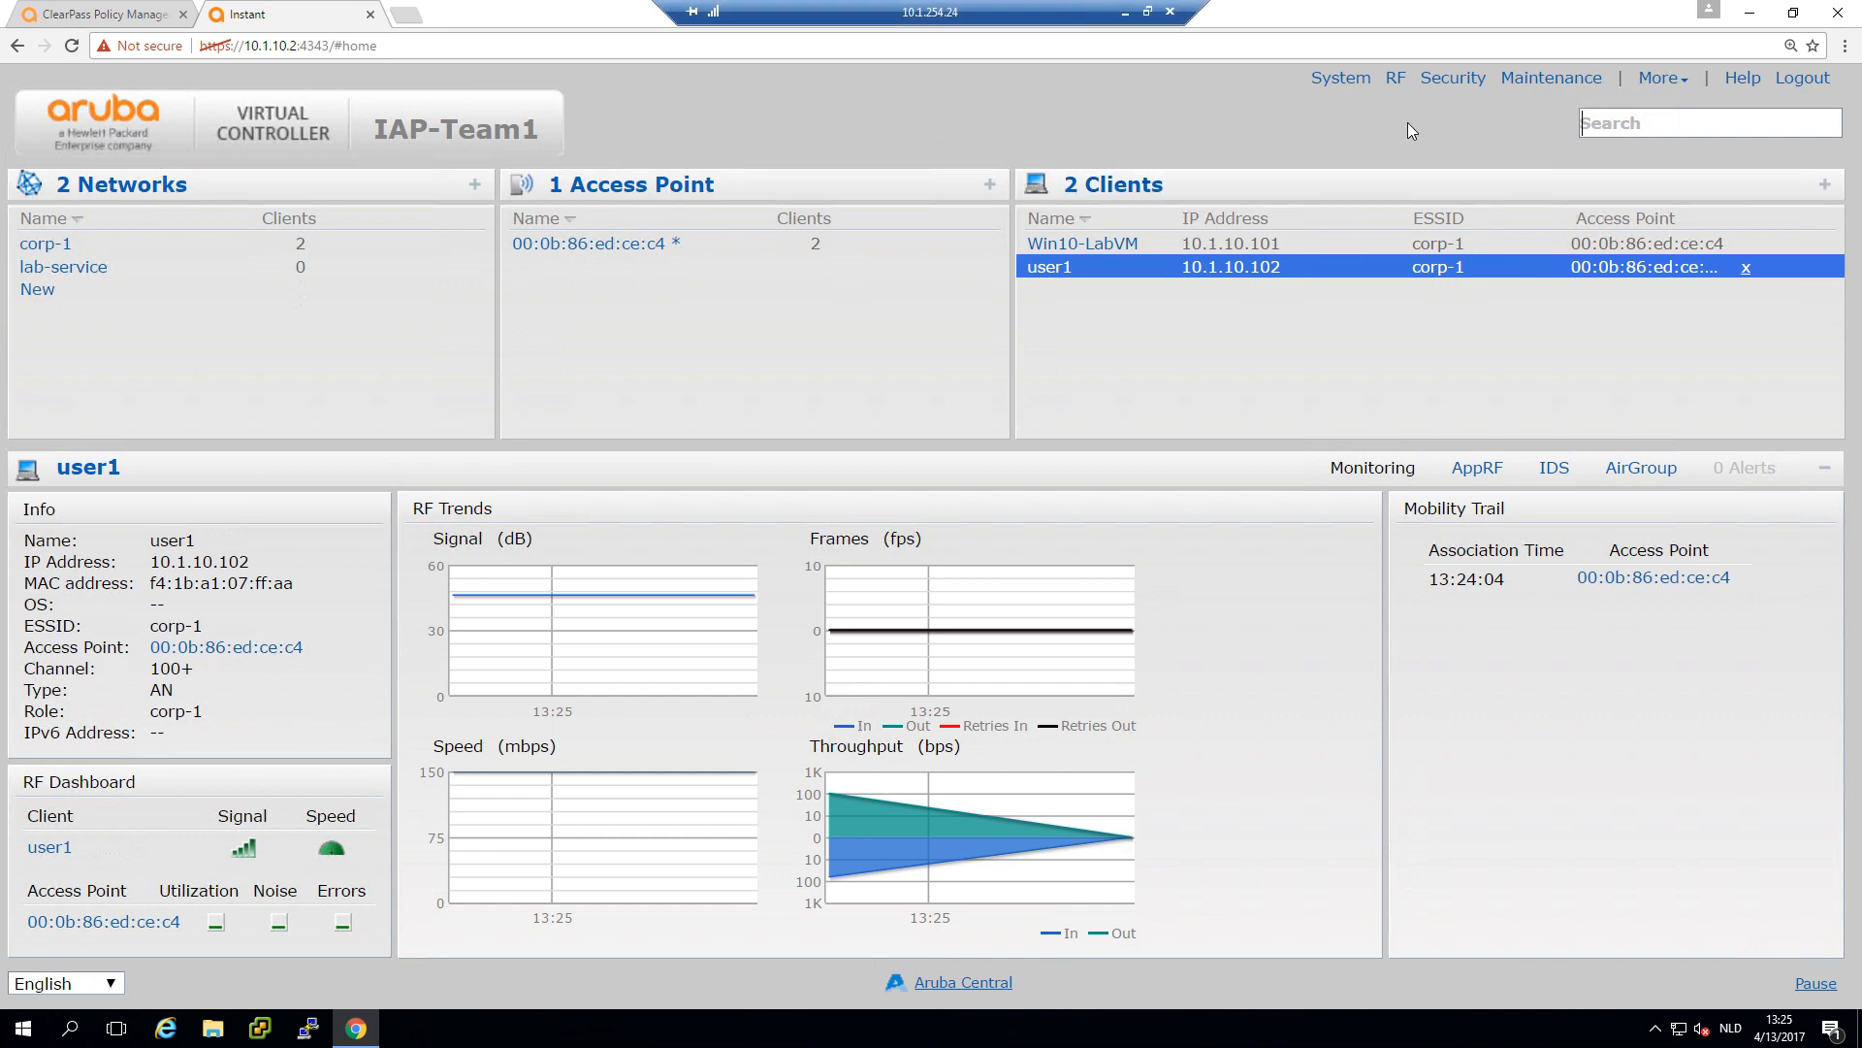
pyautogui.moveTo(1451, 77)
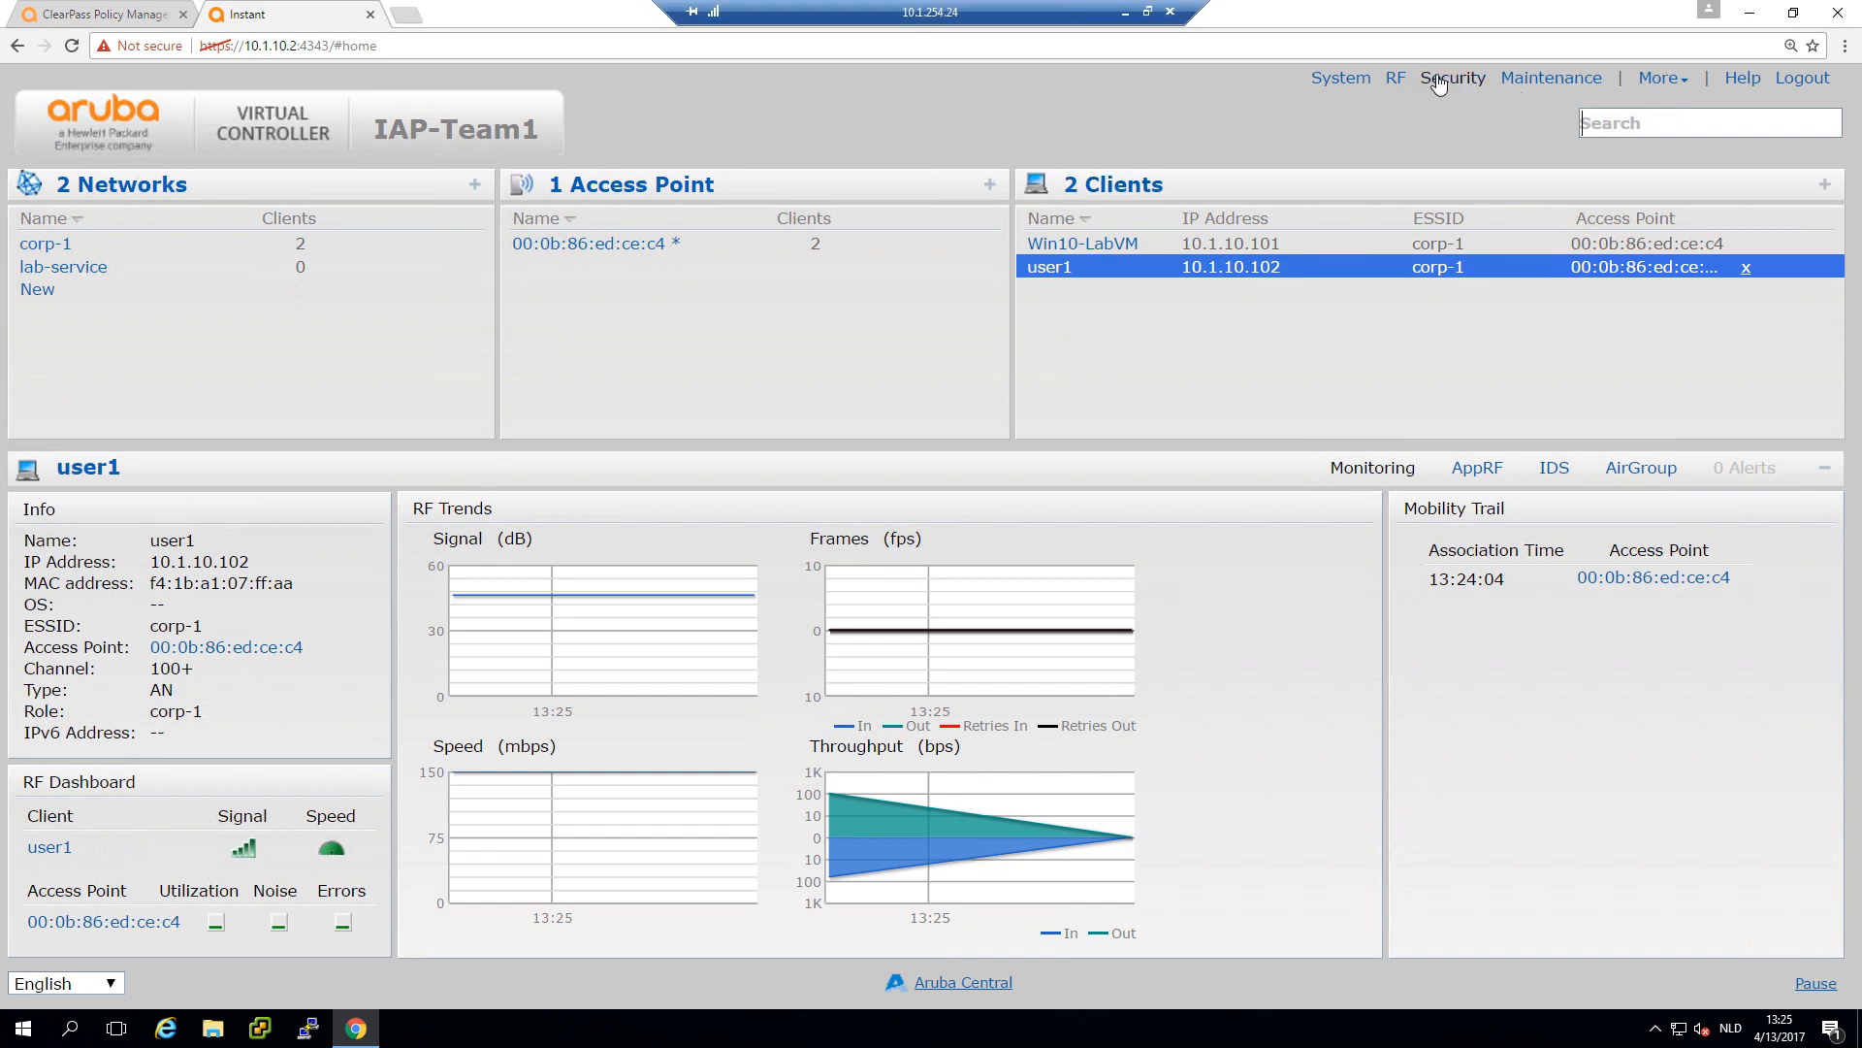
pyautogui.click(1451, 77)
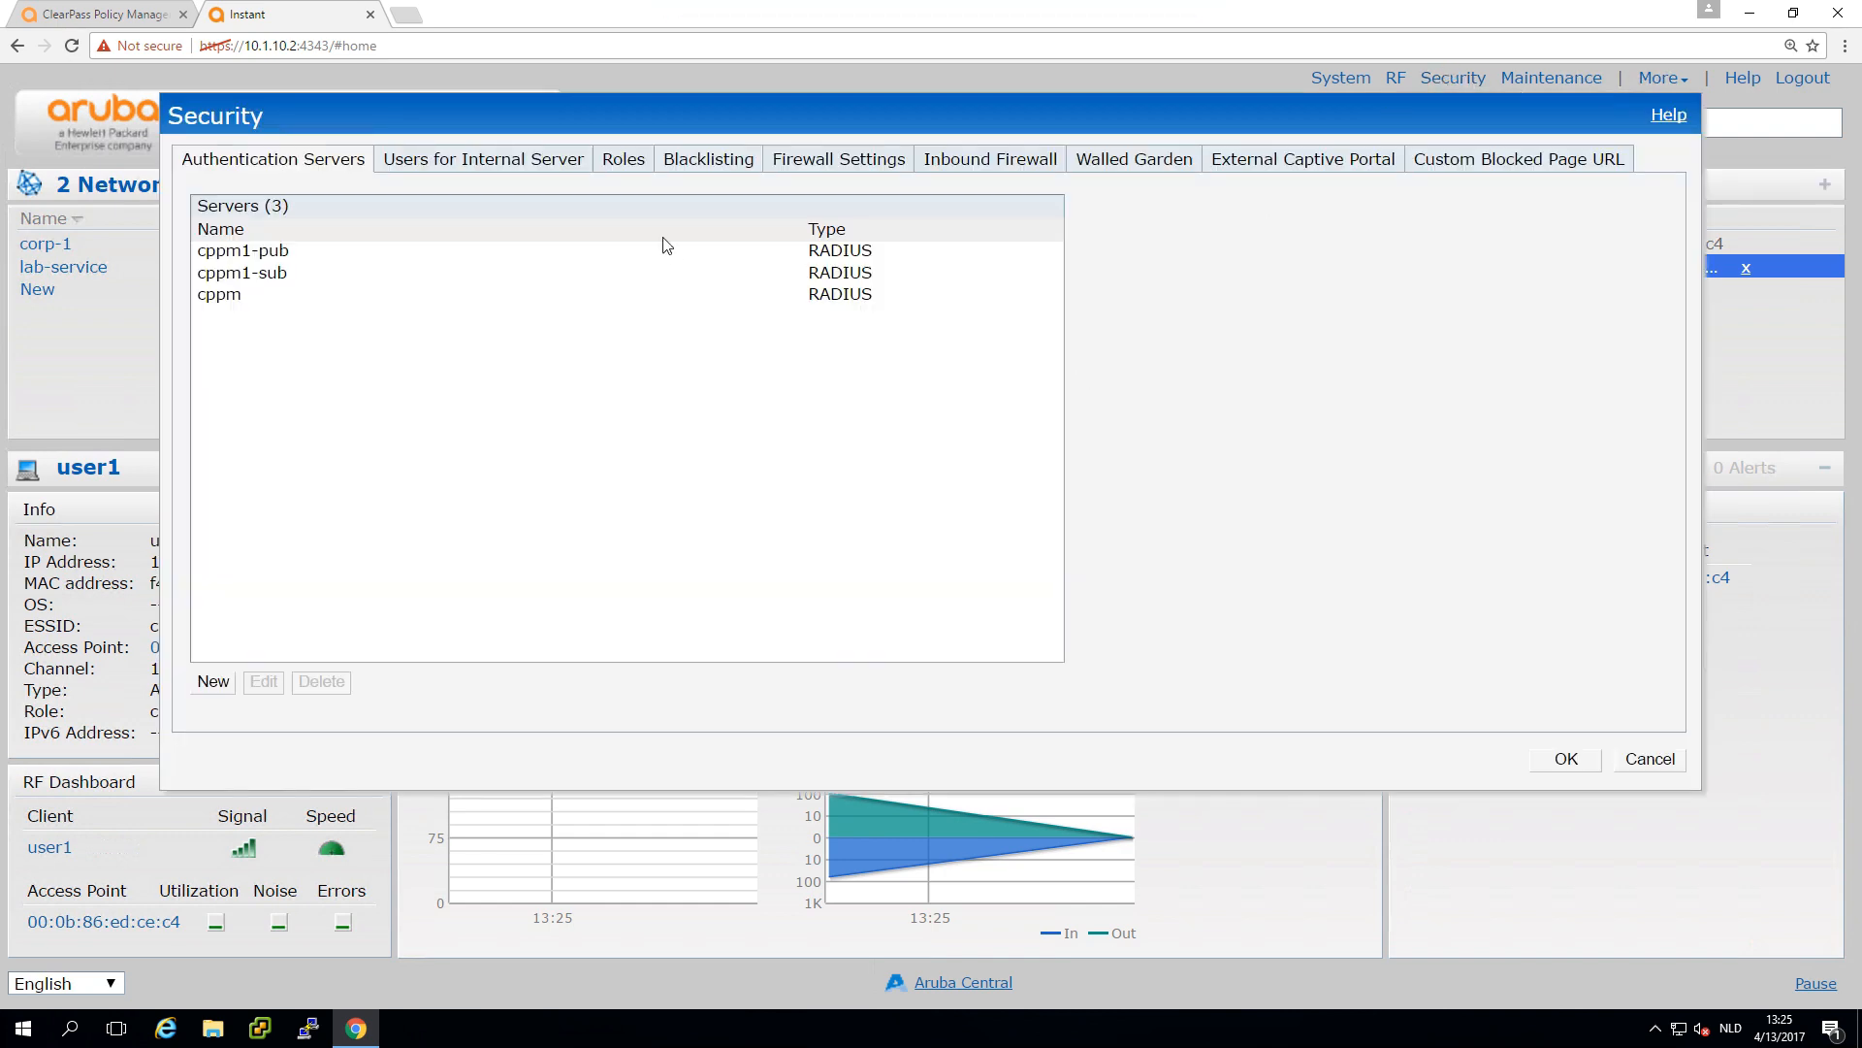
pyautogui.click(623, 157)
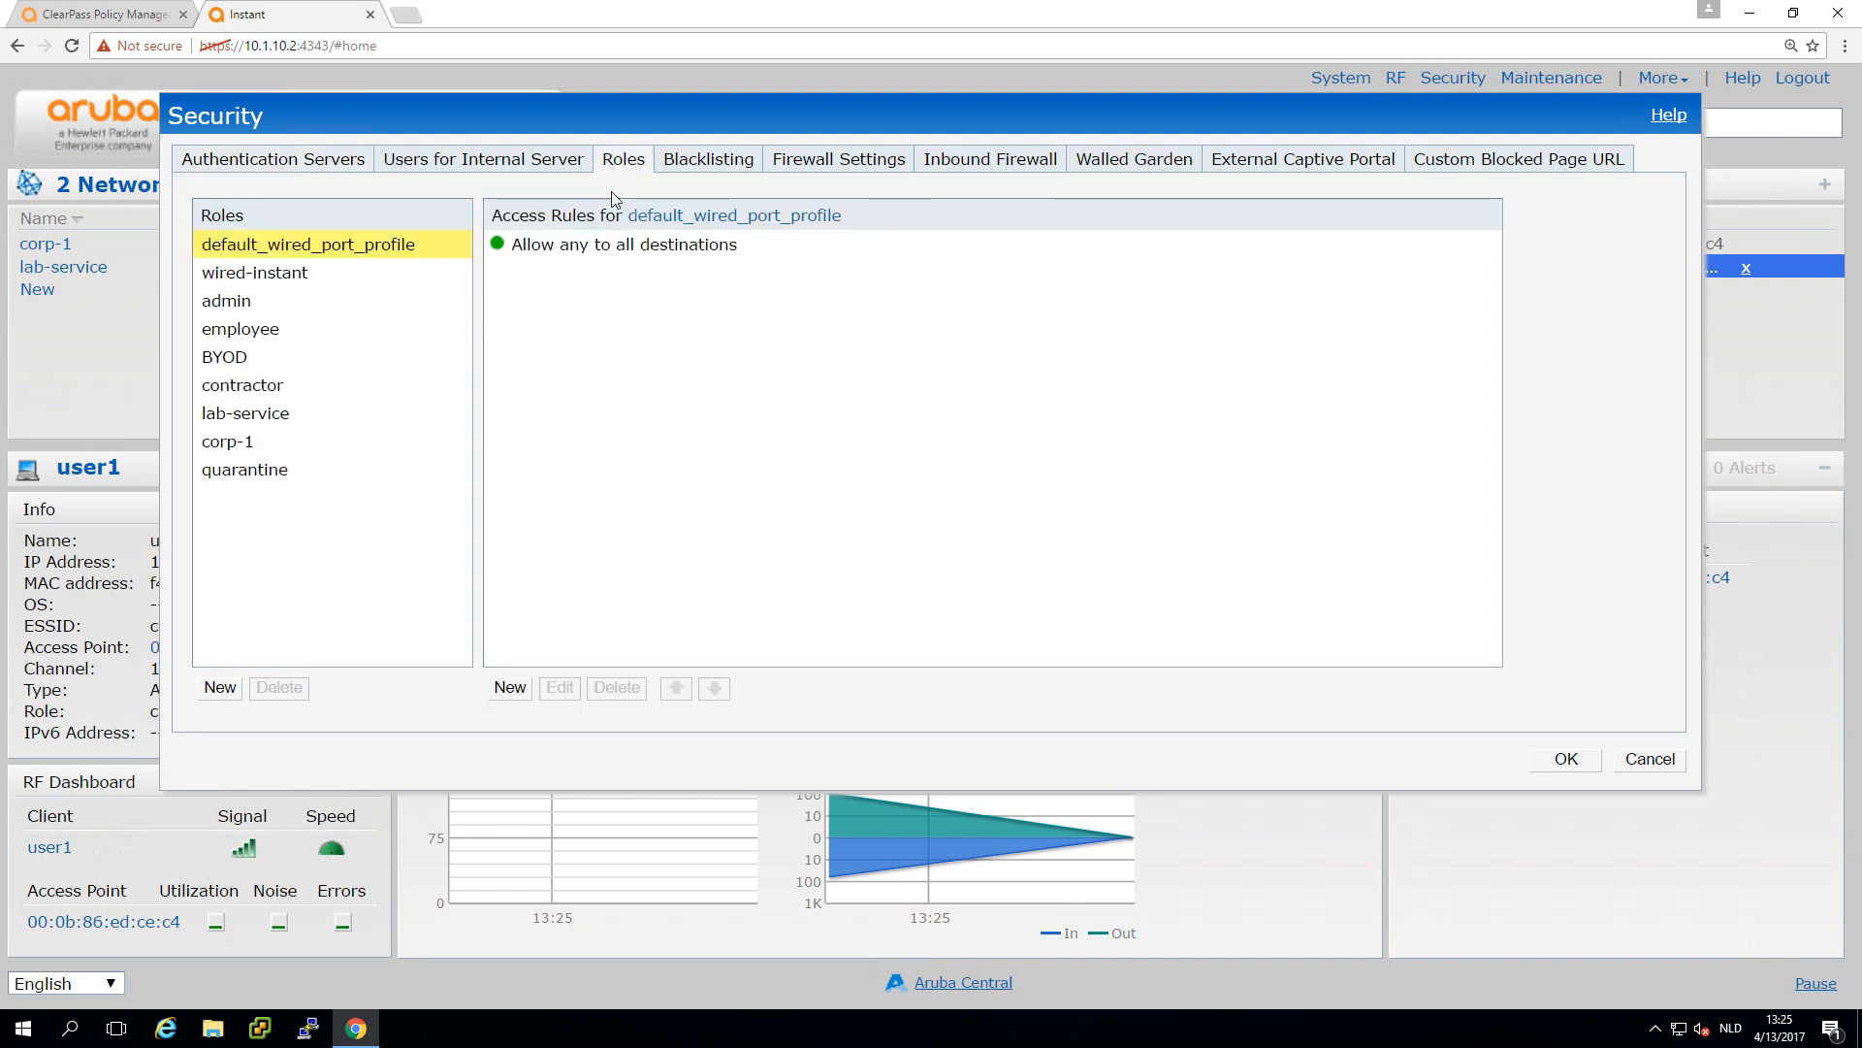
pyautogui.moveTo(226, 307)
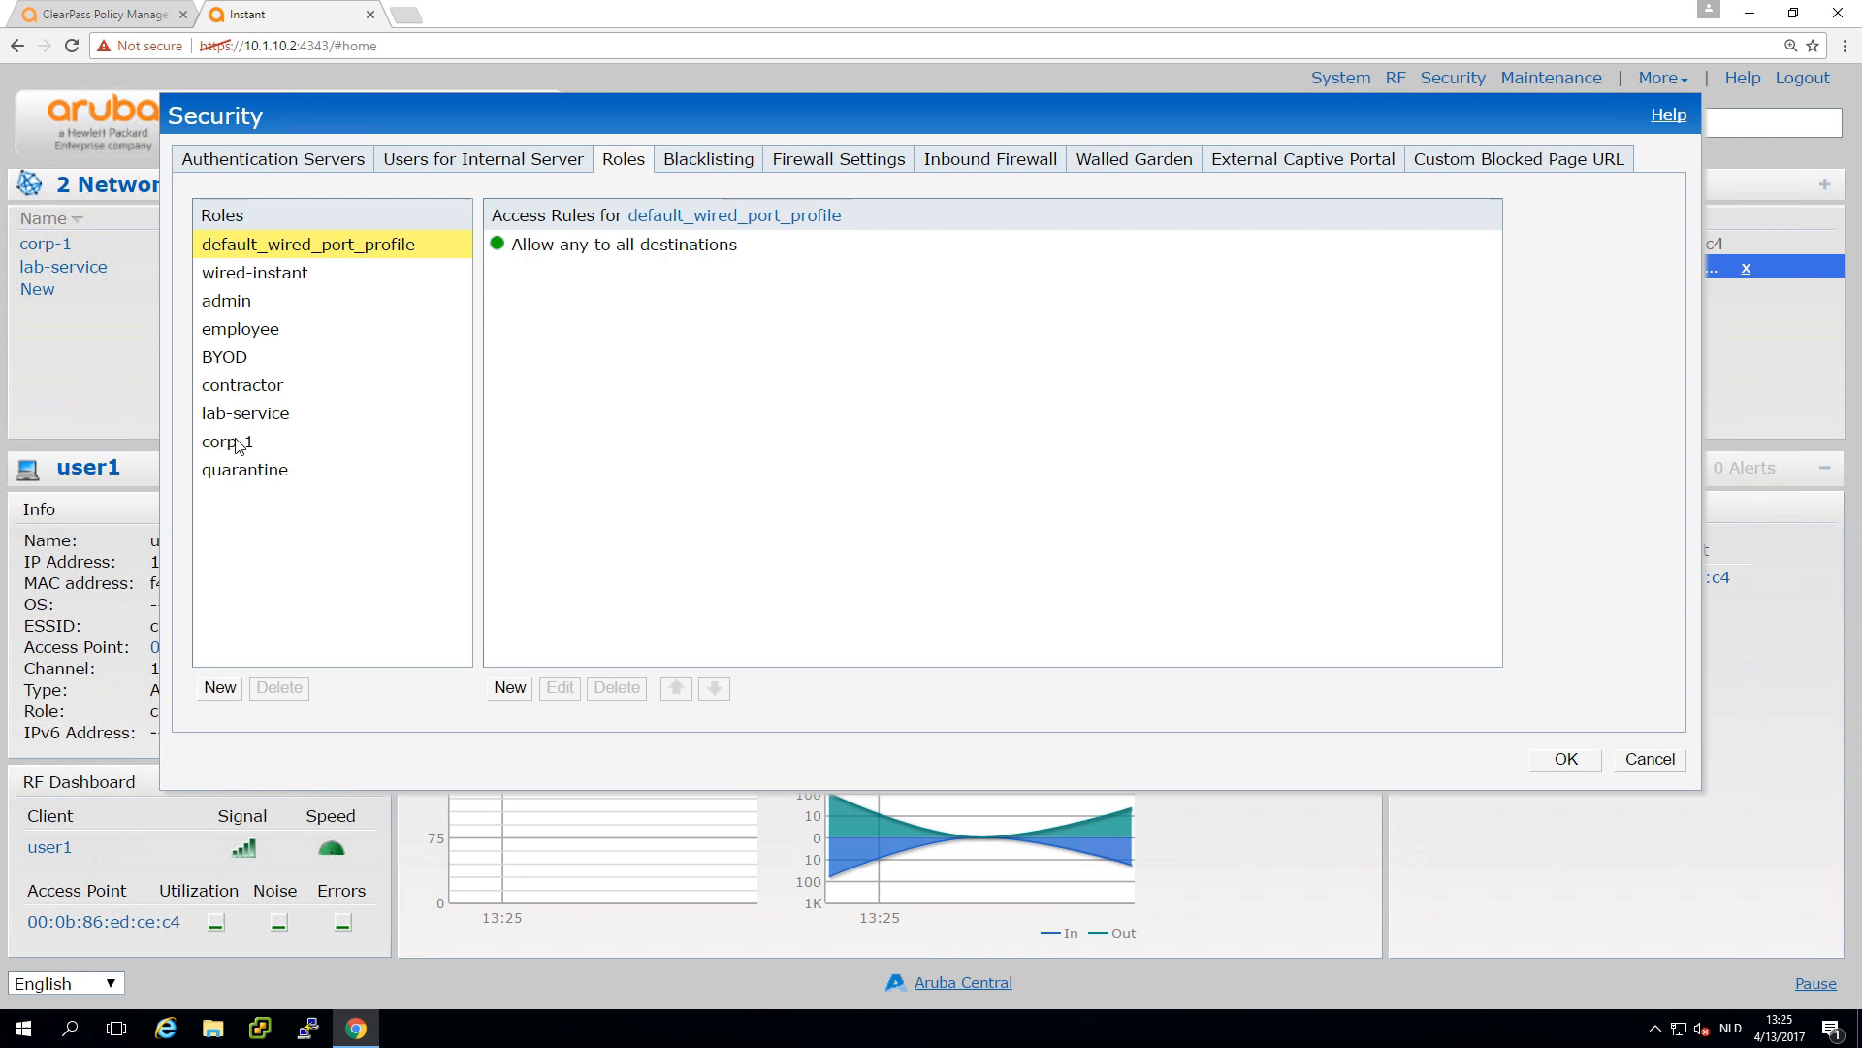
pyautogui.click(229, 440)
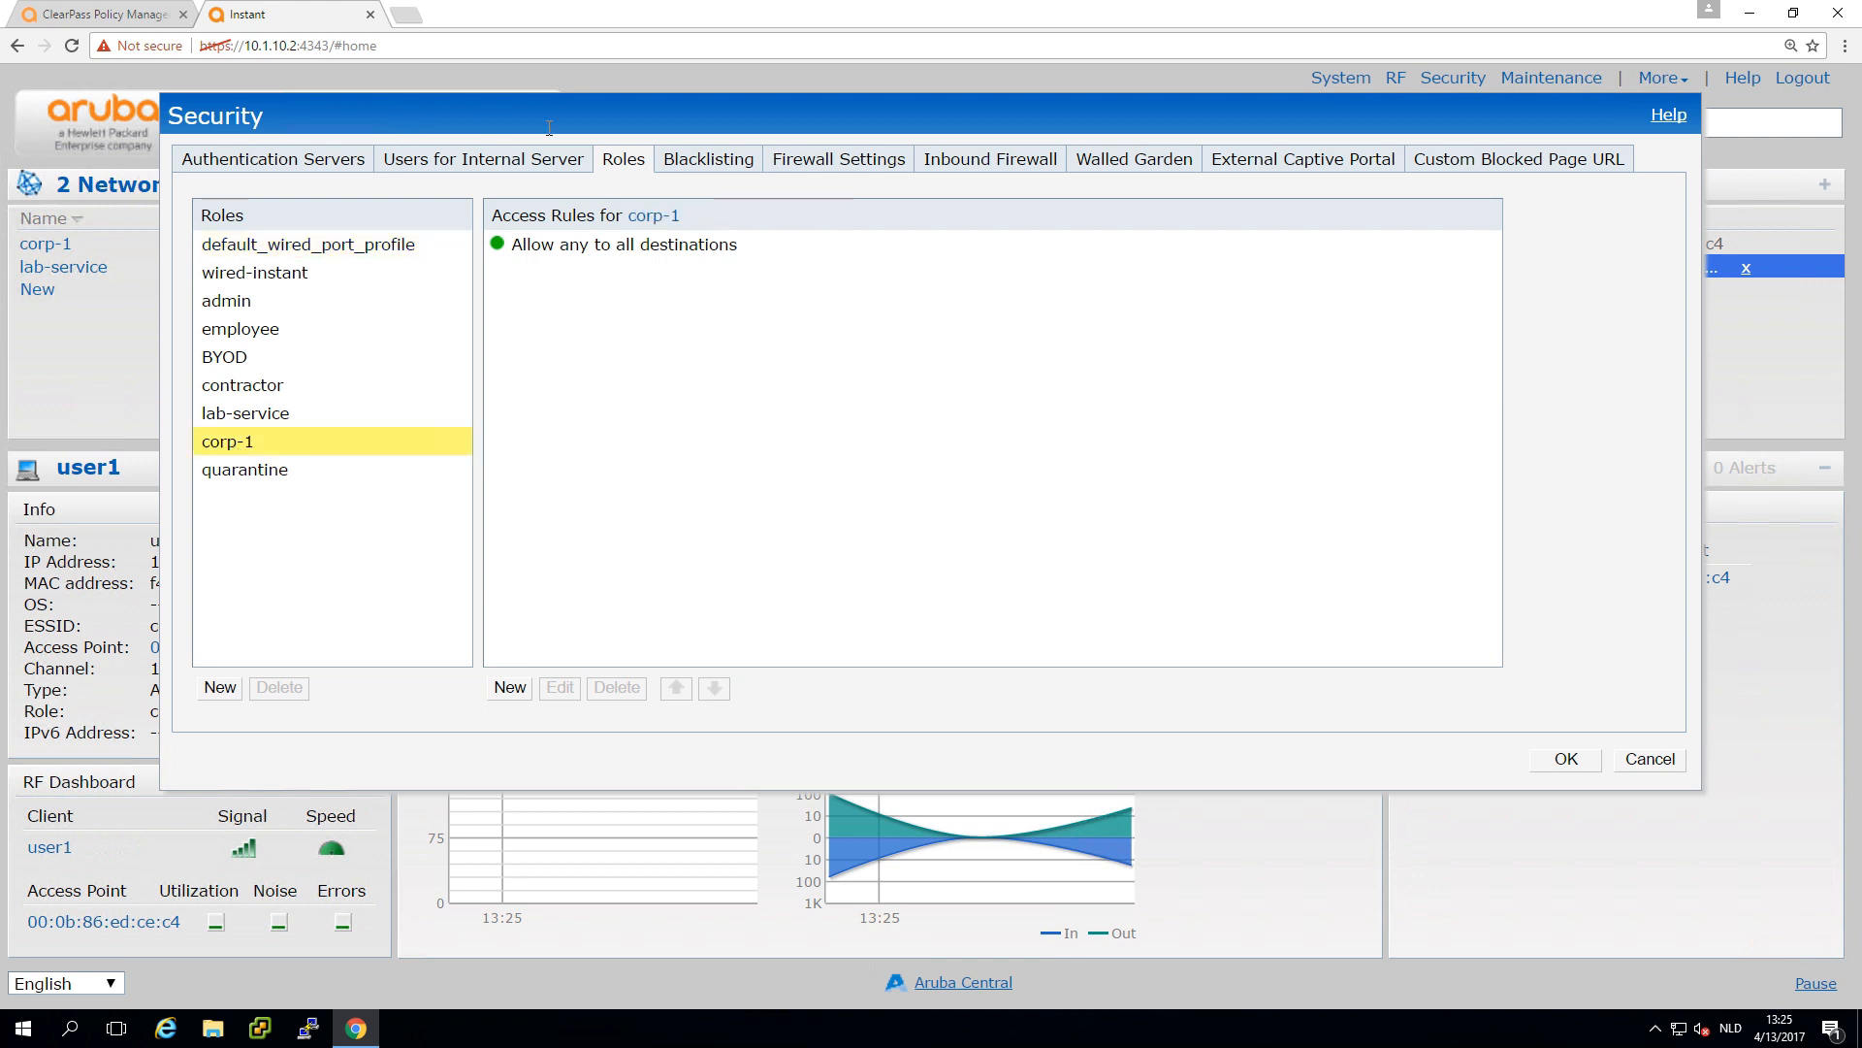
pyautogui.moveTo(574, 252)
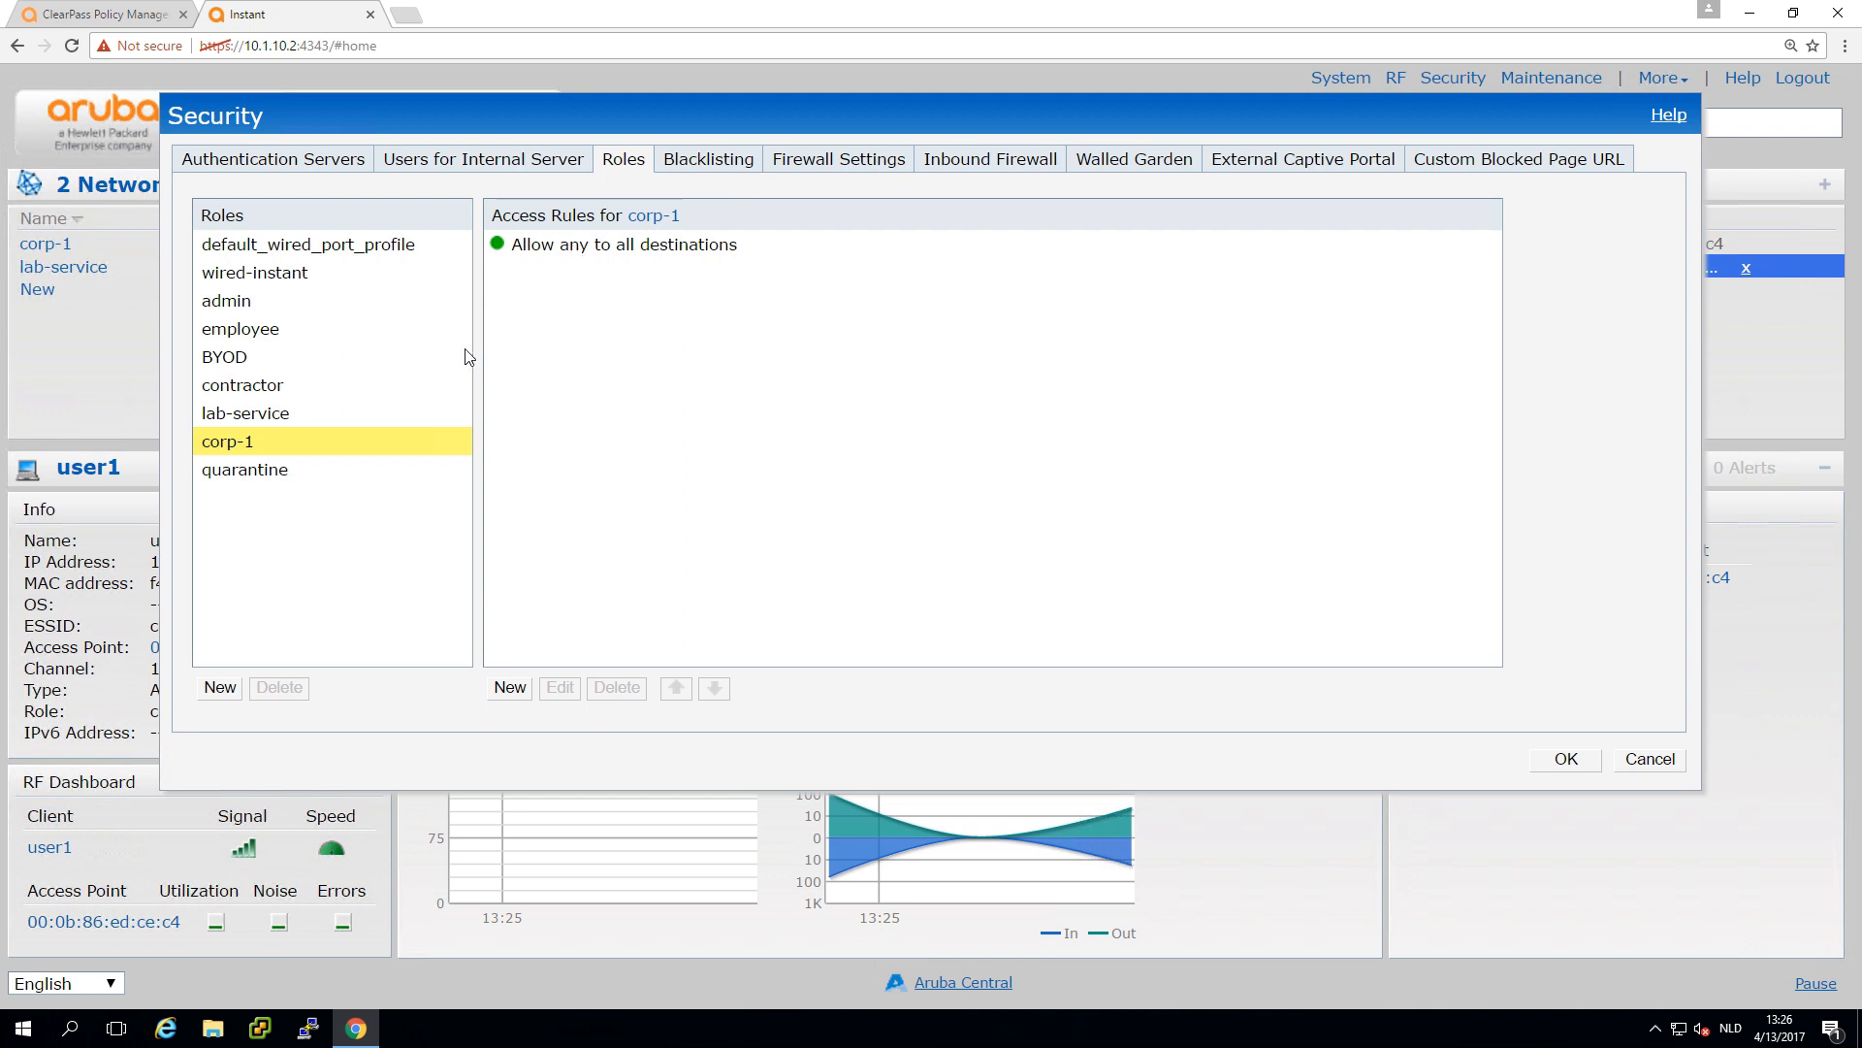
pyautogui.moveTo(269, 415)
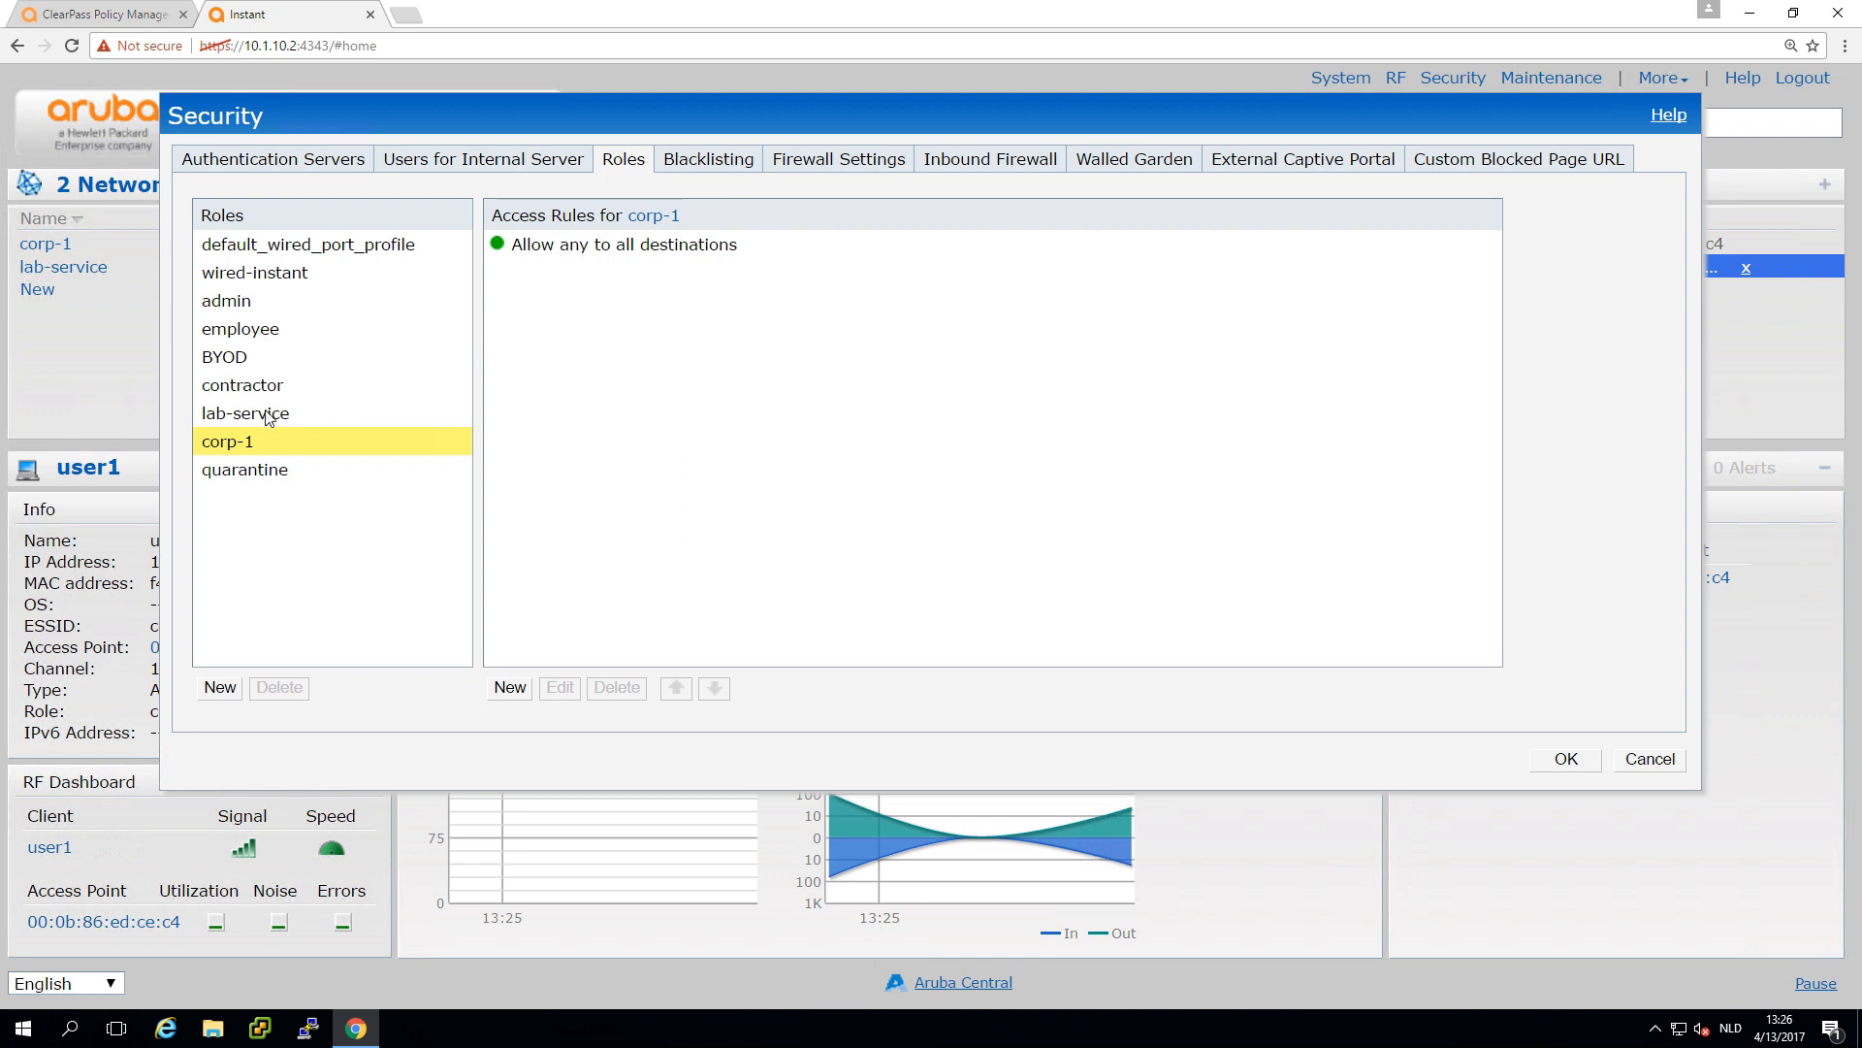
pyautogui.moveTo(229, 388)
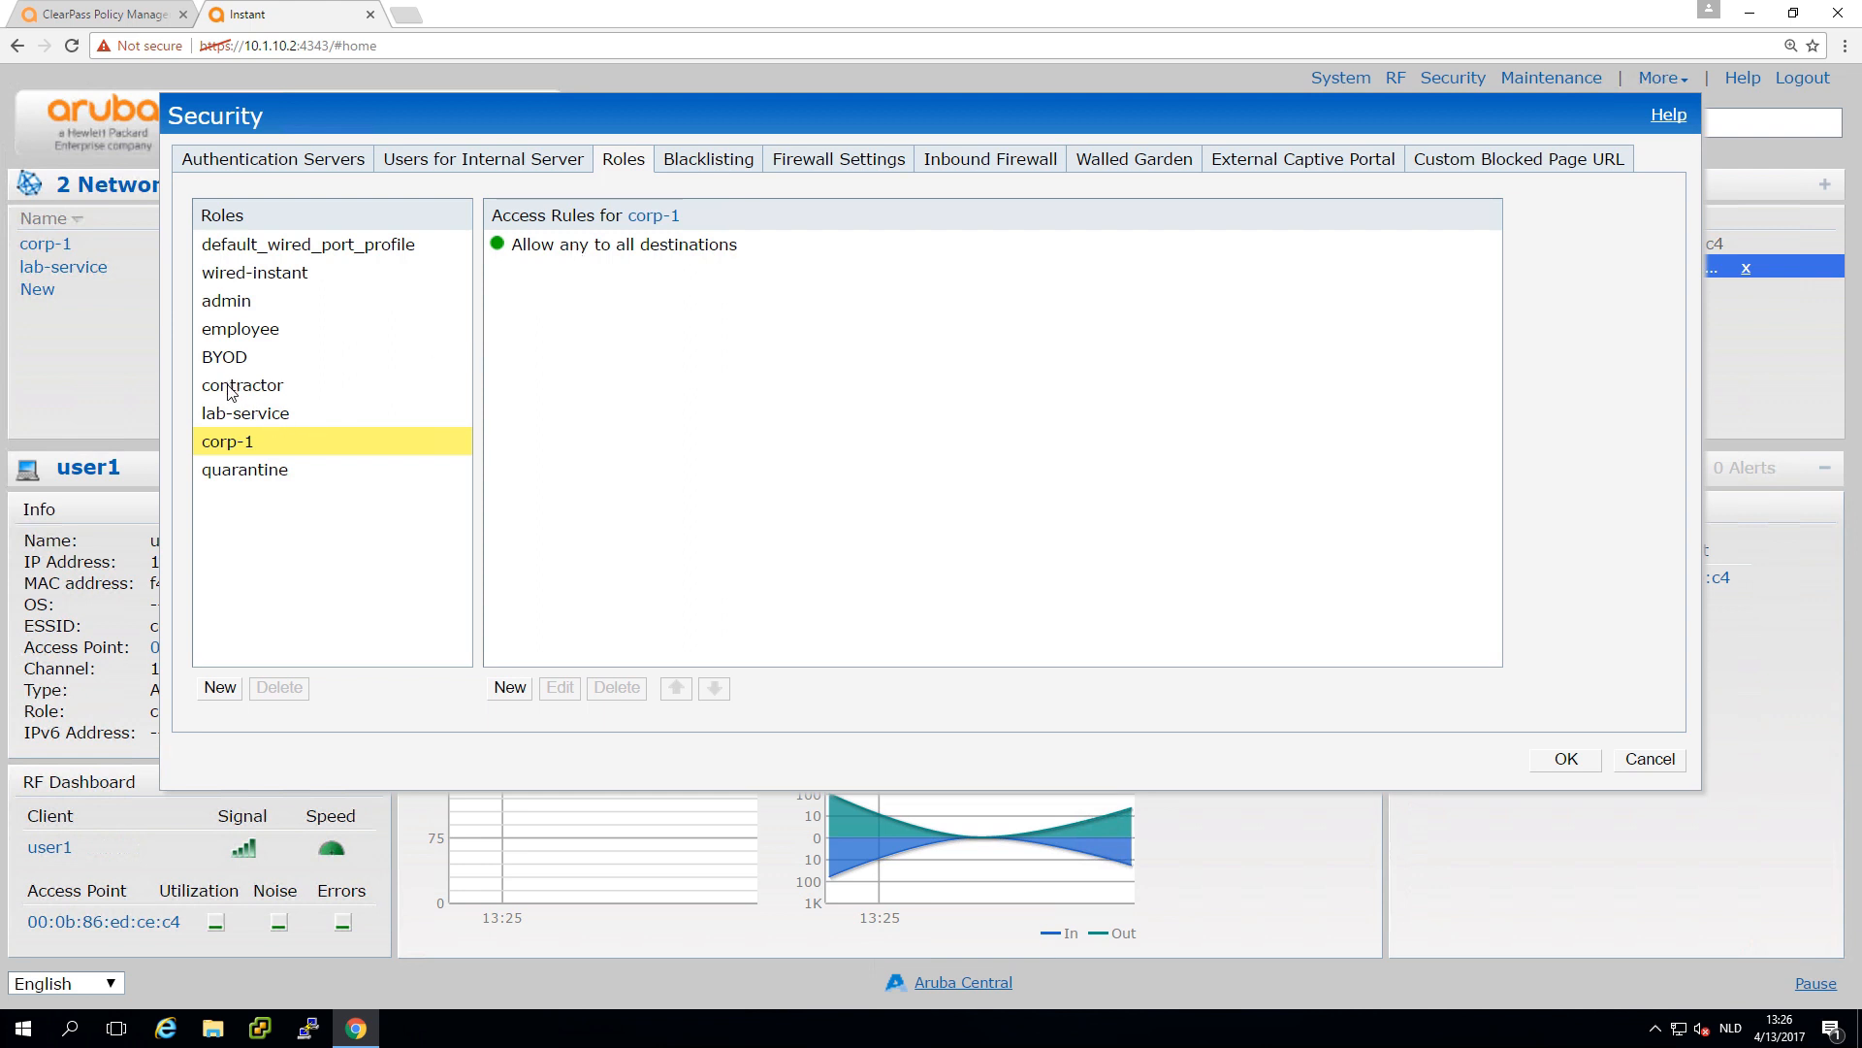
pyautogui.click(238, 330)
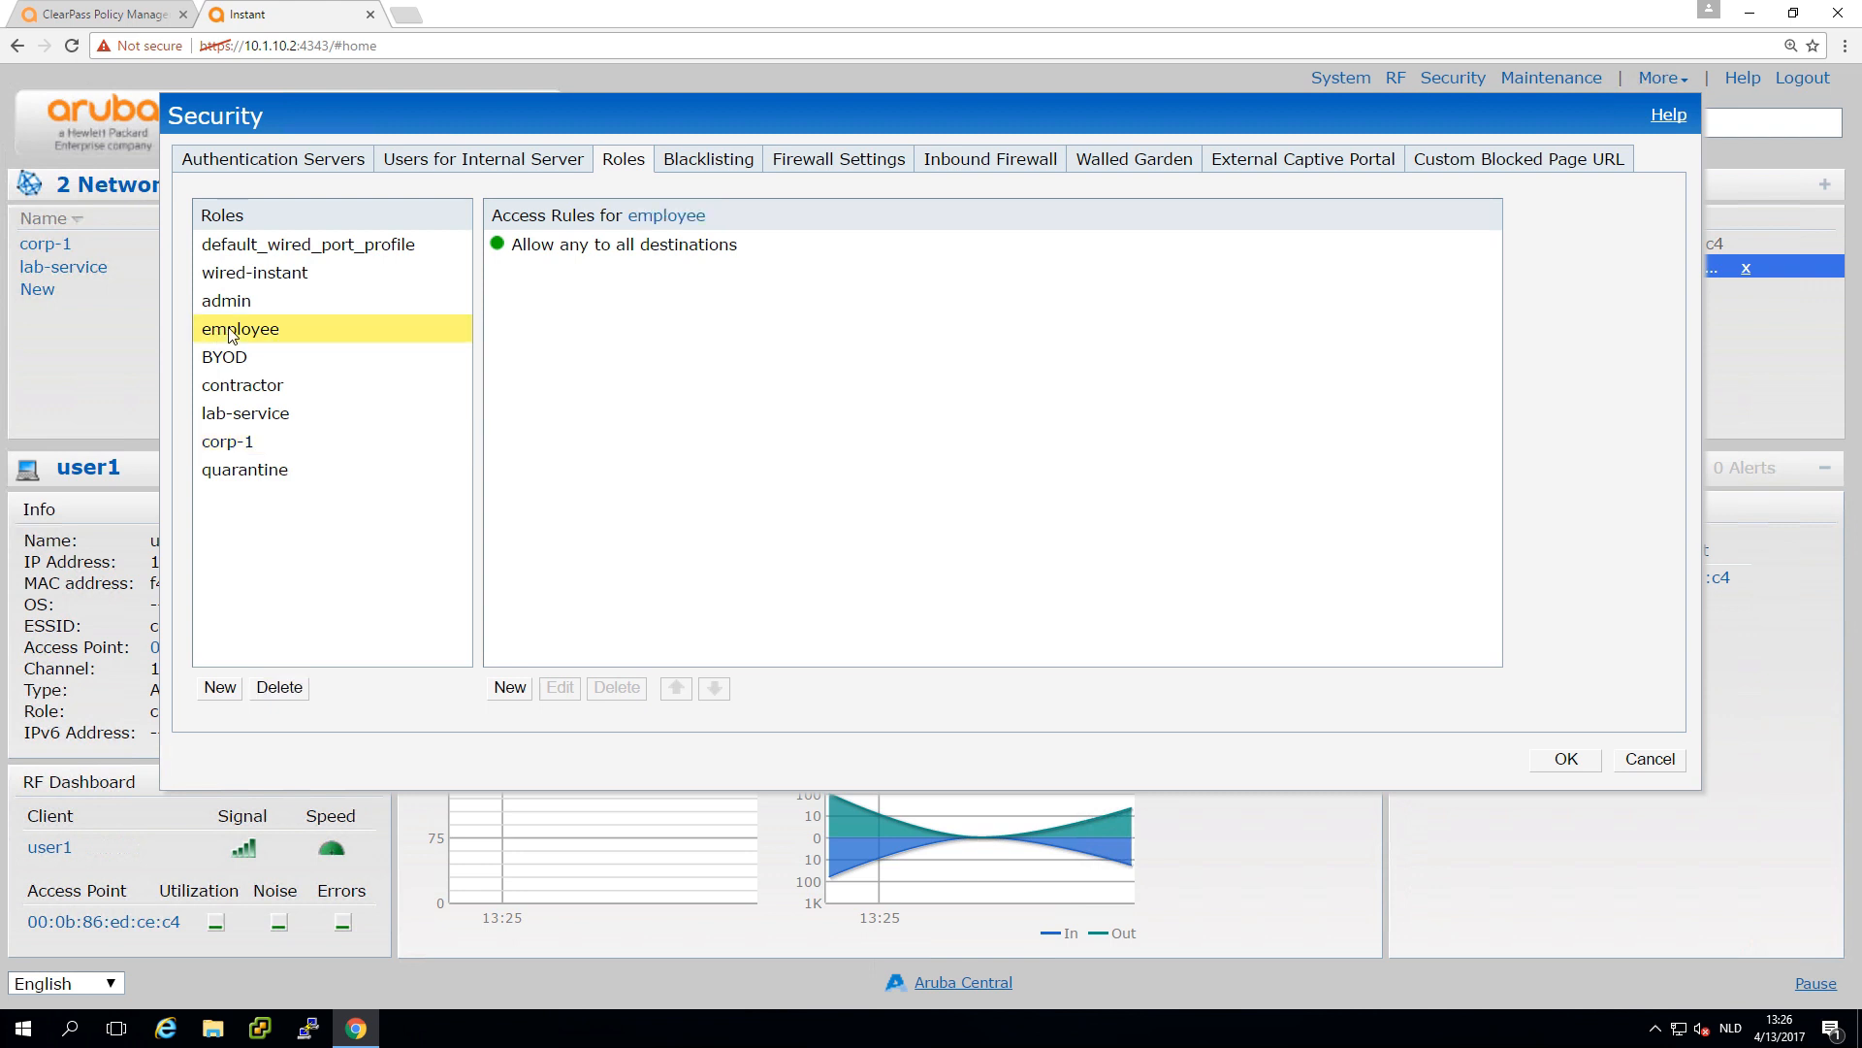
pyautogui.moveTo(233, 367)
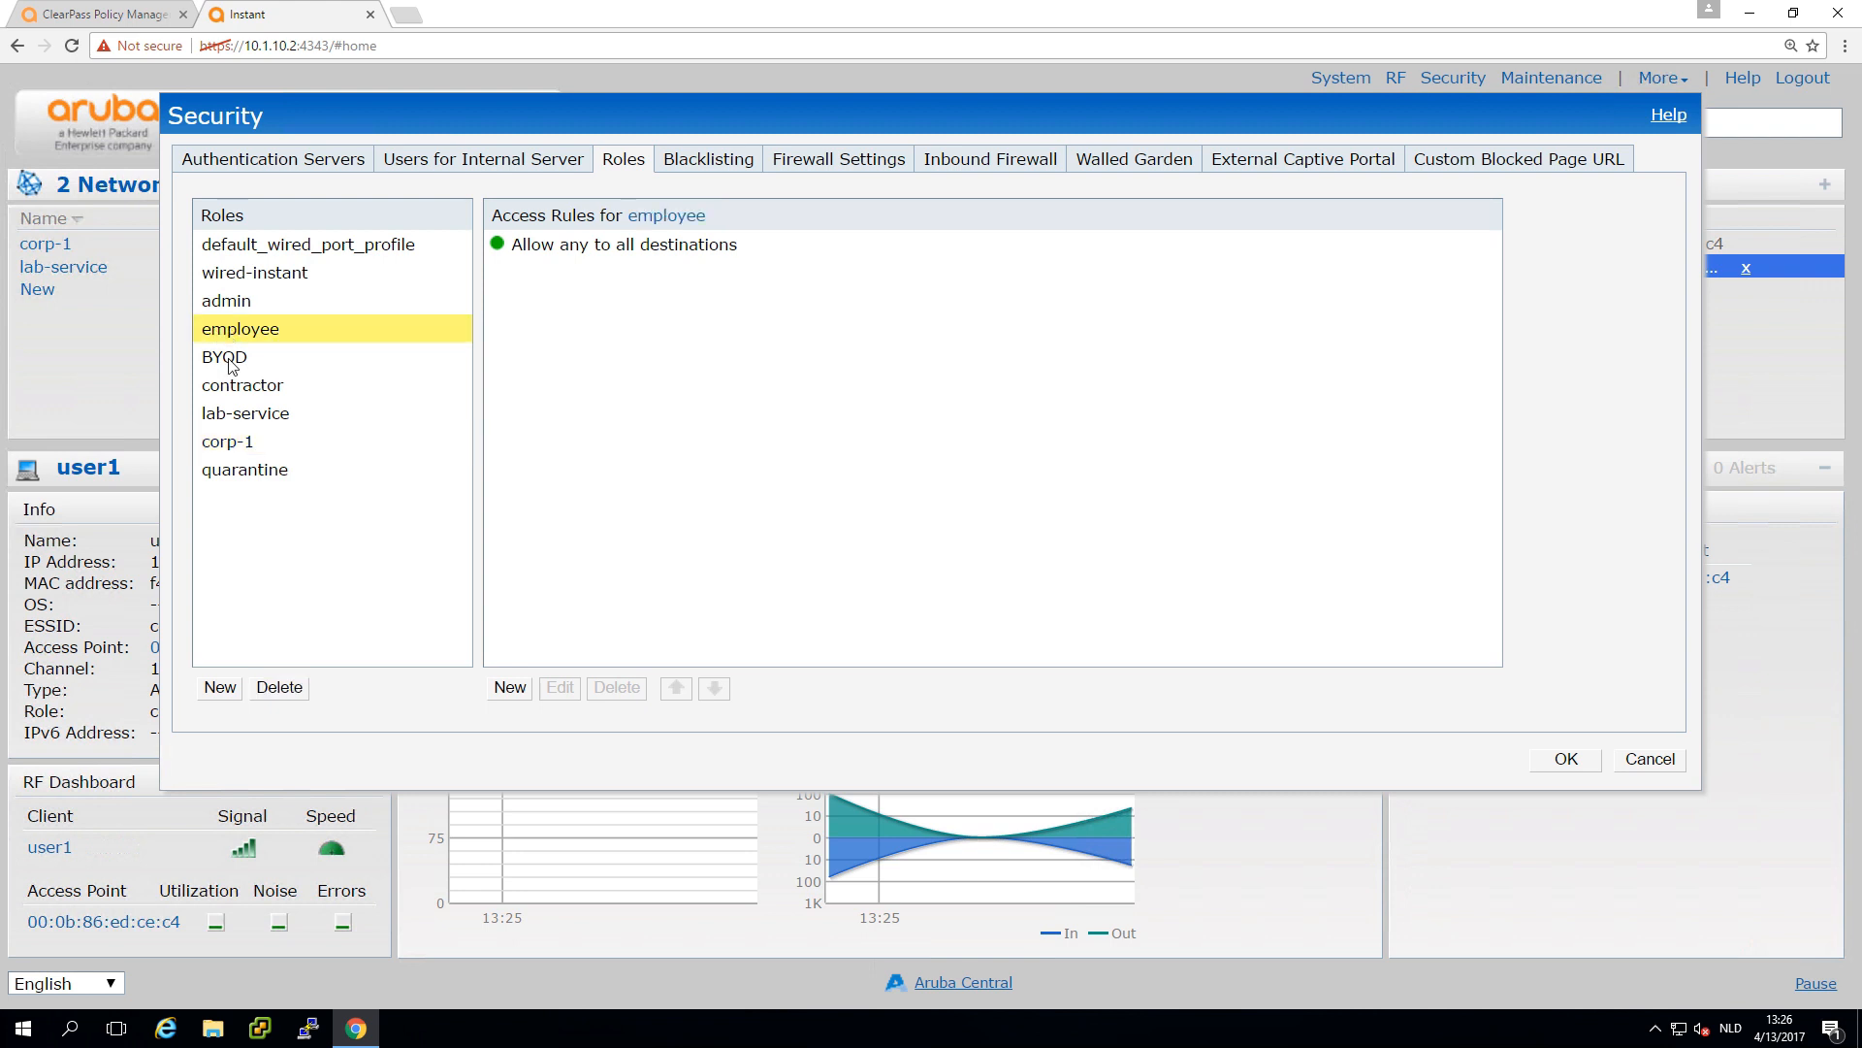
pyautogui.click(225, 357)
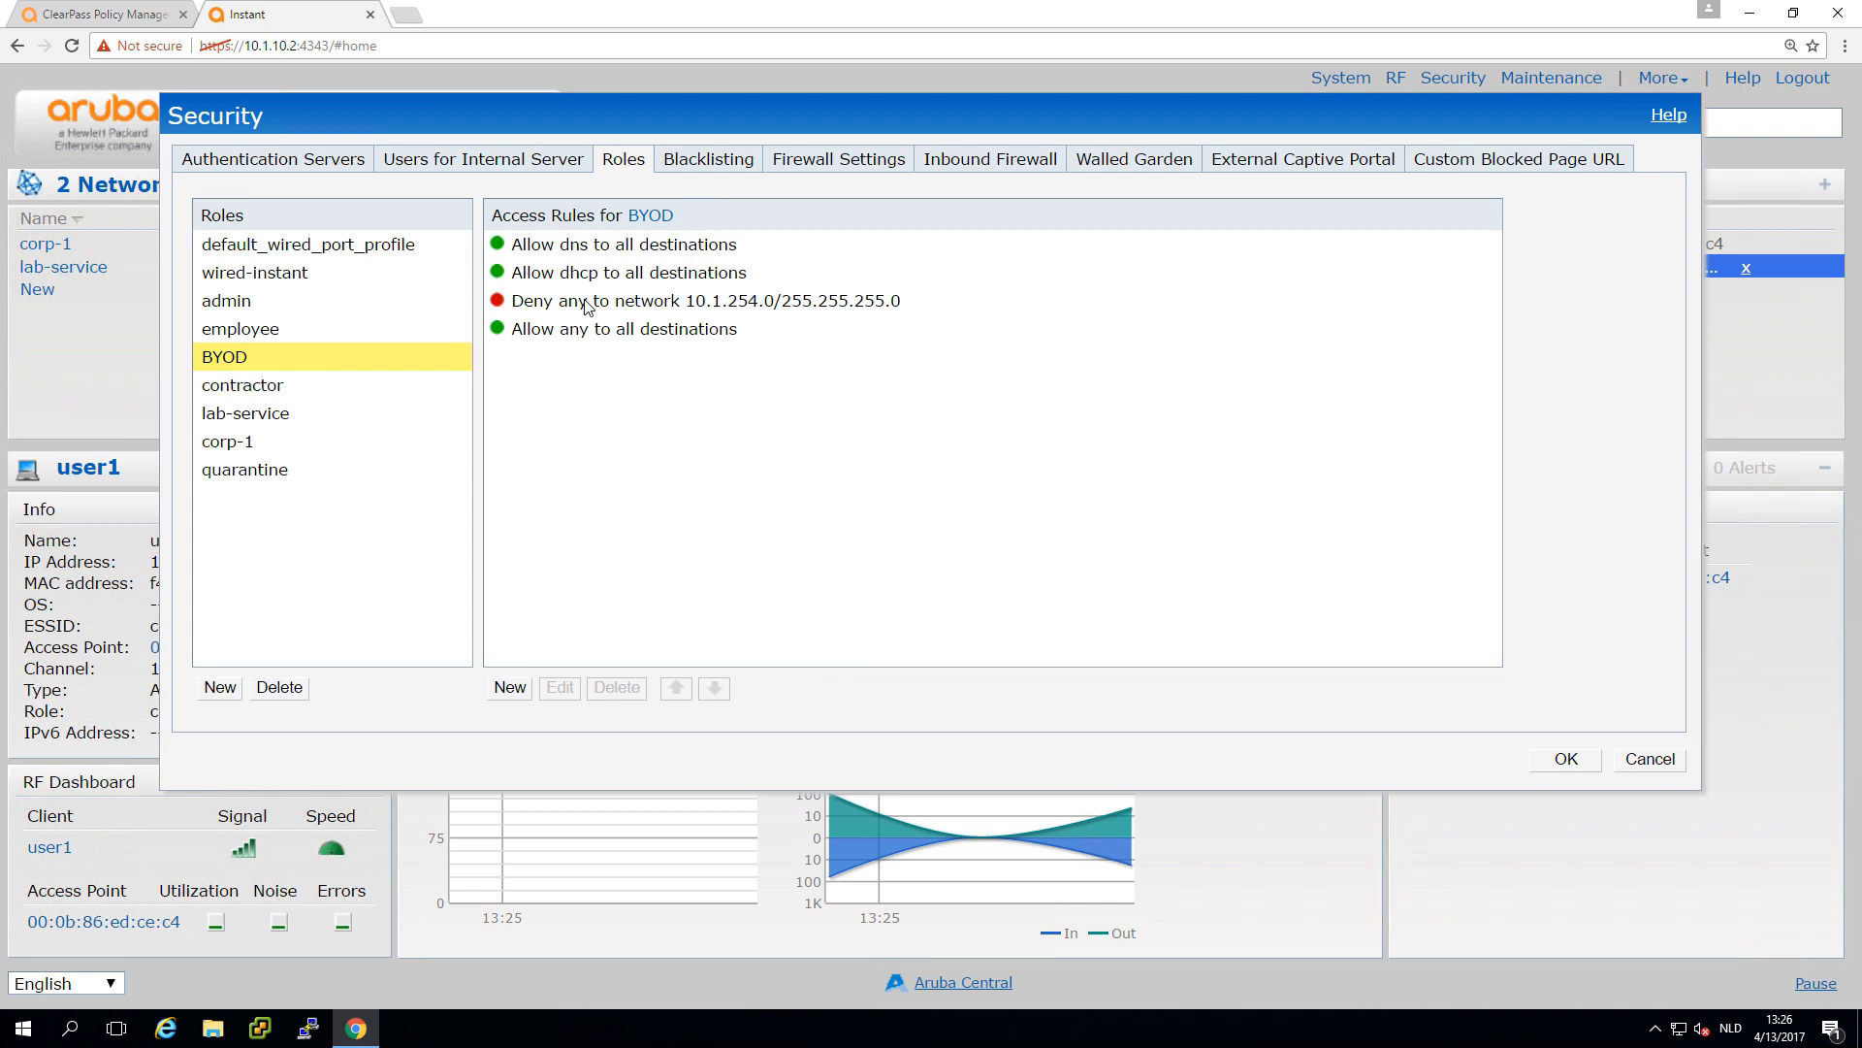
pyautogui.moveTo(277, 395)
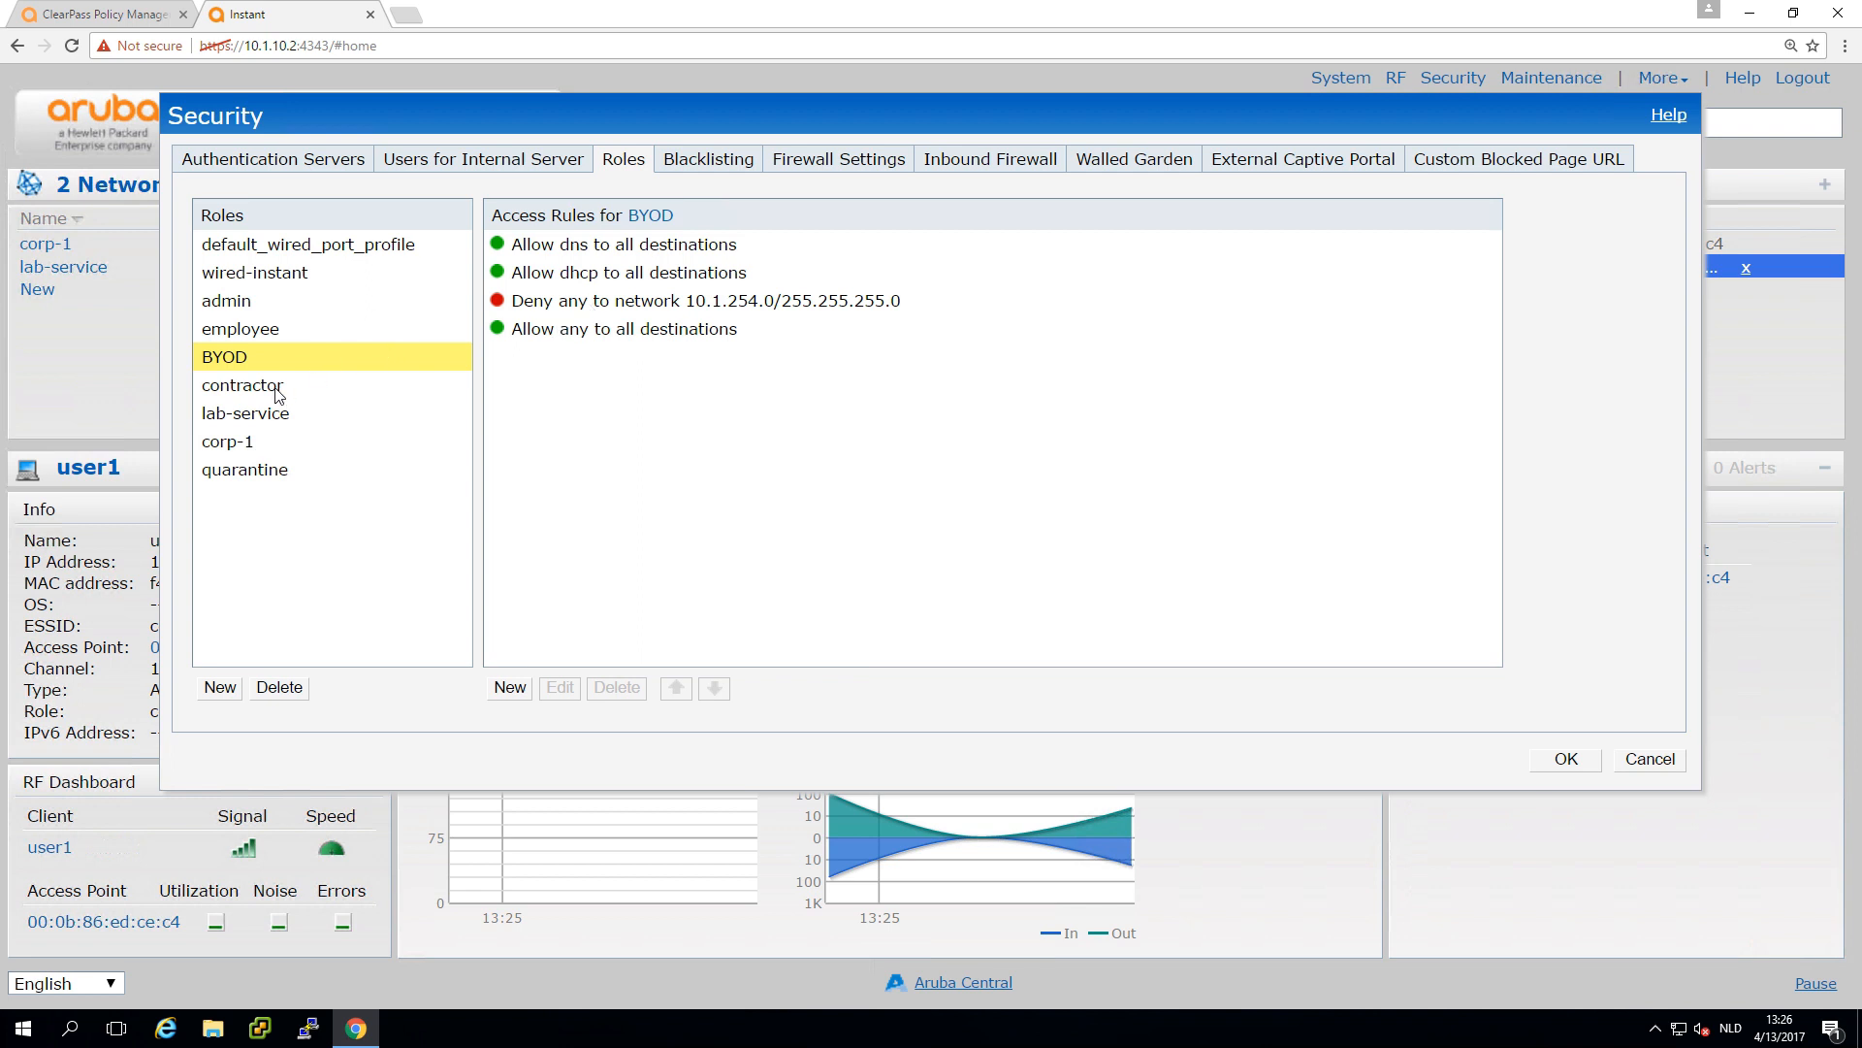
pyautogui.click(242, 384)
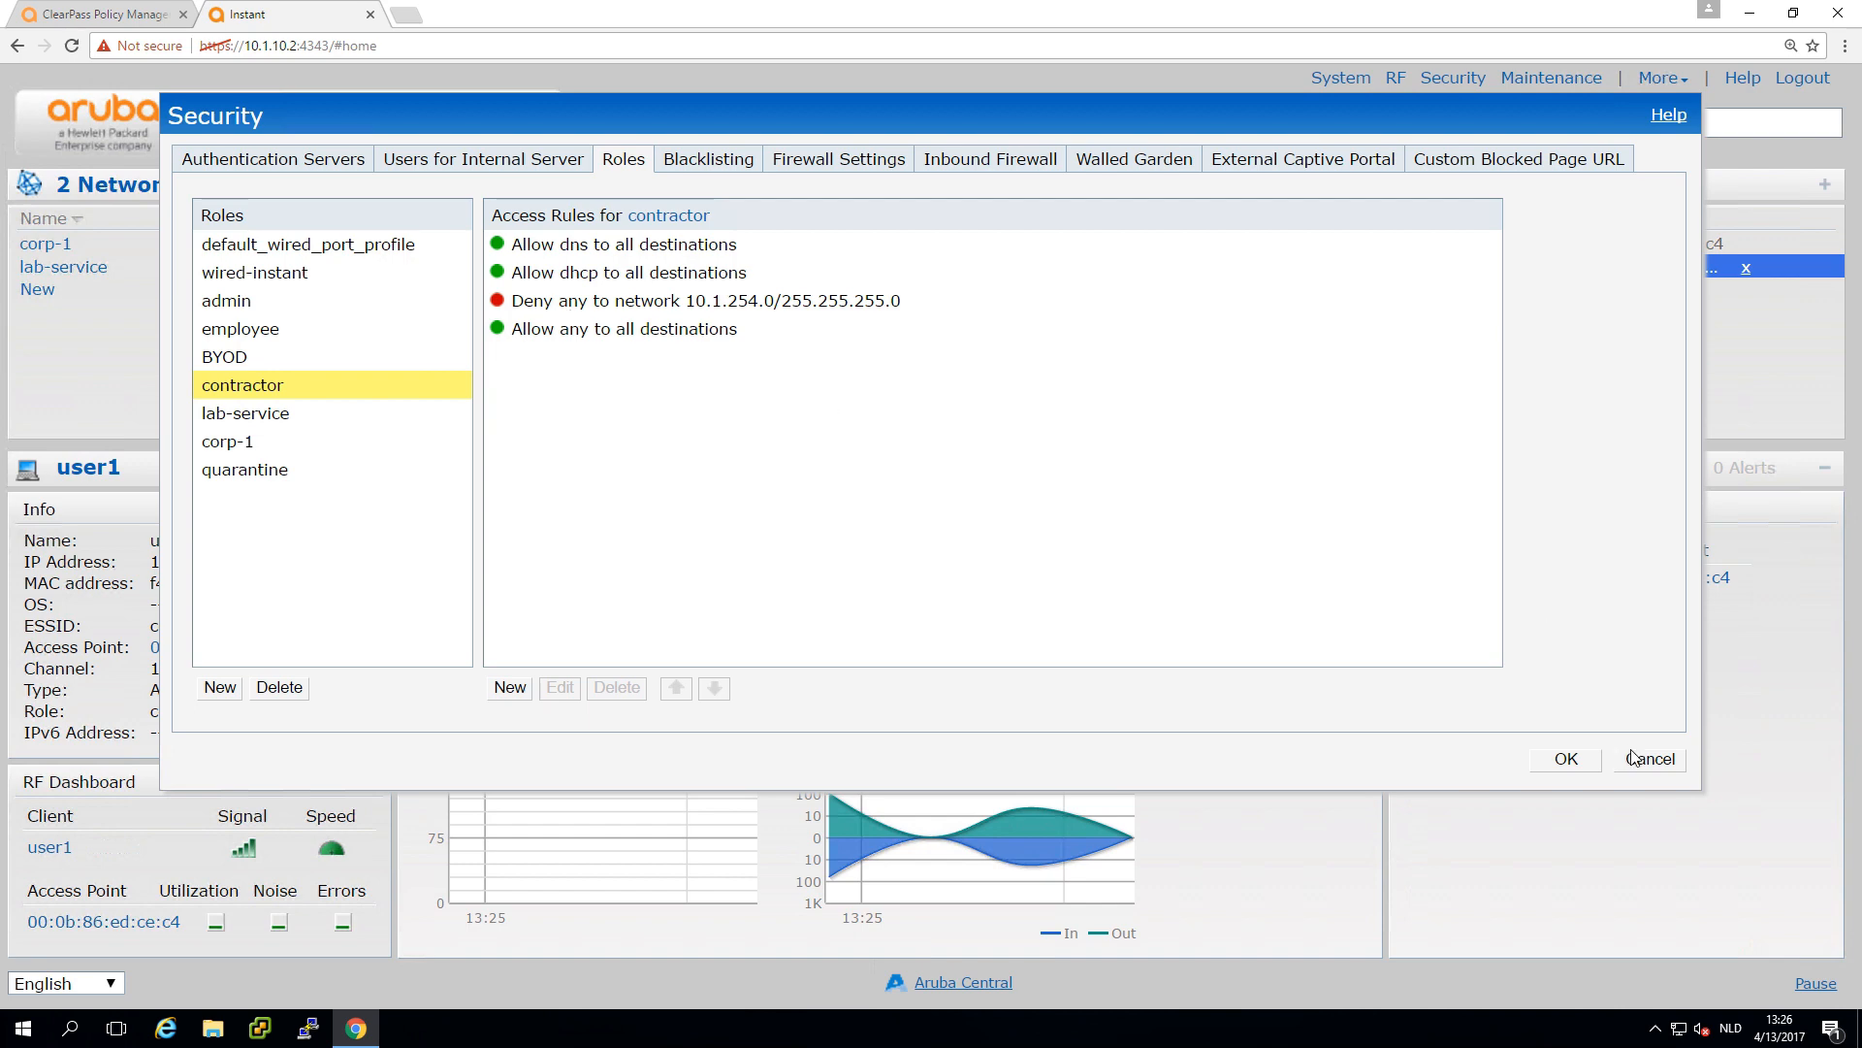
pyautogui.click(1647, 758)
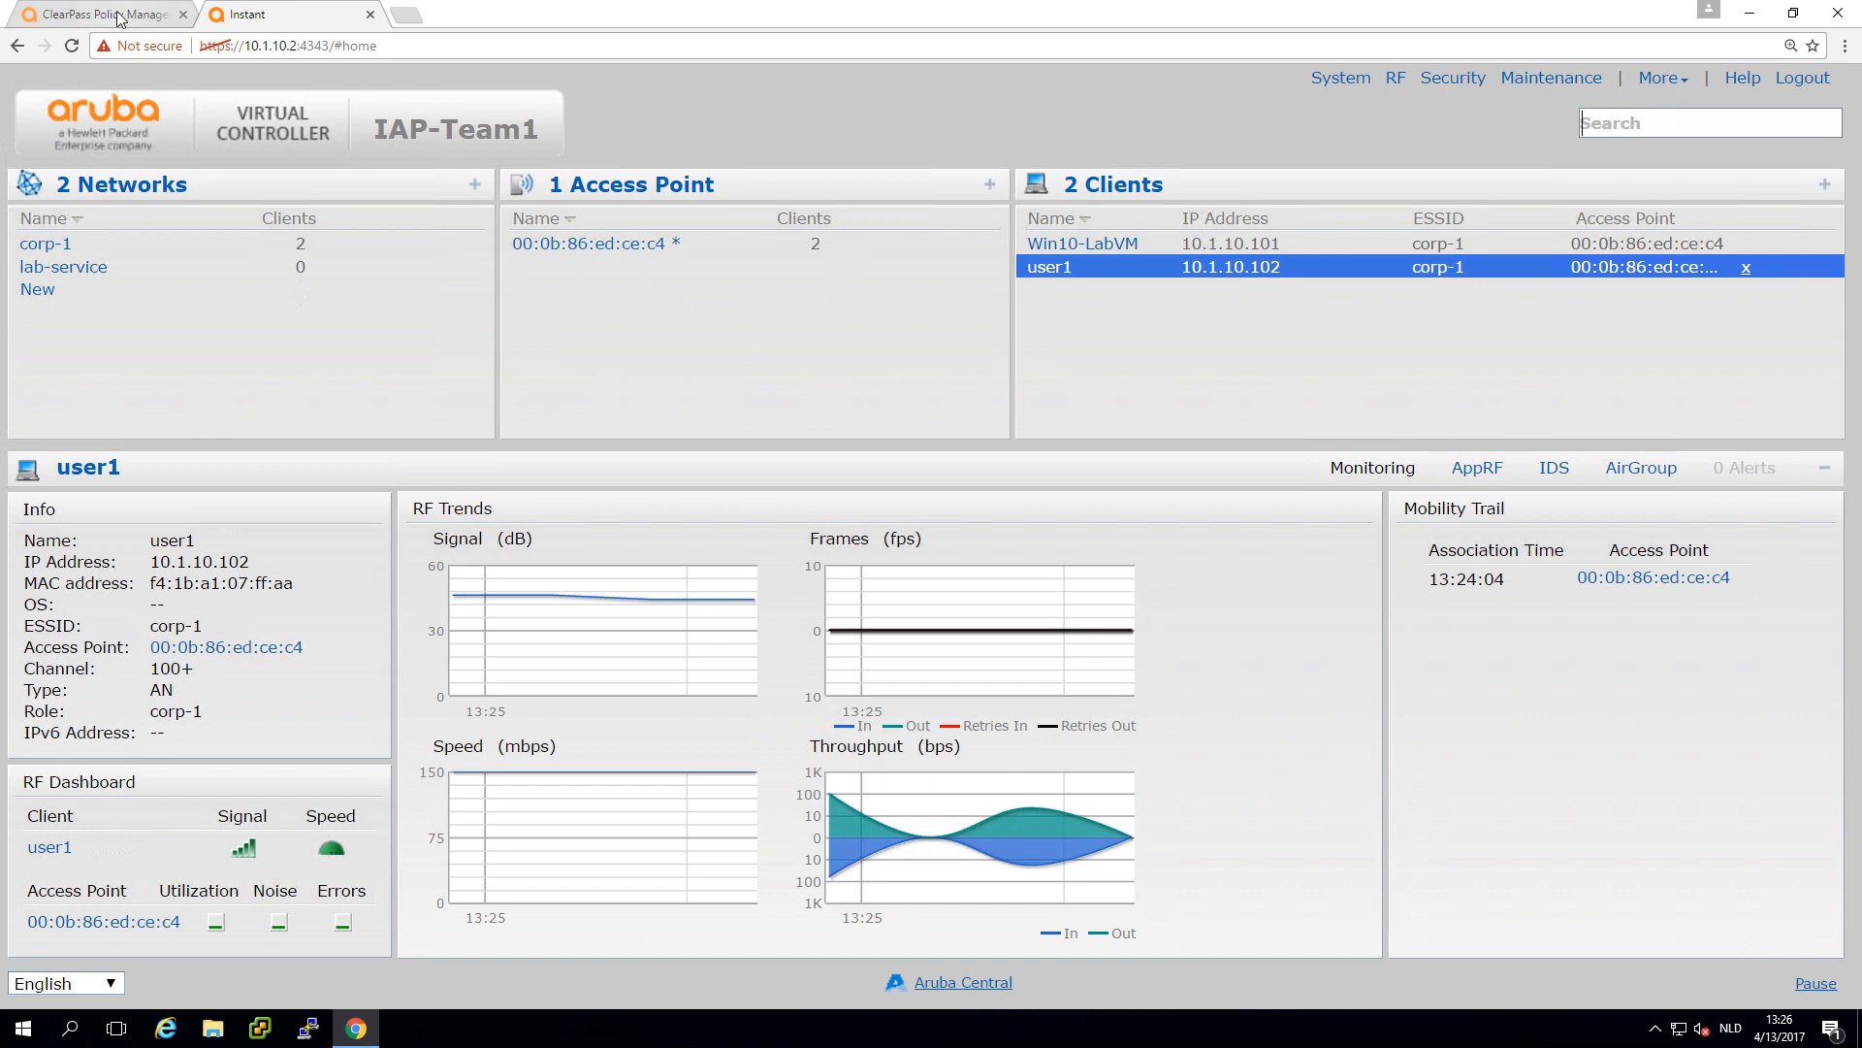
# Step: Review the ws_ArubaInstant_802.1X service's authentication methods and sources under Configuration > Services
pyautogui.click(100, 13)
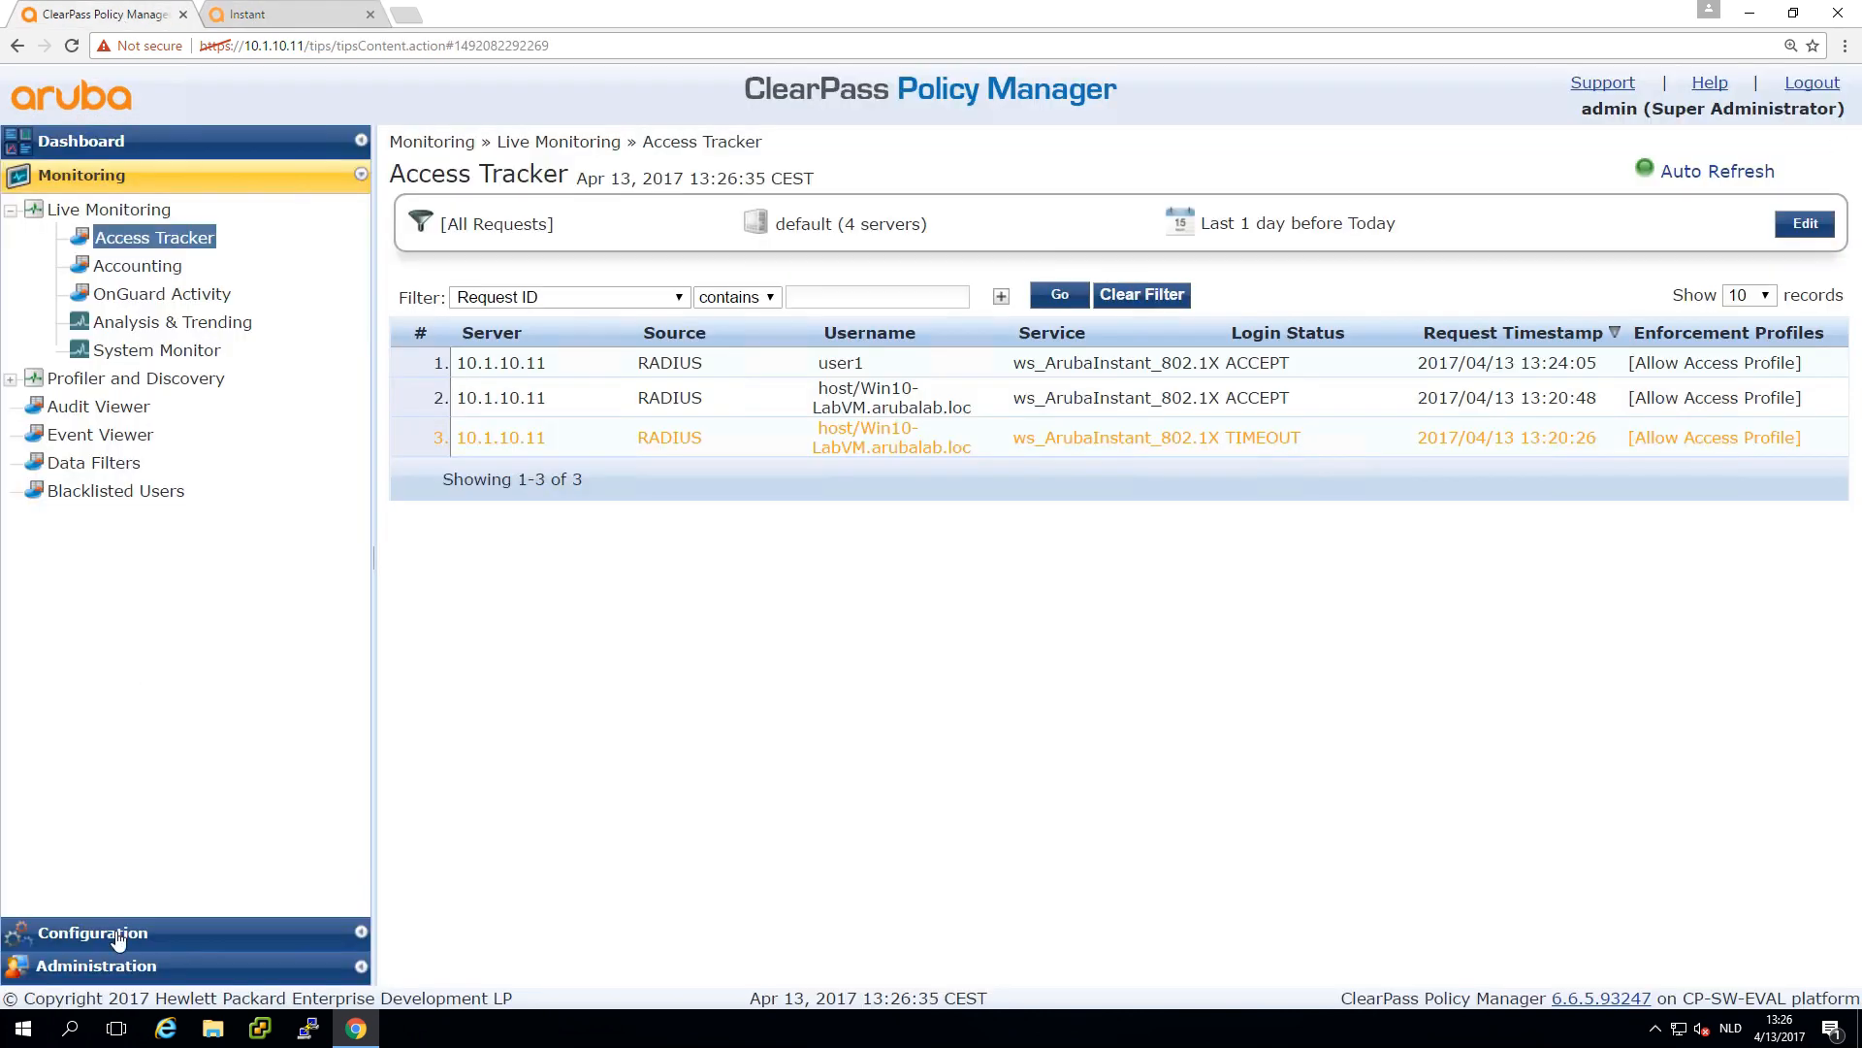
pyautogui.click(93, 933)
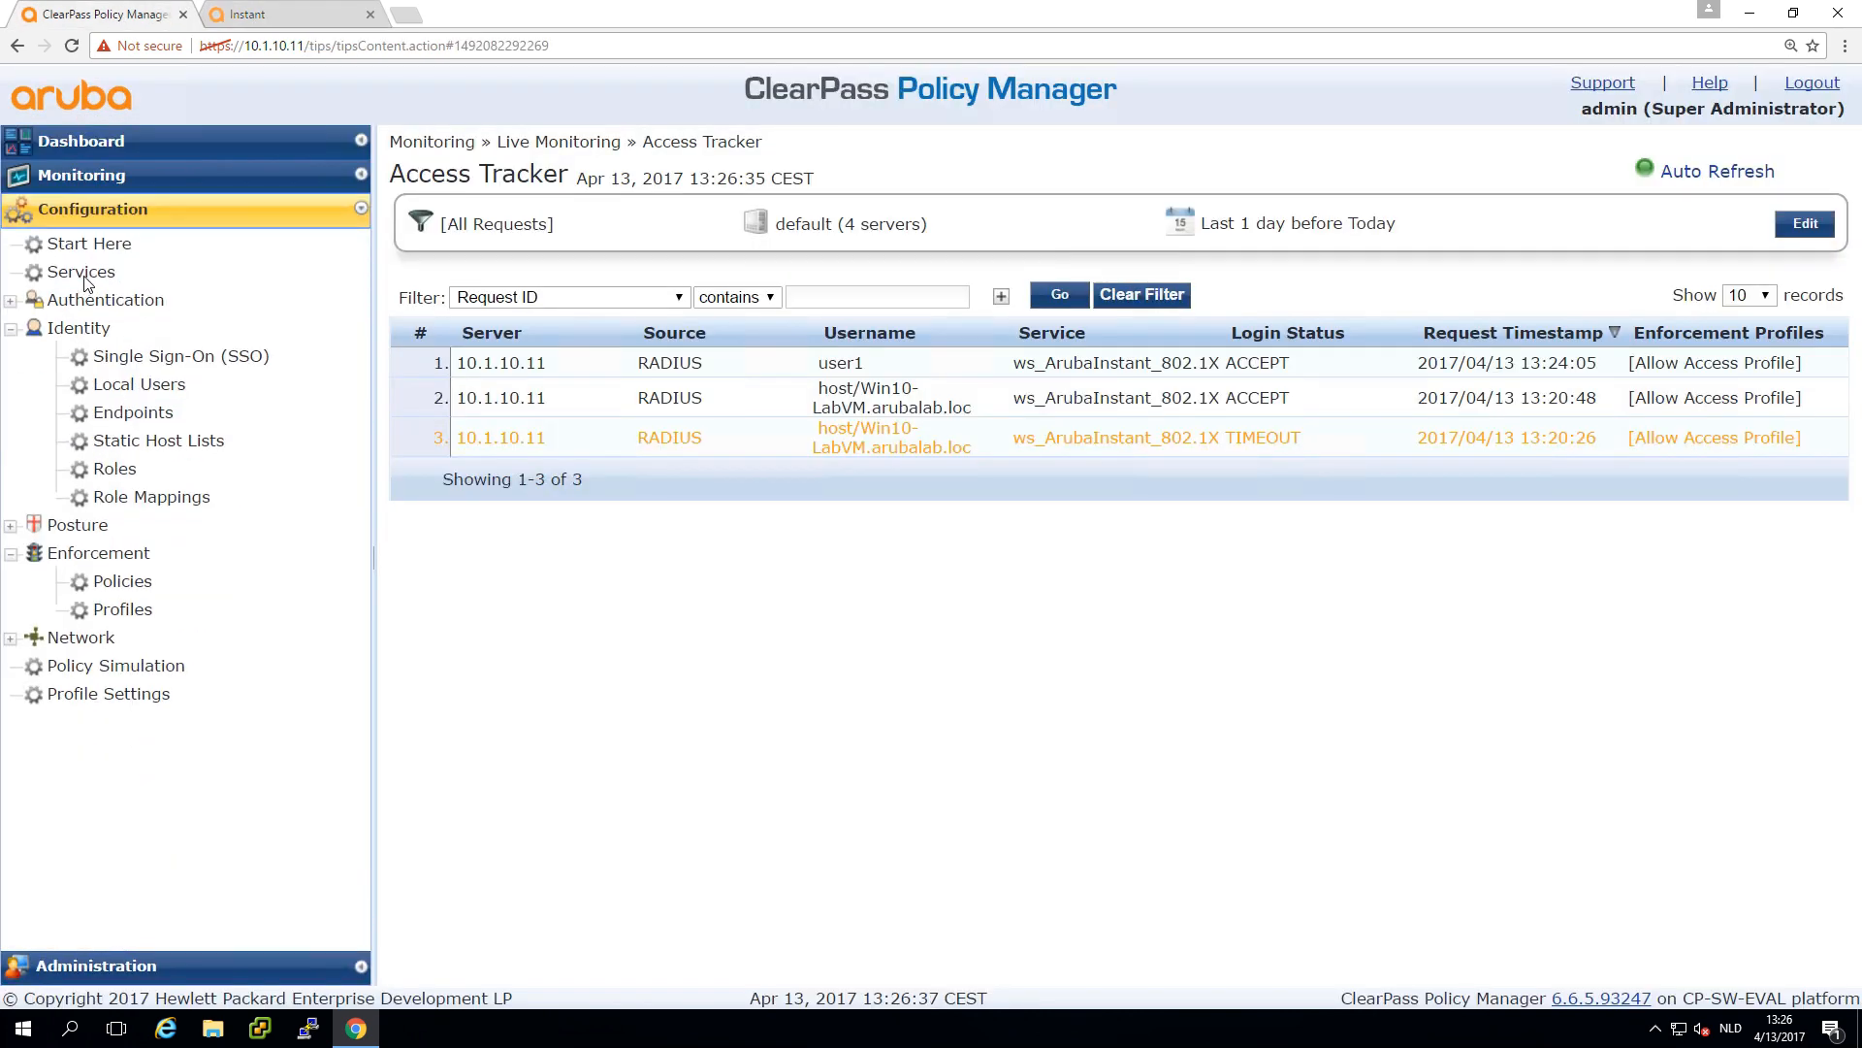
pyautogui.click(82, 272)
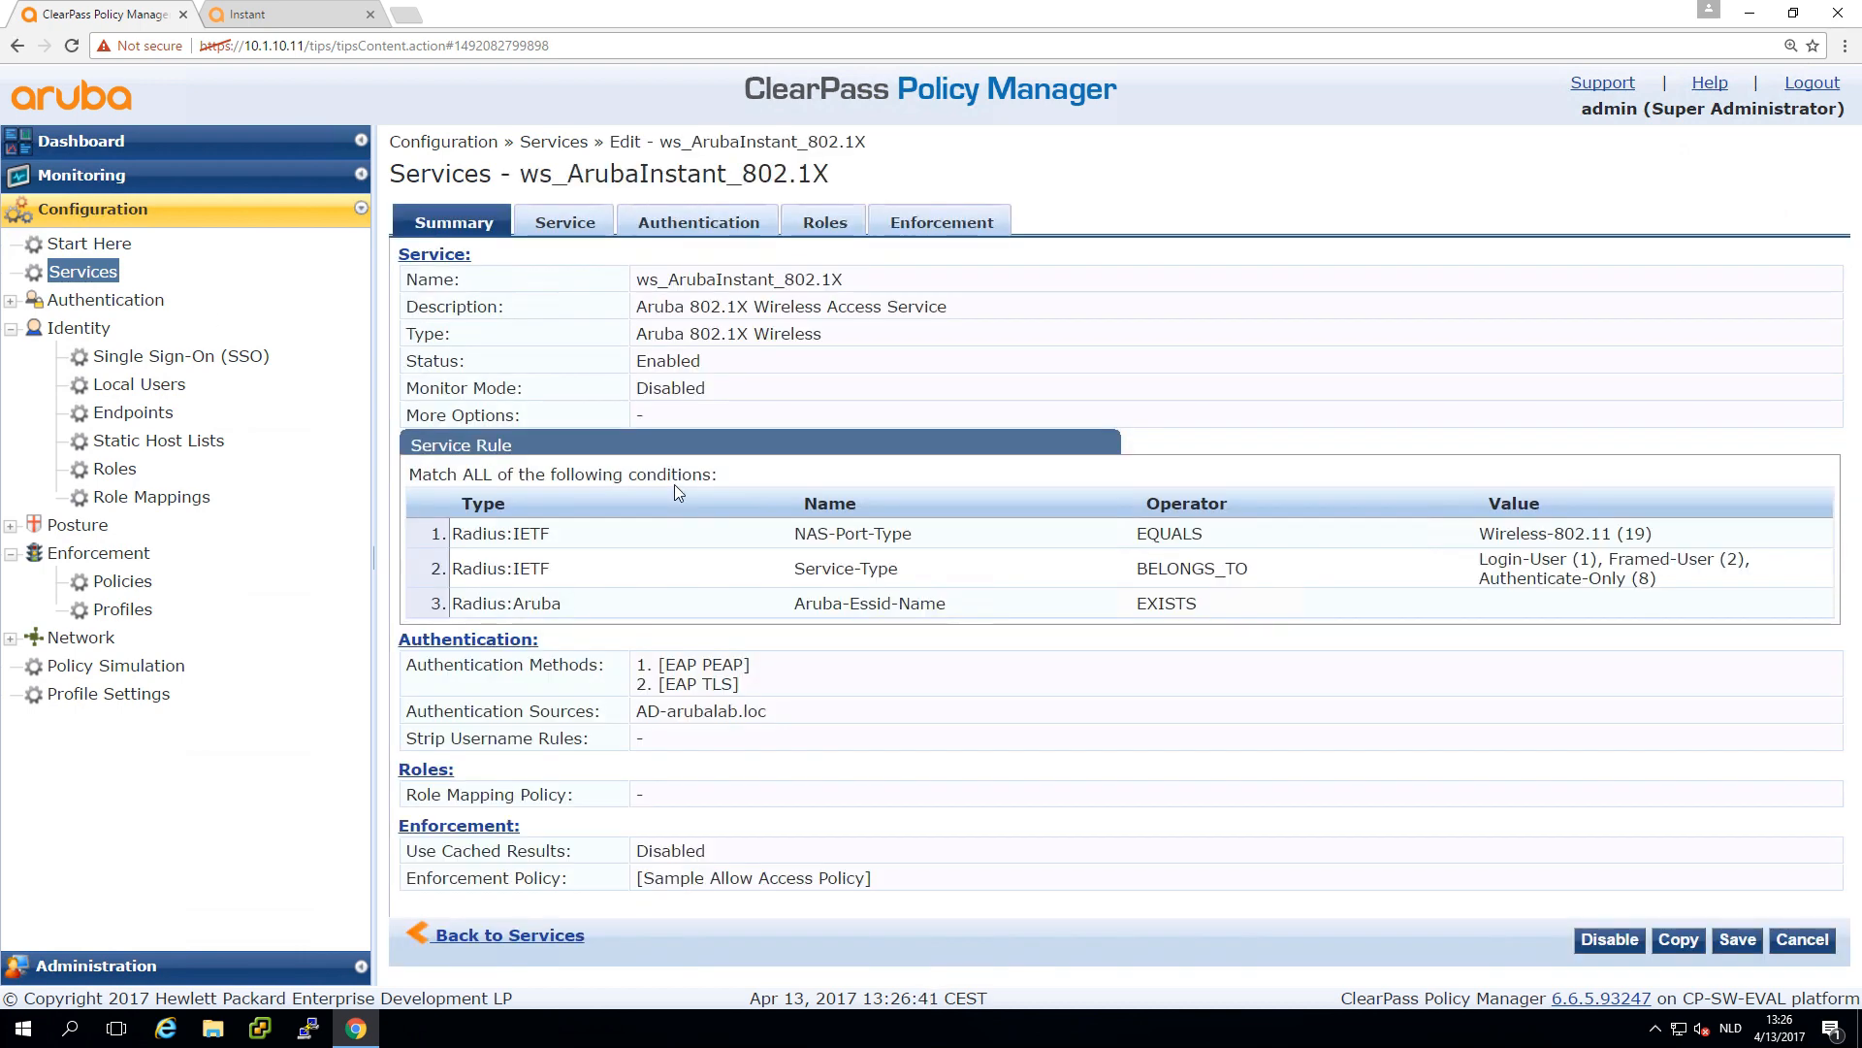
pyautogui.click(699, 222)
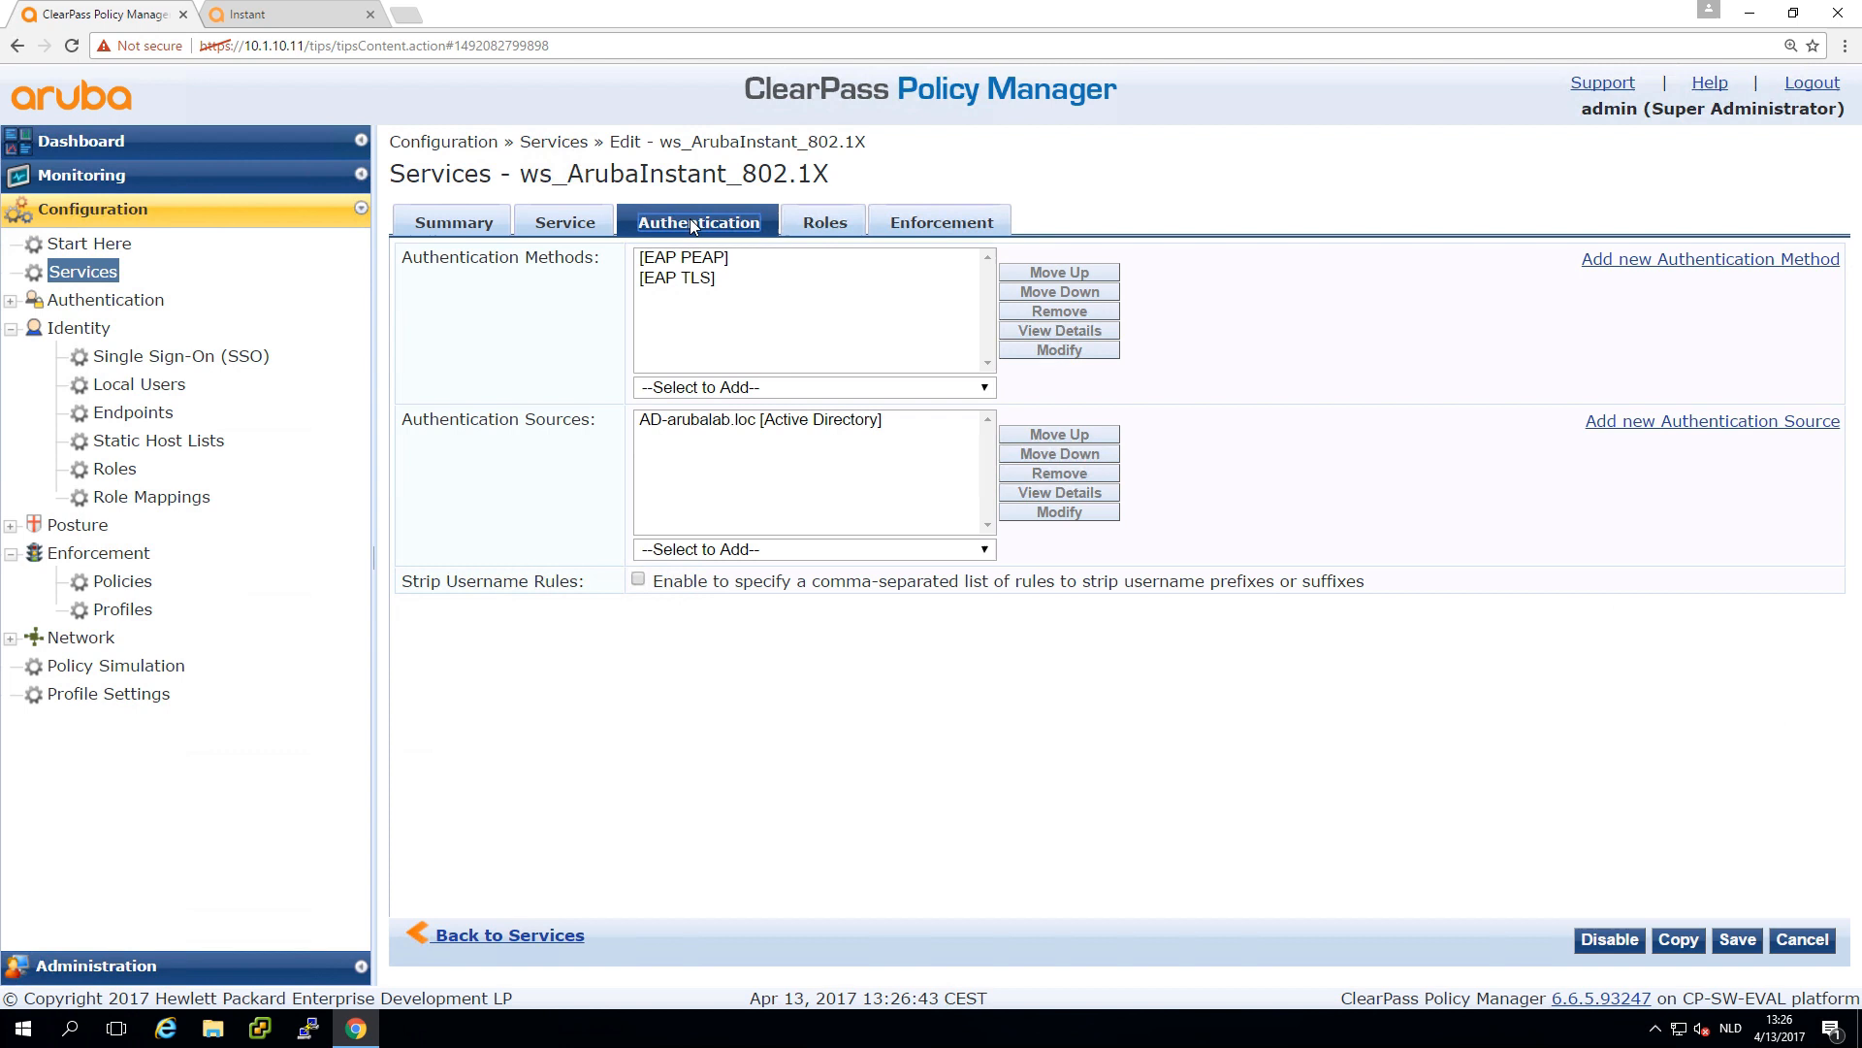
pyautogui.moveTo(748, 368)
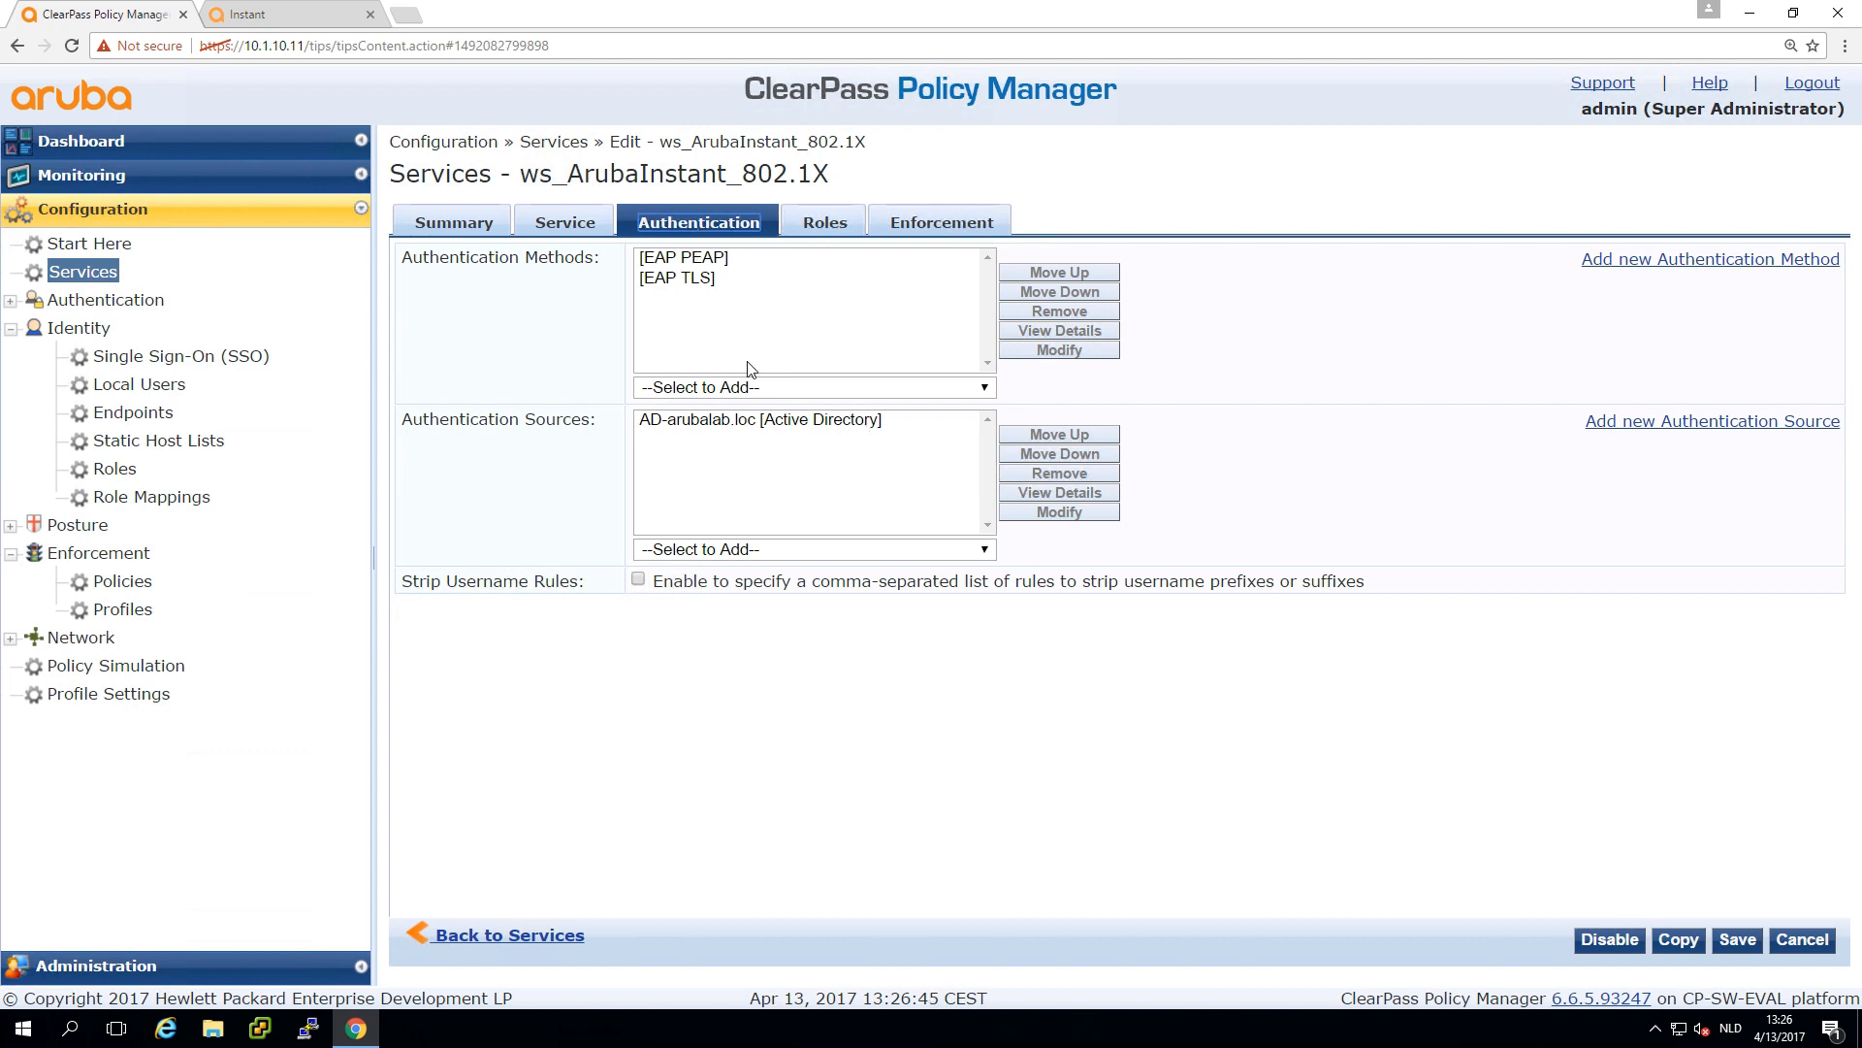
# Step: Review the service's role mapping and enforcement policy, then list the Identity roles with the ws_ entries
pyautogui.click(825, 221)
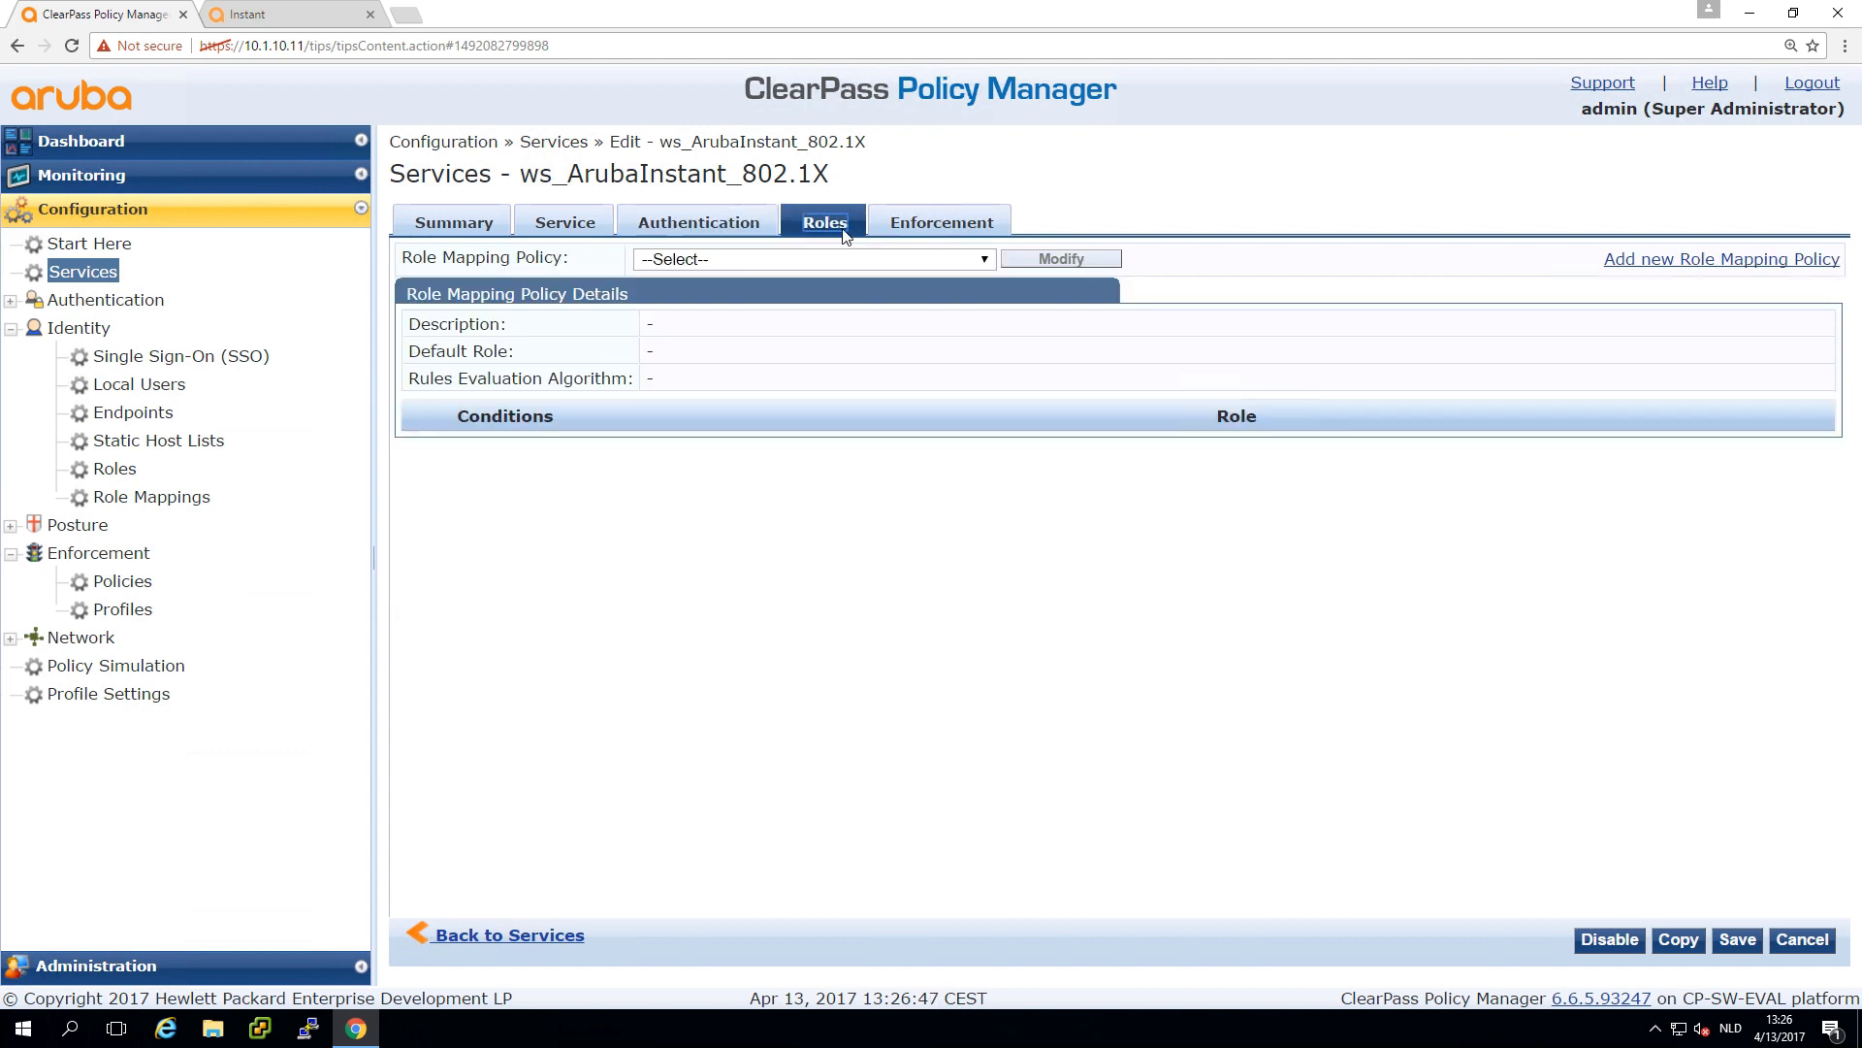
pyautogui.click(939, 222)
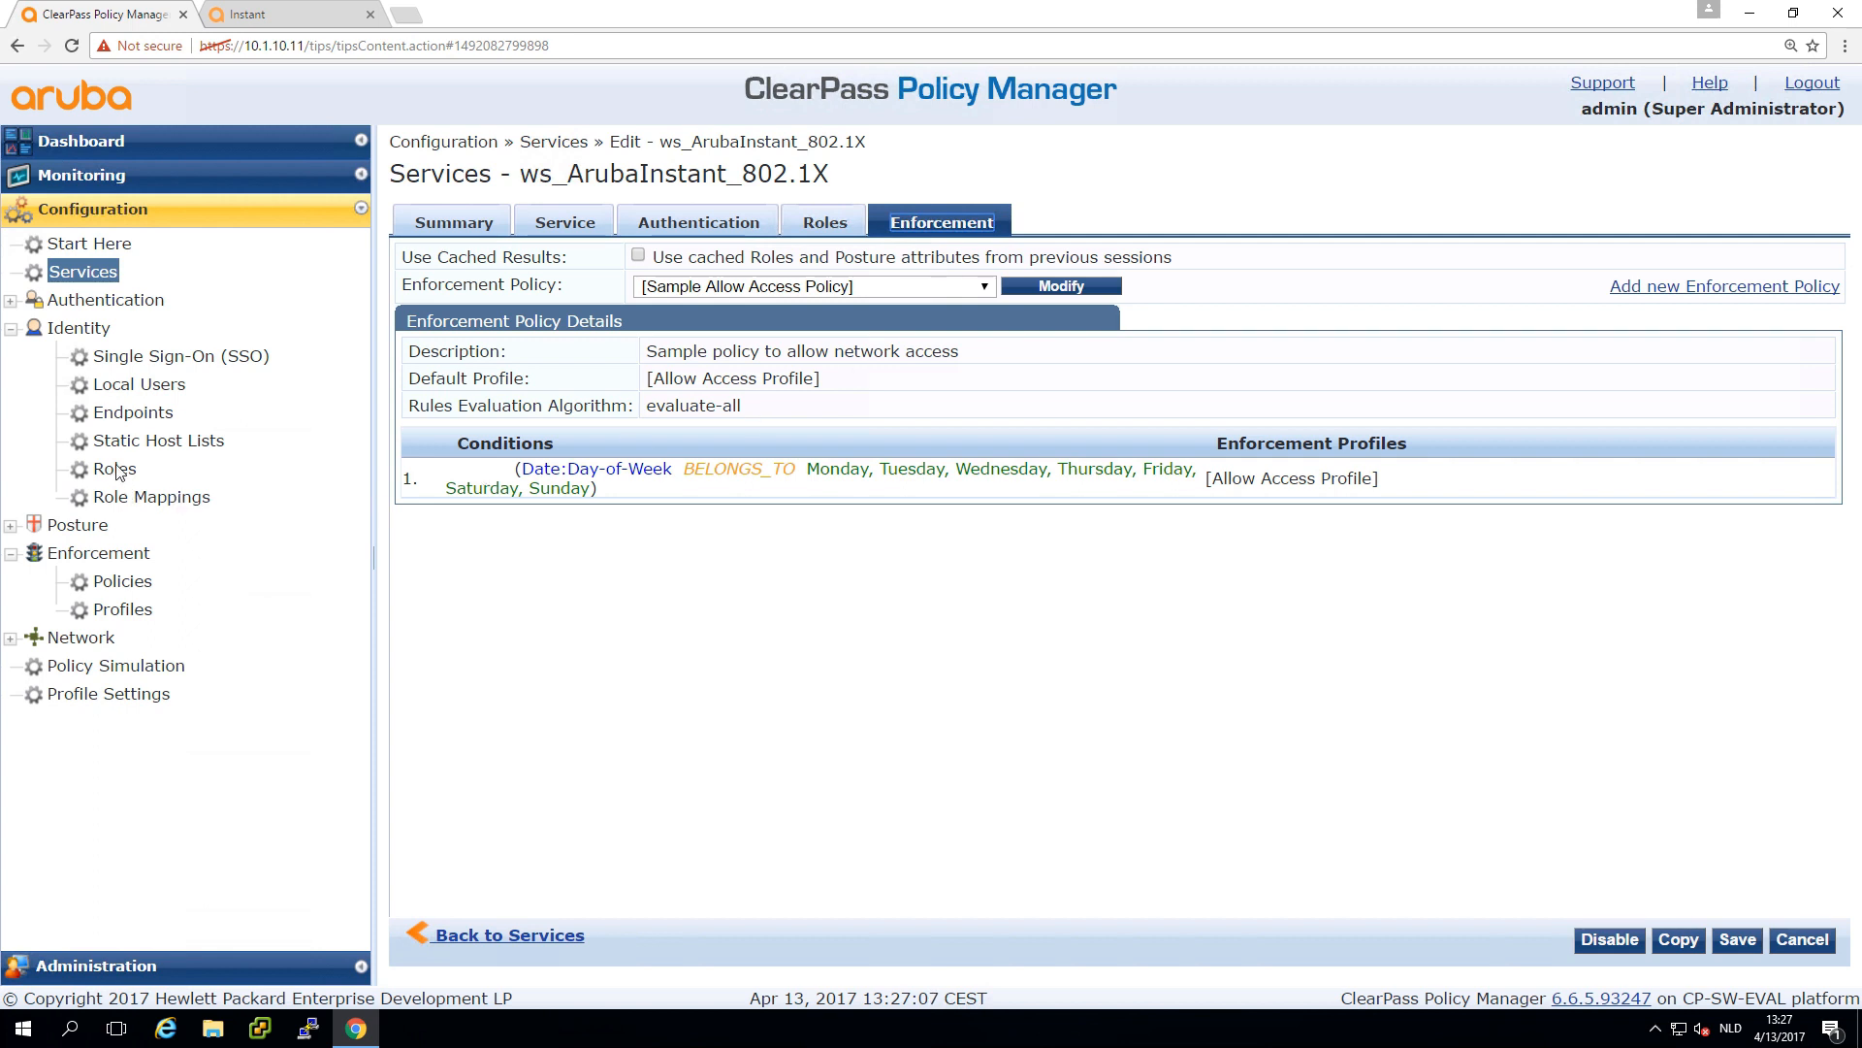
pyautogui.click(114, 467)
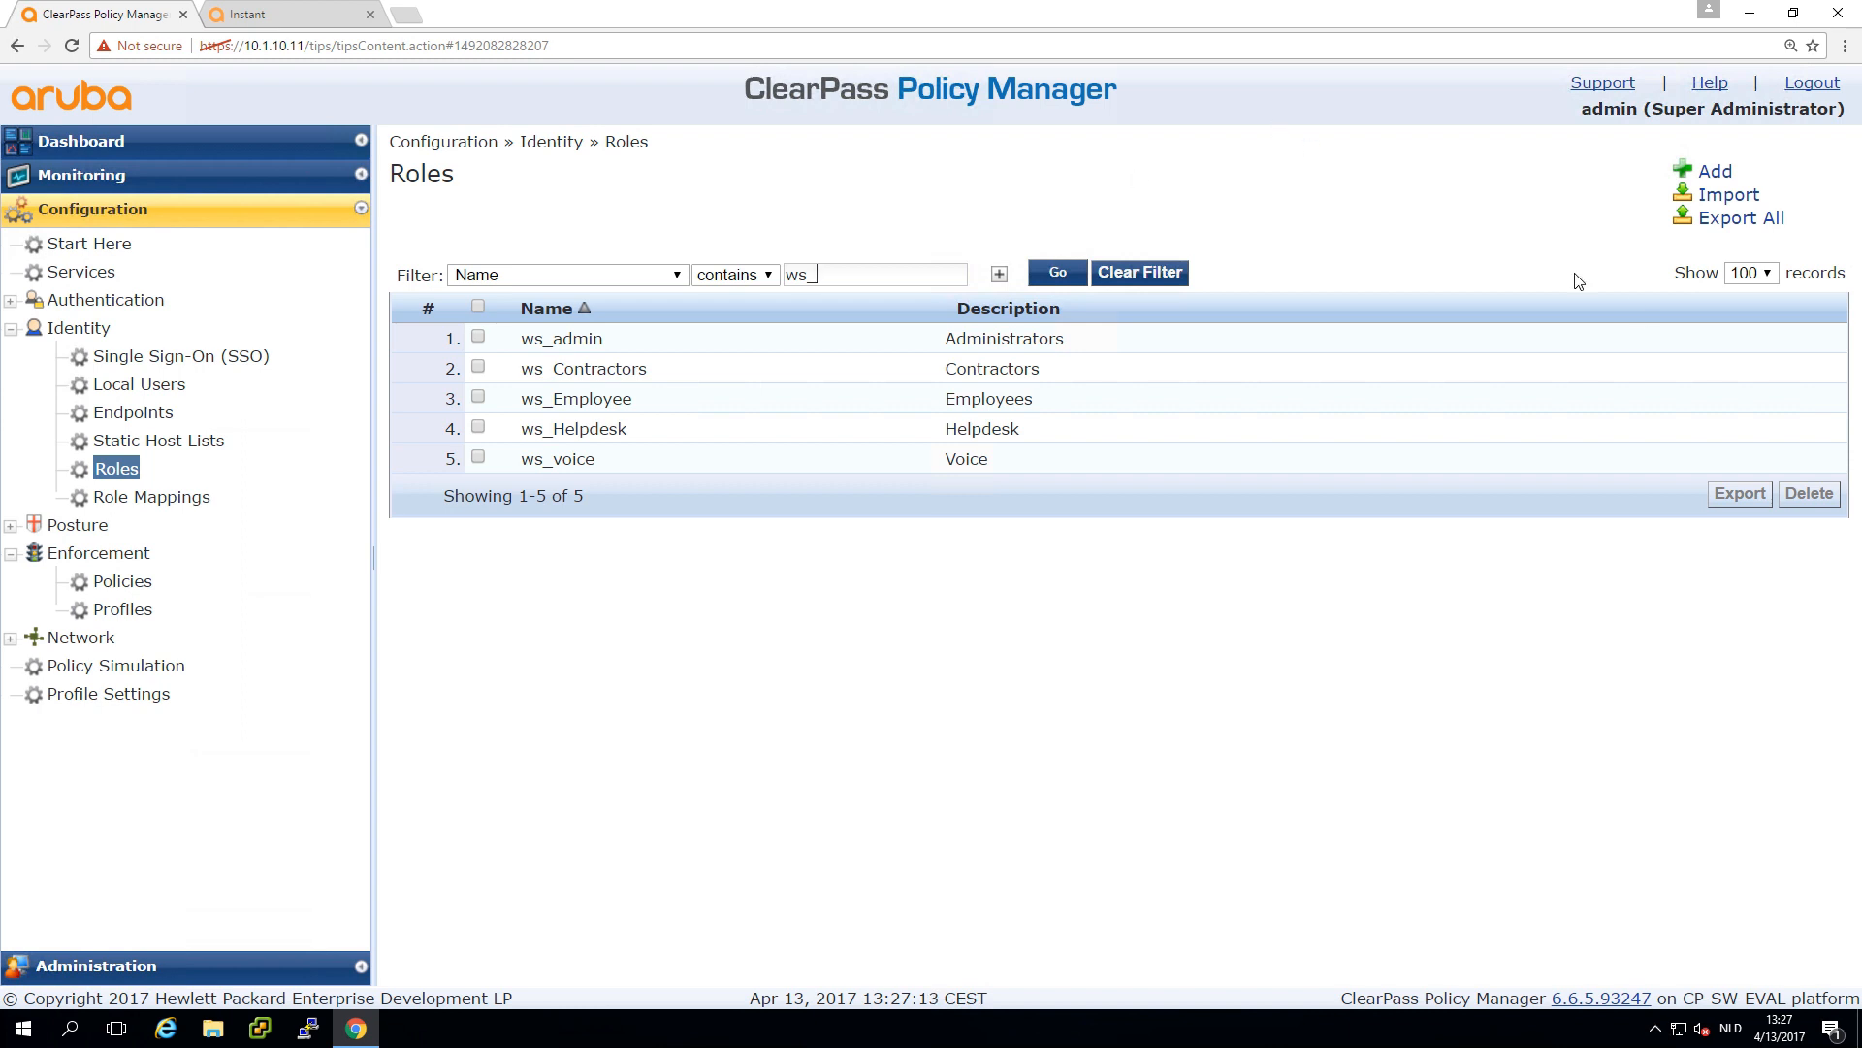
# Step: Add and save a new role named ws_test
pyautogui.click(1715, 171)
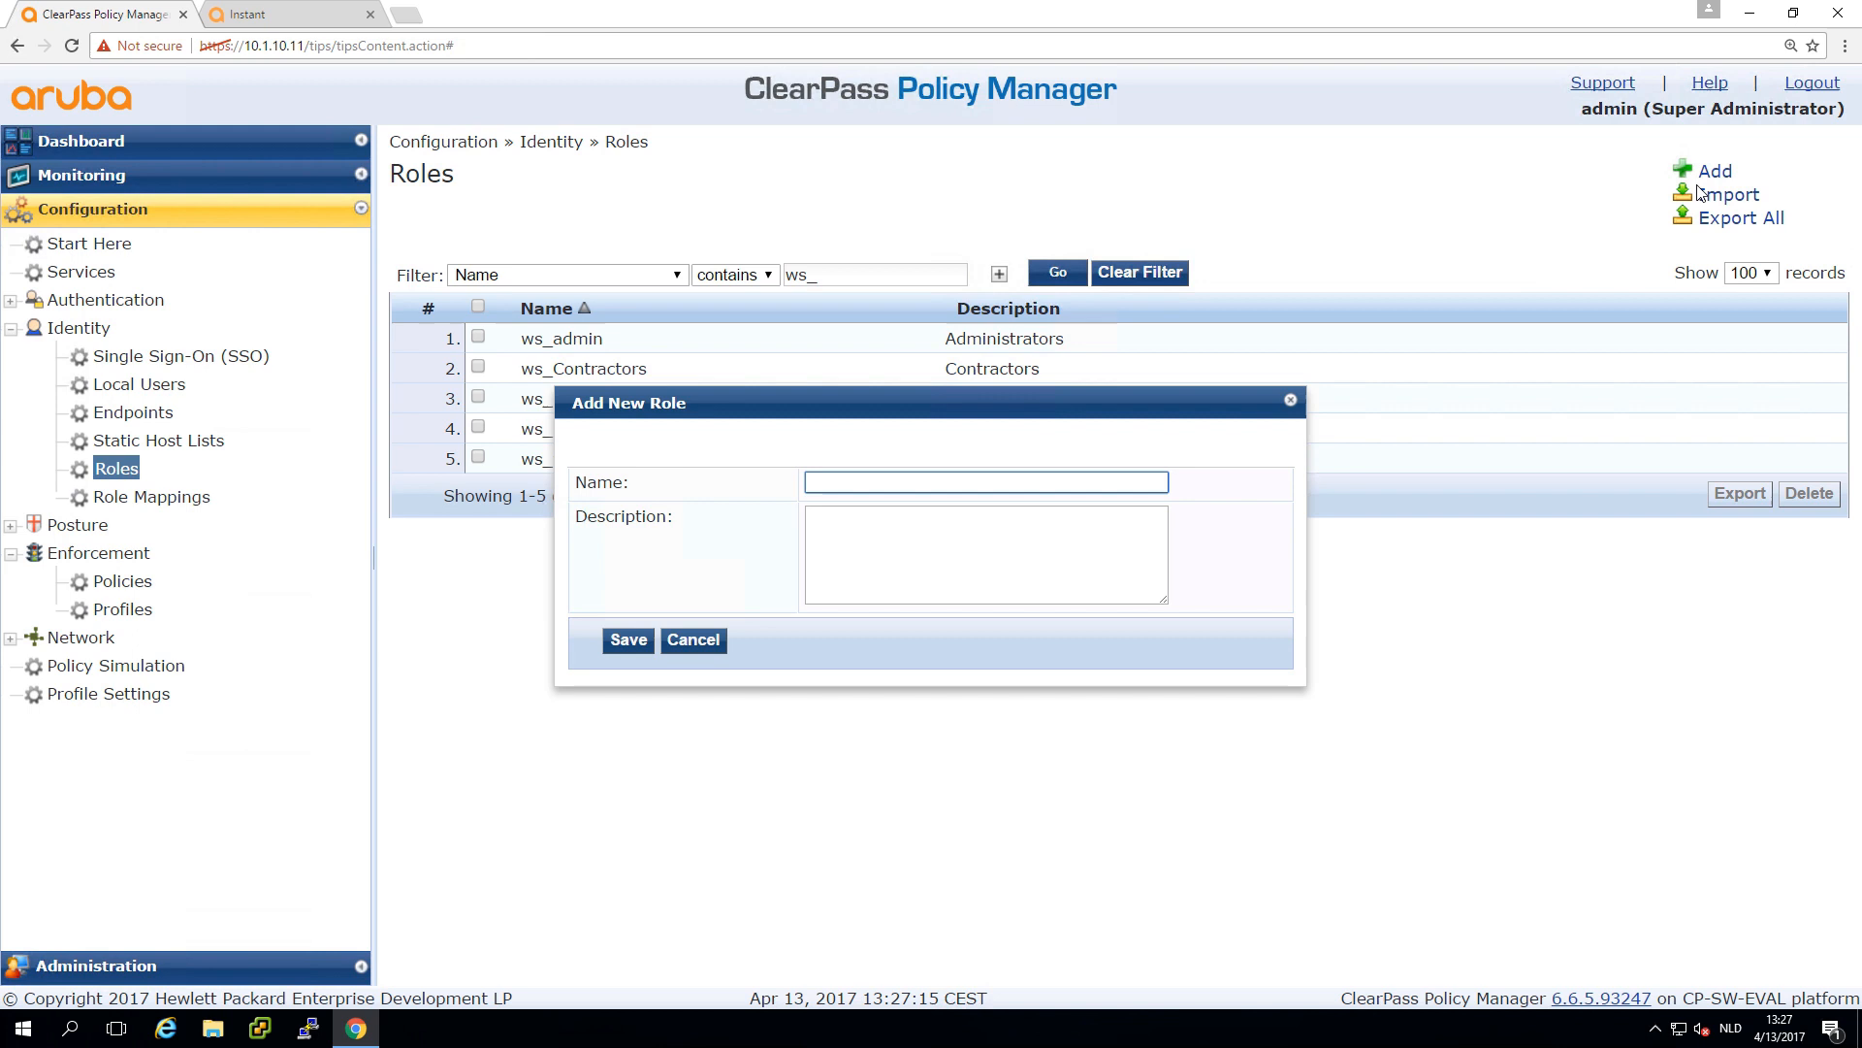
pyautogui.write('ws_test')
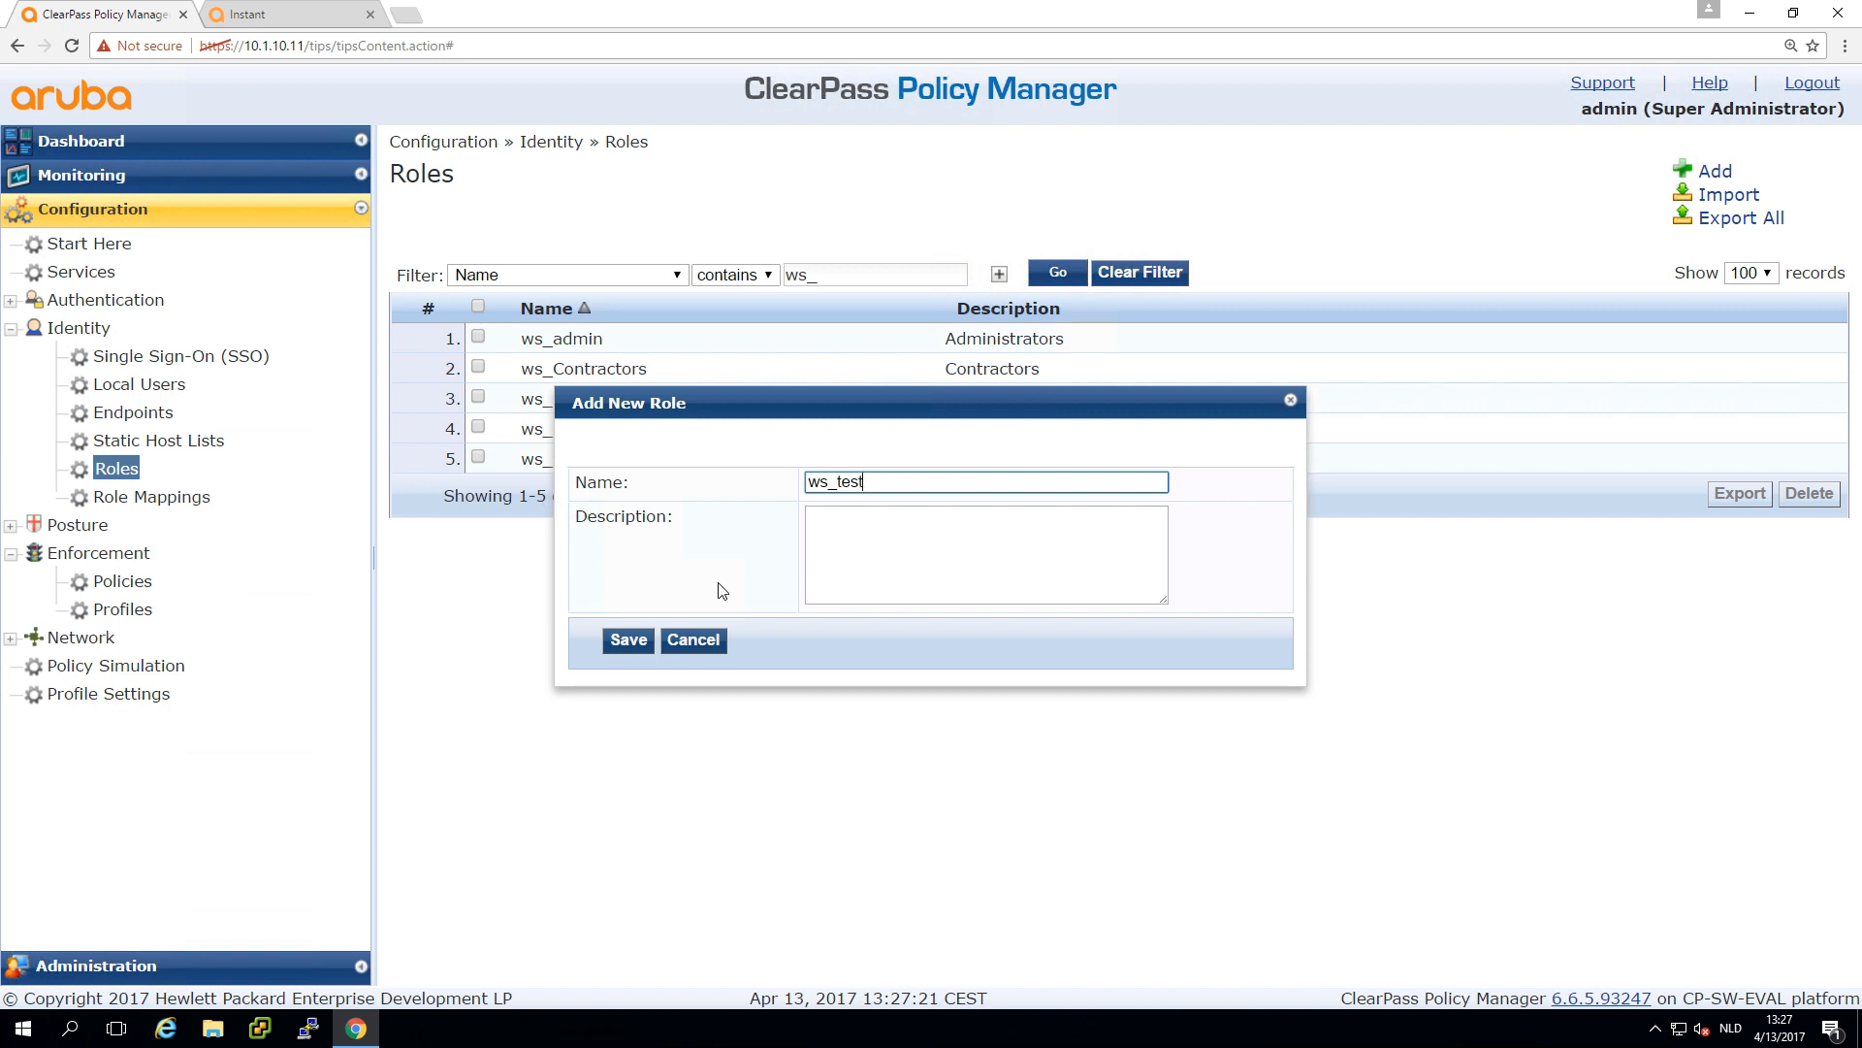
pyautogui.click(626, 638)
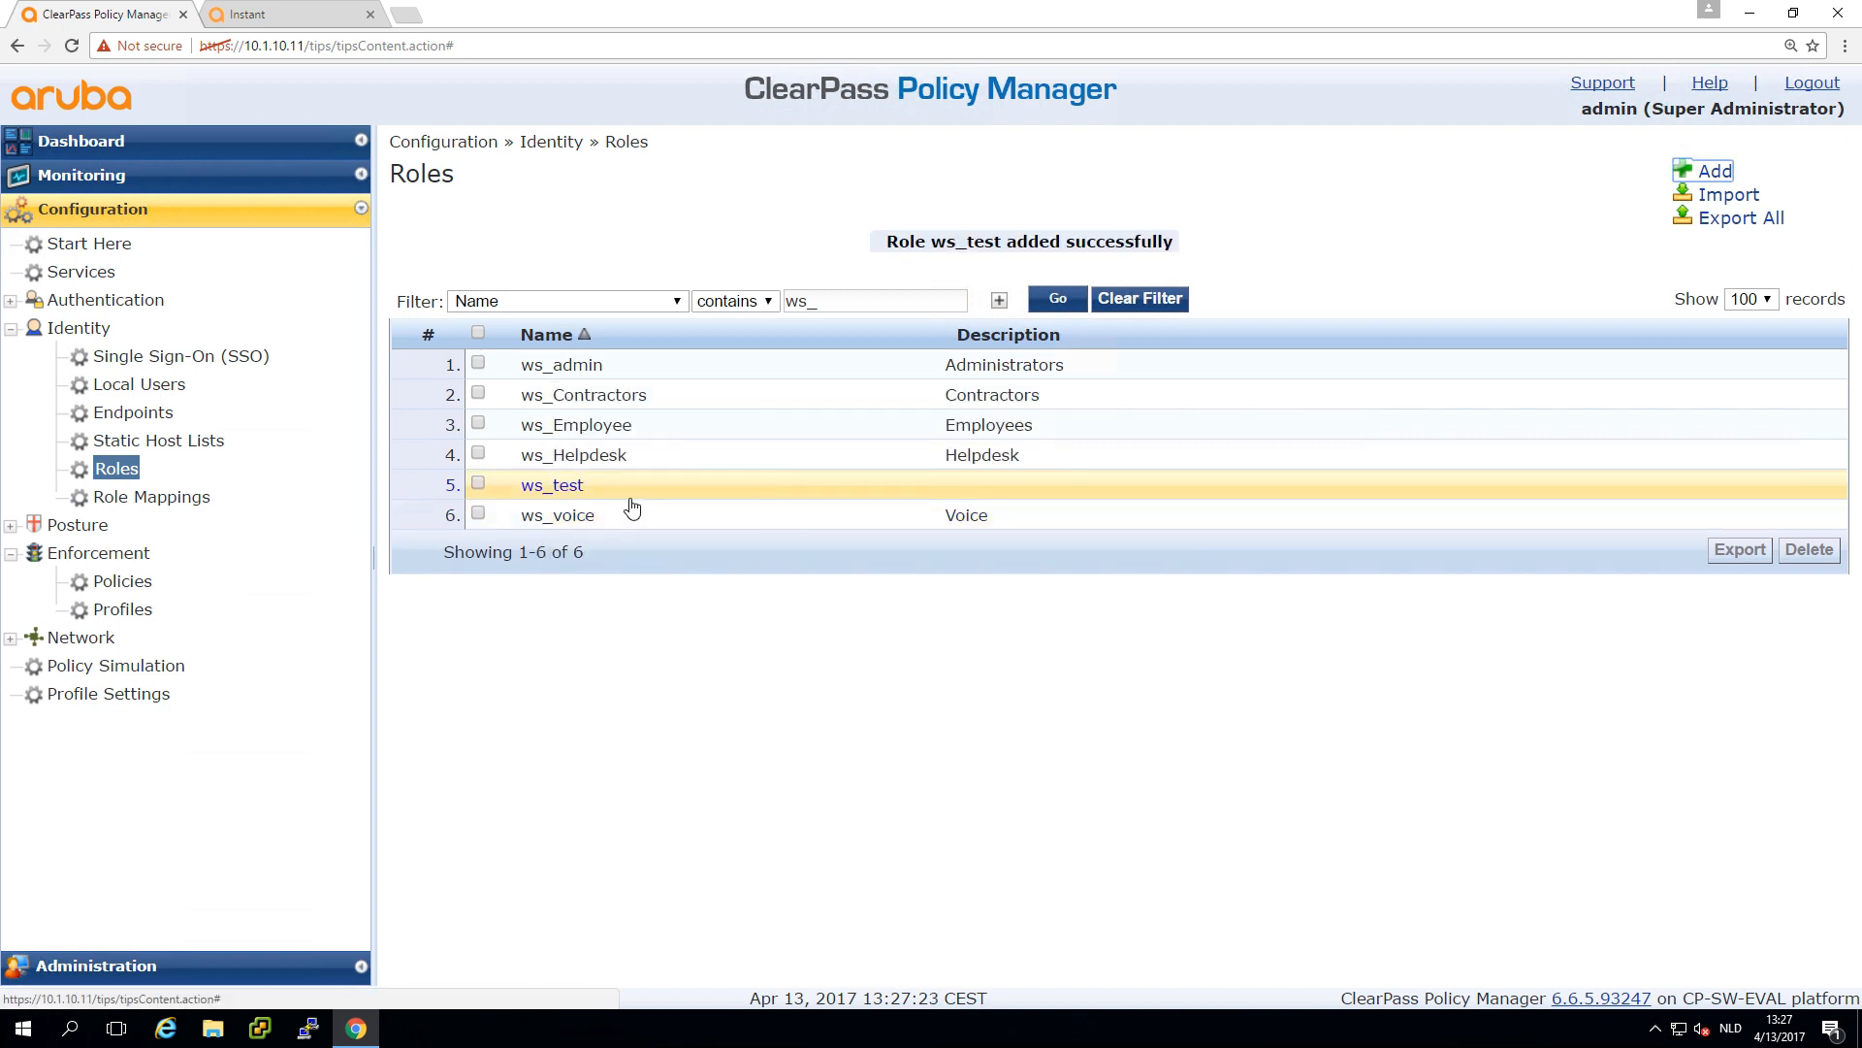
pyautogui.moveTo(596, 504)
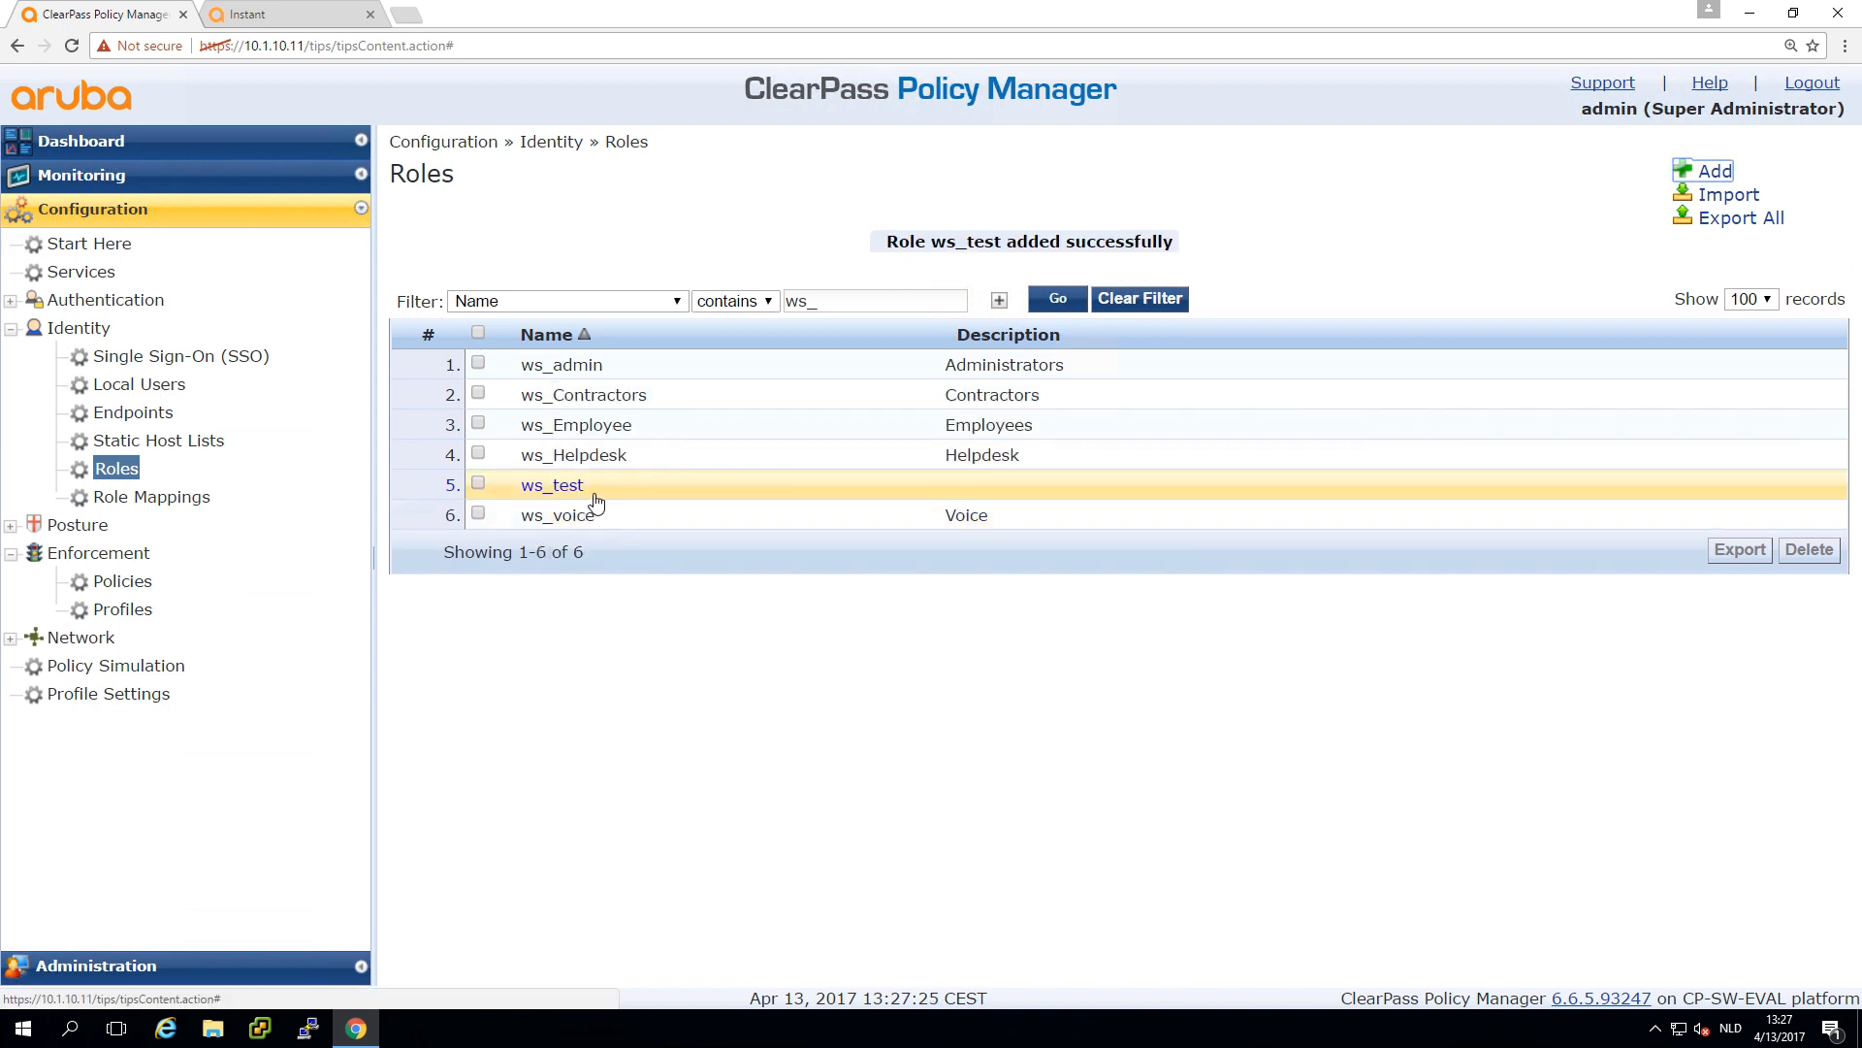
pyautogui.moveTo(477, 492)
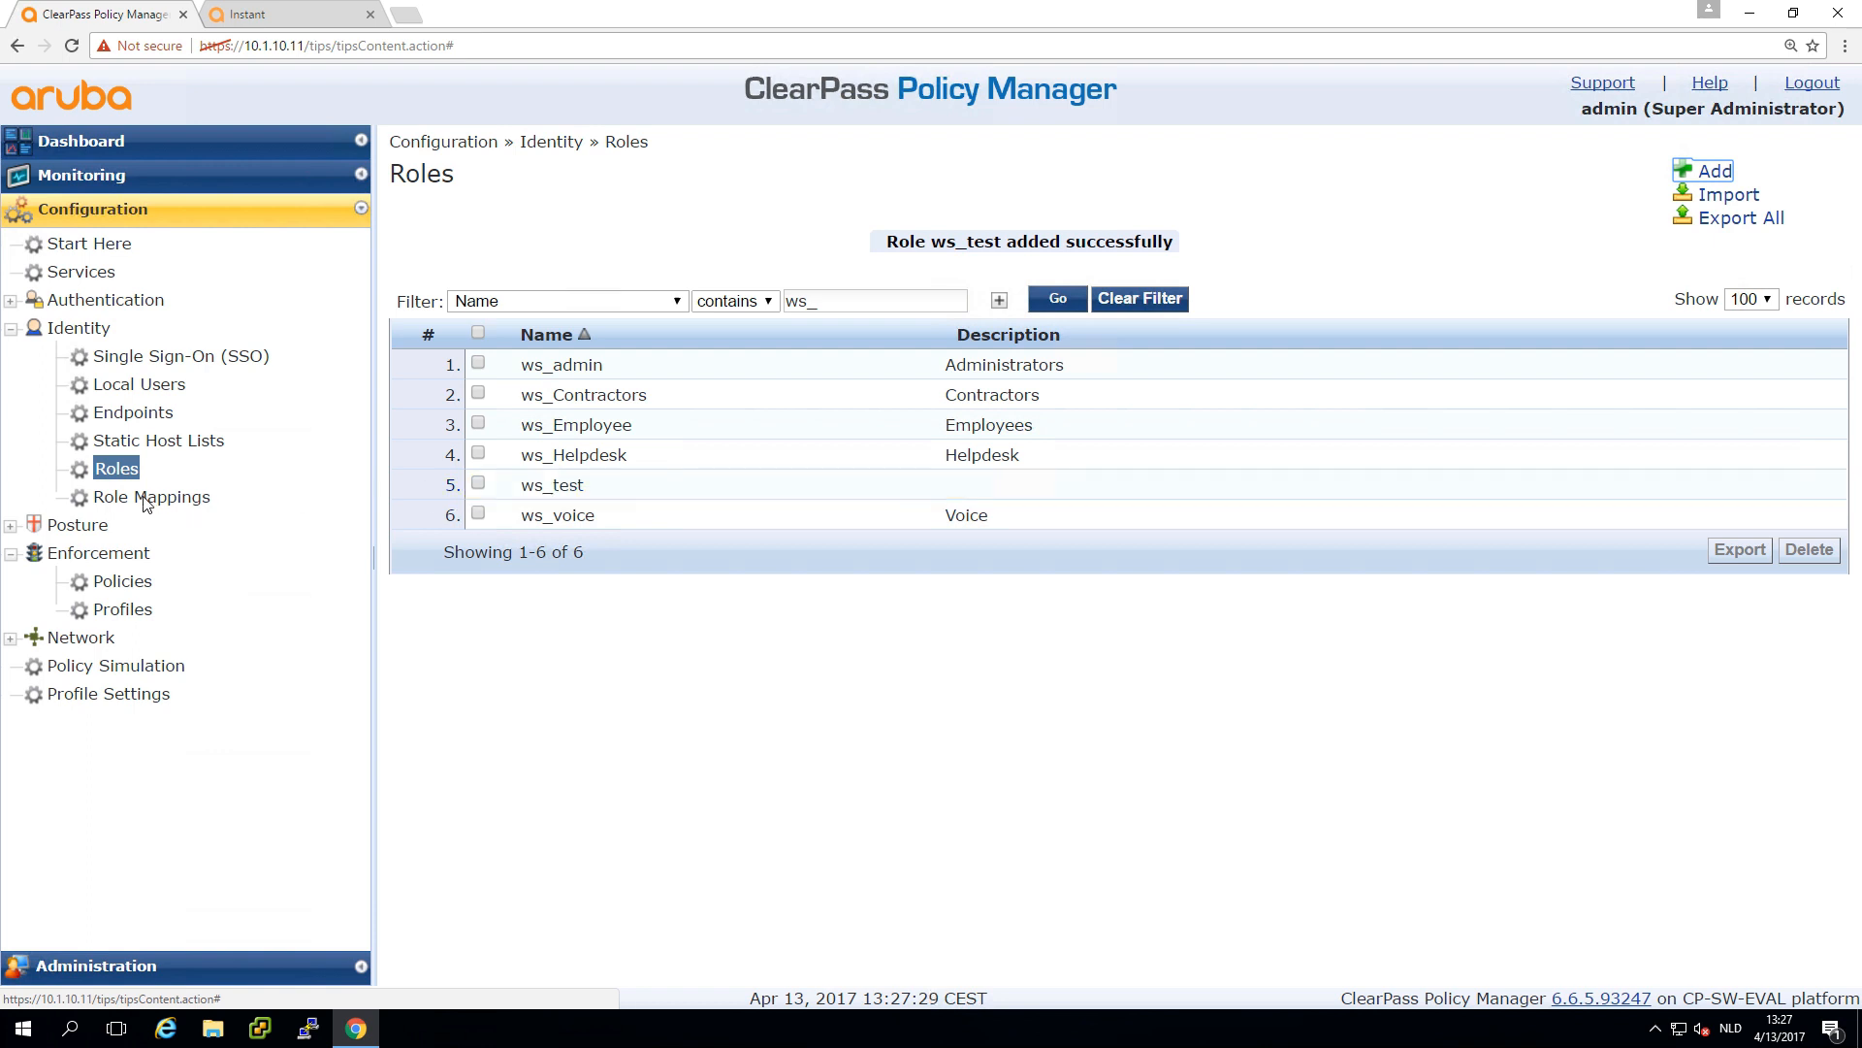
# Step: Review ws_Rolemapping's summary mapping Workshop Admins and other AD groups to ws_ roles
pyautogui.click(151, 494)
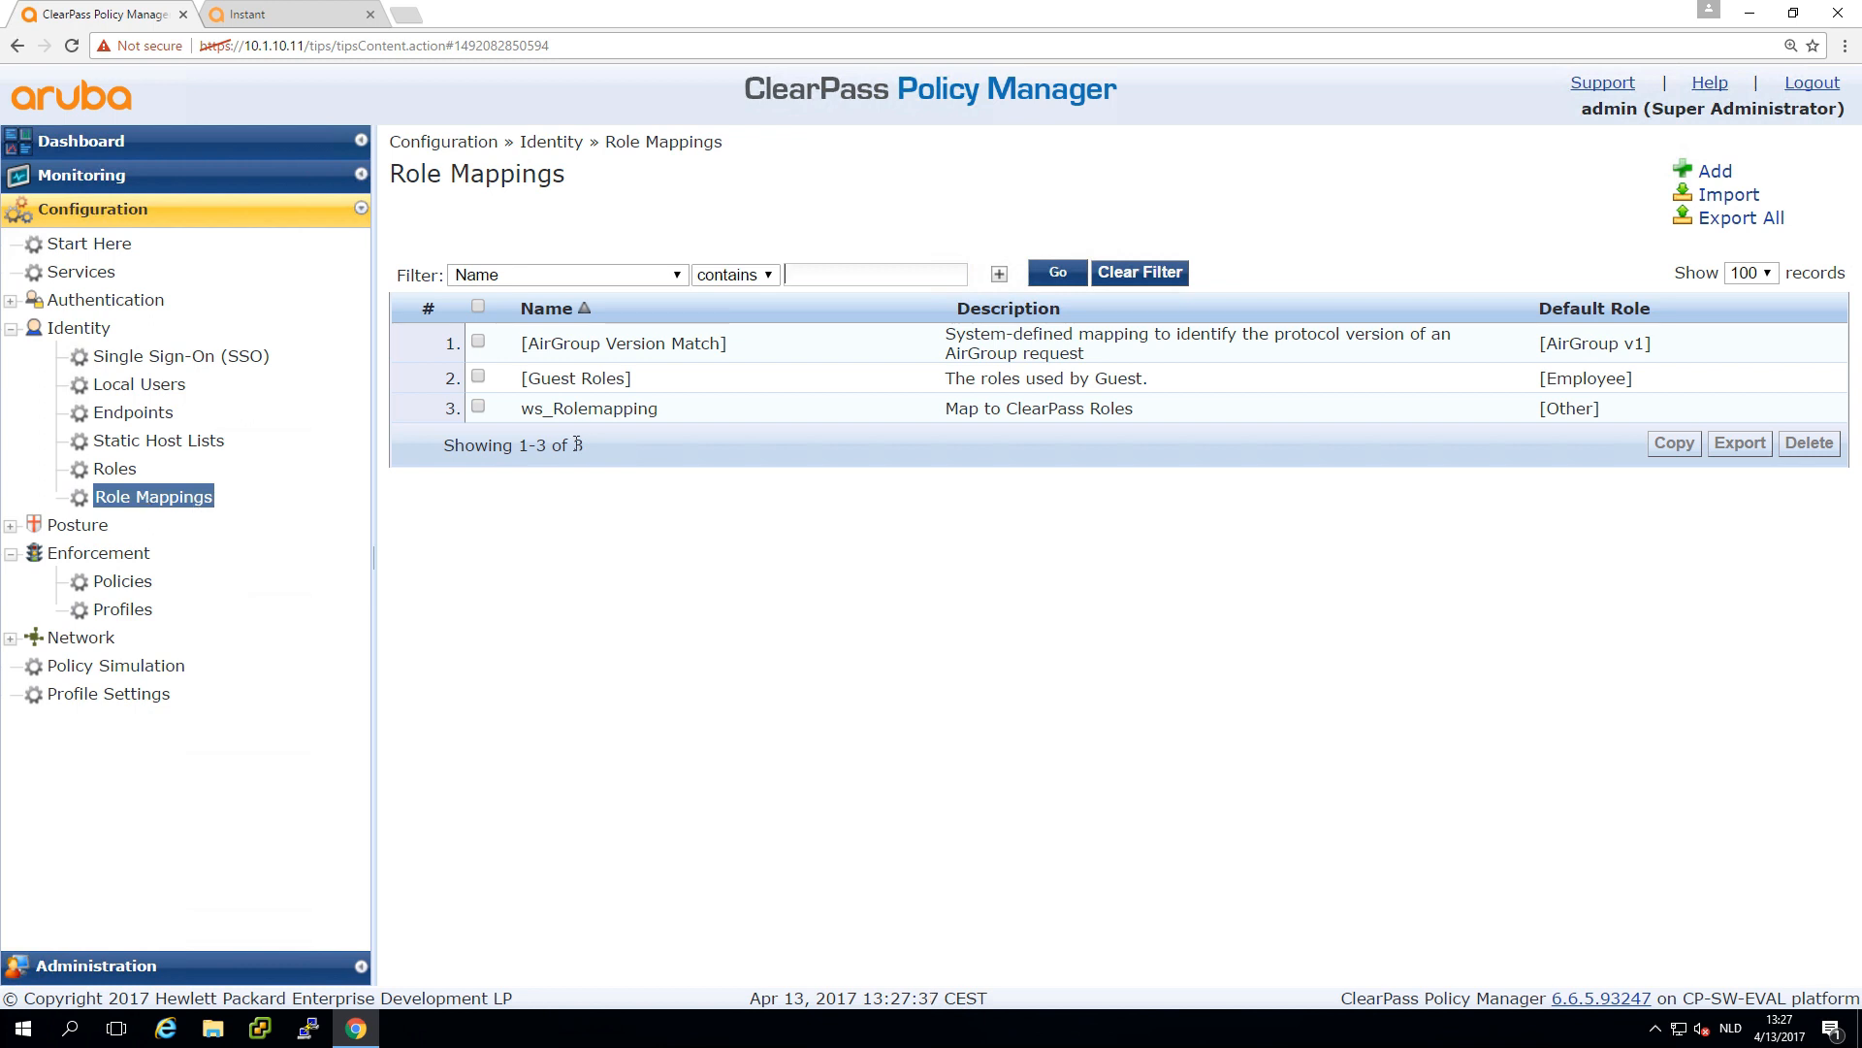
pyautogui.click(588, 407)
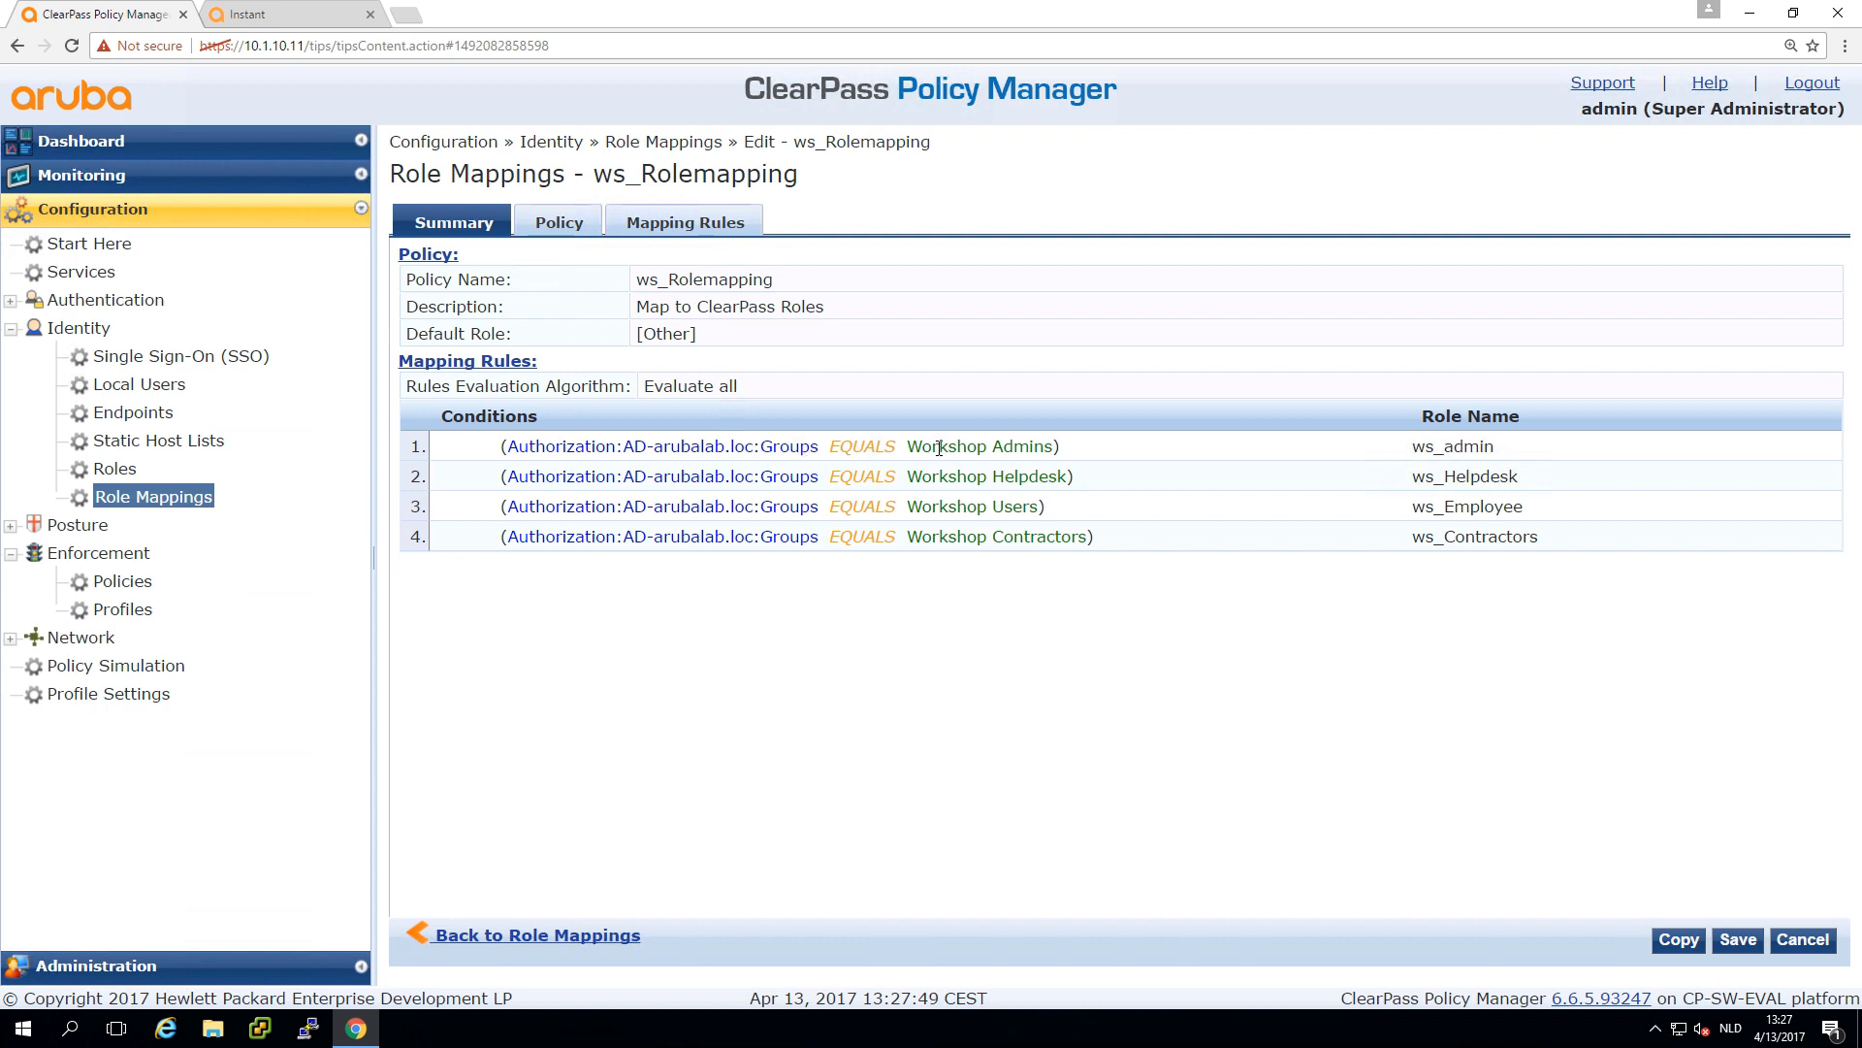
pyautogui.moveTo(943, 446); pyautogui.dragTo(1034, 447)
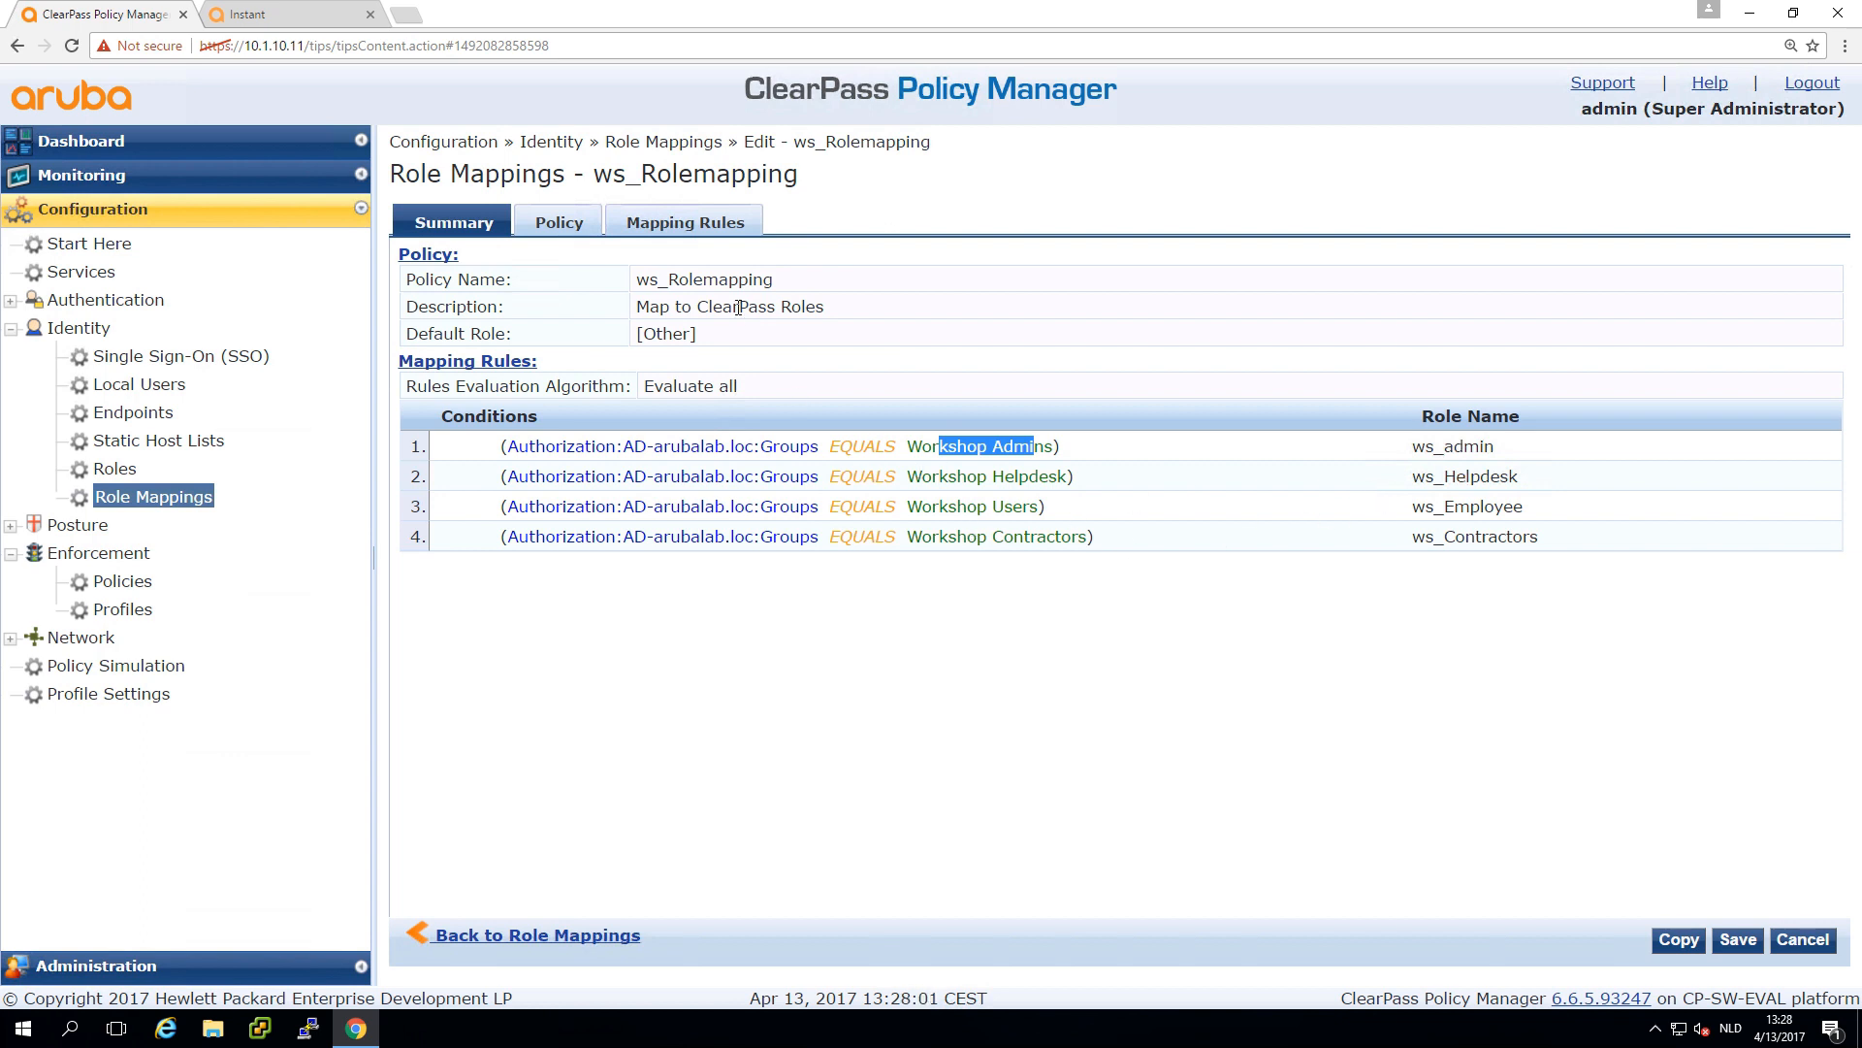
pyautogui.click(84, 272)
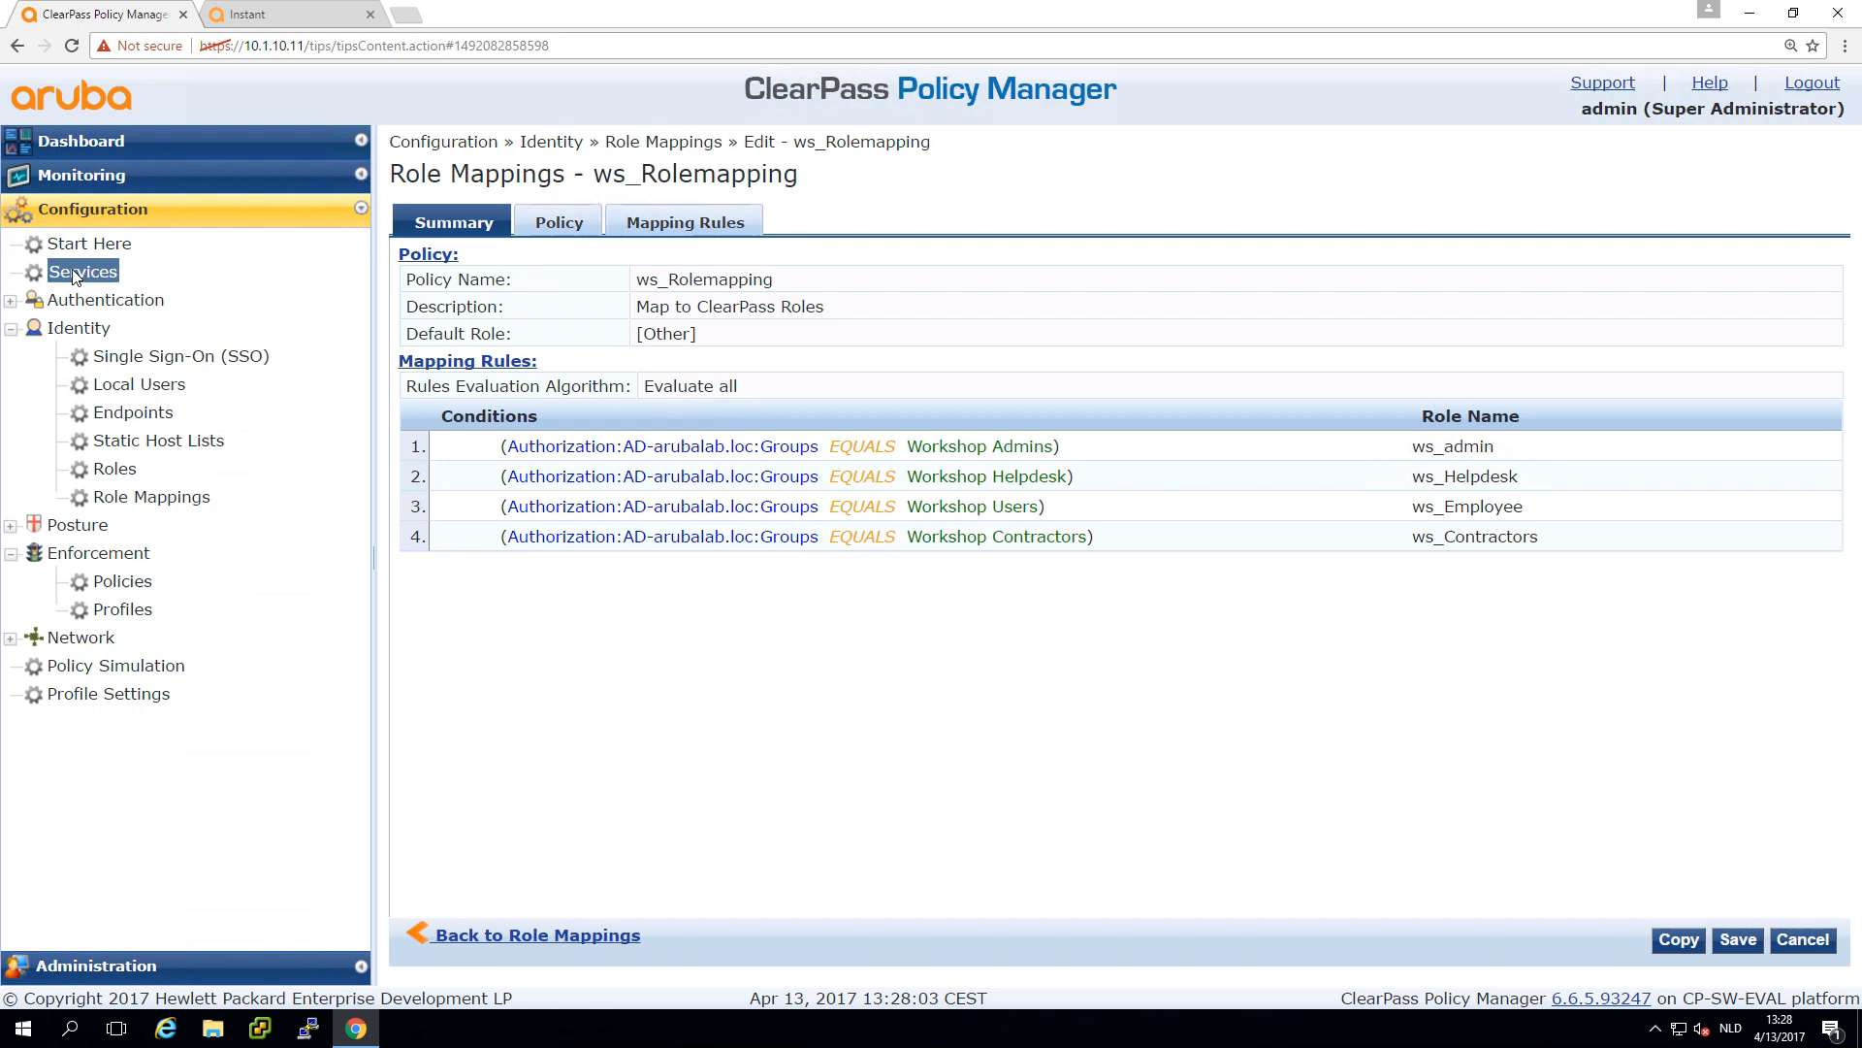
# Step: Set ws_Rolemapping as the ws_ArubaInstant_802.1X service's Role Mapping Policy and save
pyautogui.click(84, 271)
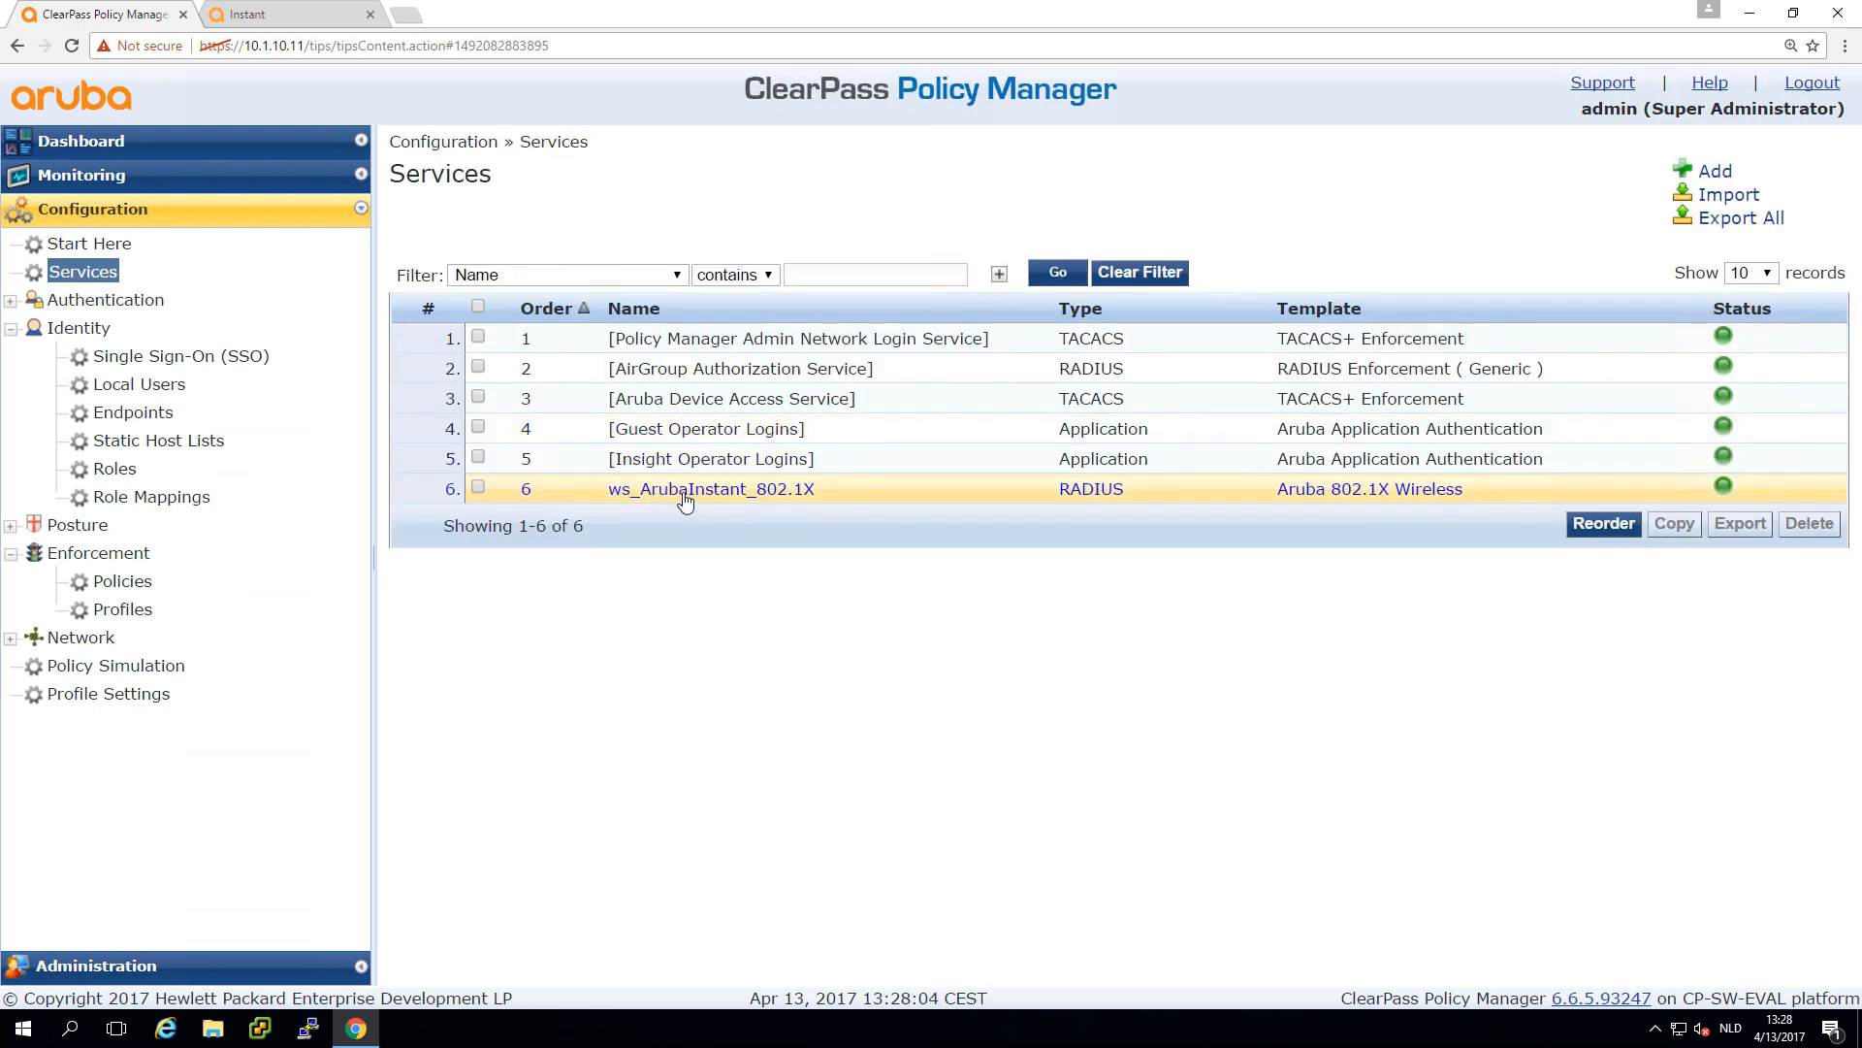
pyautogui.click(710, 488)
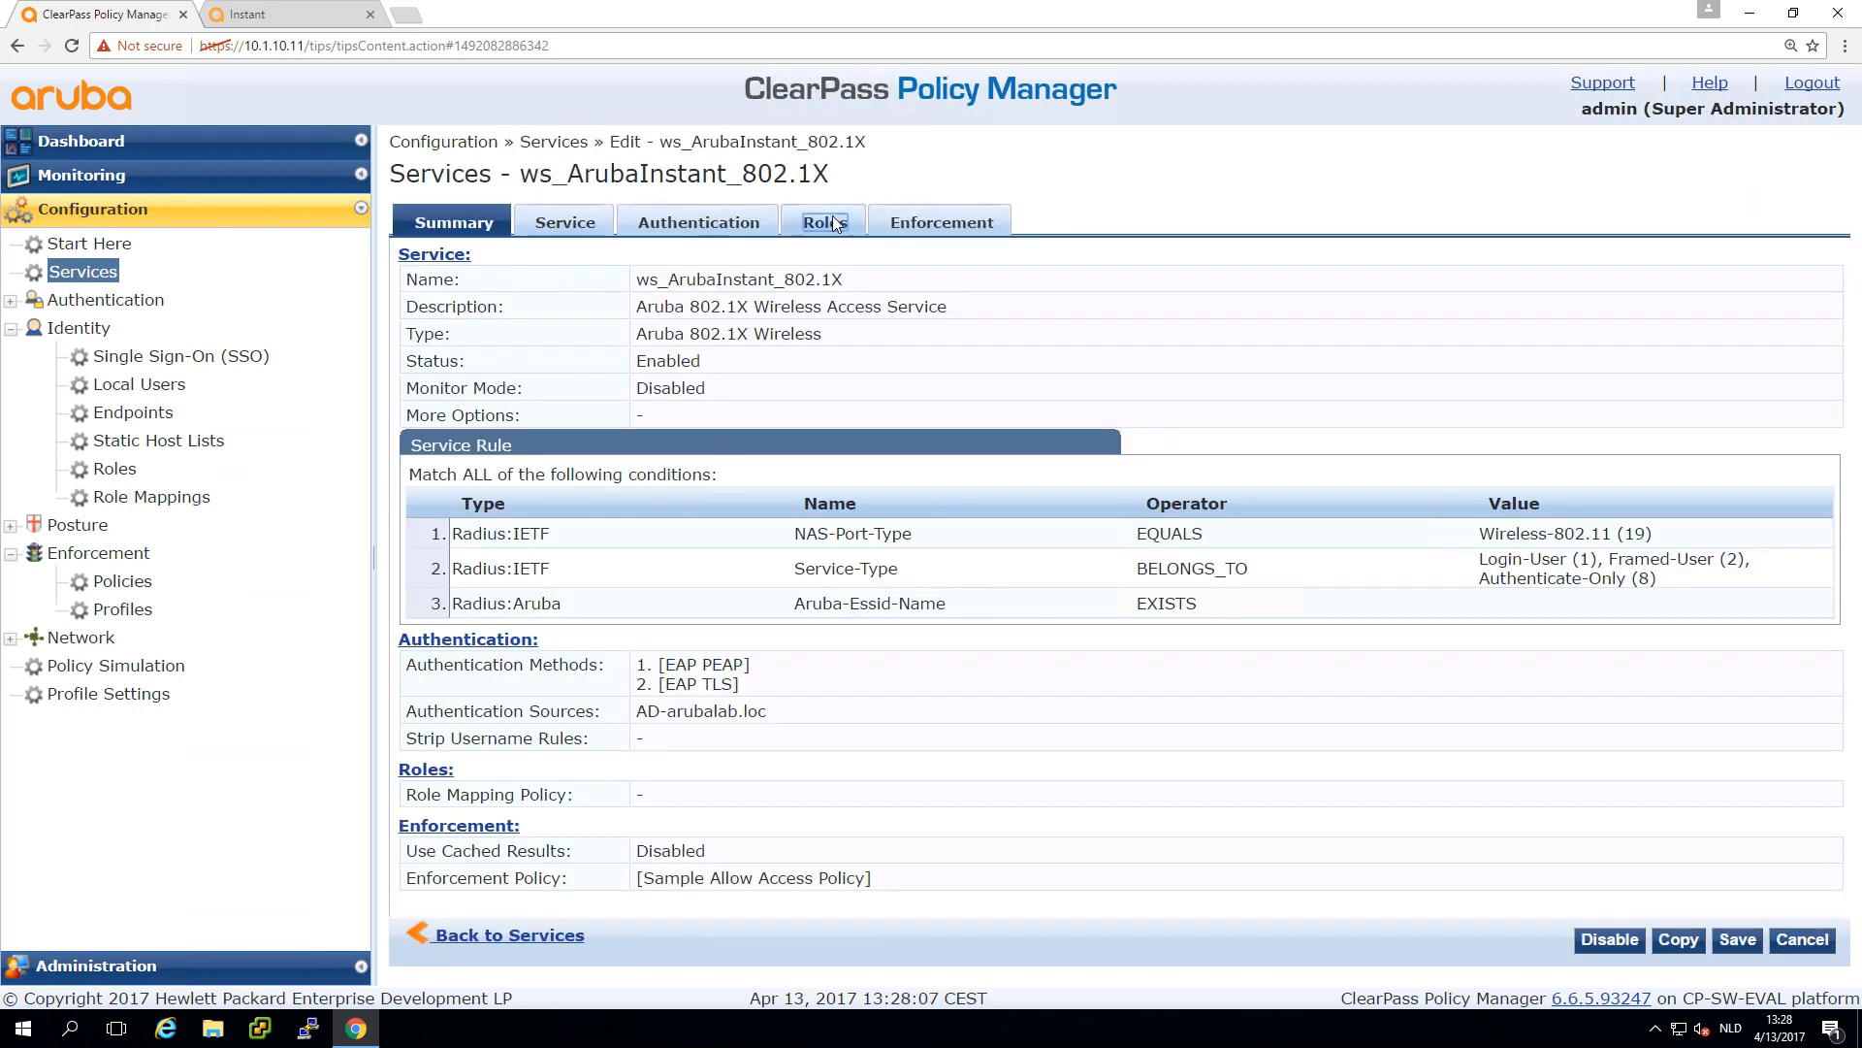
pyautogui.click(822, 221)
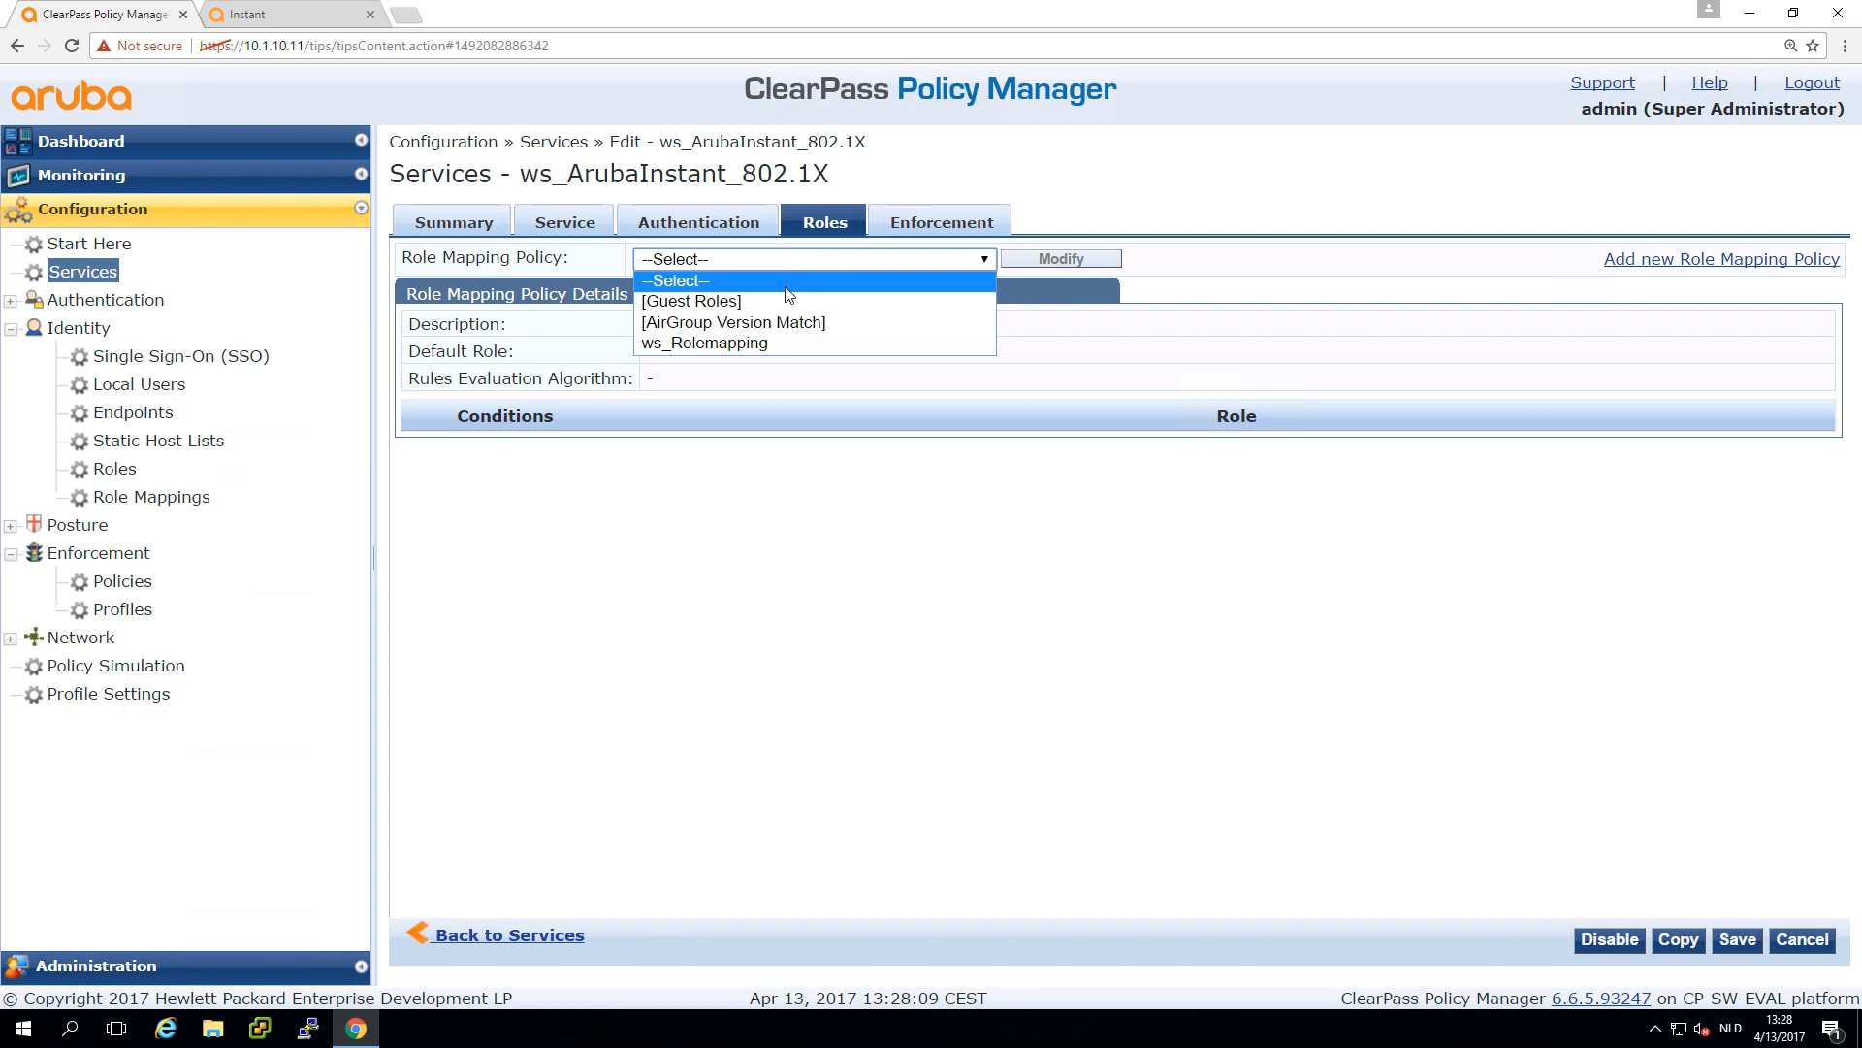
pyautogui.click(703, 343)
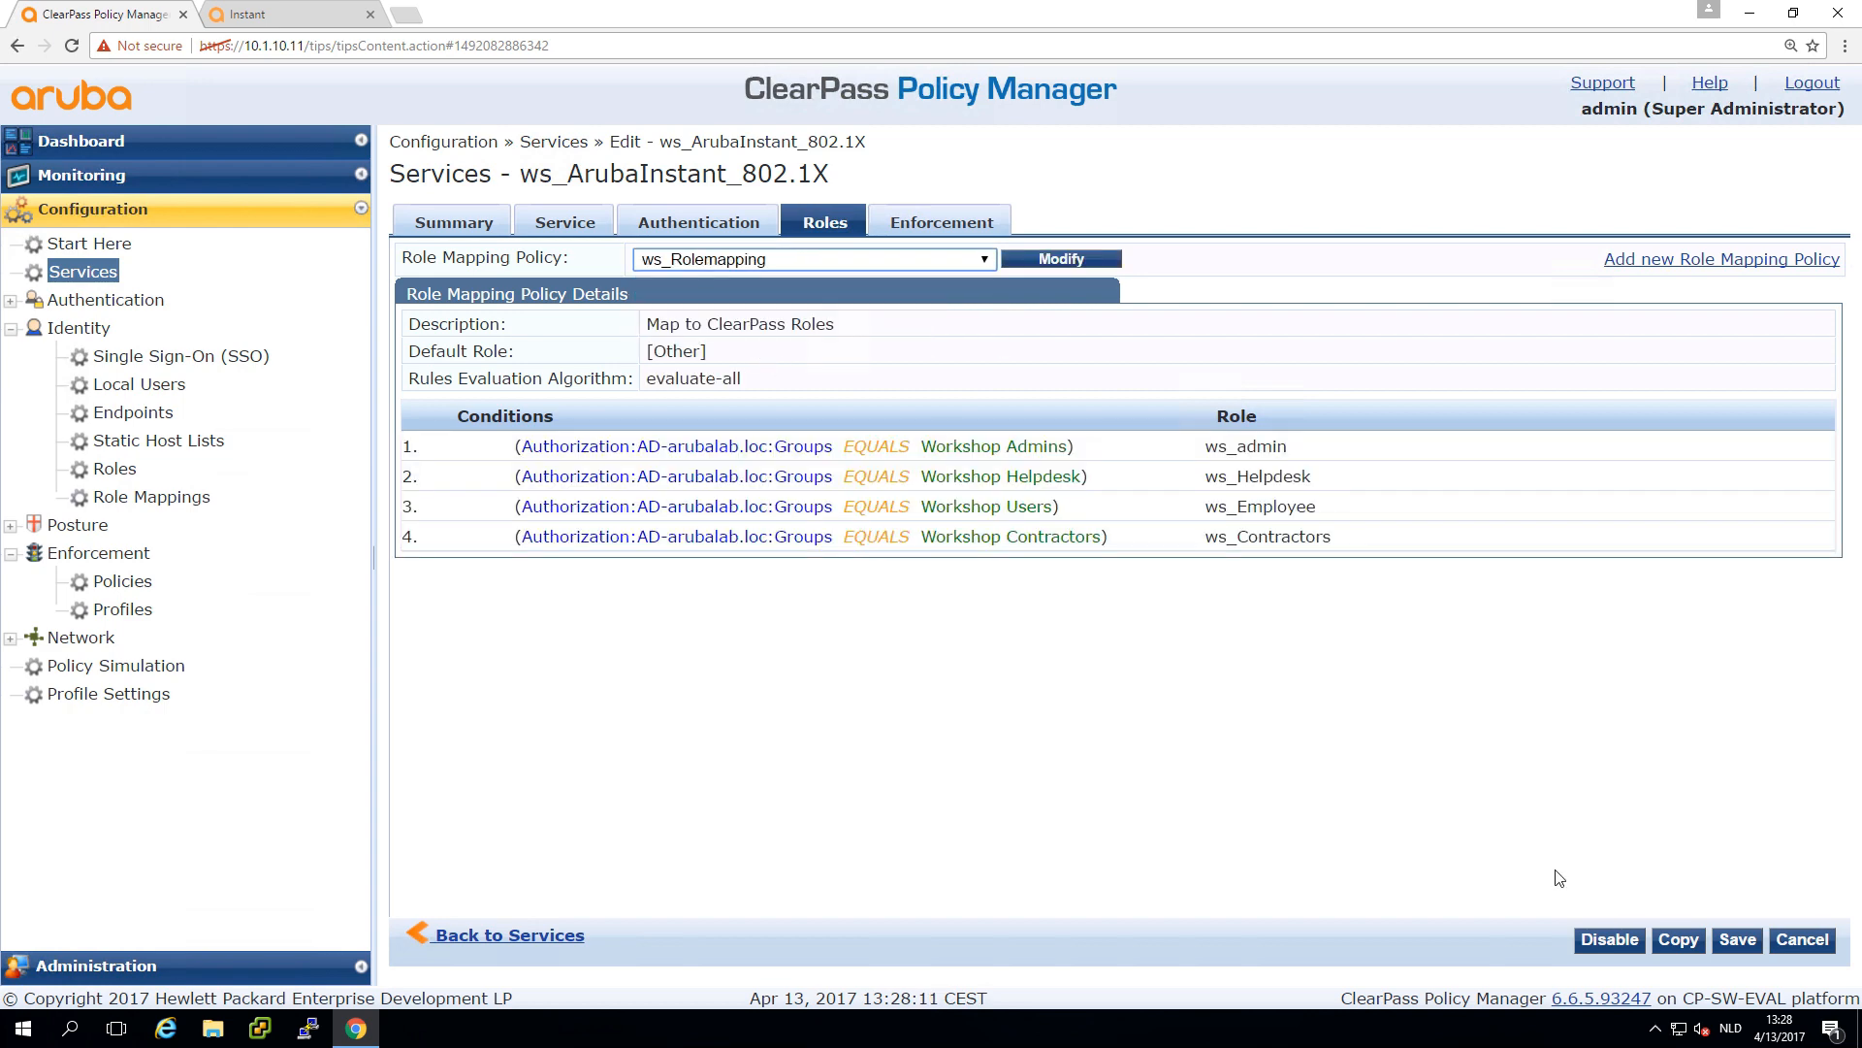
pyautogui.click(1736, 939)
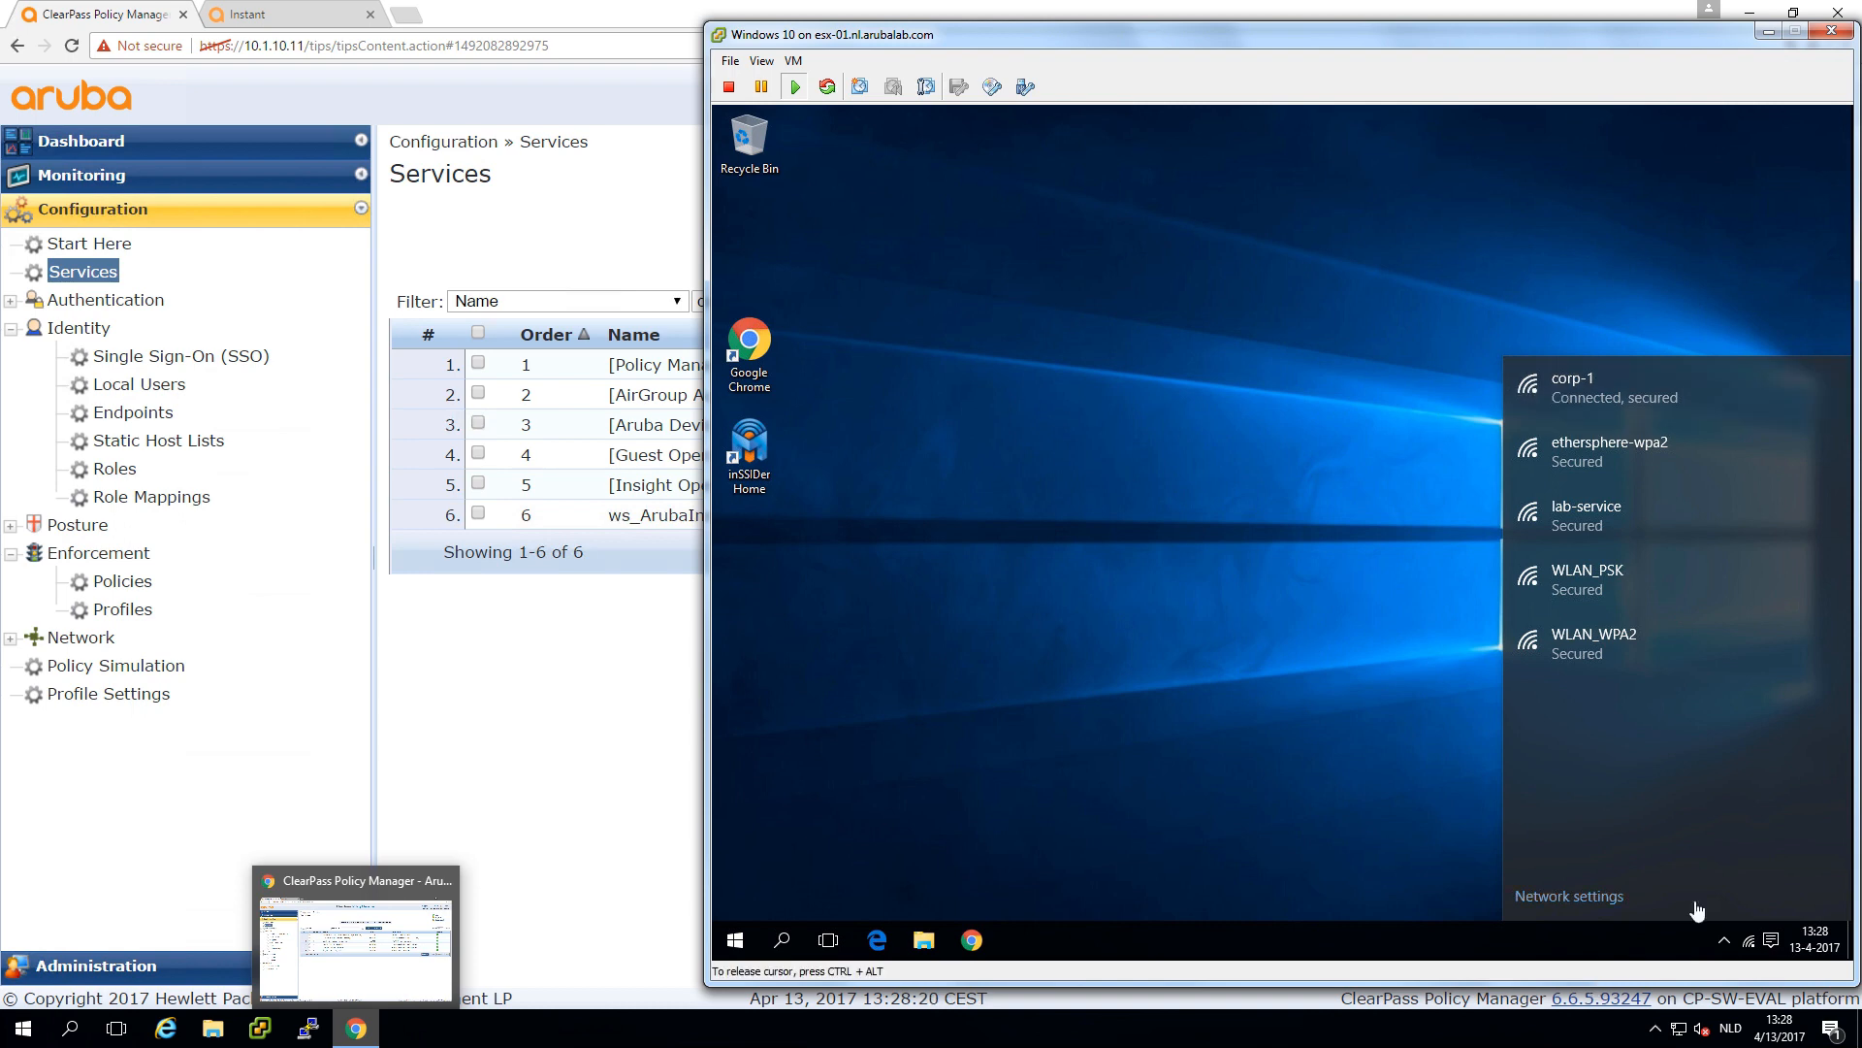
# Step: Show corp-1's wireless Security settings from Network and Sharing Center, confirming WPA2-Enterprise with PEAP
pyautogui.click(1748, 941)
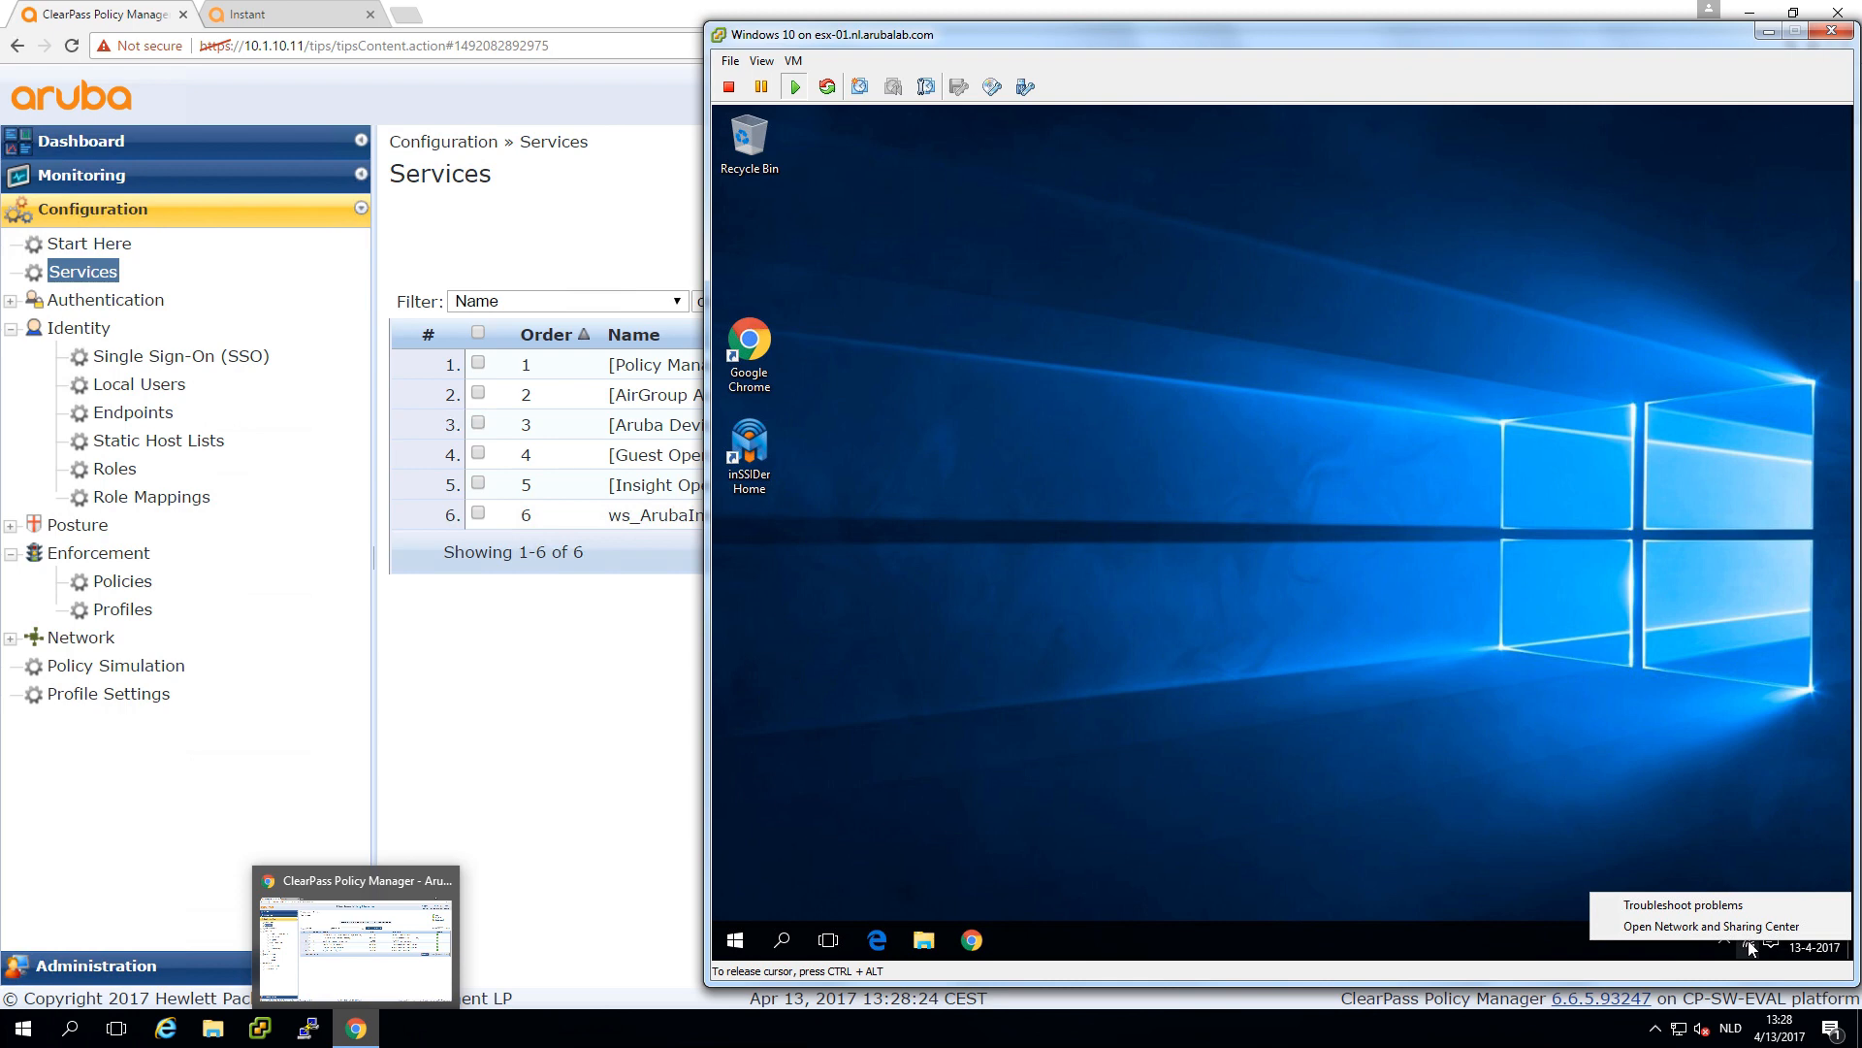
pyautogui.moveTo(1711, 925)
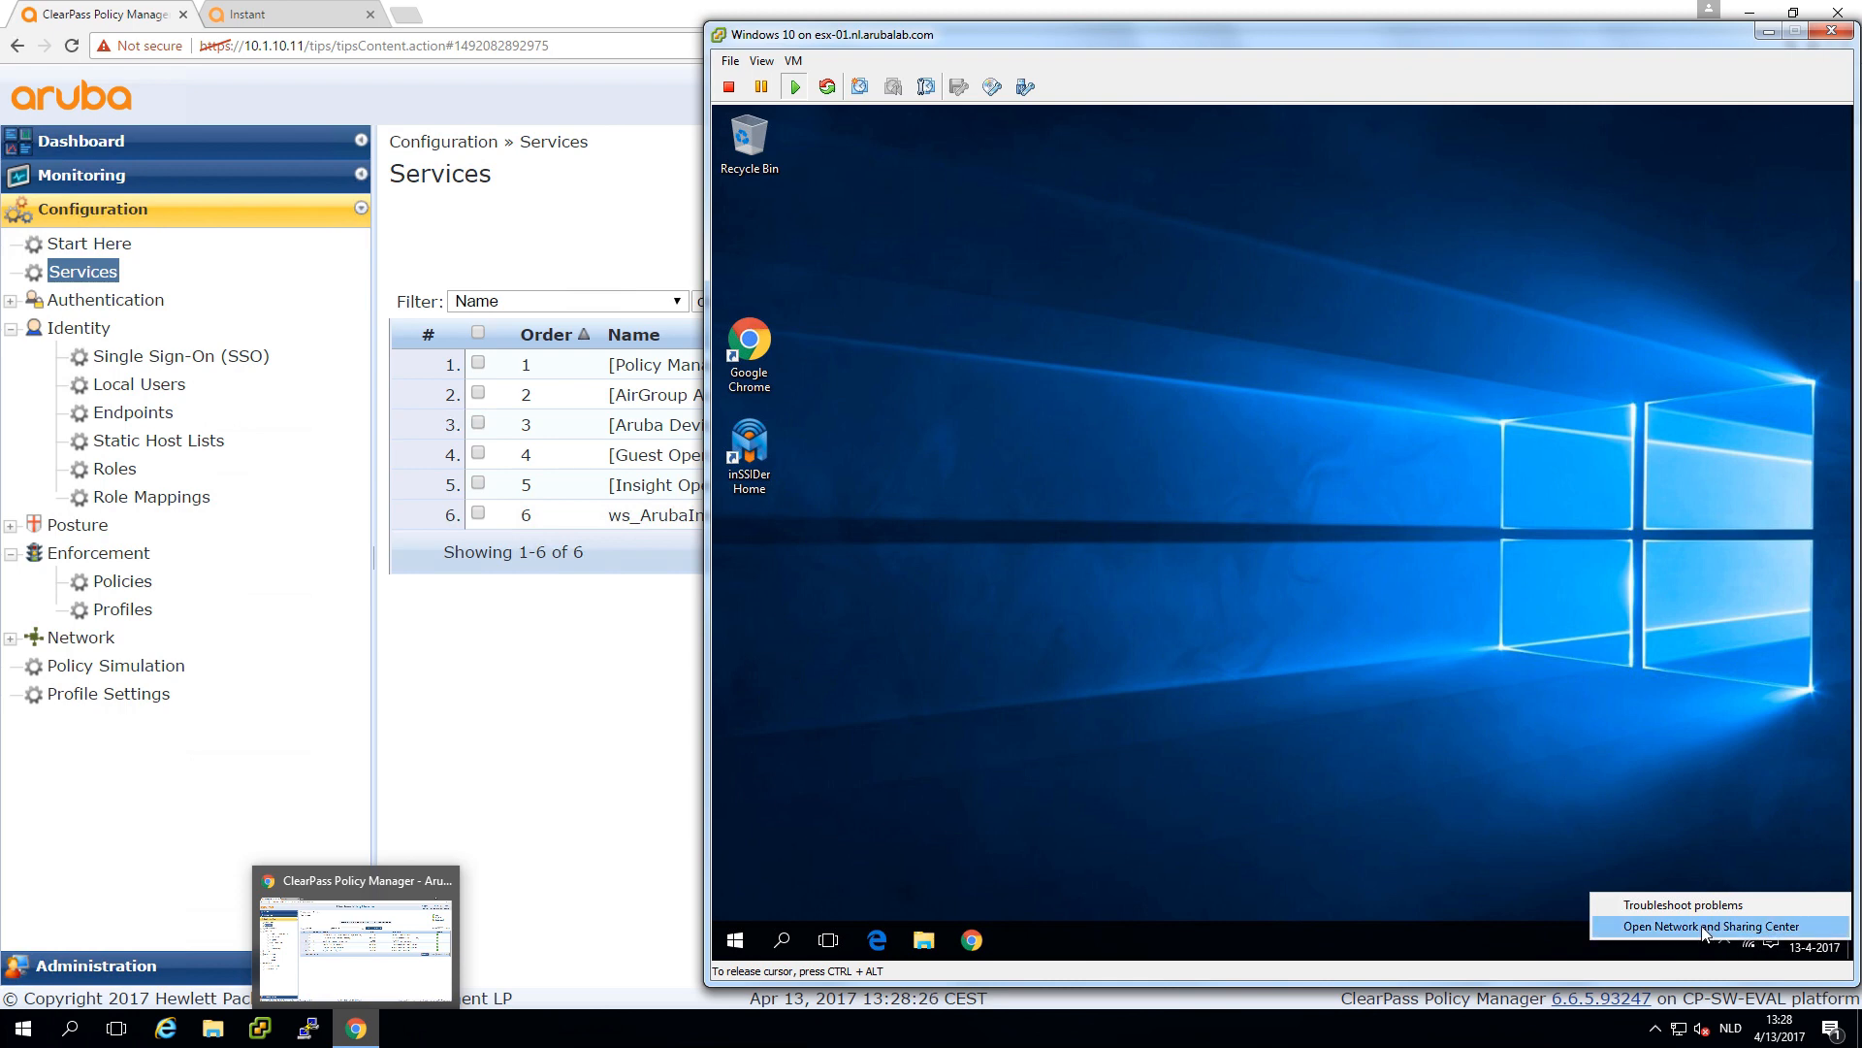
pyautogui.click(1708, 926)
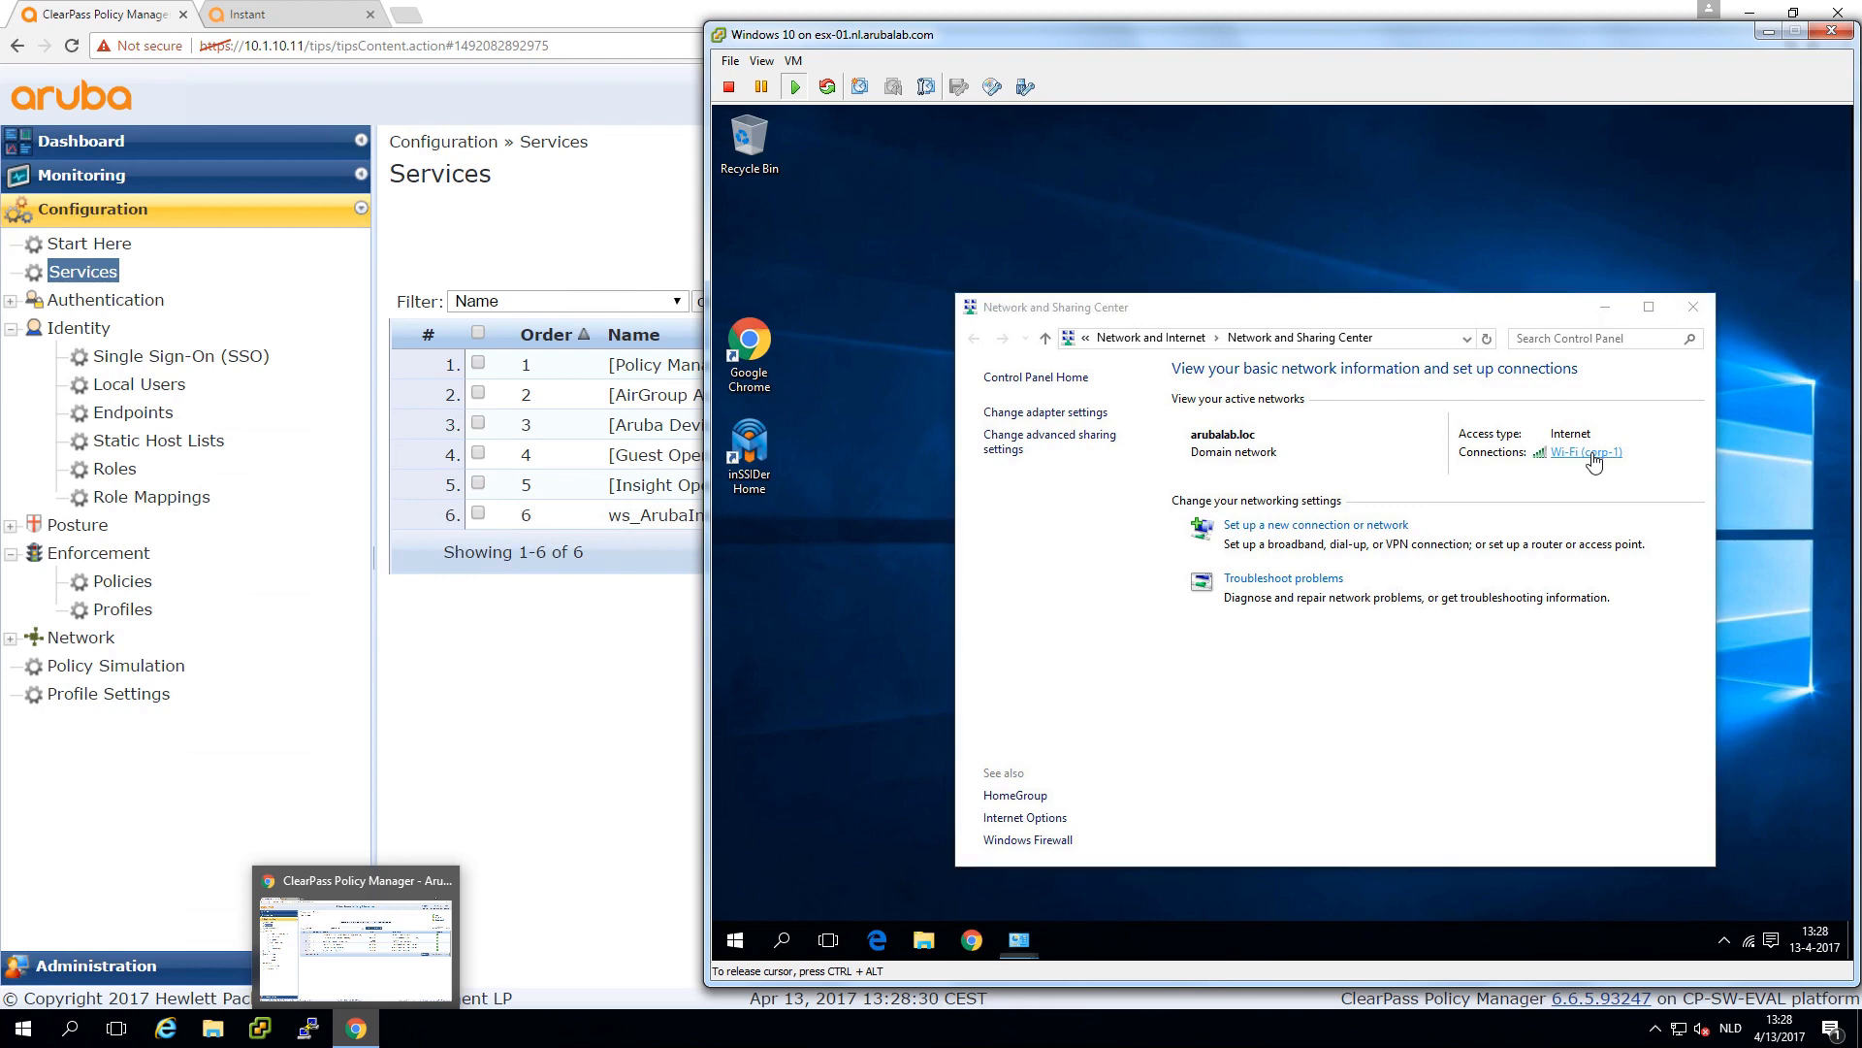
pyautogui.click(1585, 452)
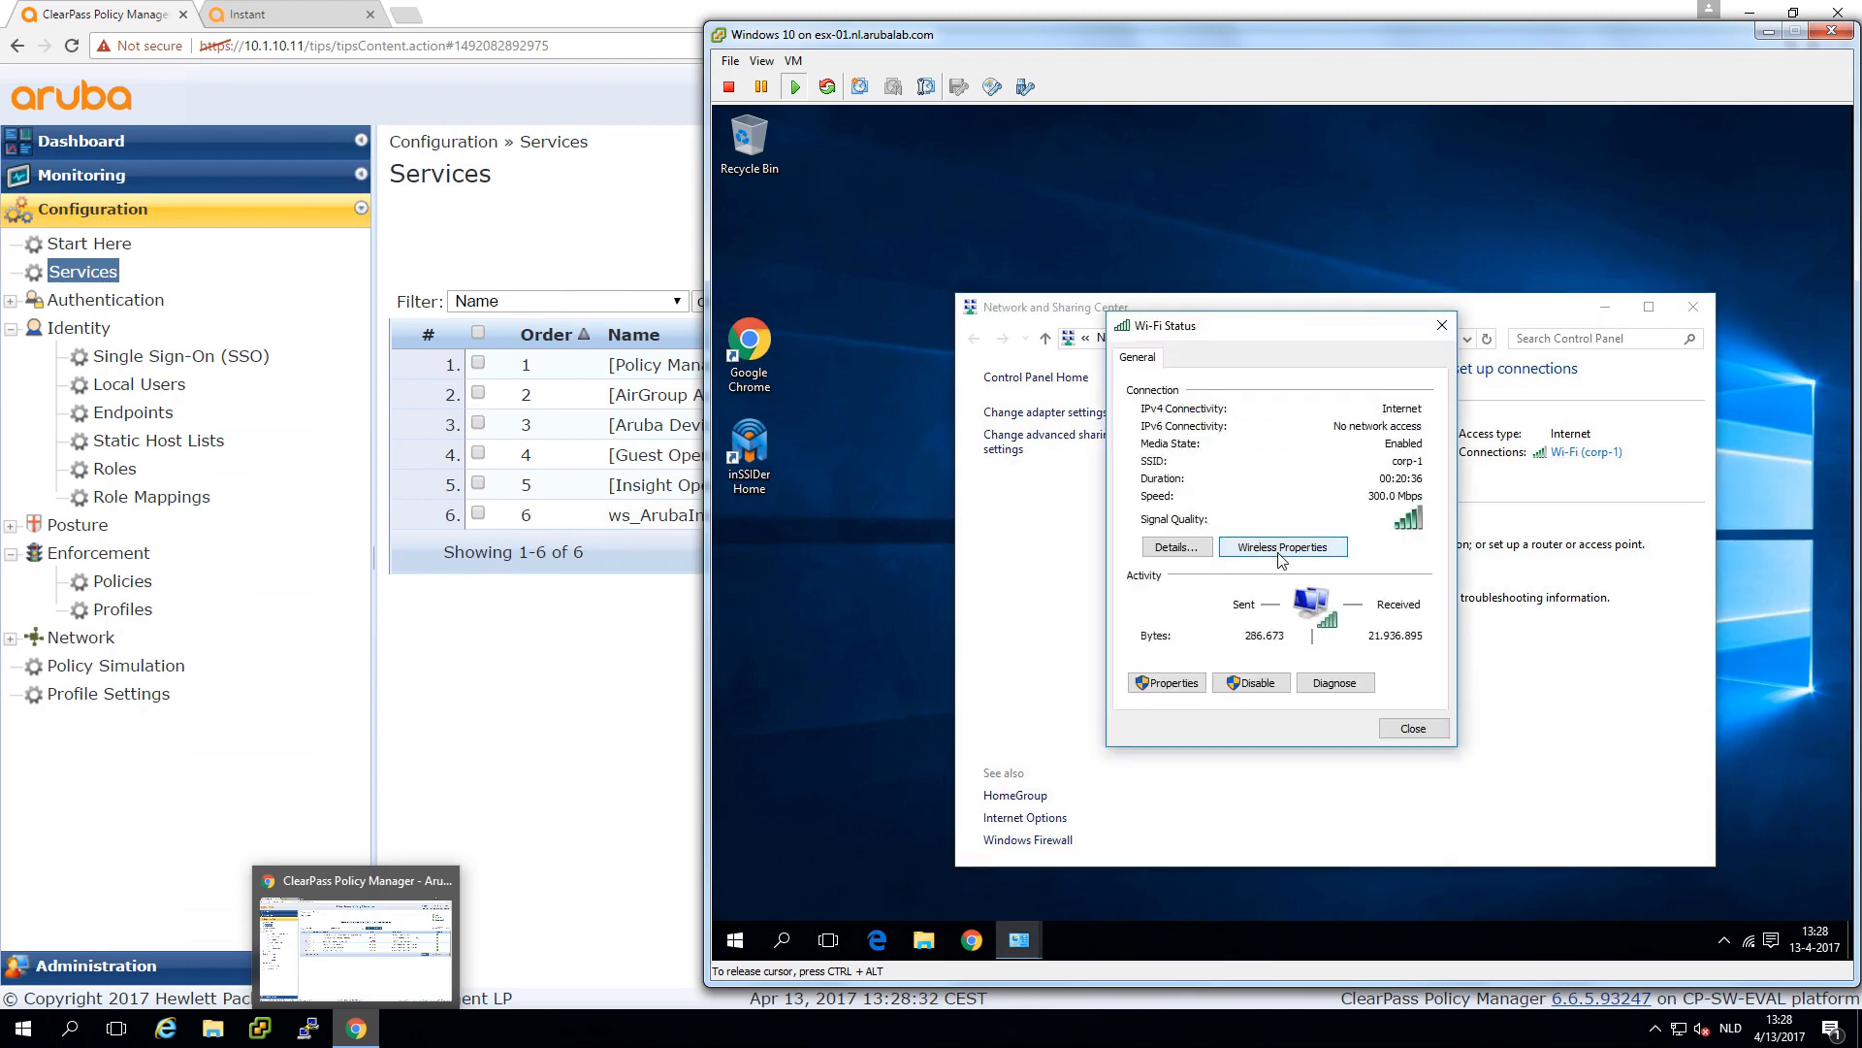
pyautogui.click(1283, 547)
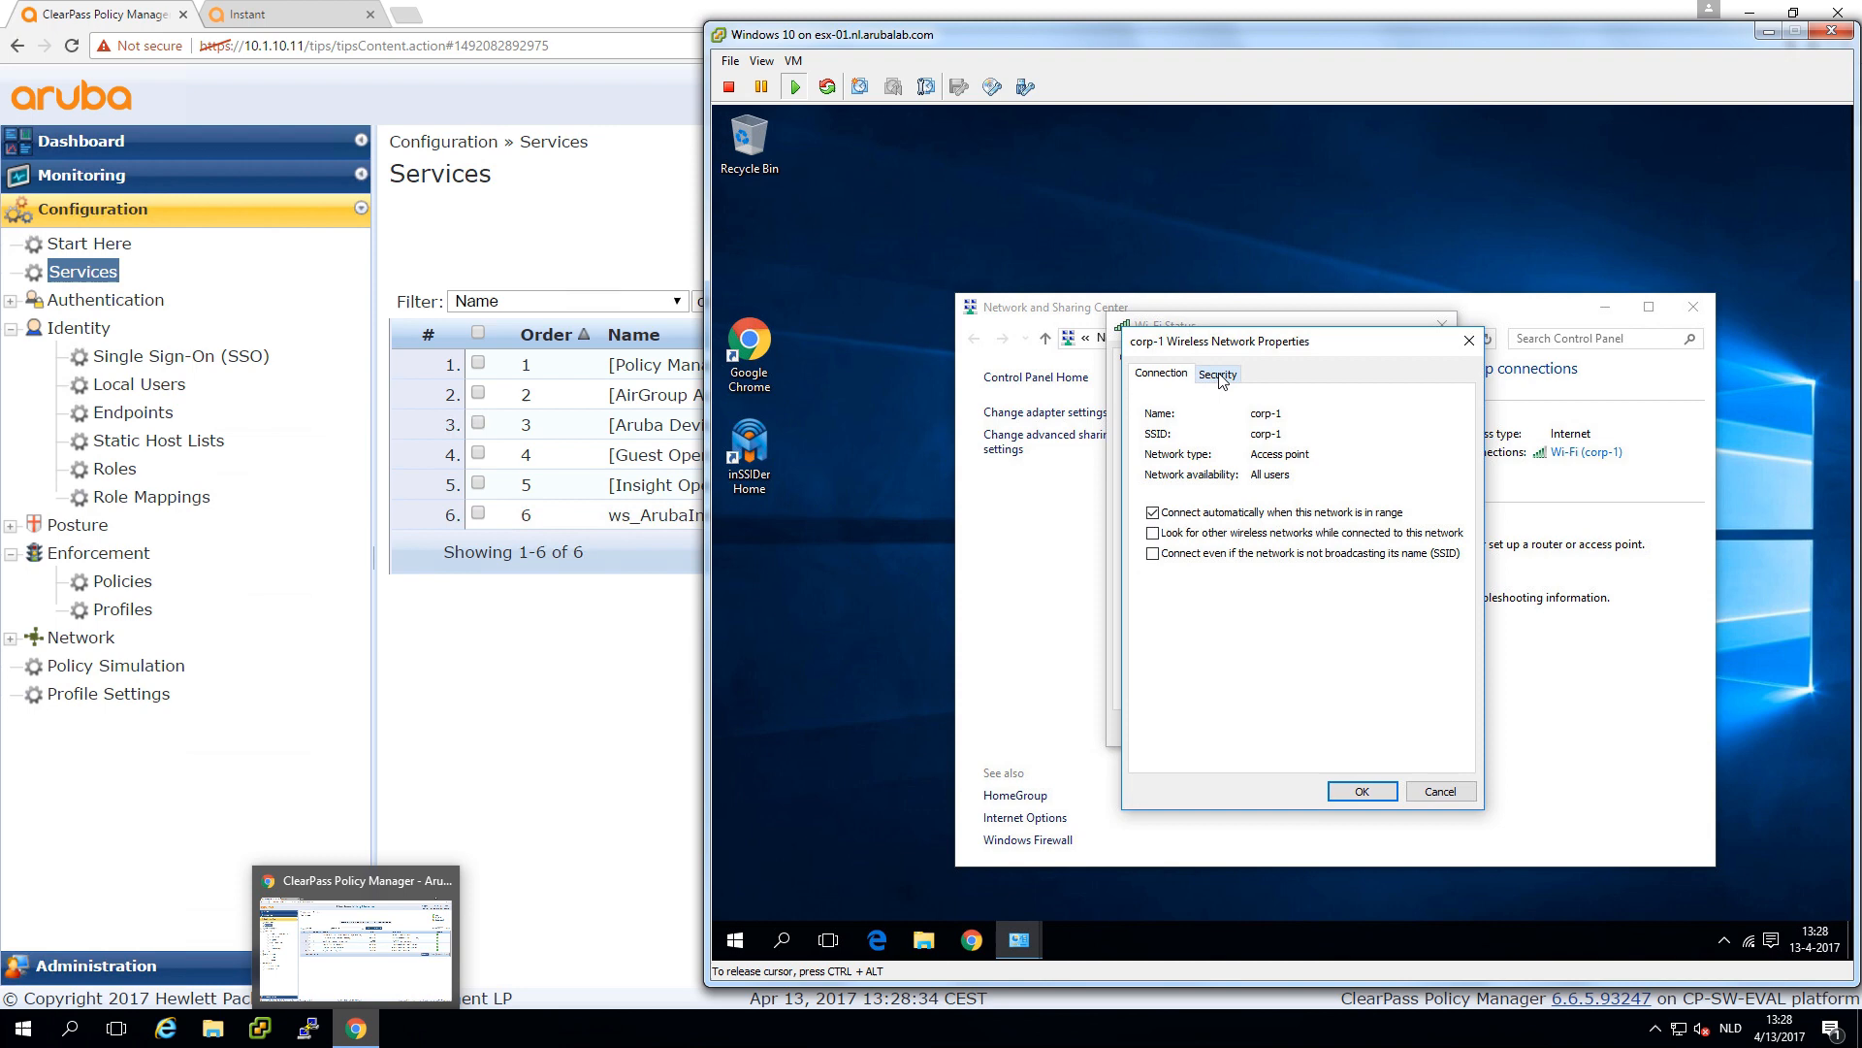
pyautogui.click(1218, 372)
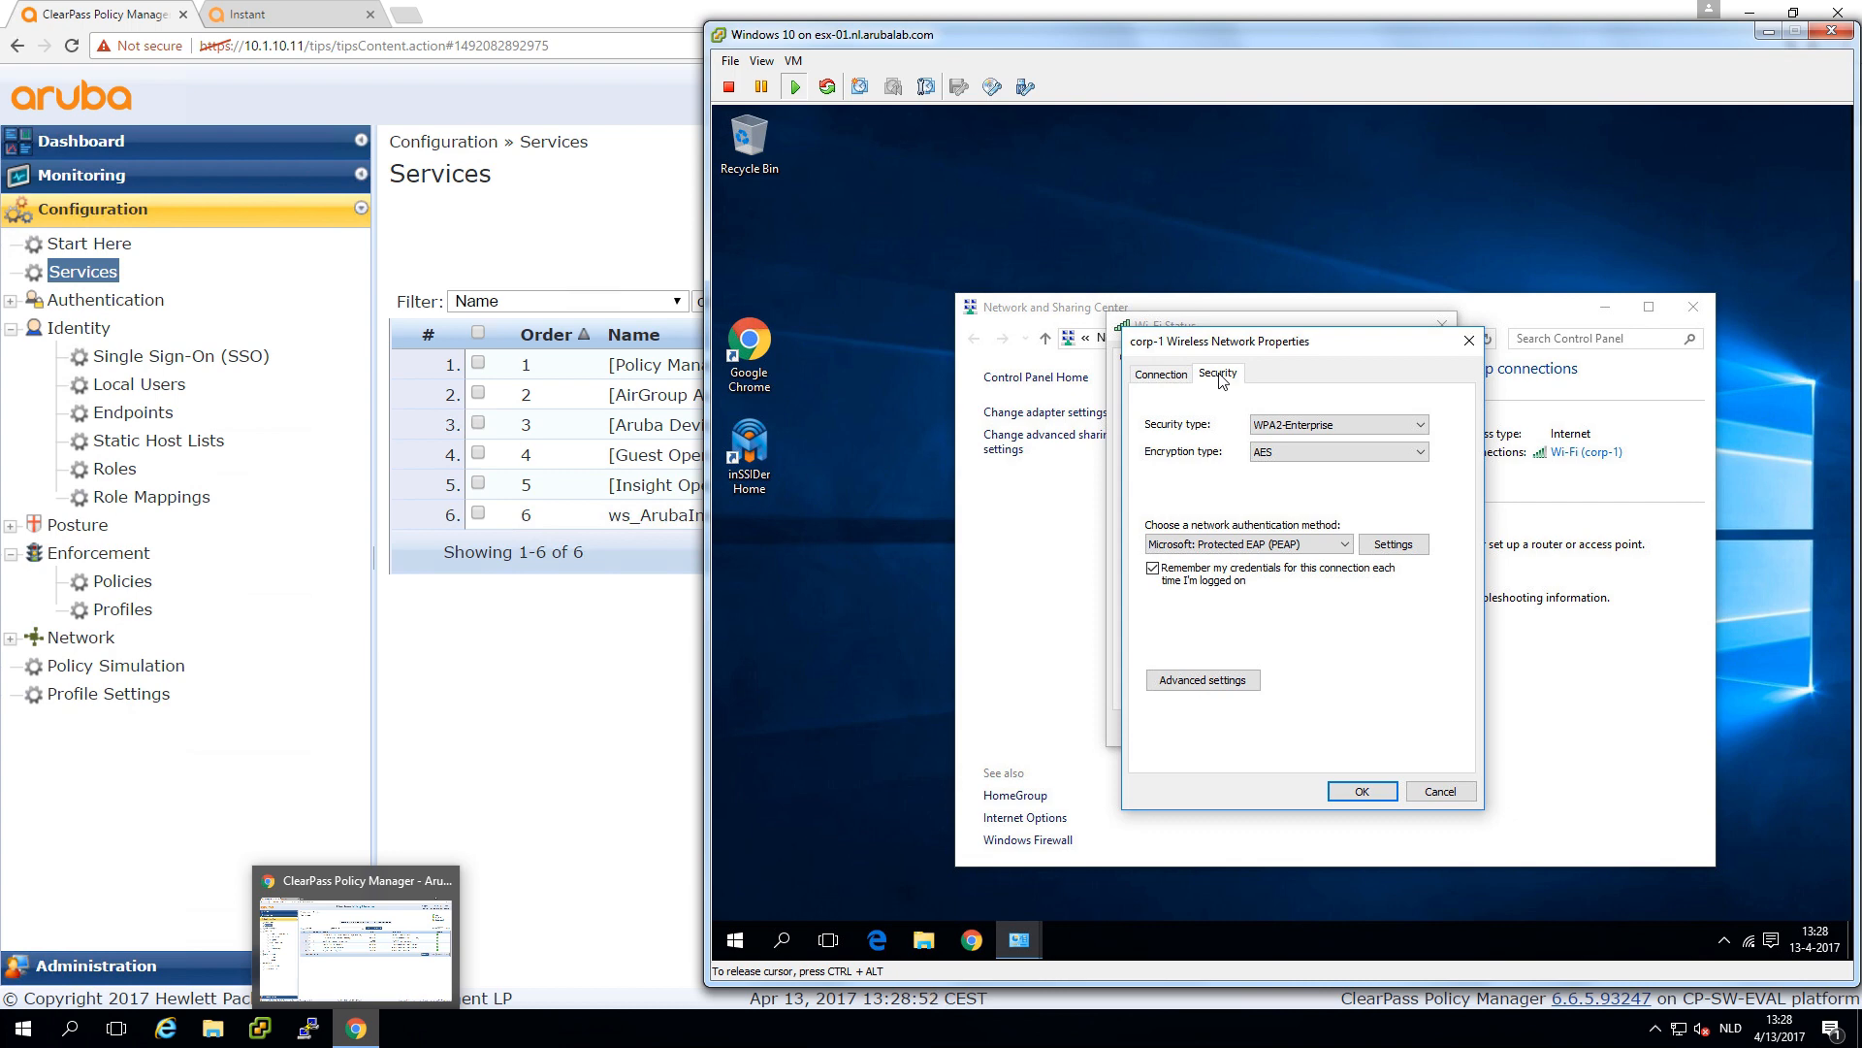
pyautogui.moveTo(1215, 512)
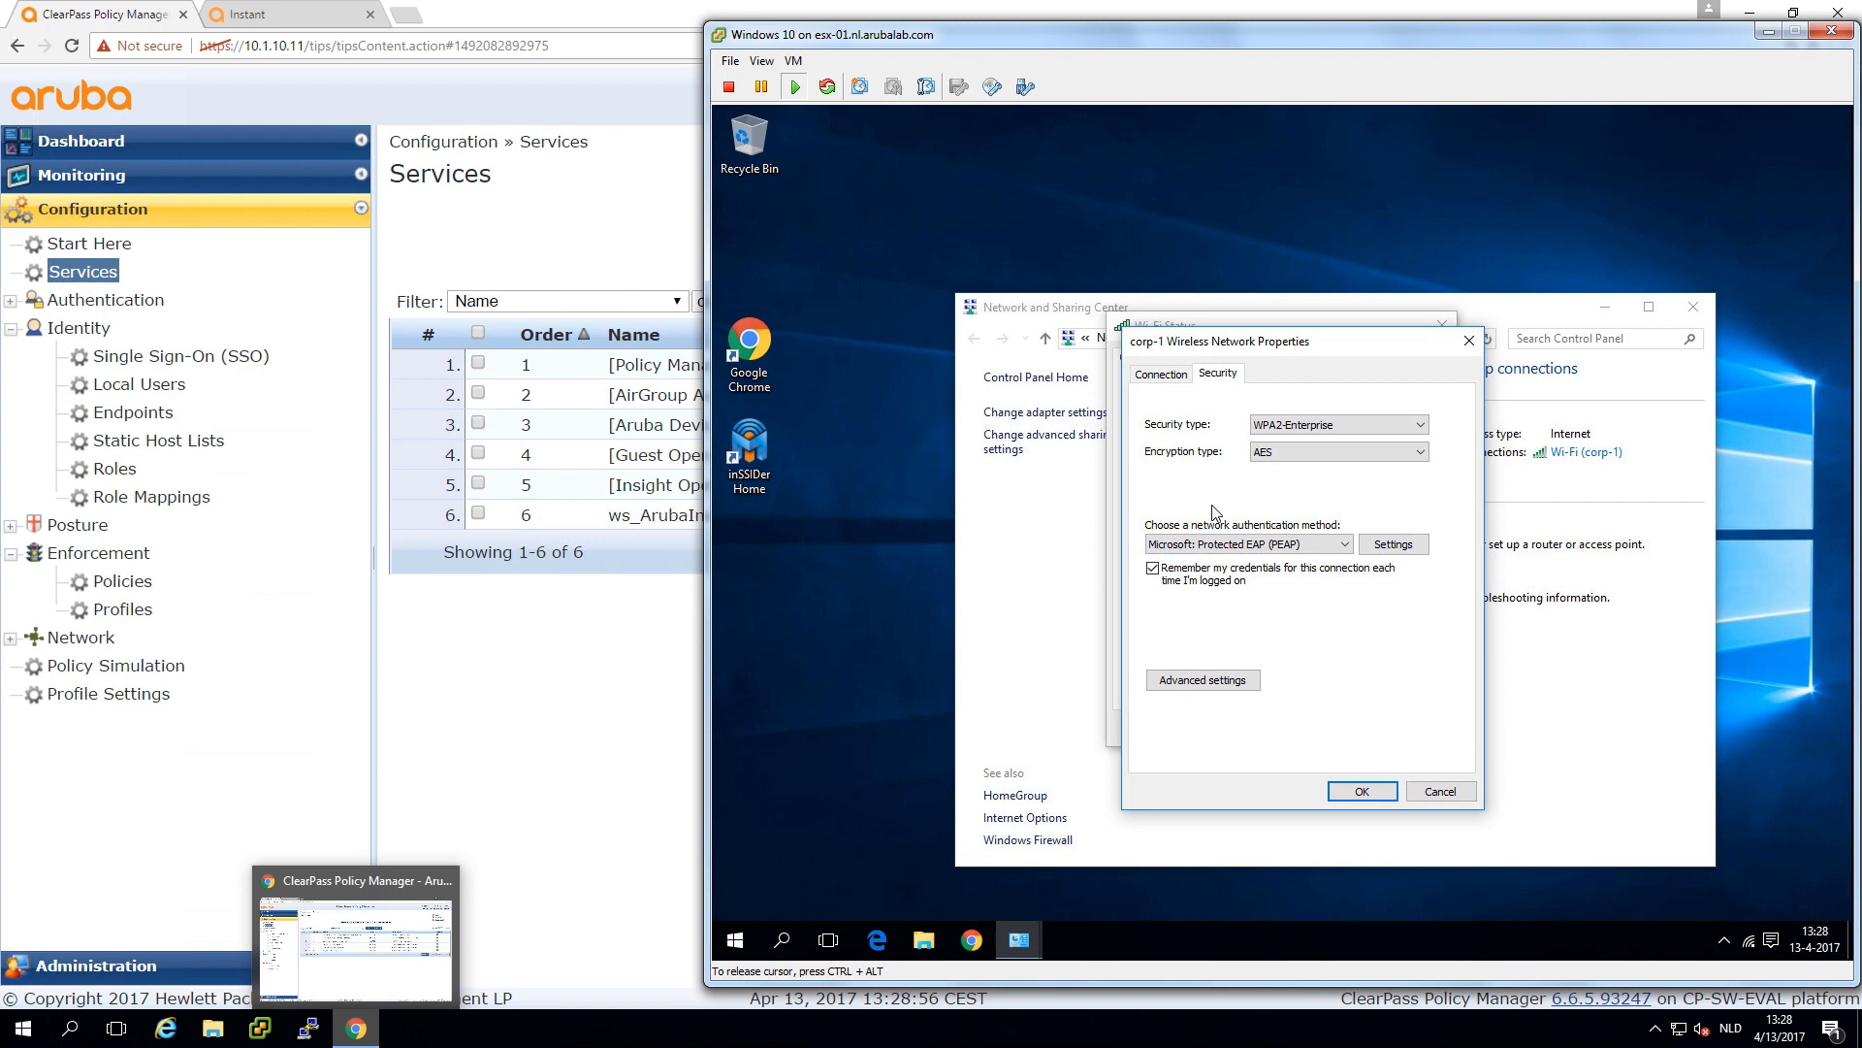
pyautogui.moveTo(1471, 615)
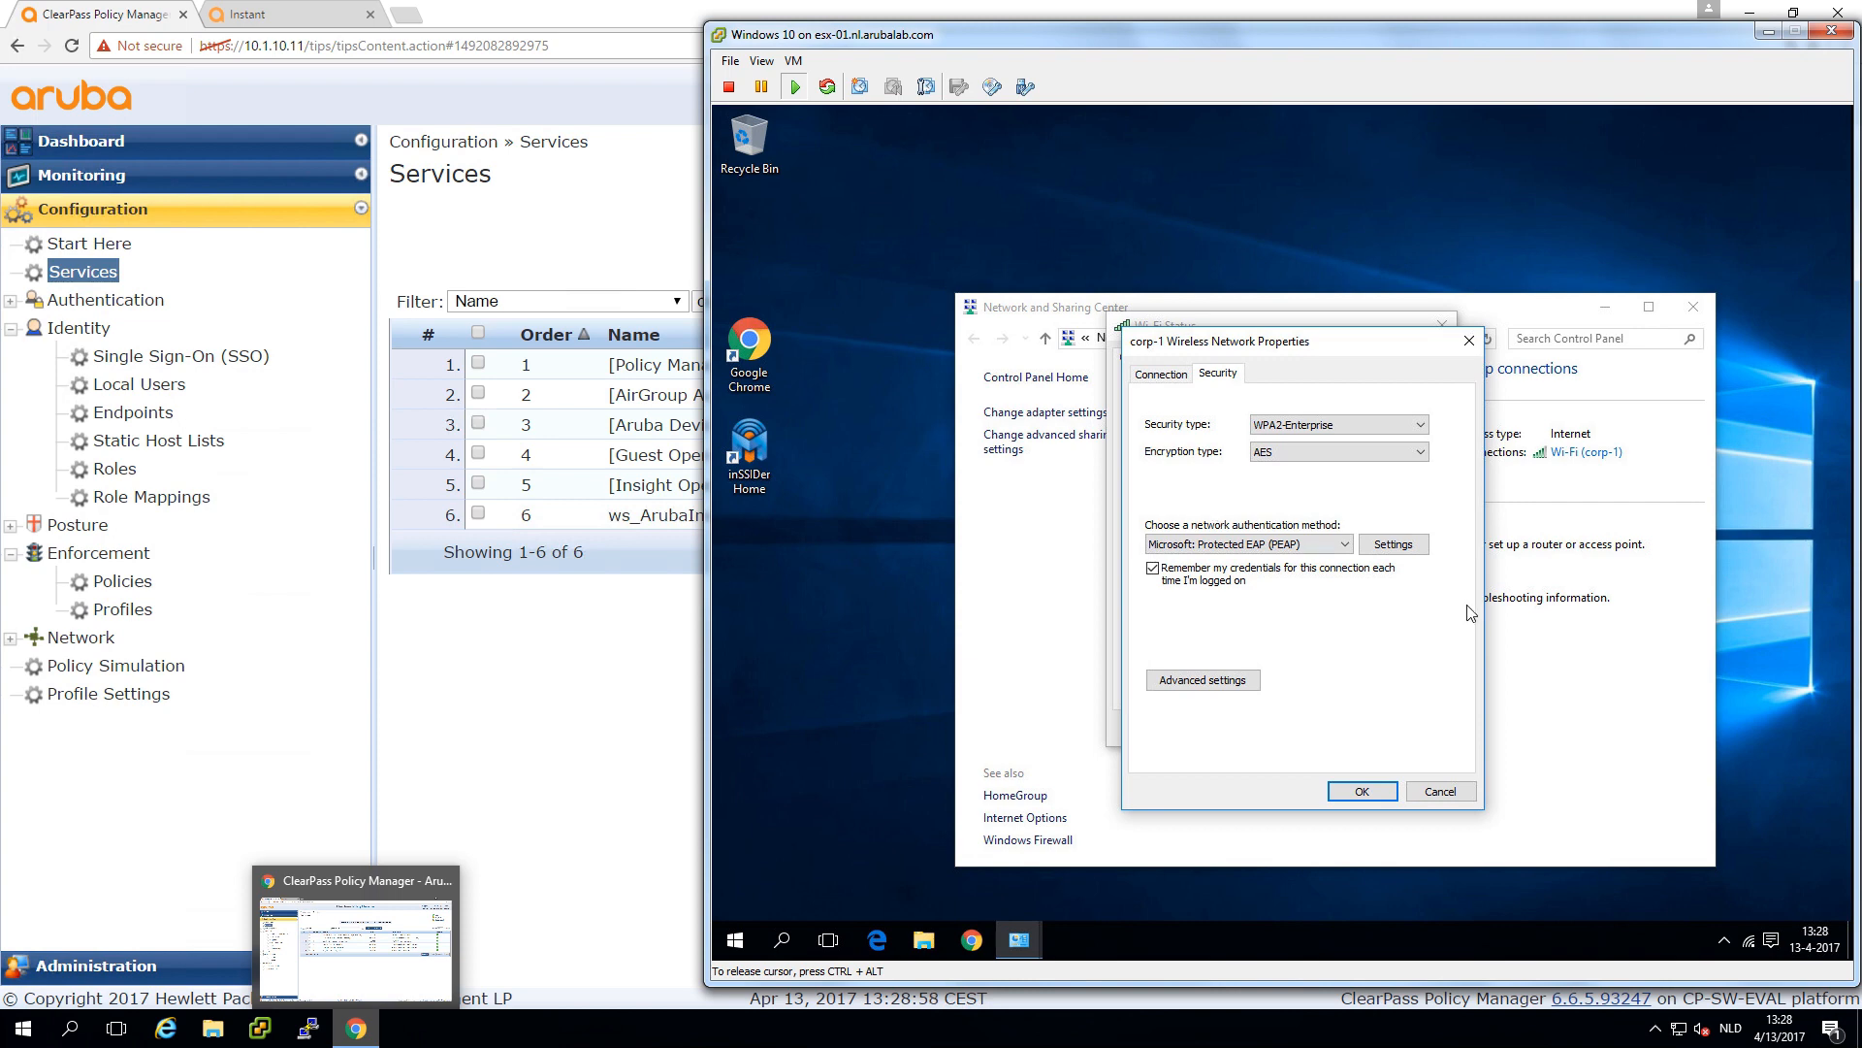
pyautogui.moveTo(1290, 619)
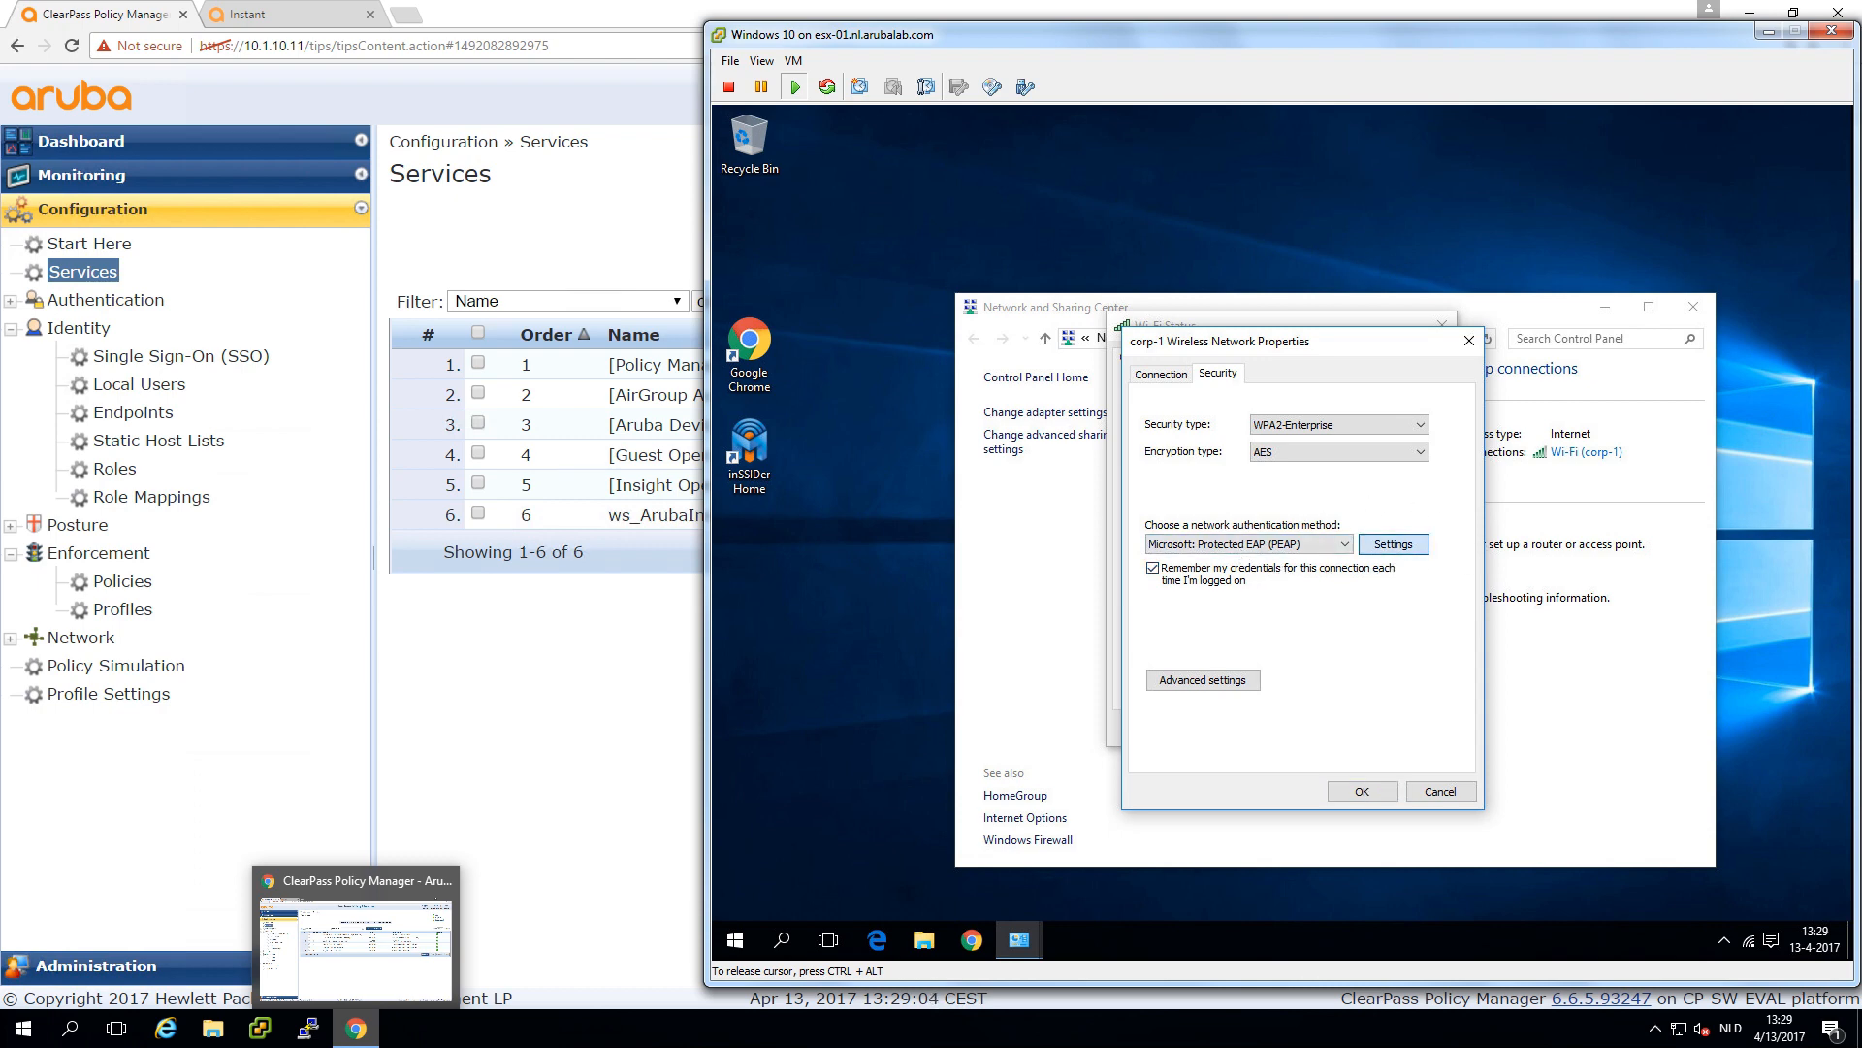
# Step: Review PEAP's MSCHAPv2 options, leaving automatic Windows logon credentials enabled
pyautogui.click(1393, 543)
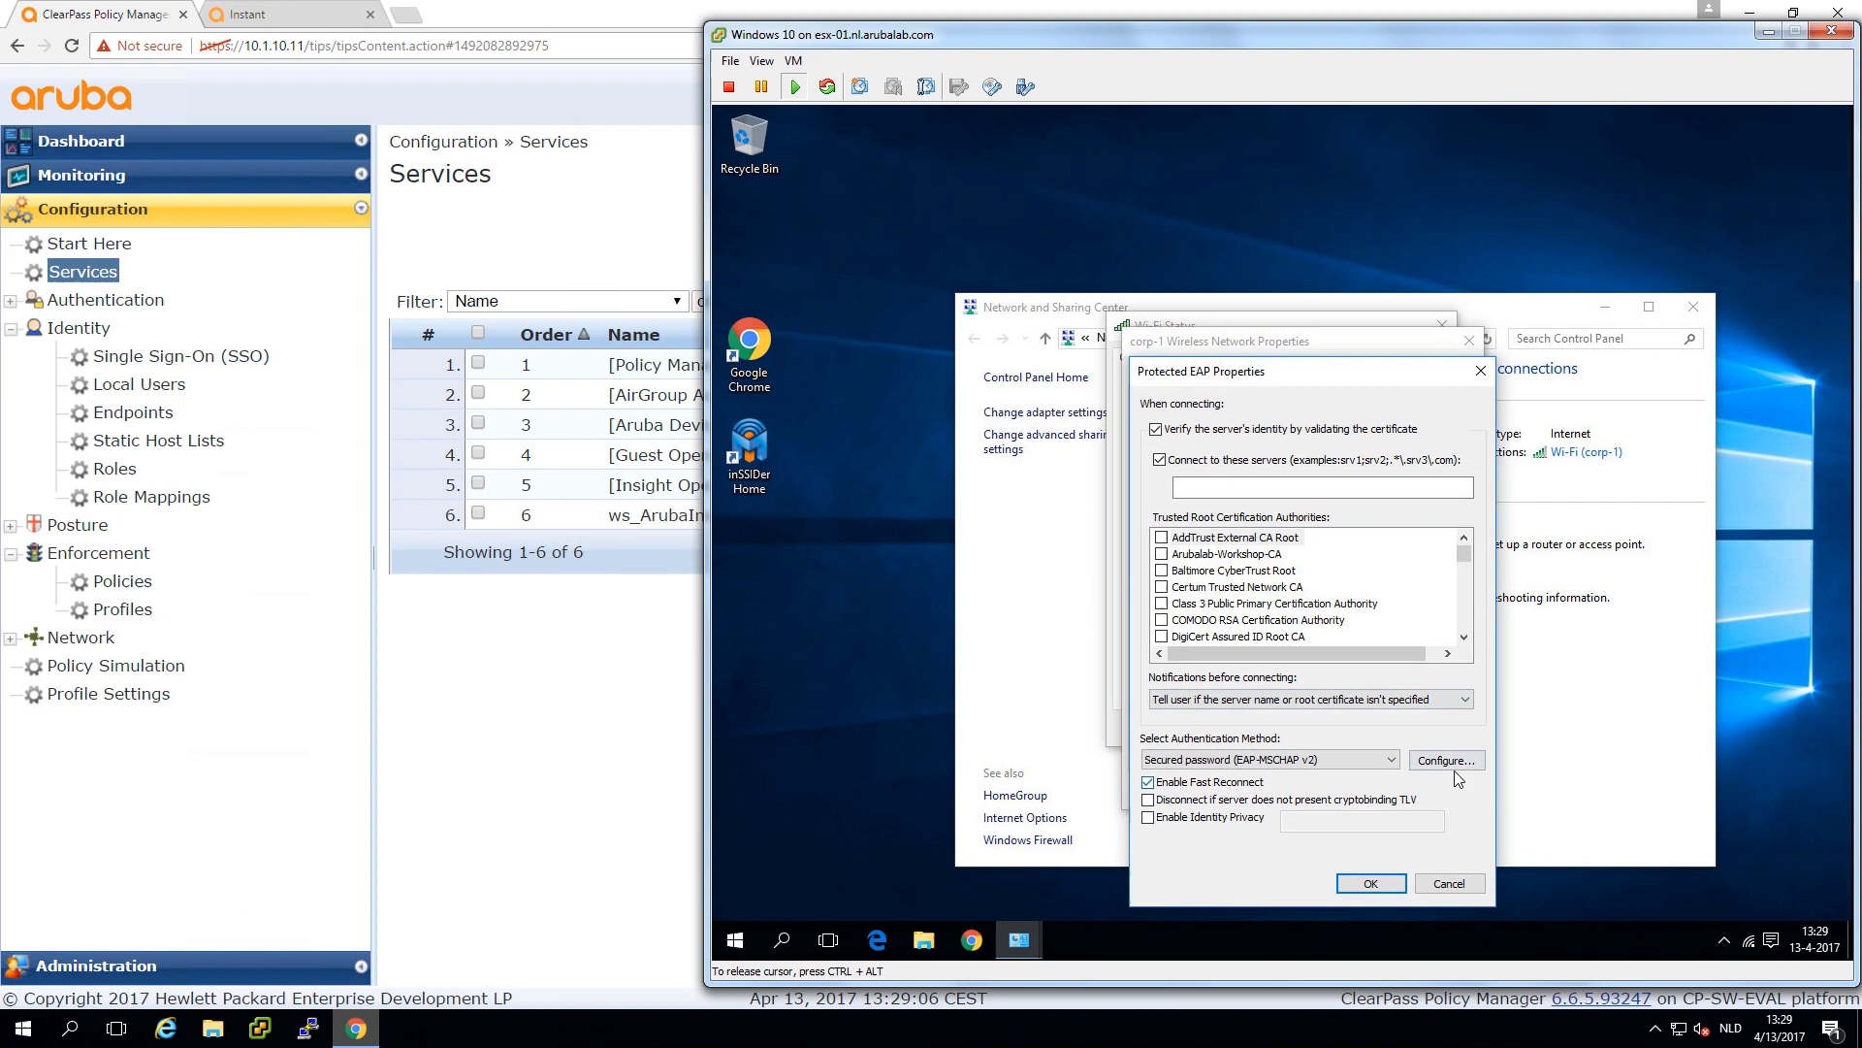
pyautogui.click(1446, 760)
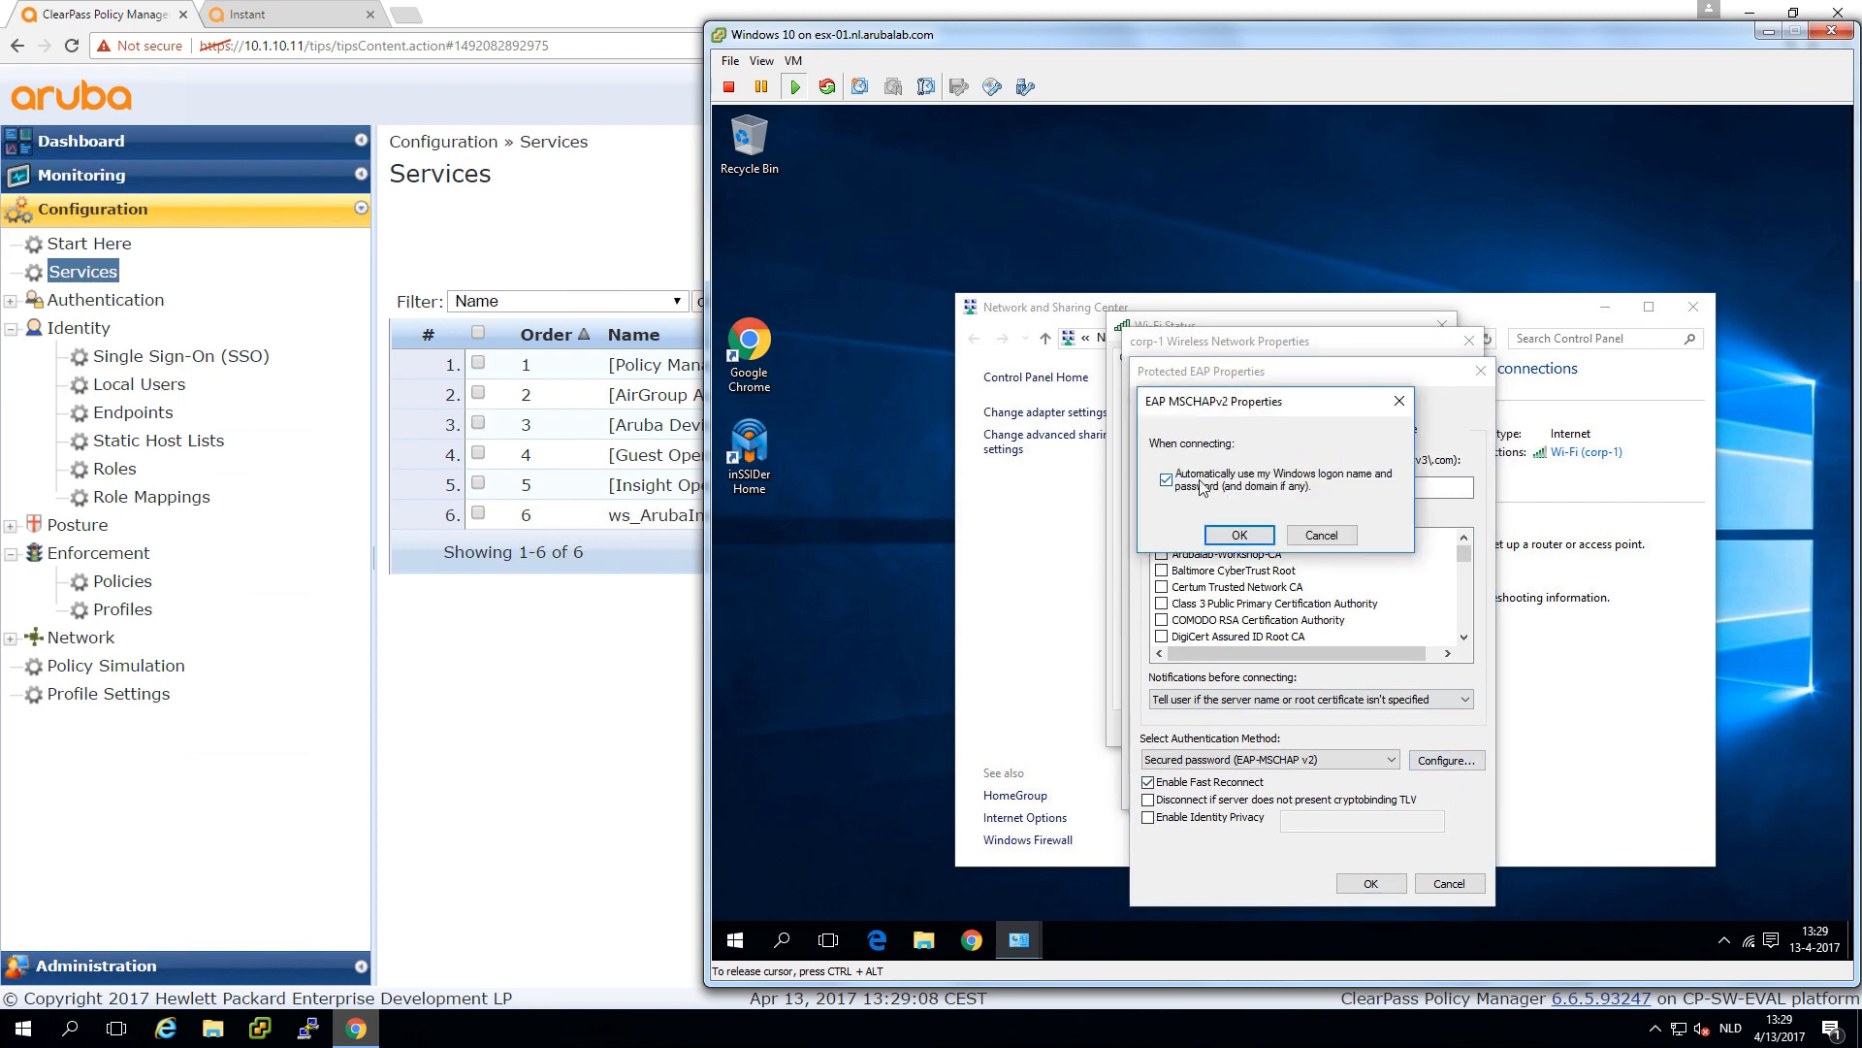
pyautogui.click(1166, 479)
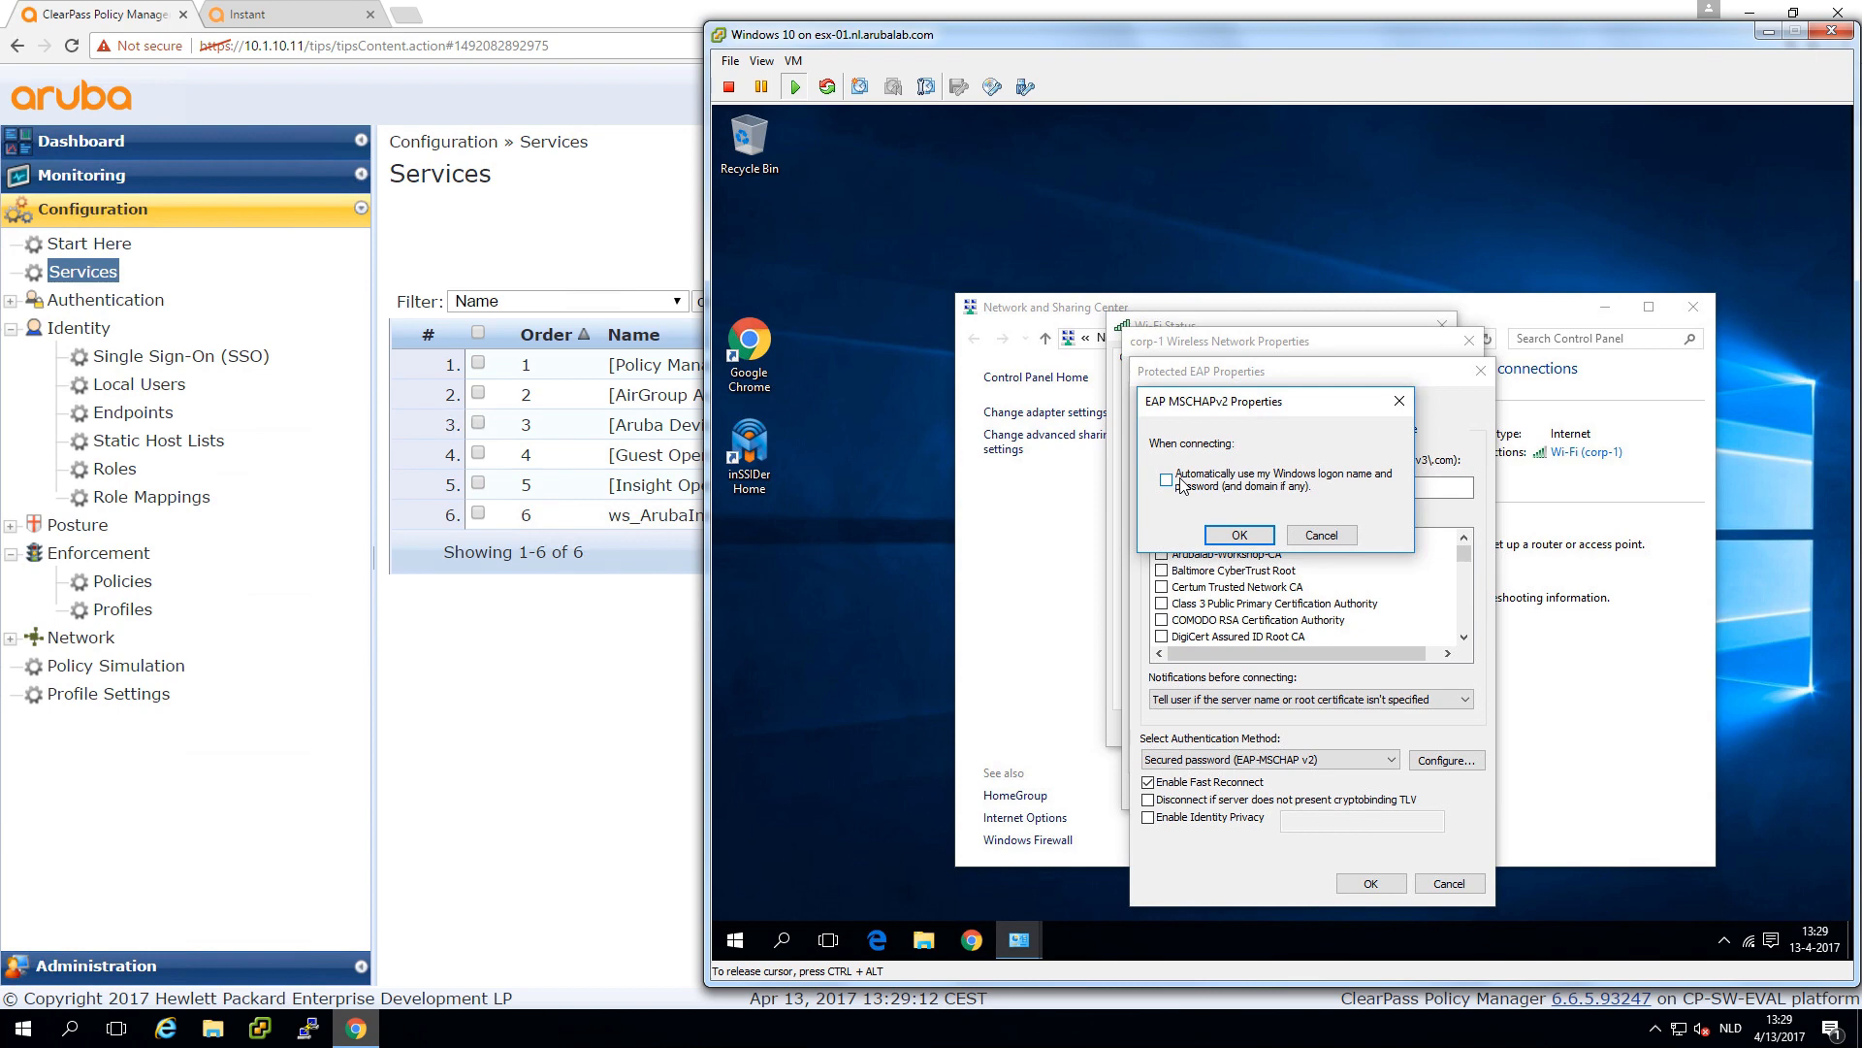
pyautogui.click(1166, 477)
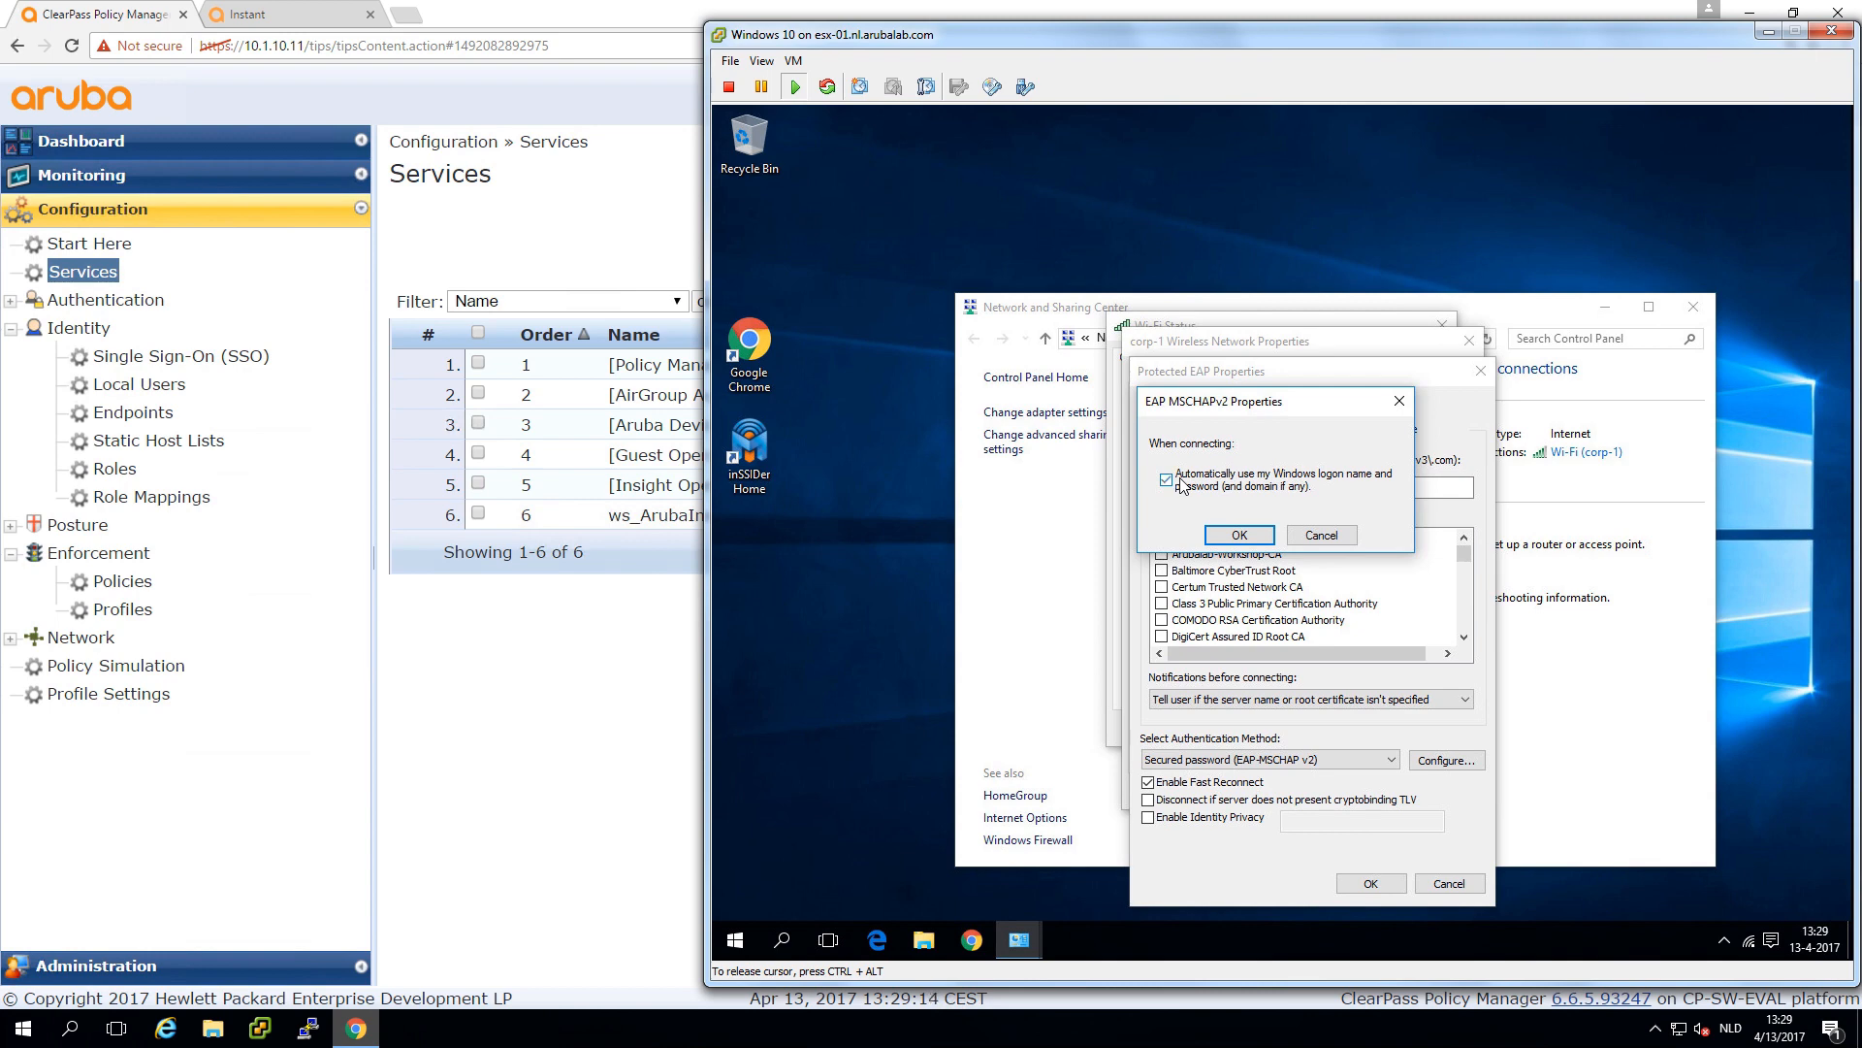
pyautogui.click(1236, 536)
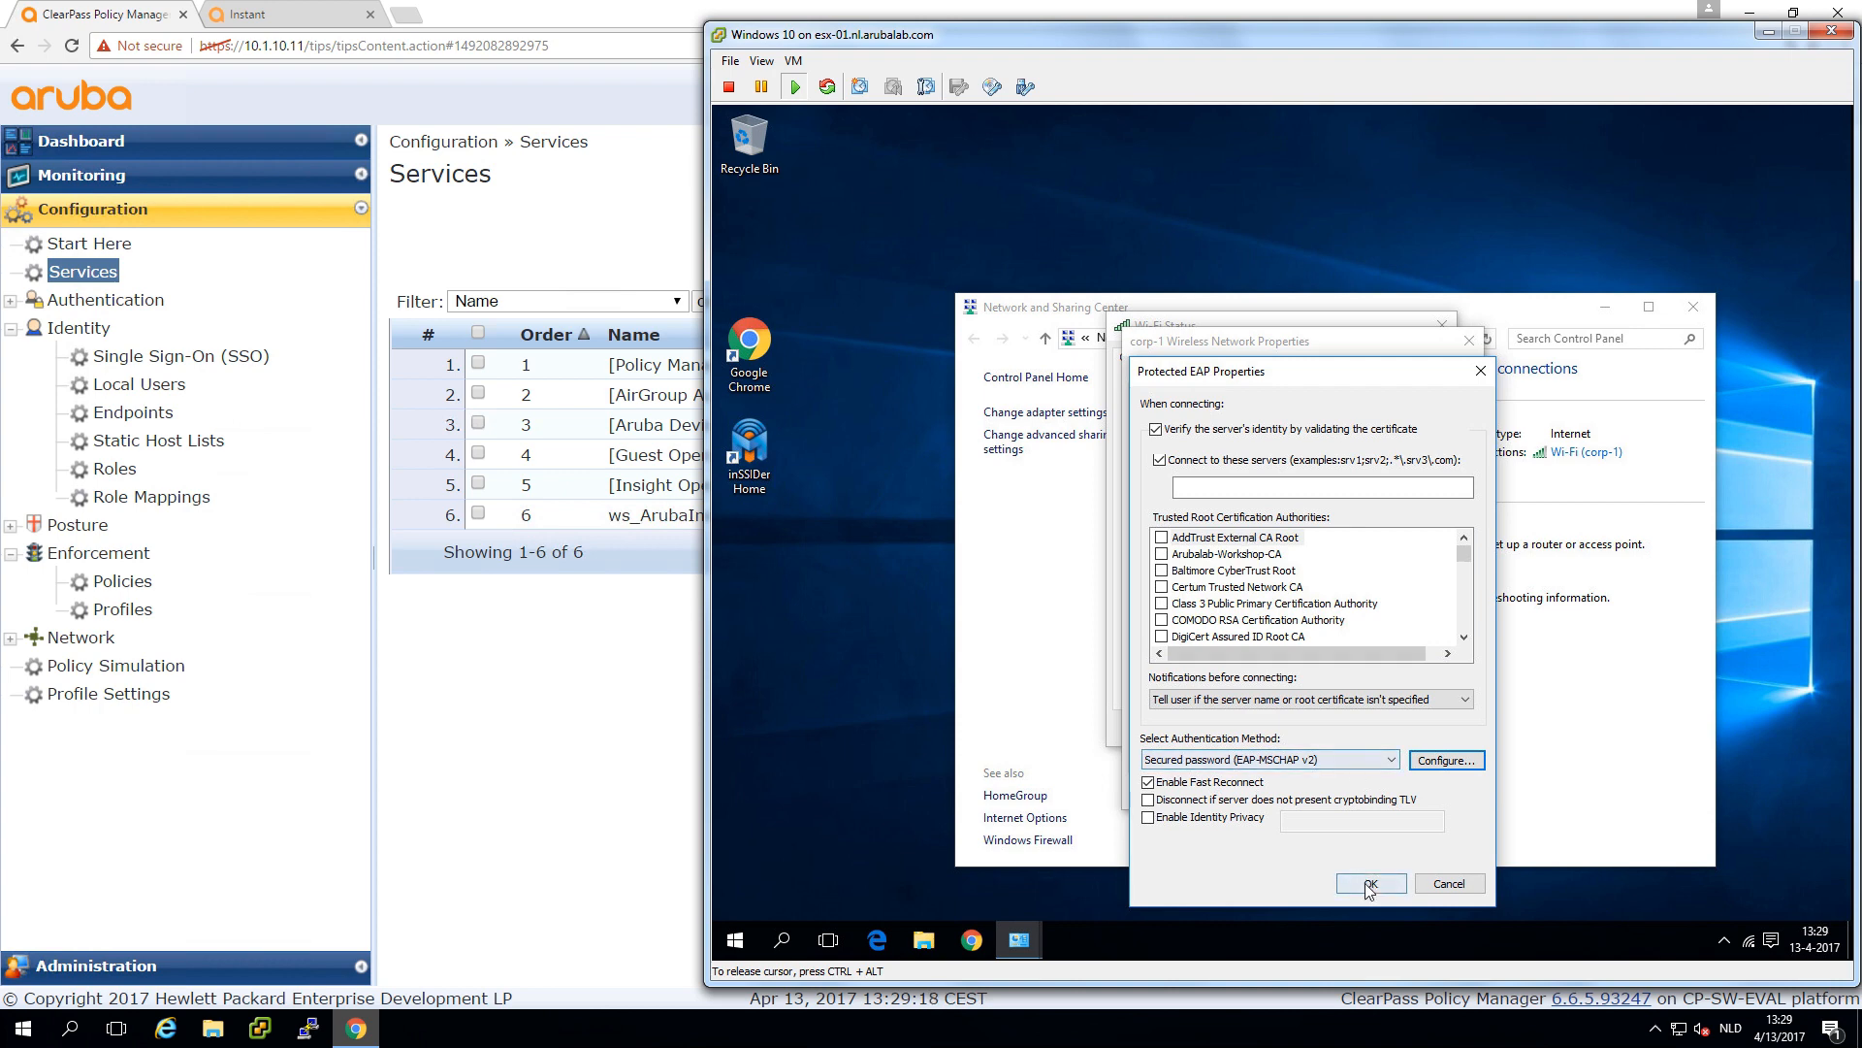
pyautogui.click(1367, 883)
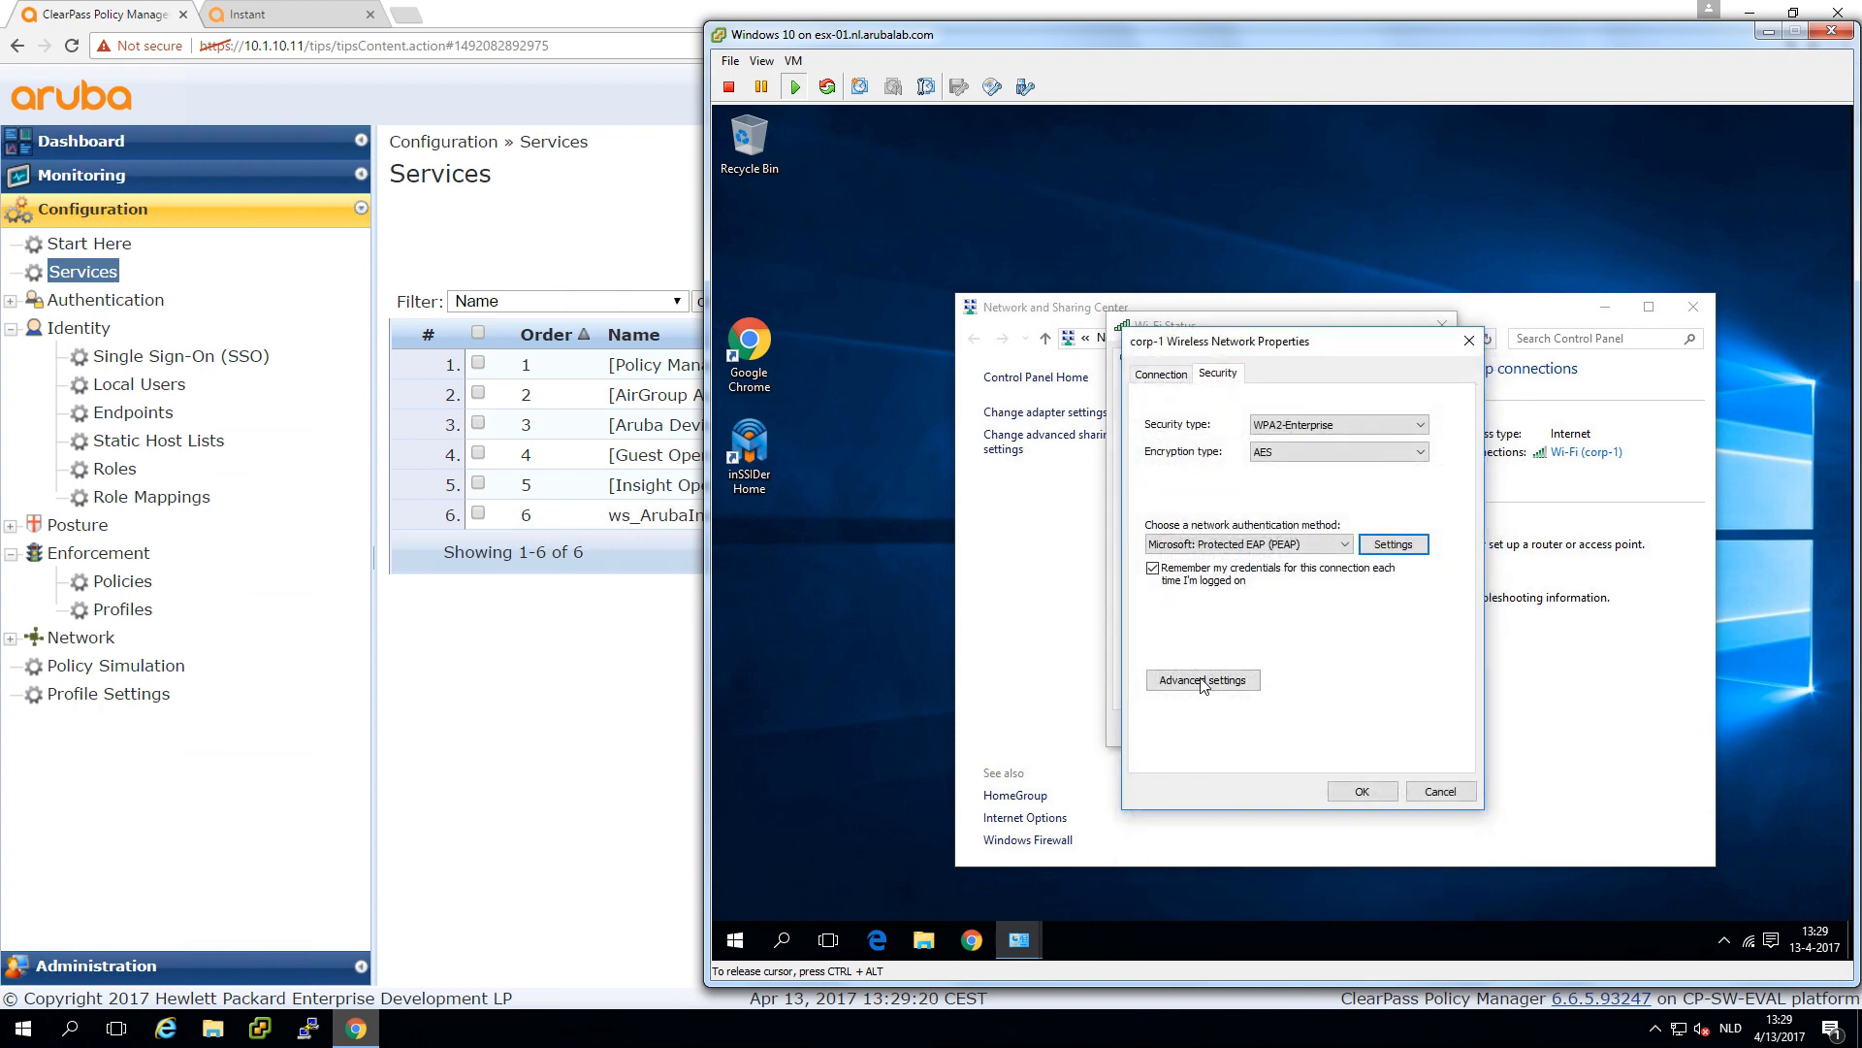
# Step: Set advanced 802.1X authentication to user or computer, then disconnect from corp-1
pyautogui.click(1201, 679)
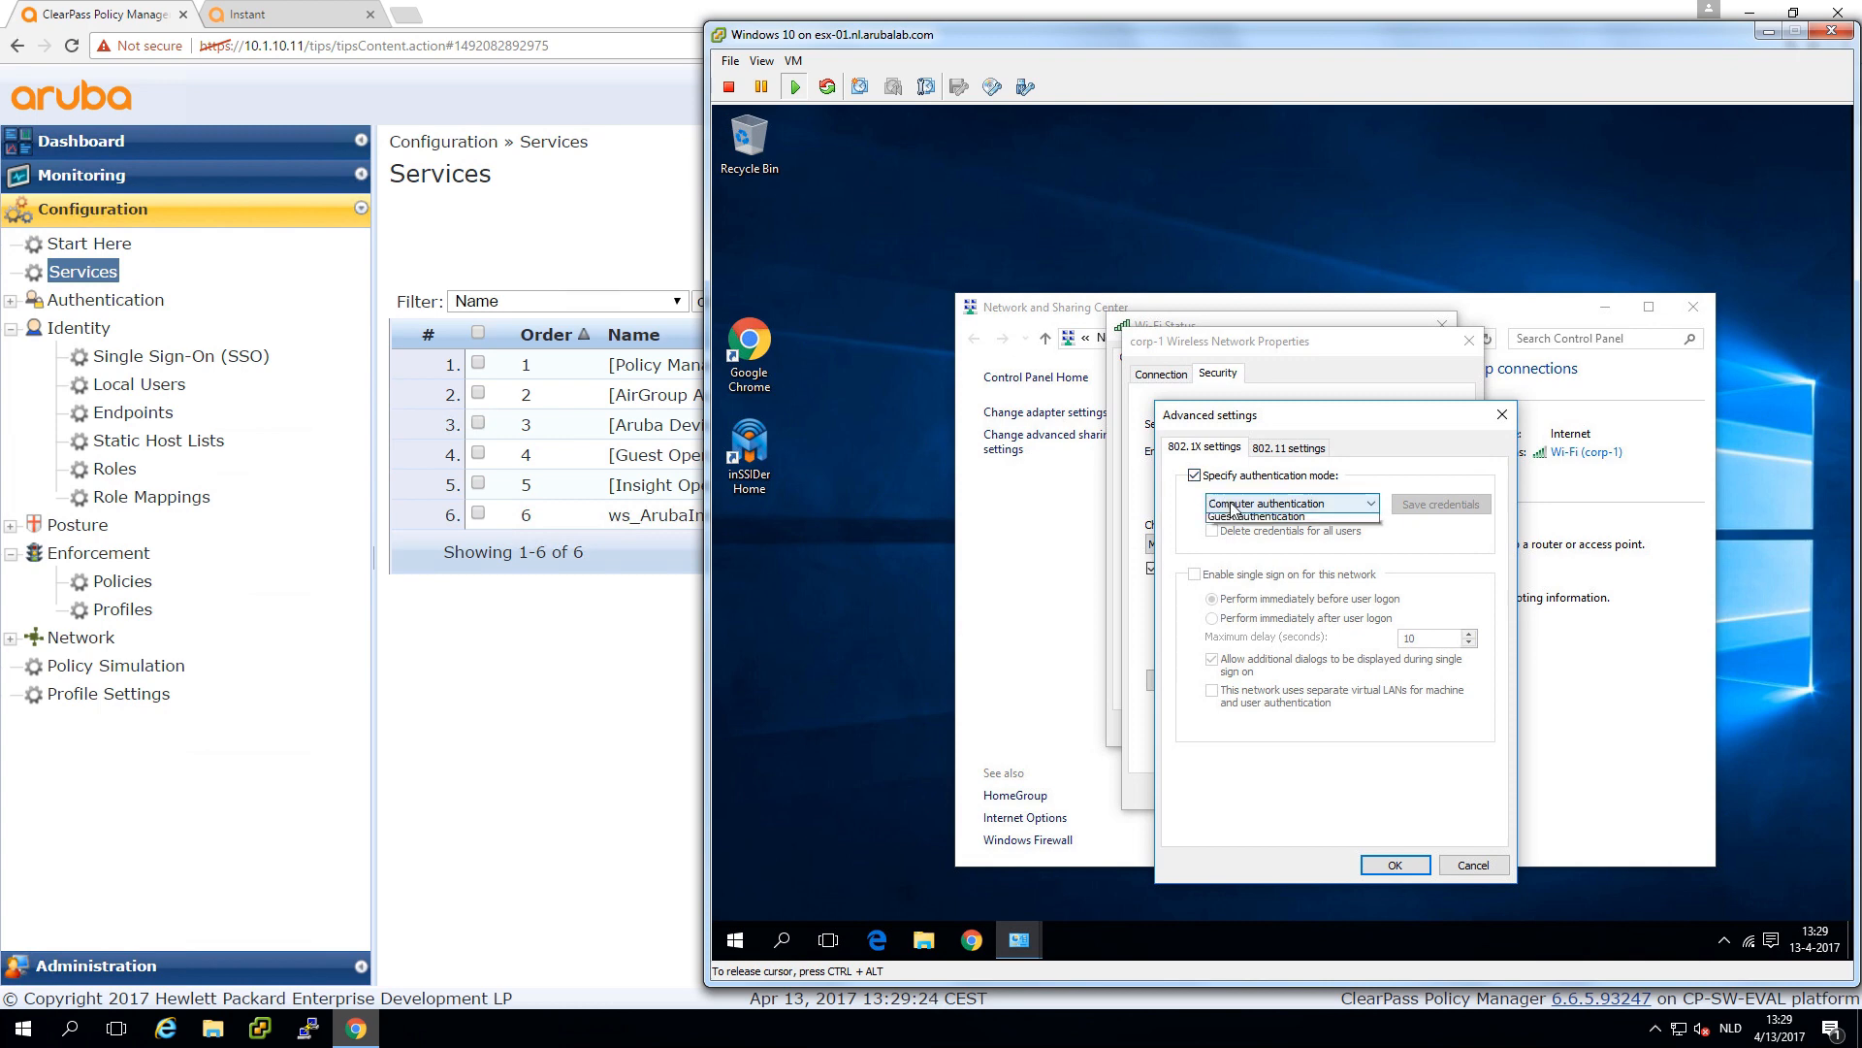
pyautogui.click(1283, 516)
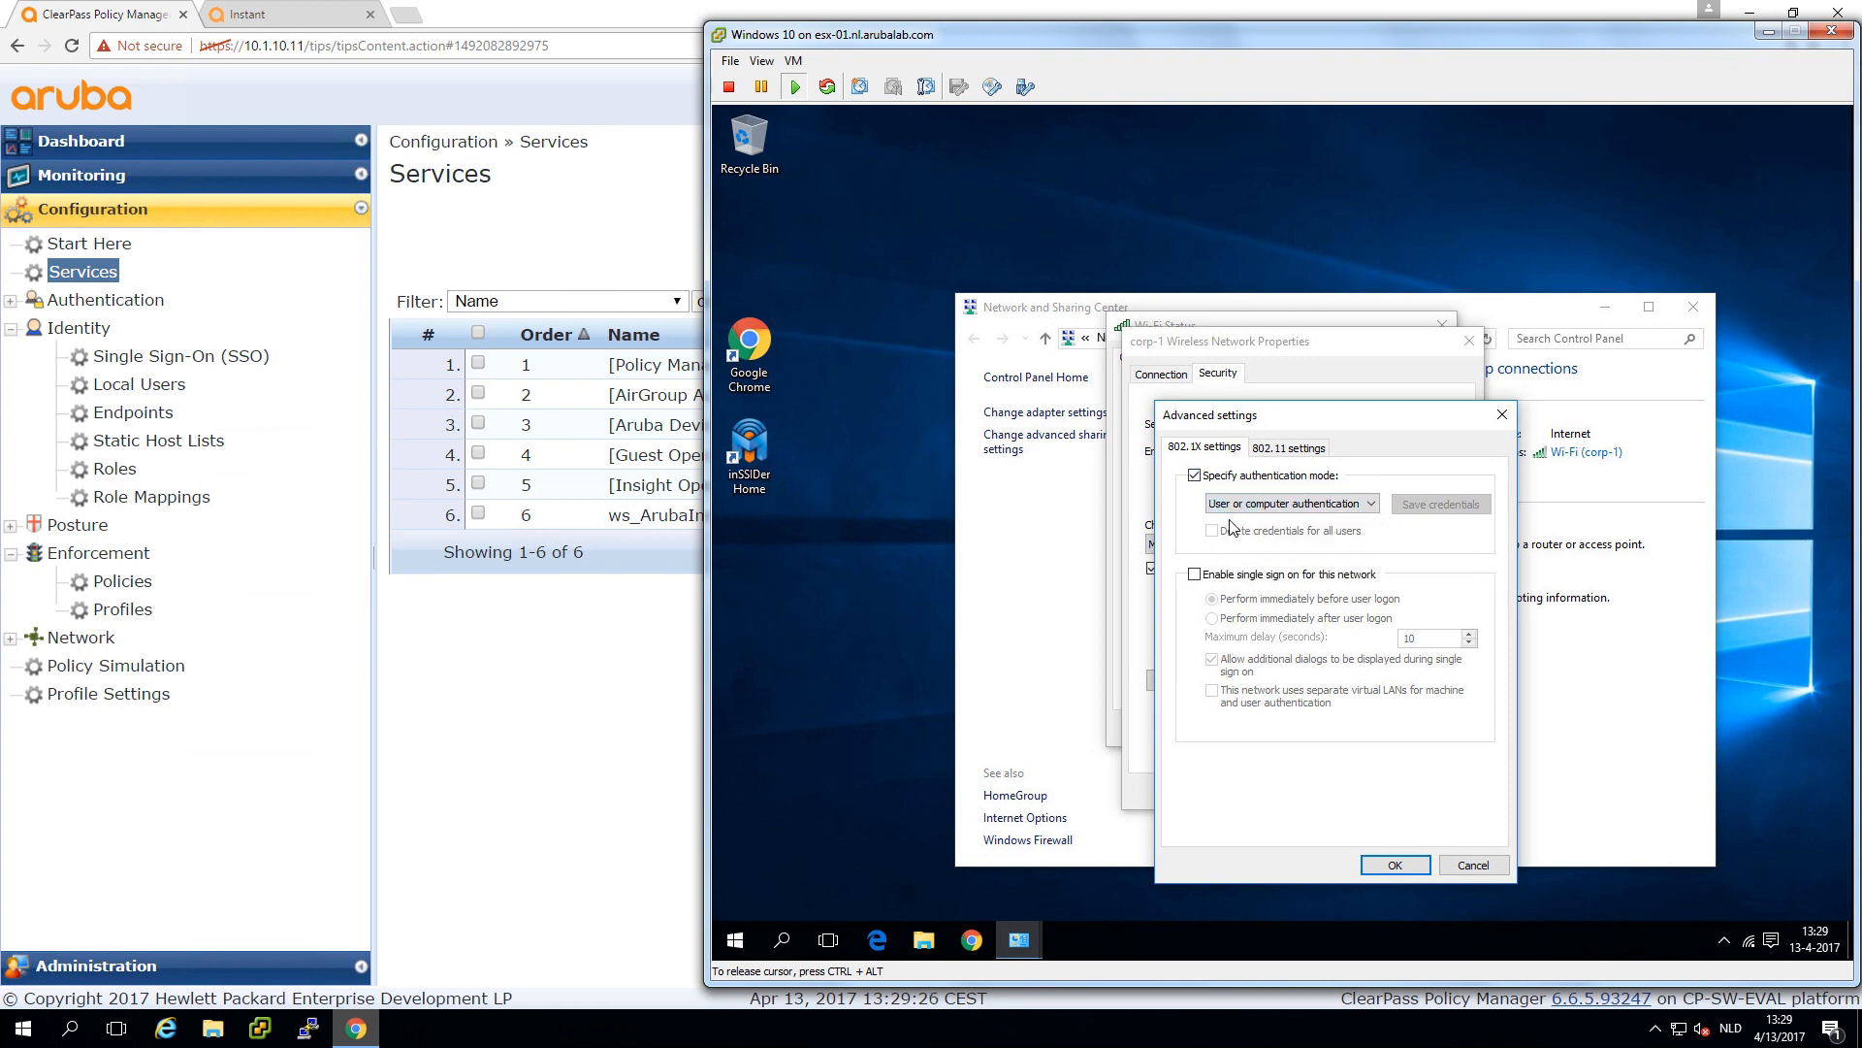
pyautogui.click(1393, 864)
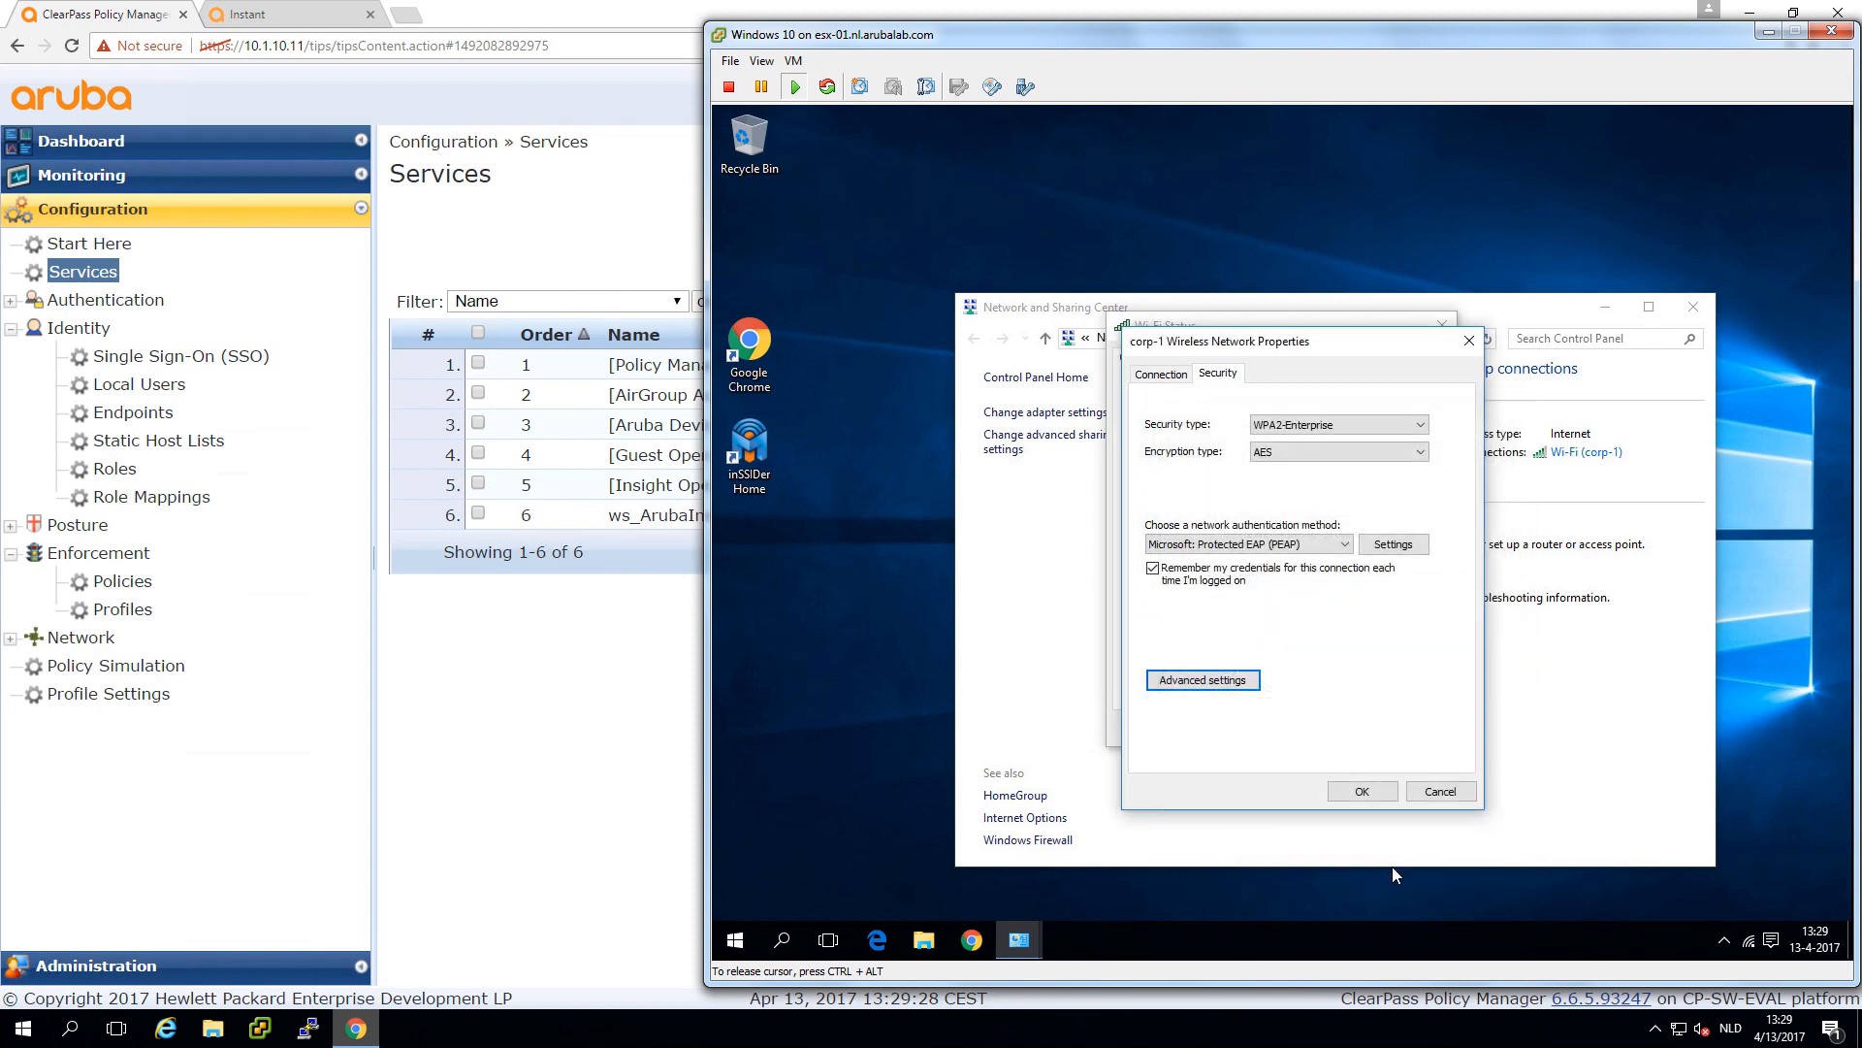
pyautogui.click(1362, 792)
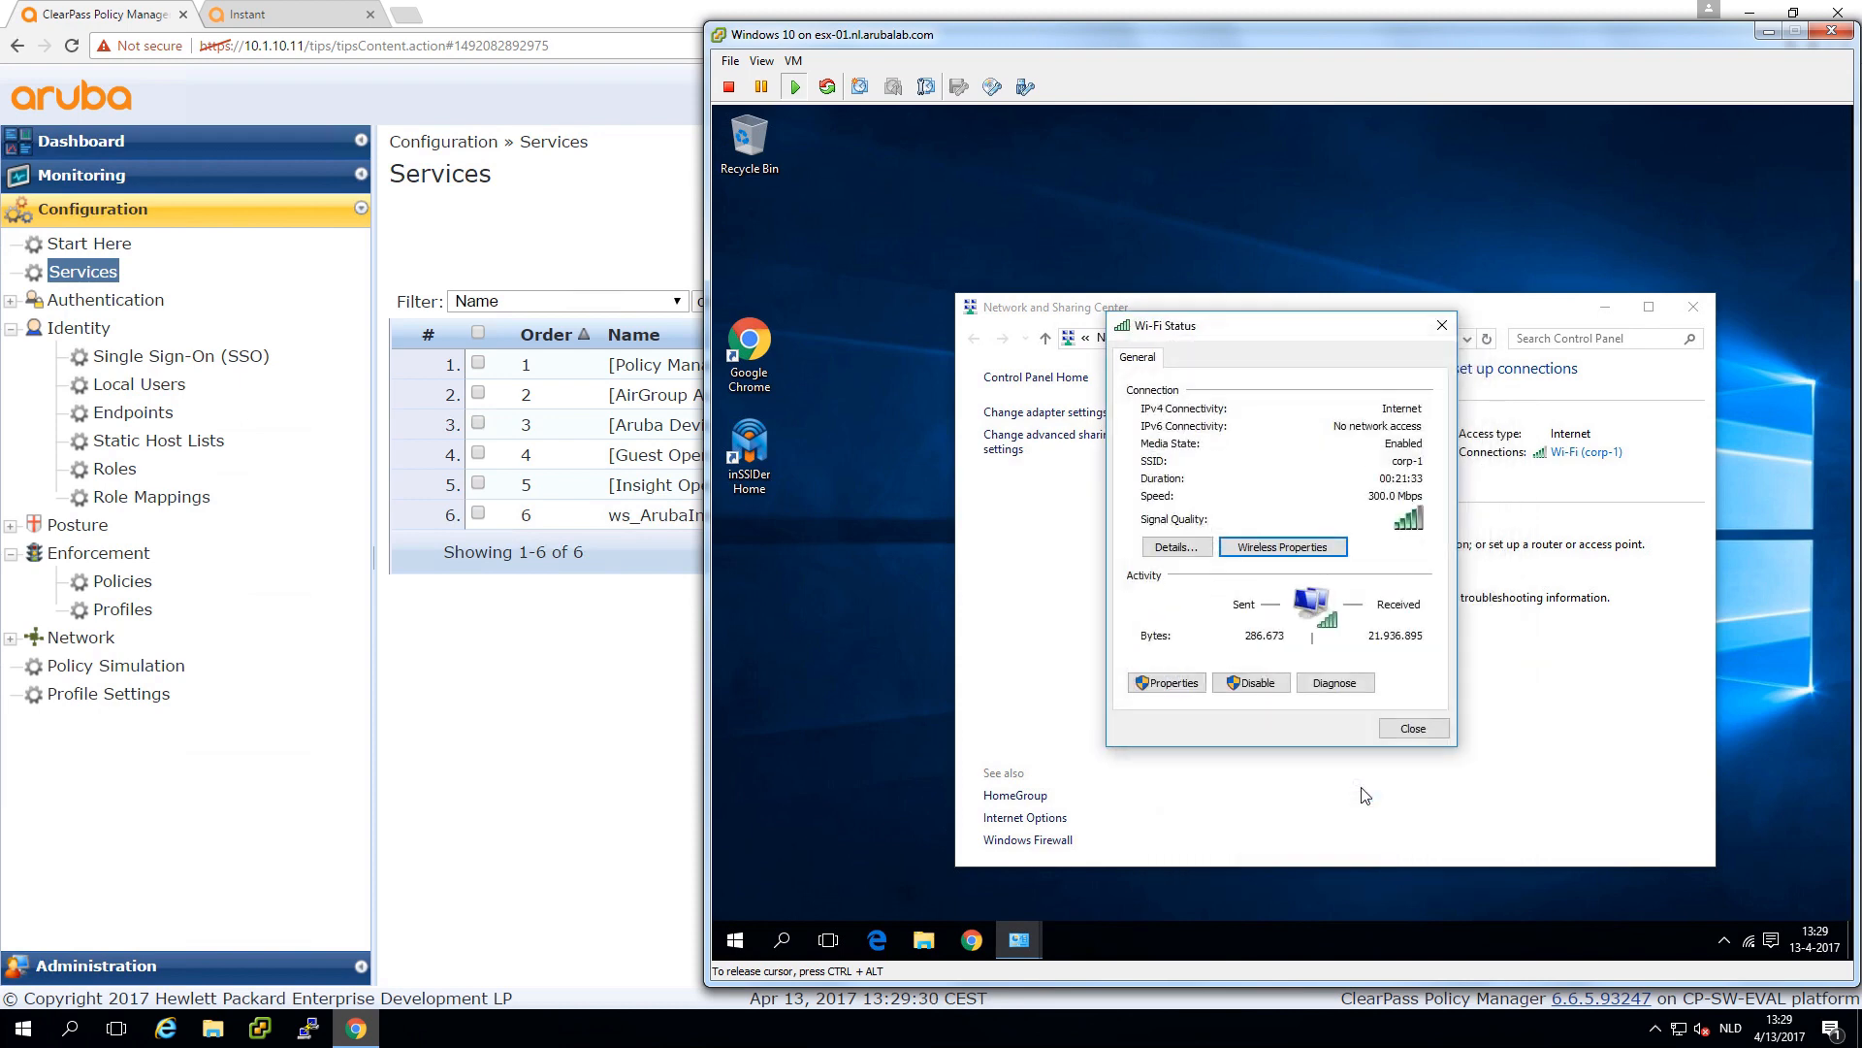
pyautogui.click(1410, 728)
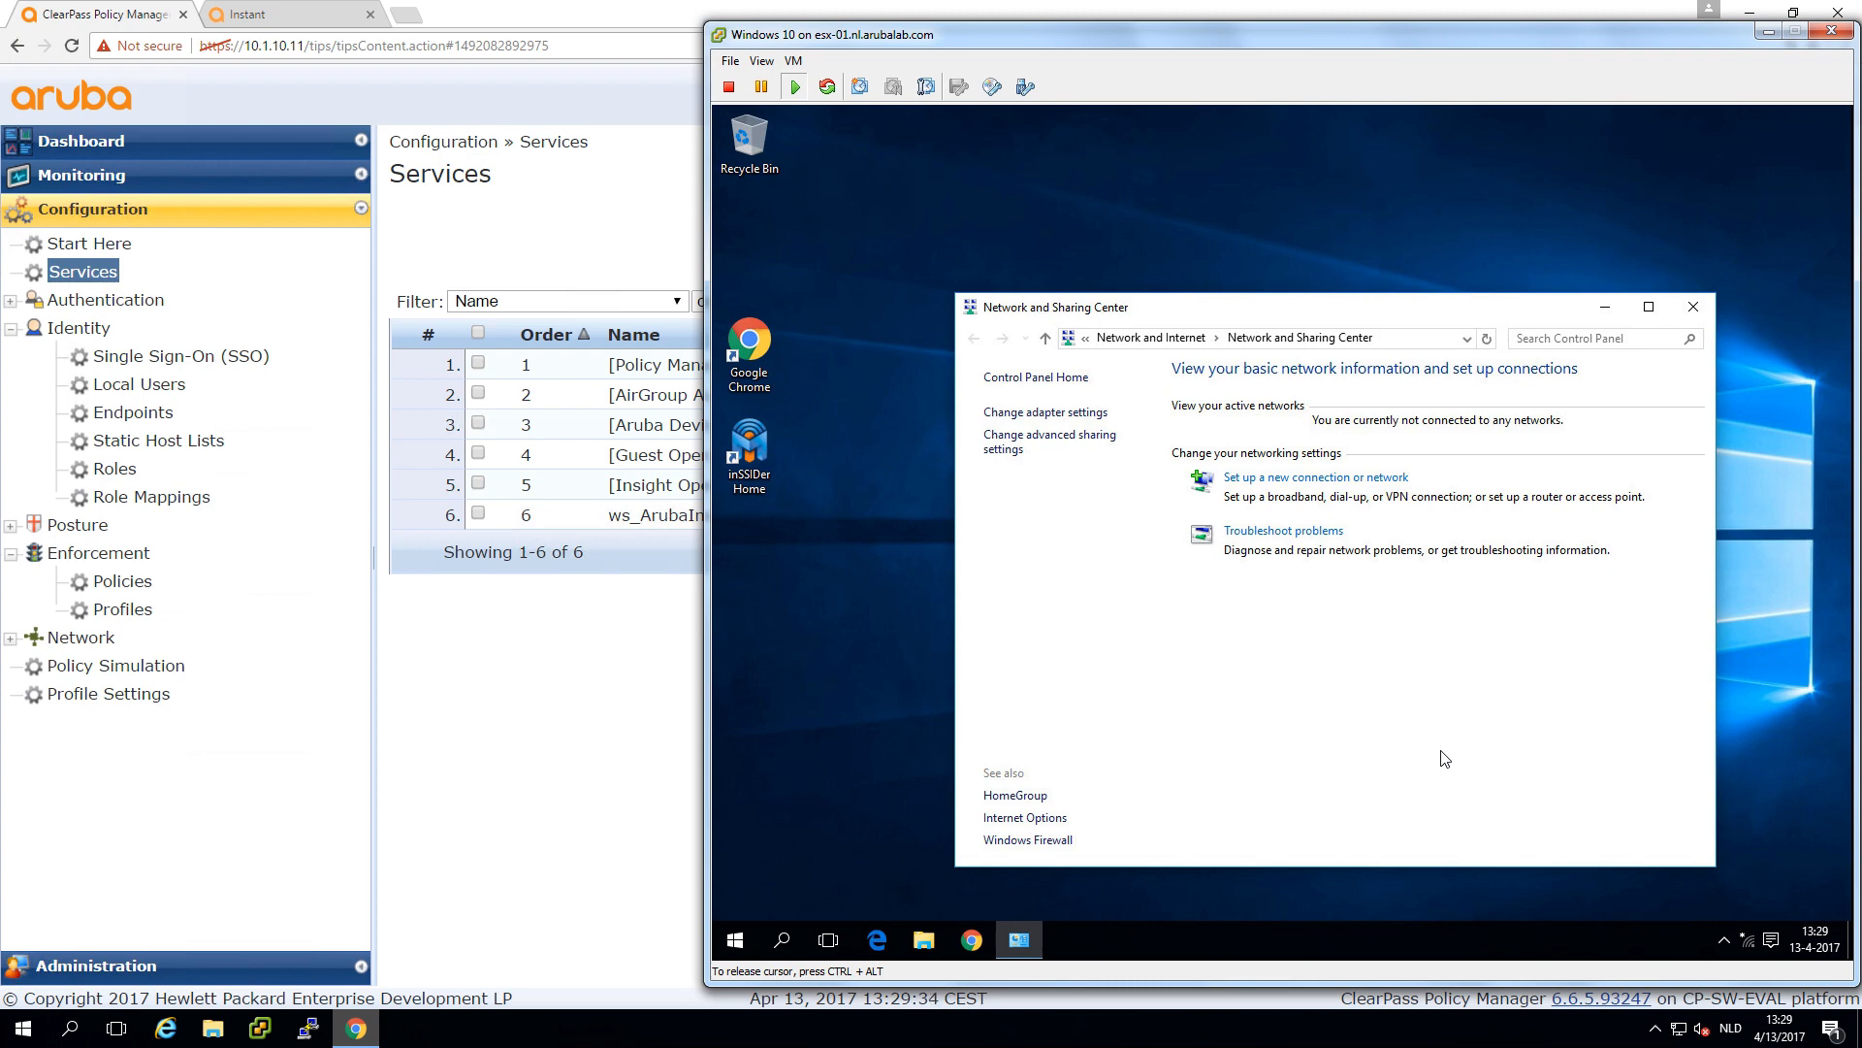
# Step: Reconnect to corp-1 signing in as admin1 with its password
pyautogui.click(1746, 939)
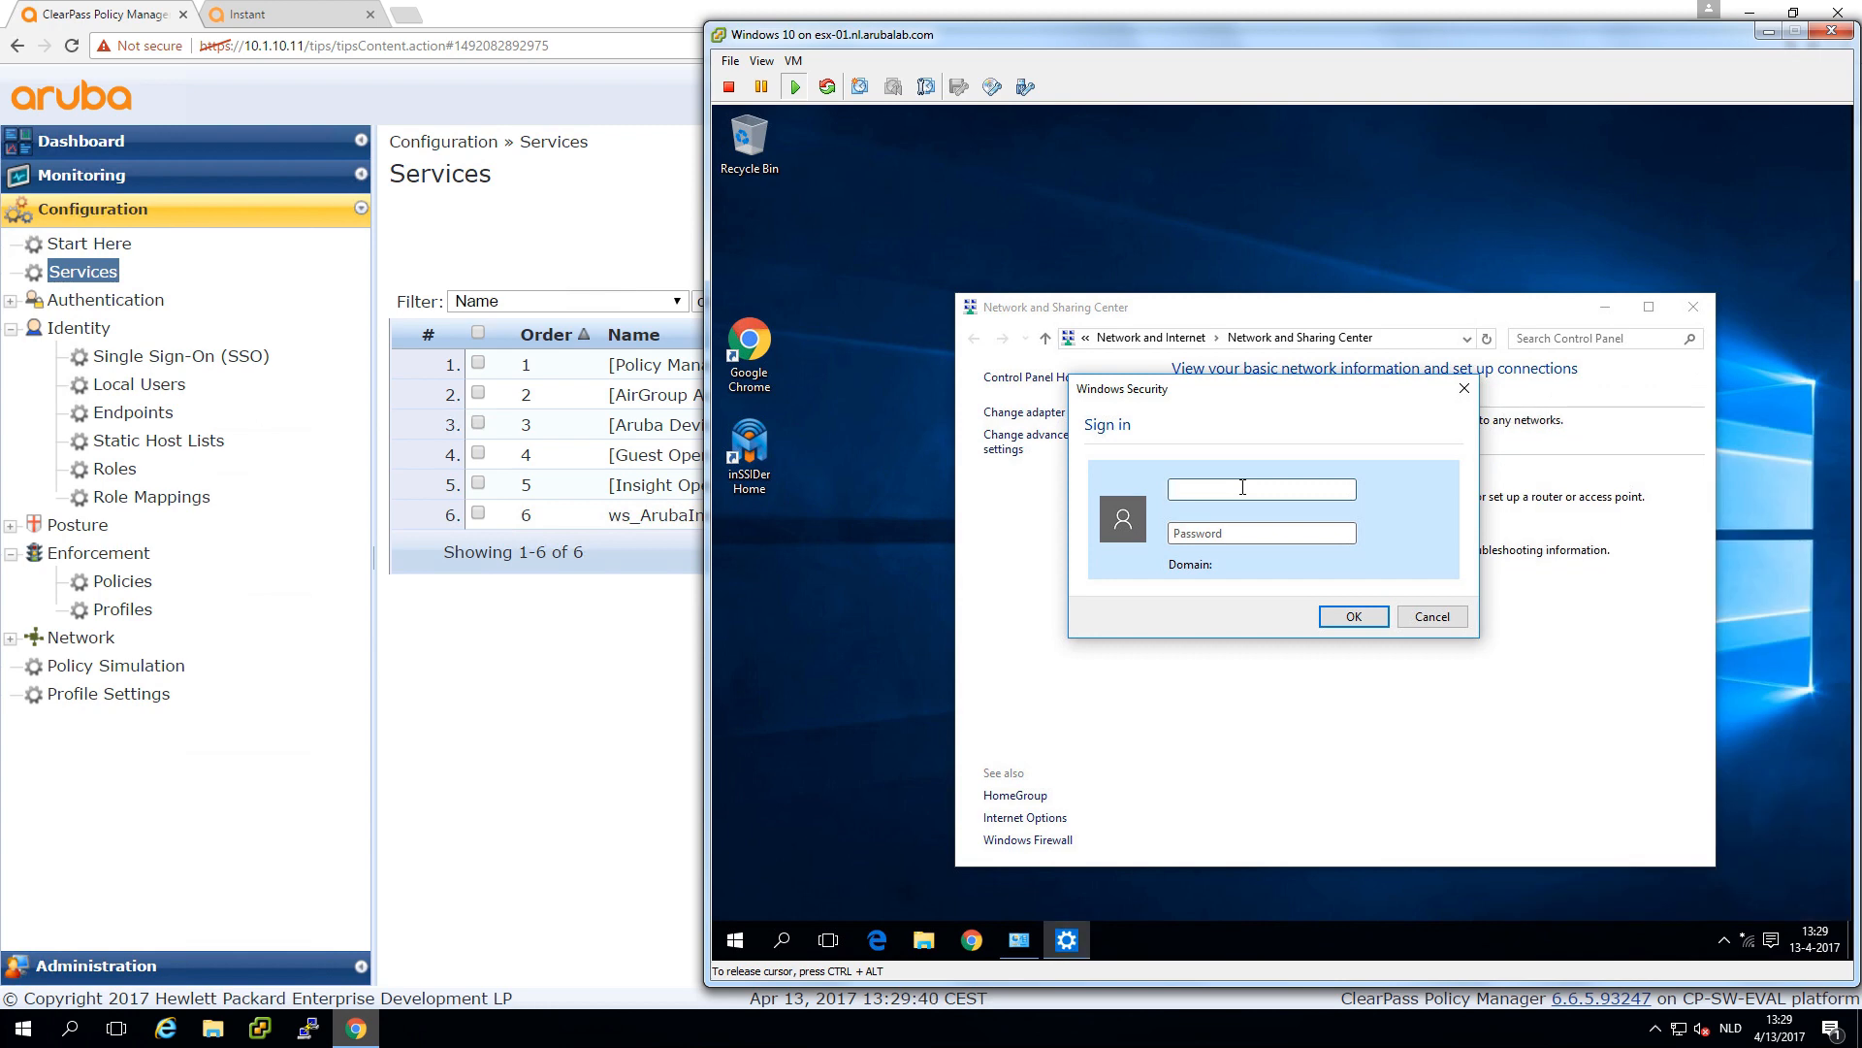
pyautogui.write('admin1')
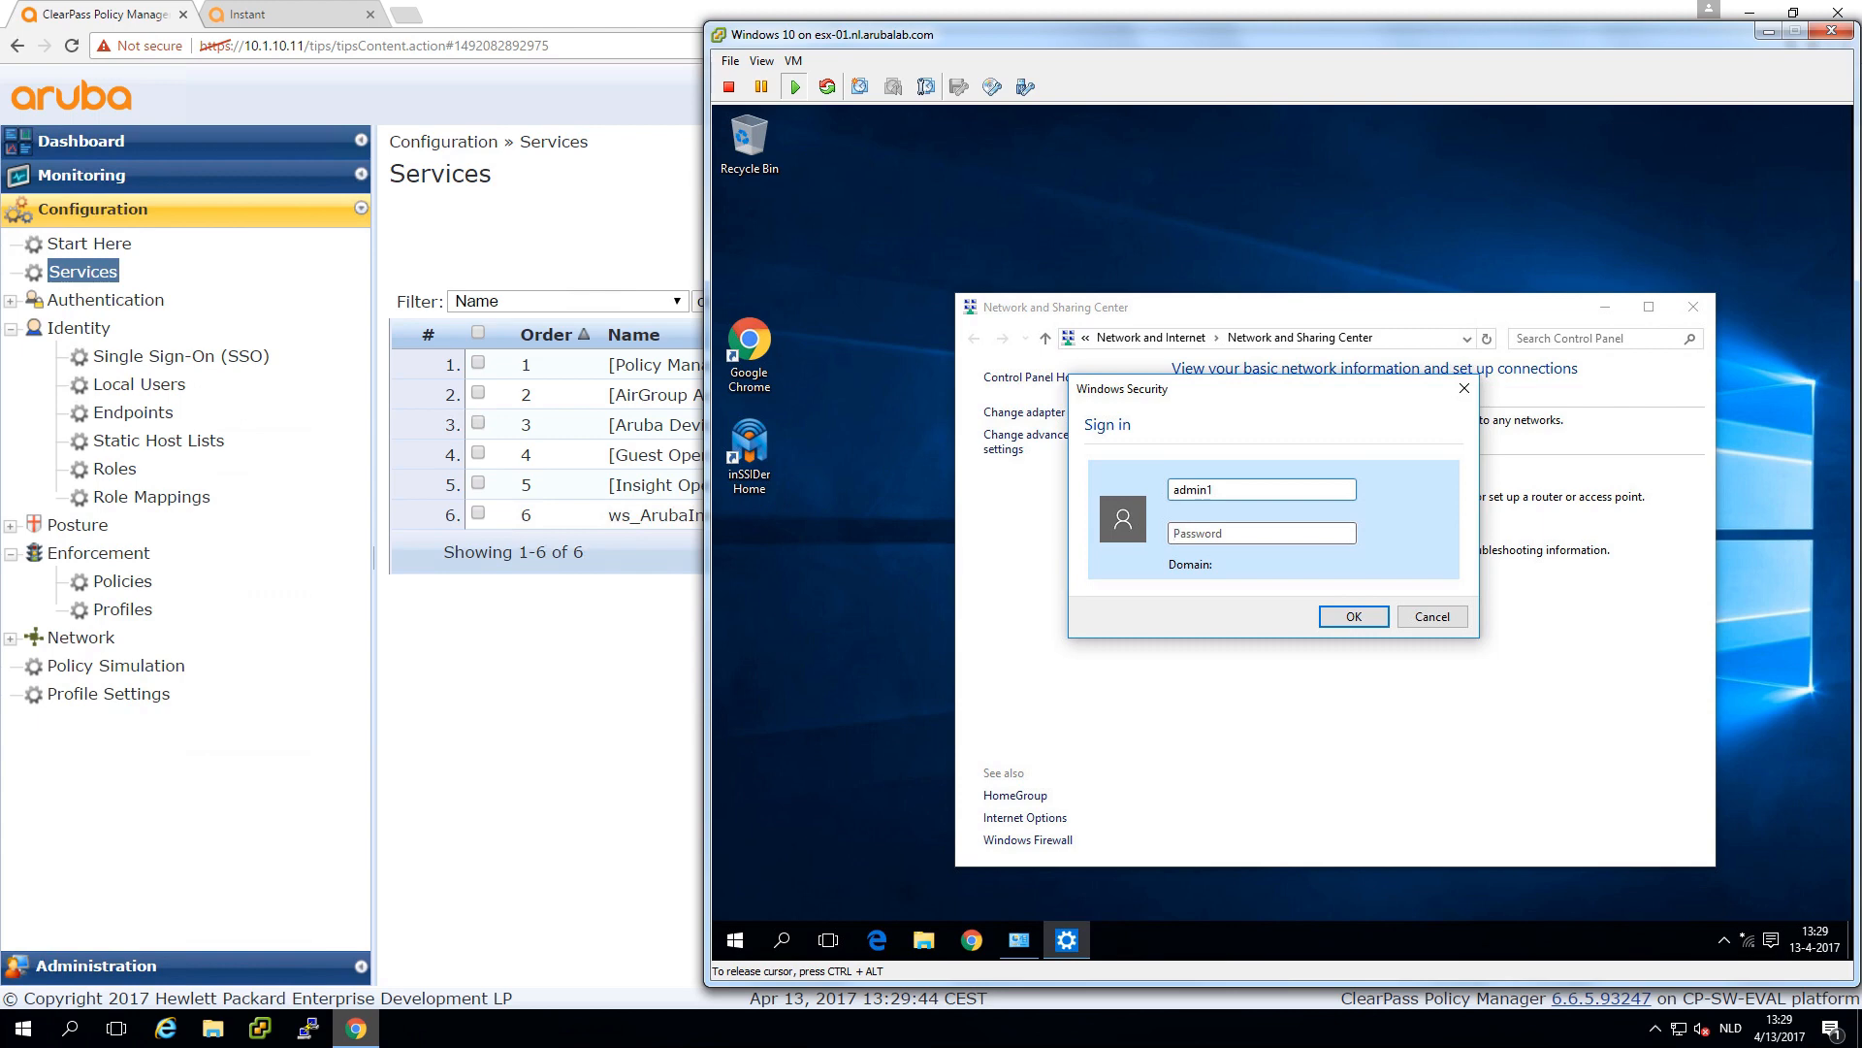
pyautogui.write('password')
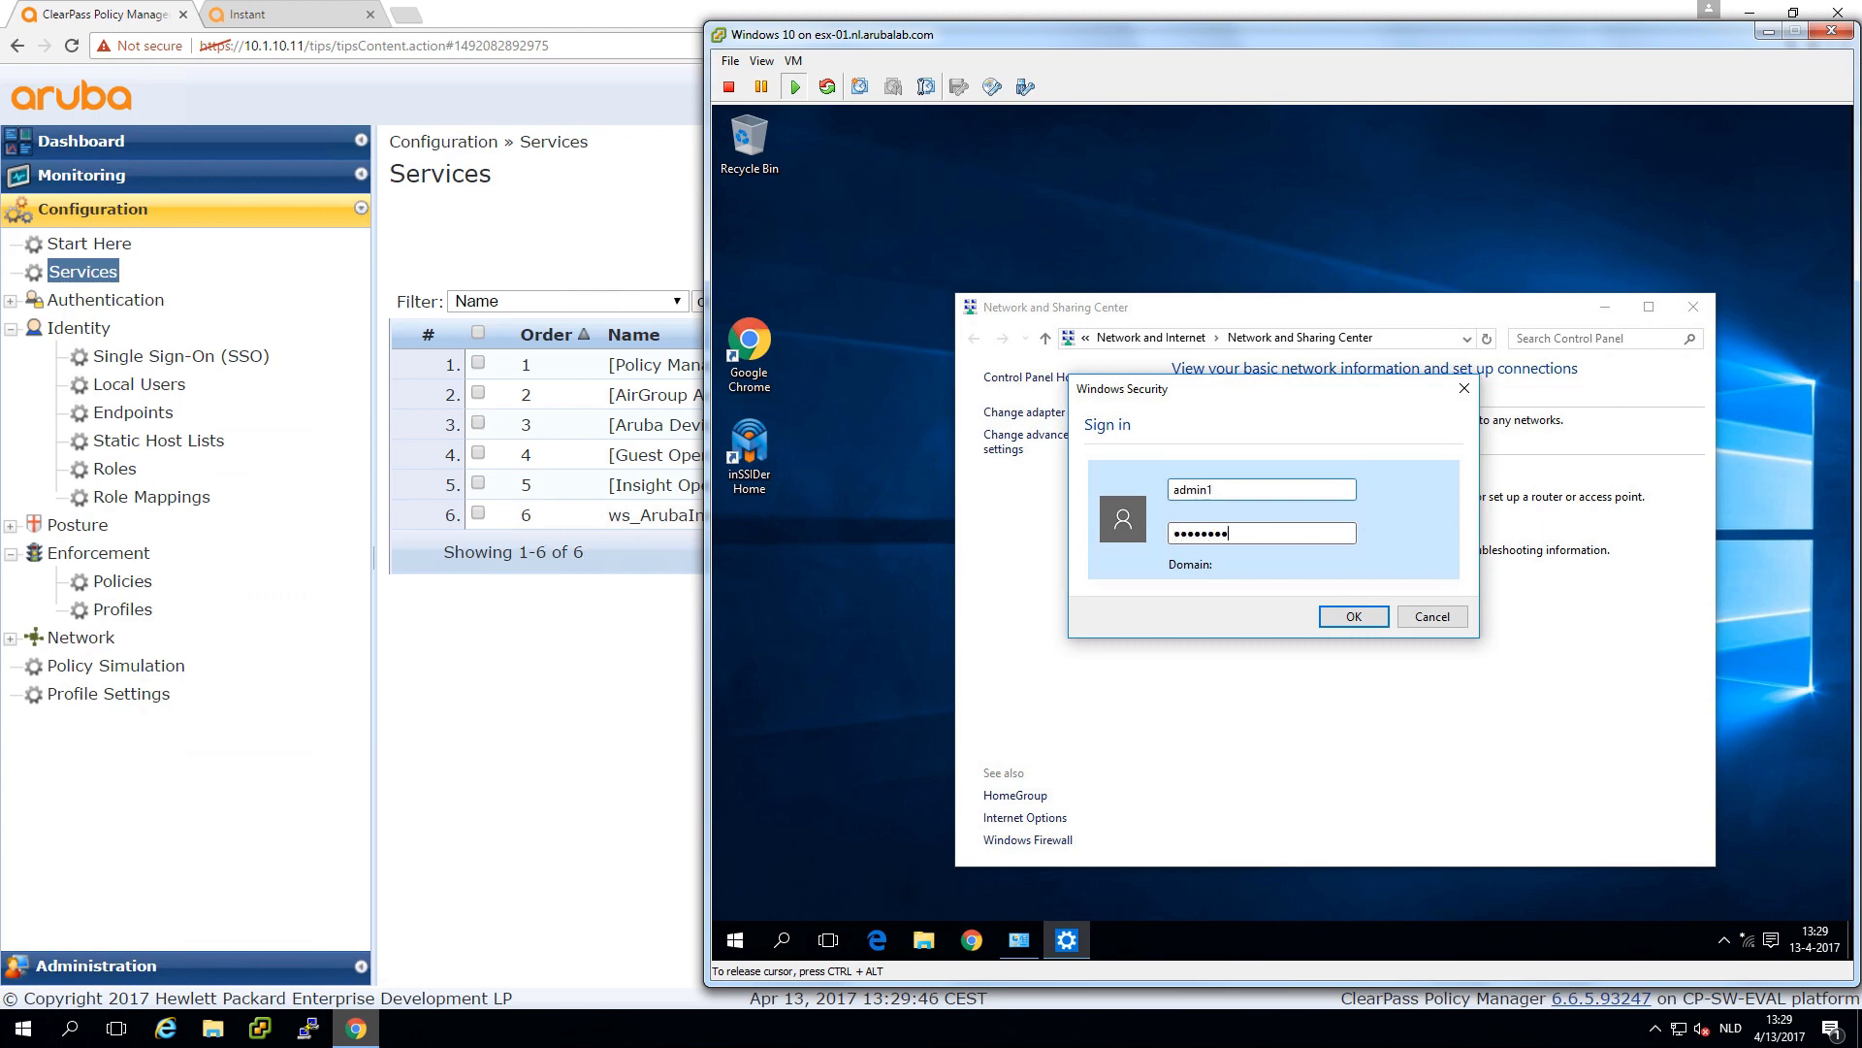
pyautogui.click(1352, 617)
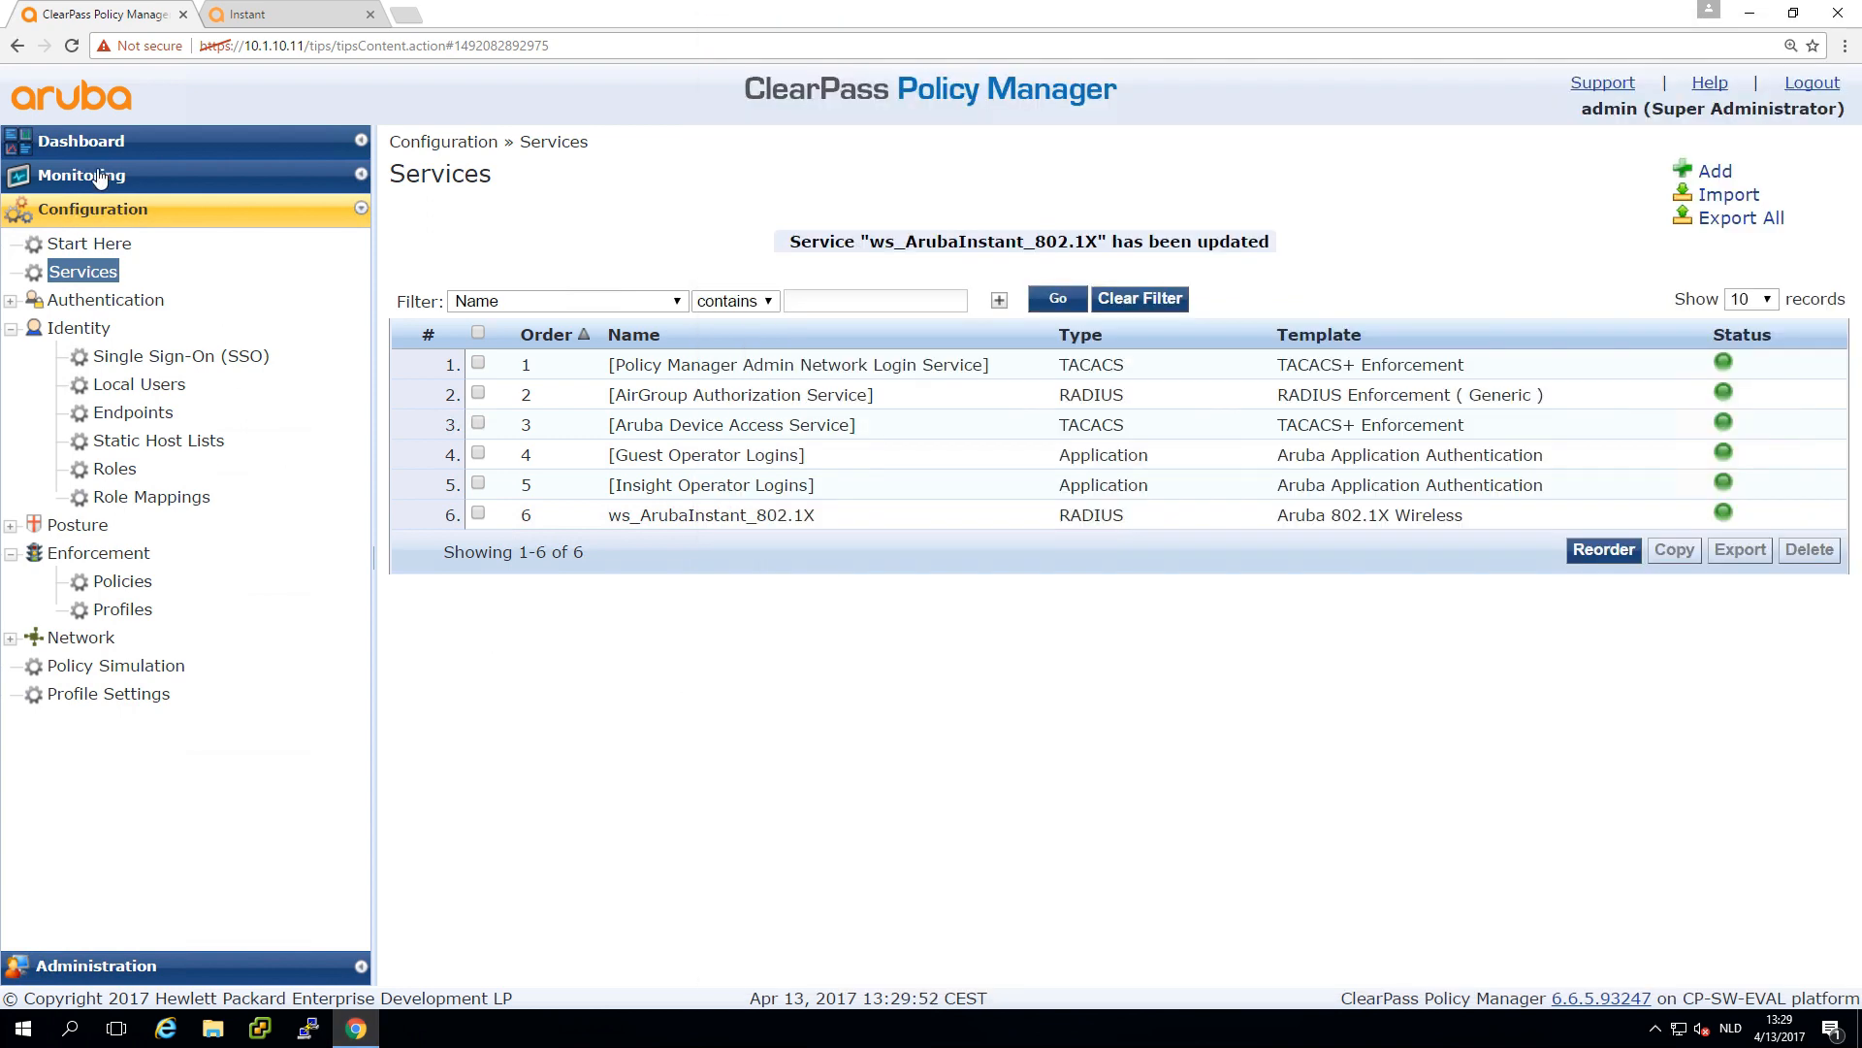
# Step: Inspect admin1's accepted request in Access Tracker, confirming the ws_admin role
pyautogui.click(81, 175)
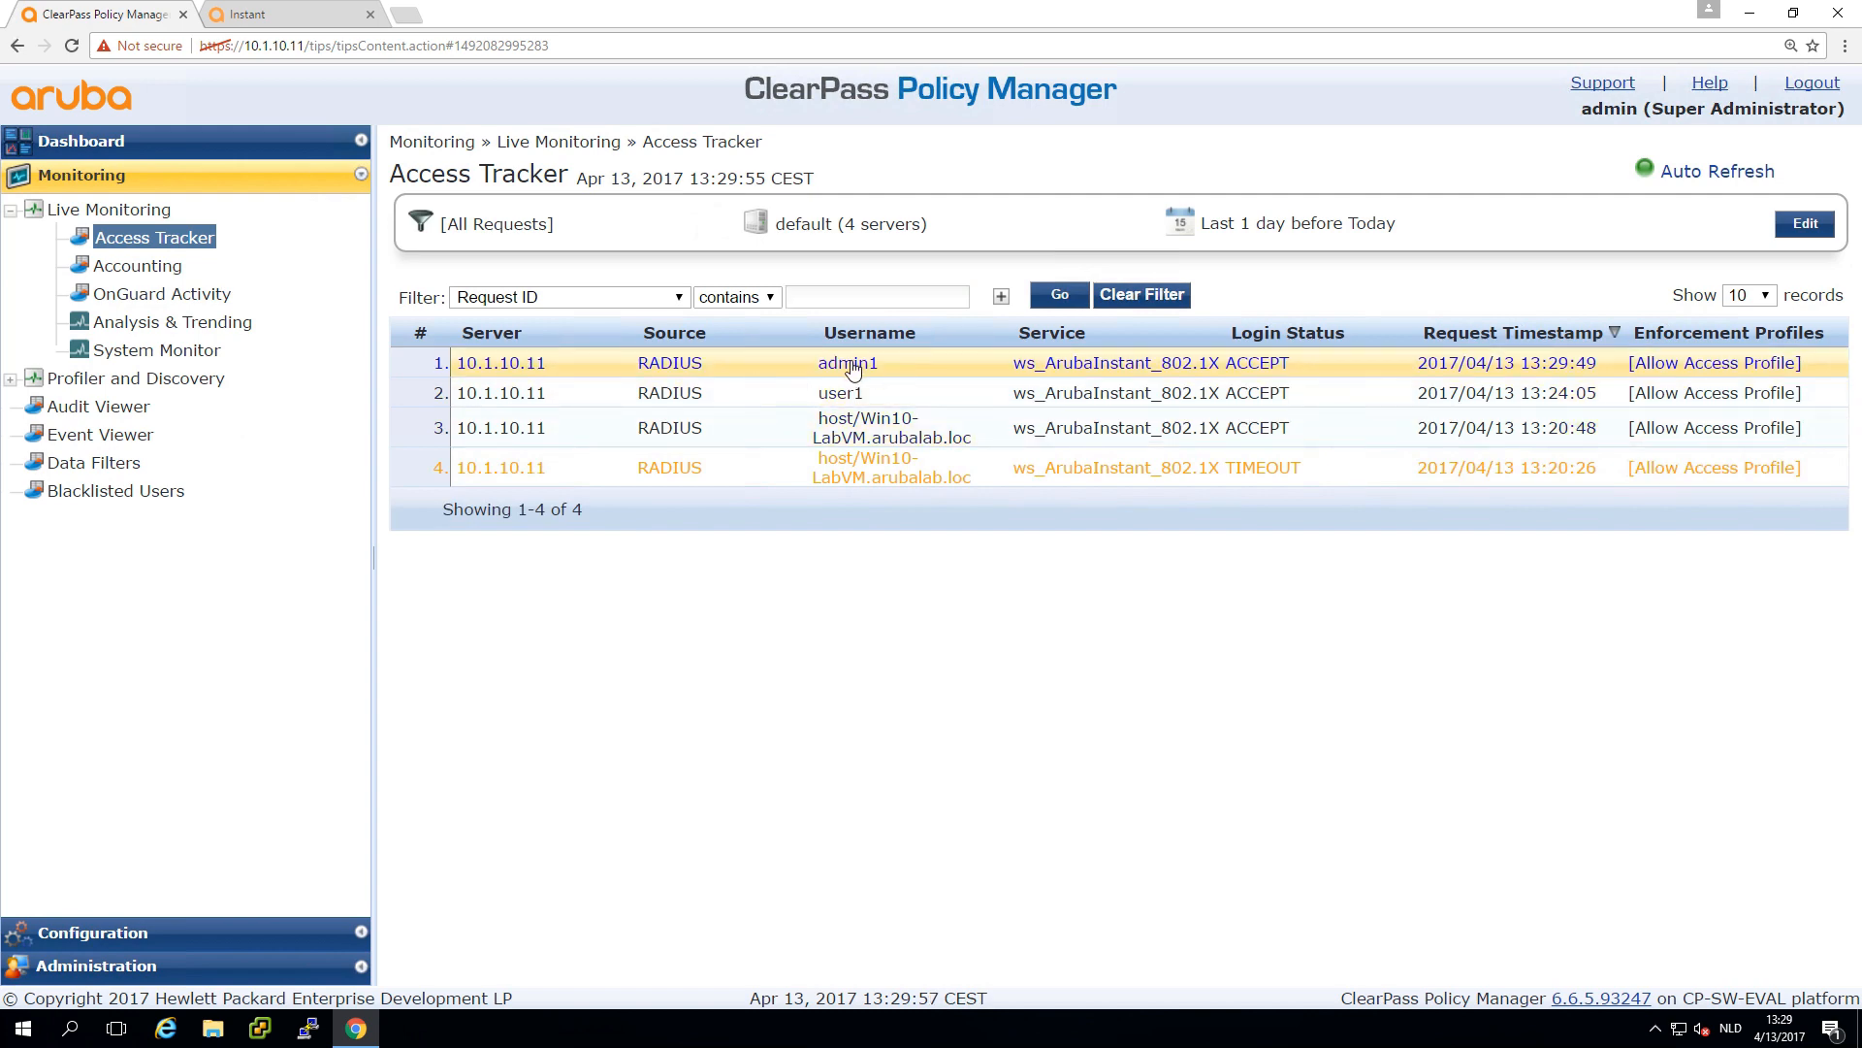
pyautogui.click(848, 363)
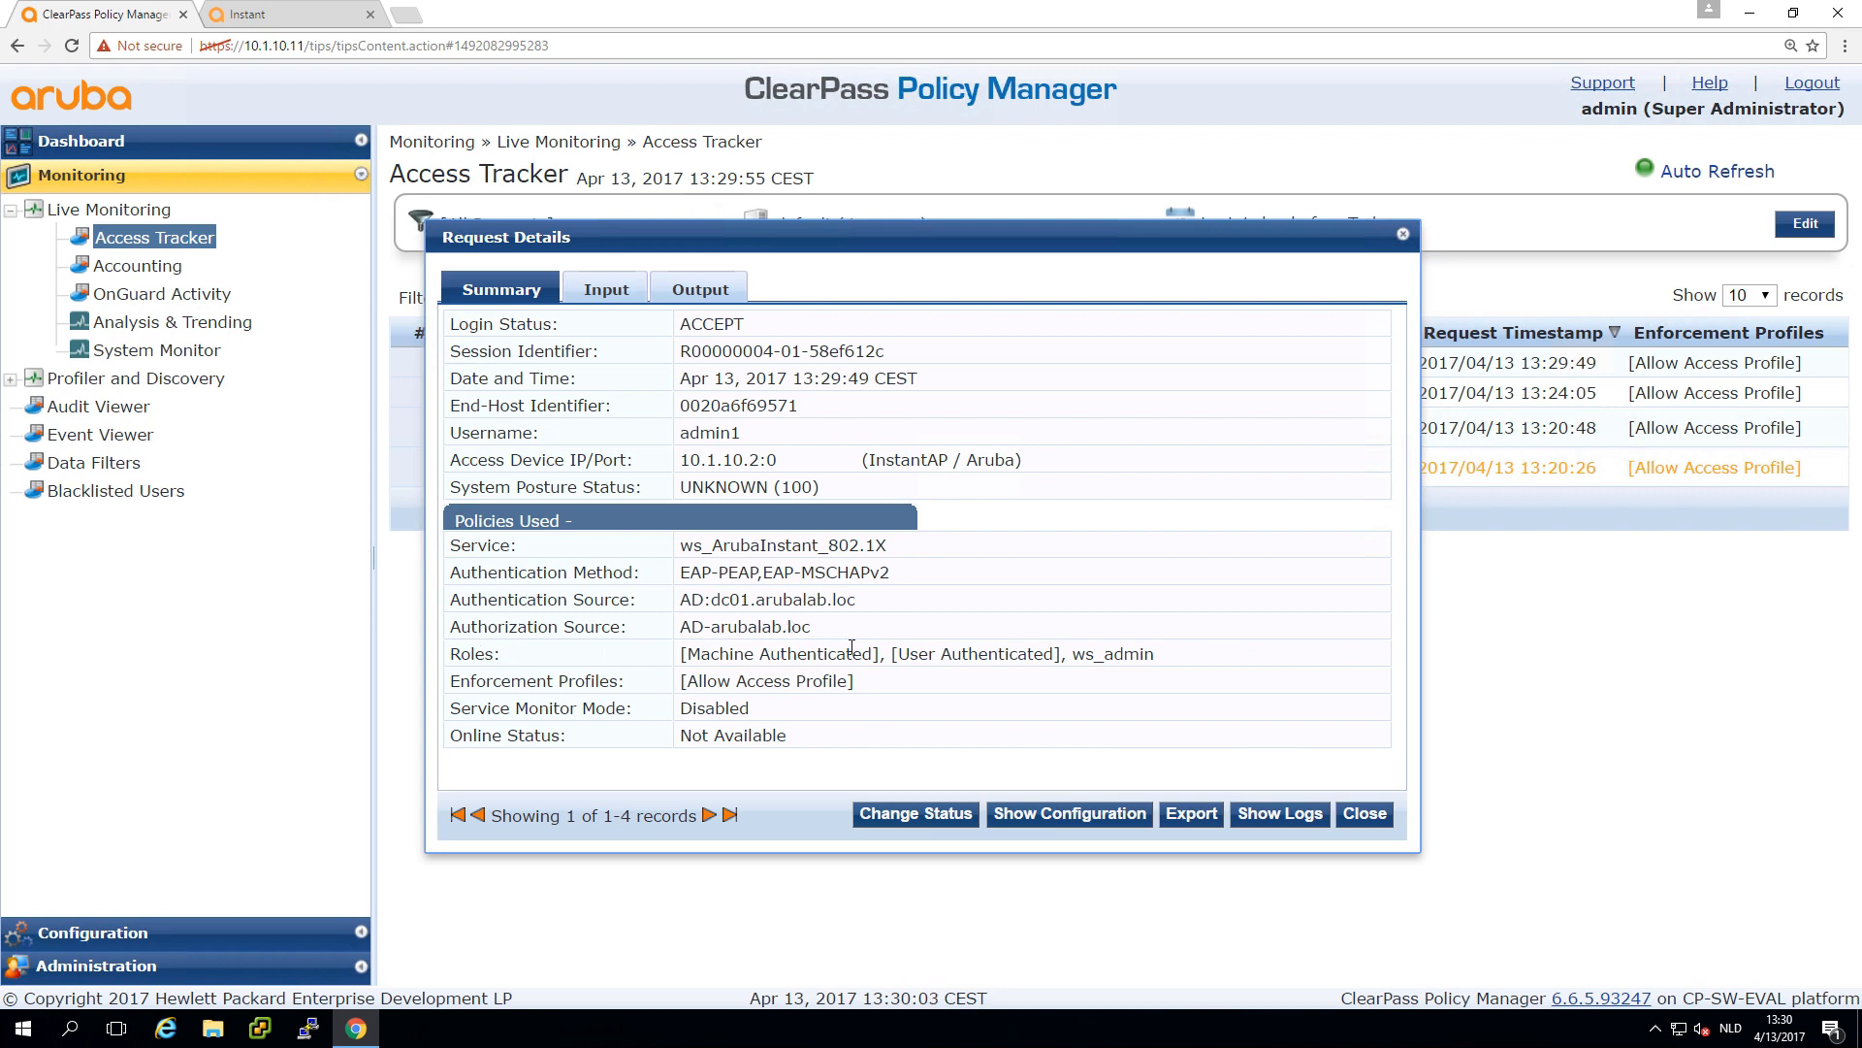
pyautogui.doubleClick(1112, 654)
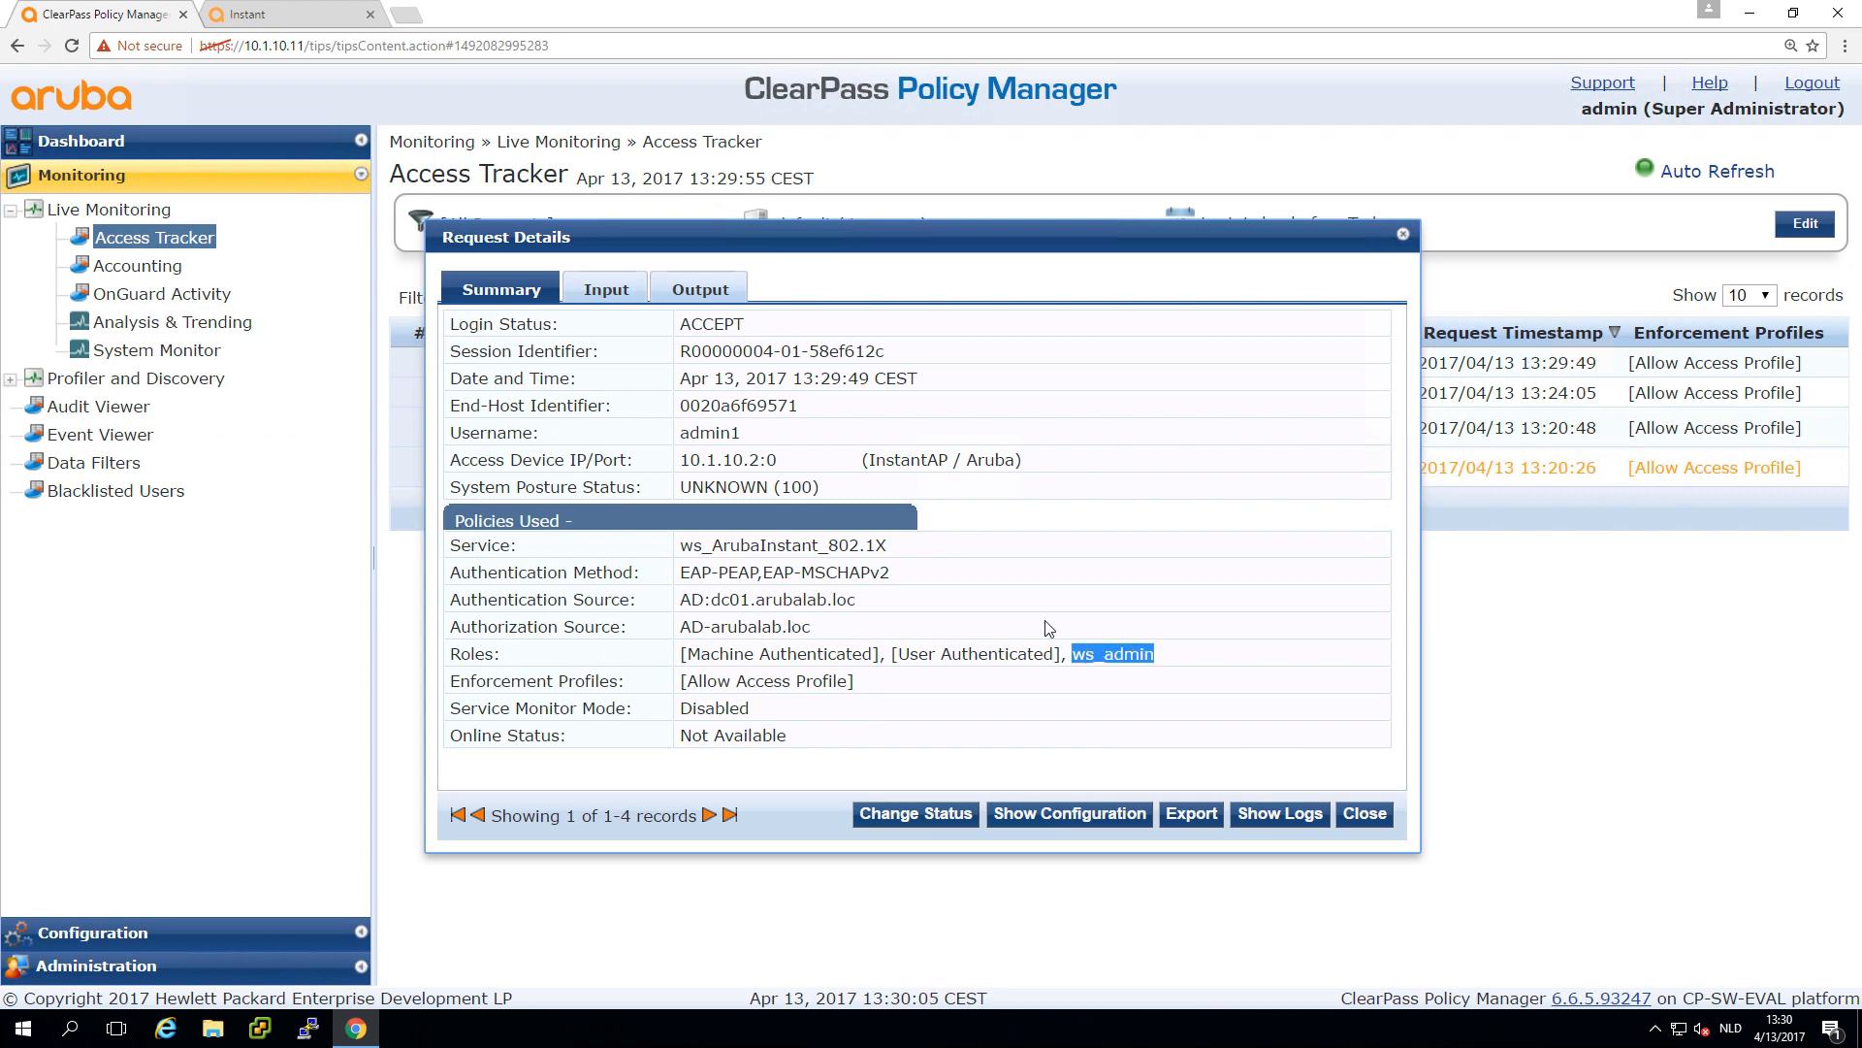
# Step: Confirm under Input > Authorization Attributes that the Workshop Admins group was matched
pyautogui.click(605, 289)
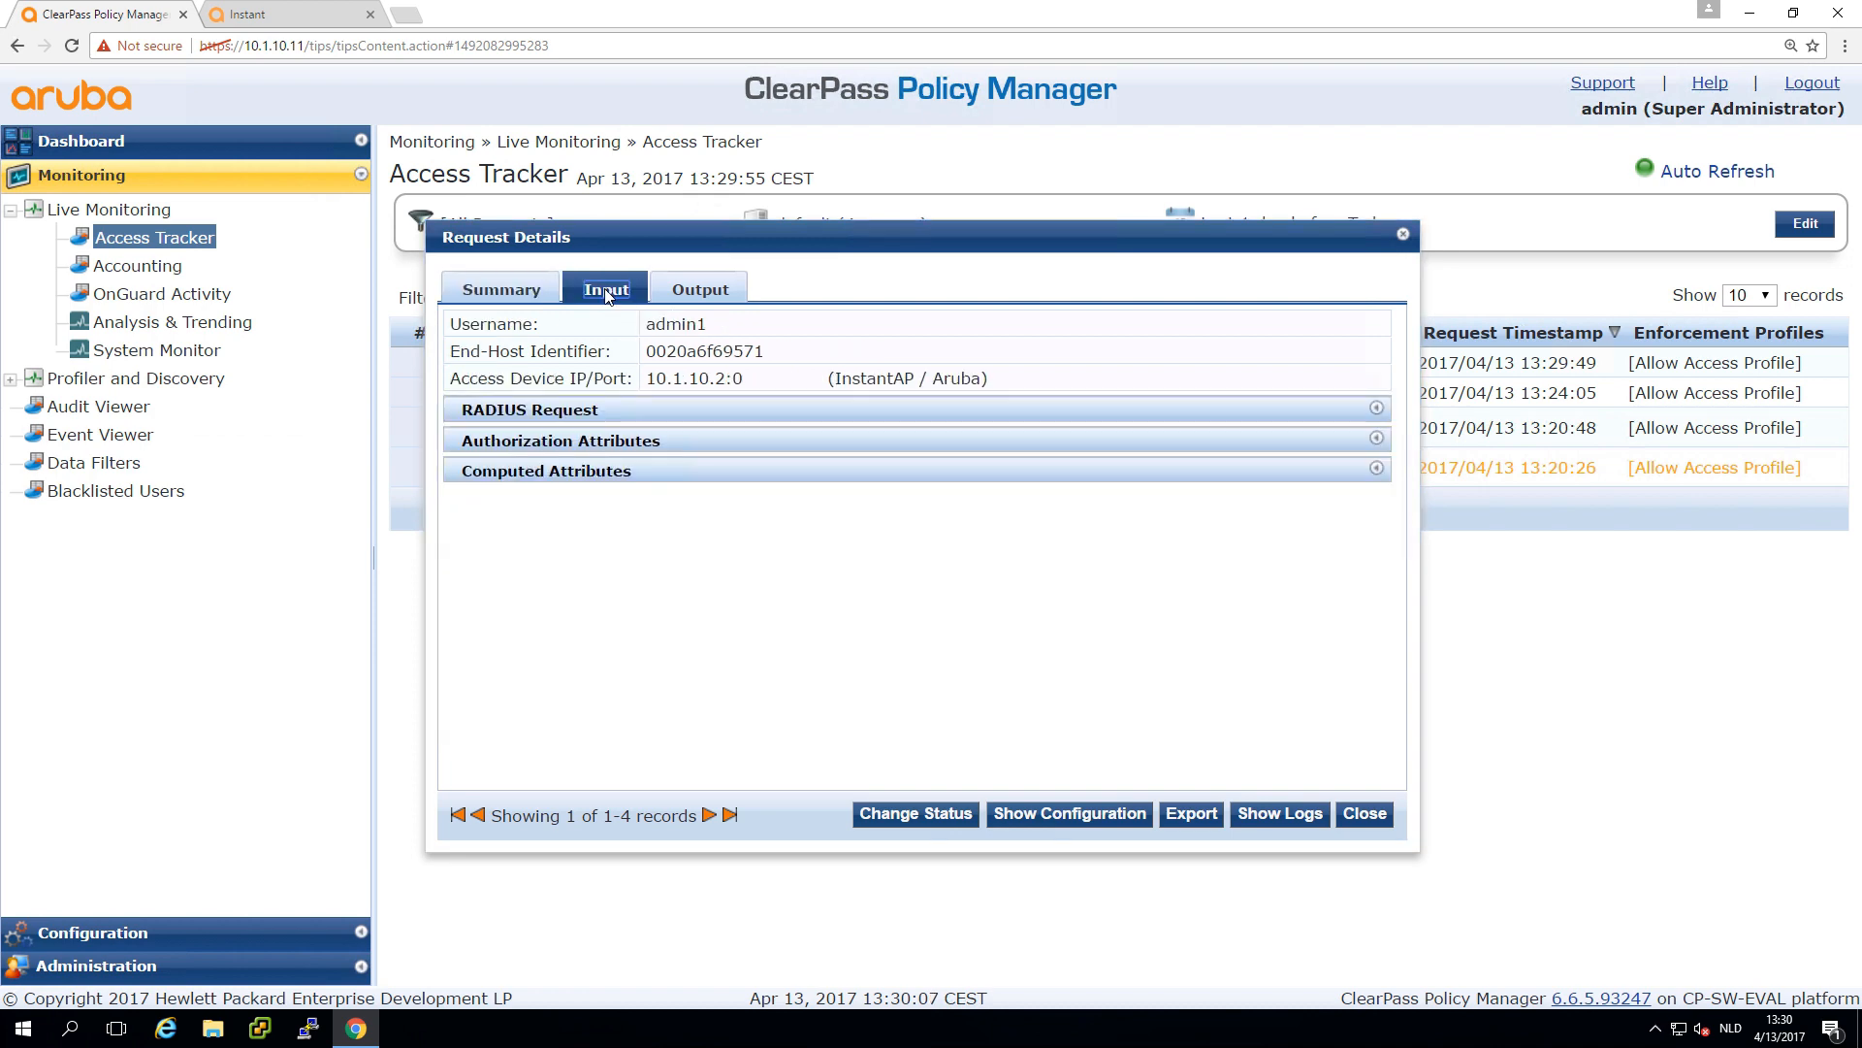
pyautogui.click(558, 440)
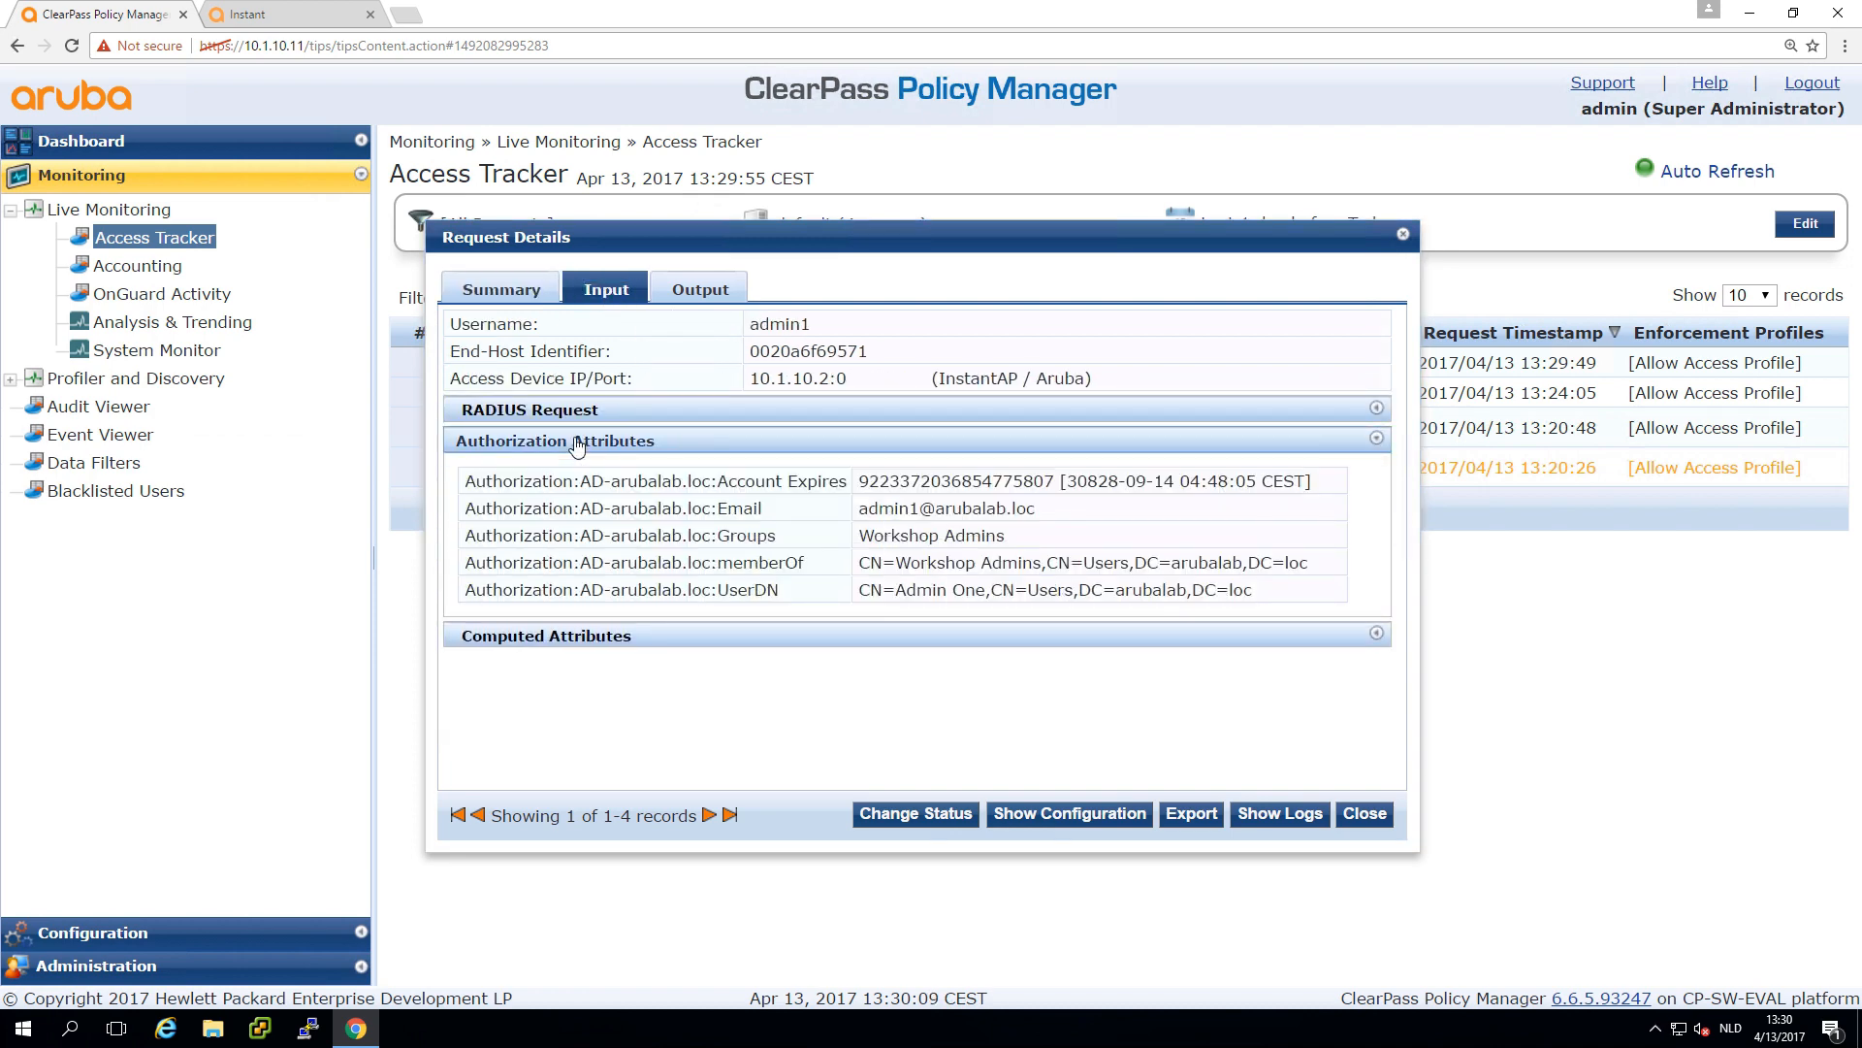
pyautogui.moveTo(727, 537)
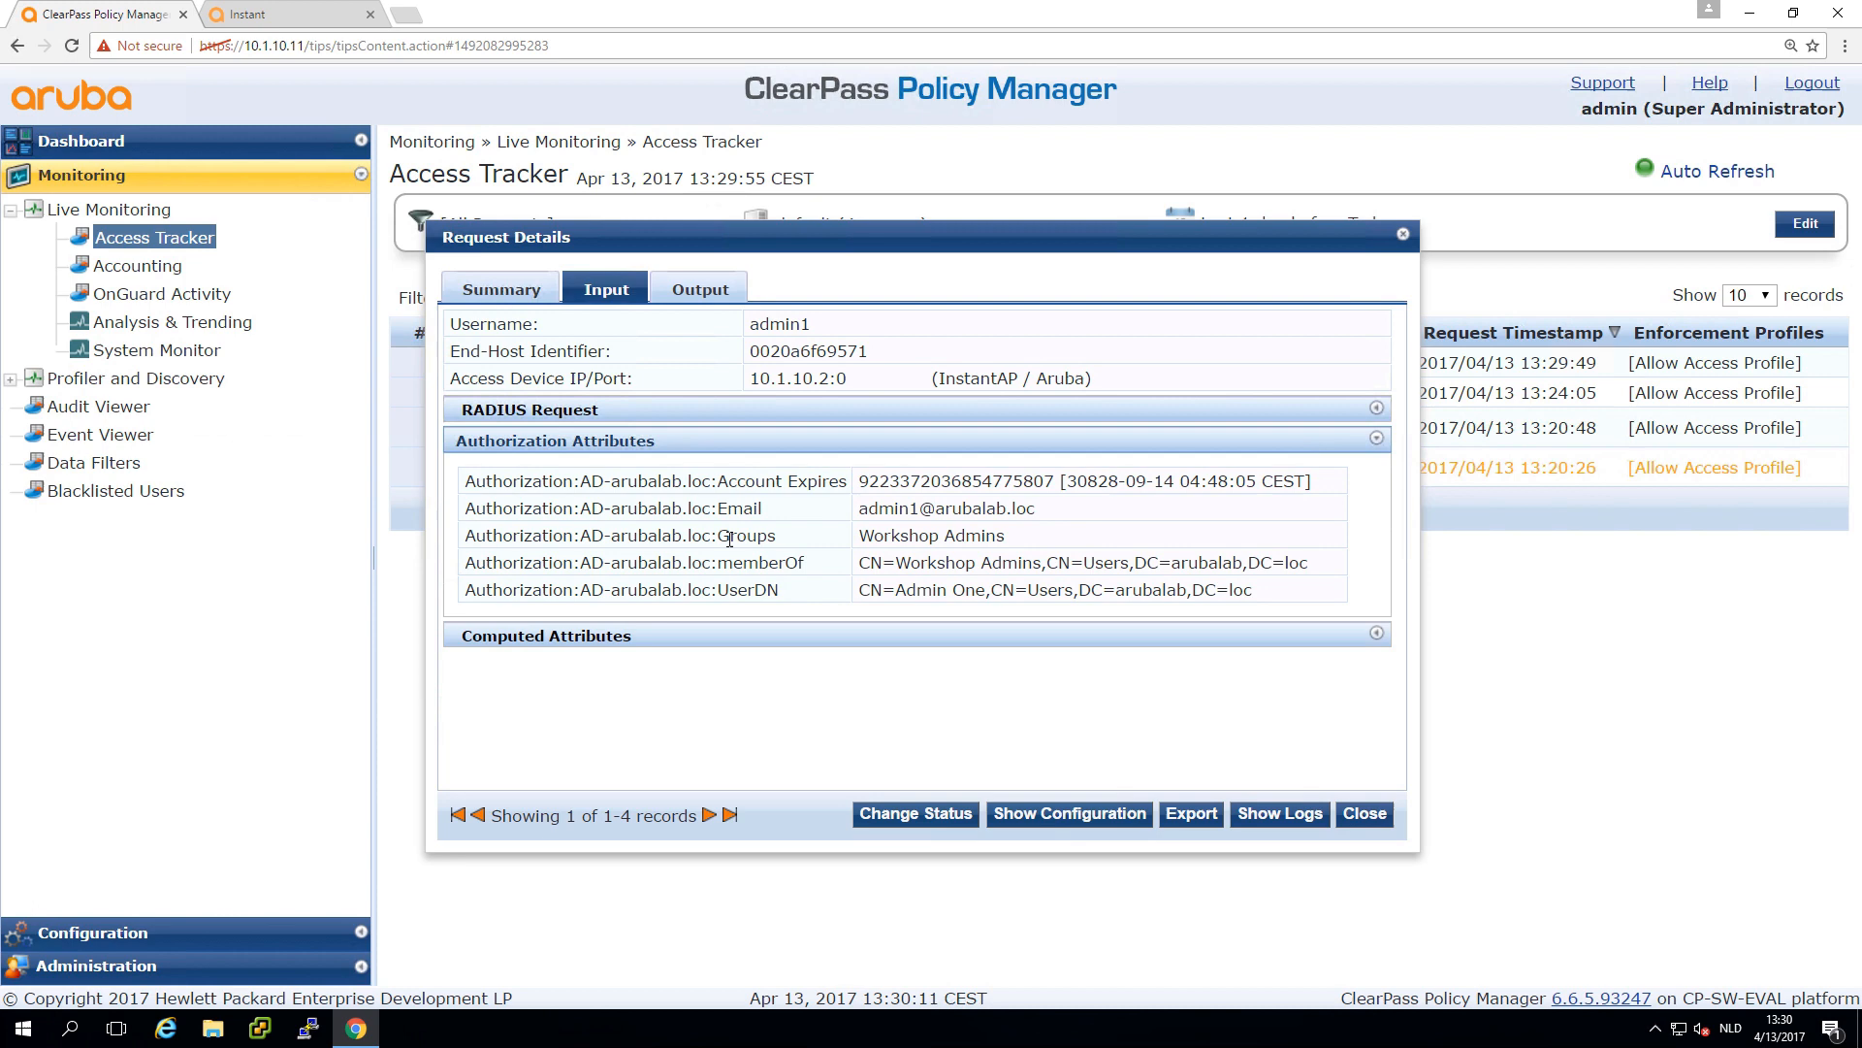
pyautogui.doubleClick(898, 536)
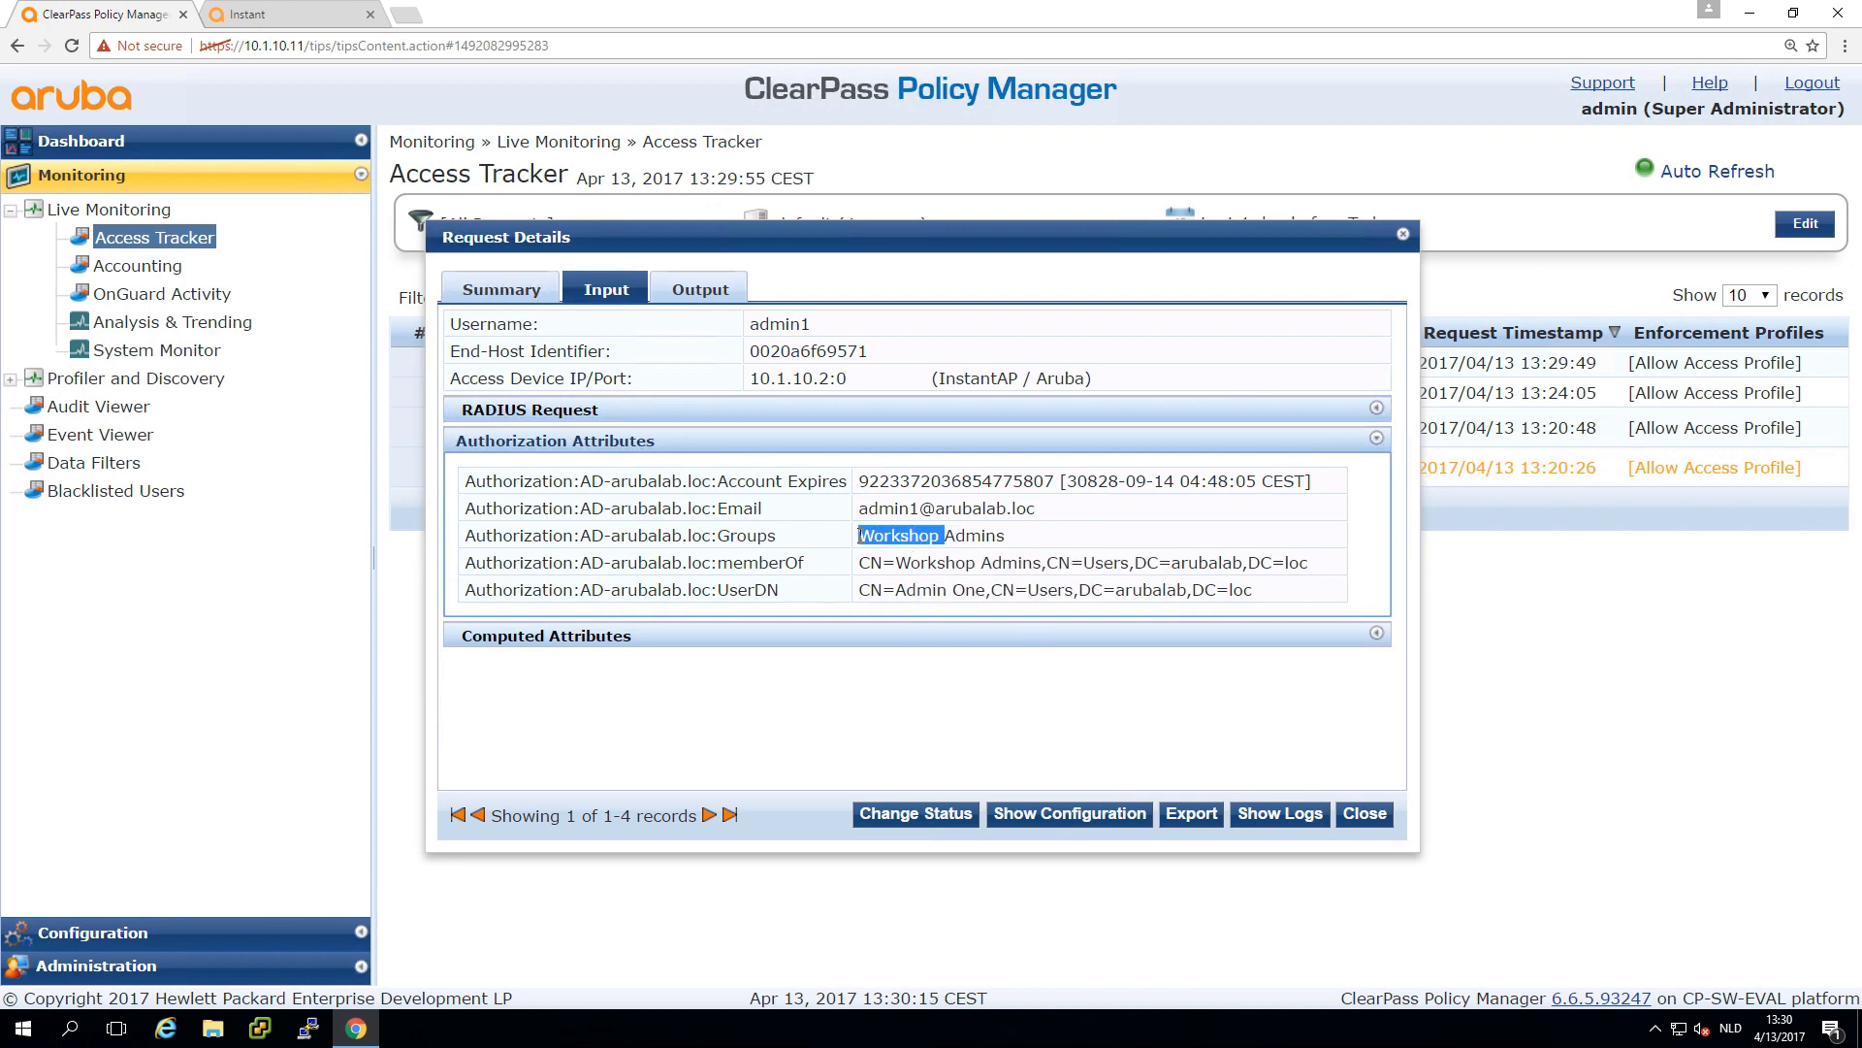
pyautogui.click(501, 289)
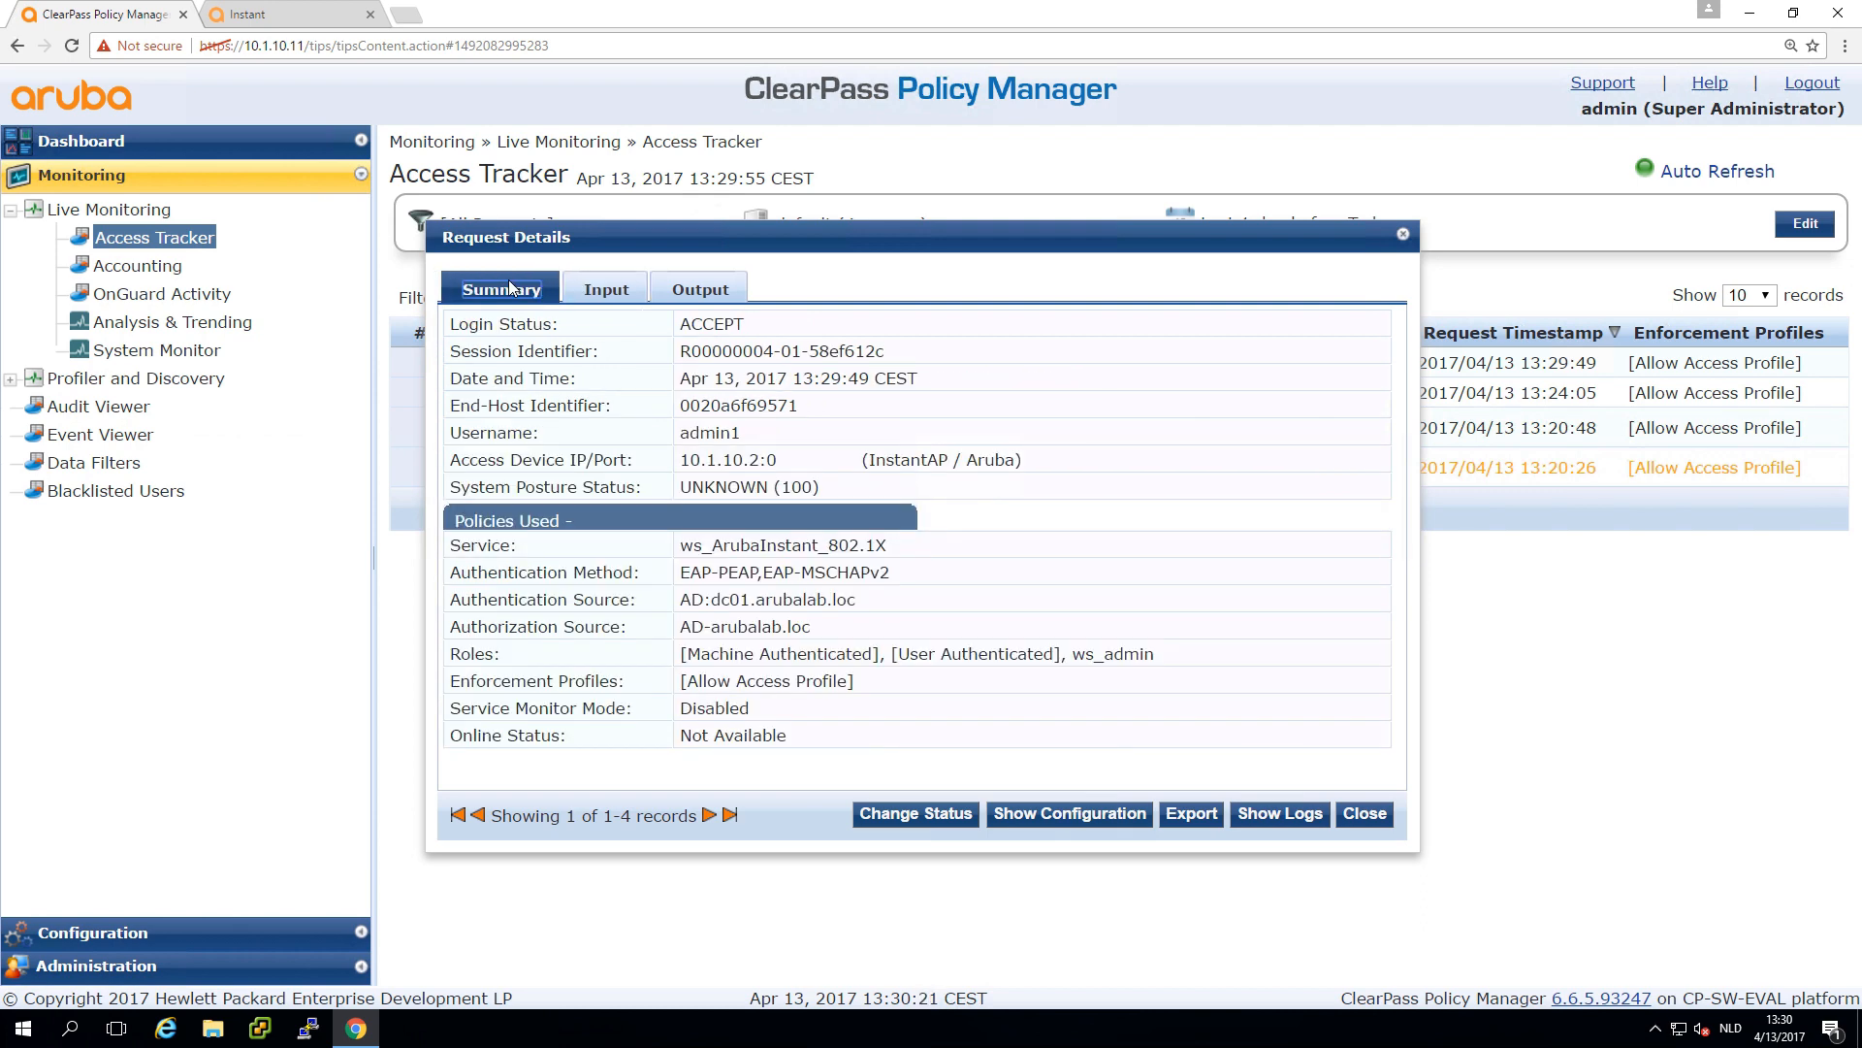
pyautogui.moveTo(644, 592)
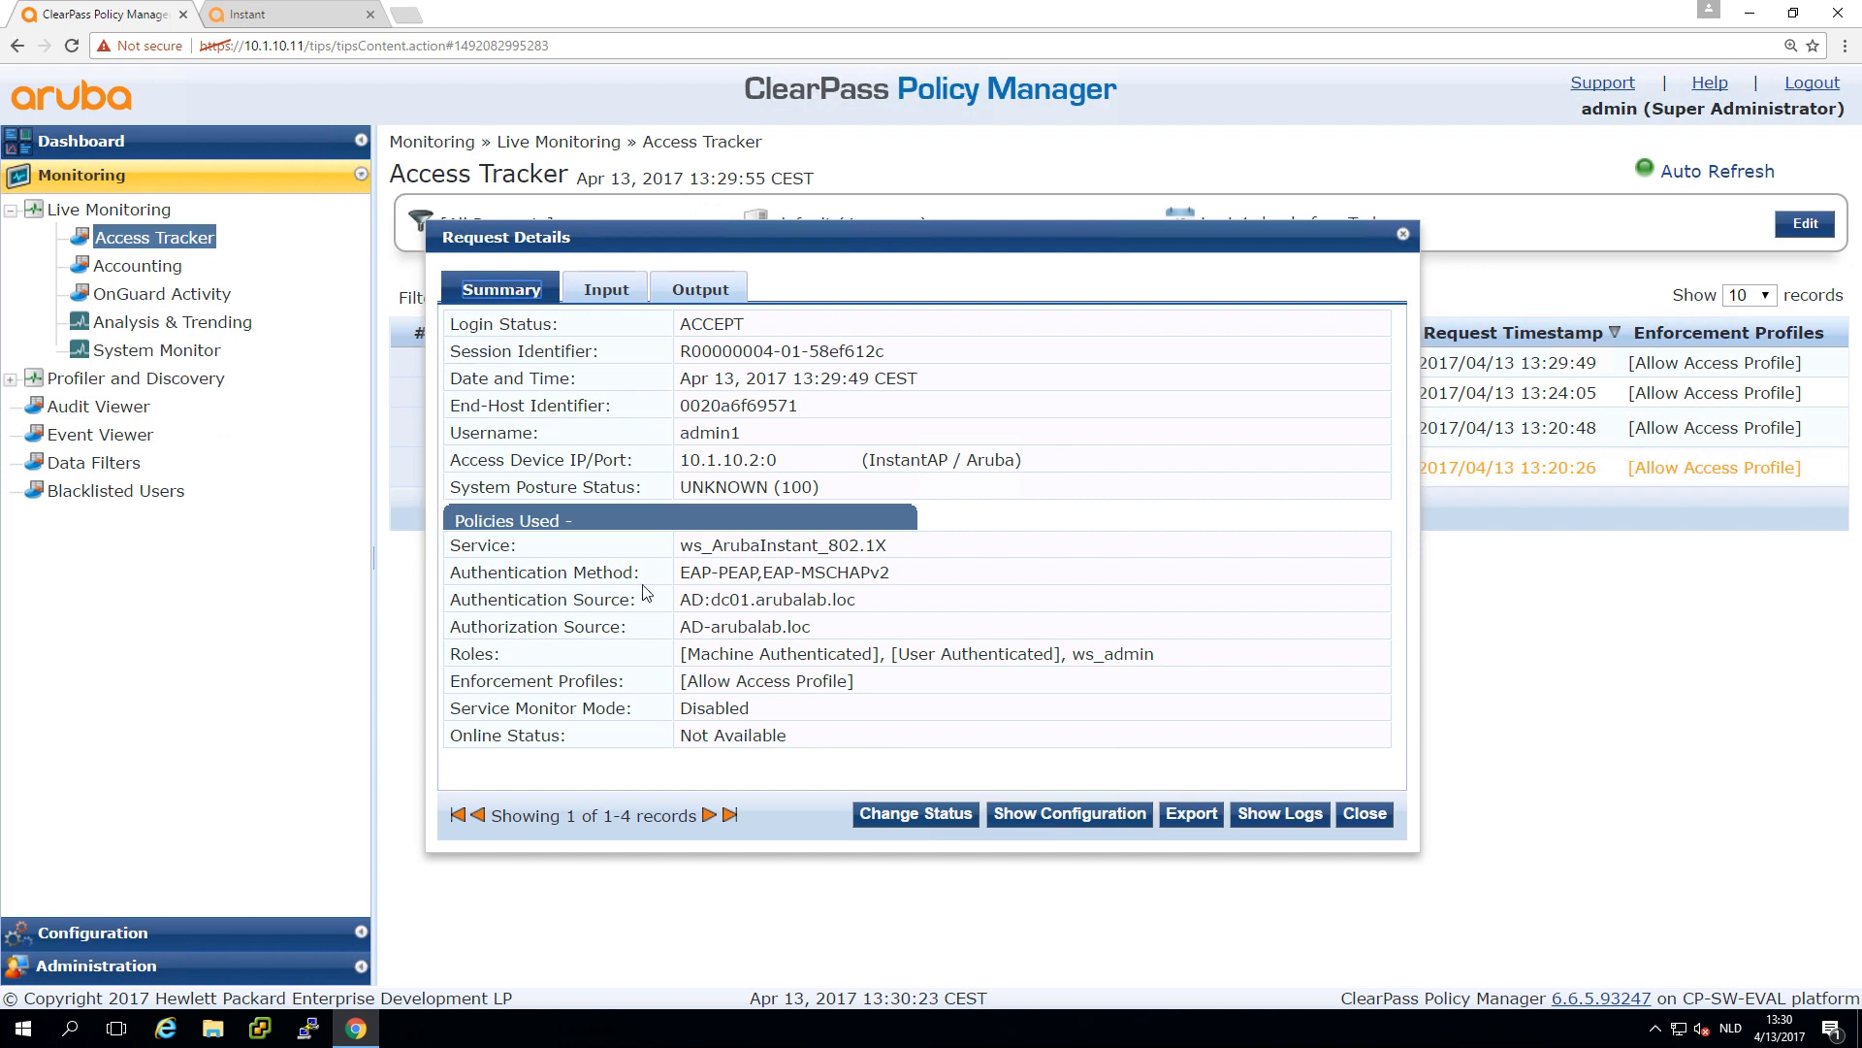
pyautogui.moveTo(1086, 652)
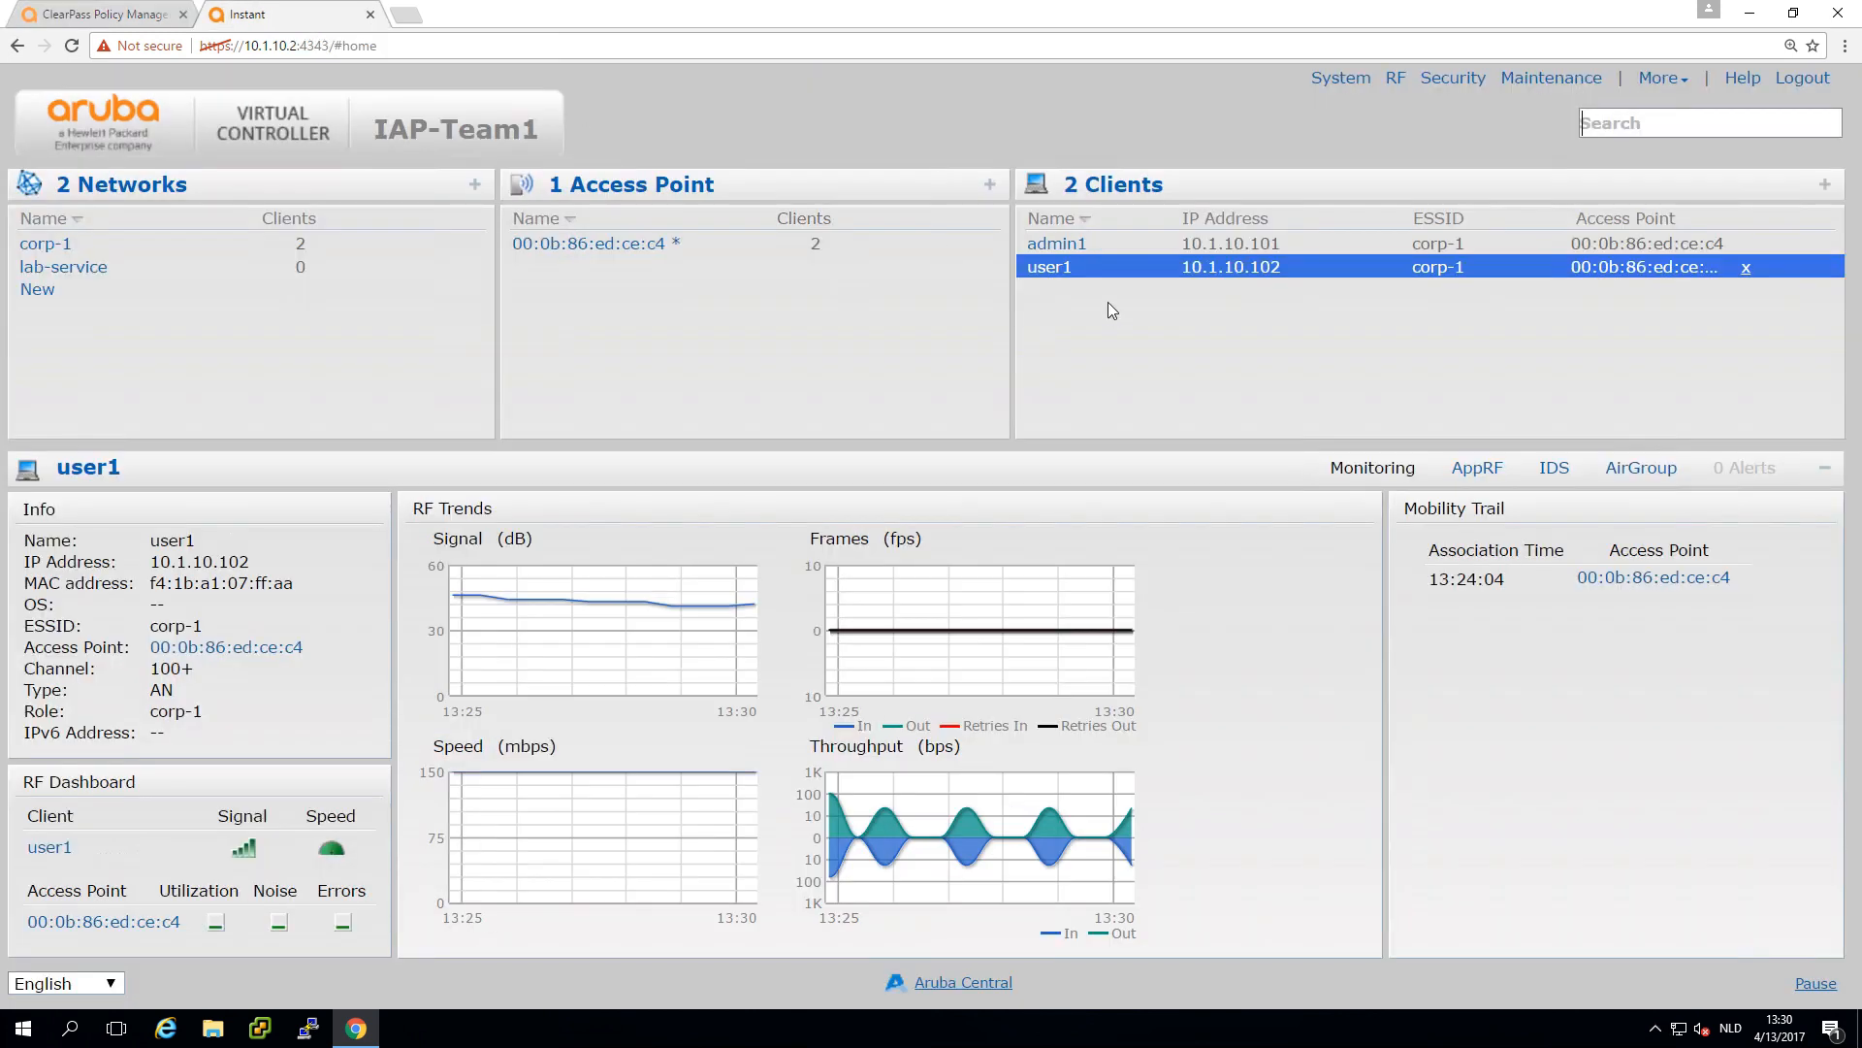
# Step: Show client admin1's details at 10.1.10.101 with role corp-1
pyautogui.click(1055, 245)
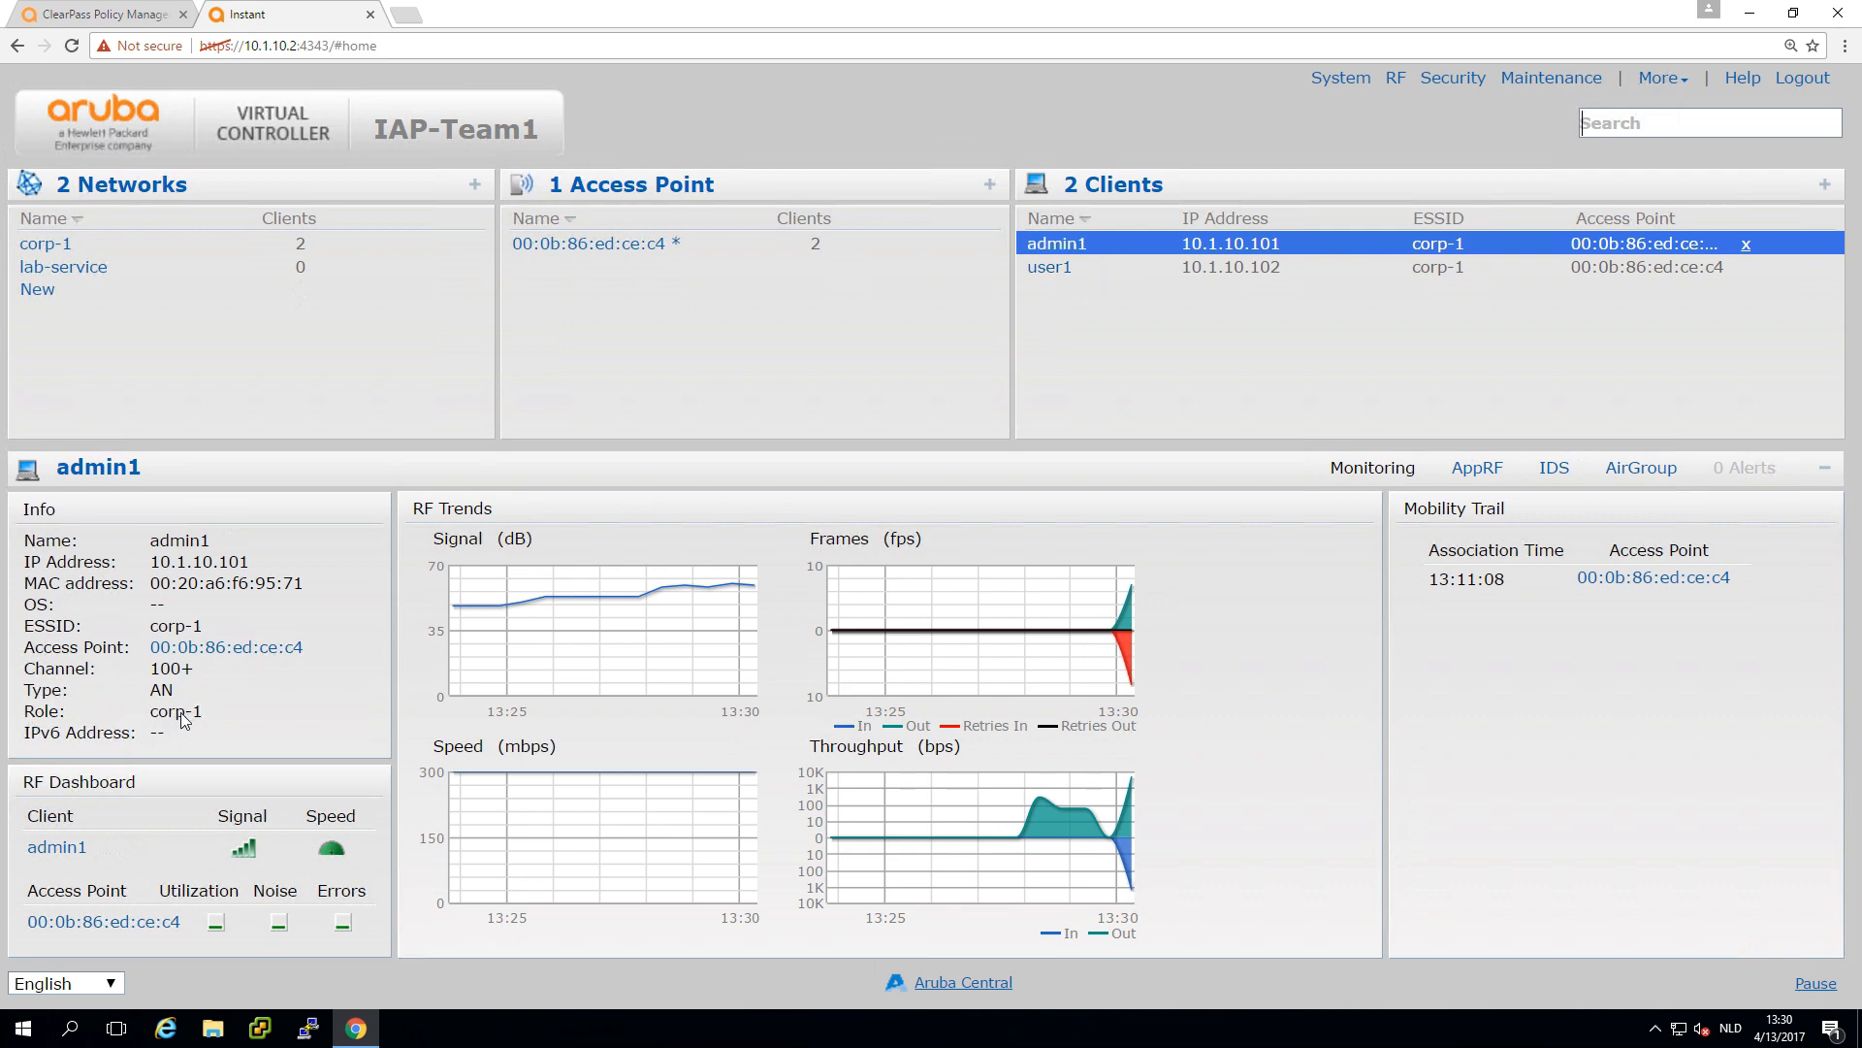
pyautogui.moveTo(175, 470)
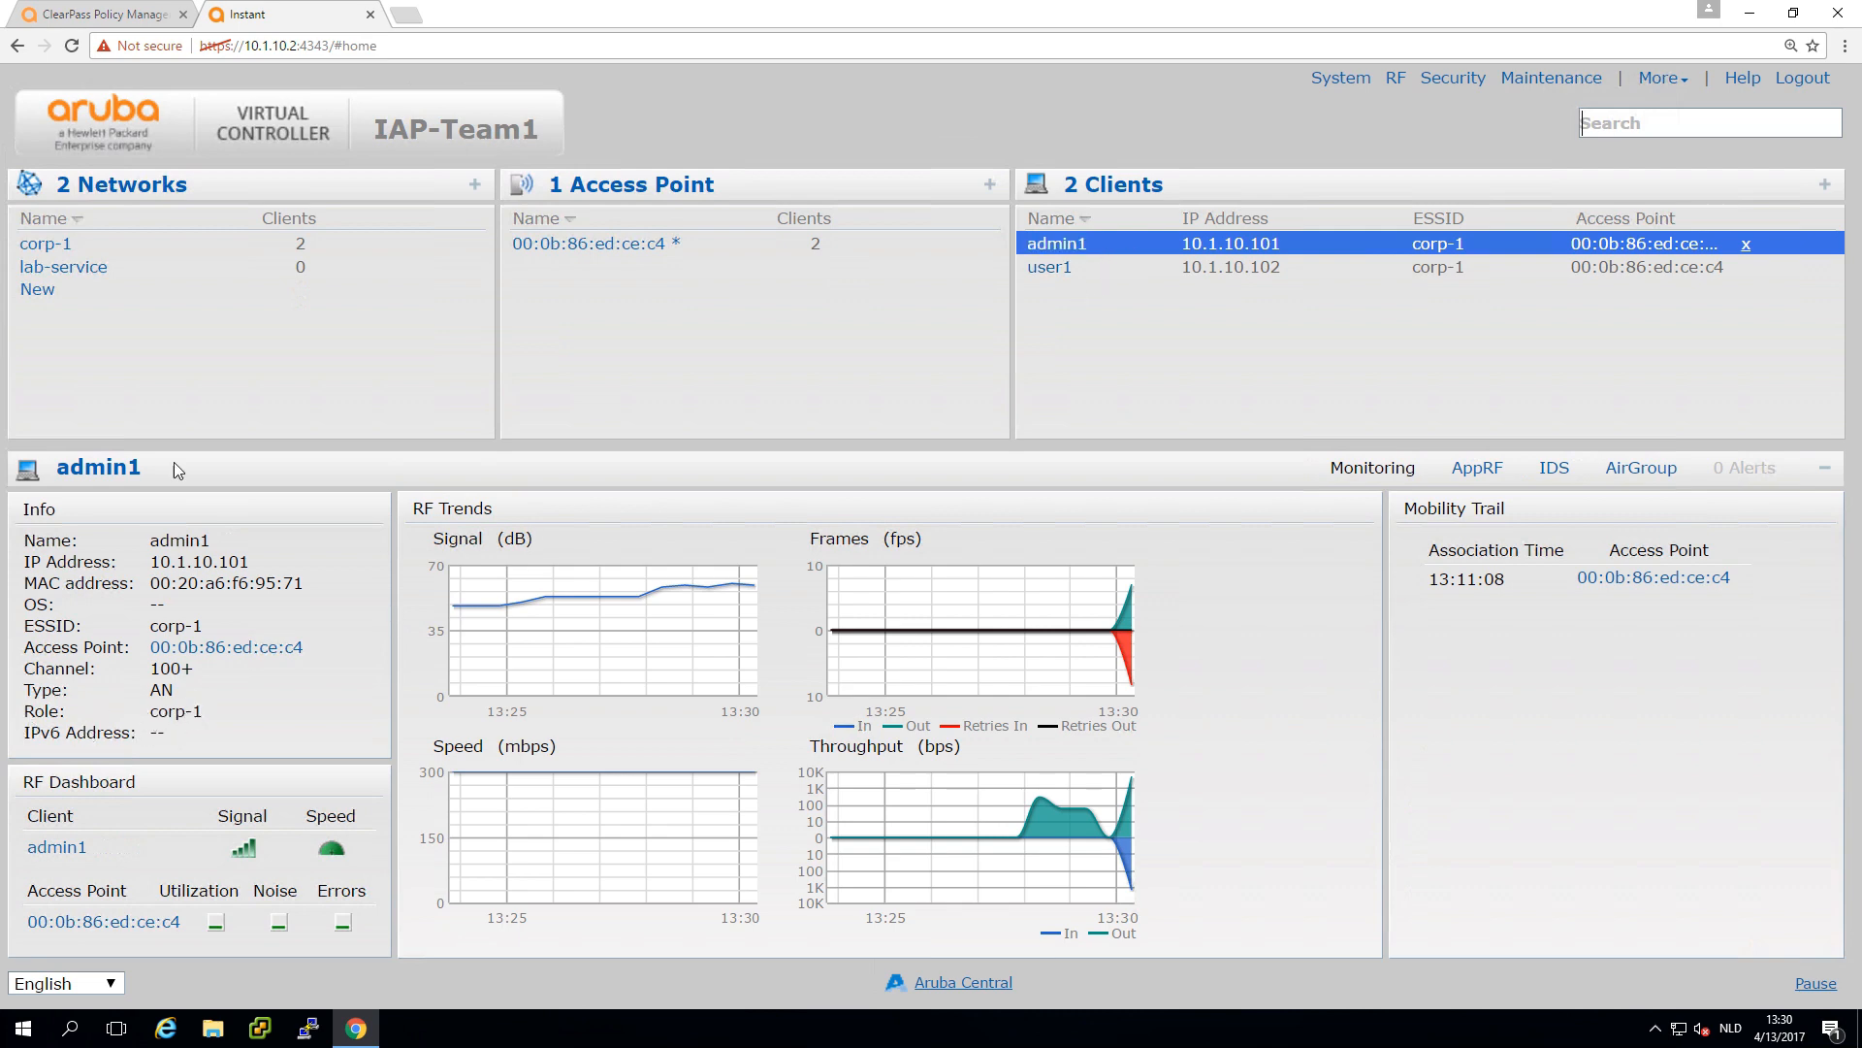
# Step: Dismiss Request Details and open the ws_role_admin profile under Configuration > Enforcement > Profiles
pyautogui.click(101, 14)
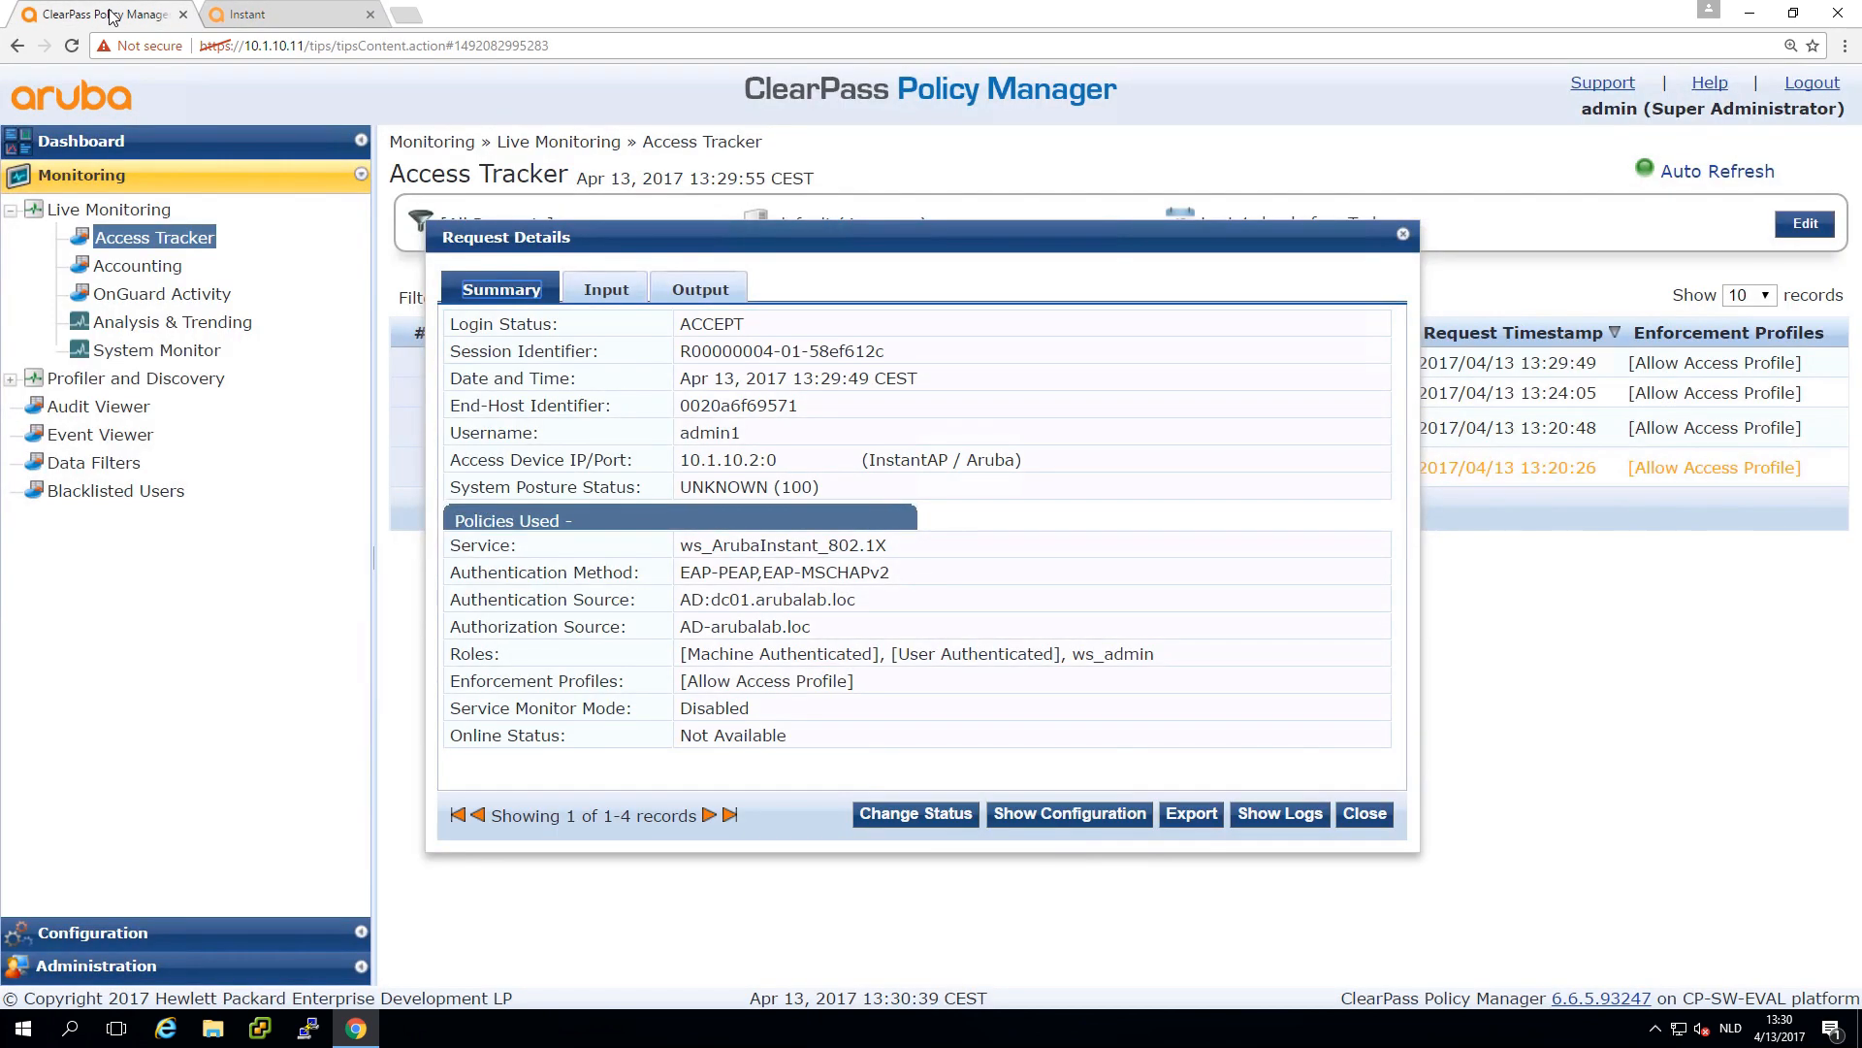
pyautogui.moveTo(1197, 633)
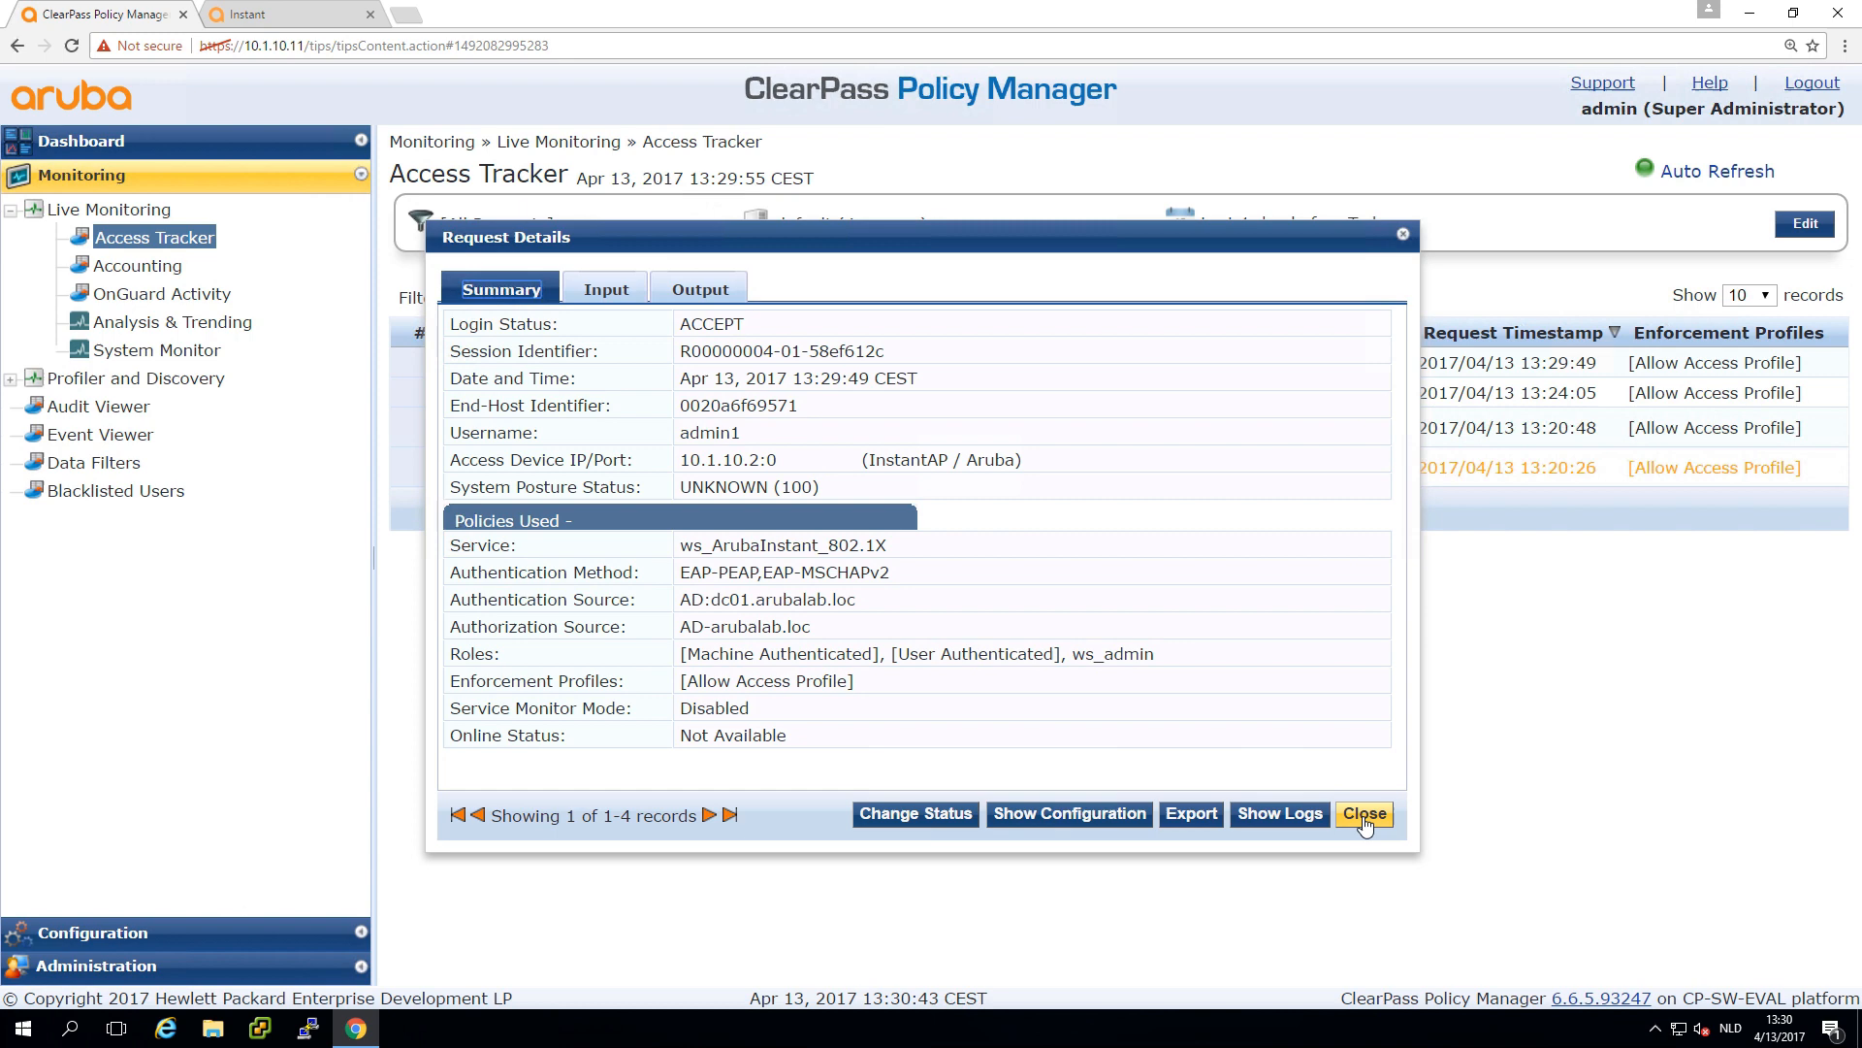
pyautogui.click(1364, 812)
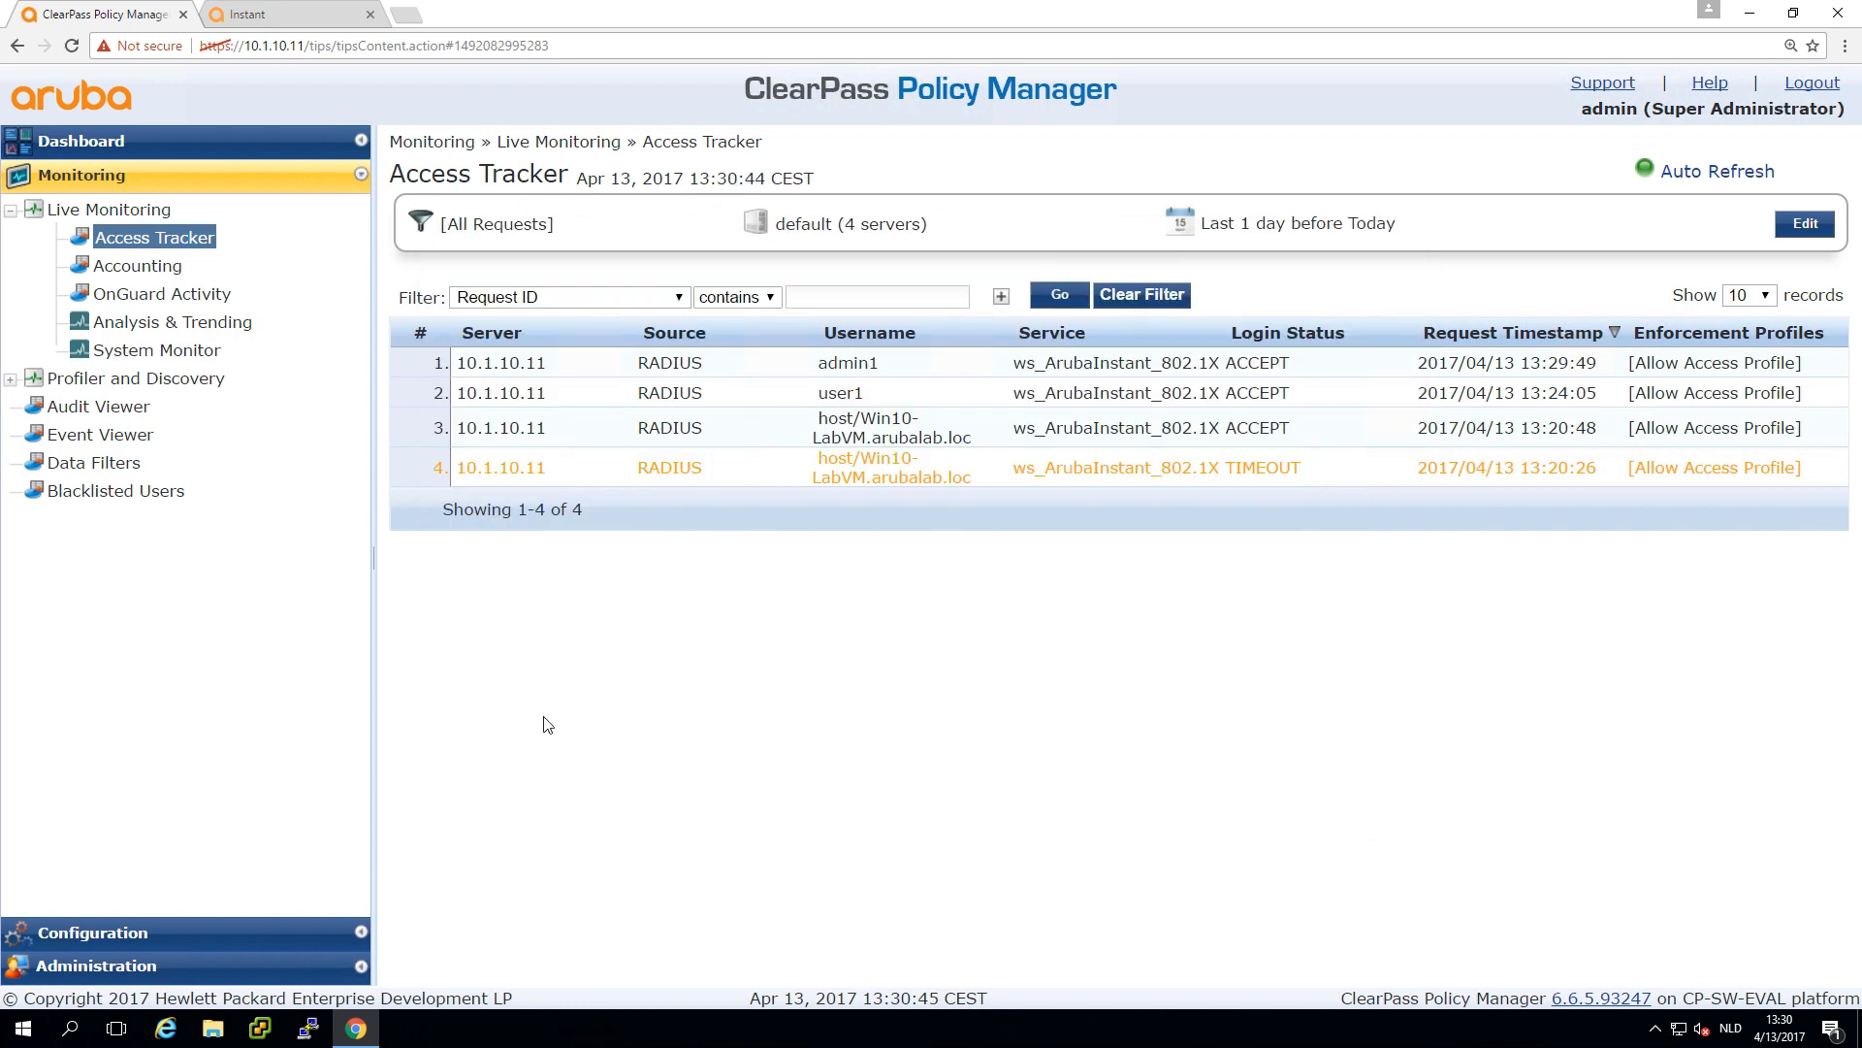
pyautogui.click(93, 931)
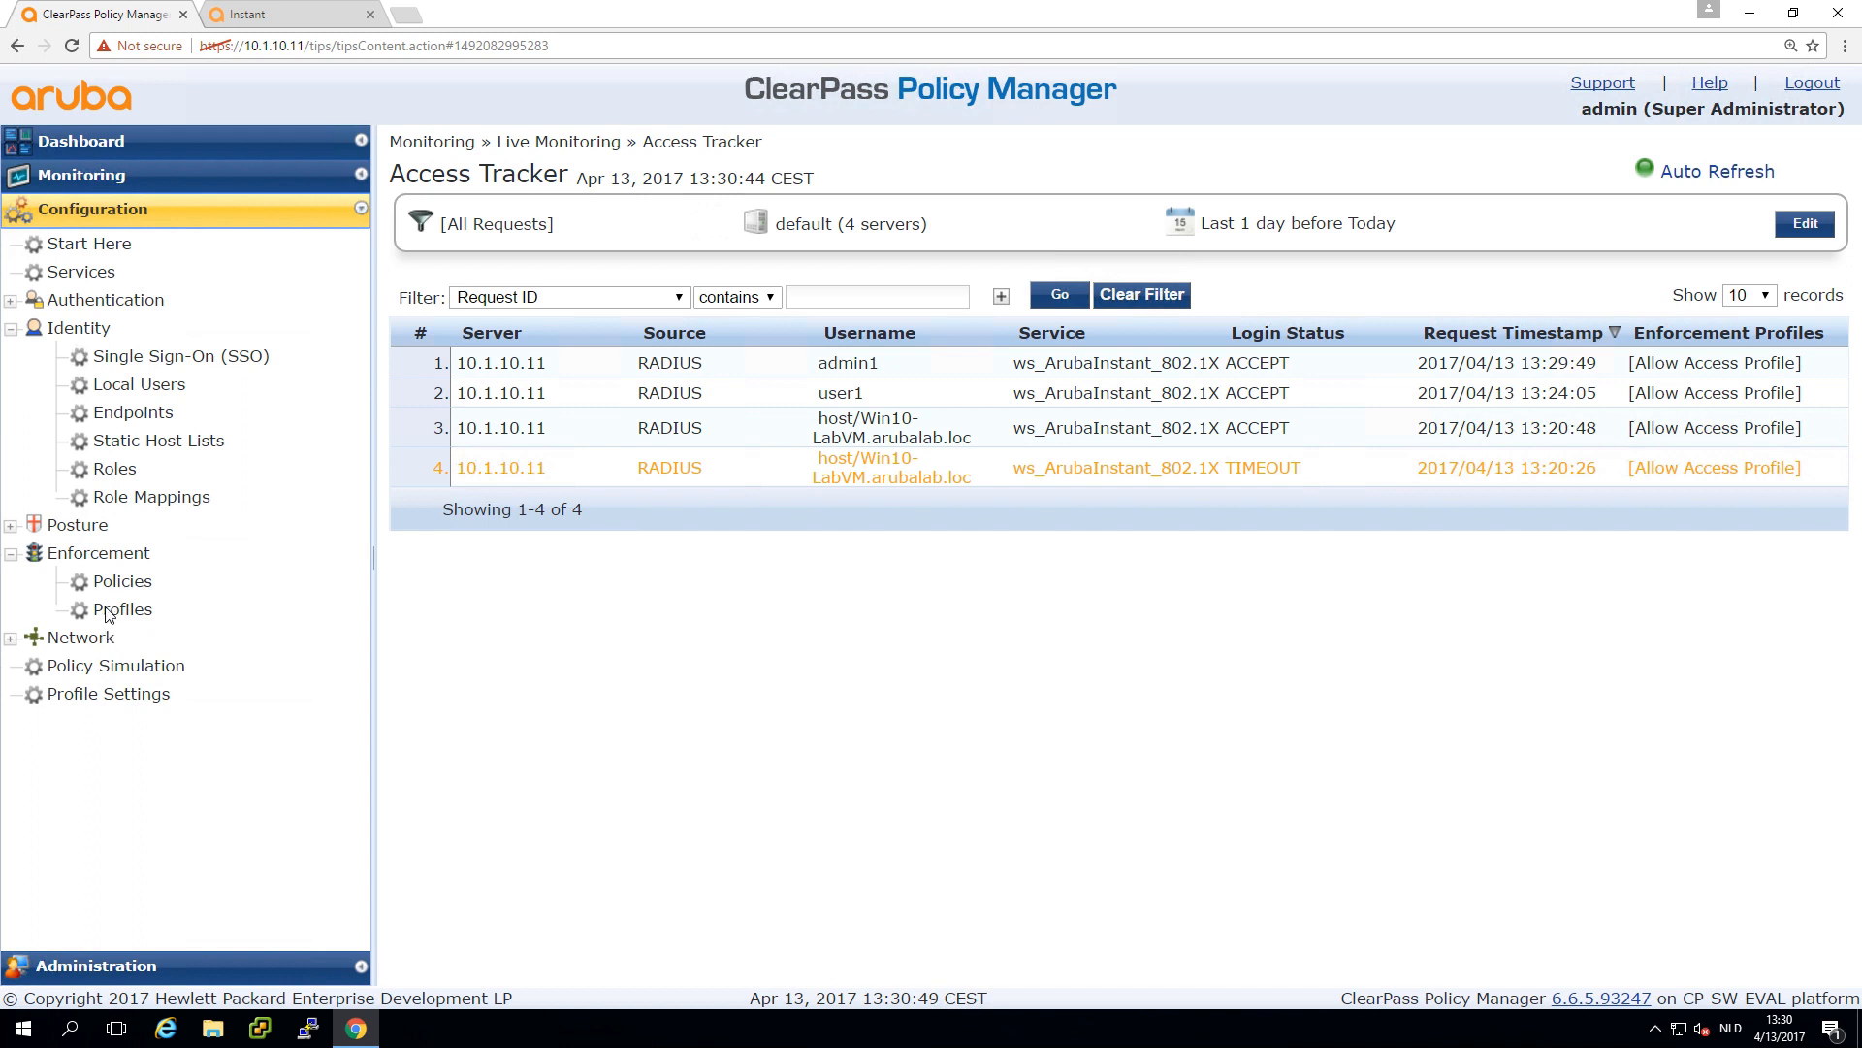
pyautogui.click(123, 608)
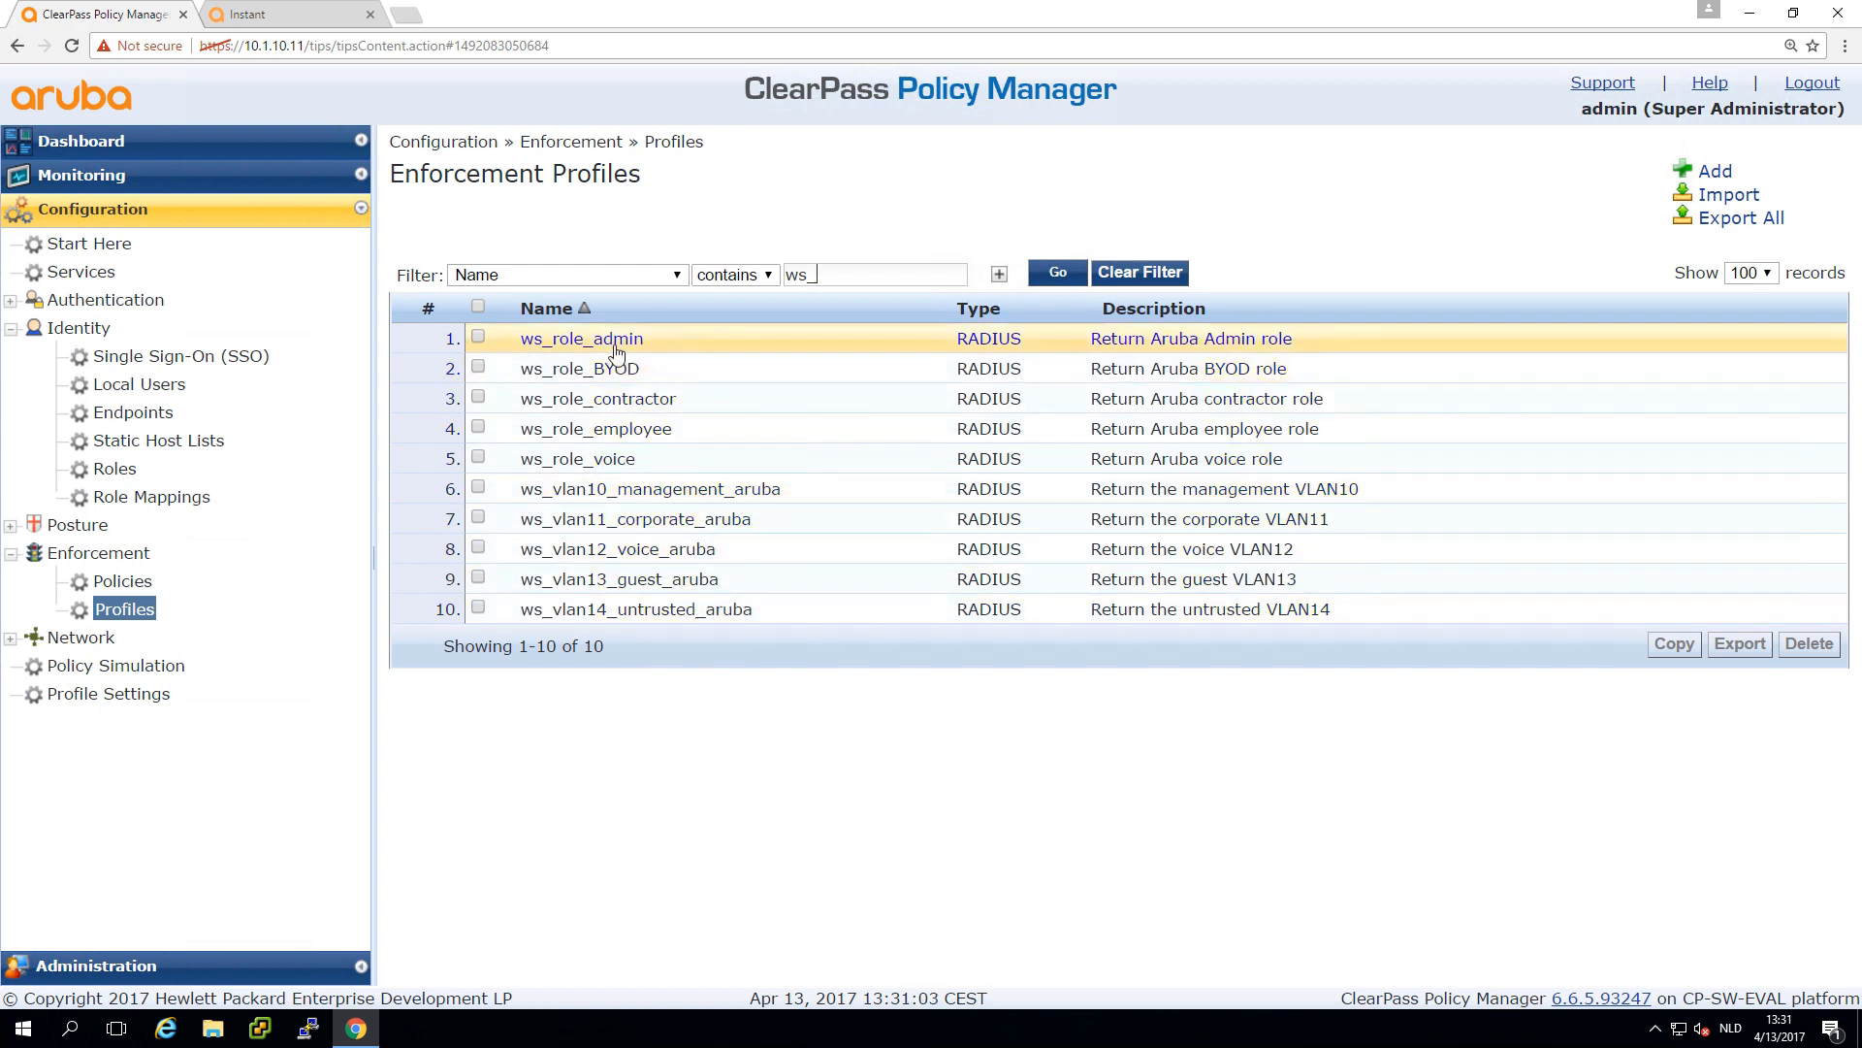
pyautogui.click(580, 337)
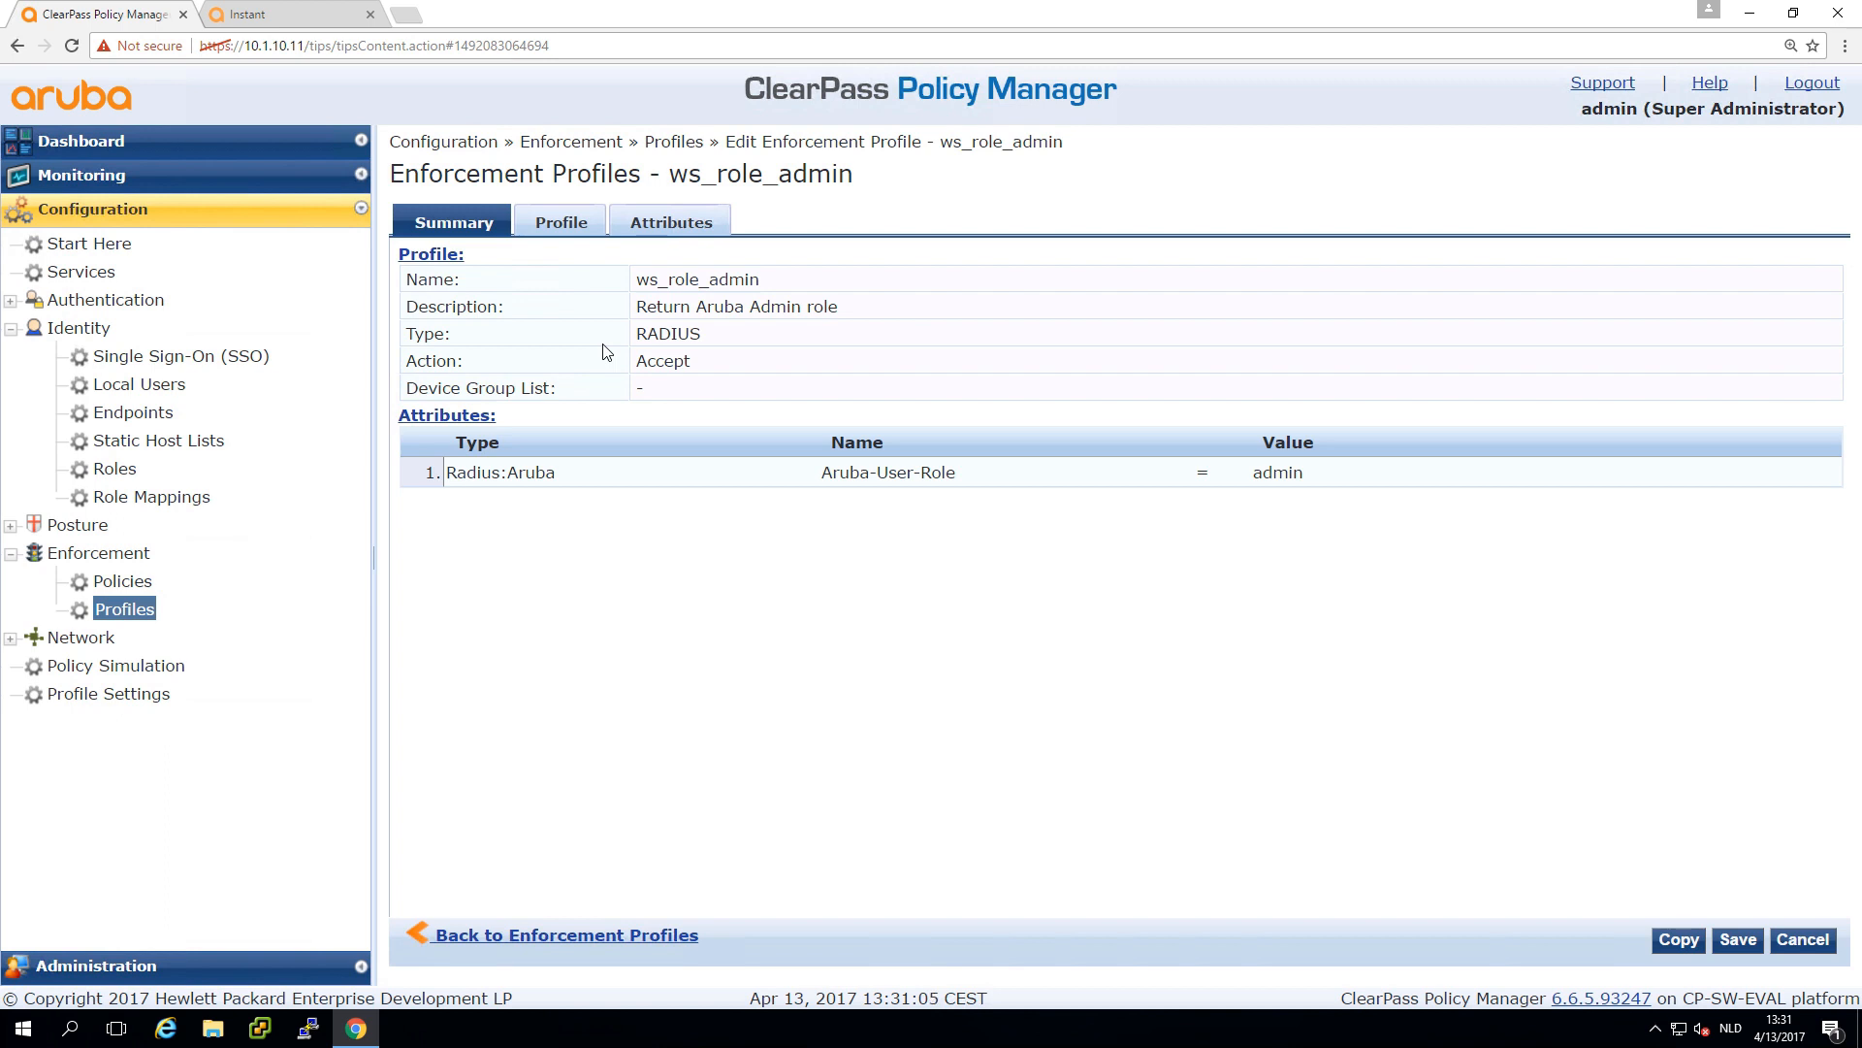
pyautogui.moveTo(579, 431)
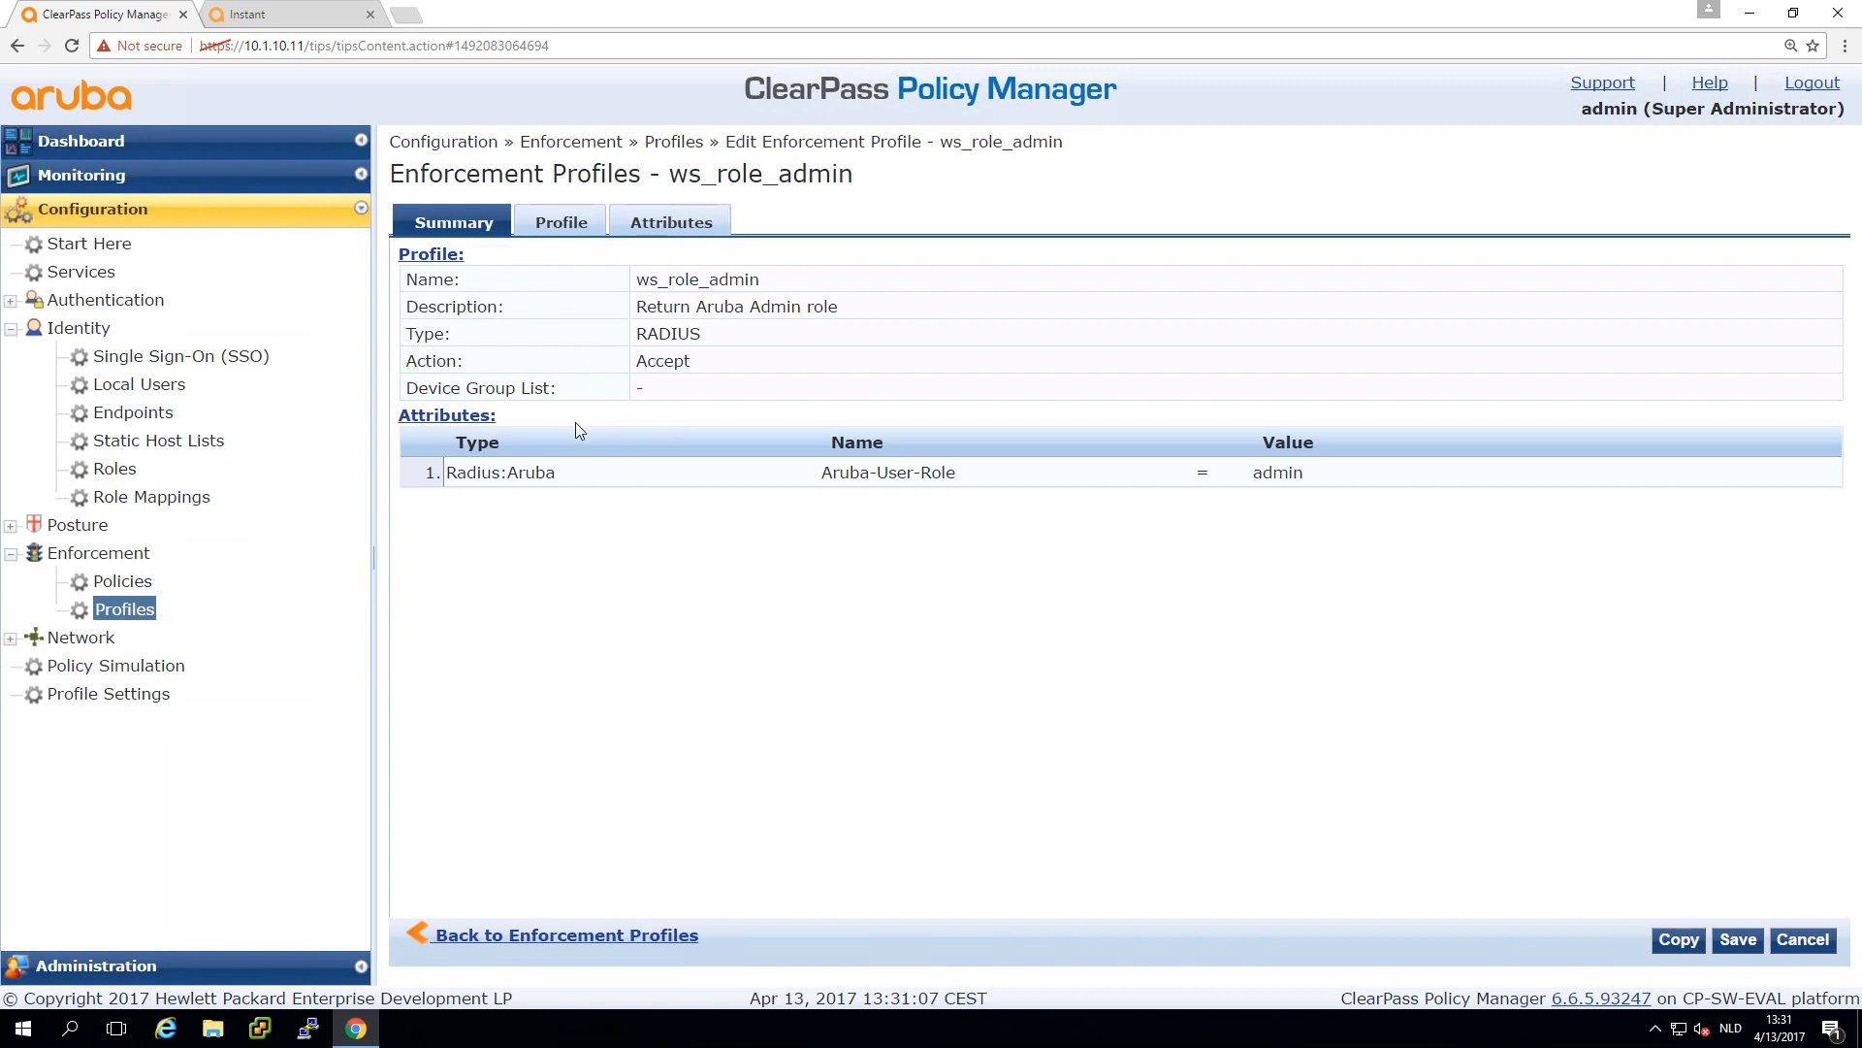
pyautogui.moveTo(840, 474)
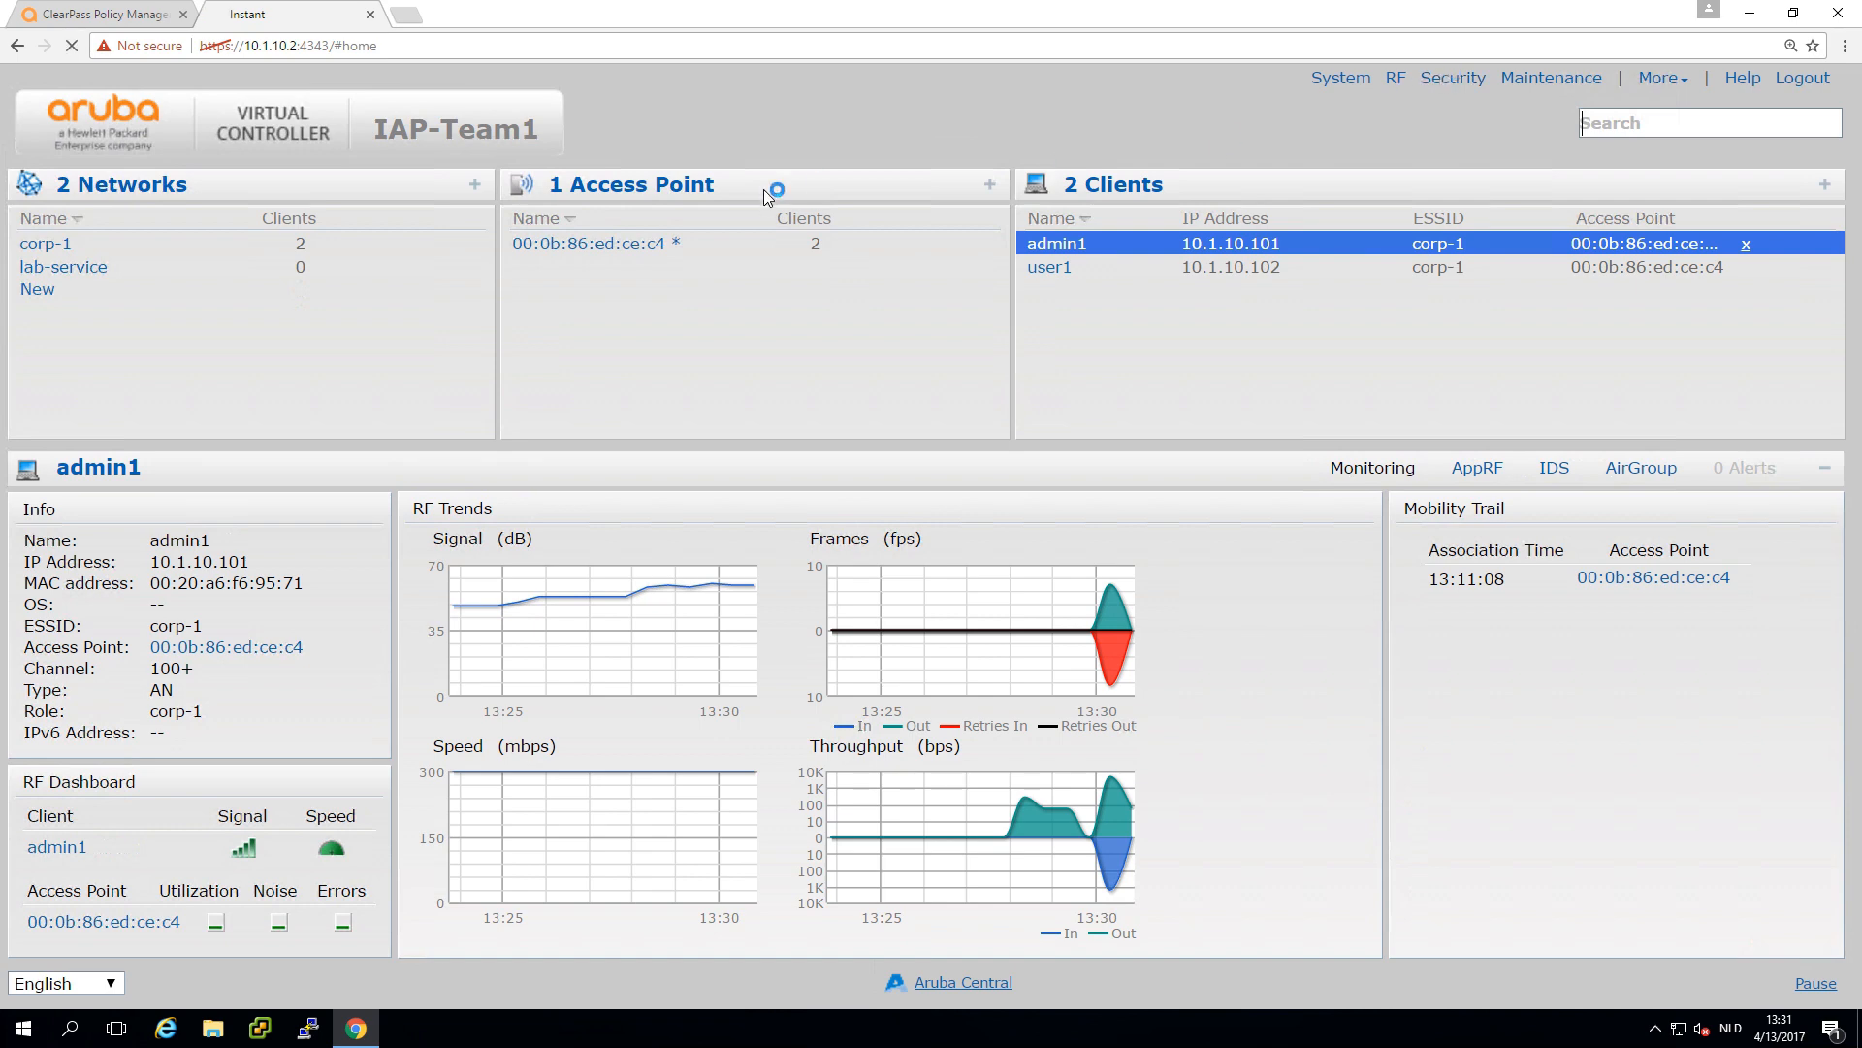
# Step: Check the admin role's allow-all access rules on the Instant AP, then return to ClearPass
pyautogui.click(1451, 78)
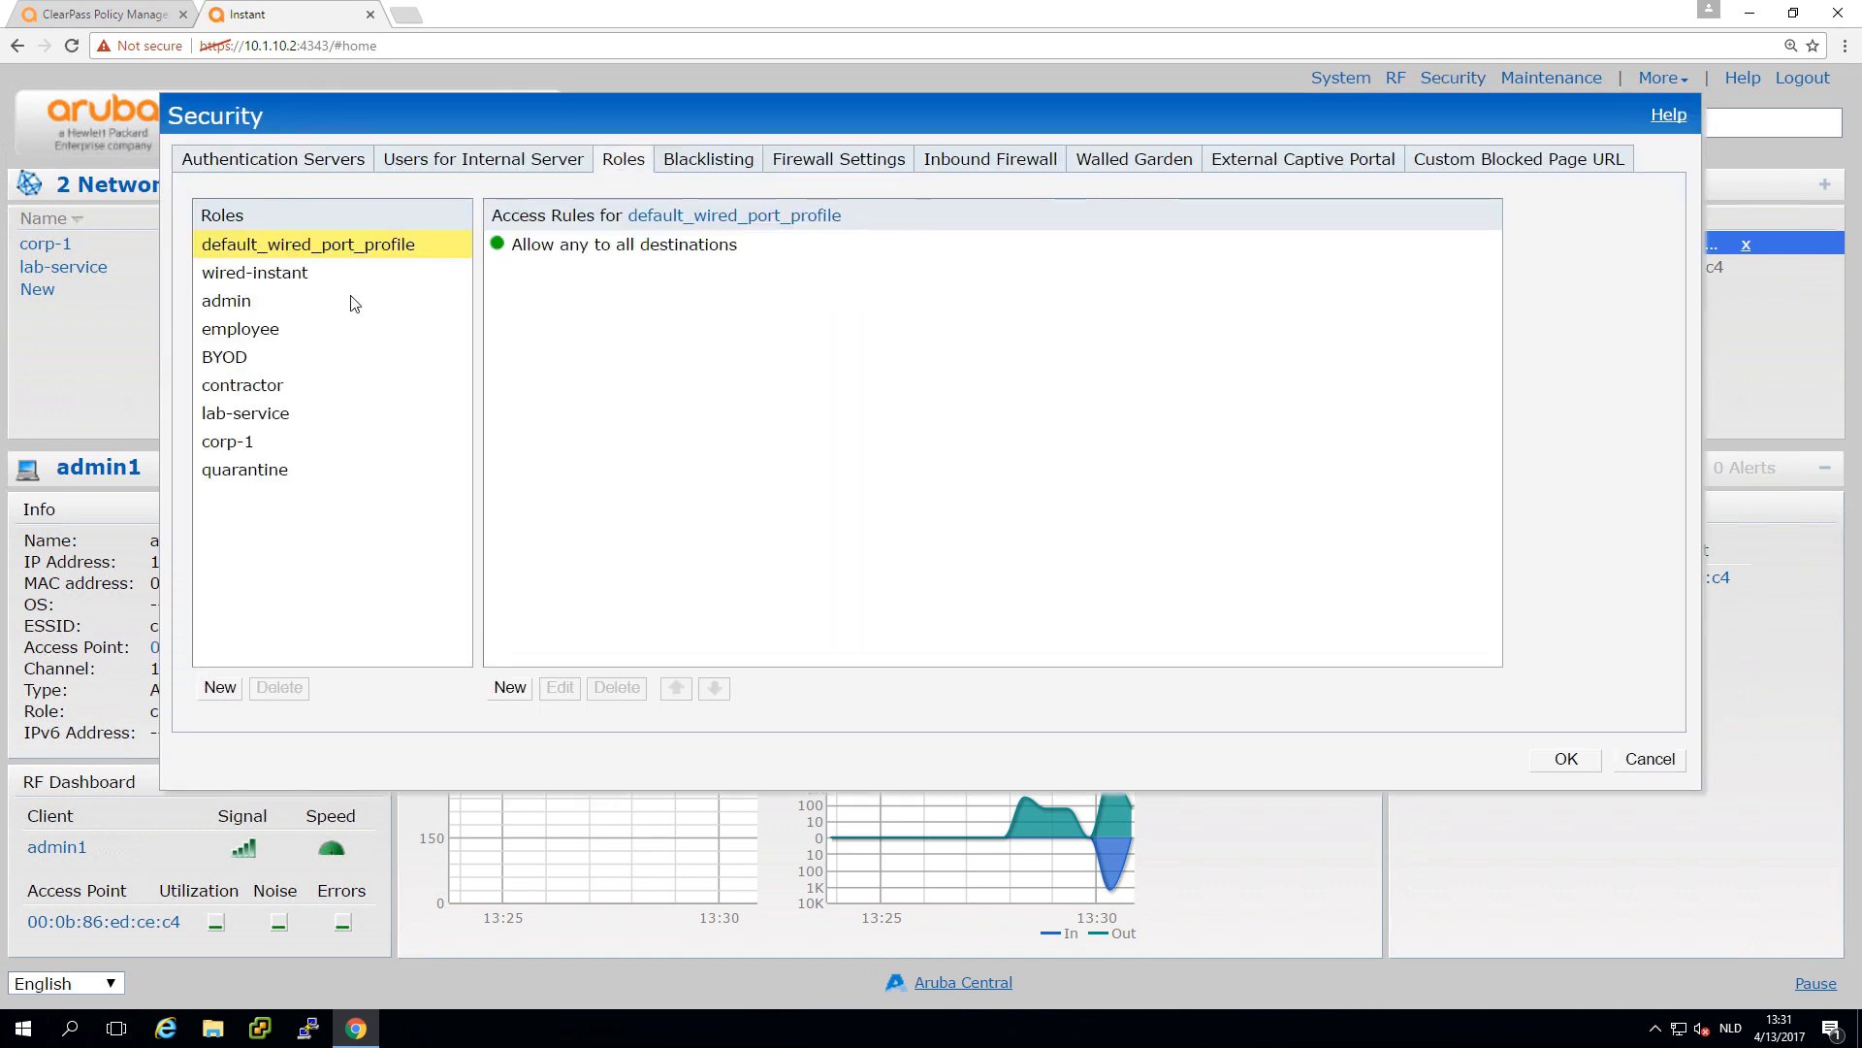
pyautogui.click(225, 301)
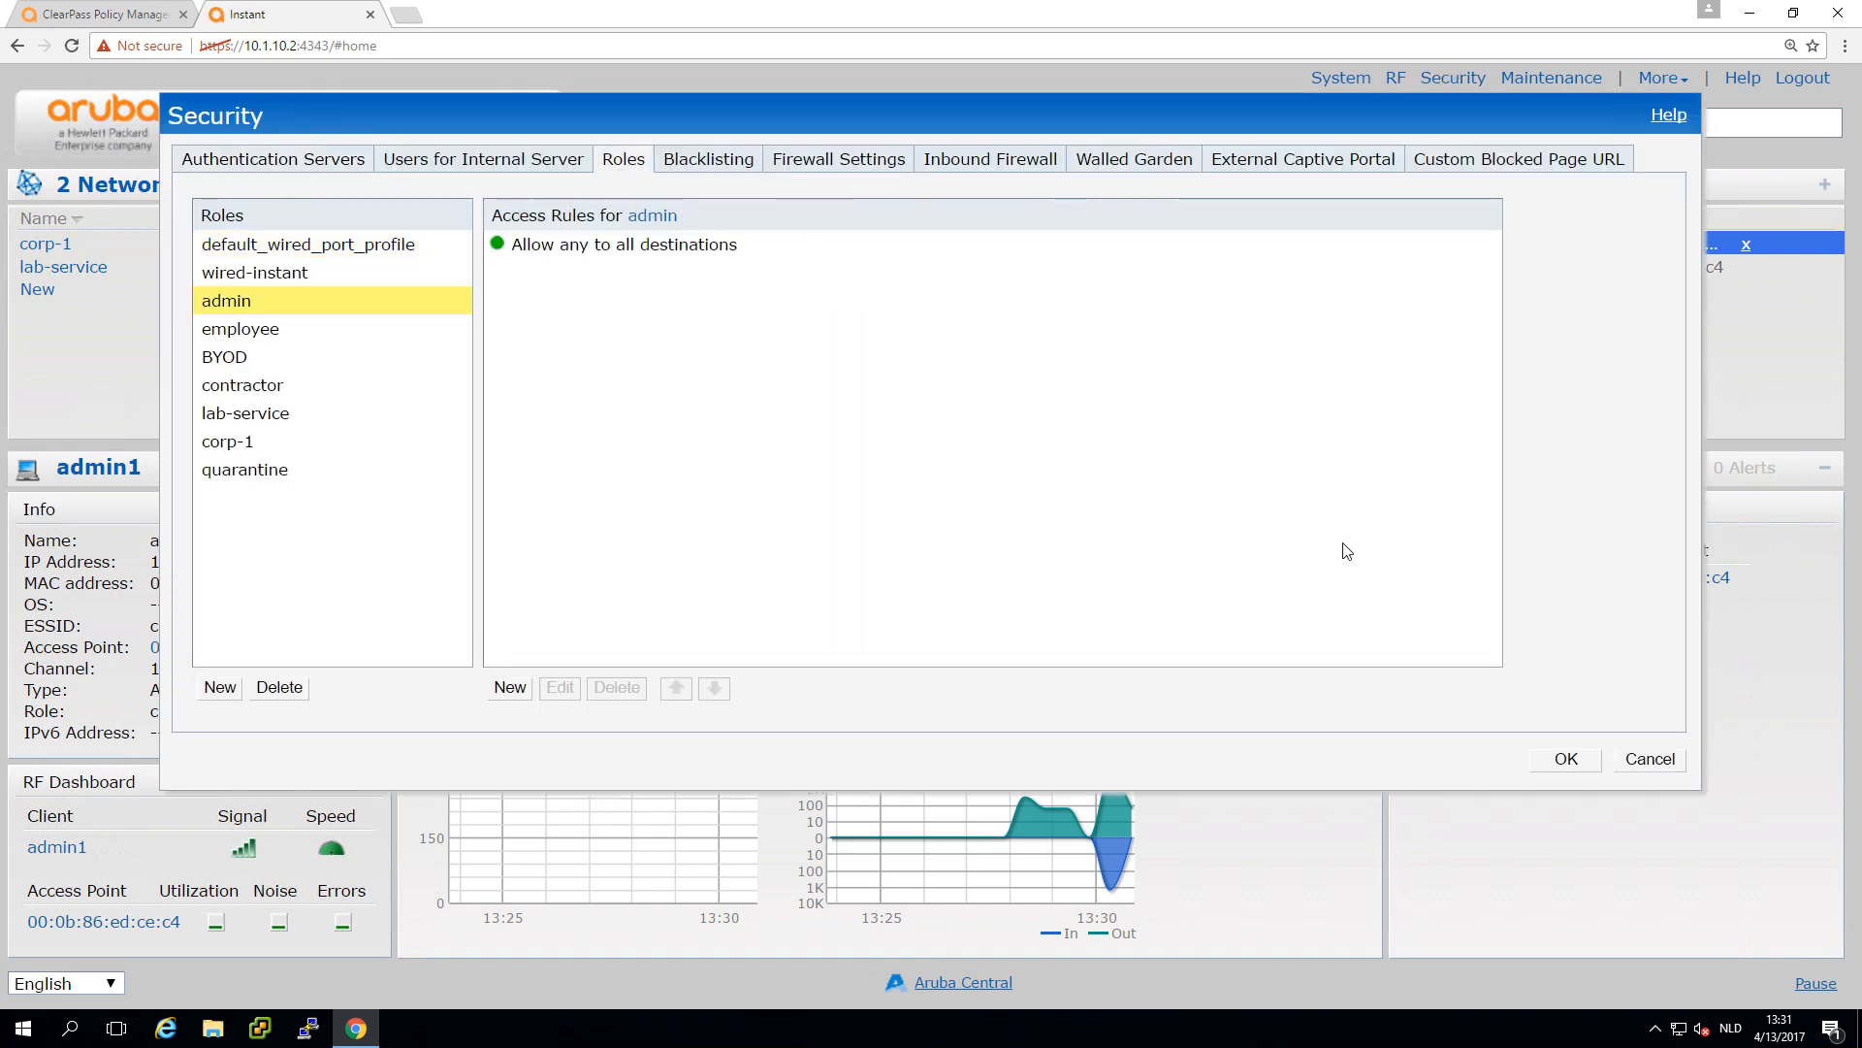
pyautogui.click(1649, 759)
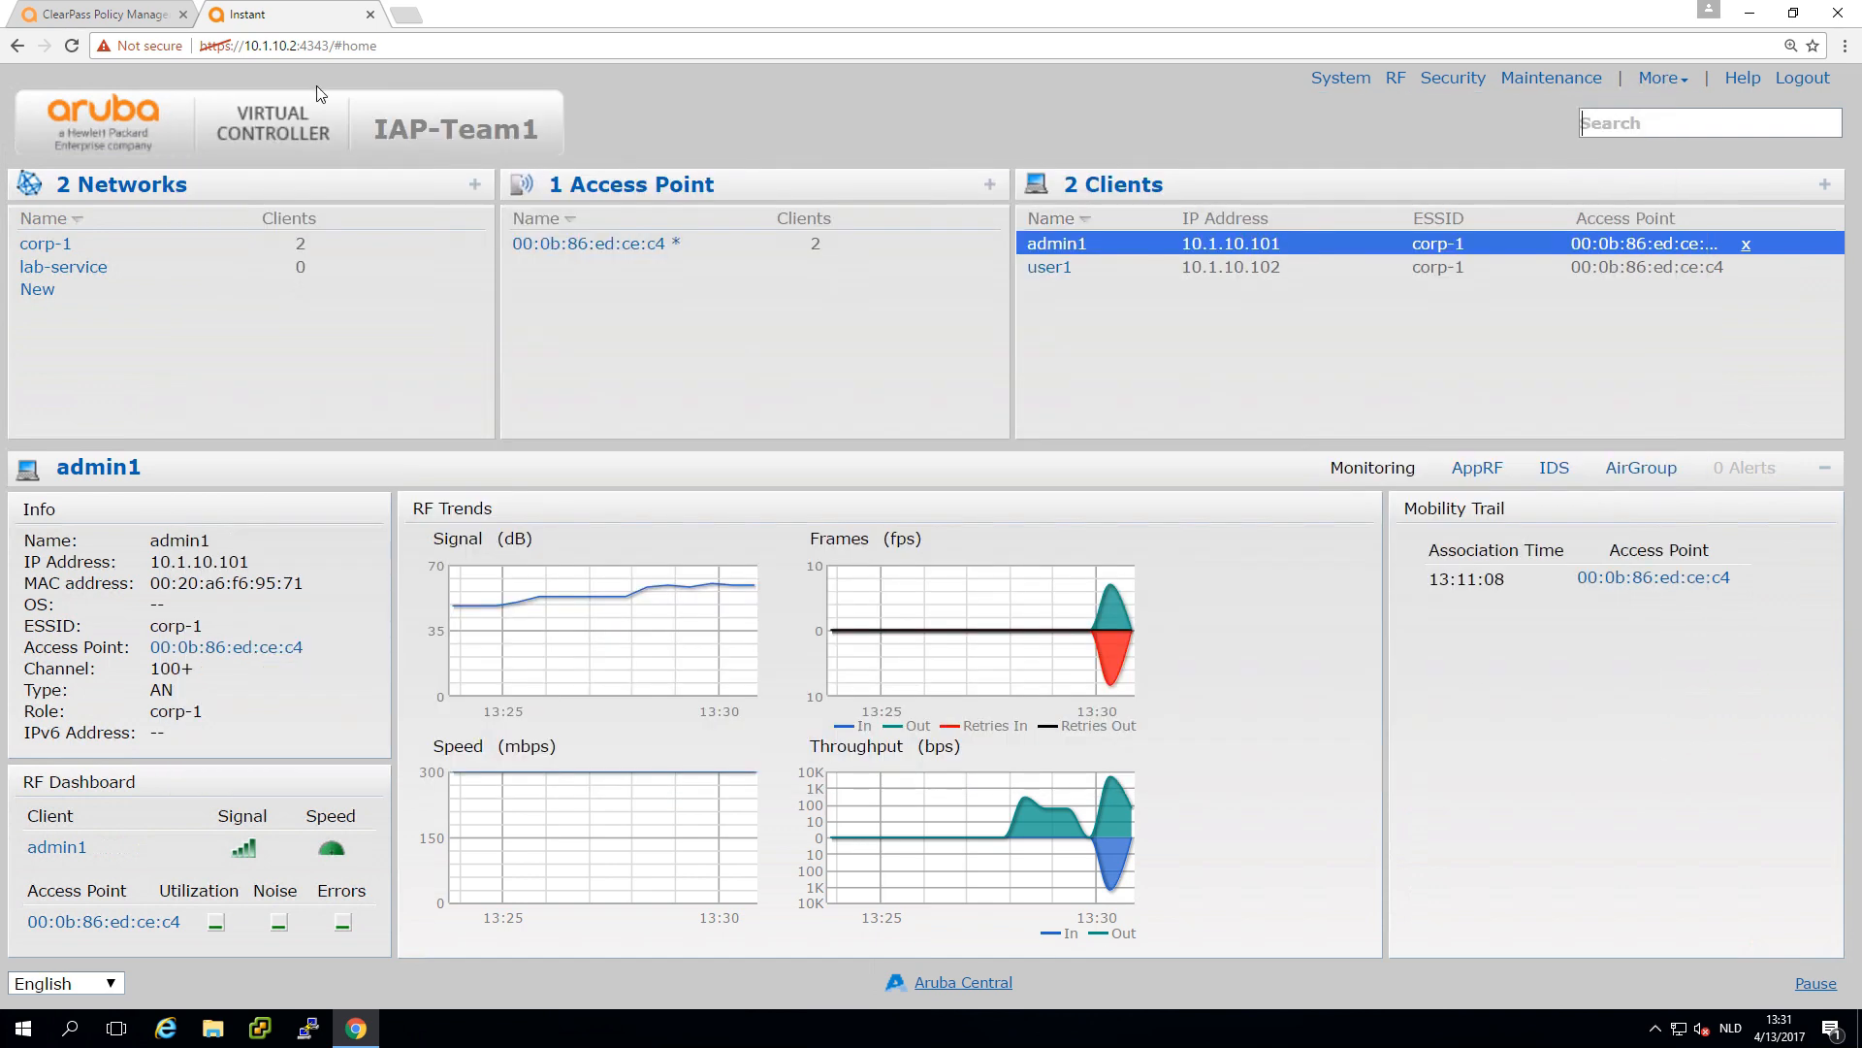
pyautogui.click(101, 14)
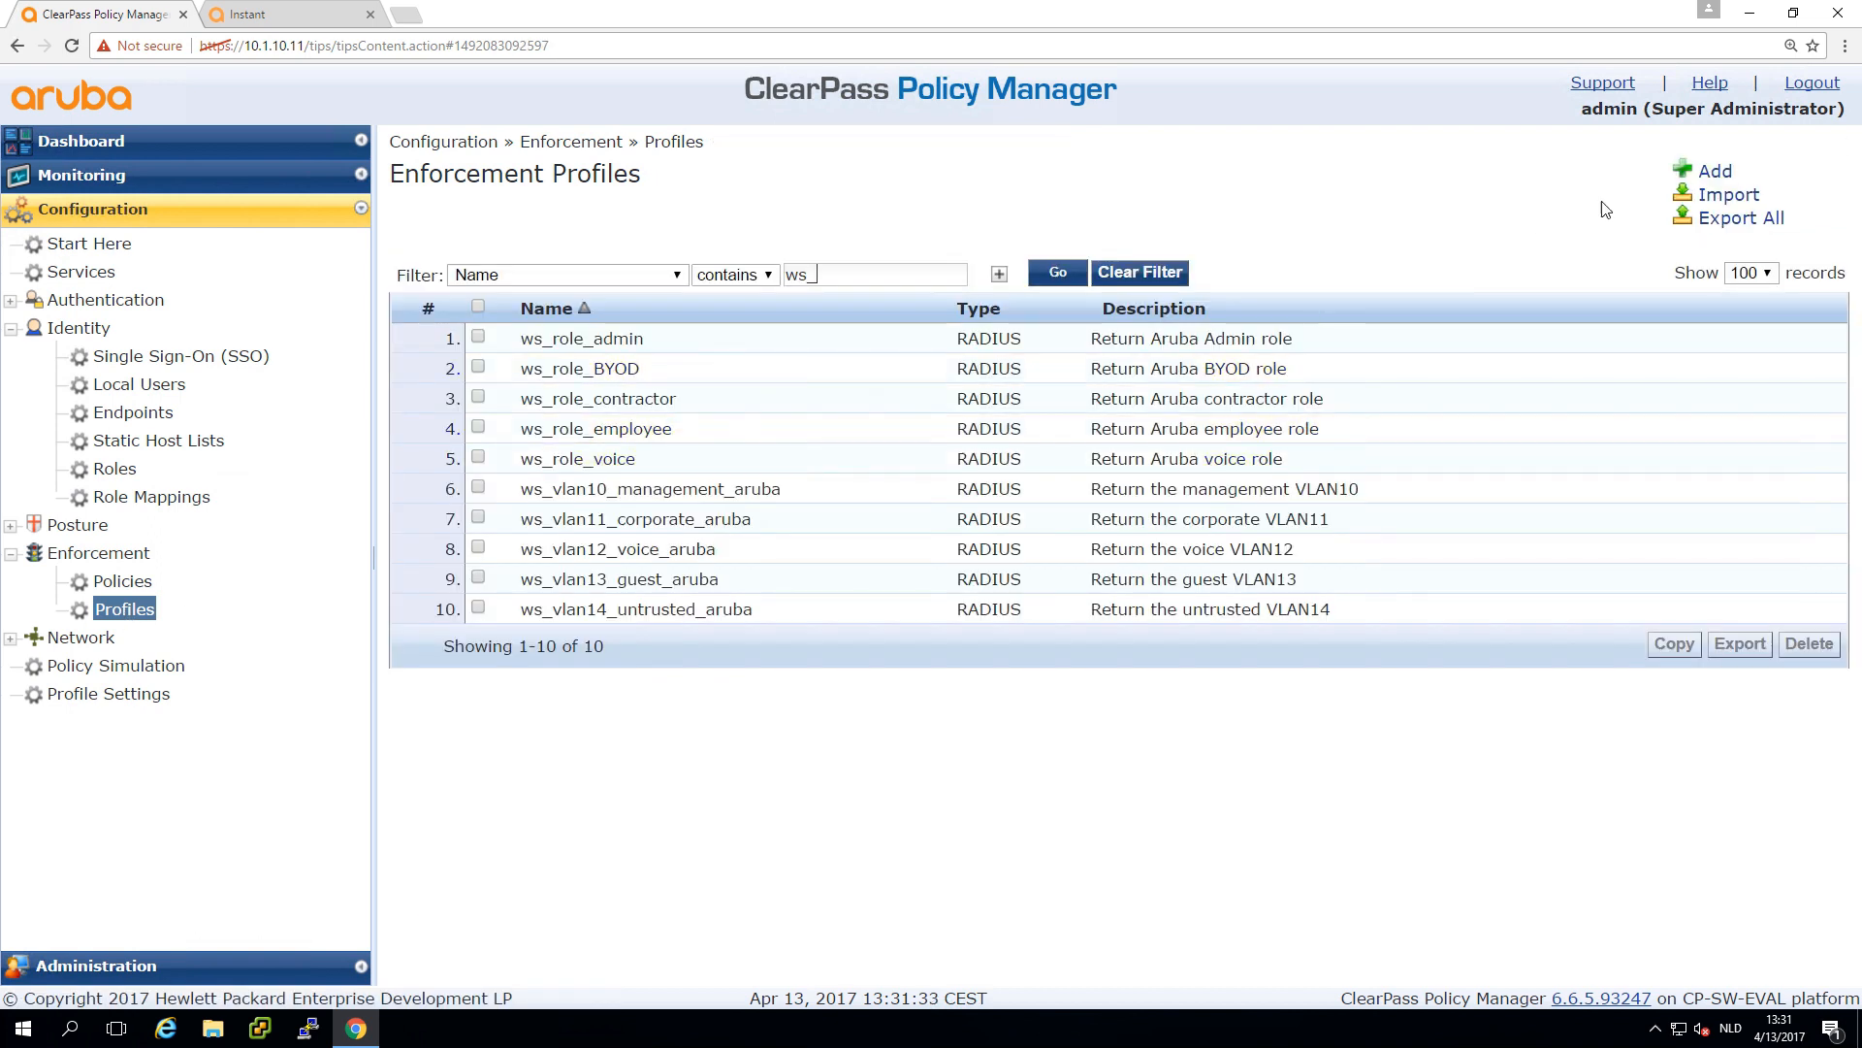
# Step: Start a new enforcement profile named 'ws-tes' and move to its attributes
pyautogui.click(1711, 170)
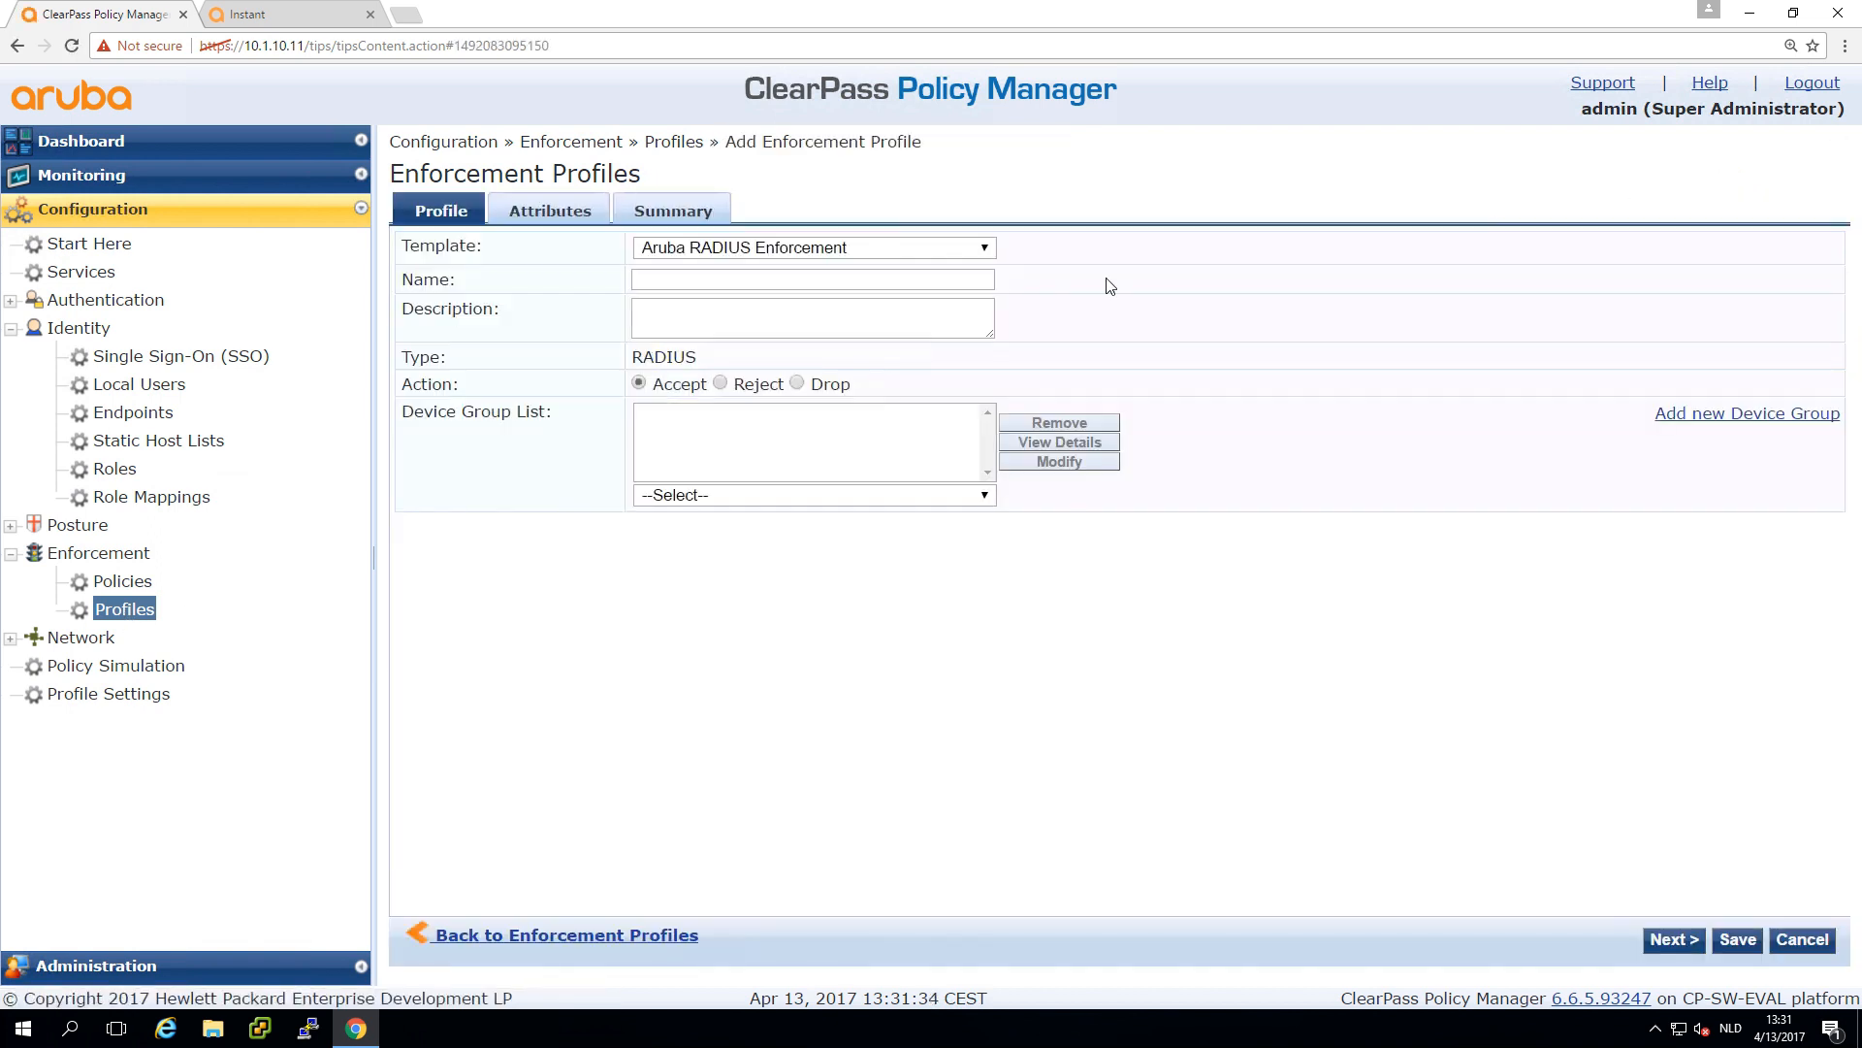
pyautogui.click(813, 278)
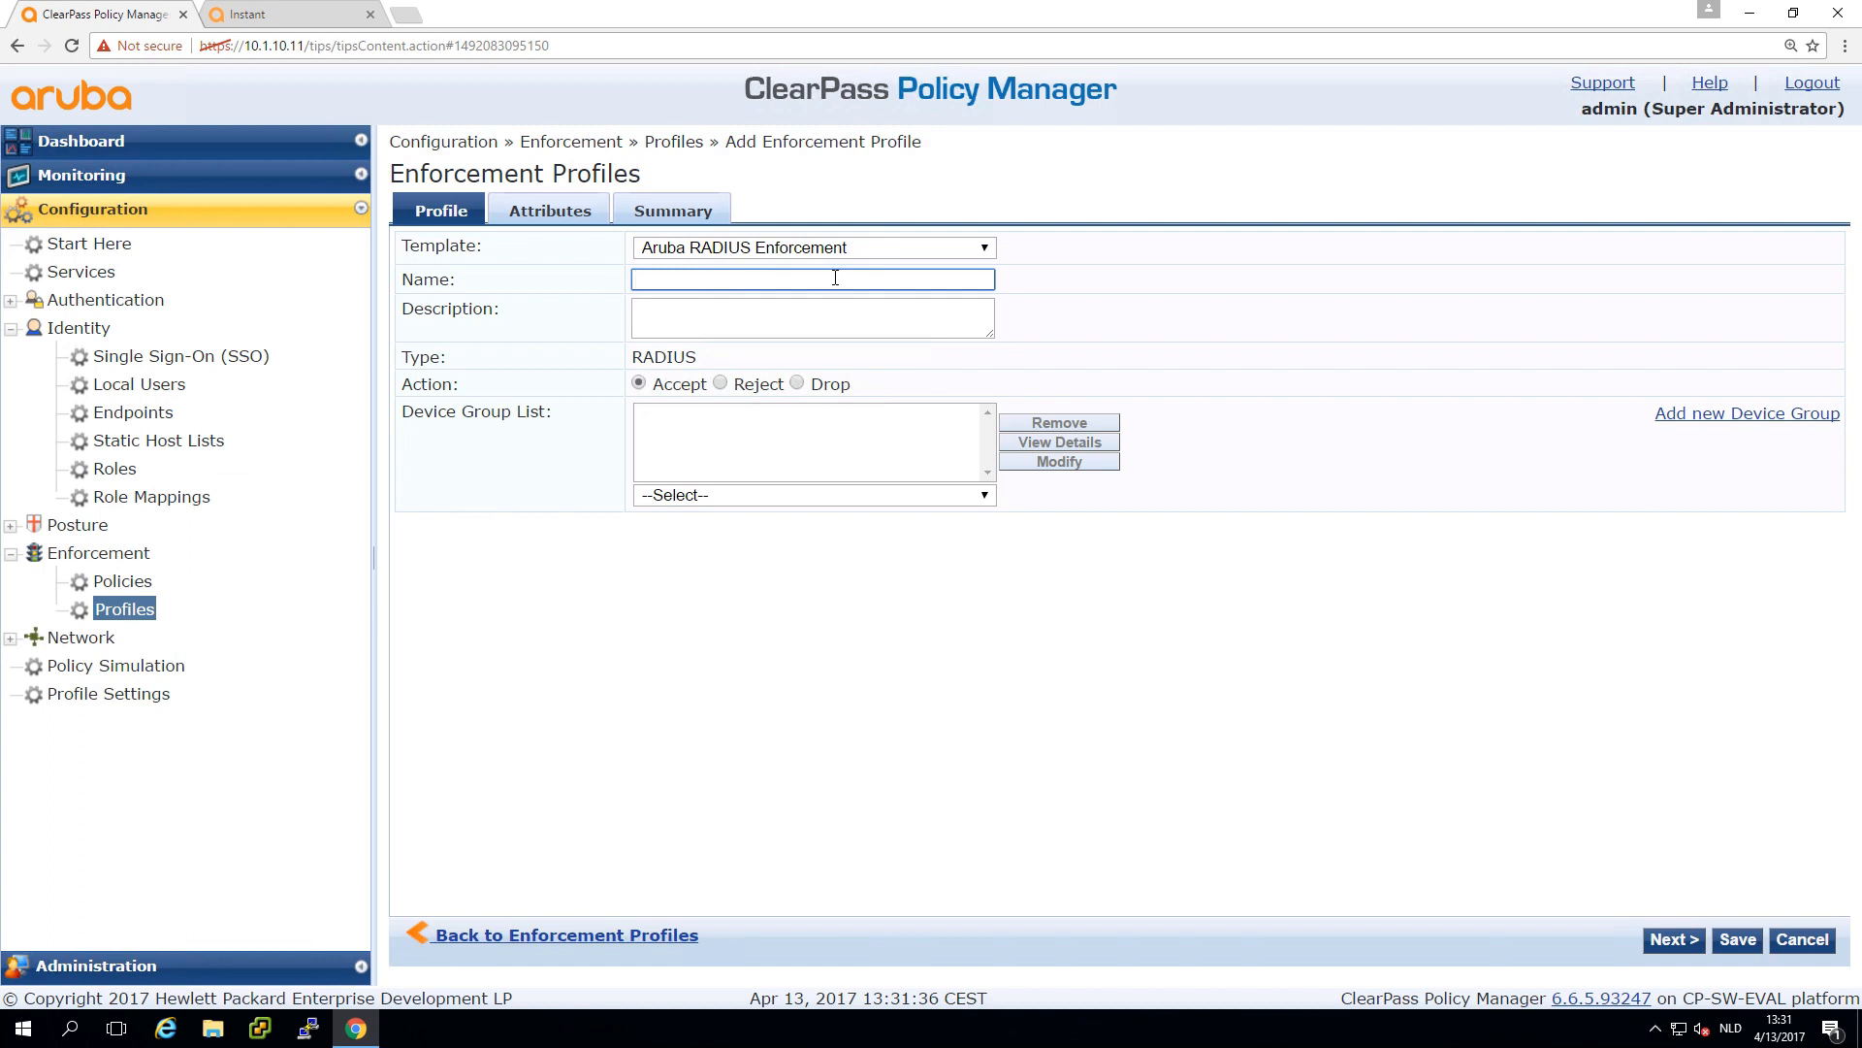
pyautogui.write('ws-tes')
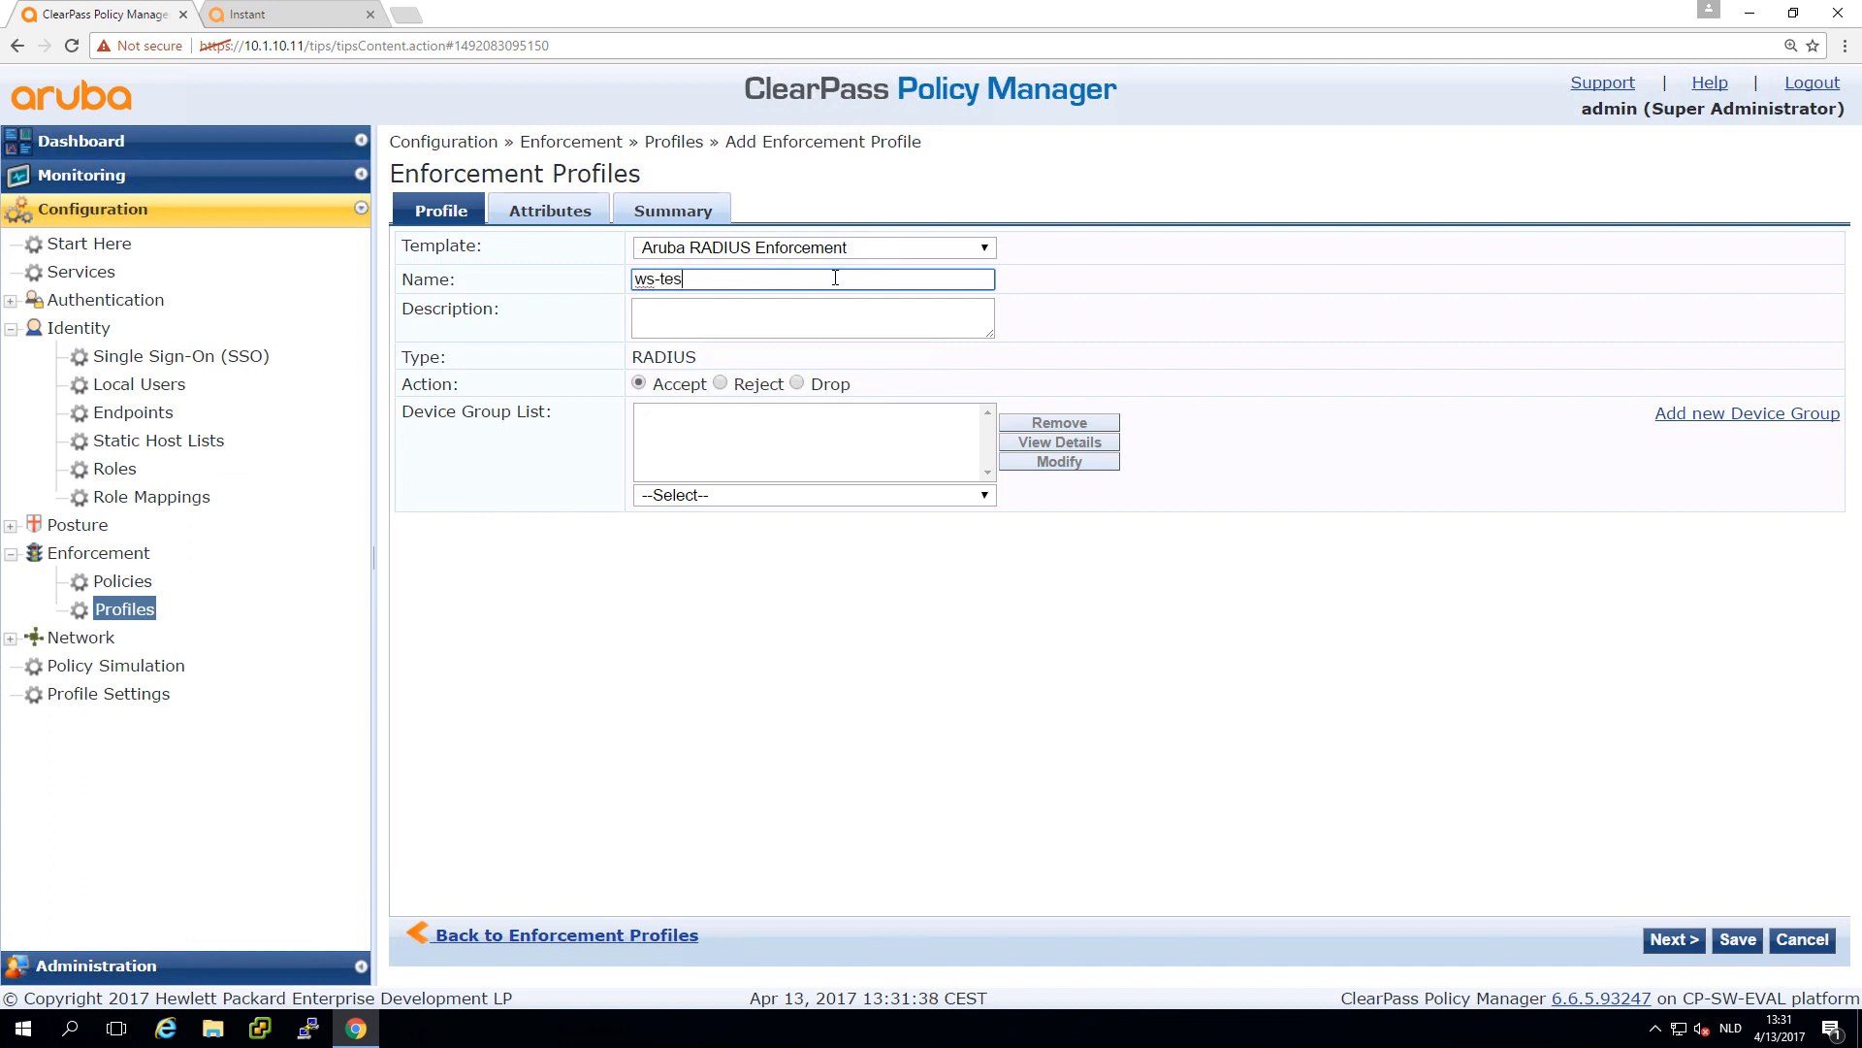
pyautogui.click(549, 209)
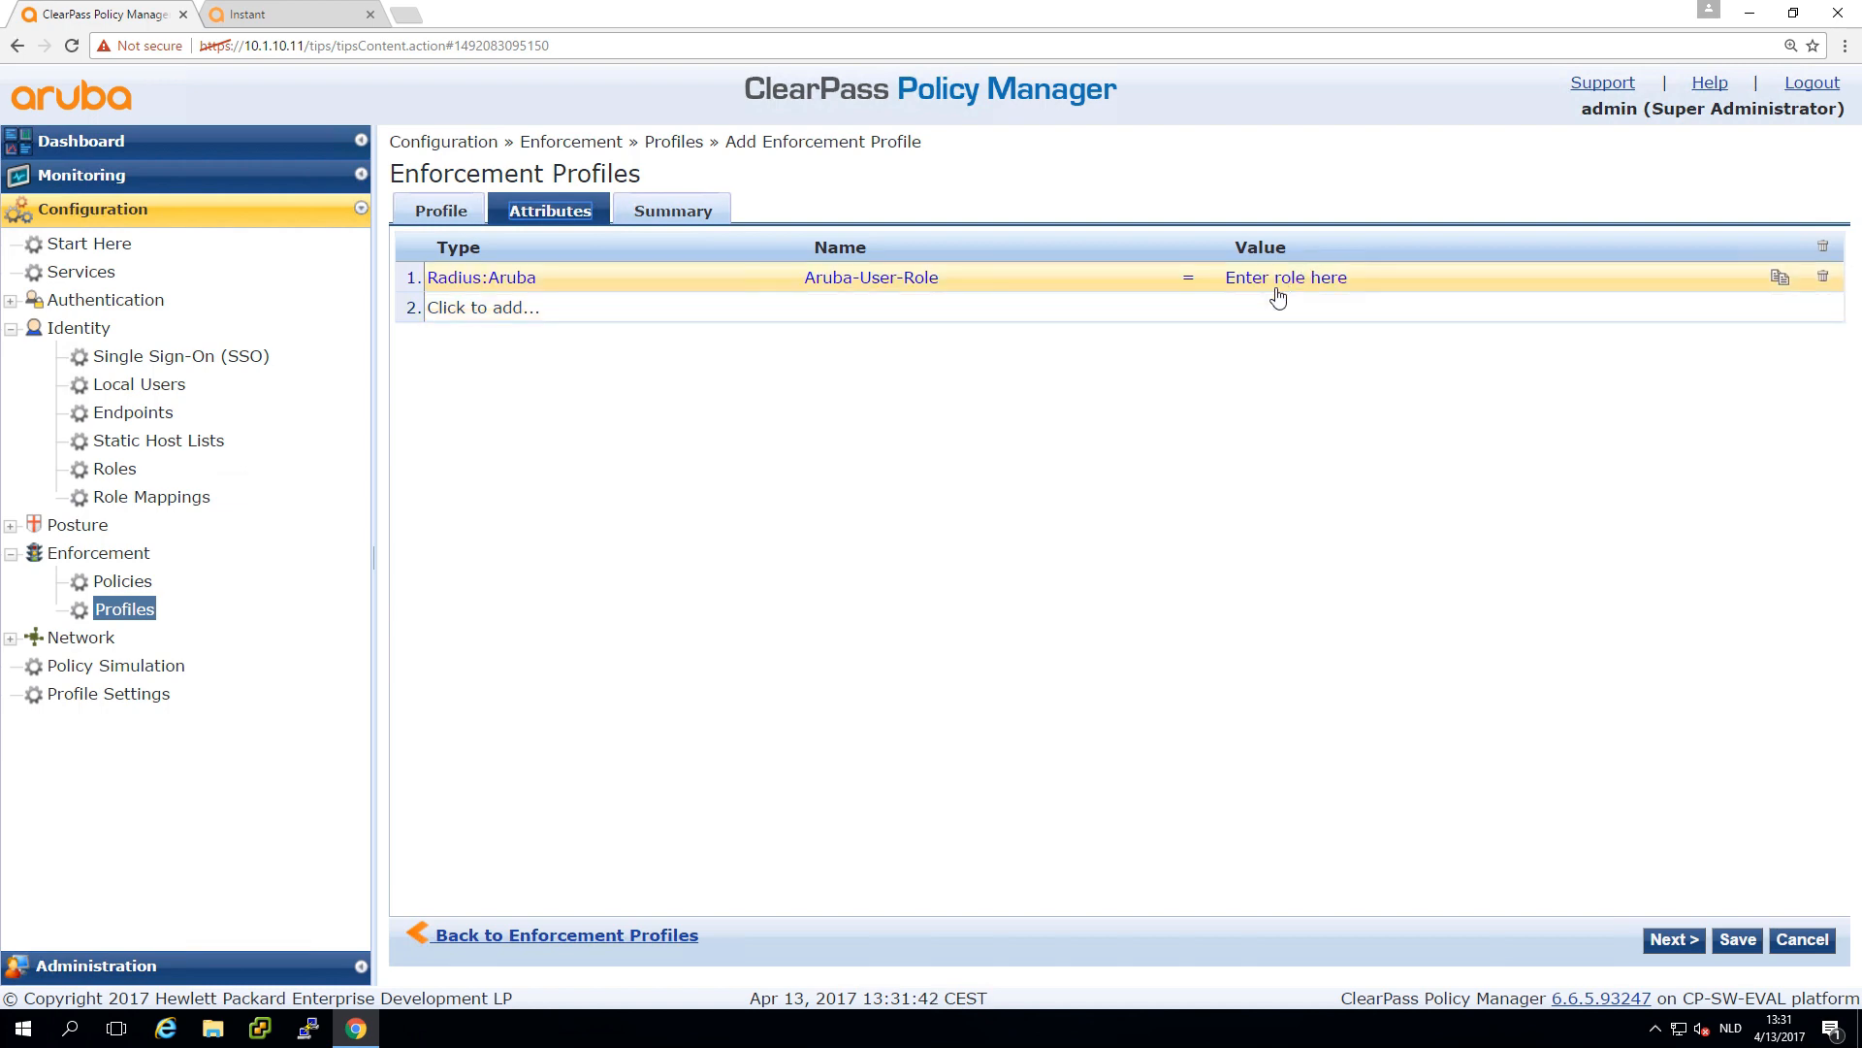
# Step: Set the attribute to Aruba-User-Vlan with value 1234, then cancel without saving
pyautogui.click(1284, 278)
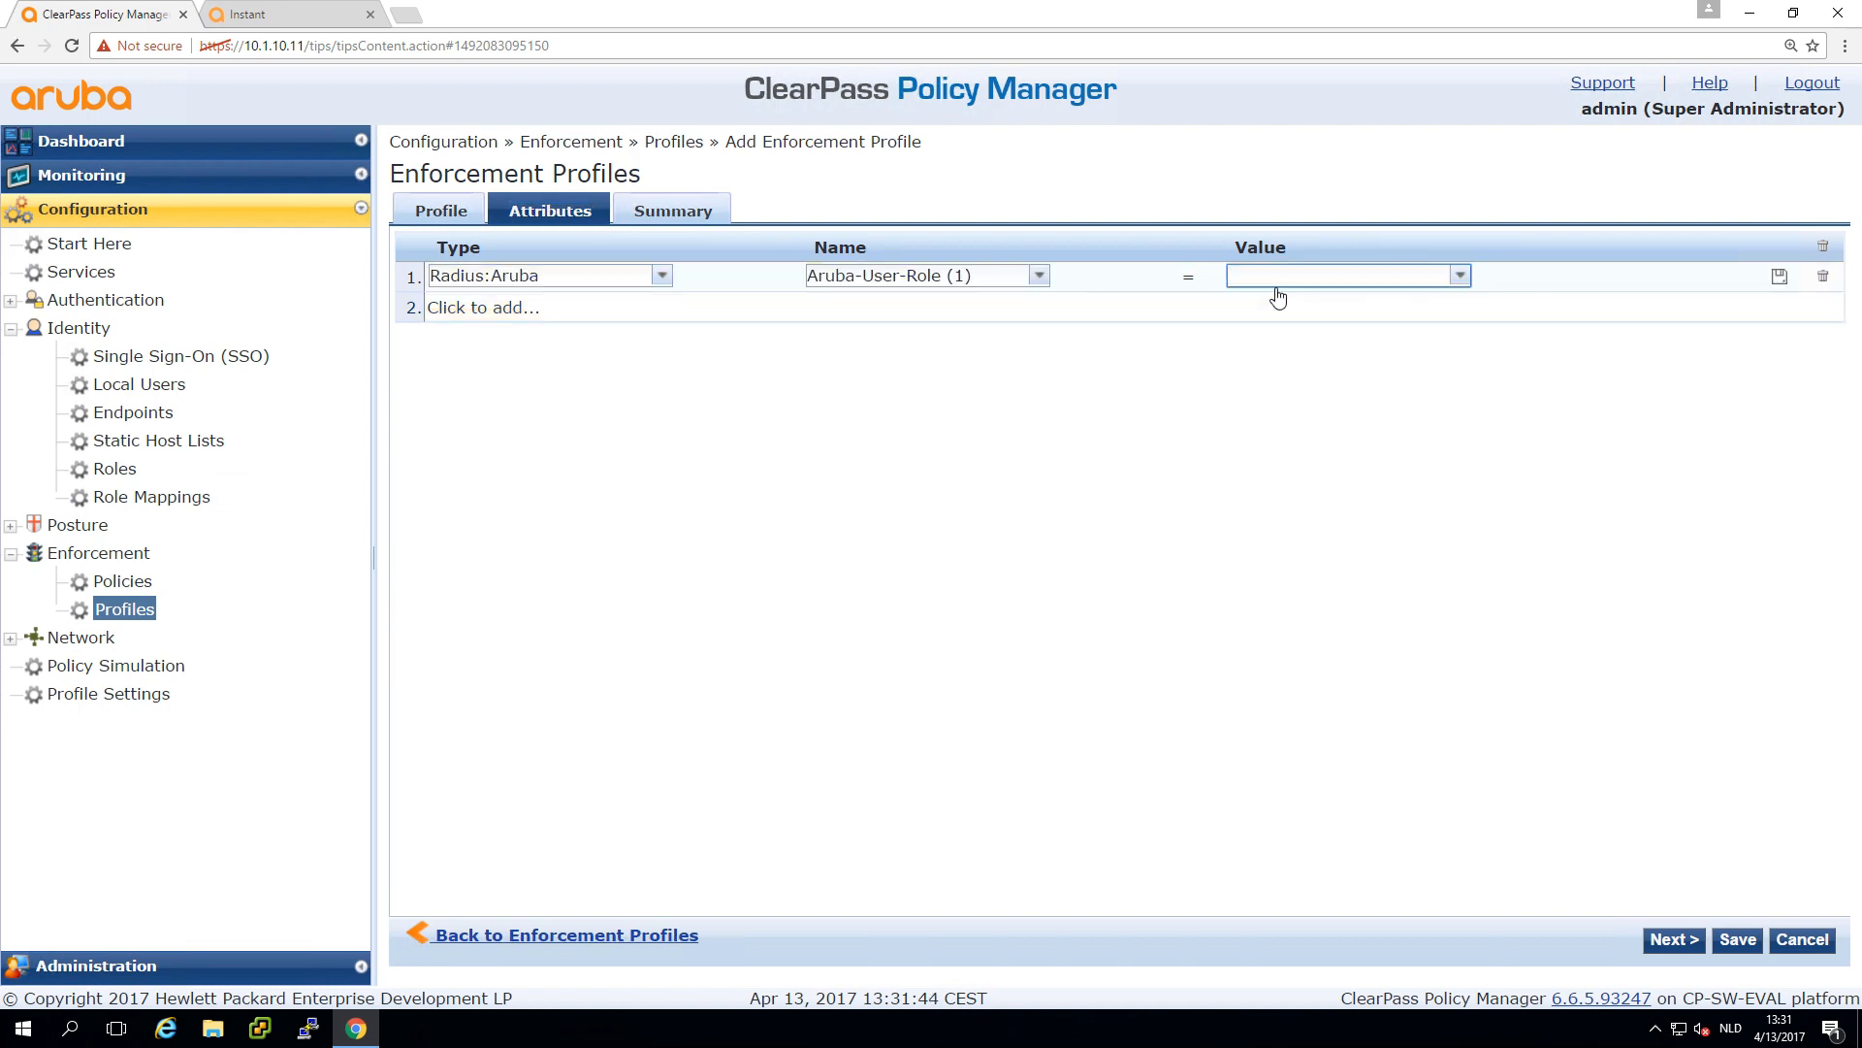
pyautogui.click(1343, 274)
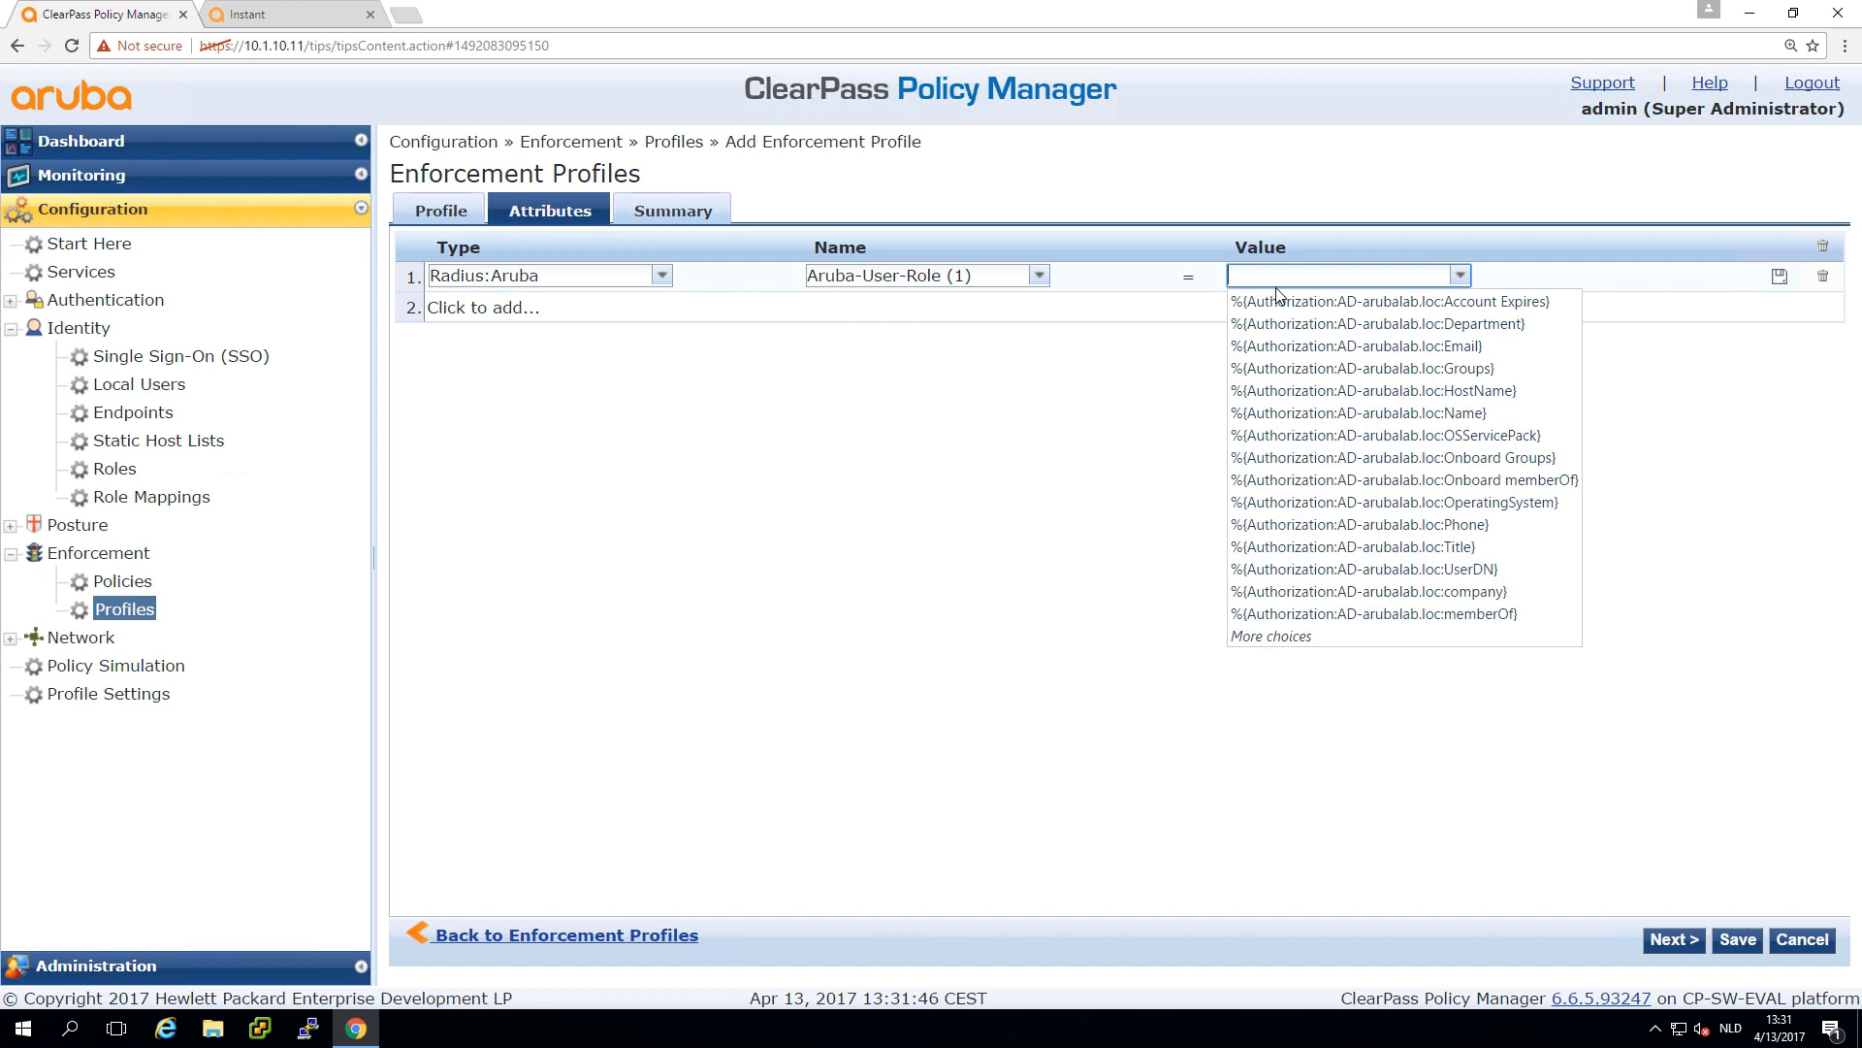
pyautogui.write('test')
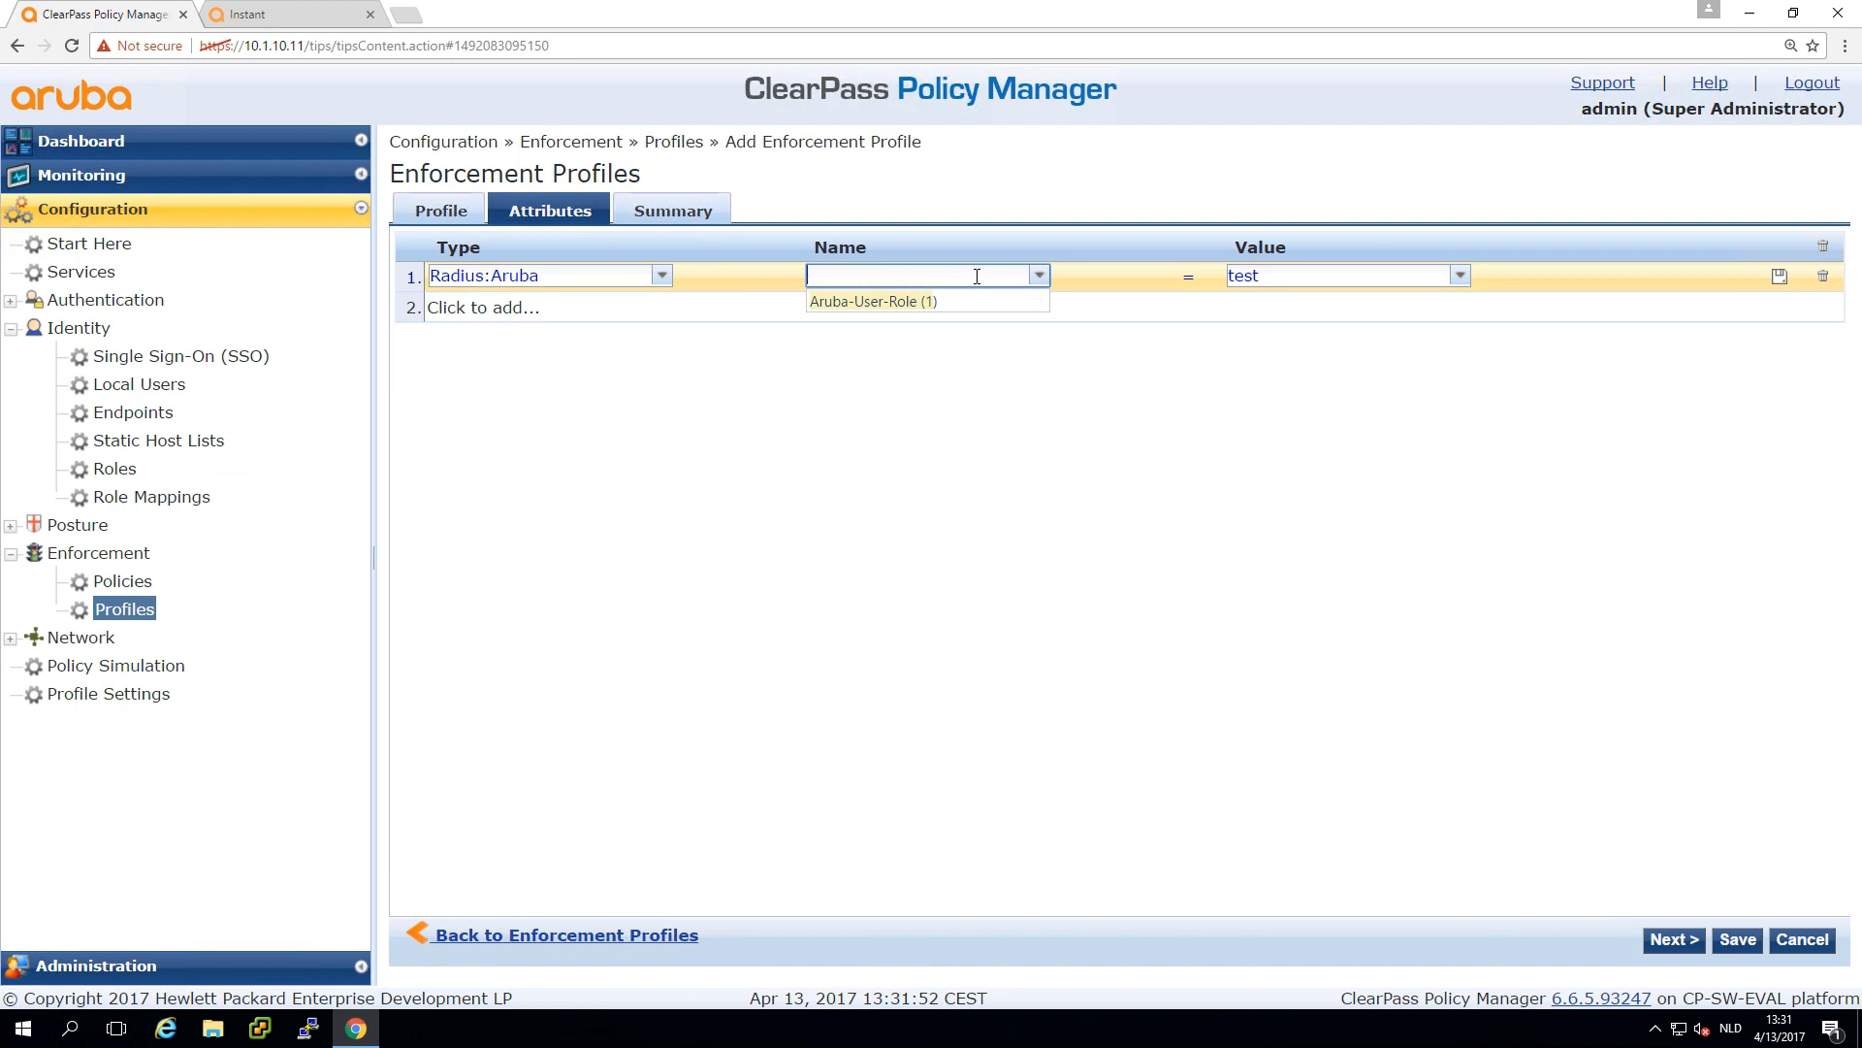
pyautogui.write('vla')
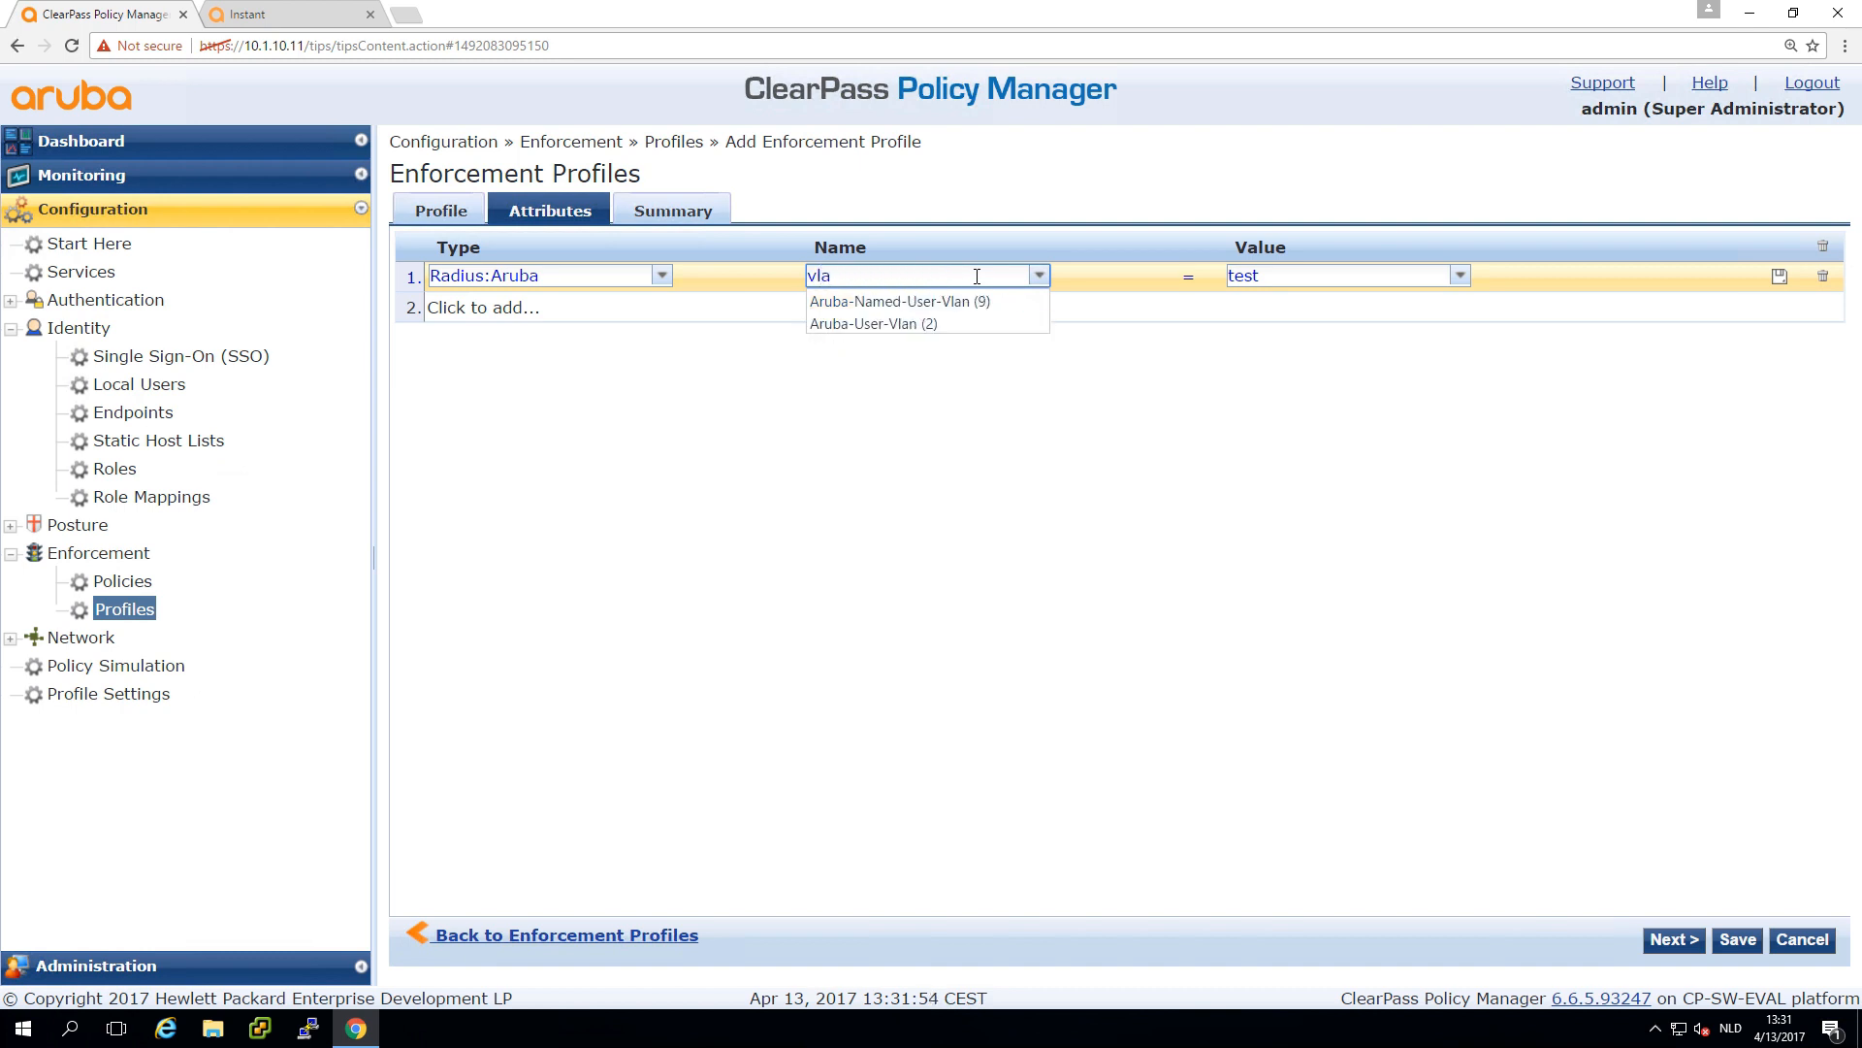
pyautogui.click(871, 324)
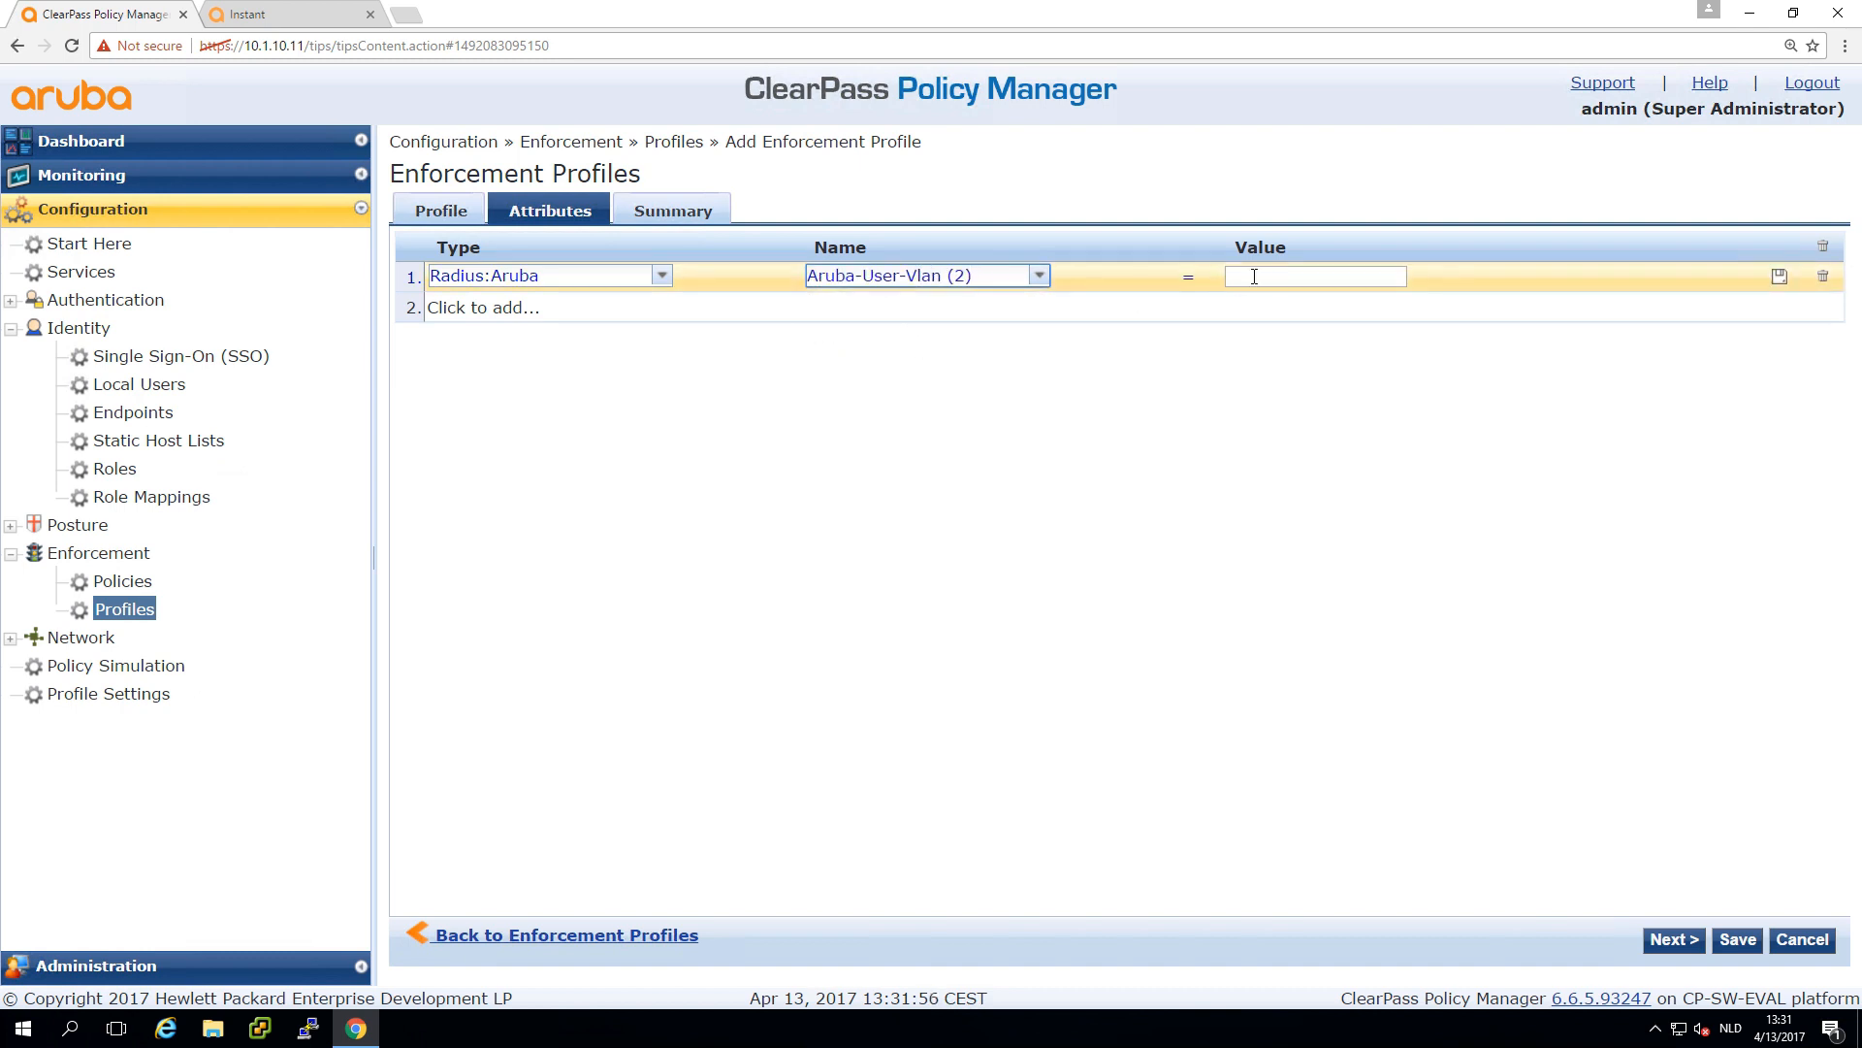
pyautogui.write('1234')
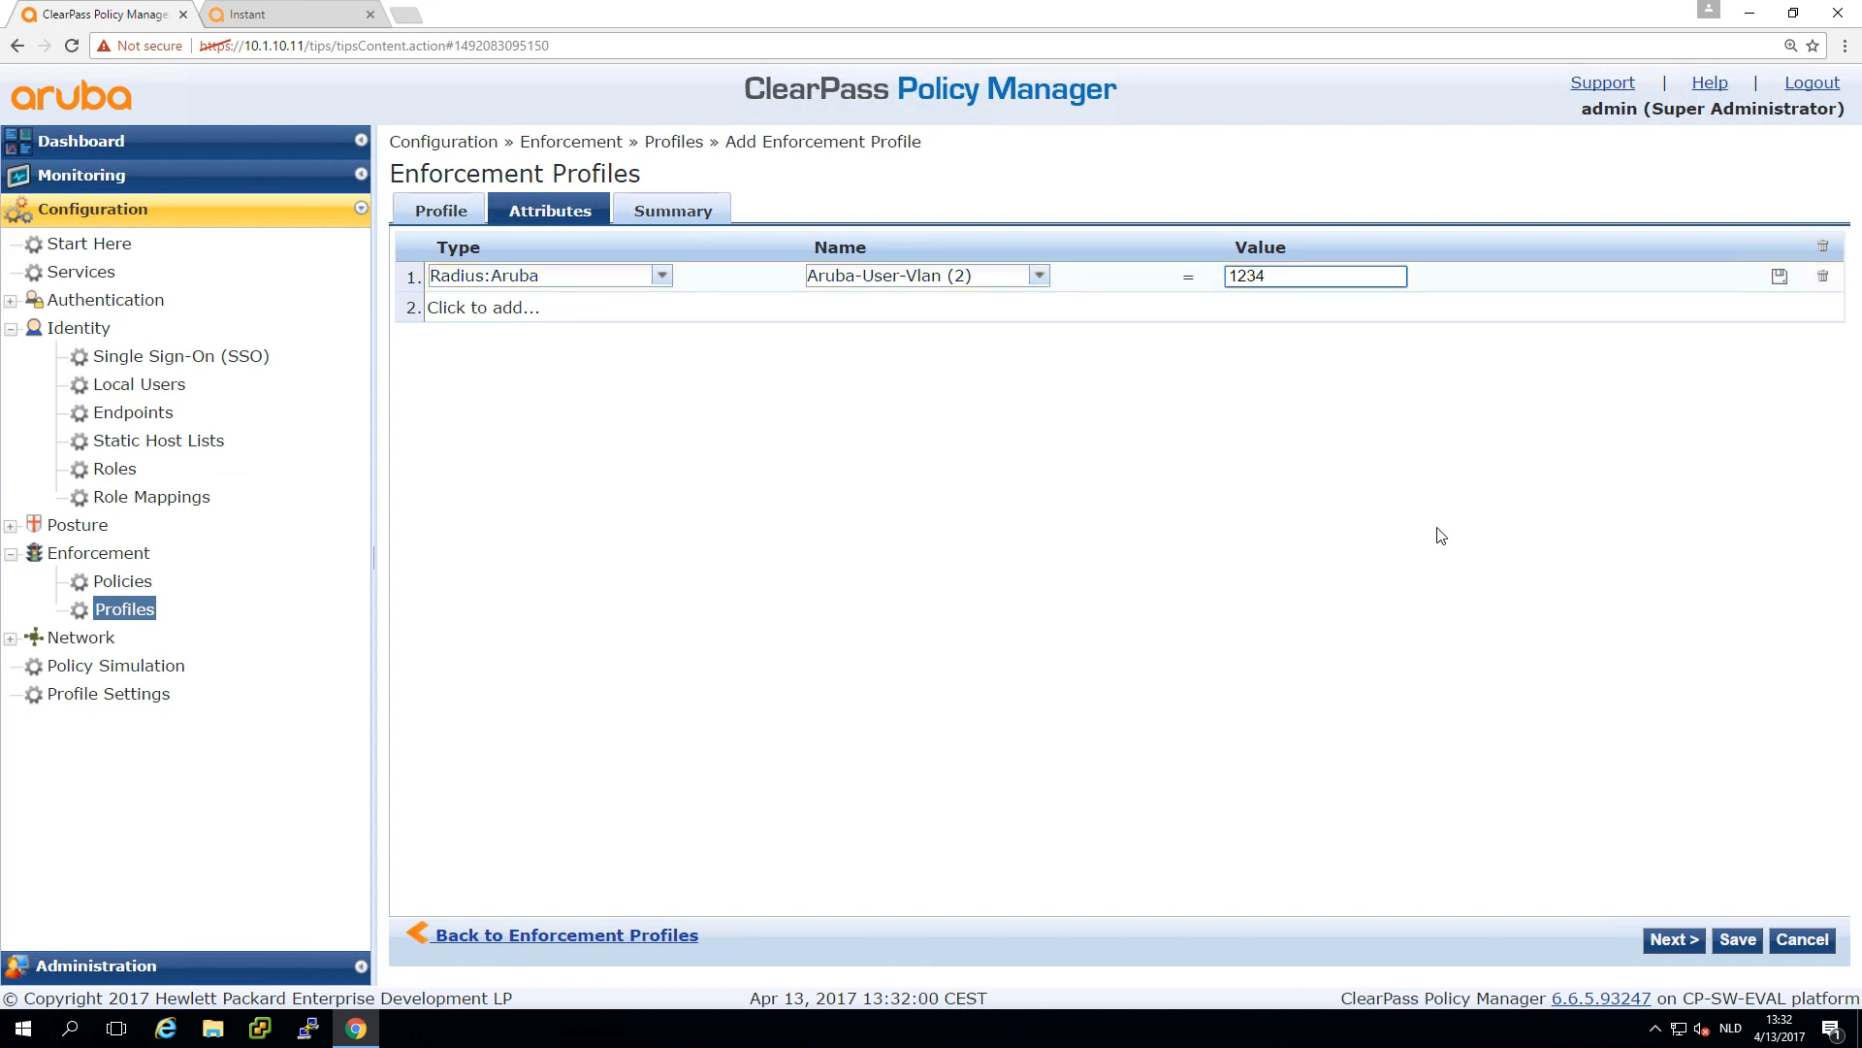
pyautogui.moveTo(1847, 906)
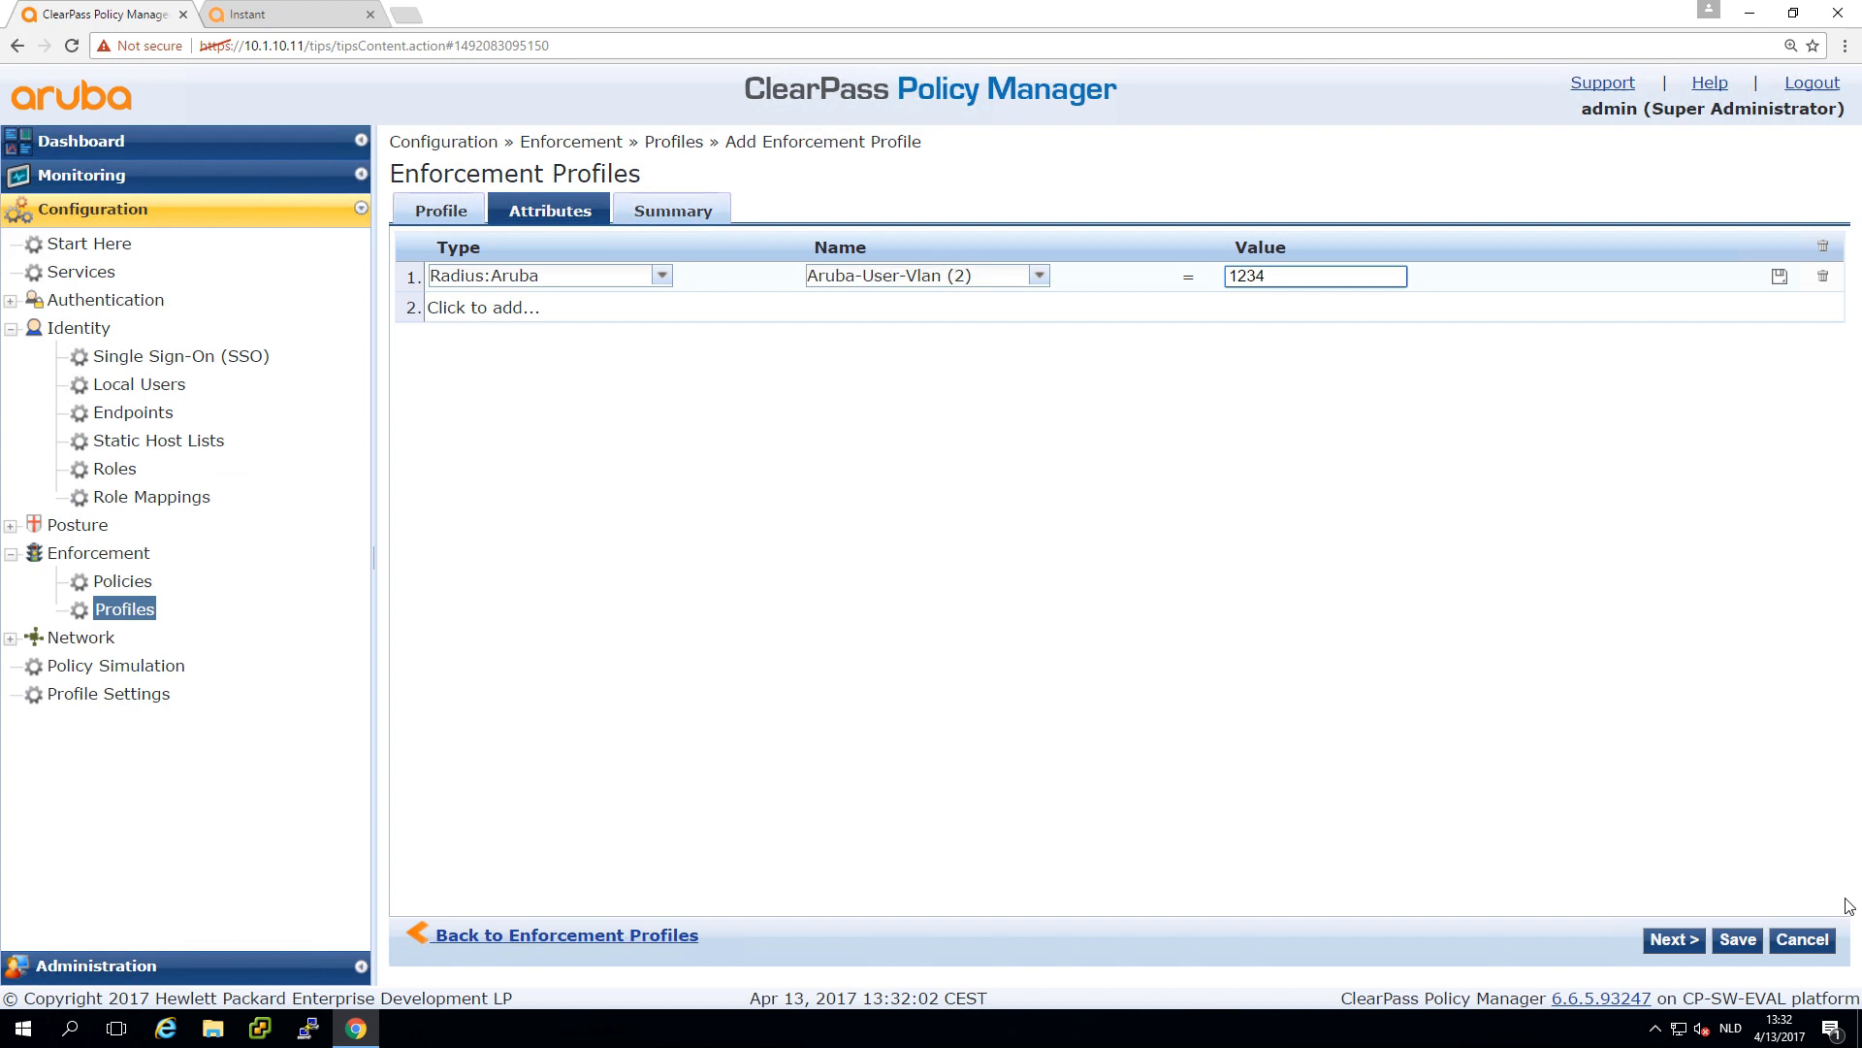
pyautogui.click(1800, 939)
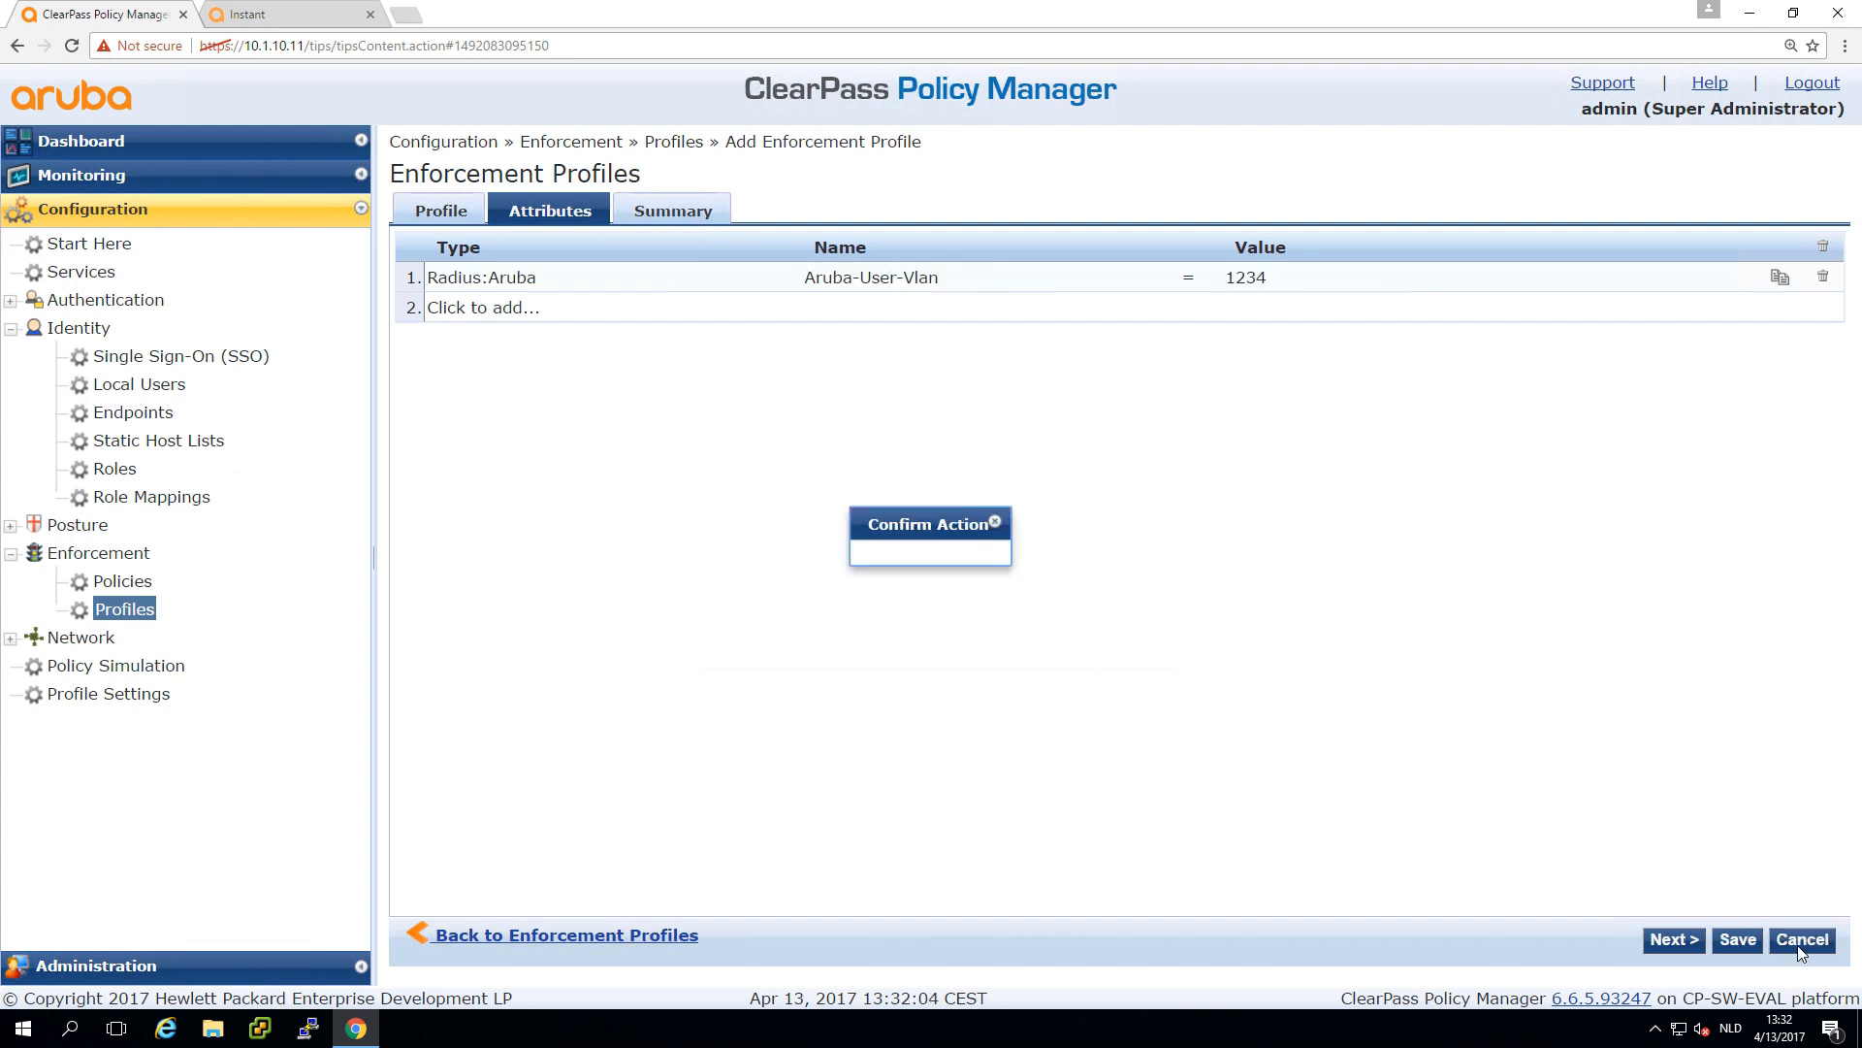
# Step: Confirm discarding the draft and open the ws_wireless_802.1X enforcement policy
pyautogui.click(1800, 939)
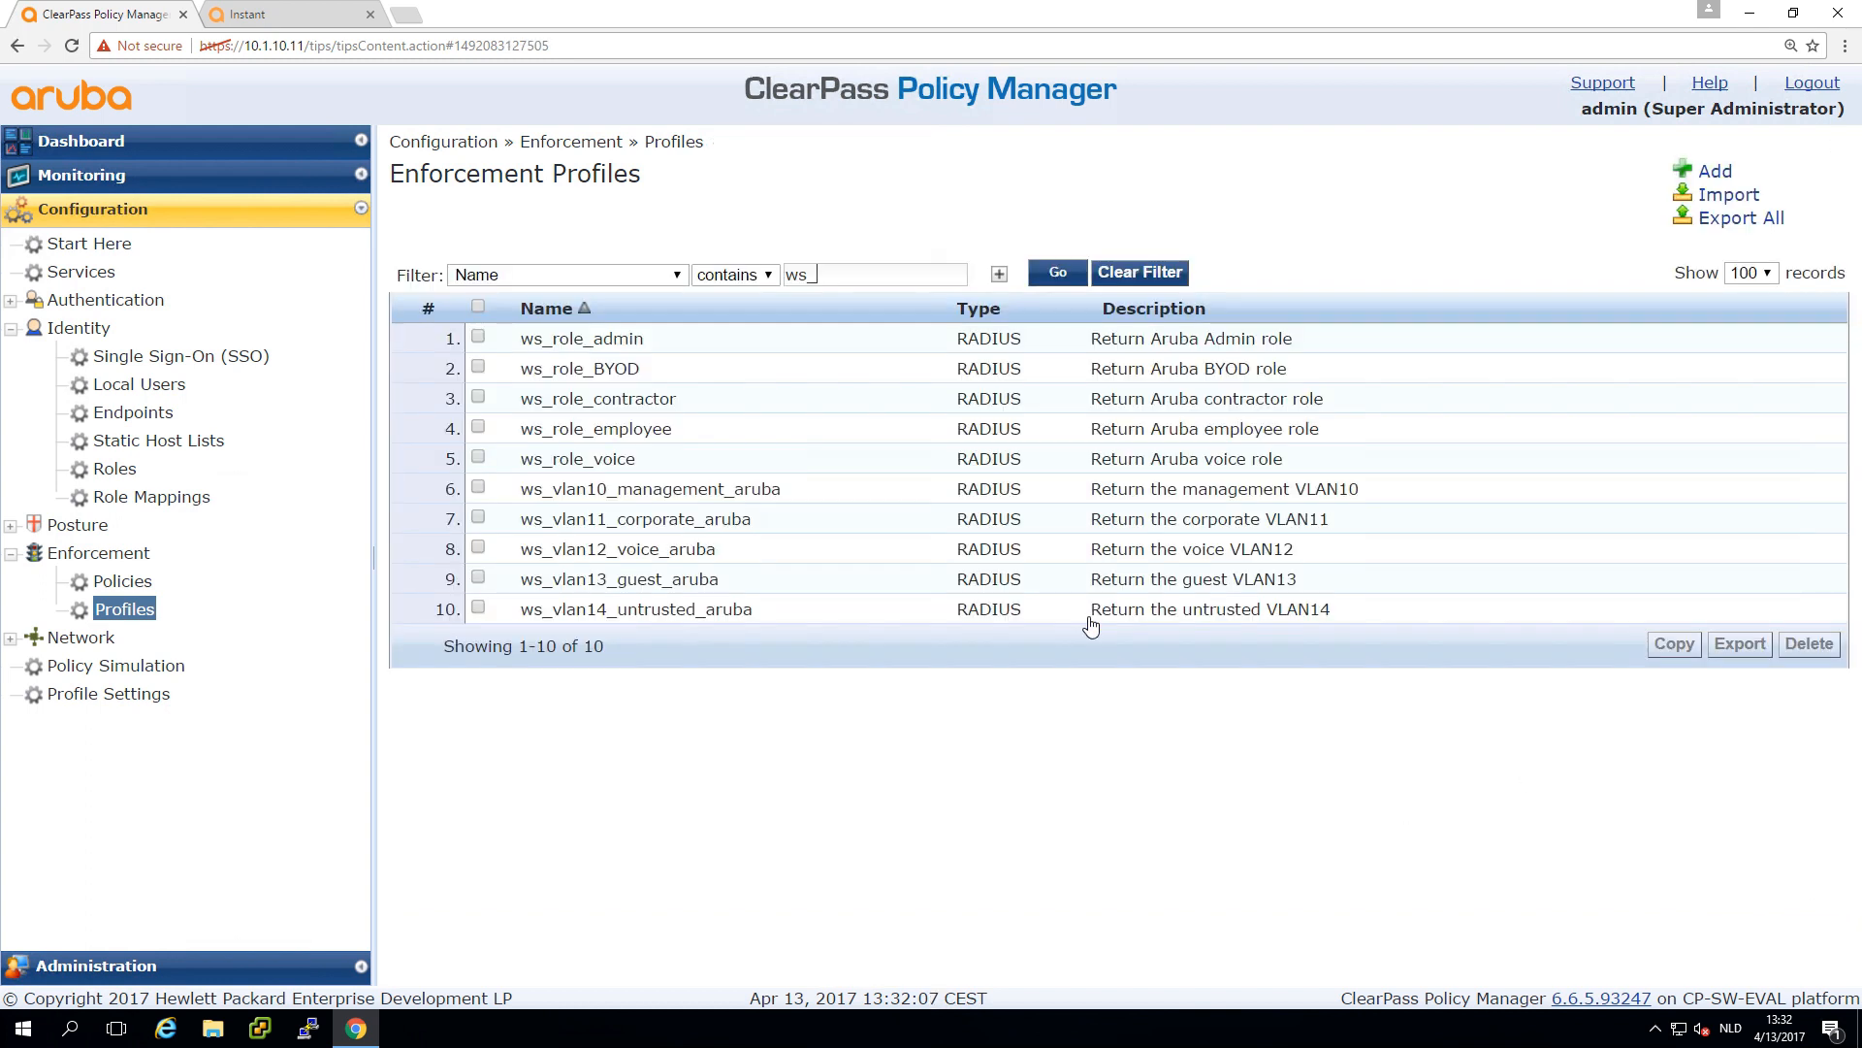
pyautogui.click(124, 580)
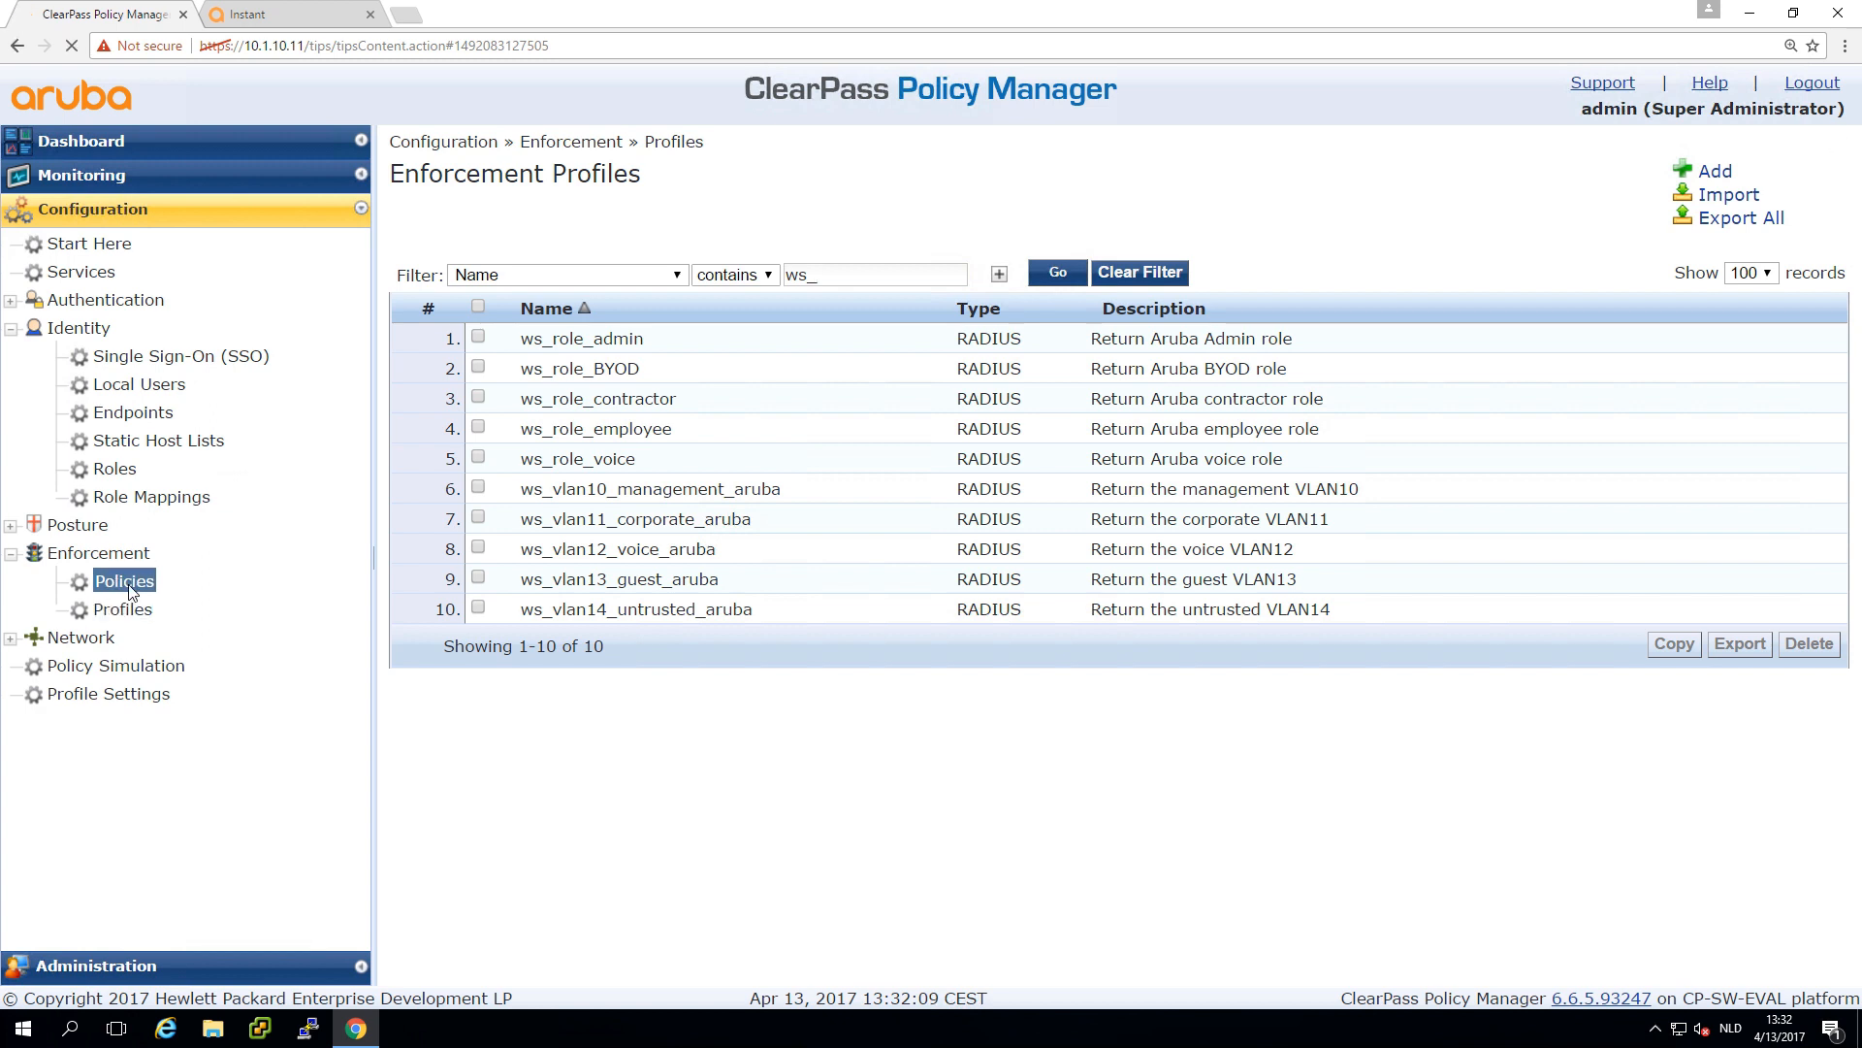
pyautogui.click(124, 580)
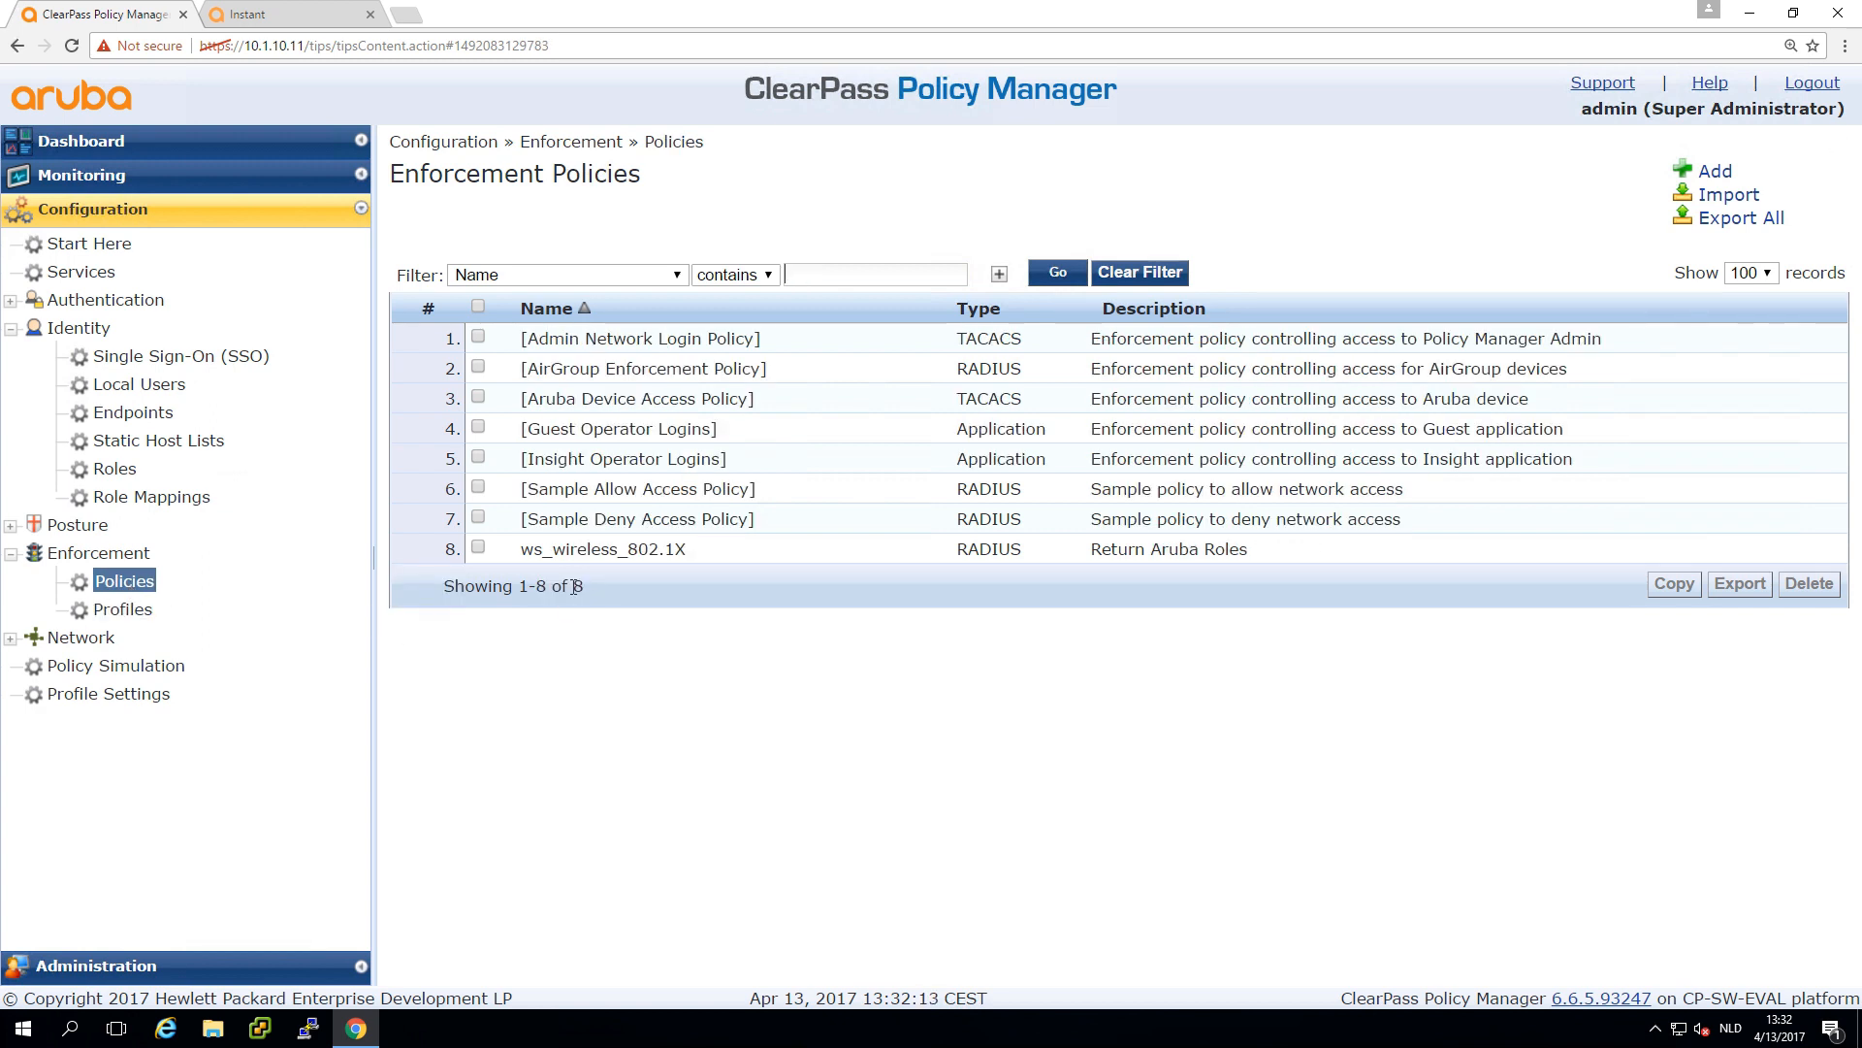
pyautogui.click(601, 547)
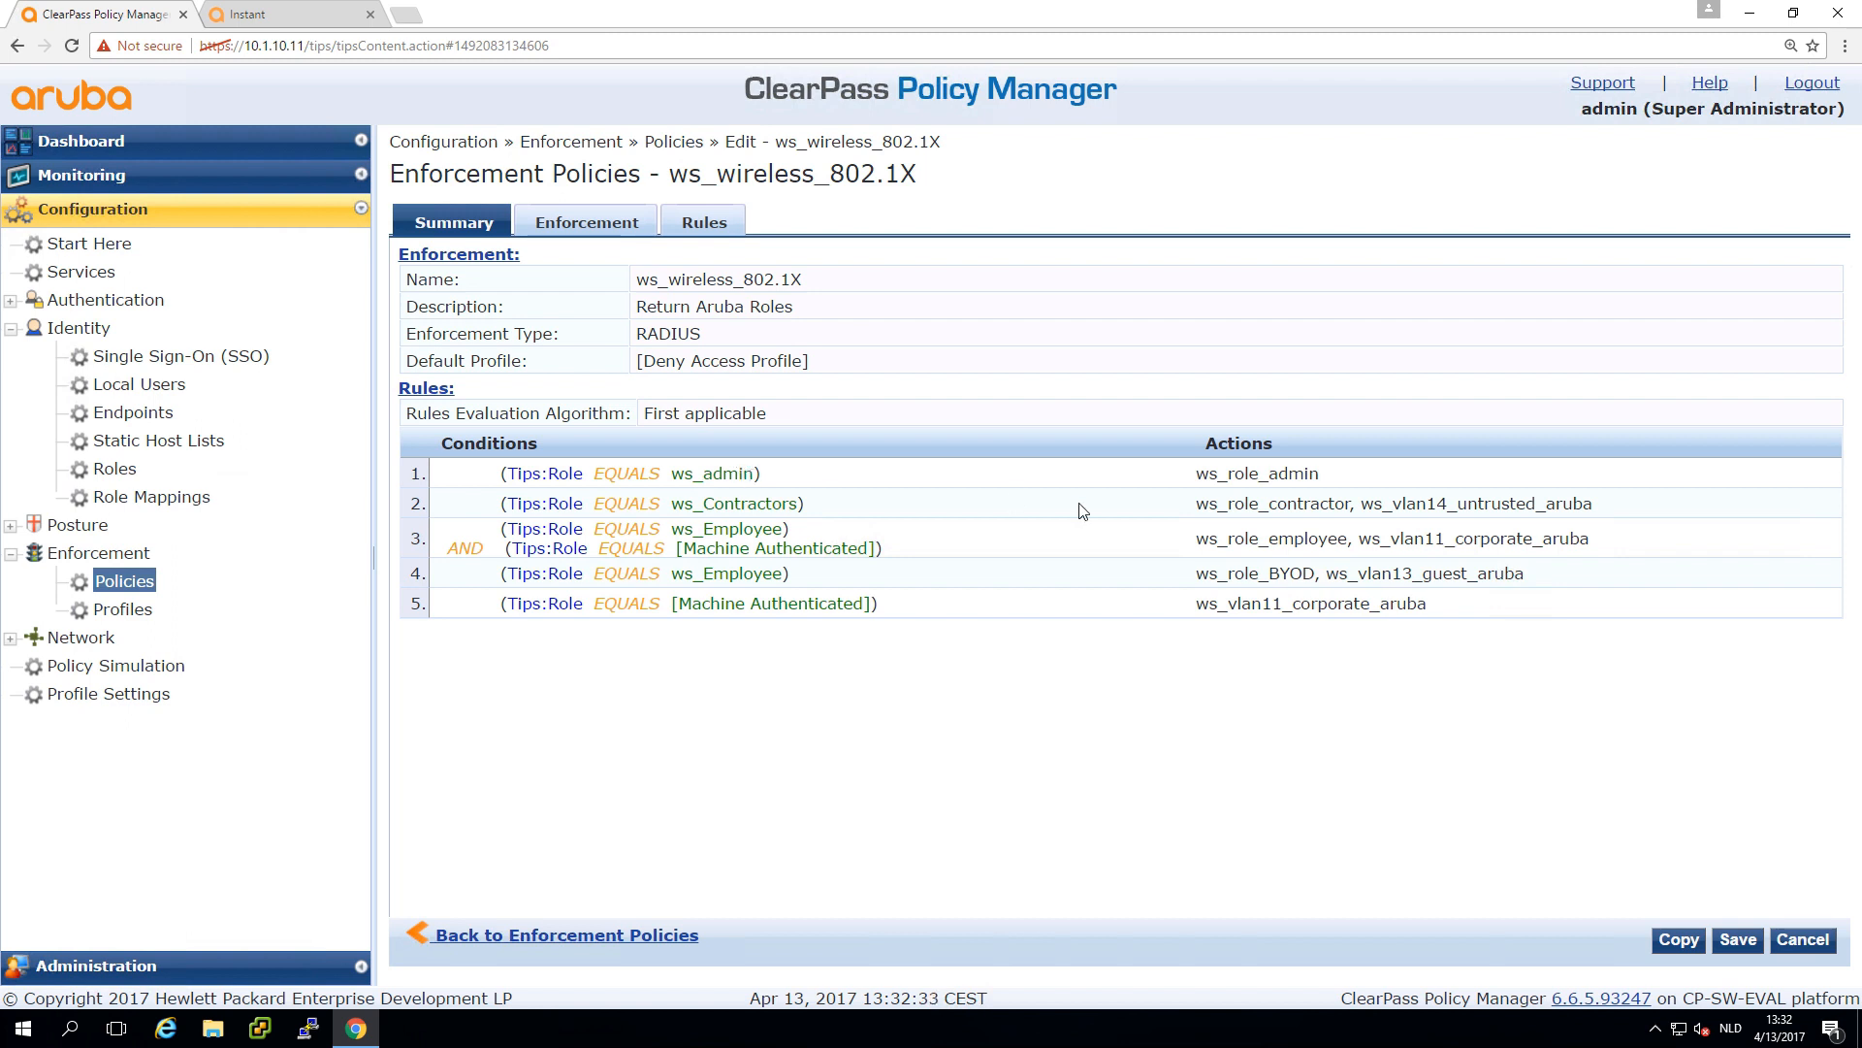
pyautogui.doubleClick(1257, 473)
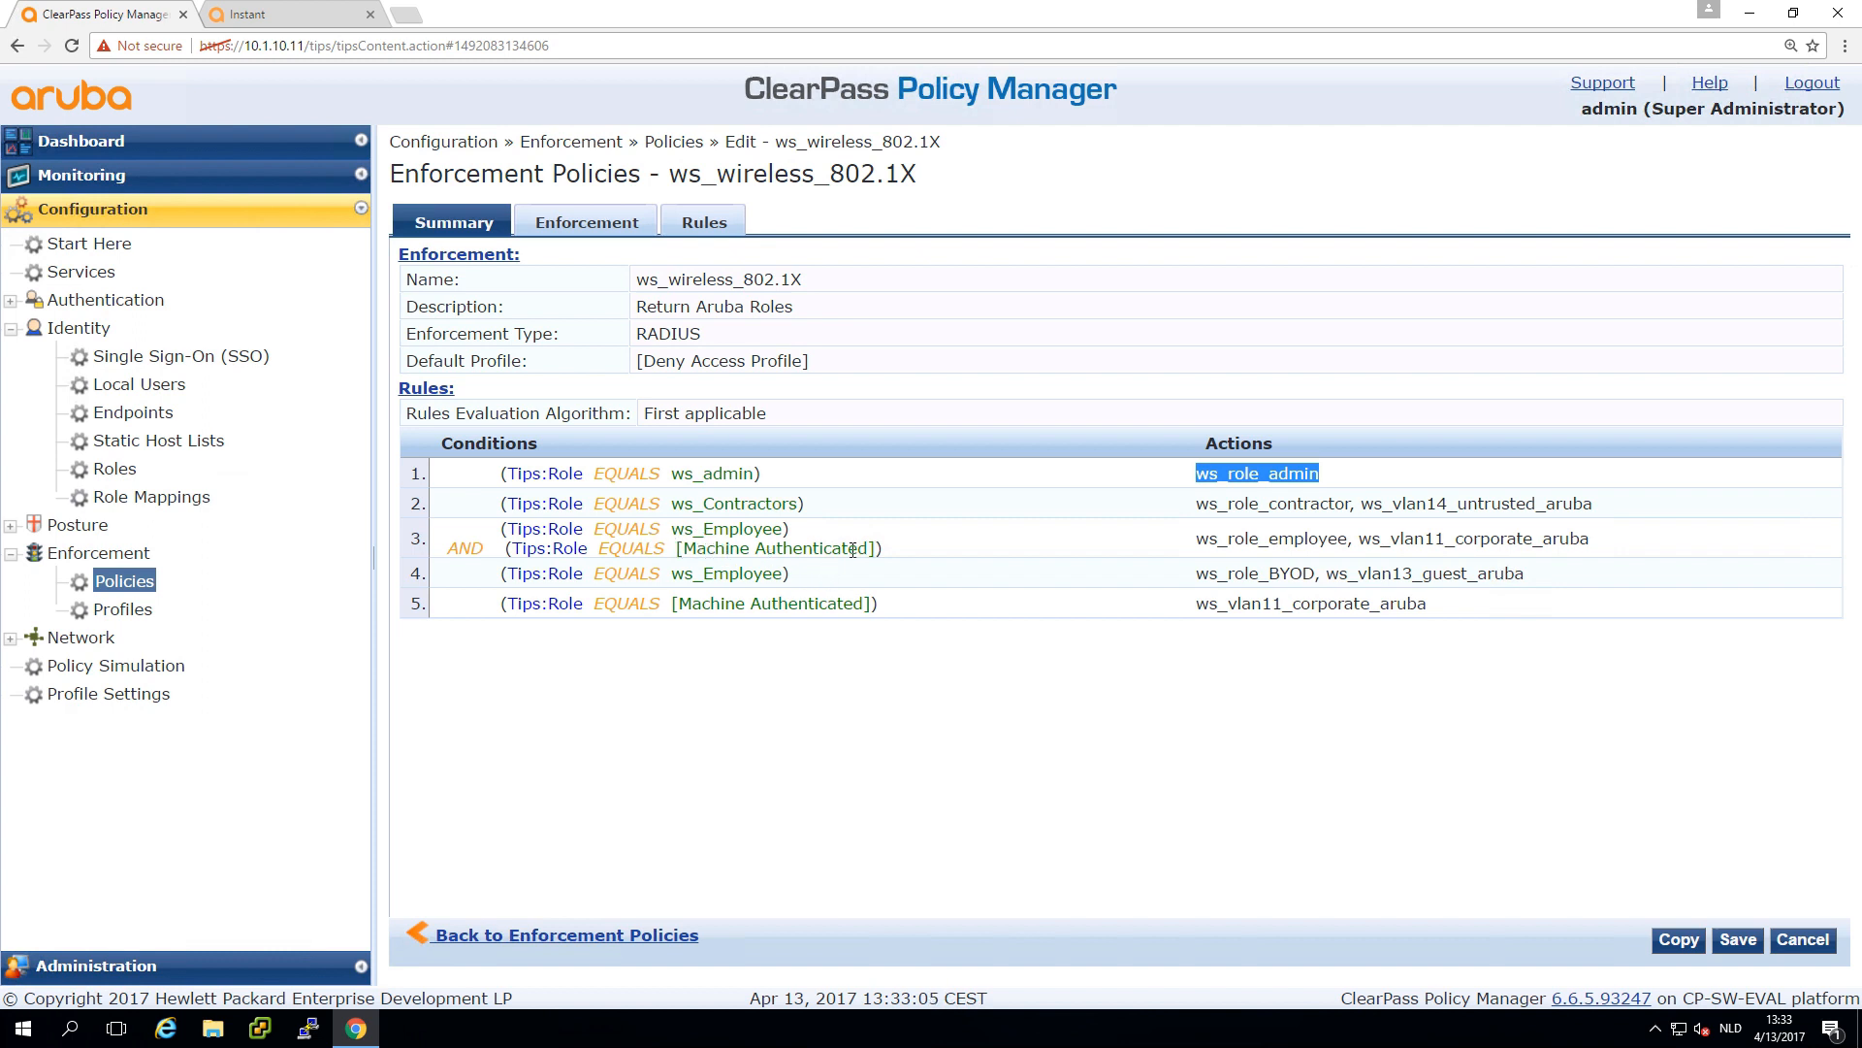
pyautogui.moveTo(1026, 578)
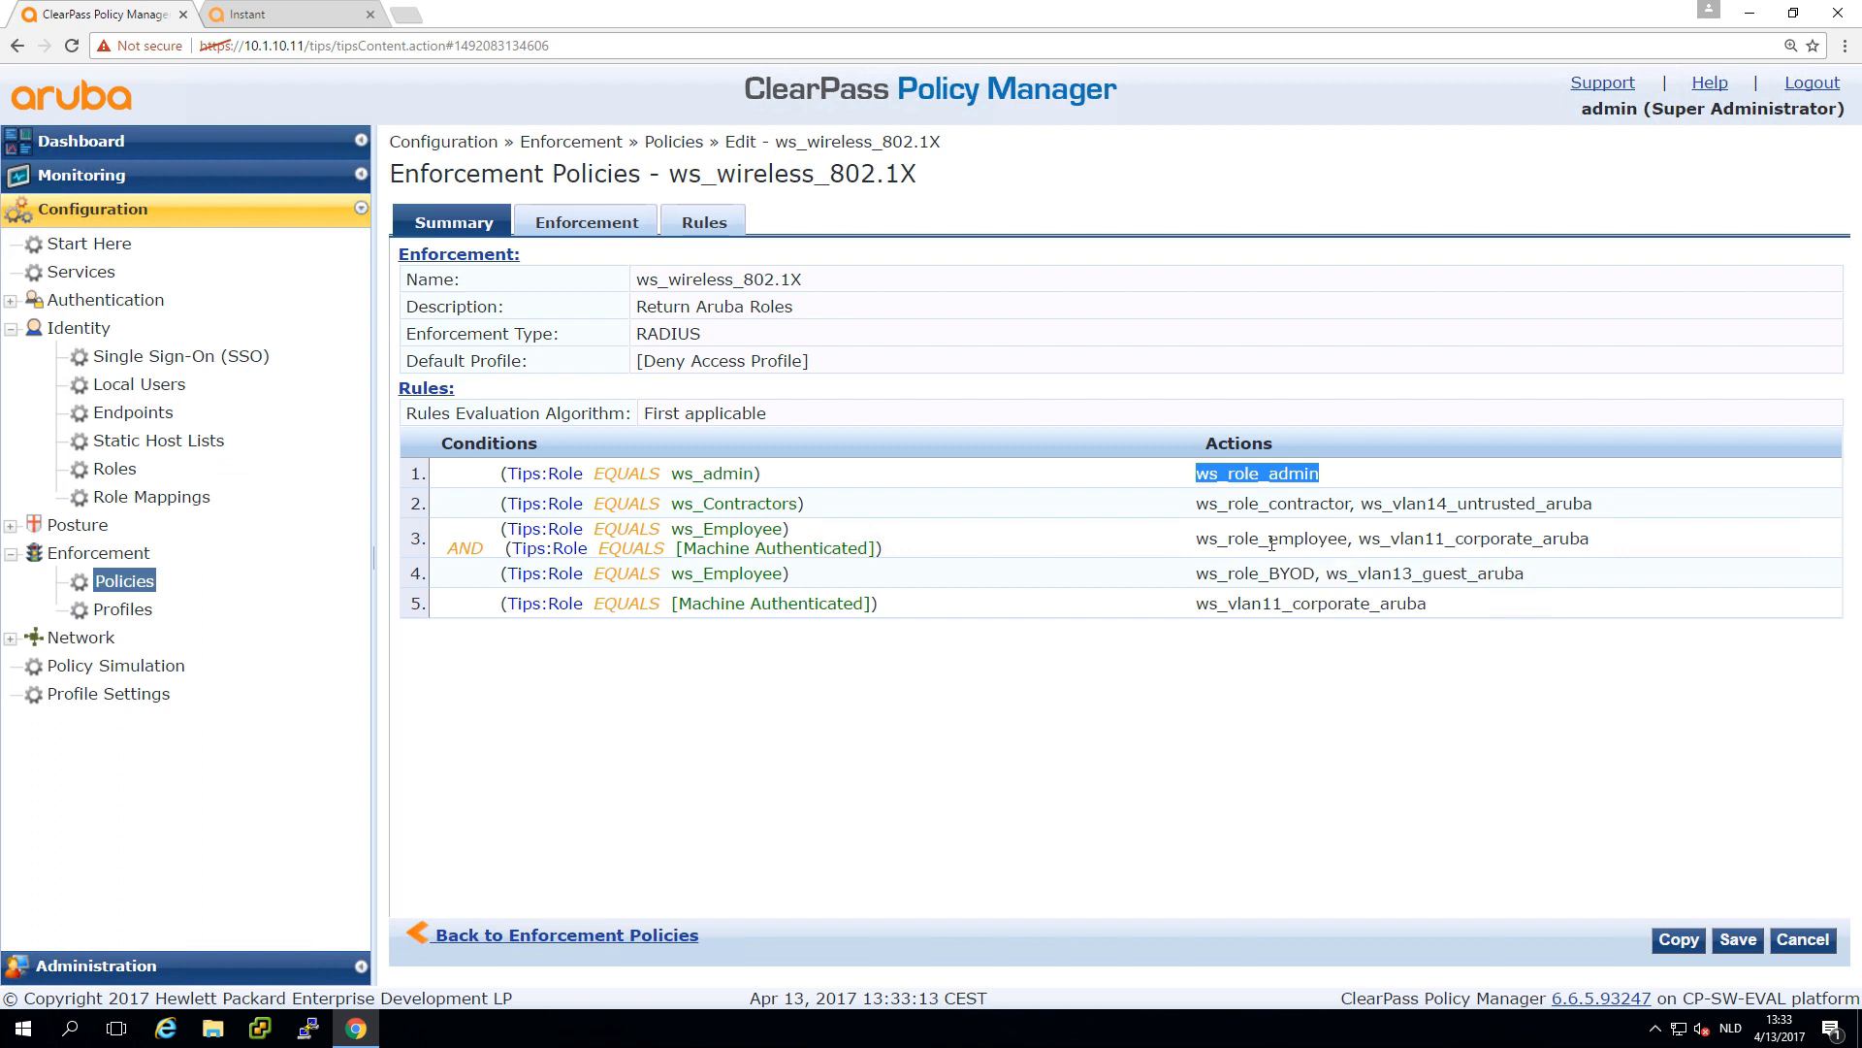
pyautogui.moveTo(863, 582)
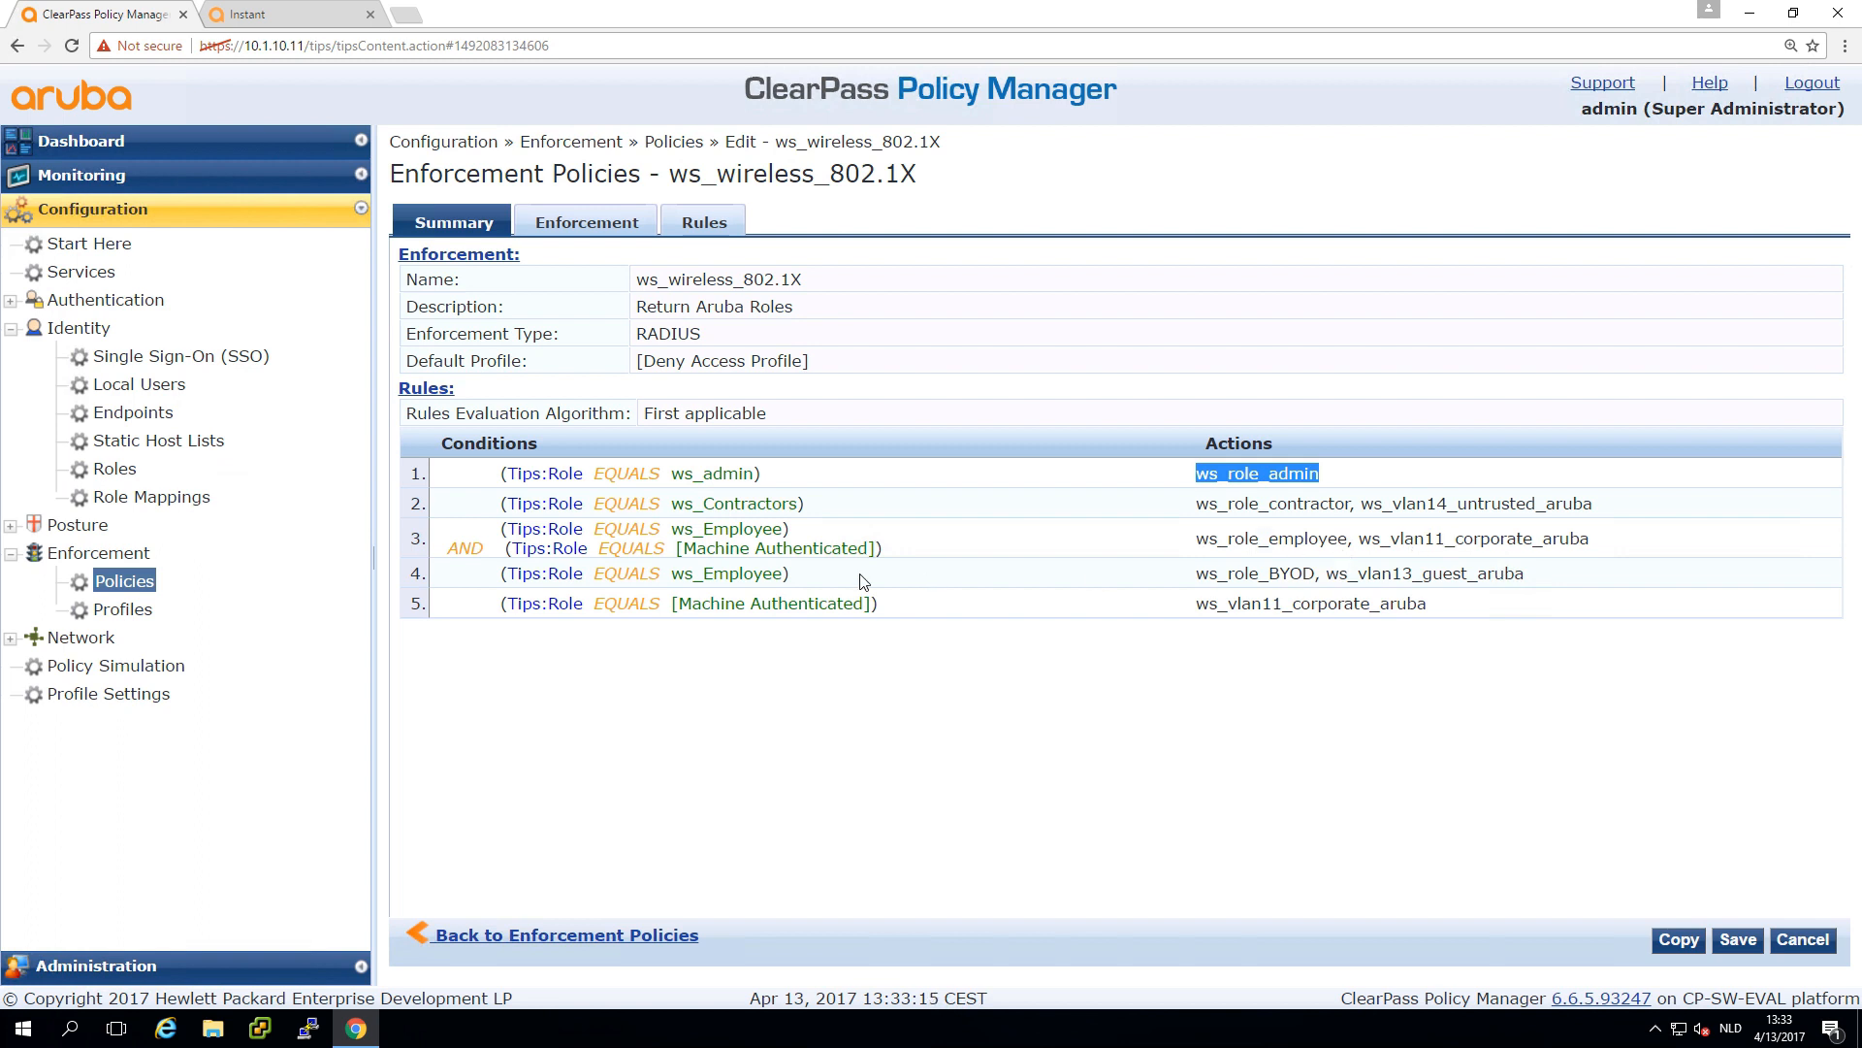
pyautogui.moveTo(803, 547)
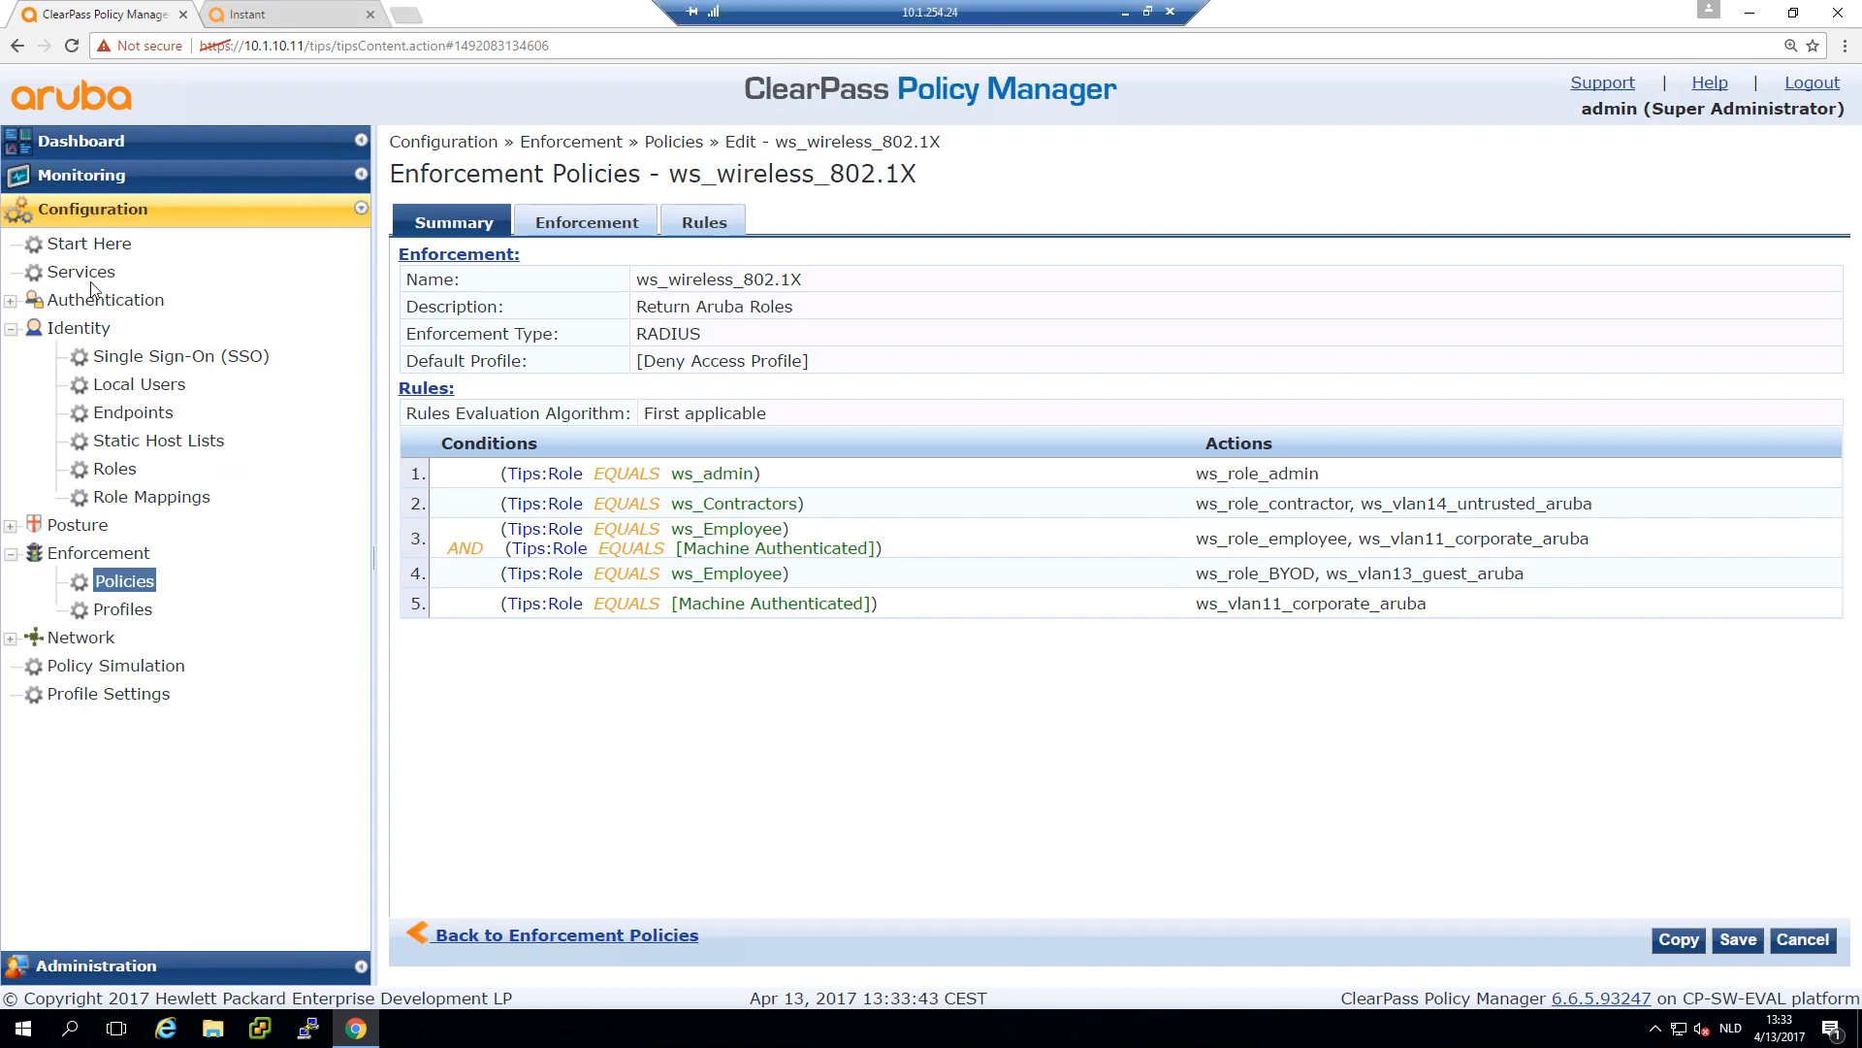
# Step: Assign the ws_wireless_802.1X enforcement policy to the ws_ArubaInstant_802.1X service and save it
pyautogui.click(81, 271)
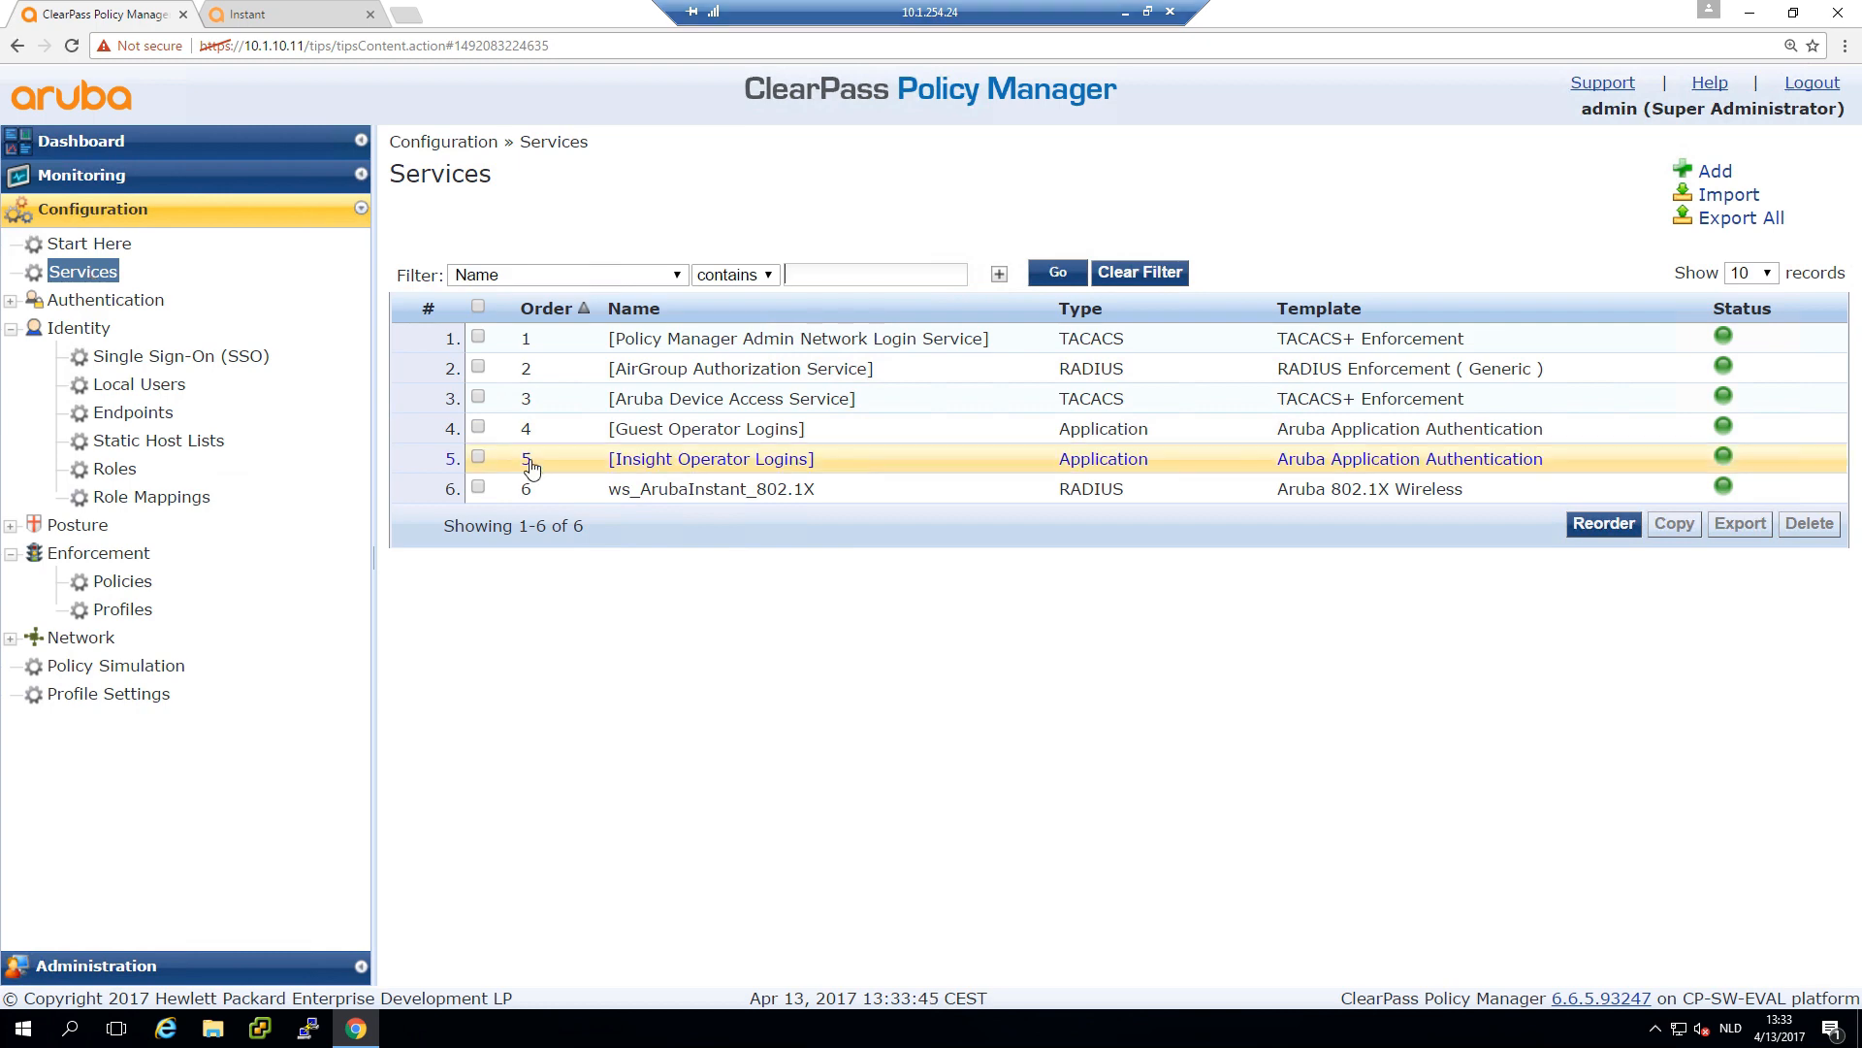
pyautogui.click(711, 489)
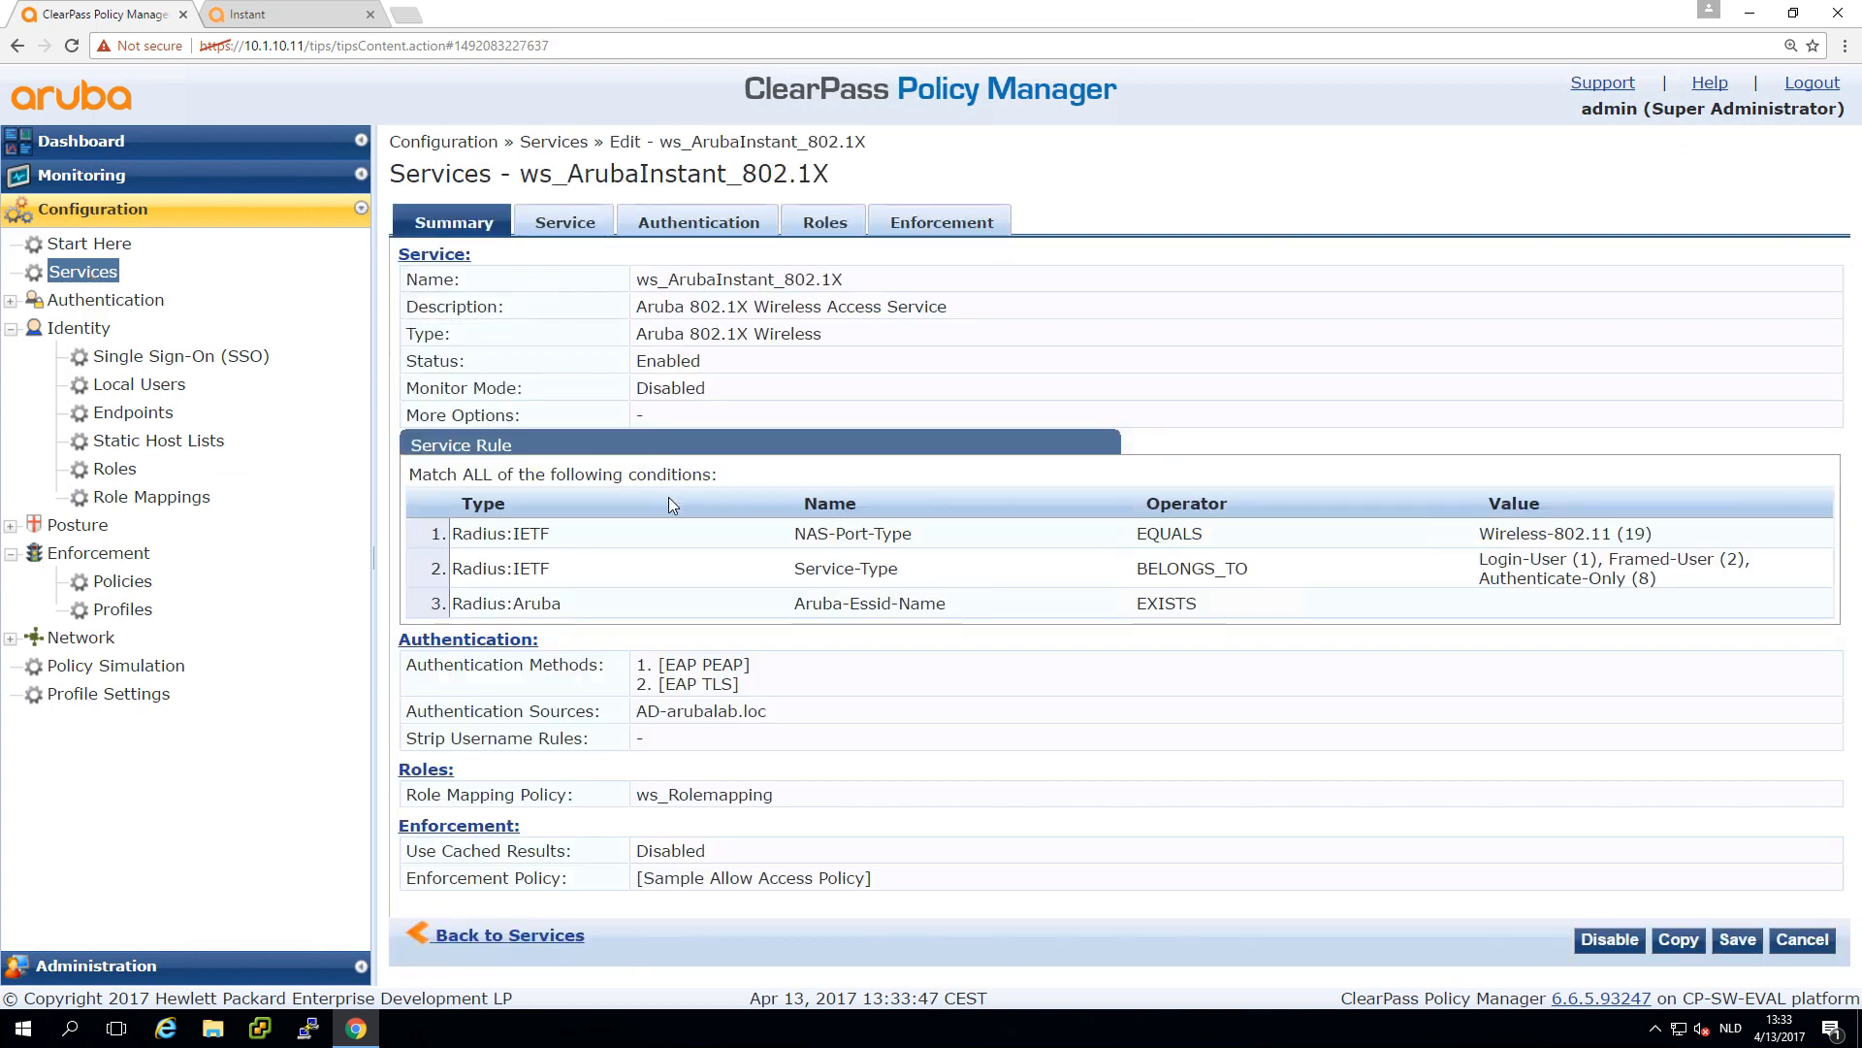
pyautogui.moveTo(939, 221)
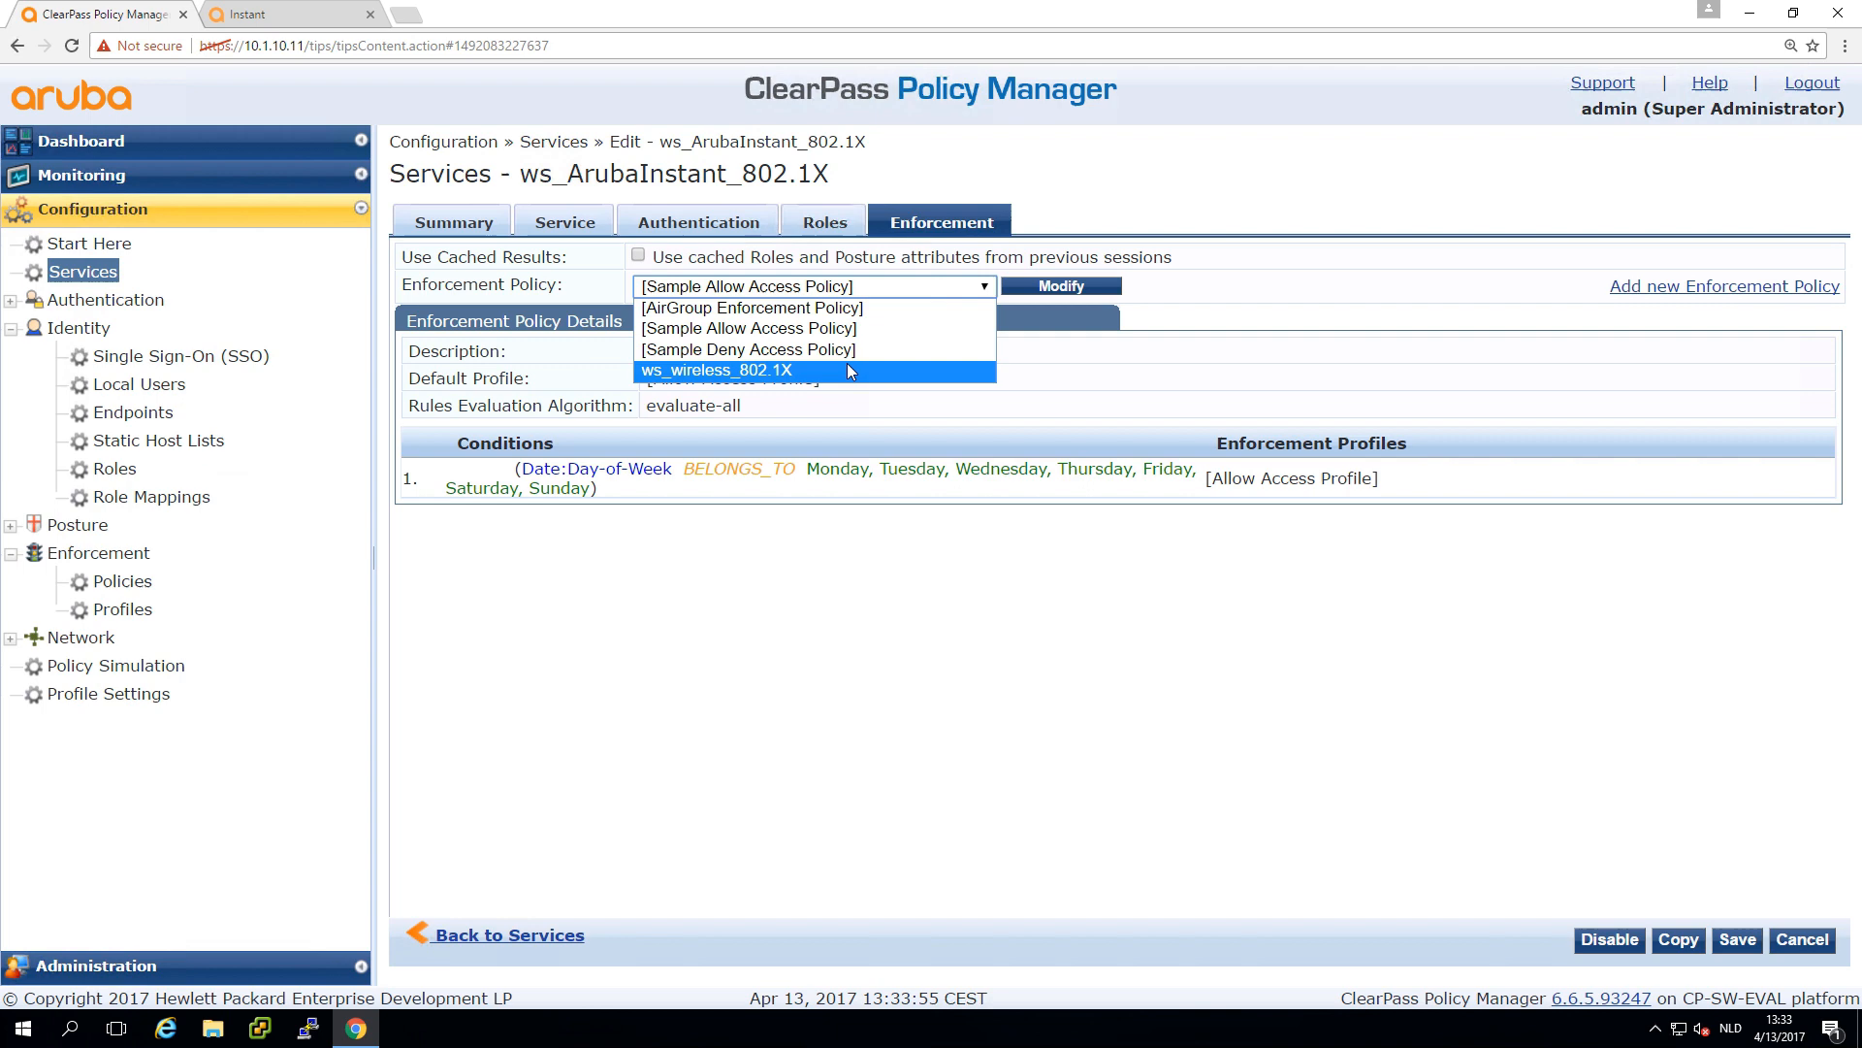
pyautogui.click(716, 369)
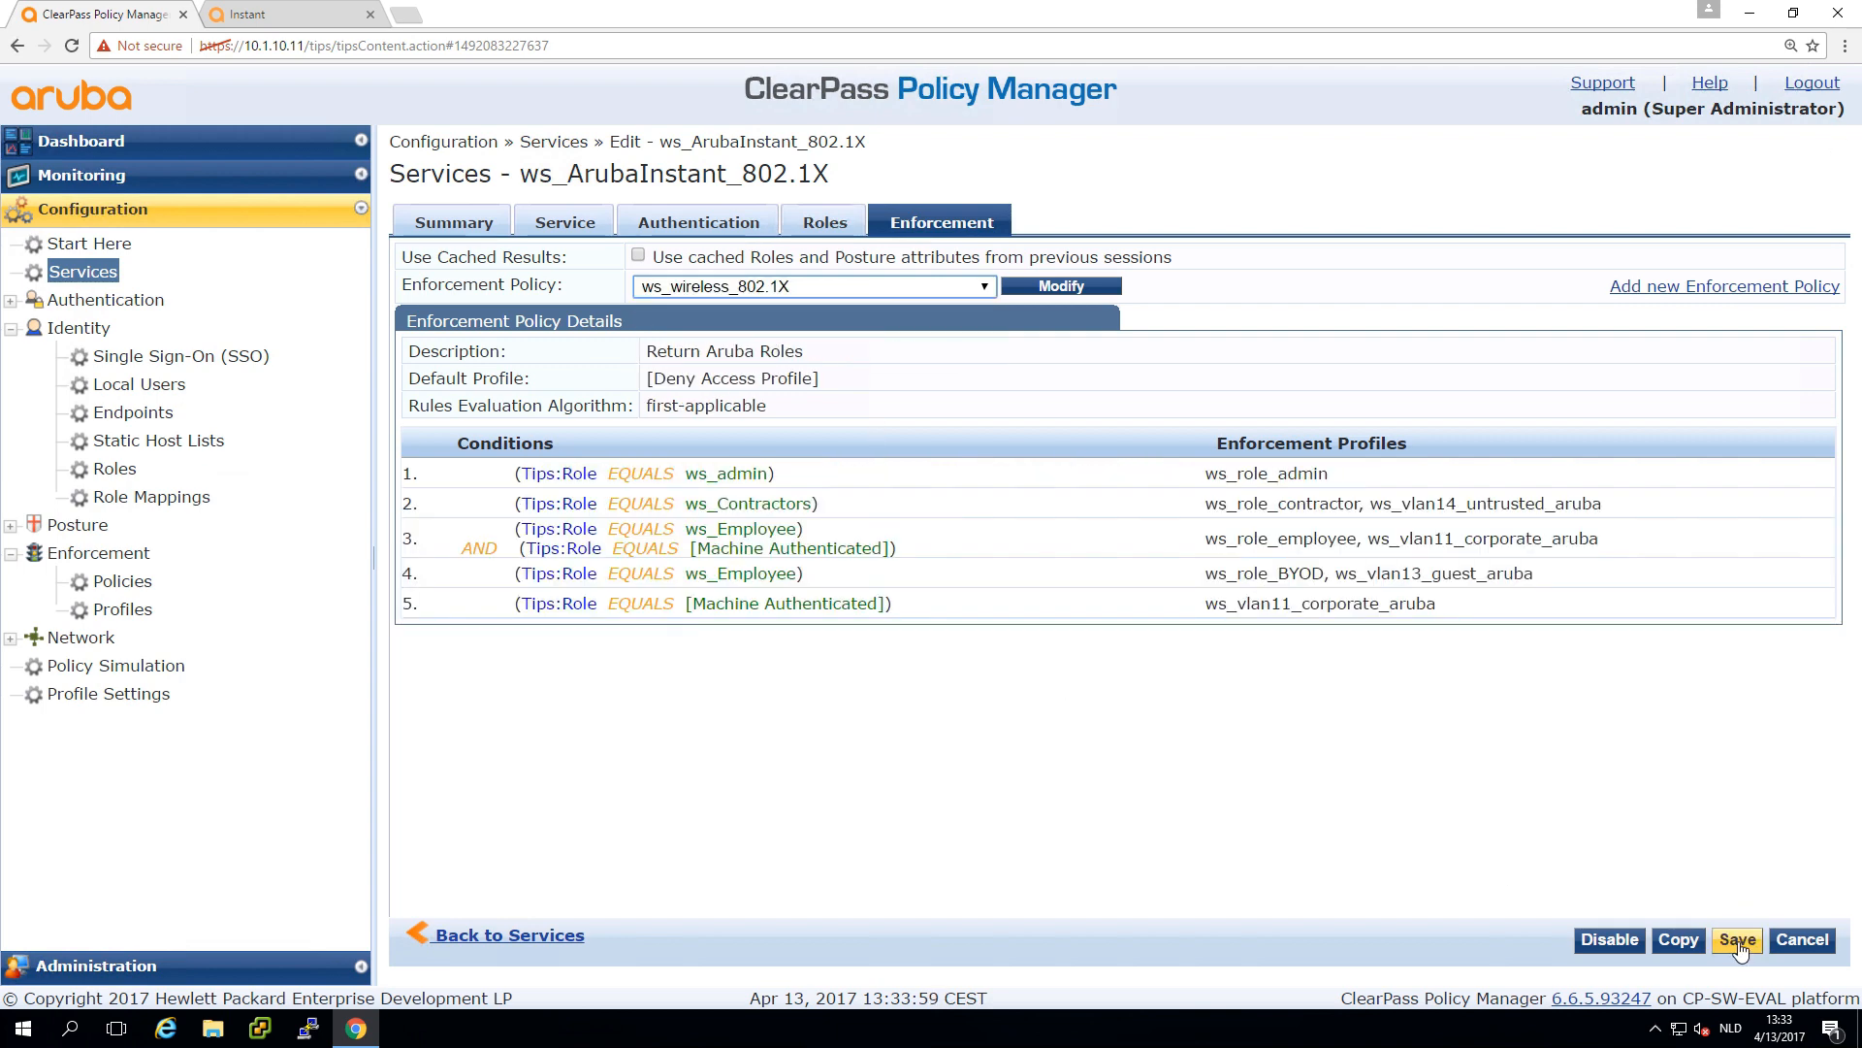
pyautogui.click(1735, 939)
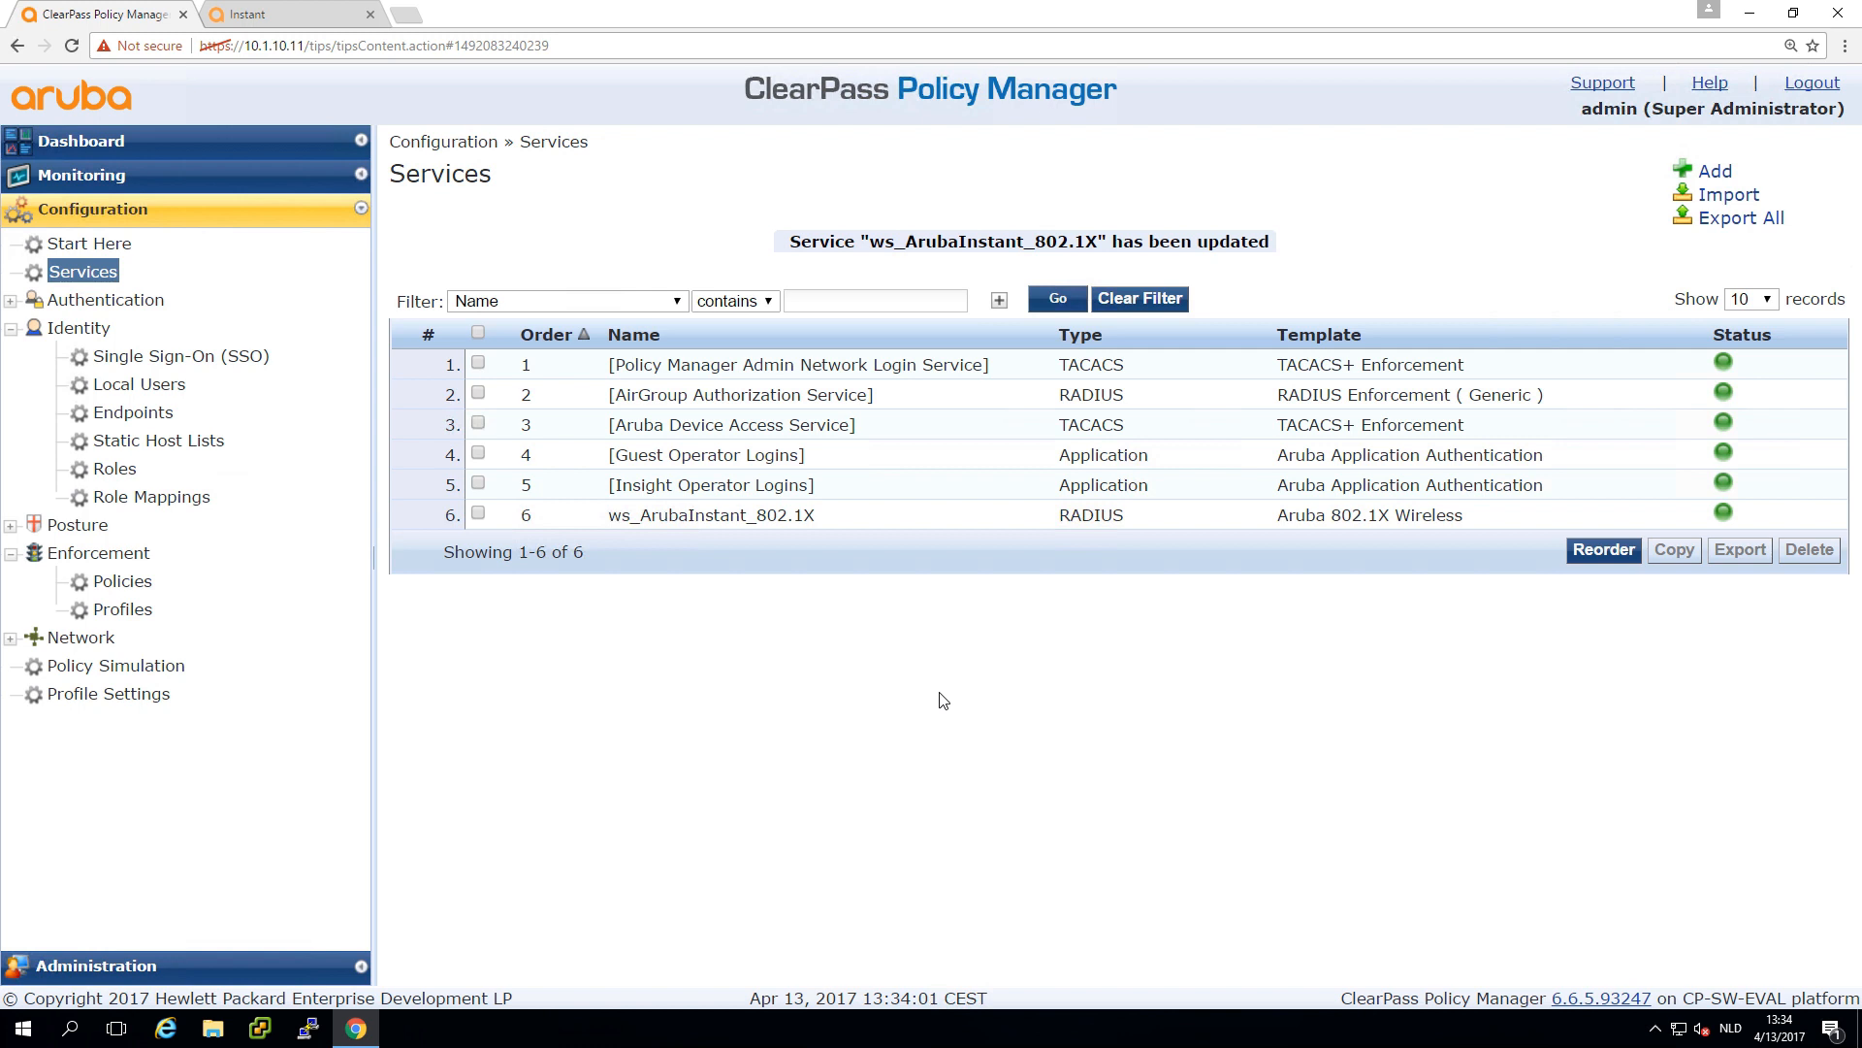
pyautogui.moveTo(291, 21)
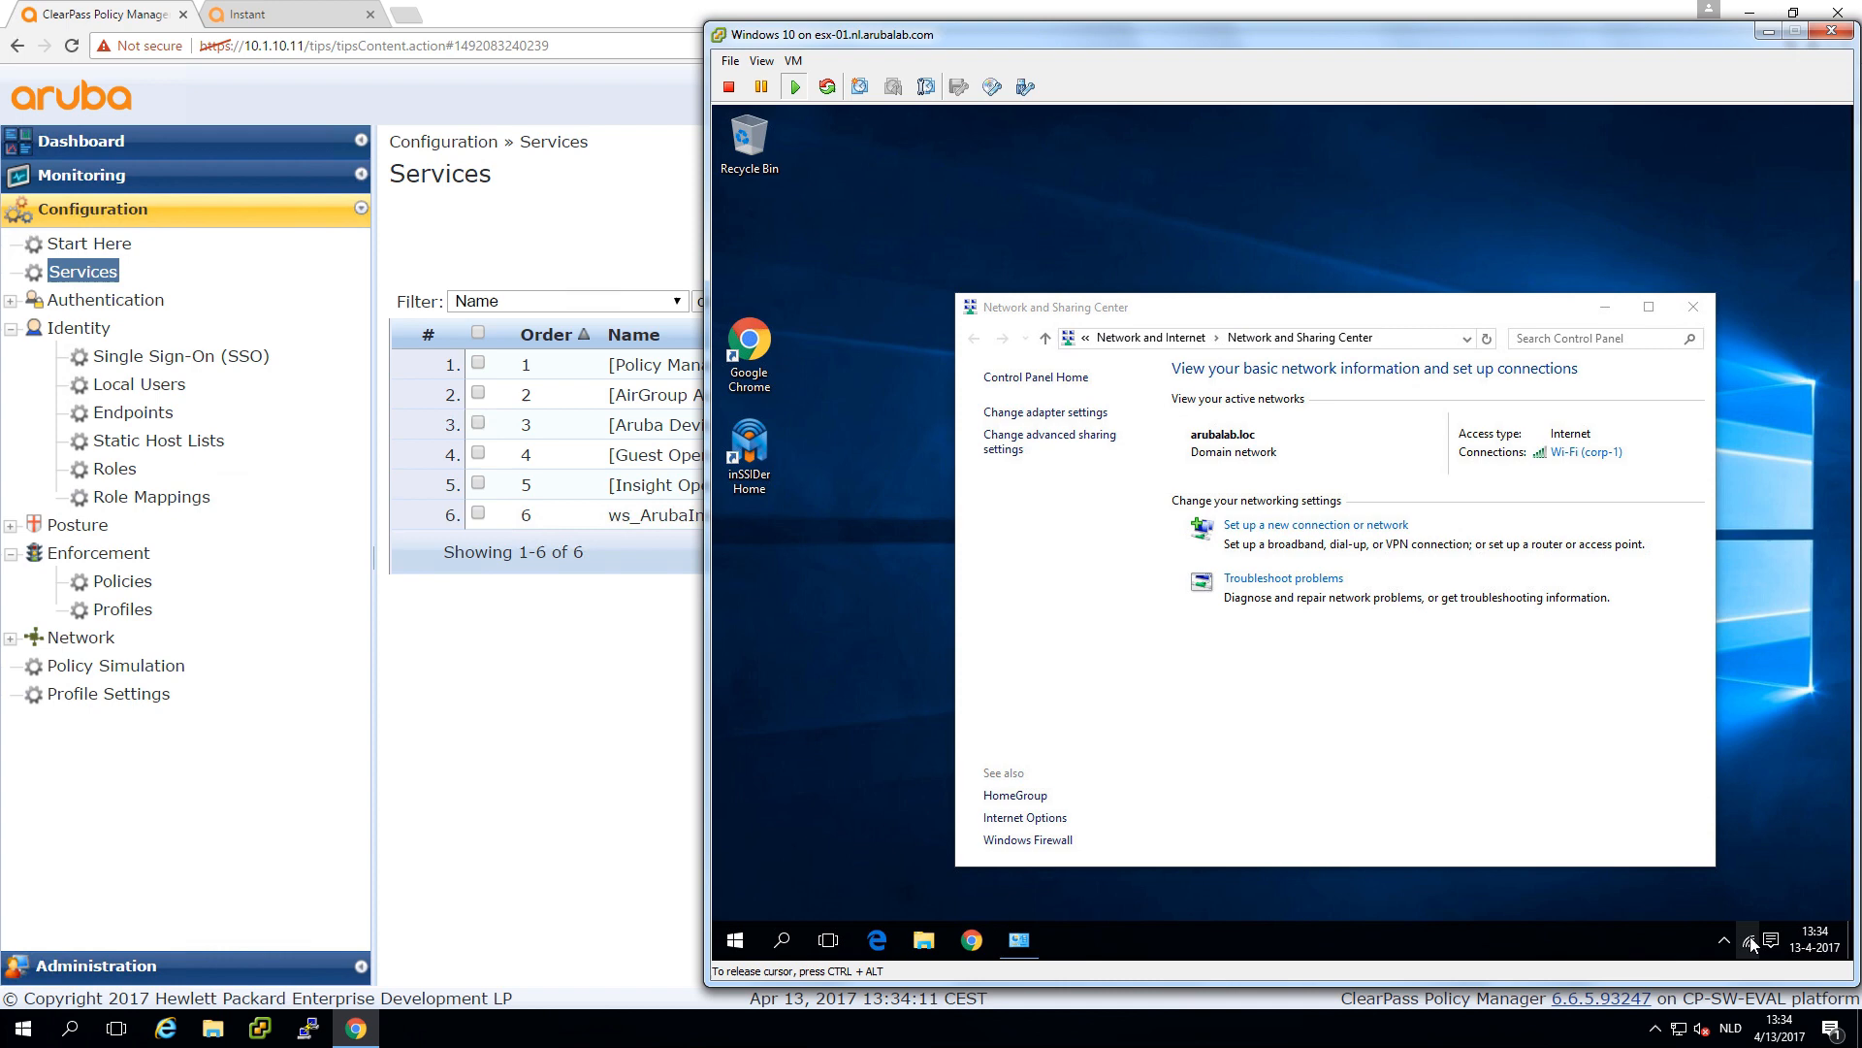
# Step: Disconnect the VM from the corp-1 Wi-Fi and reconnect to it
pyautogui.click(1748, 939)
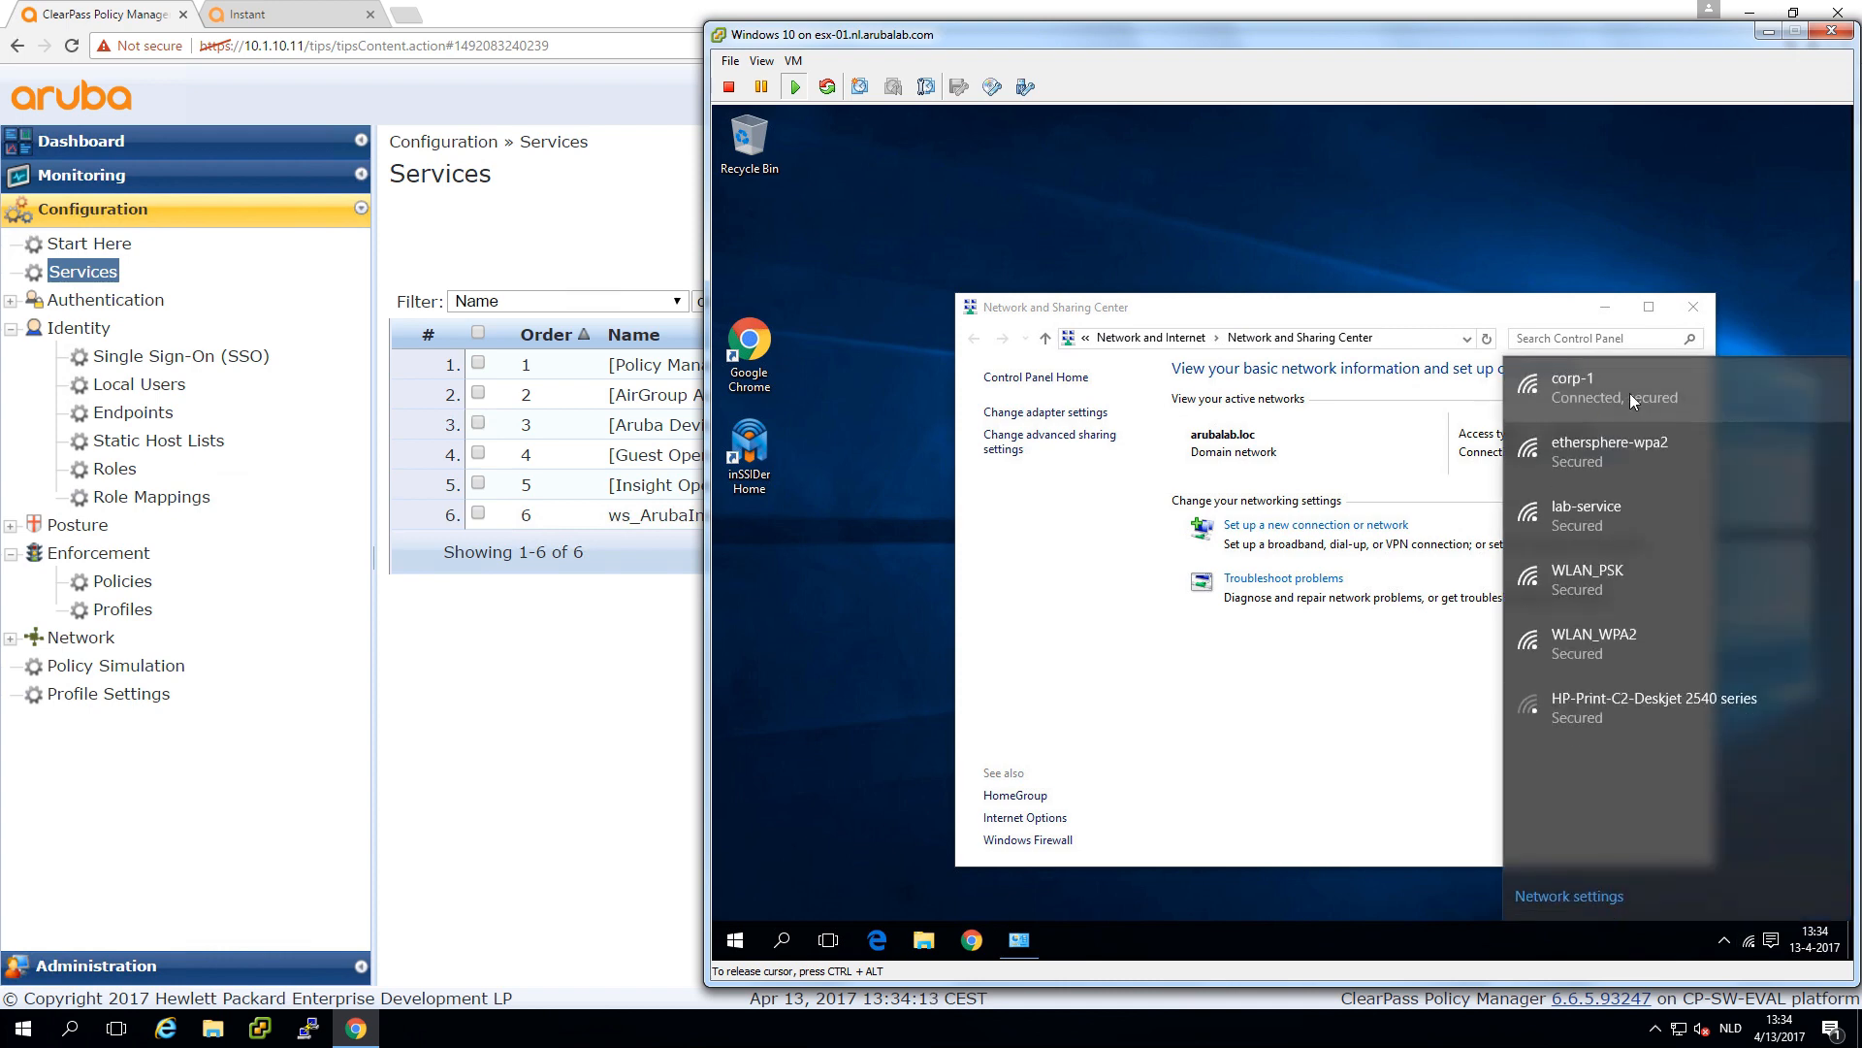
pyautogui.click(1604, 388)
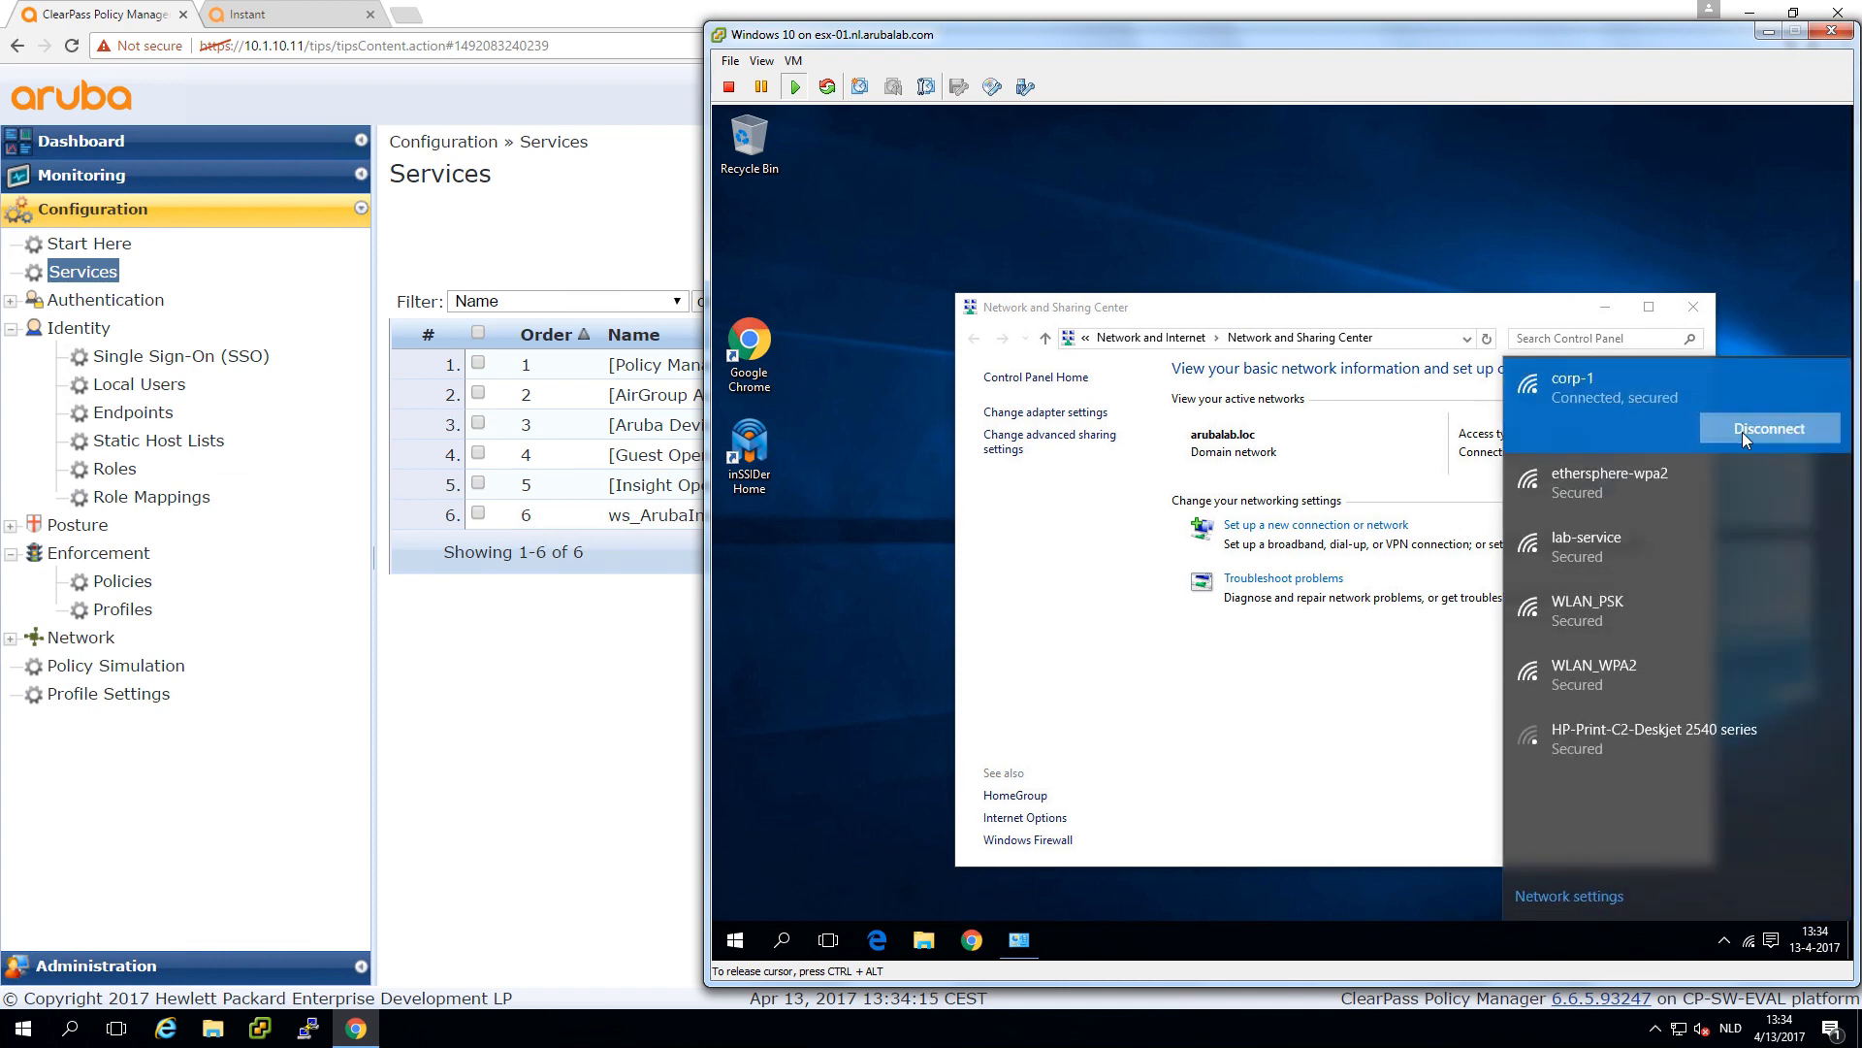
pyautogui.click(1769, 427)
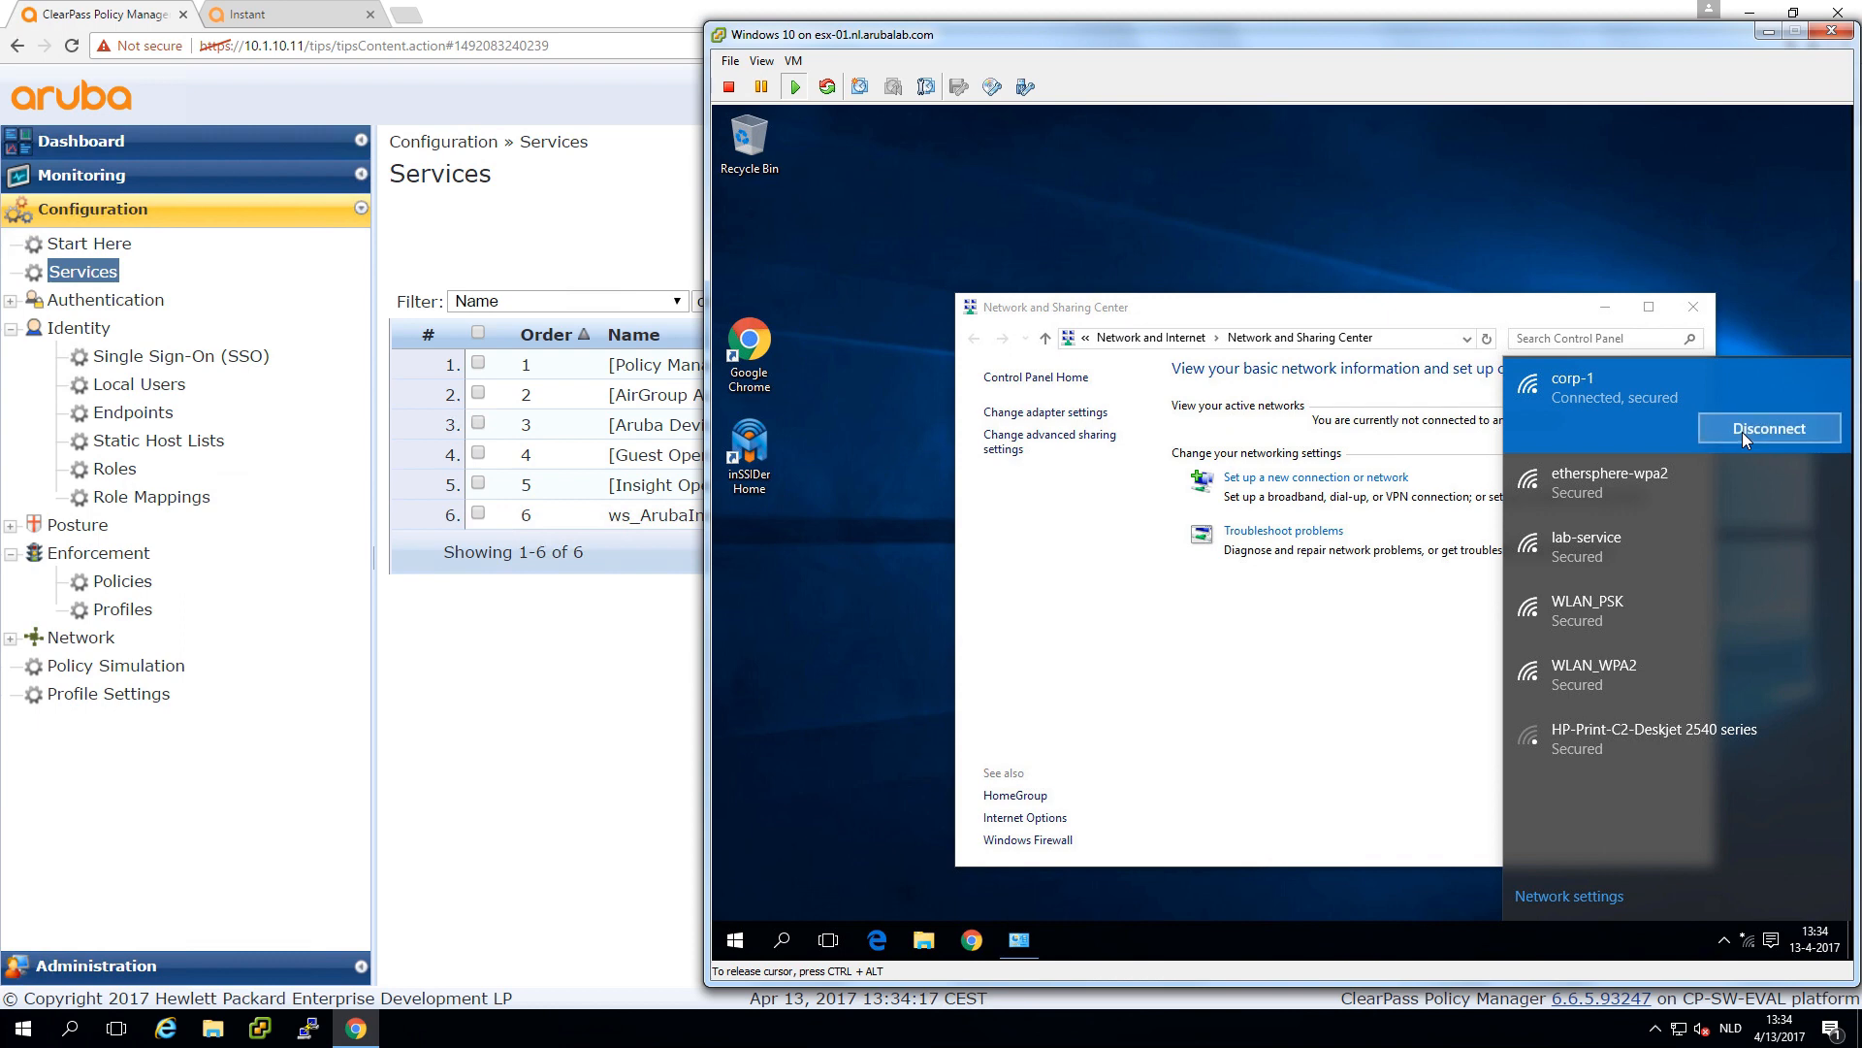
pyautogui.moveTo(1567, 436)
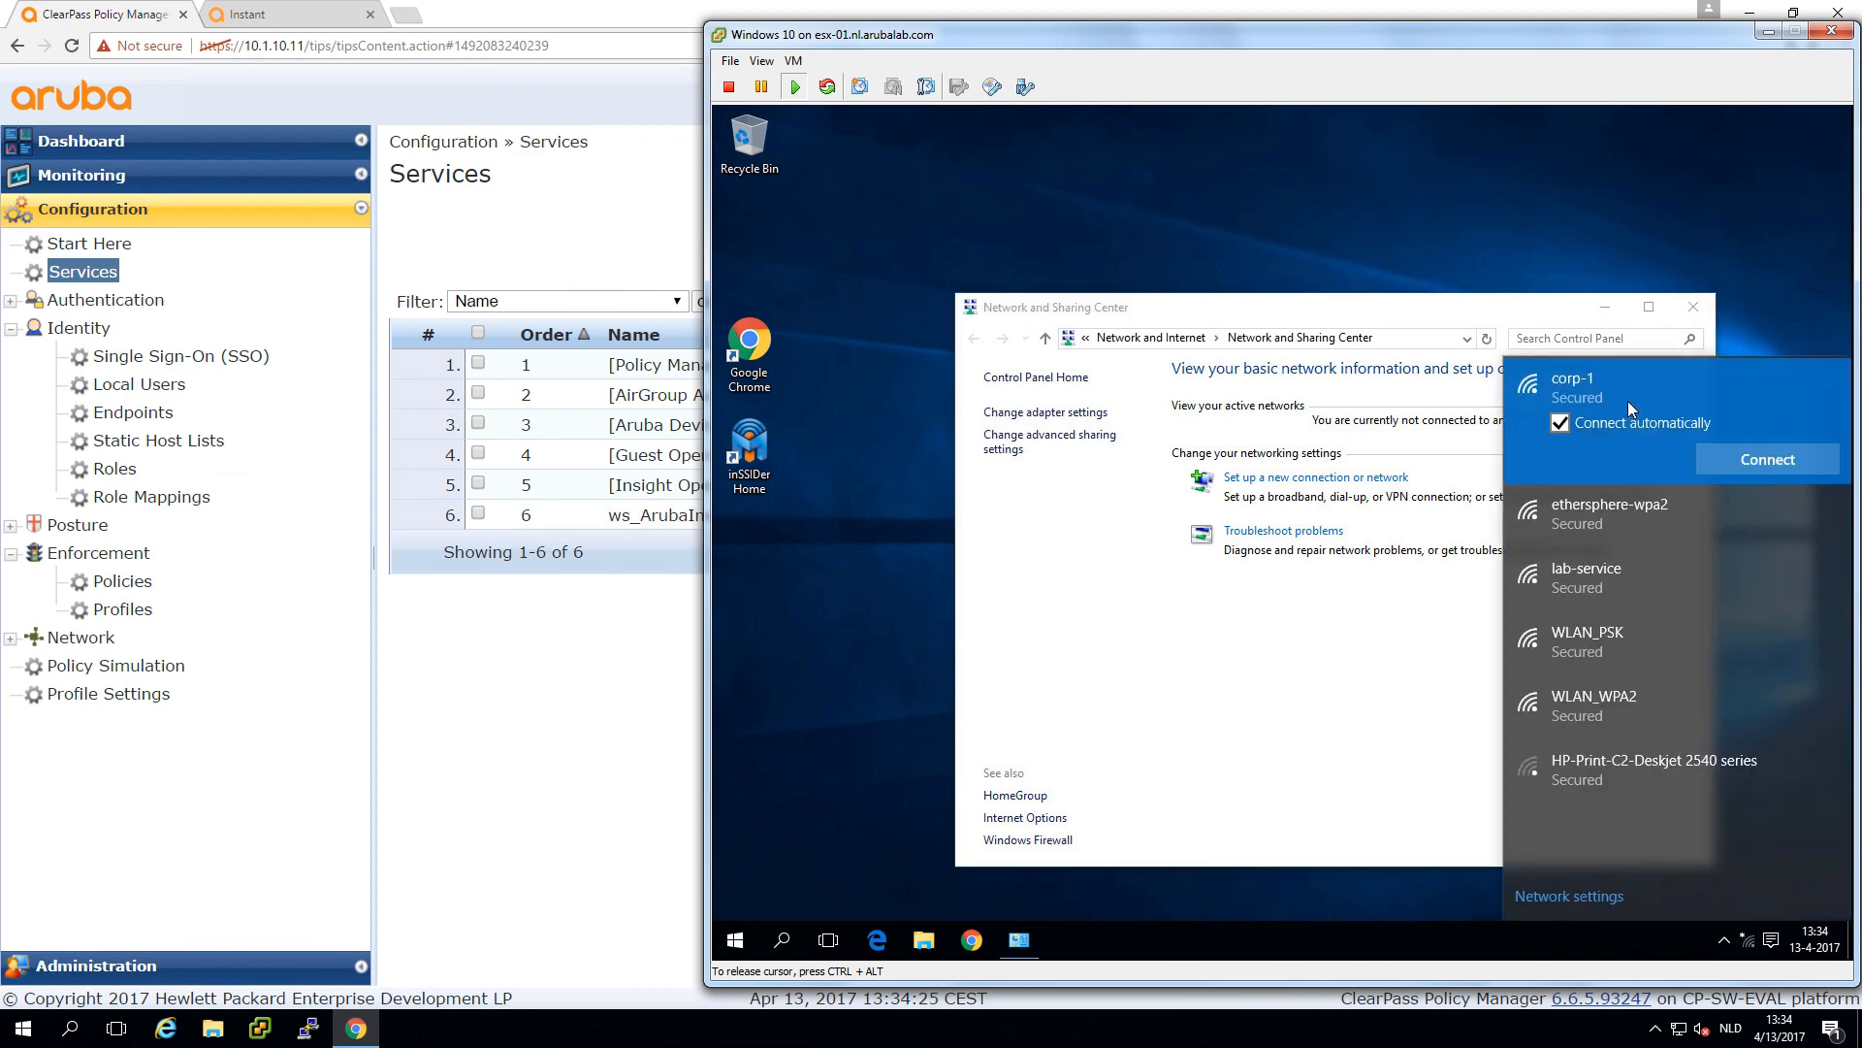
pyautogui.click(1765, 459)
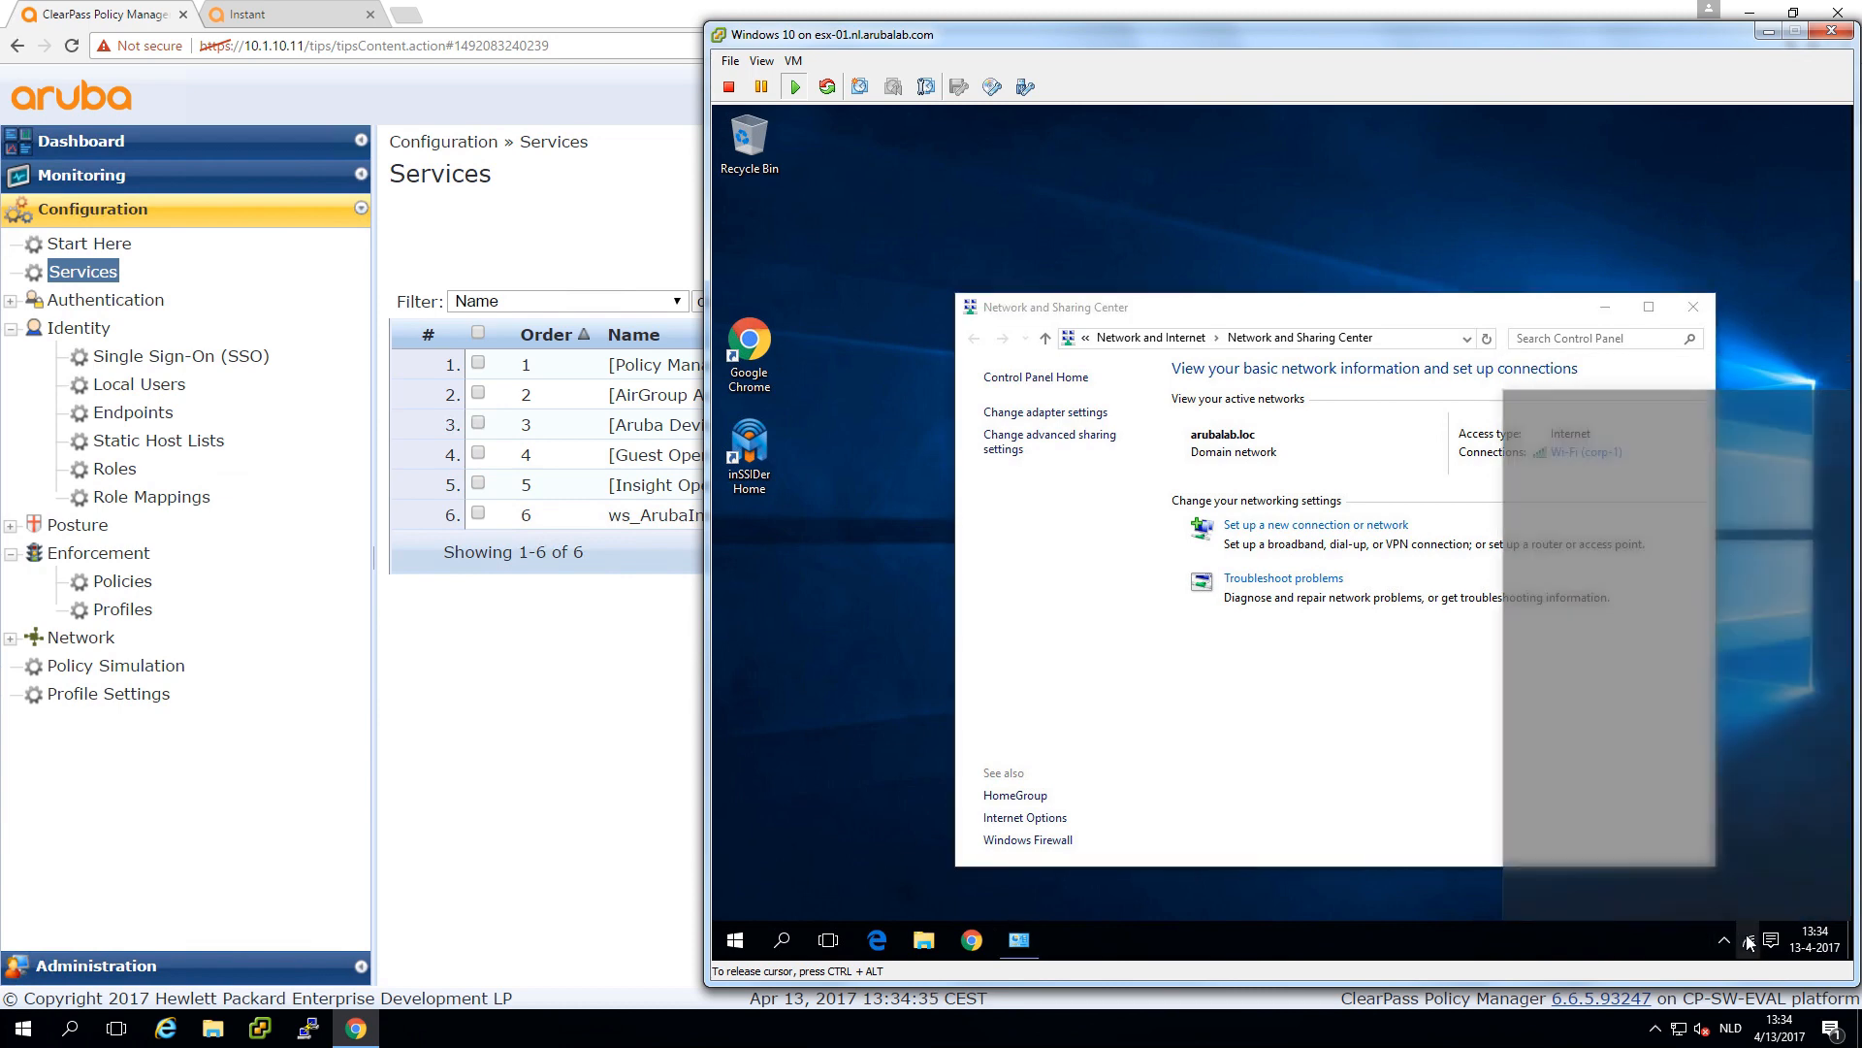
pyautogui.click(1748, 939)
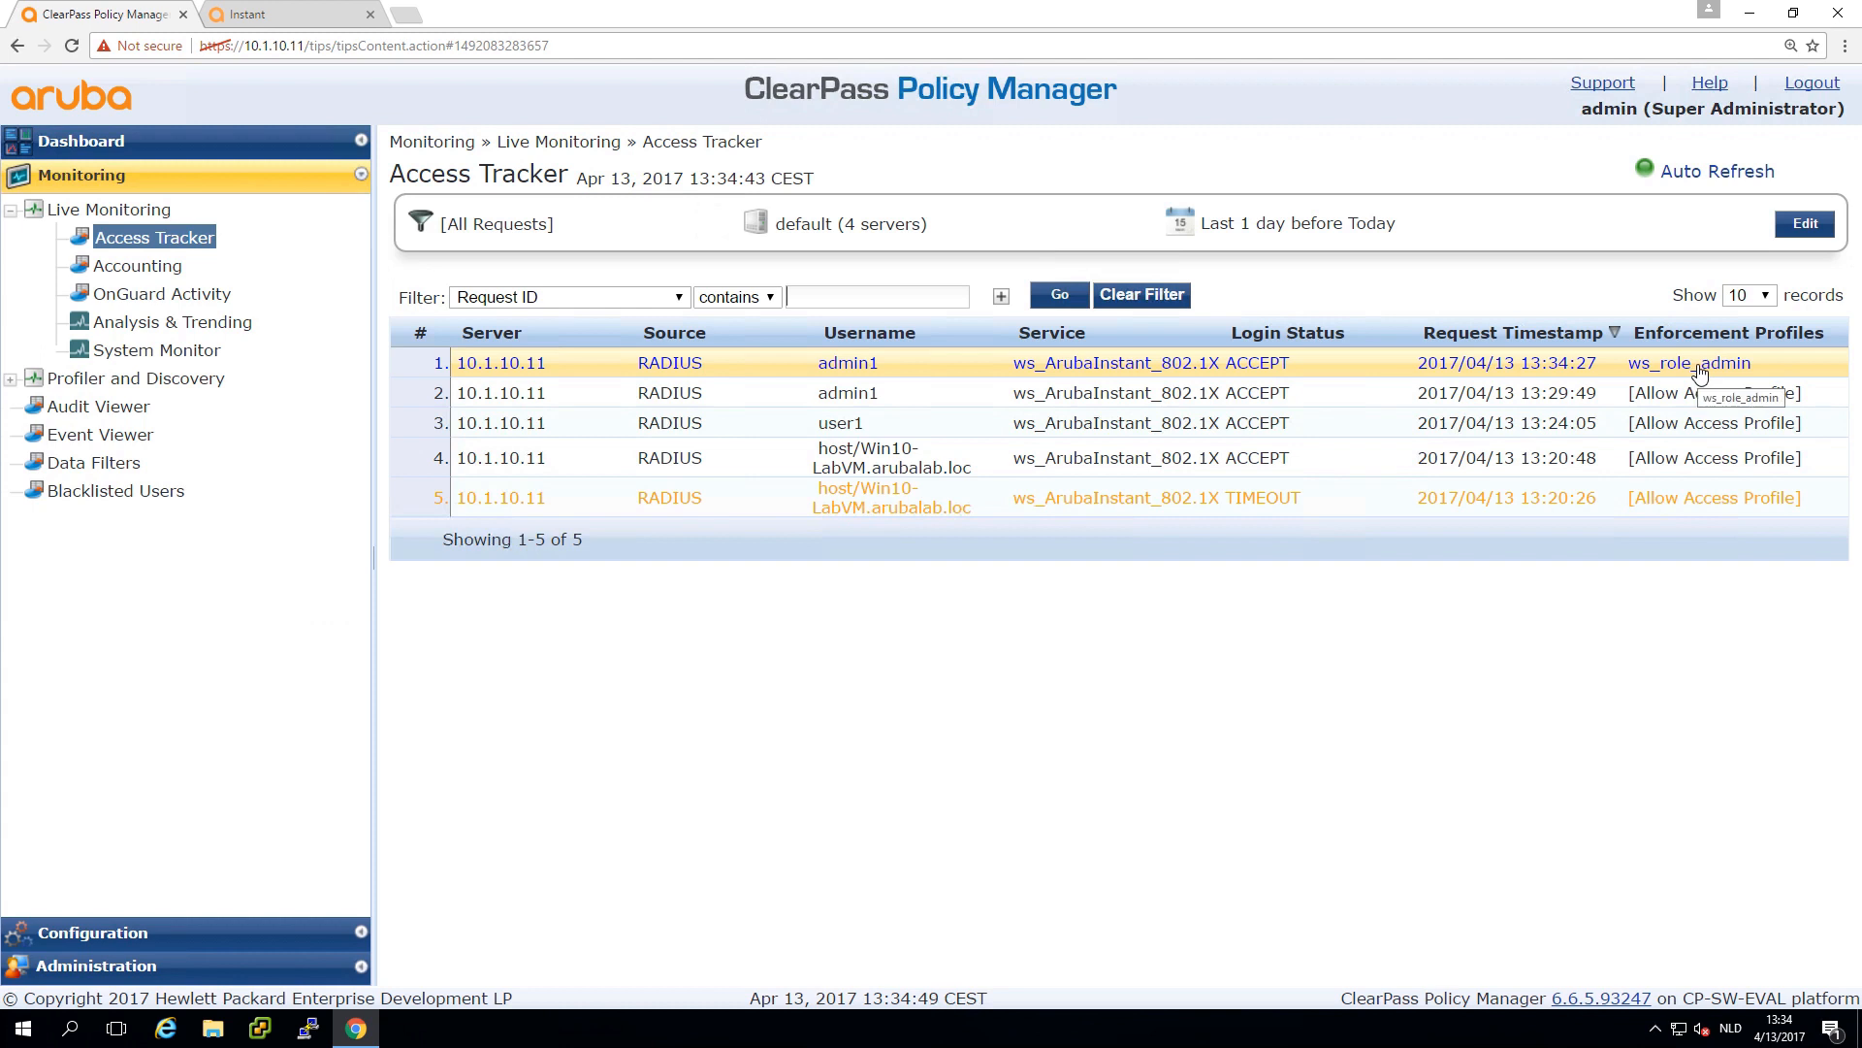
pyautogui.moveTo(1412, 353)
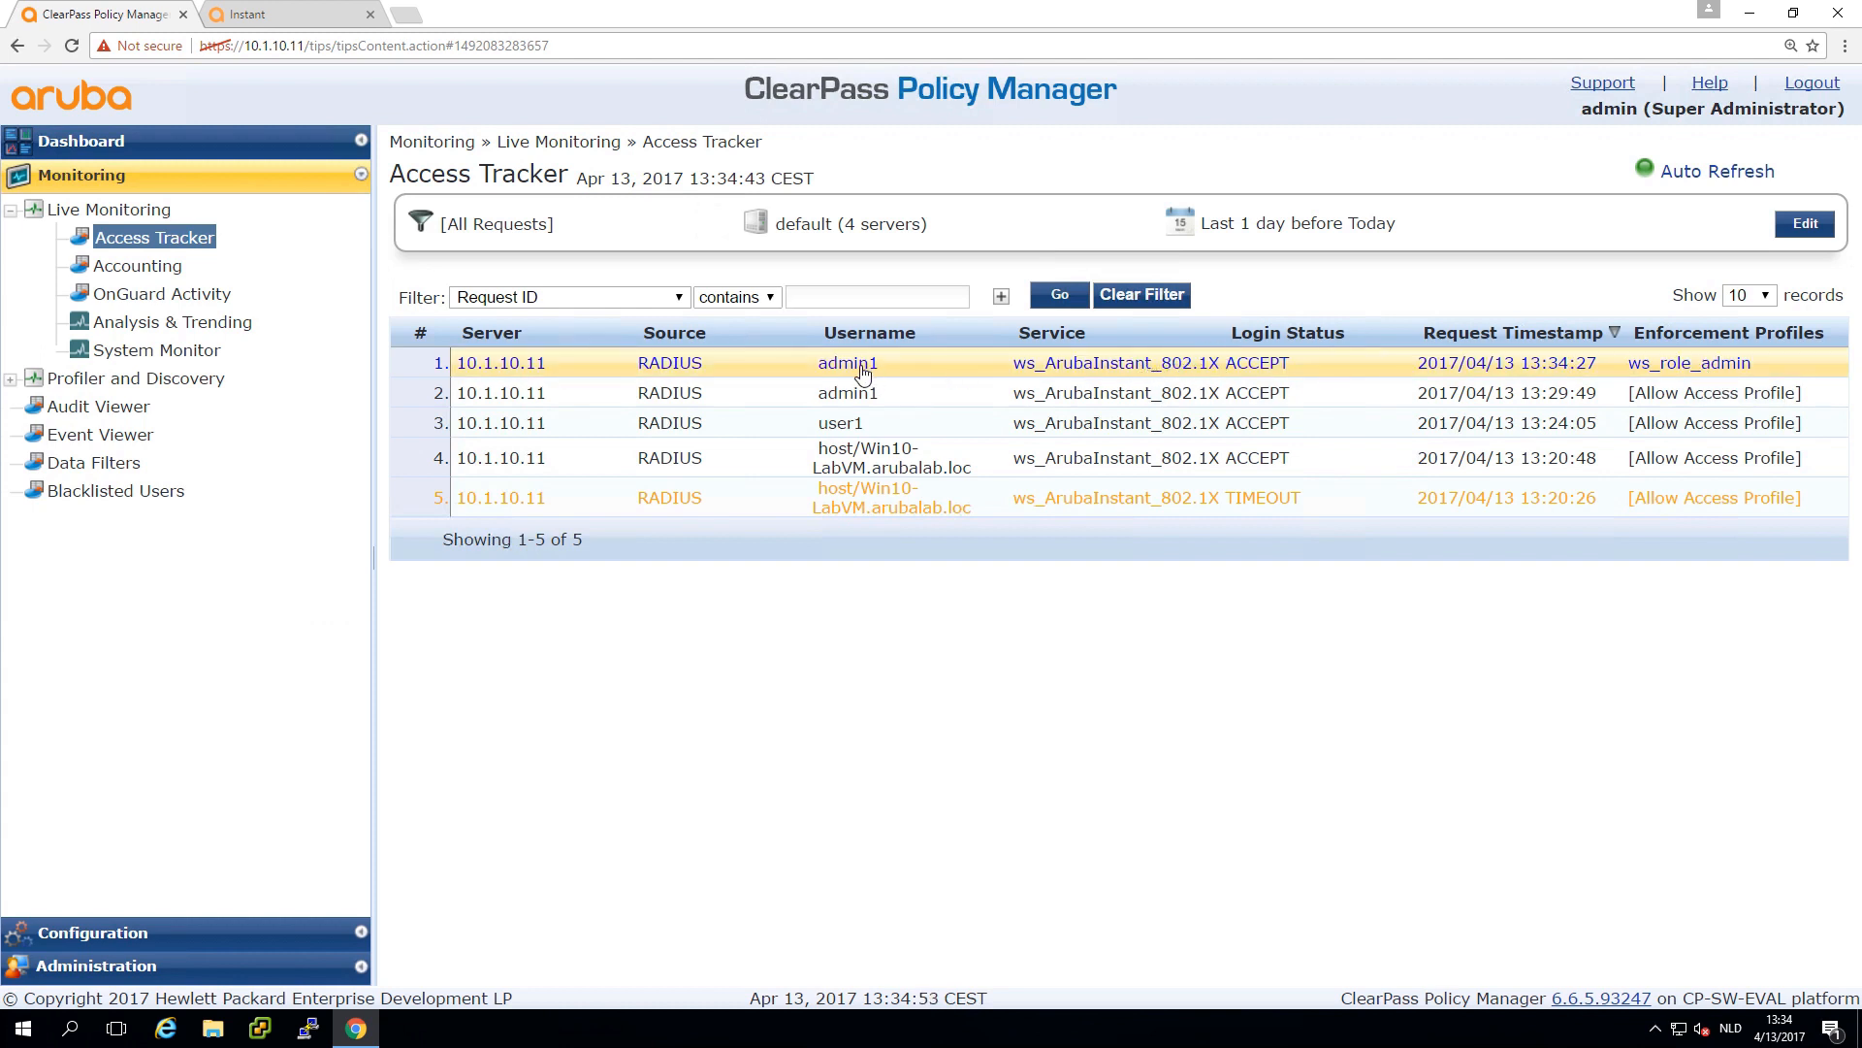
# Step: Show the Output of the newest admin1 request and expand its RADIUS response attributes
pyautogui.click(845, 363)
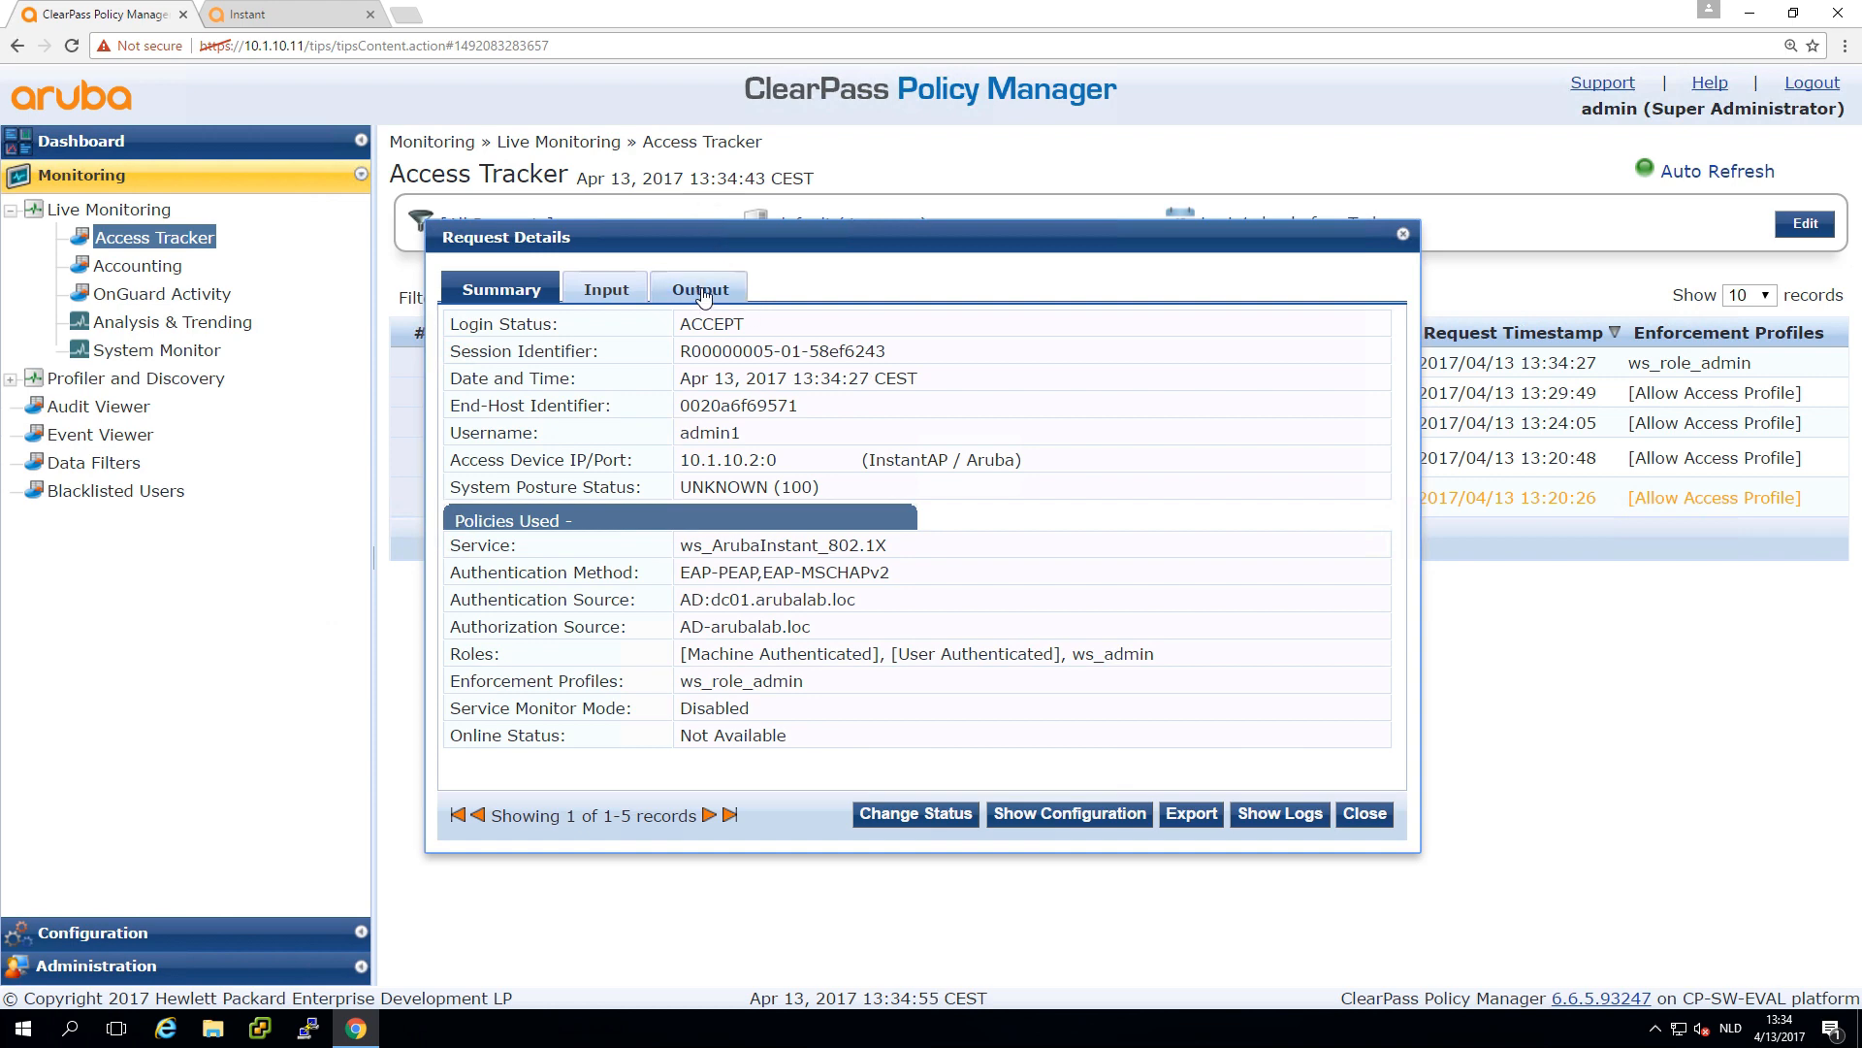
pyautogui.click(699, 289)
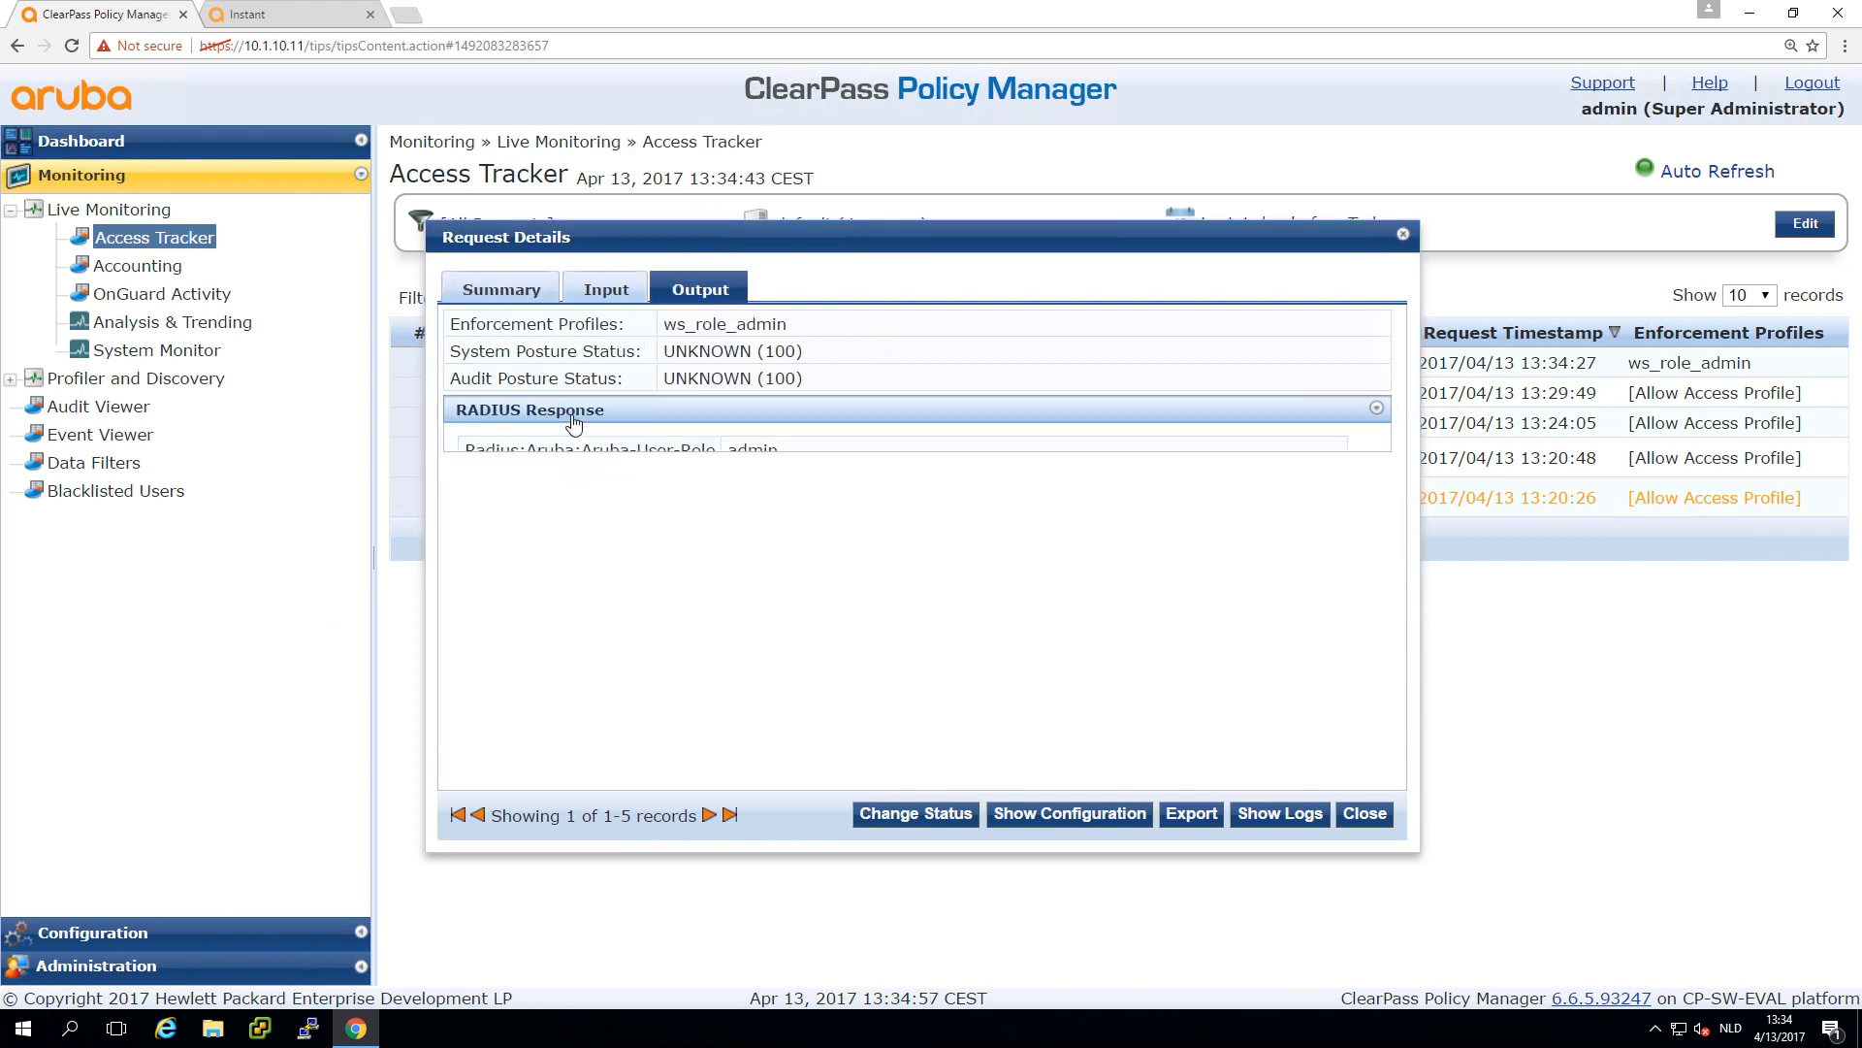
pyautogui.click(527, 410)
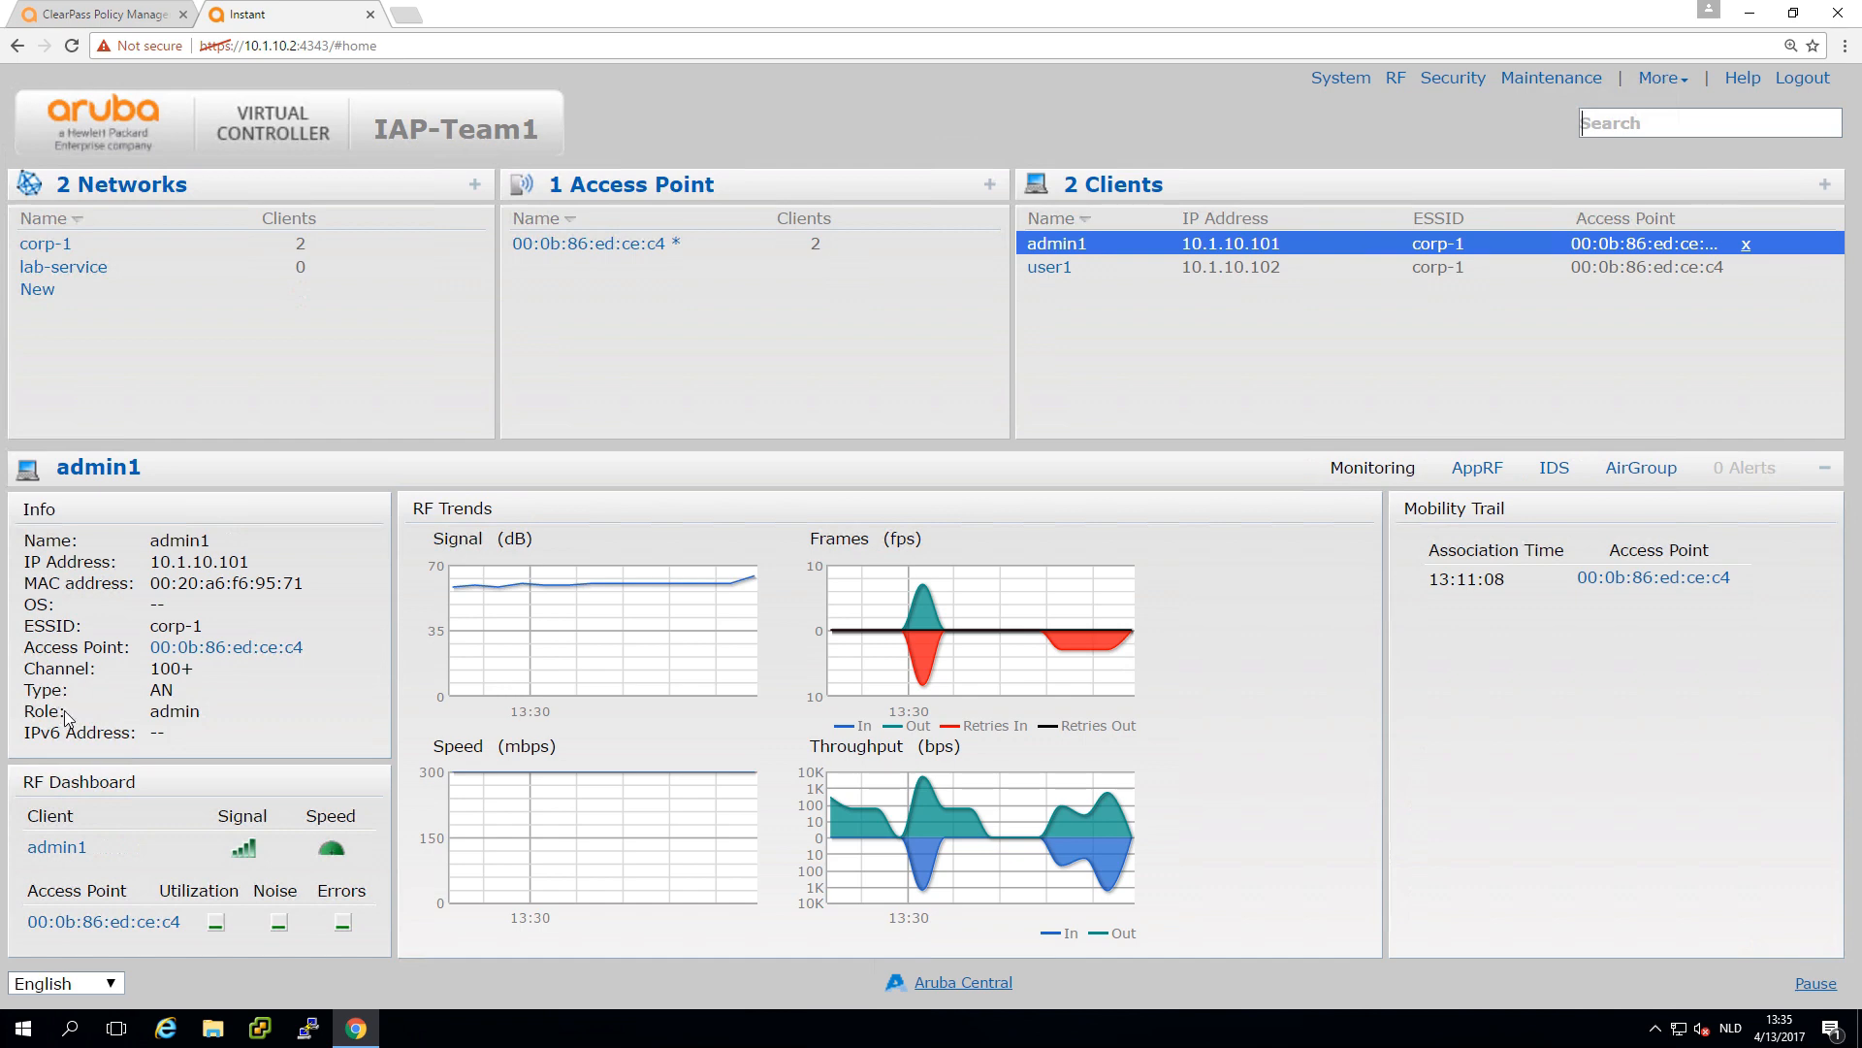
# Step: Select the admin1 client to read its admin role, returning to the IAP-Team1 overview
pyautogui.doubleClick(173, 710)
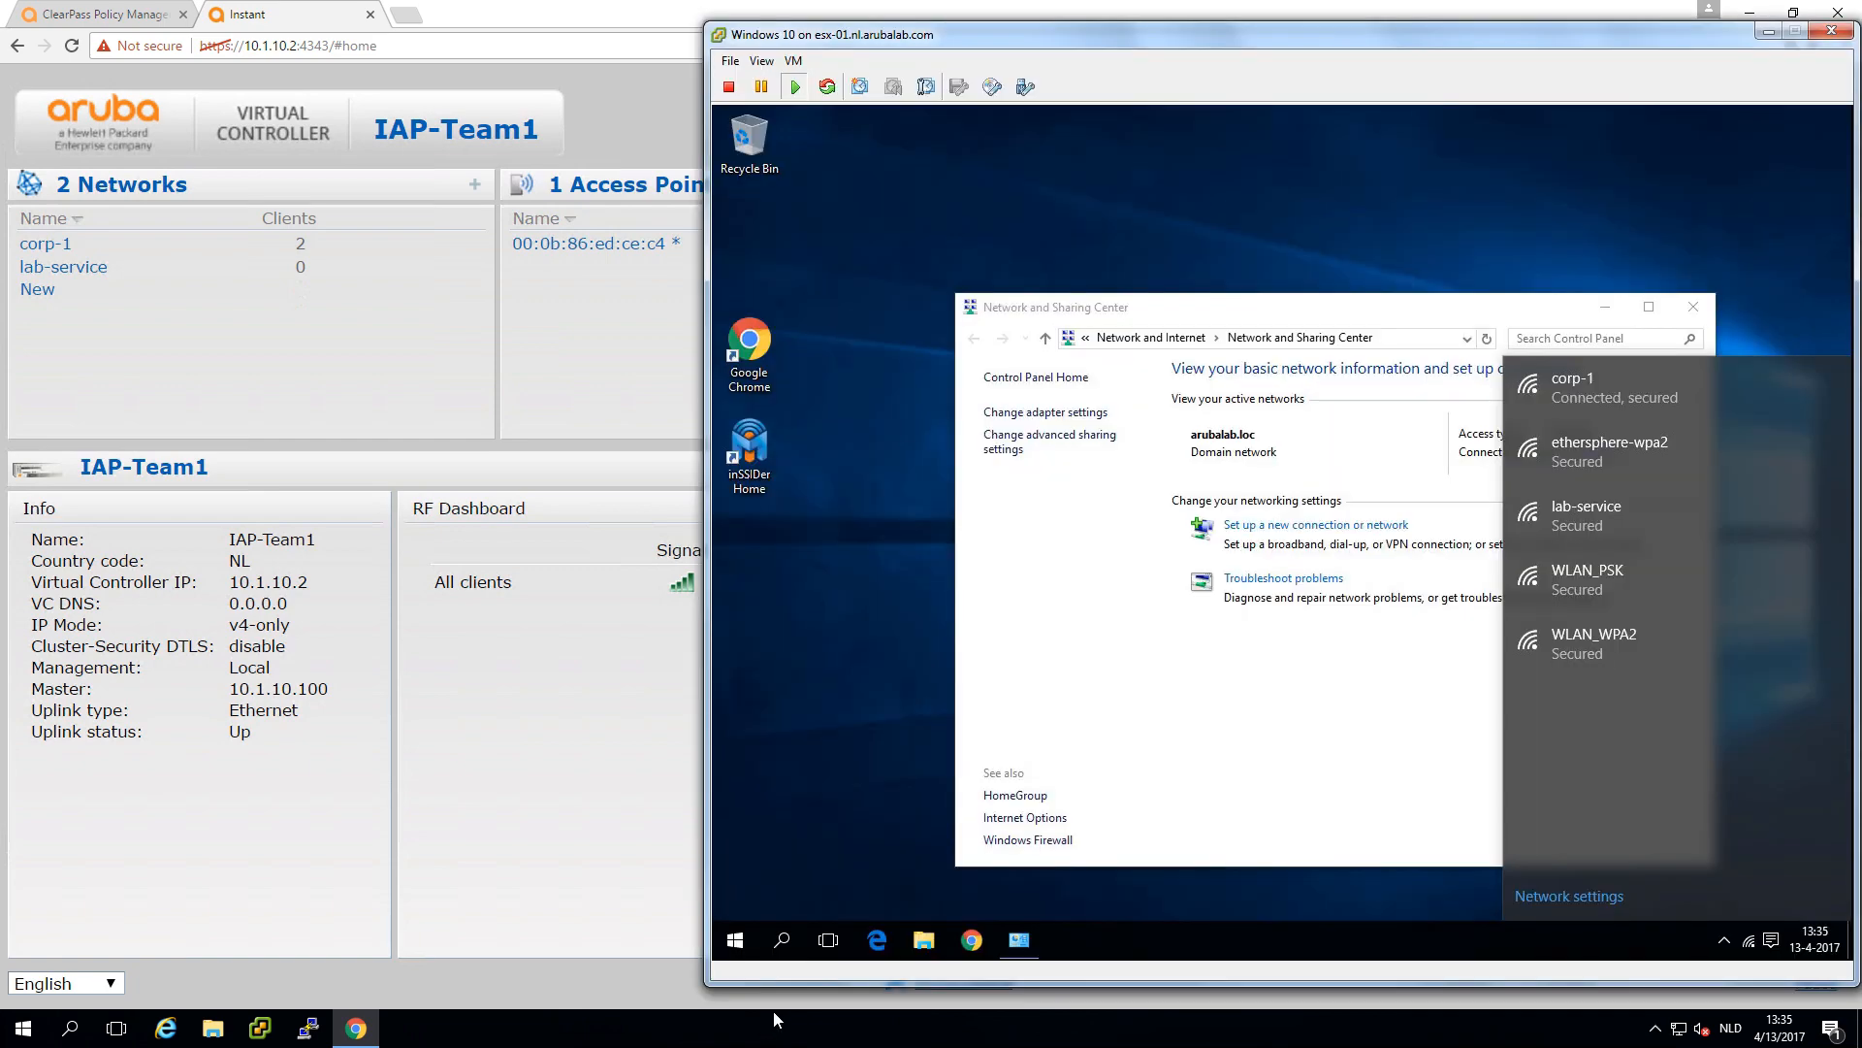
# Step: Bring up the corp-1 Wi-Fi connection status from the taskbar
pyautogui.click(735, 939)
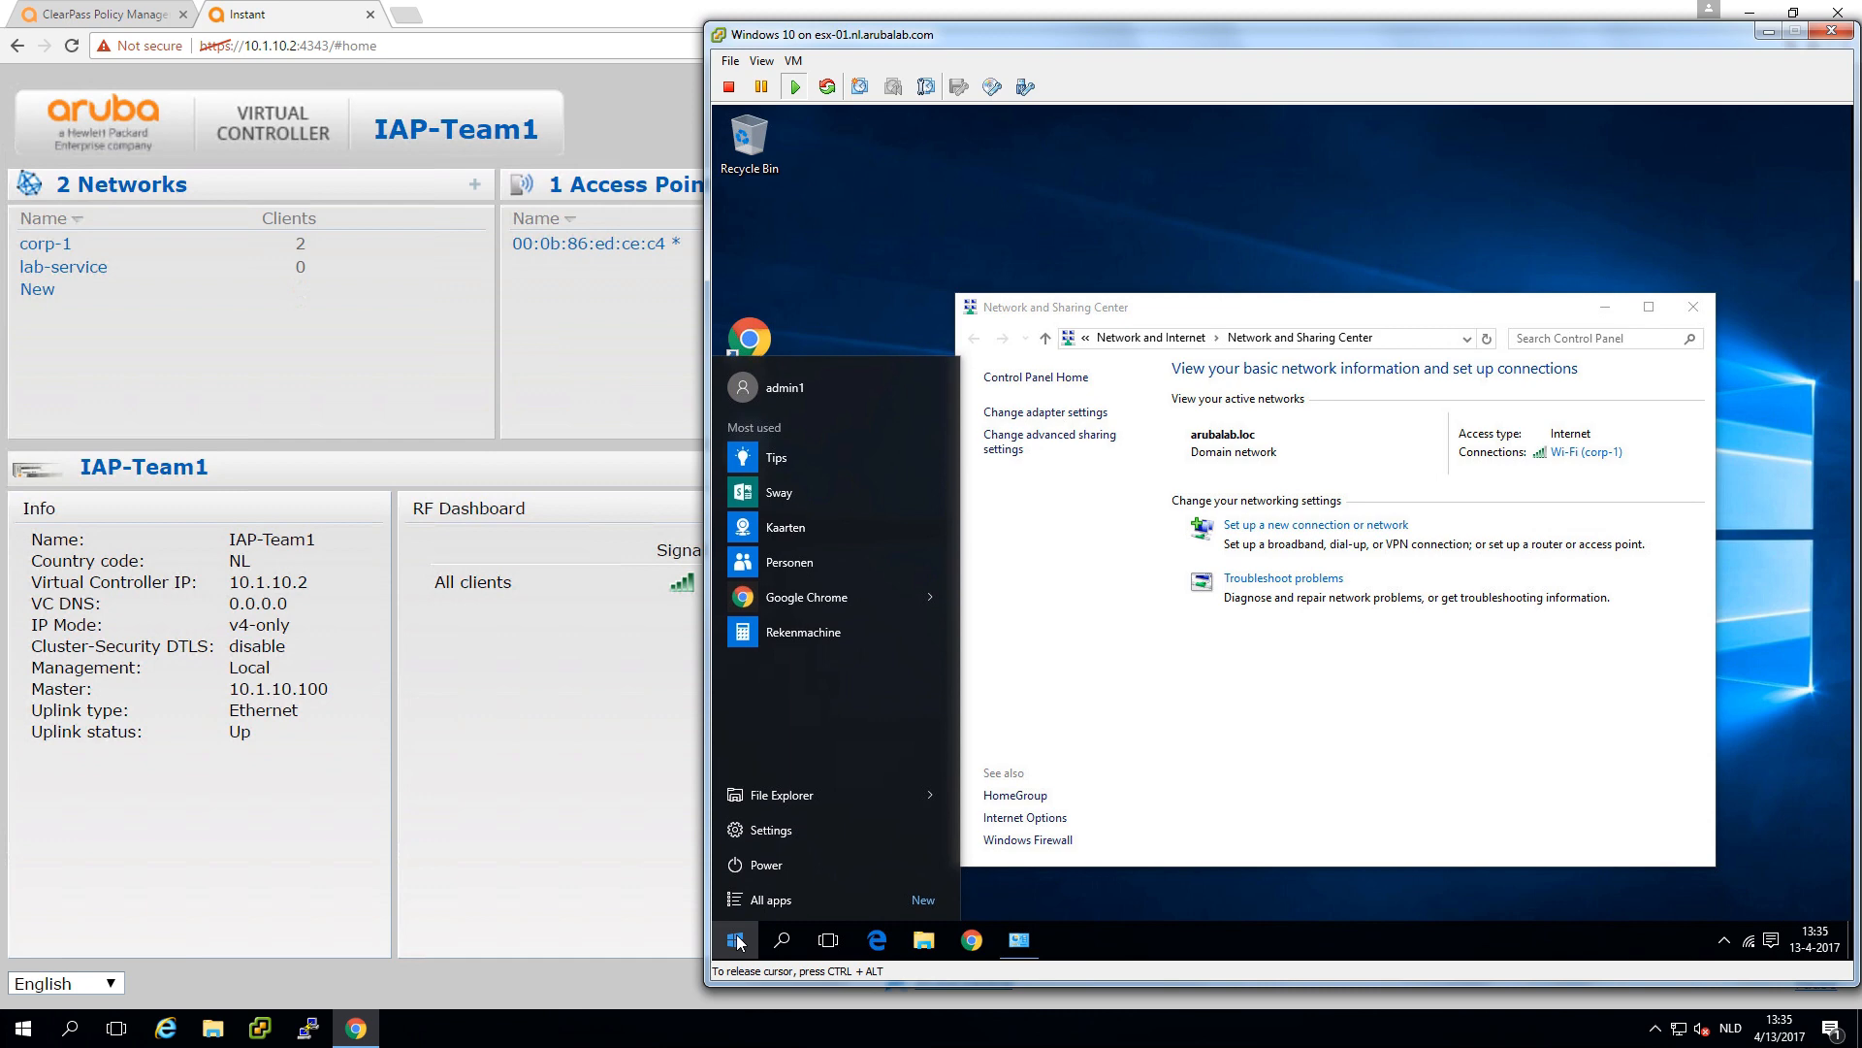
pyautogui.click(738, 939)
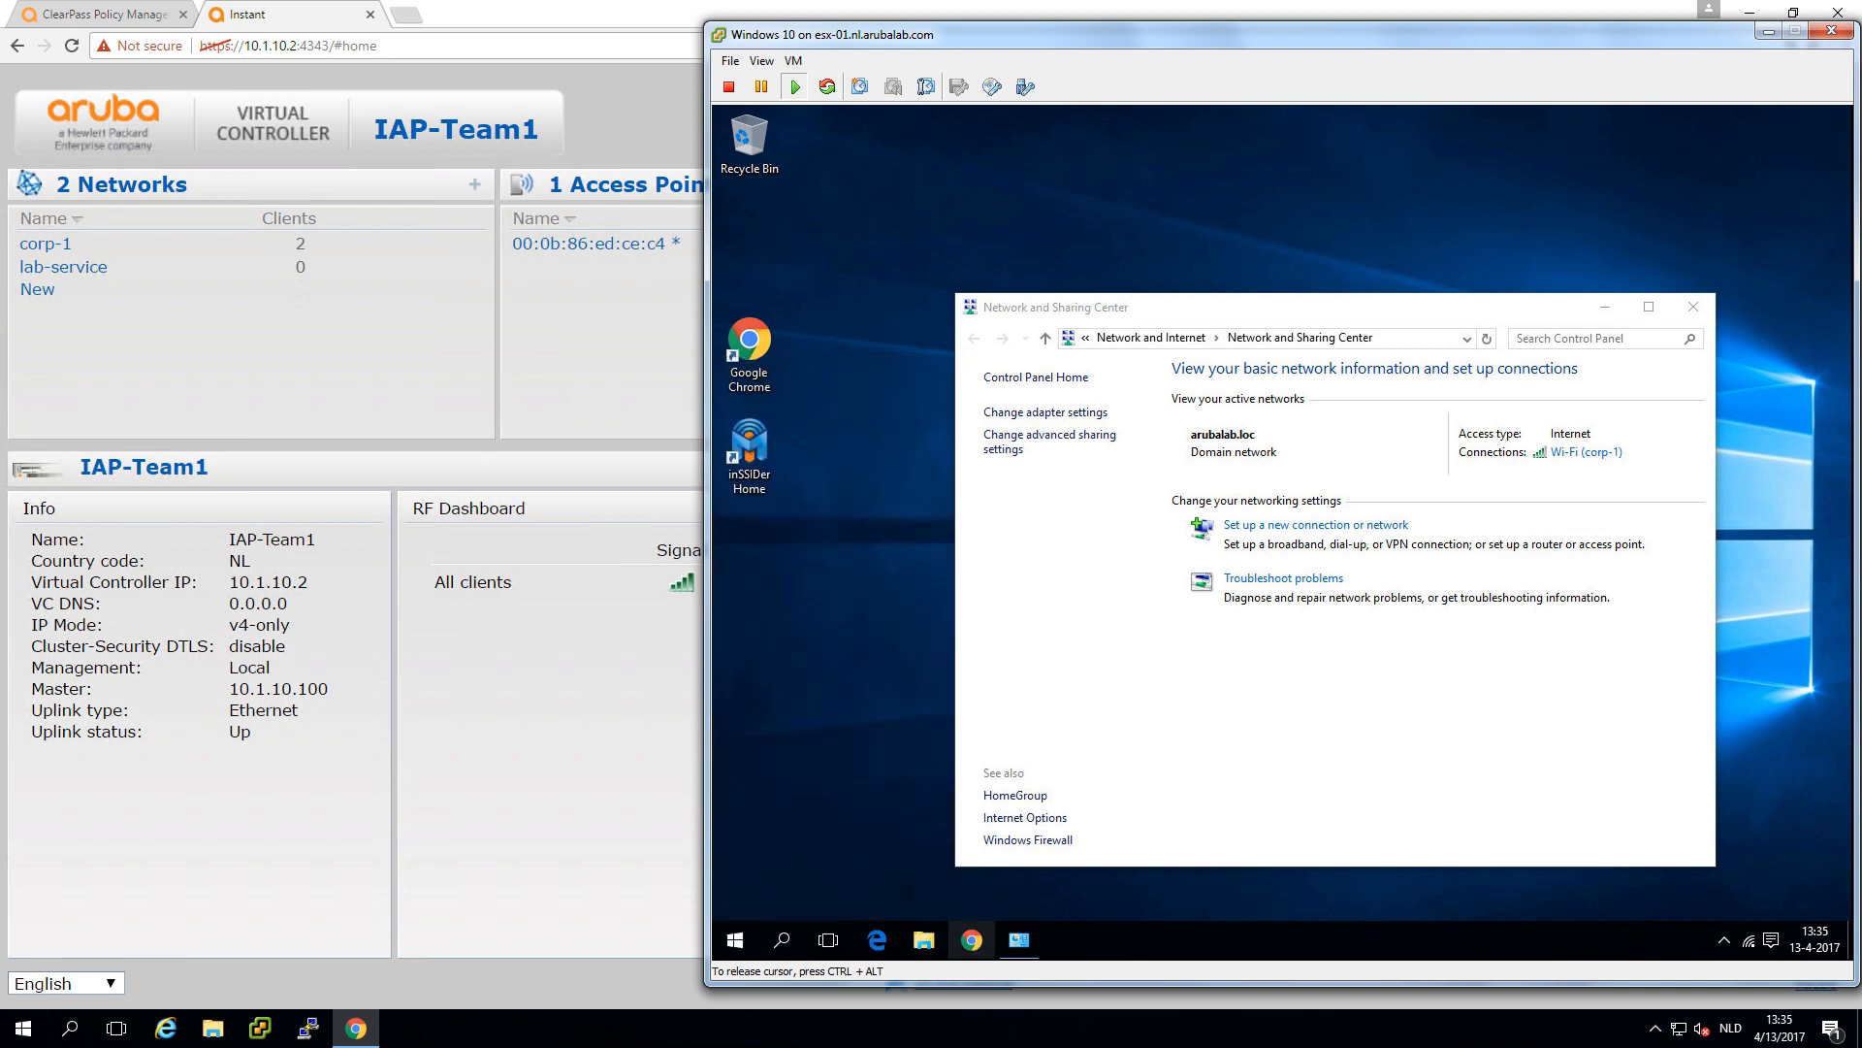
pyautogui.click(970, 939)
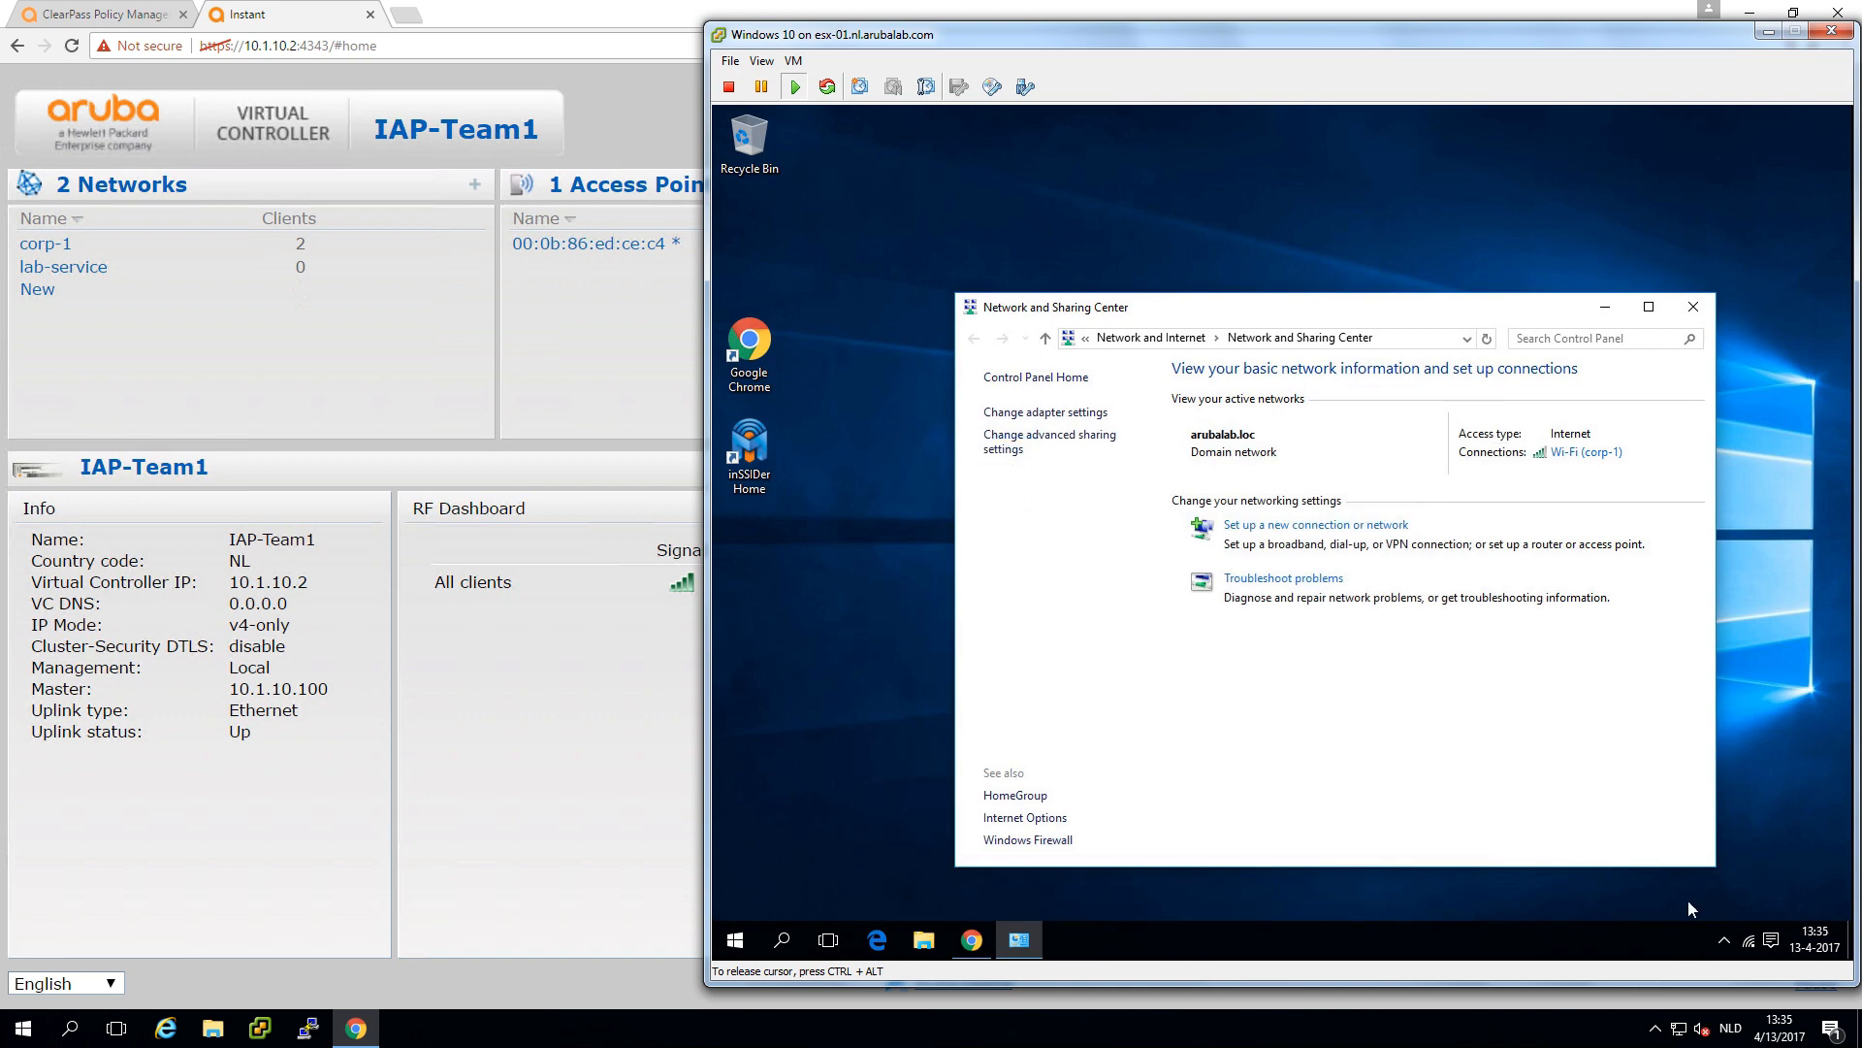
pyautogui.moveTo(1711, 923)
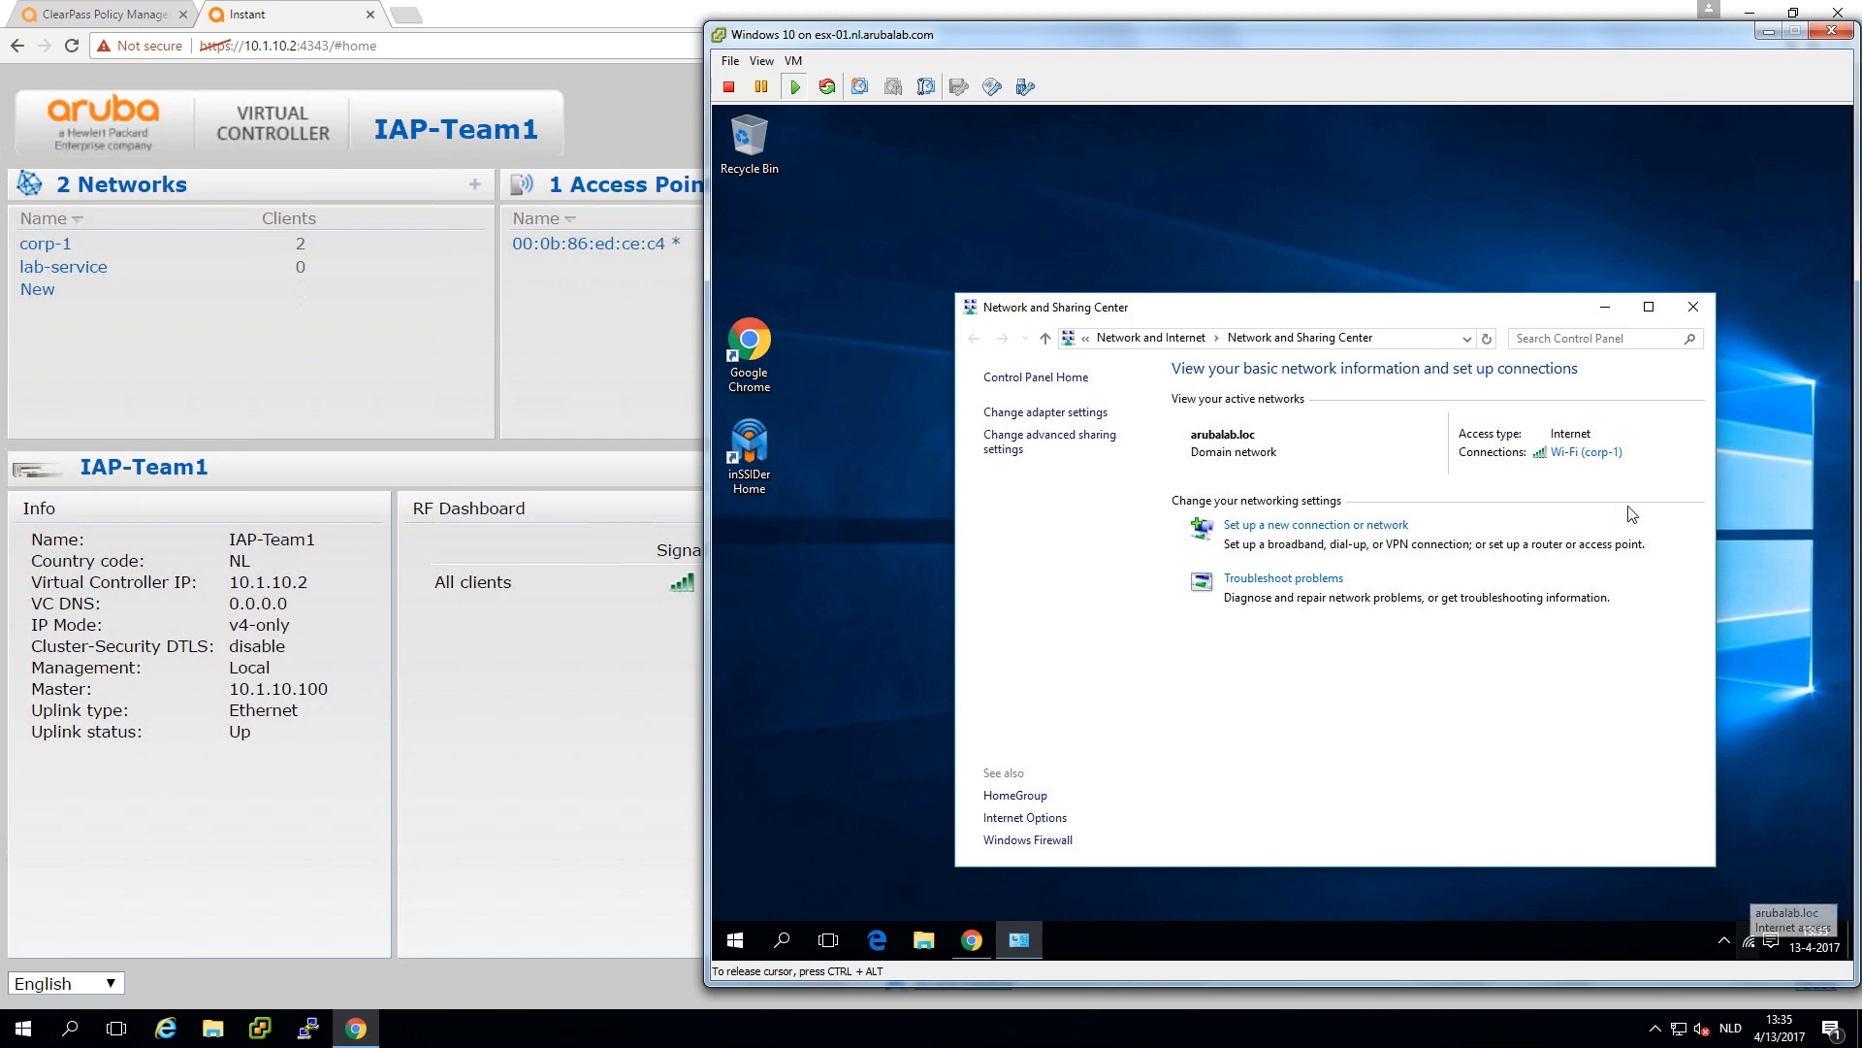
pyautogui.click(1581, 452)
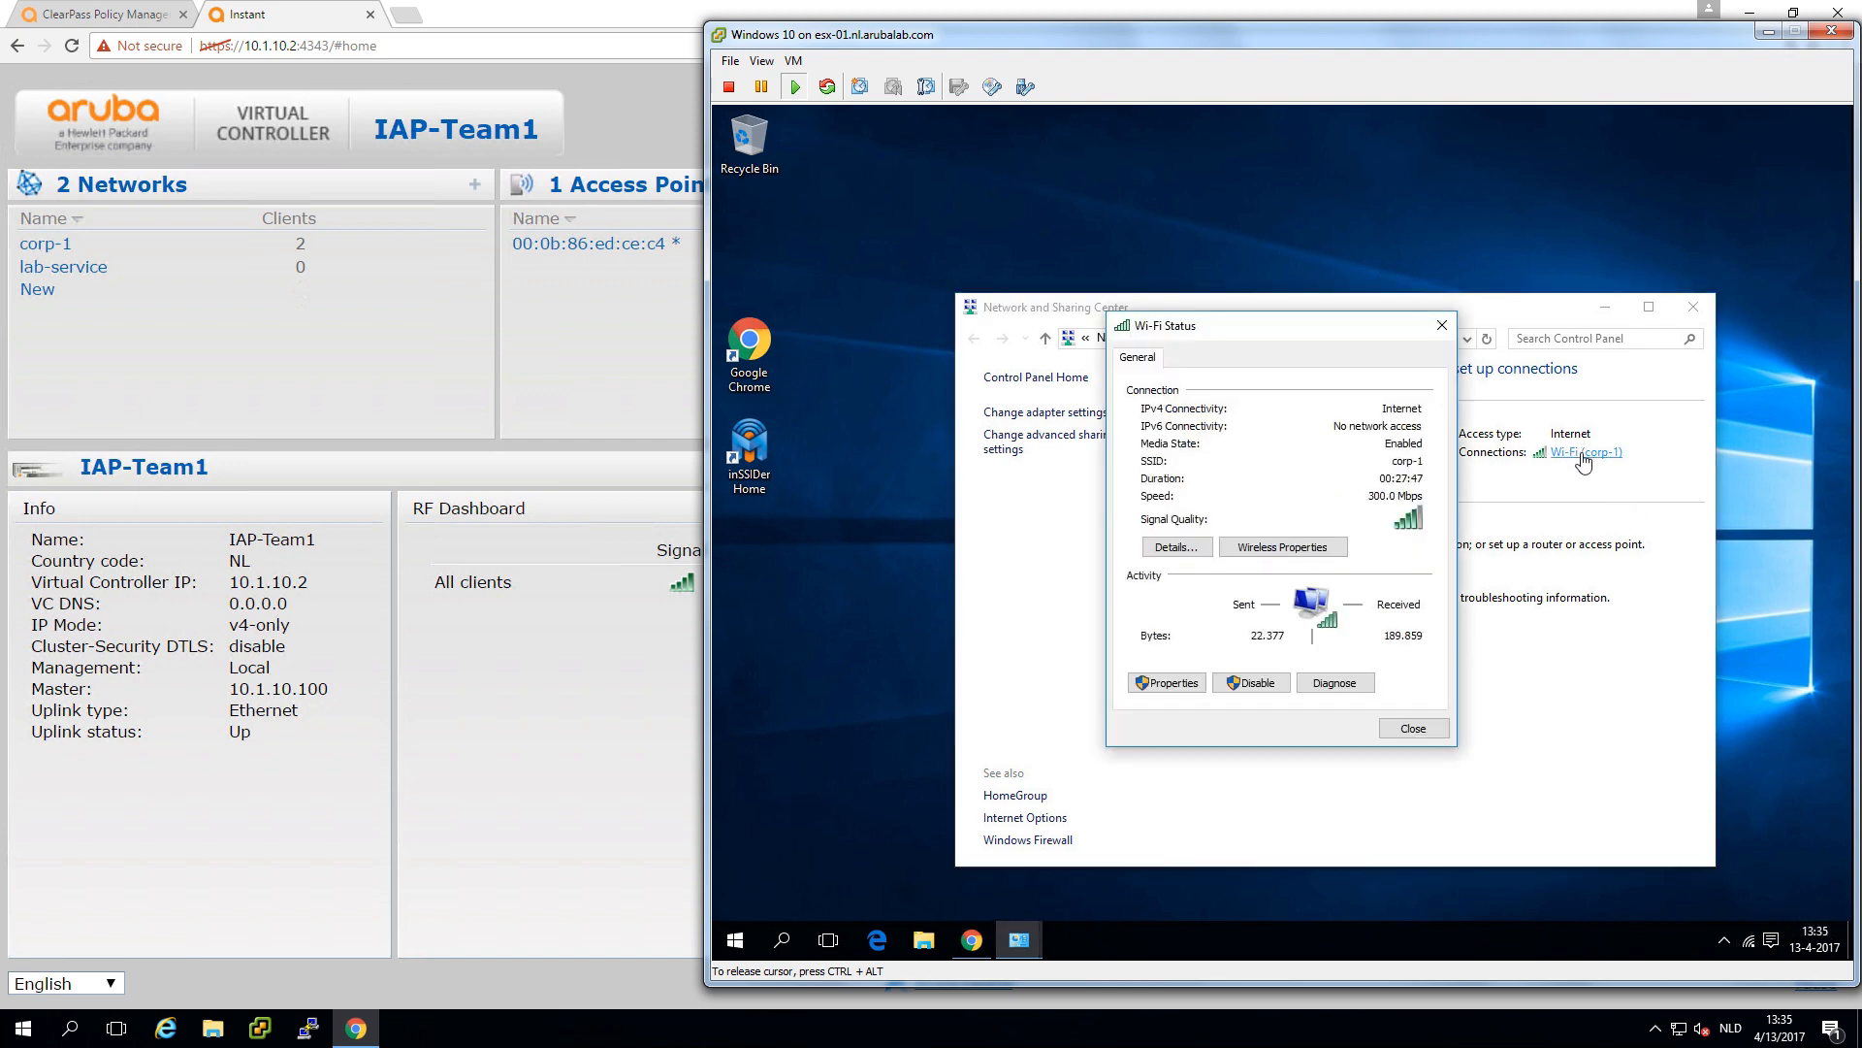
pyautogui.moveTo(1199, 613)
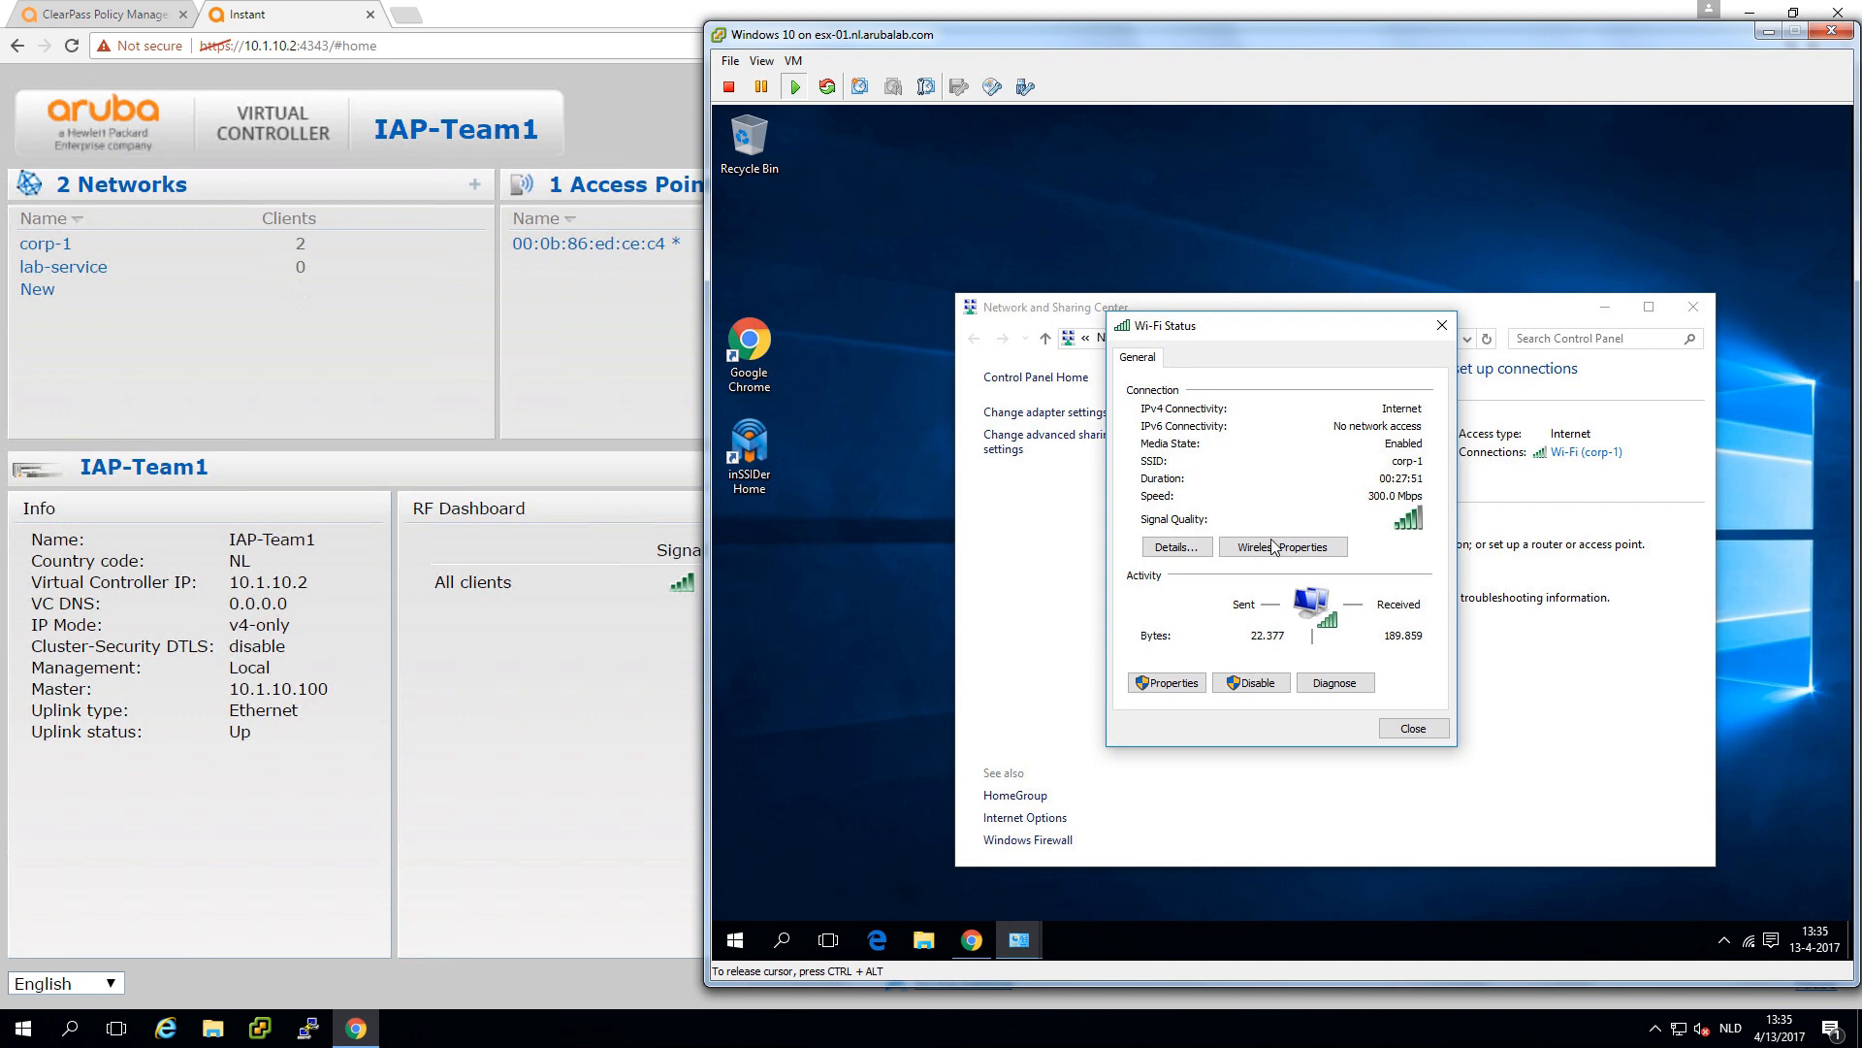
# Step: Review corp-1's WPA2-Enterprise PEAP security settings in Wireless Properties and close them
pyautogui.click(1283, 547)
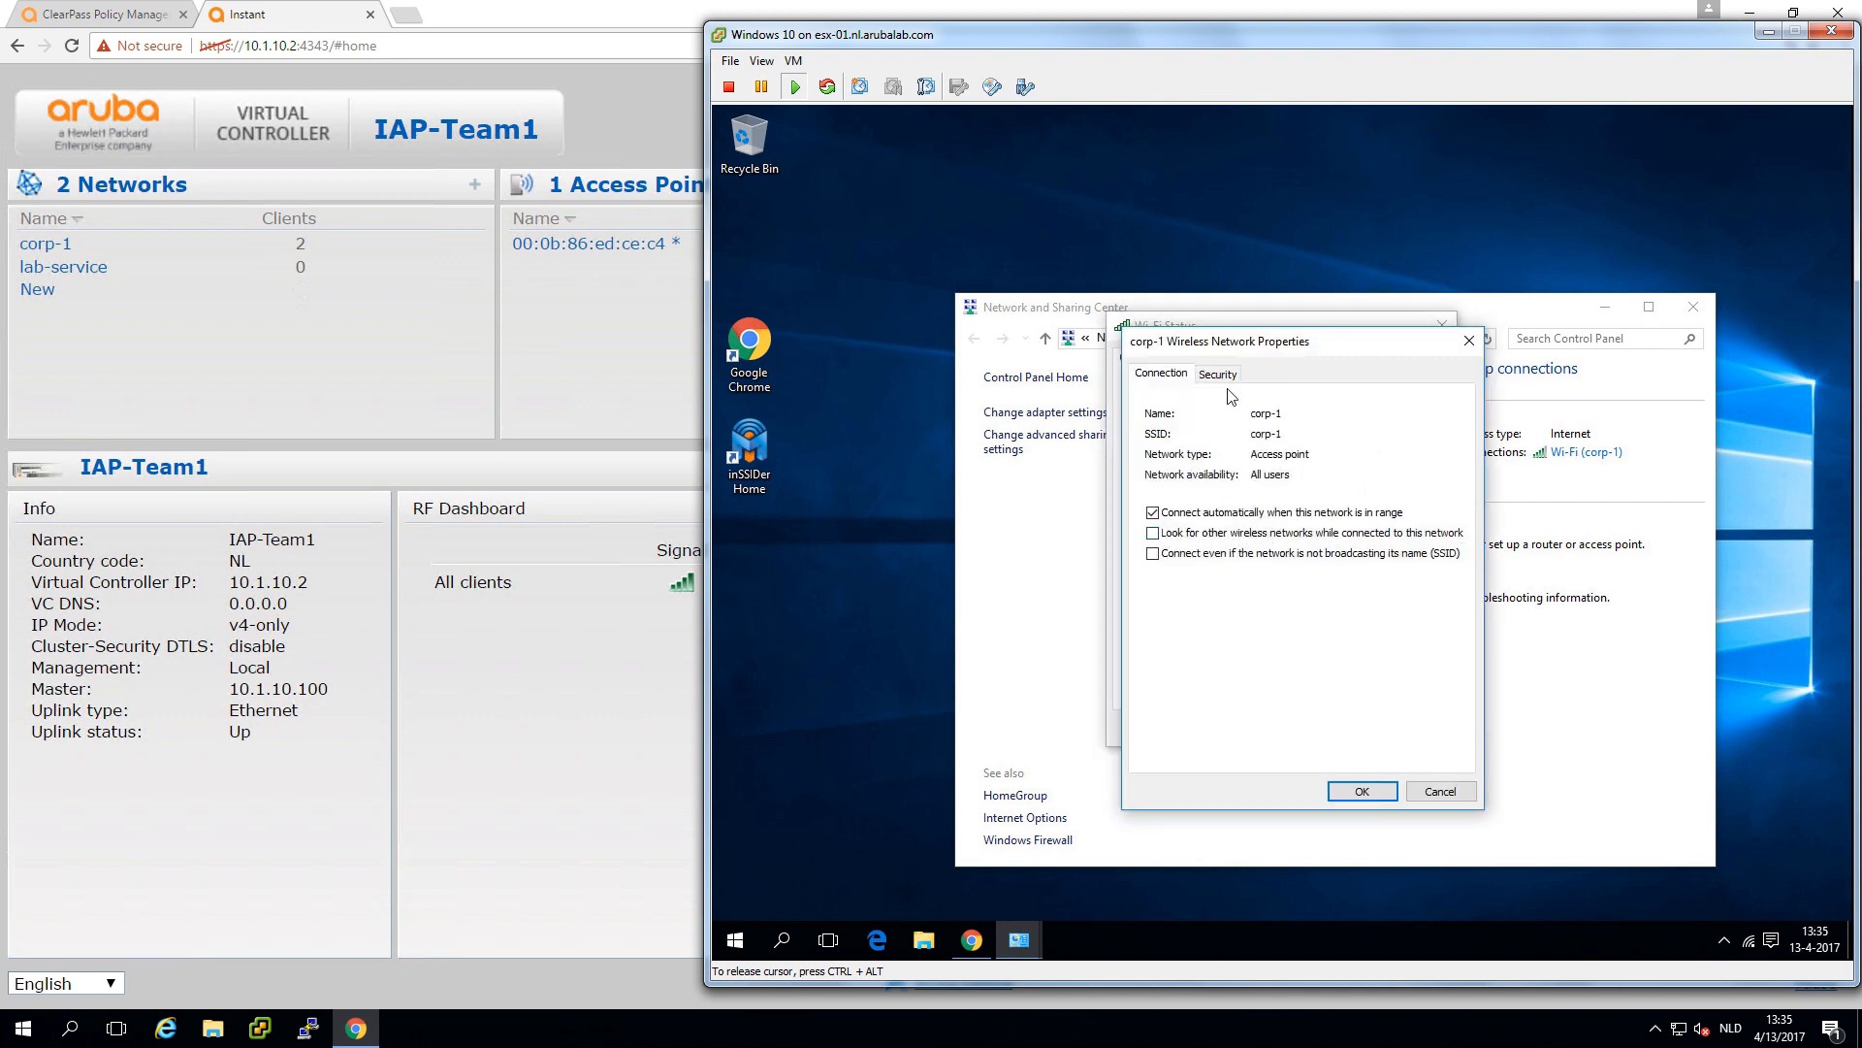
pyautogui.click(1216, 372)
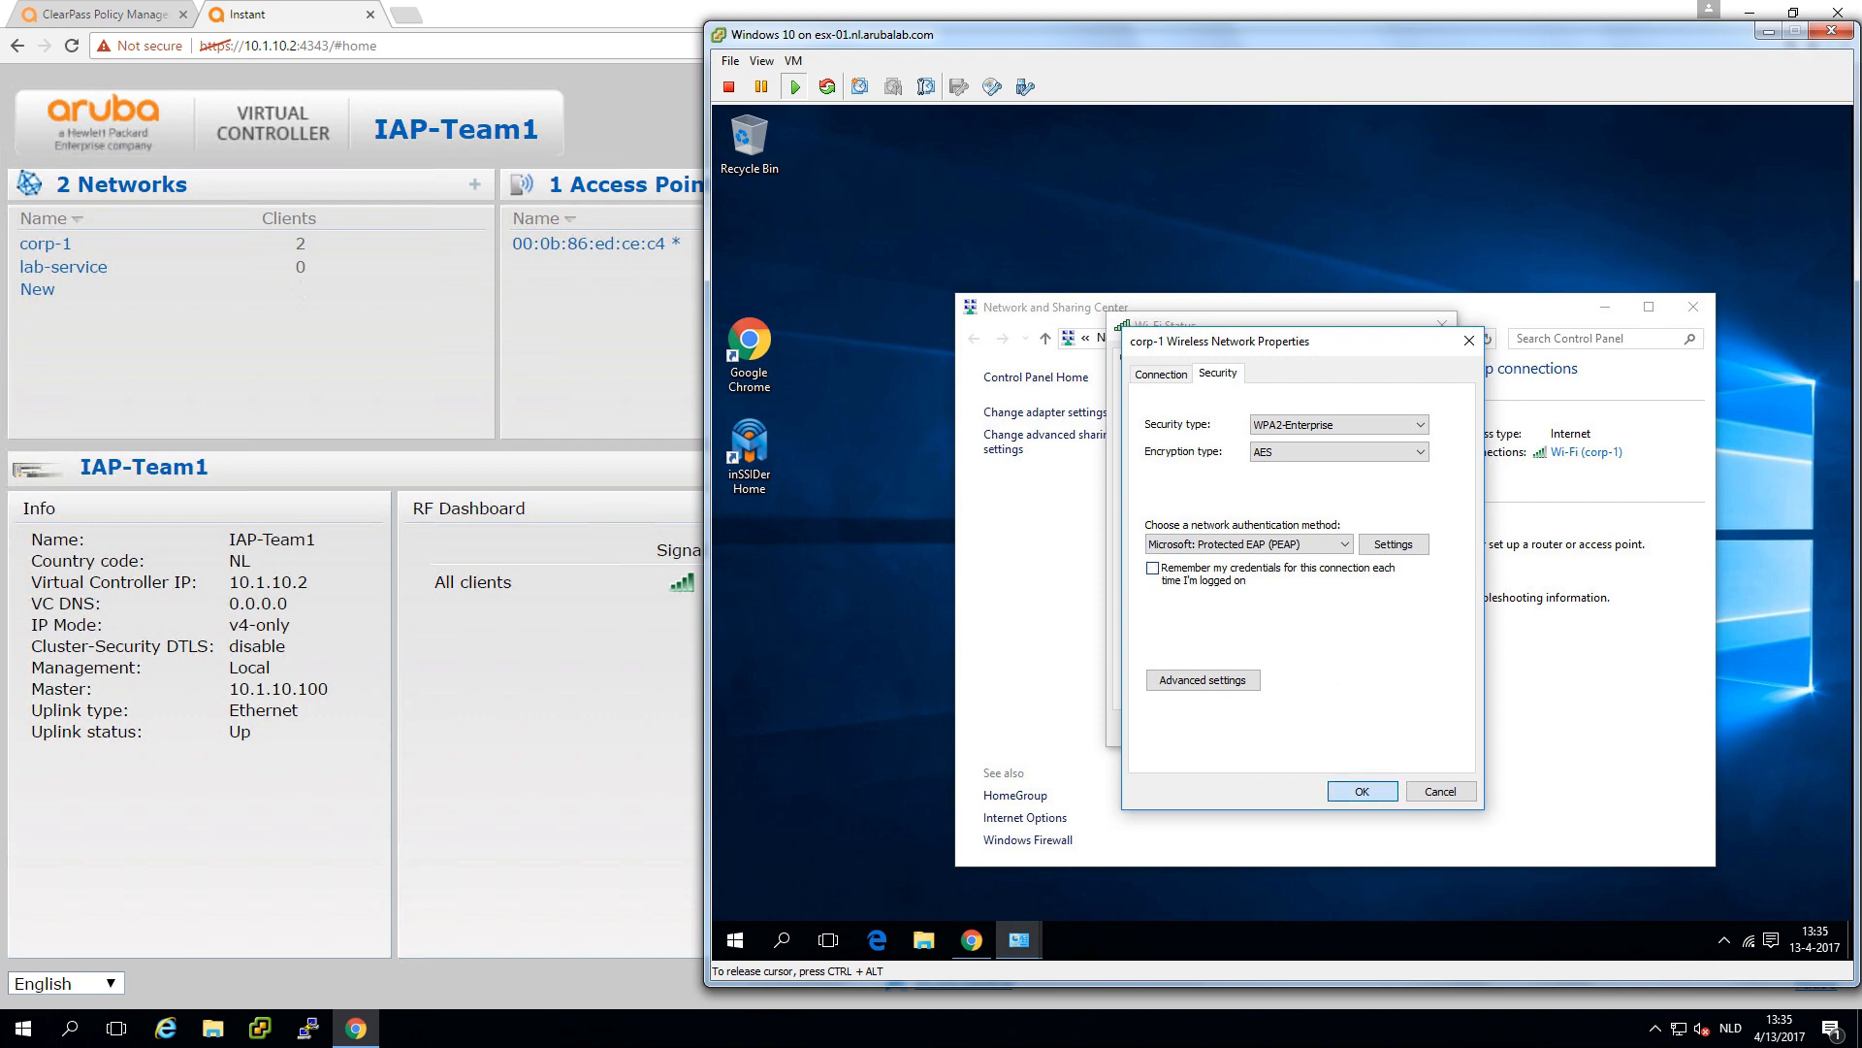
pyautogui.click(1362, 791)
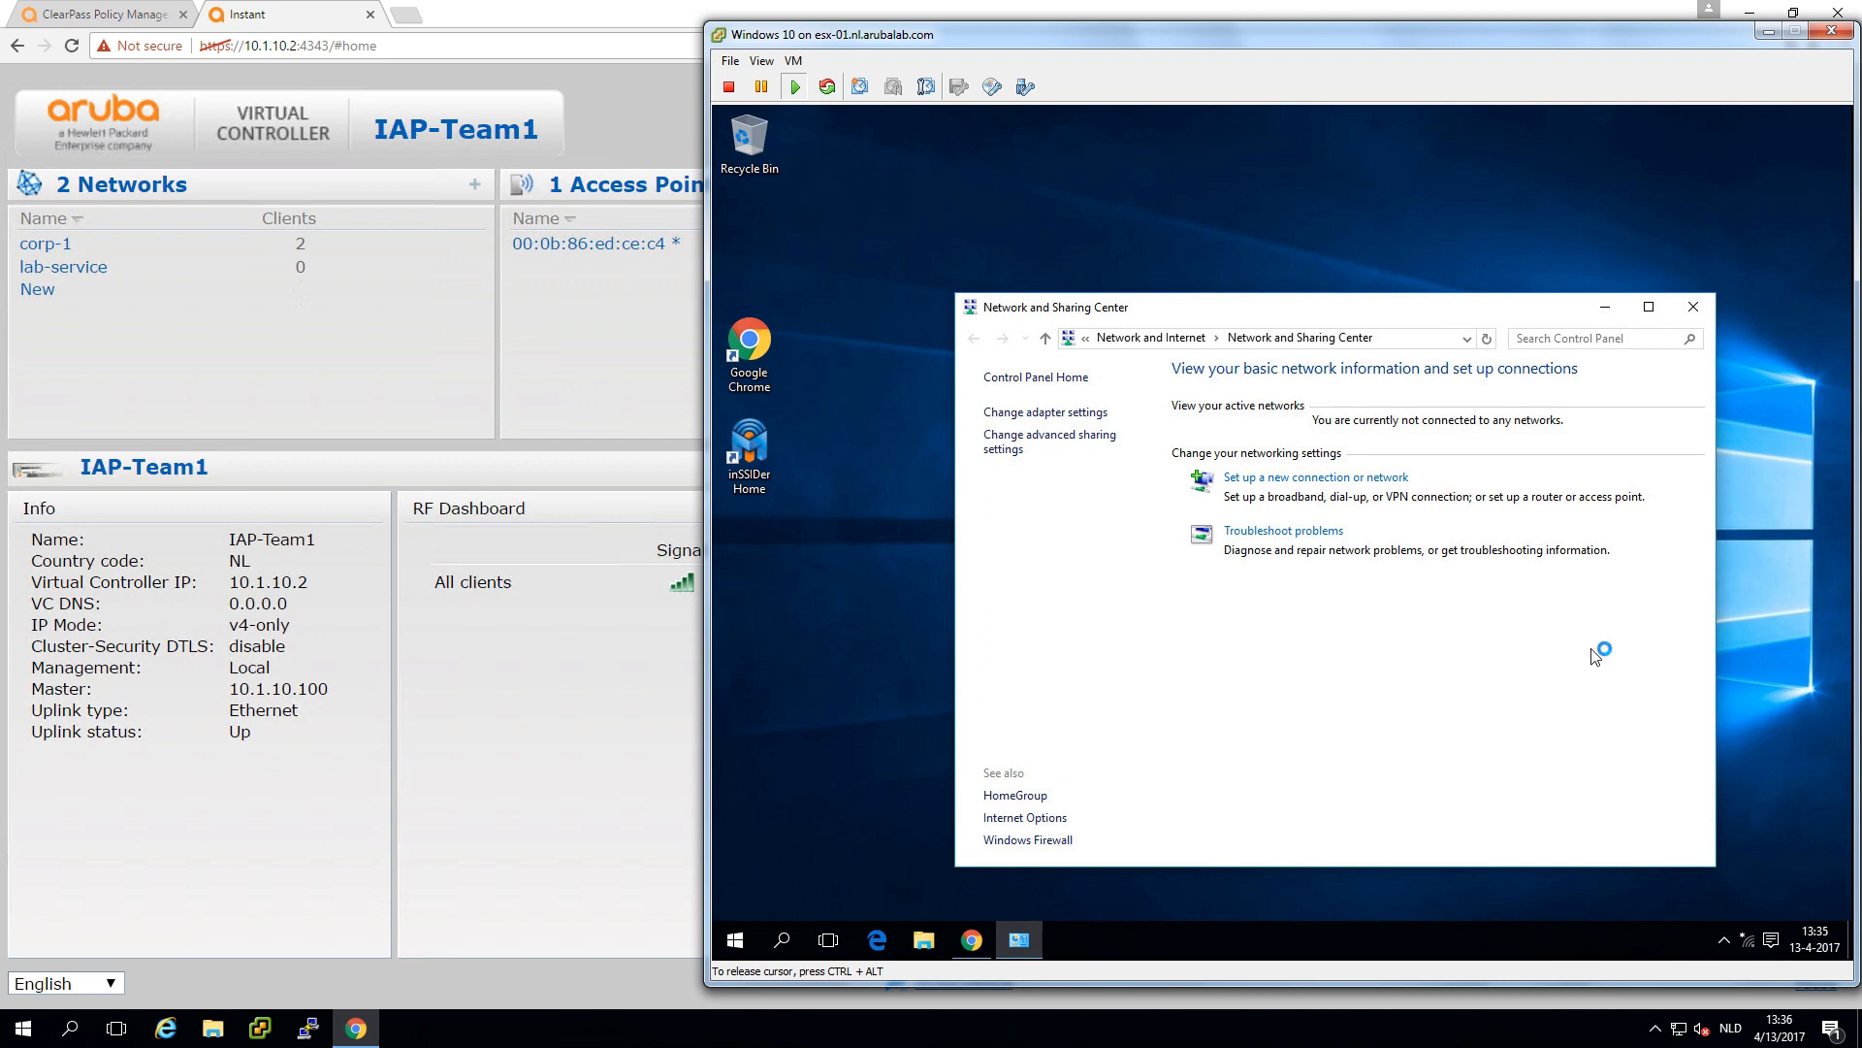
pyautogui.moveTo(1717, 906)
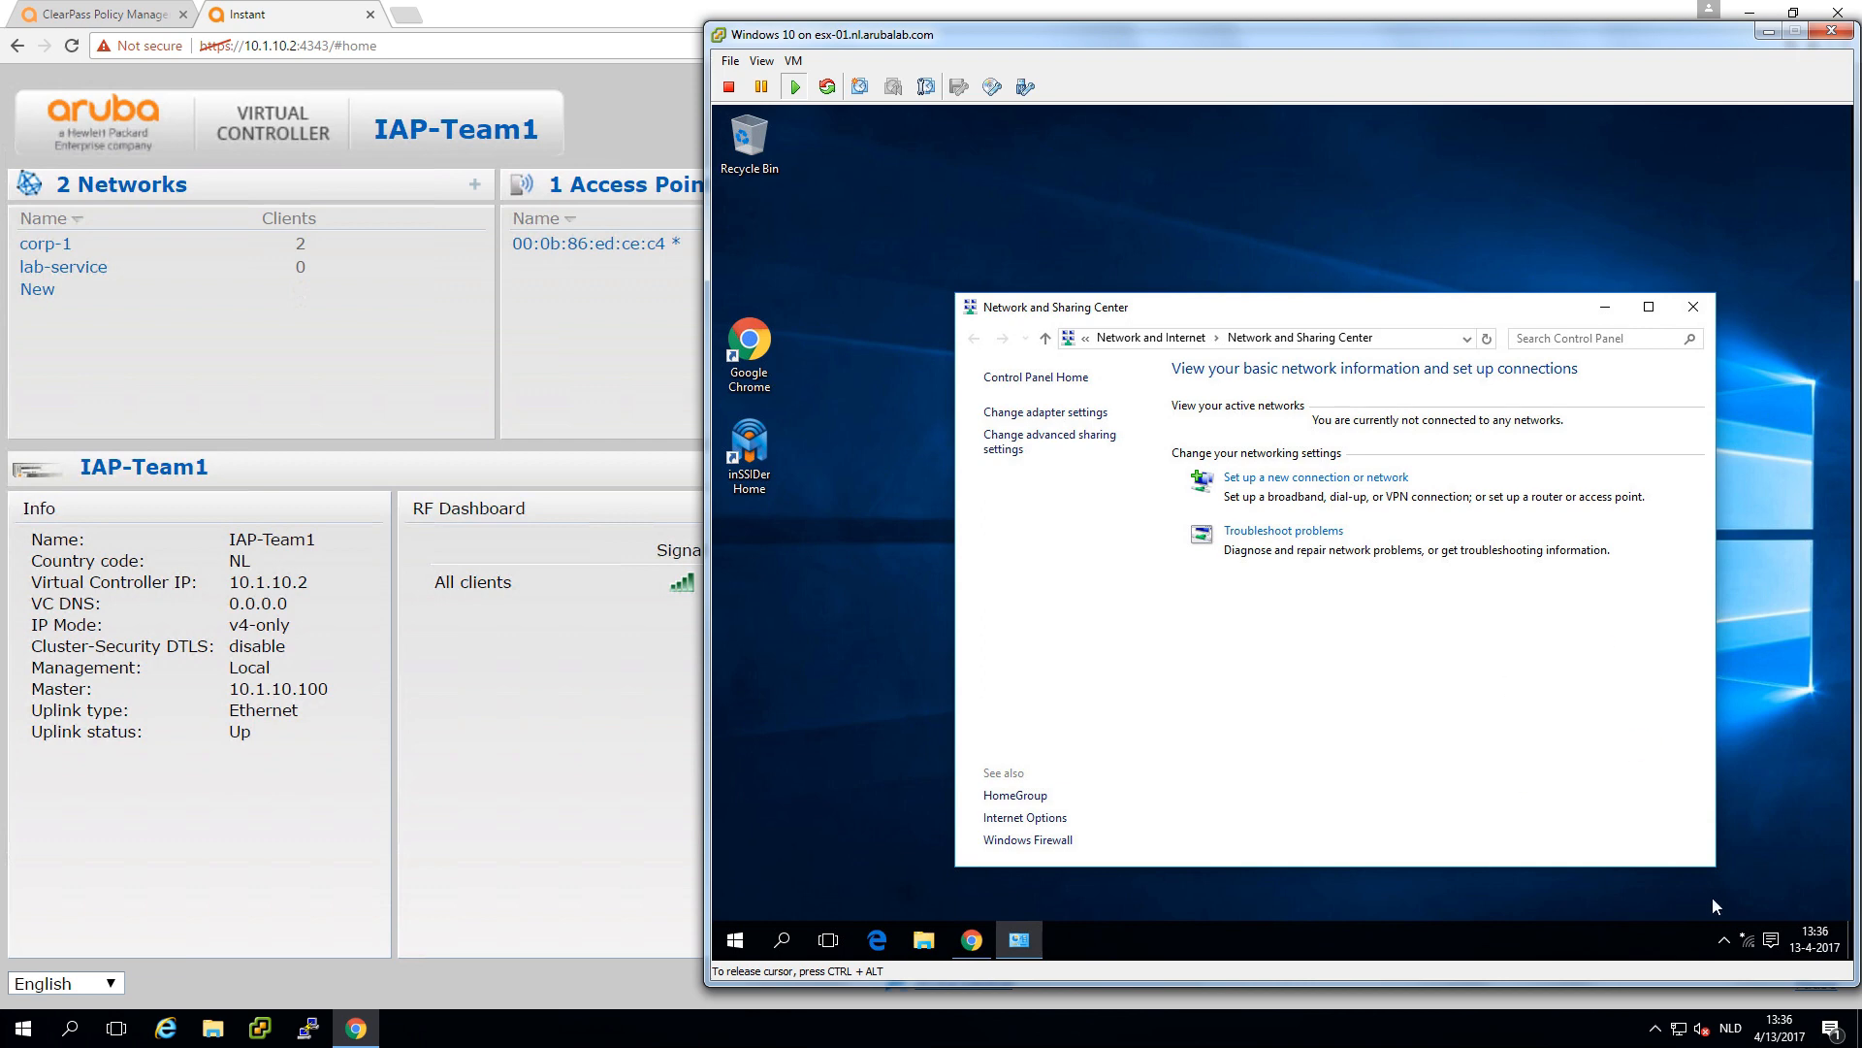
# Step: Connect to corp-1 signing in as contractor1 with its password
pyautogui.click(1742, 941)
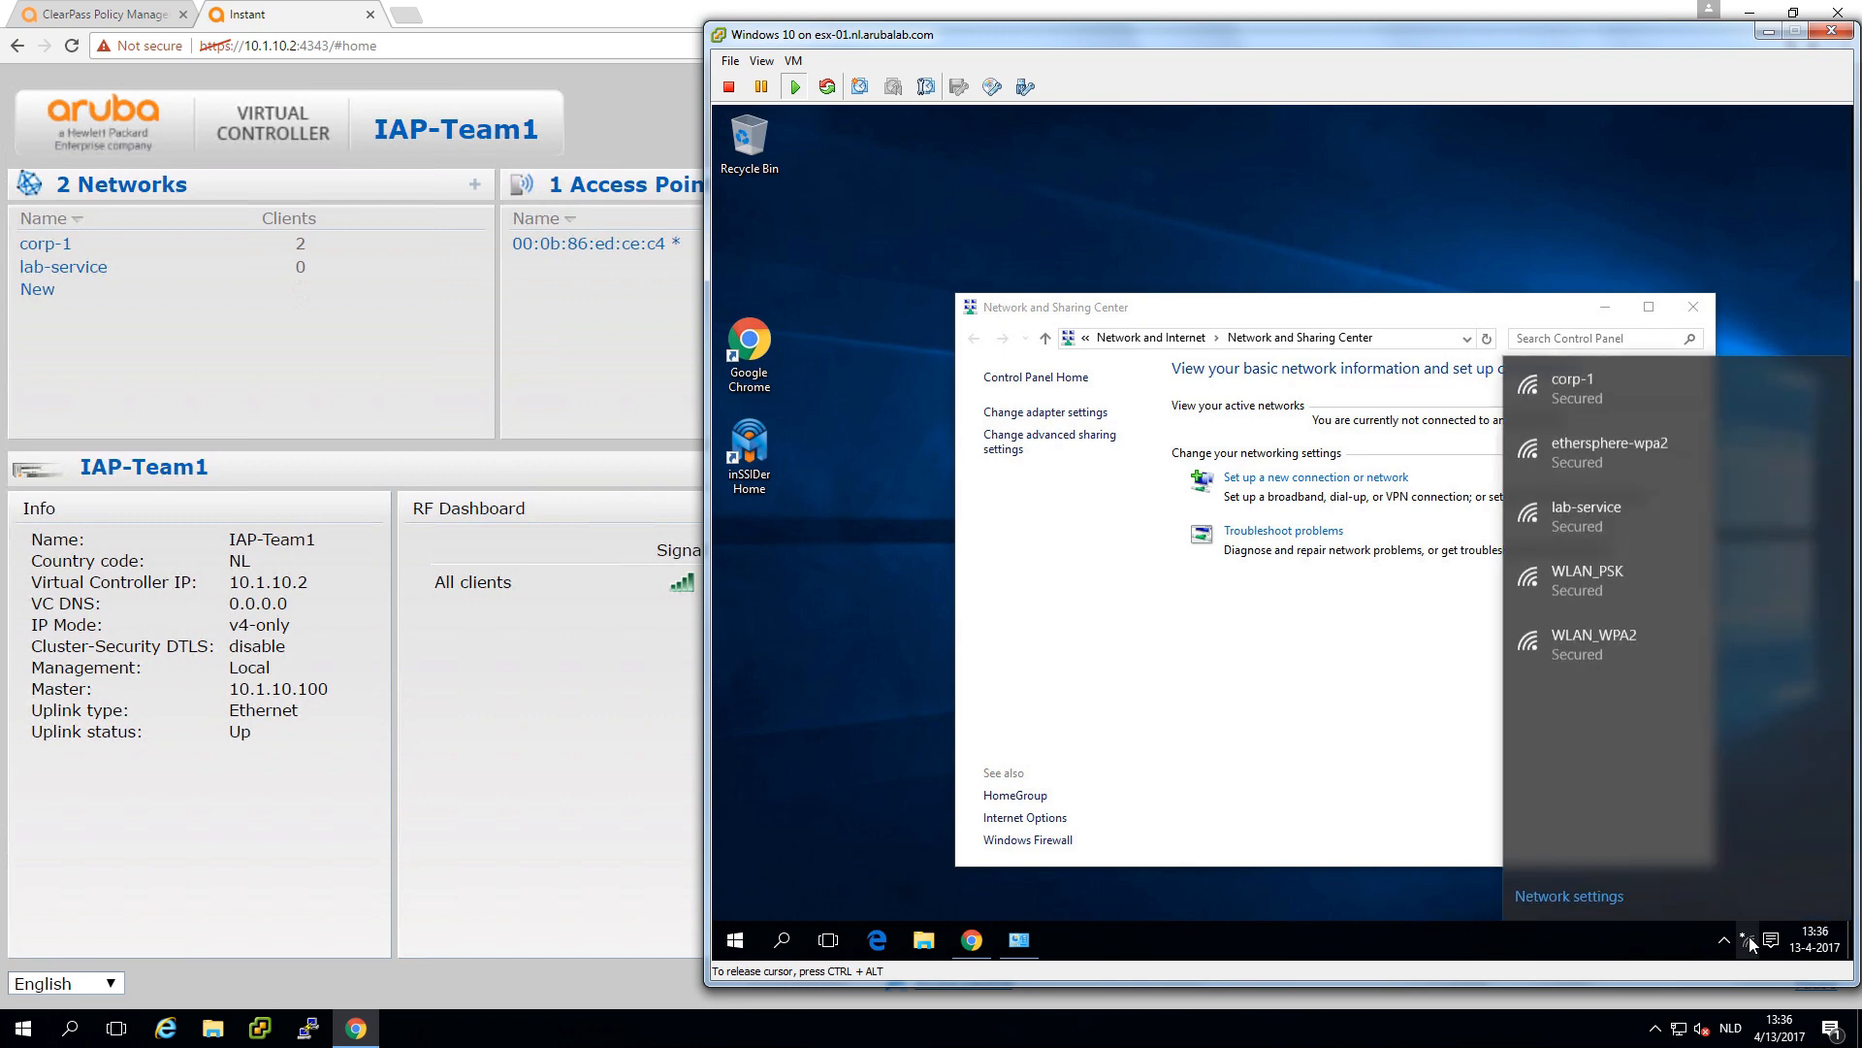
pyautogui.click(1568, 386)
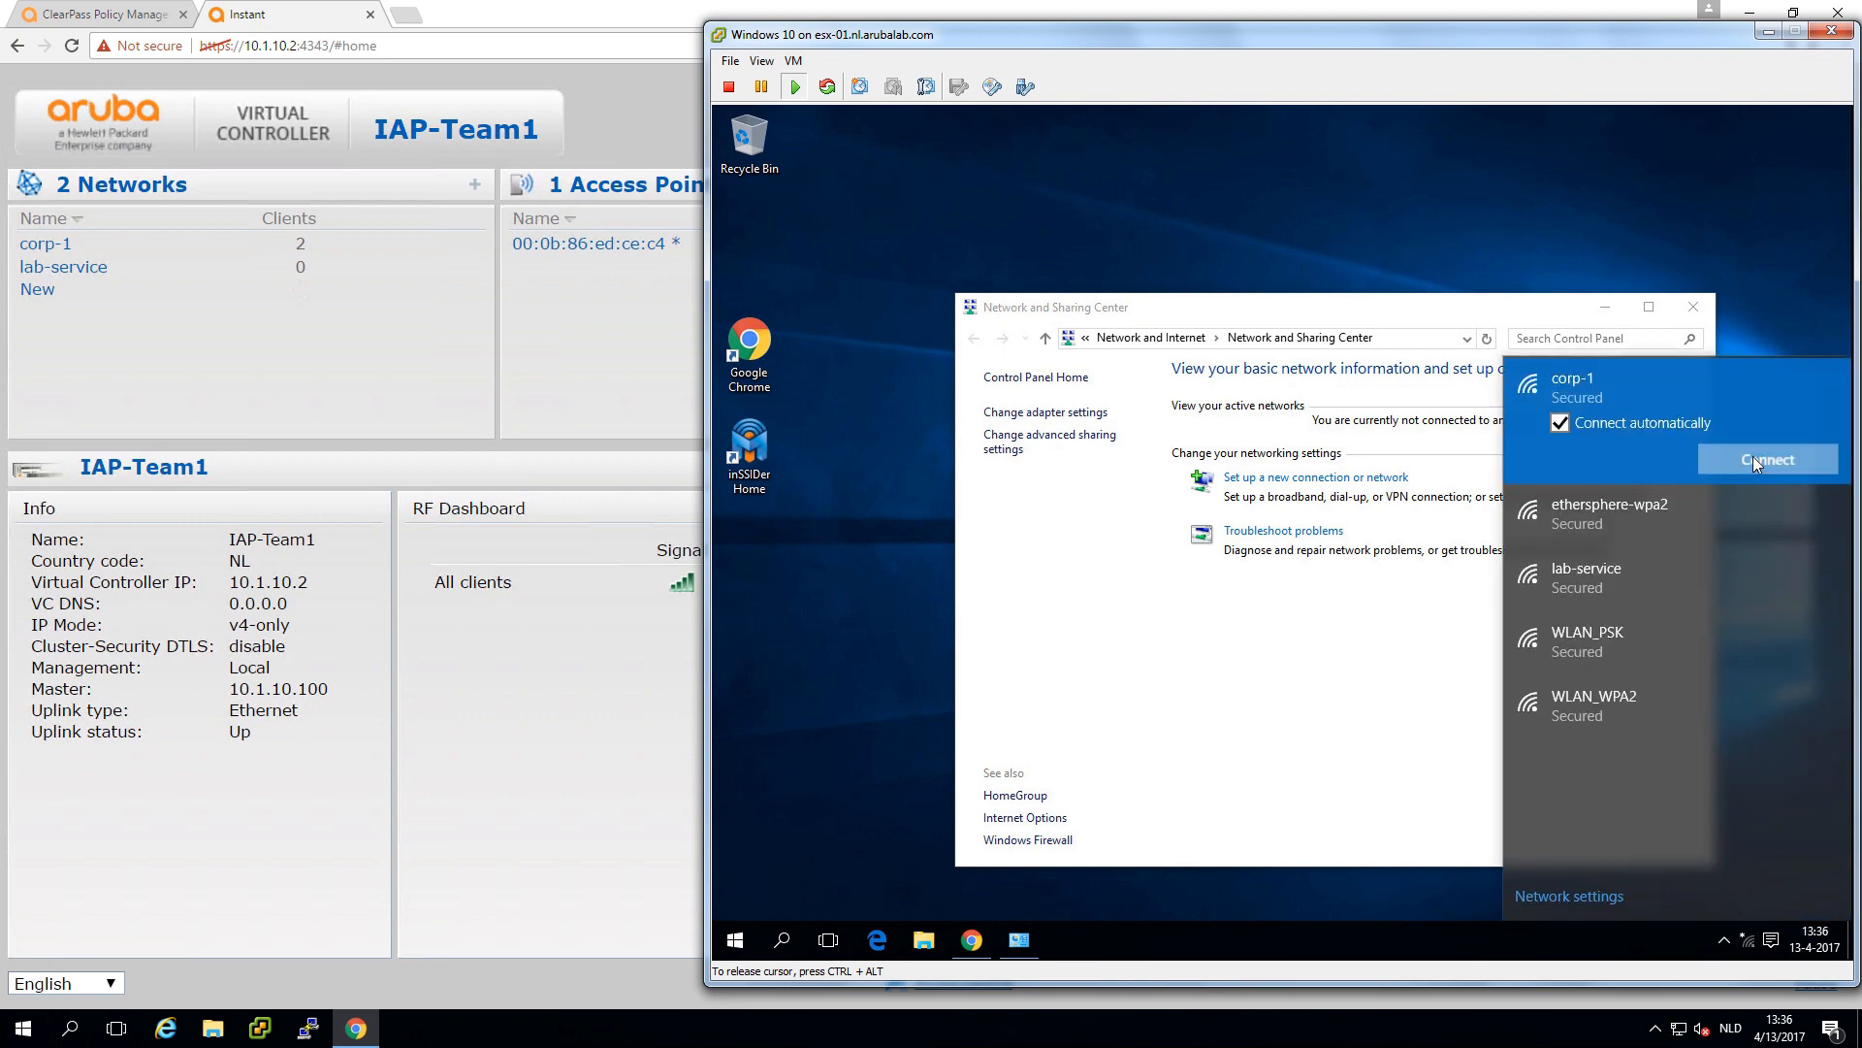
pyautogui.click(1768, 460)
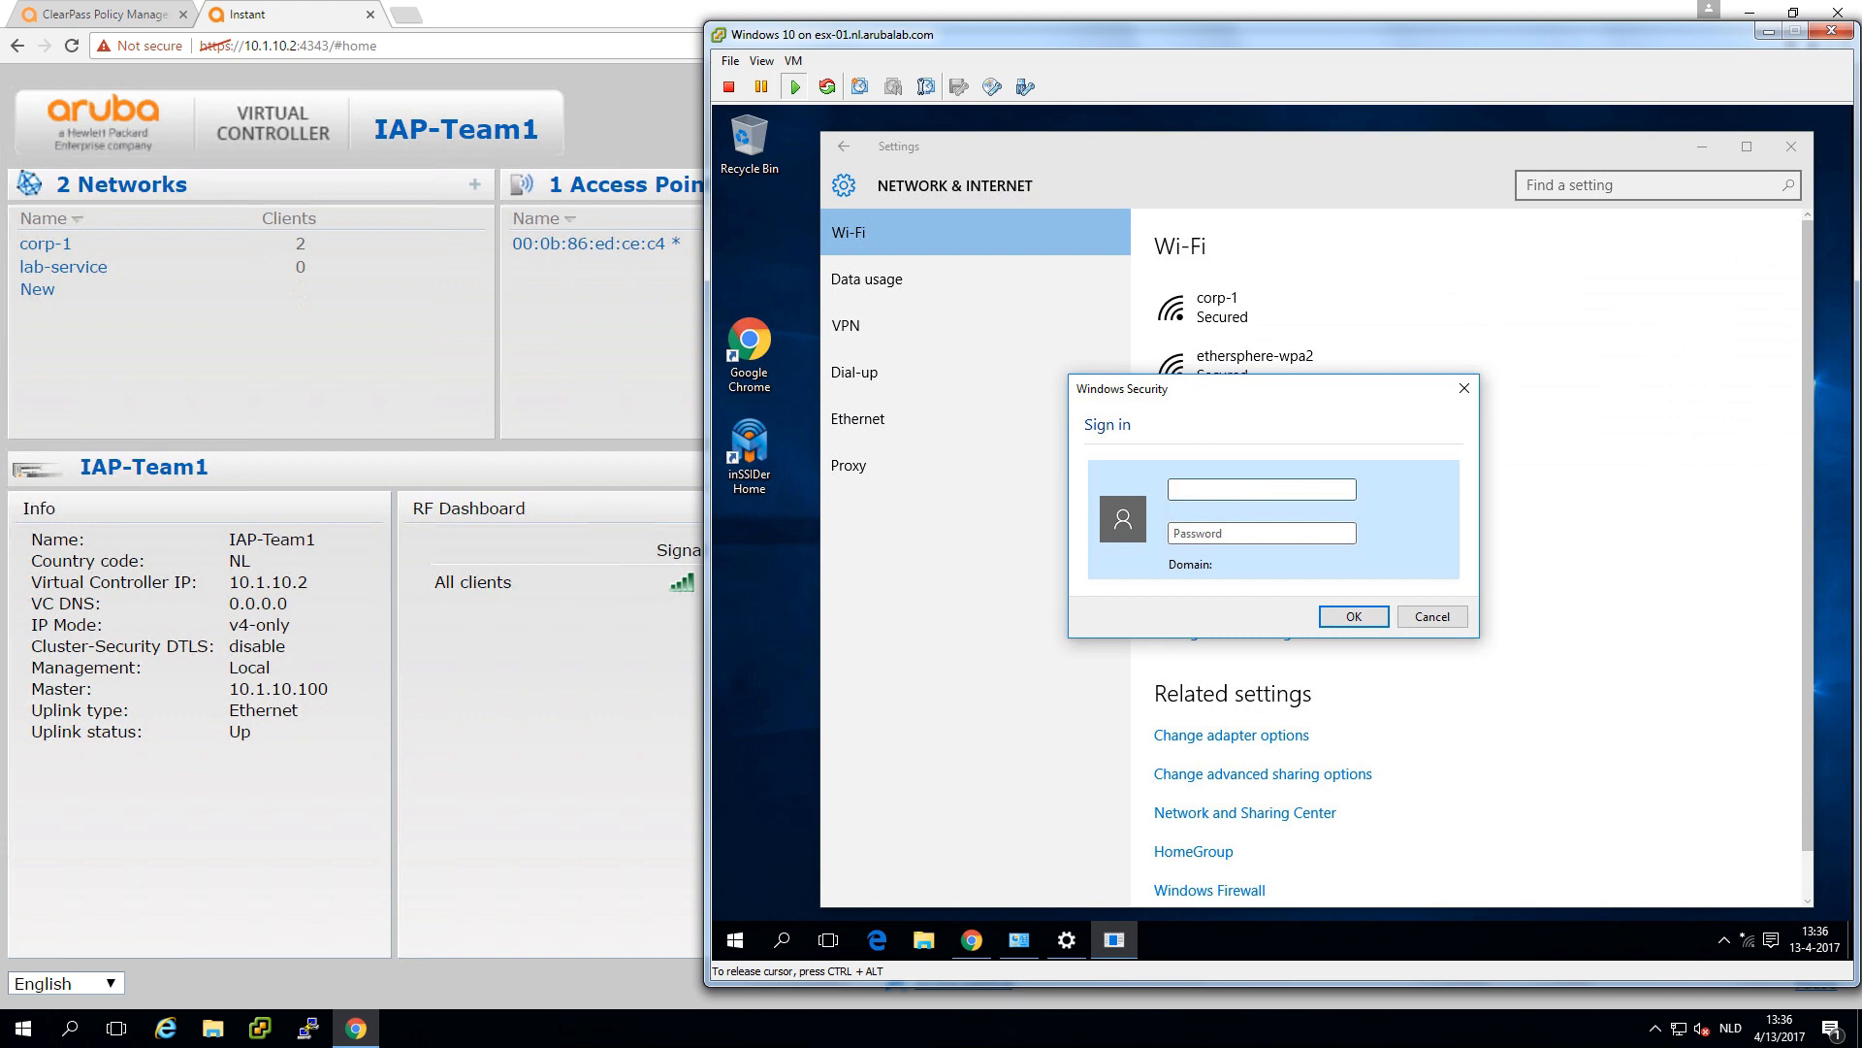
pyautogui.write('contractor1')
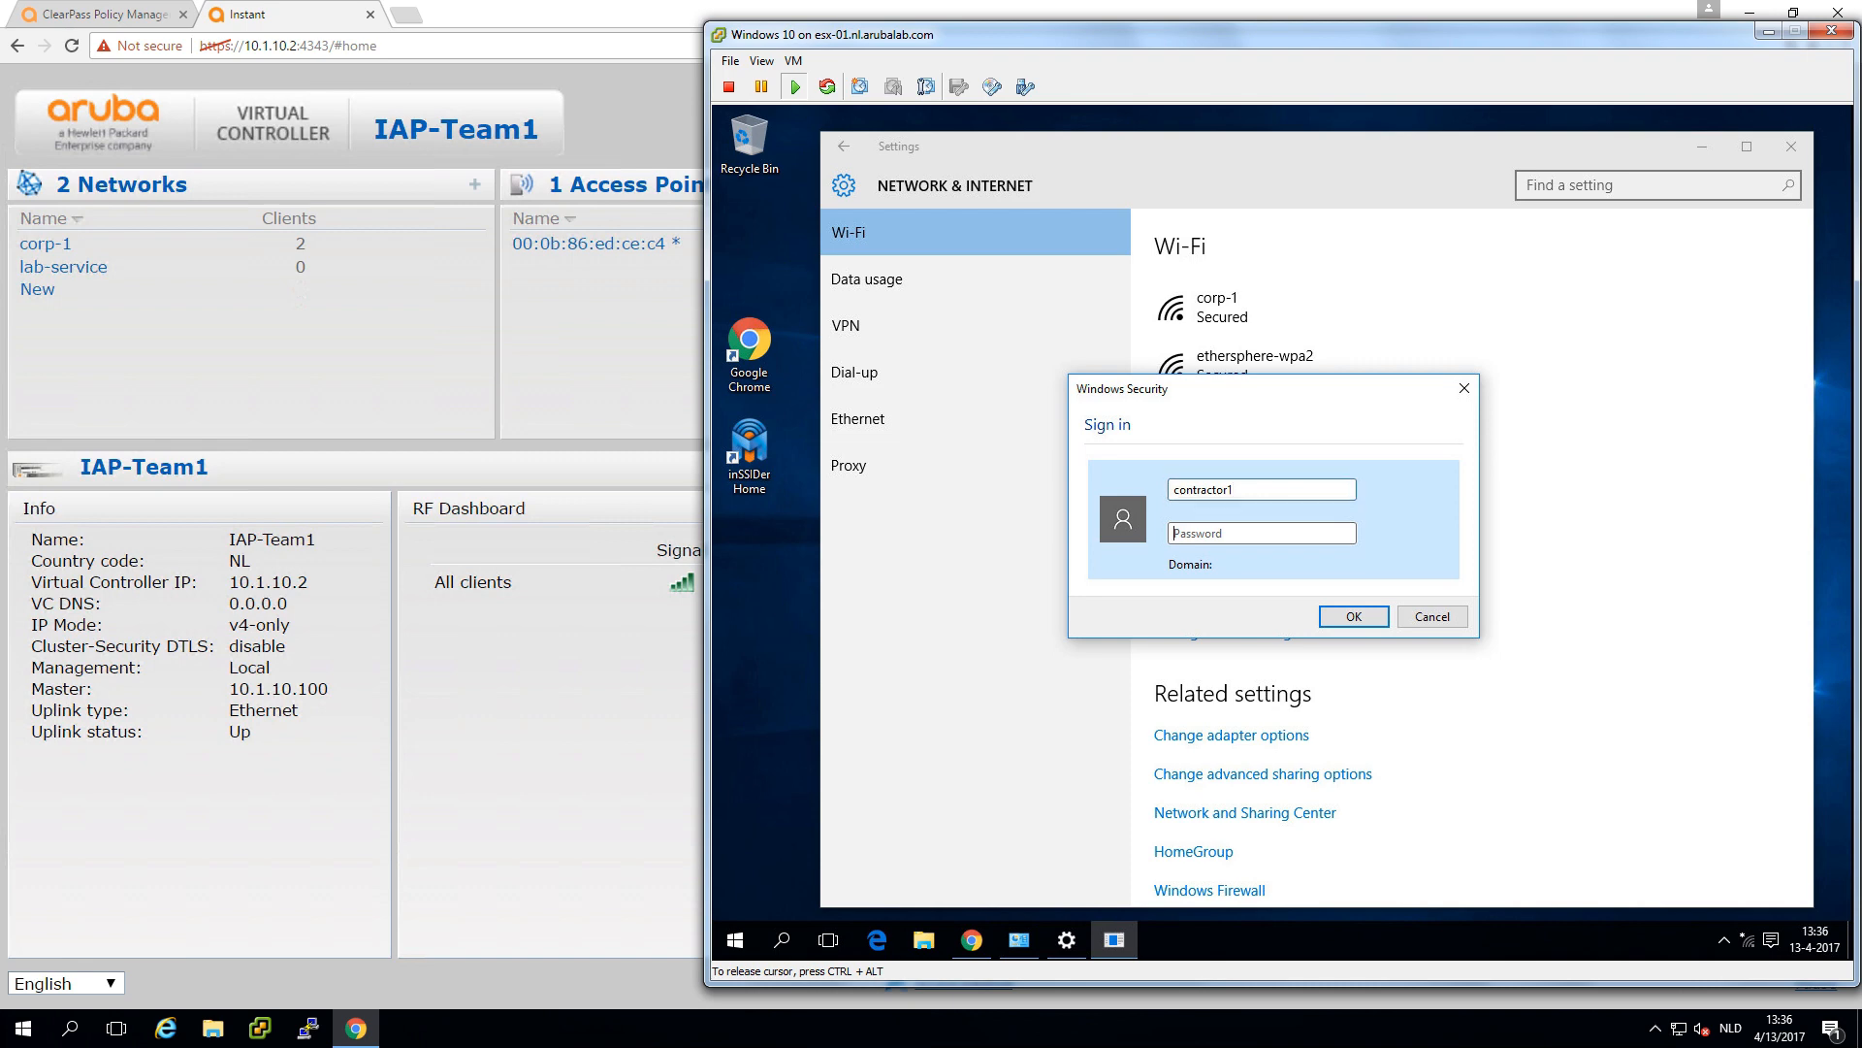
pyautogui.write('password')
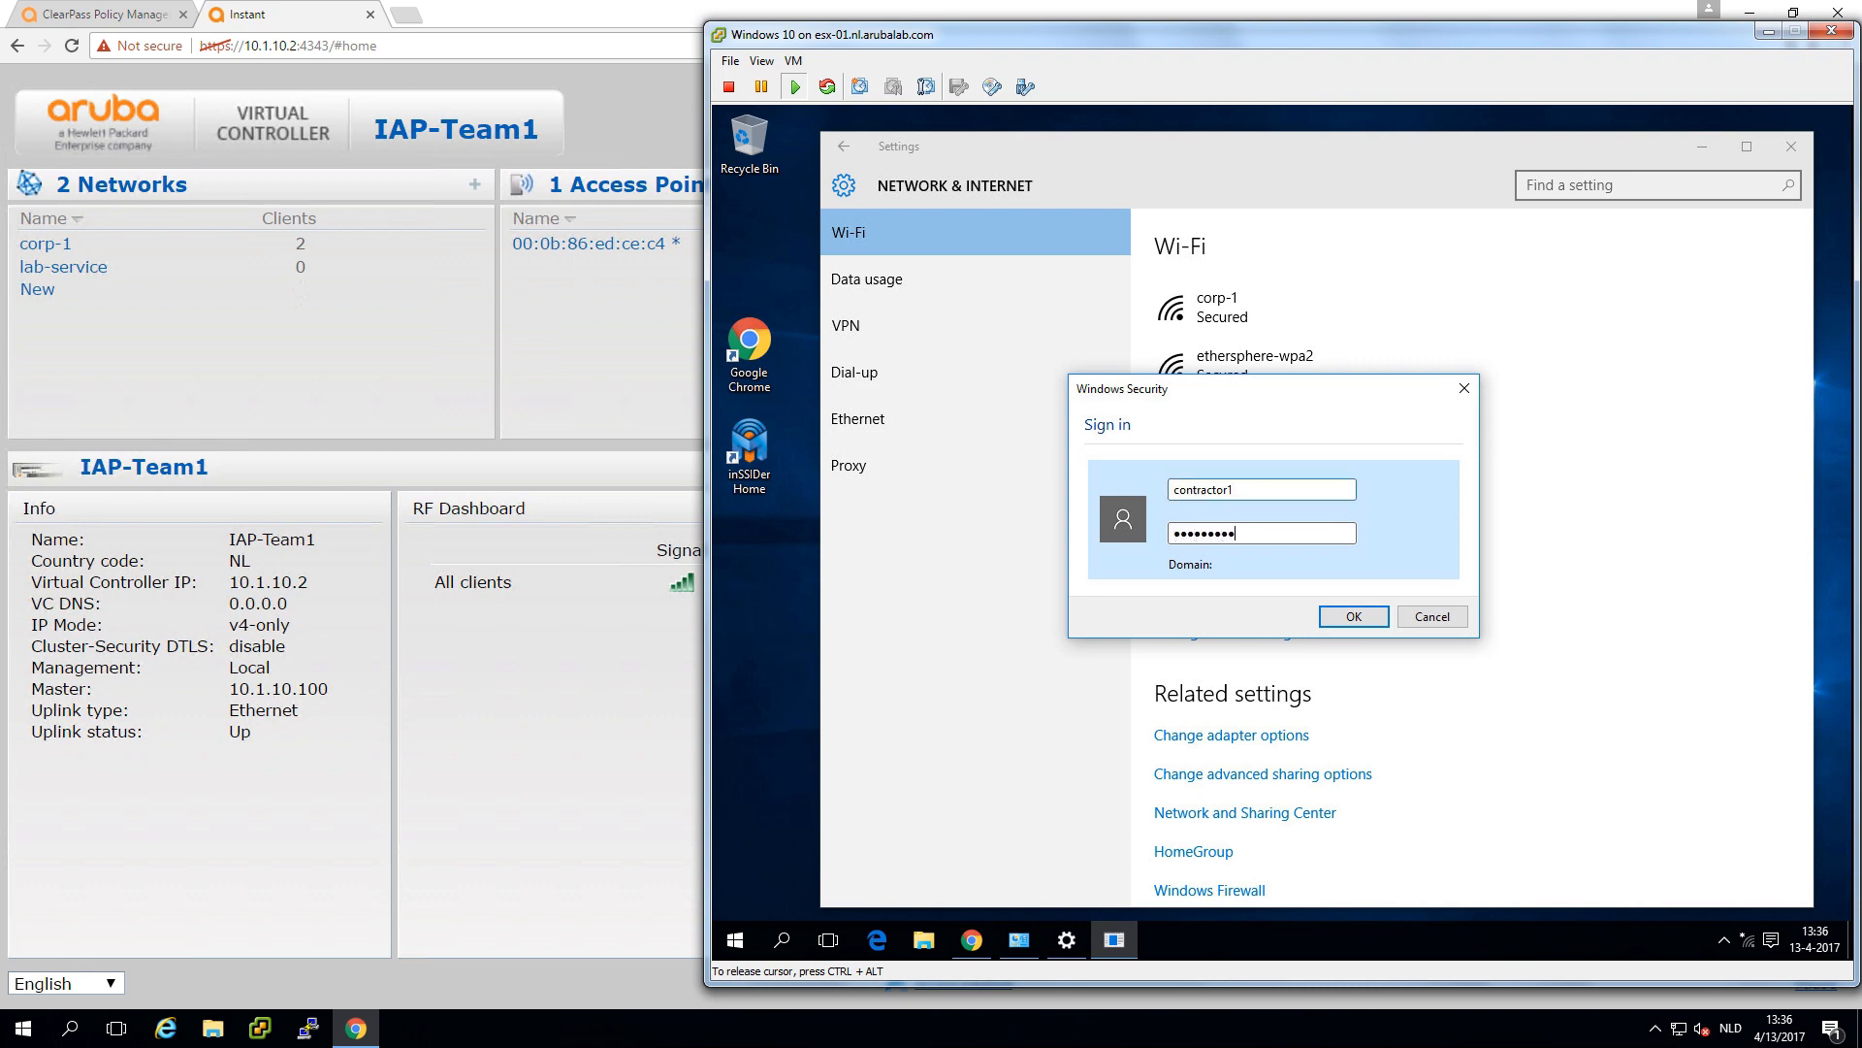
pyautogui.click(1352, 615)
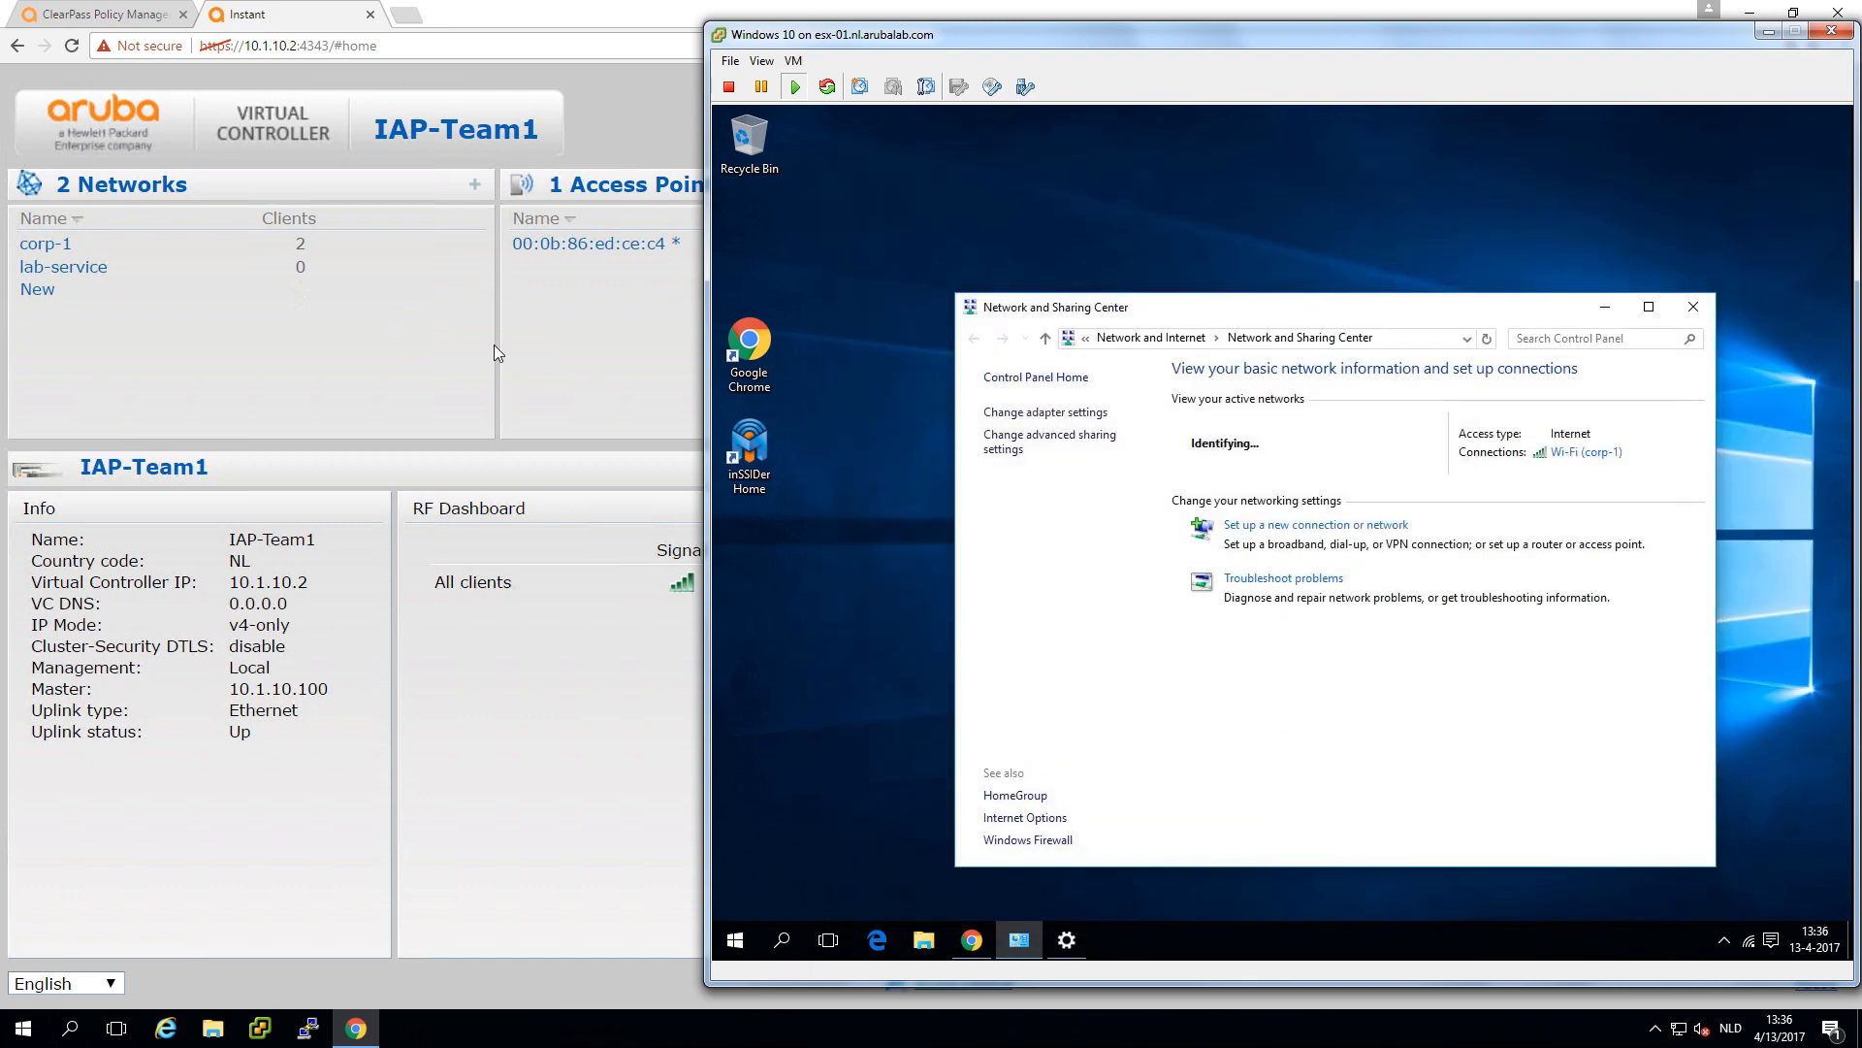
# Step: Return to ClearPass and dismiss the earlier Request Details so Access Tracker shows contractor1 accepted
pyautogui.click(101, 14)
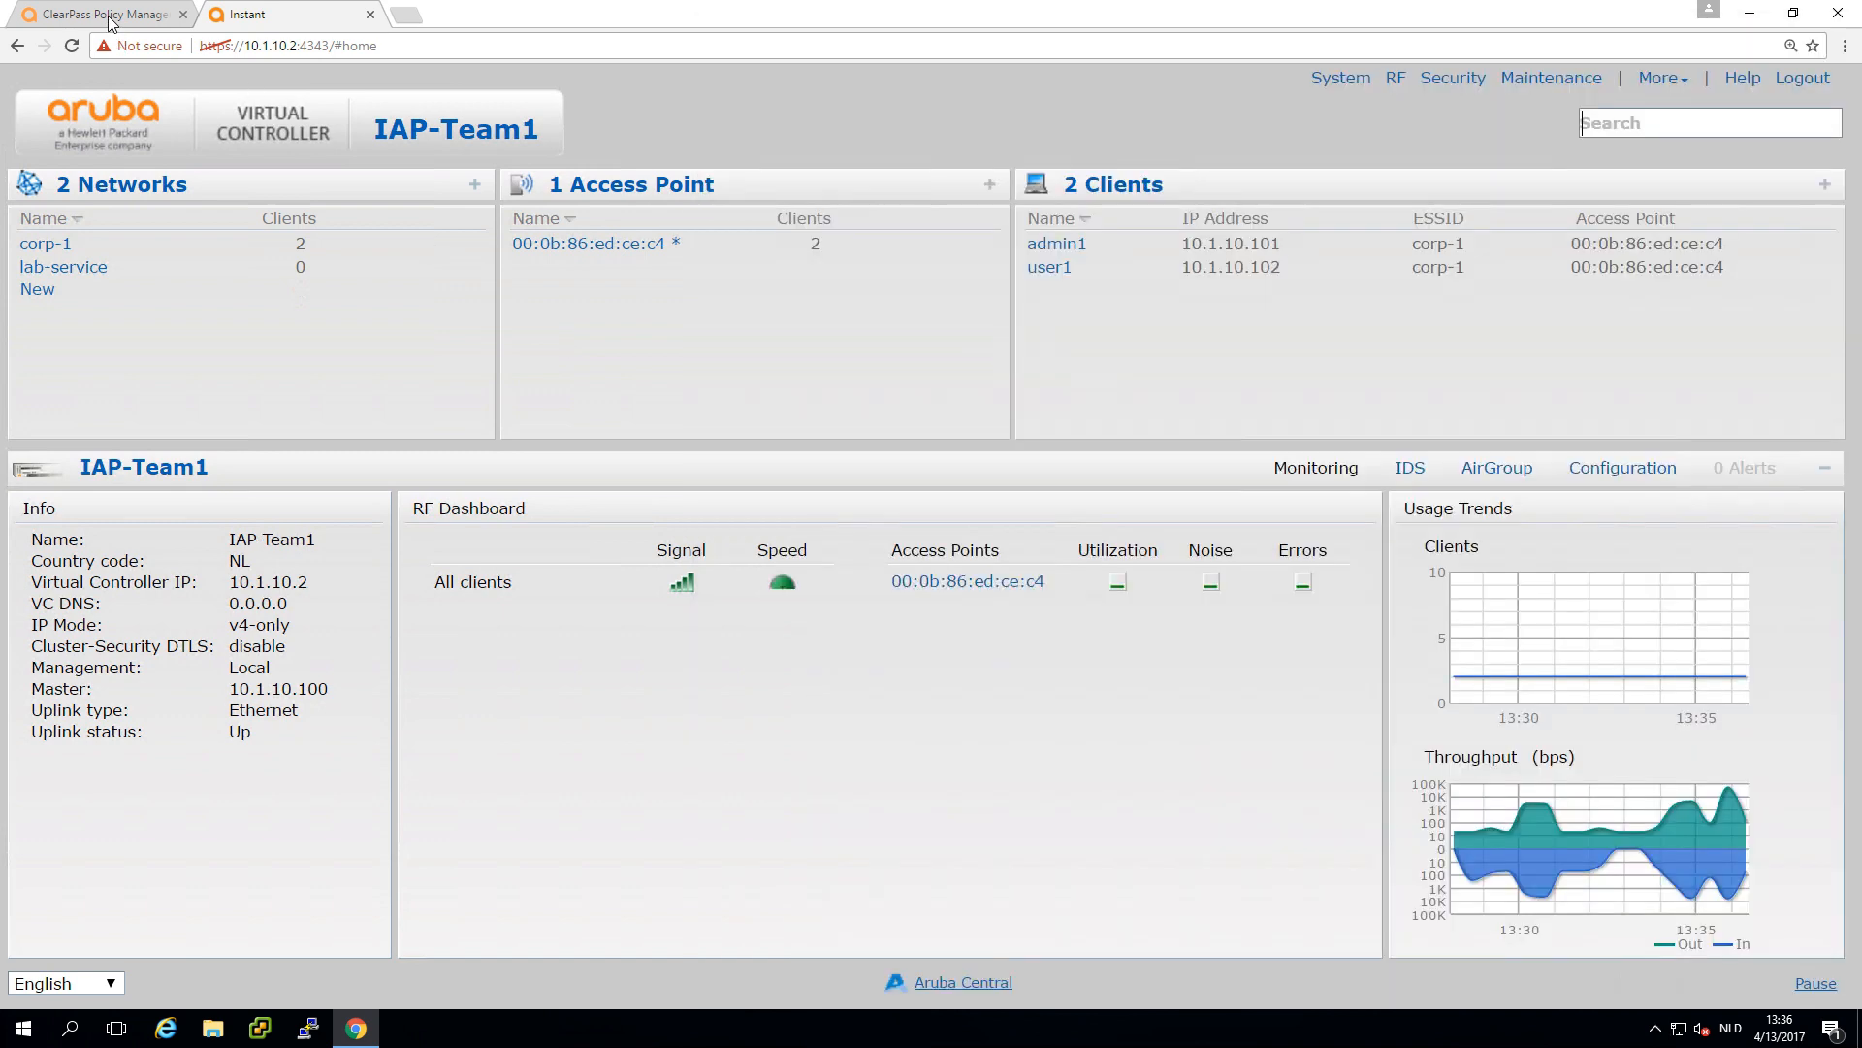
pyautogui.click(101, 14)
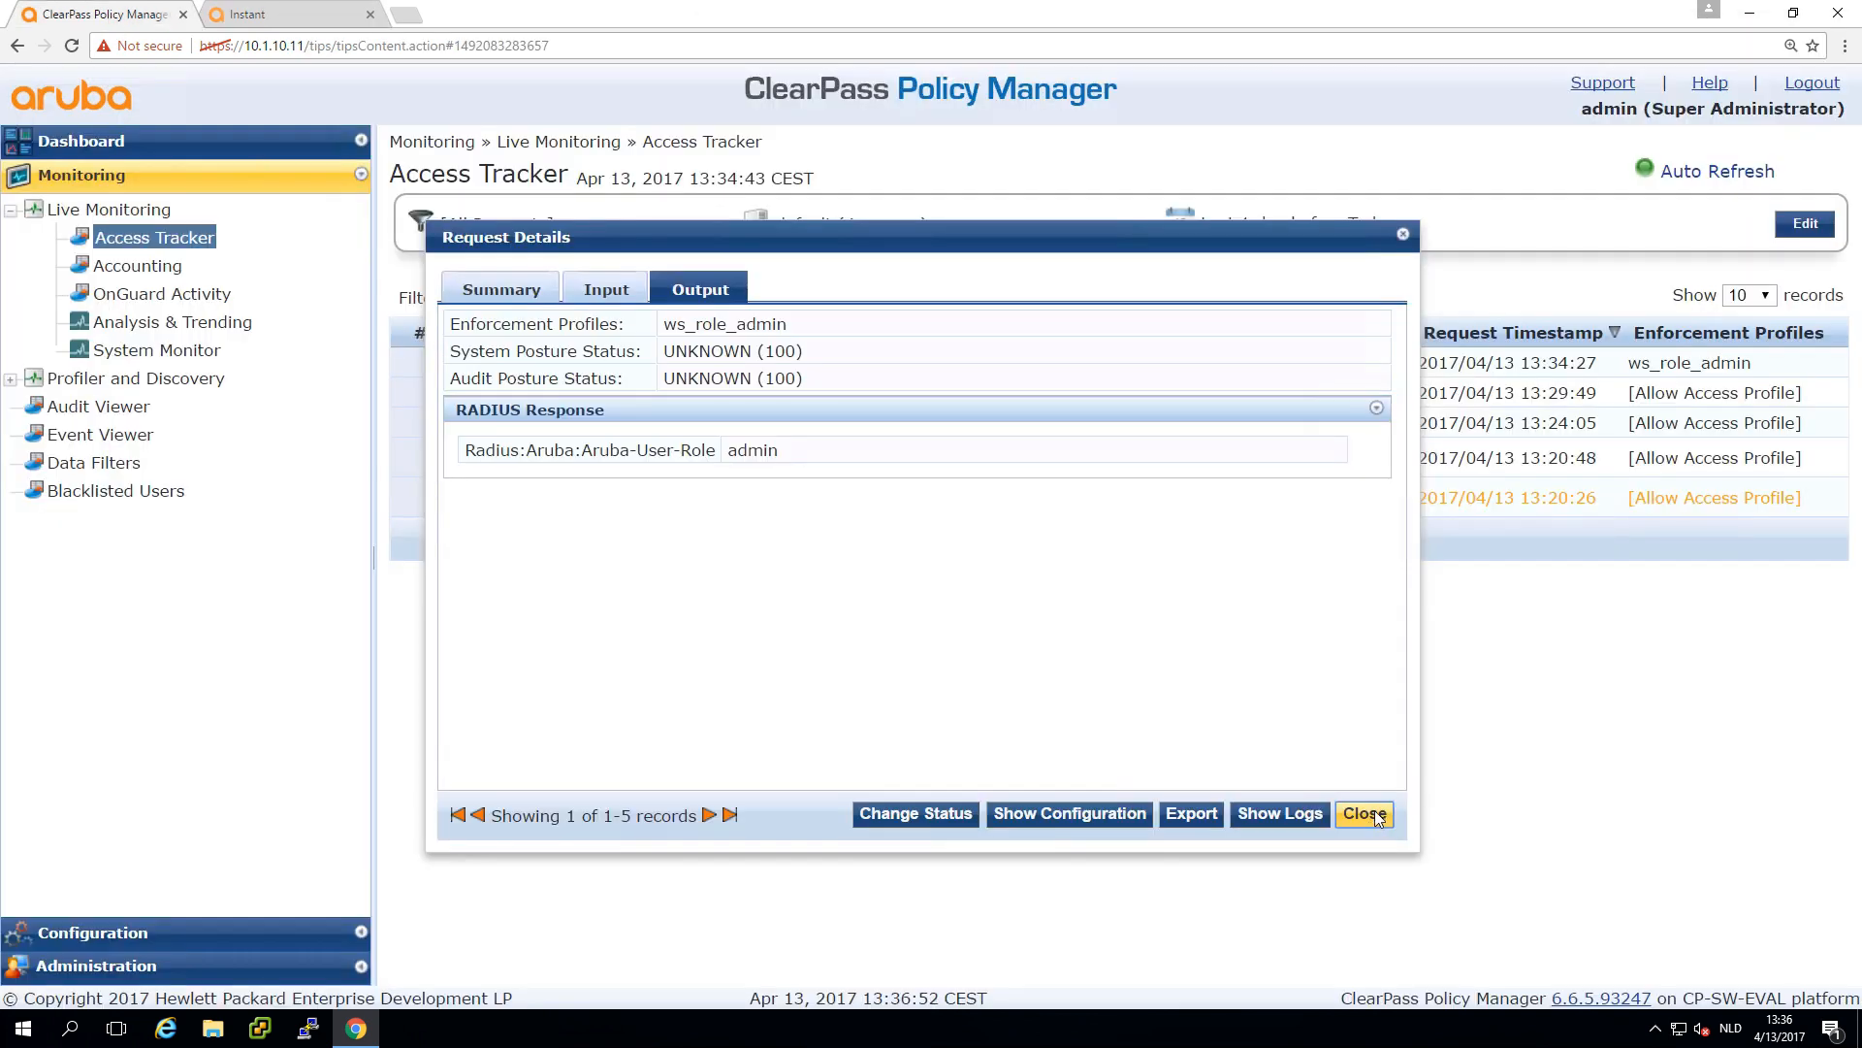
pyautogui.click(1362, 813)
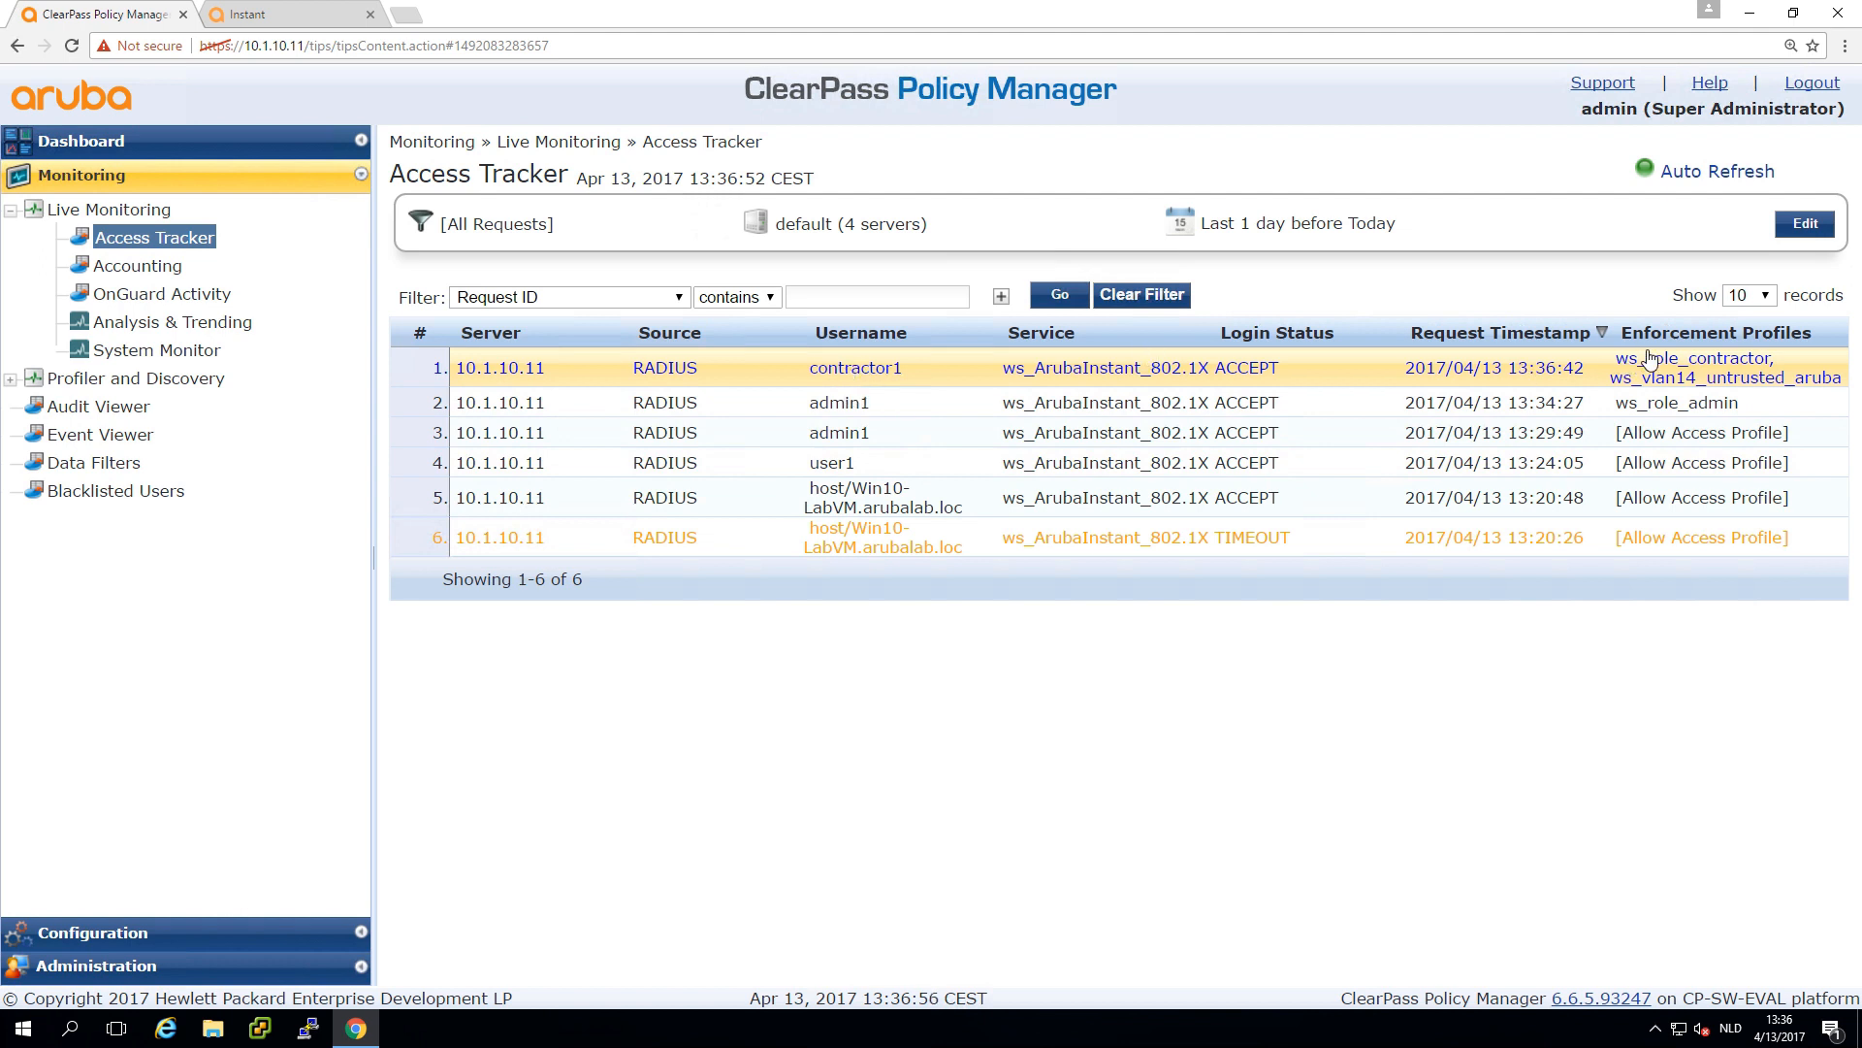
pyautogui.moveTo(1699, 369)
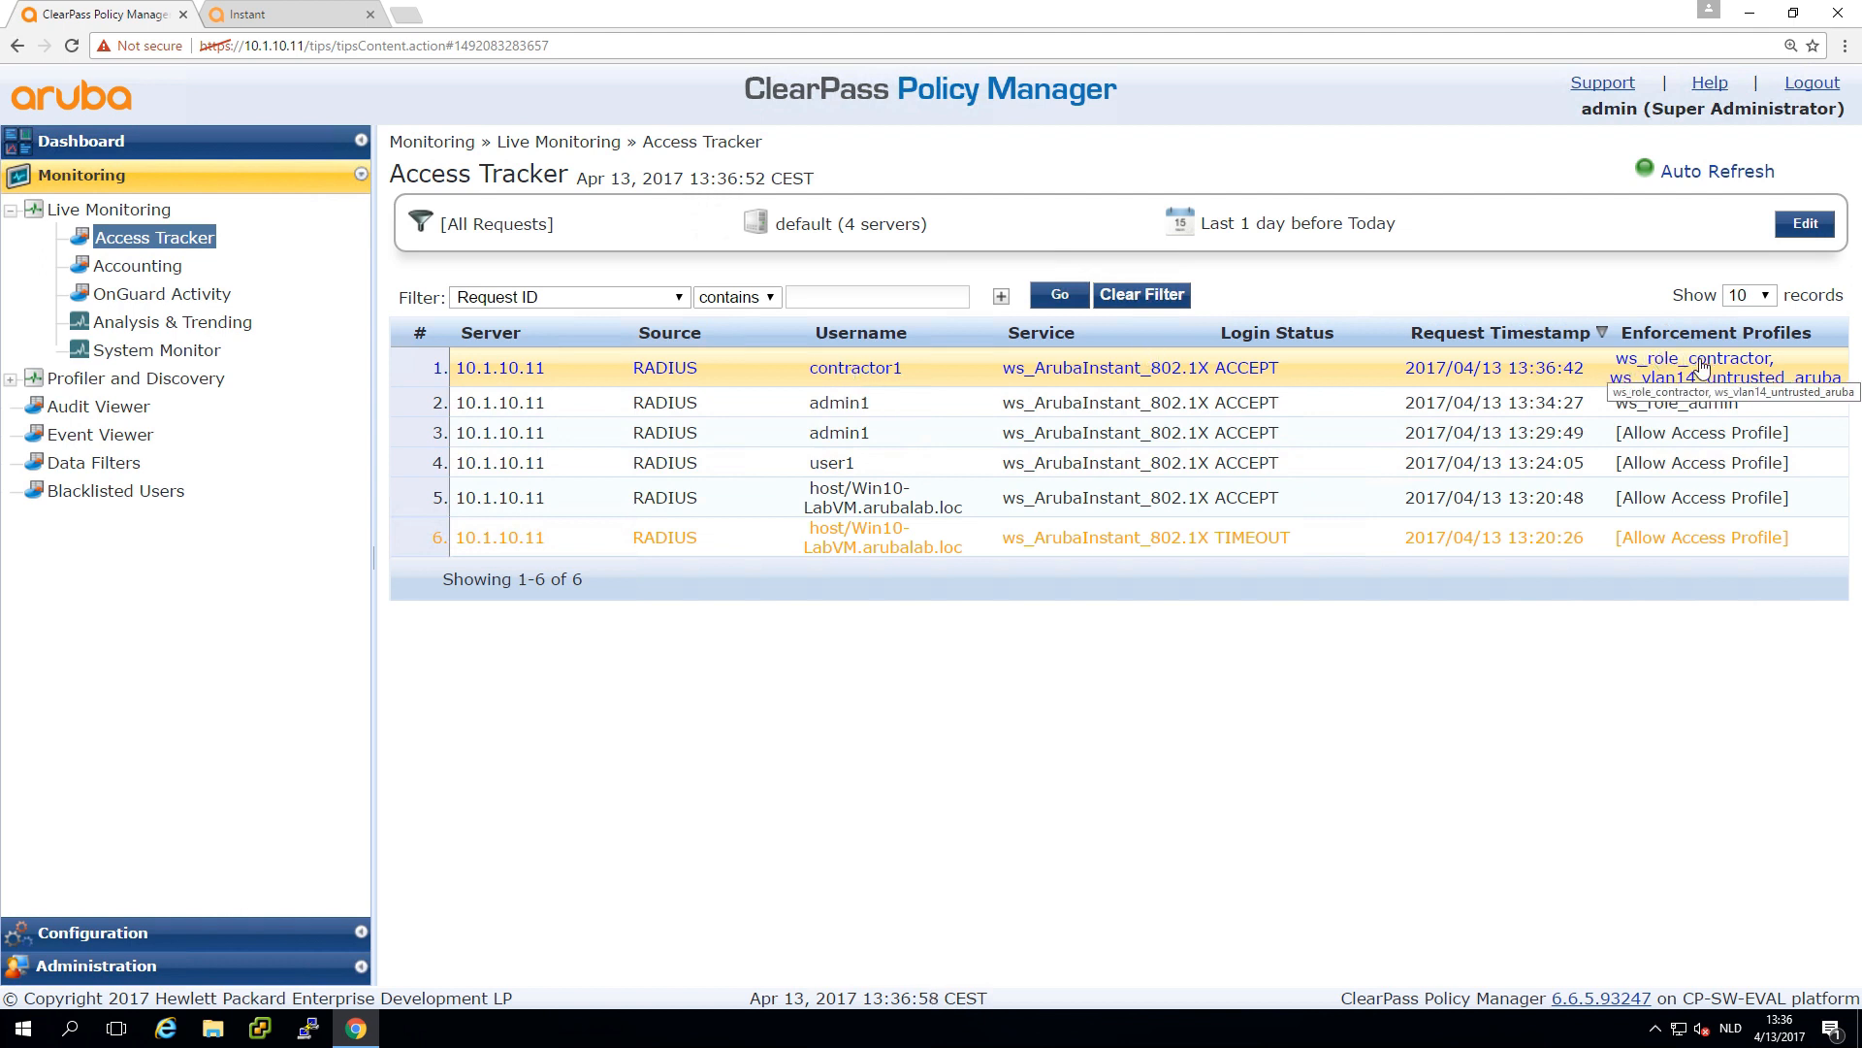
pyautogui.moveTo(1102, 246)
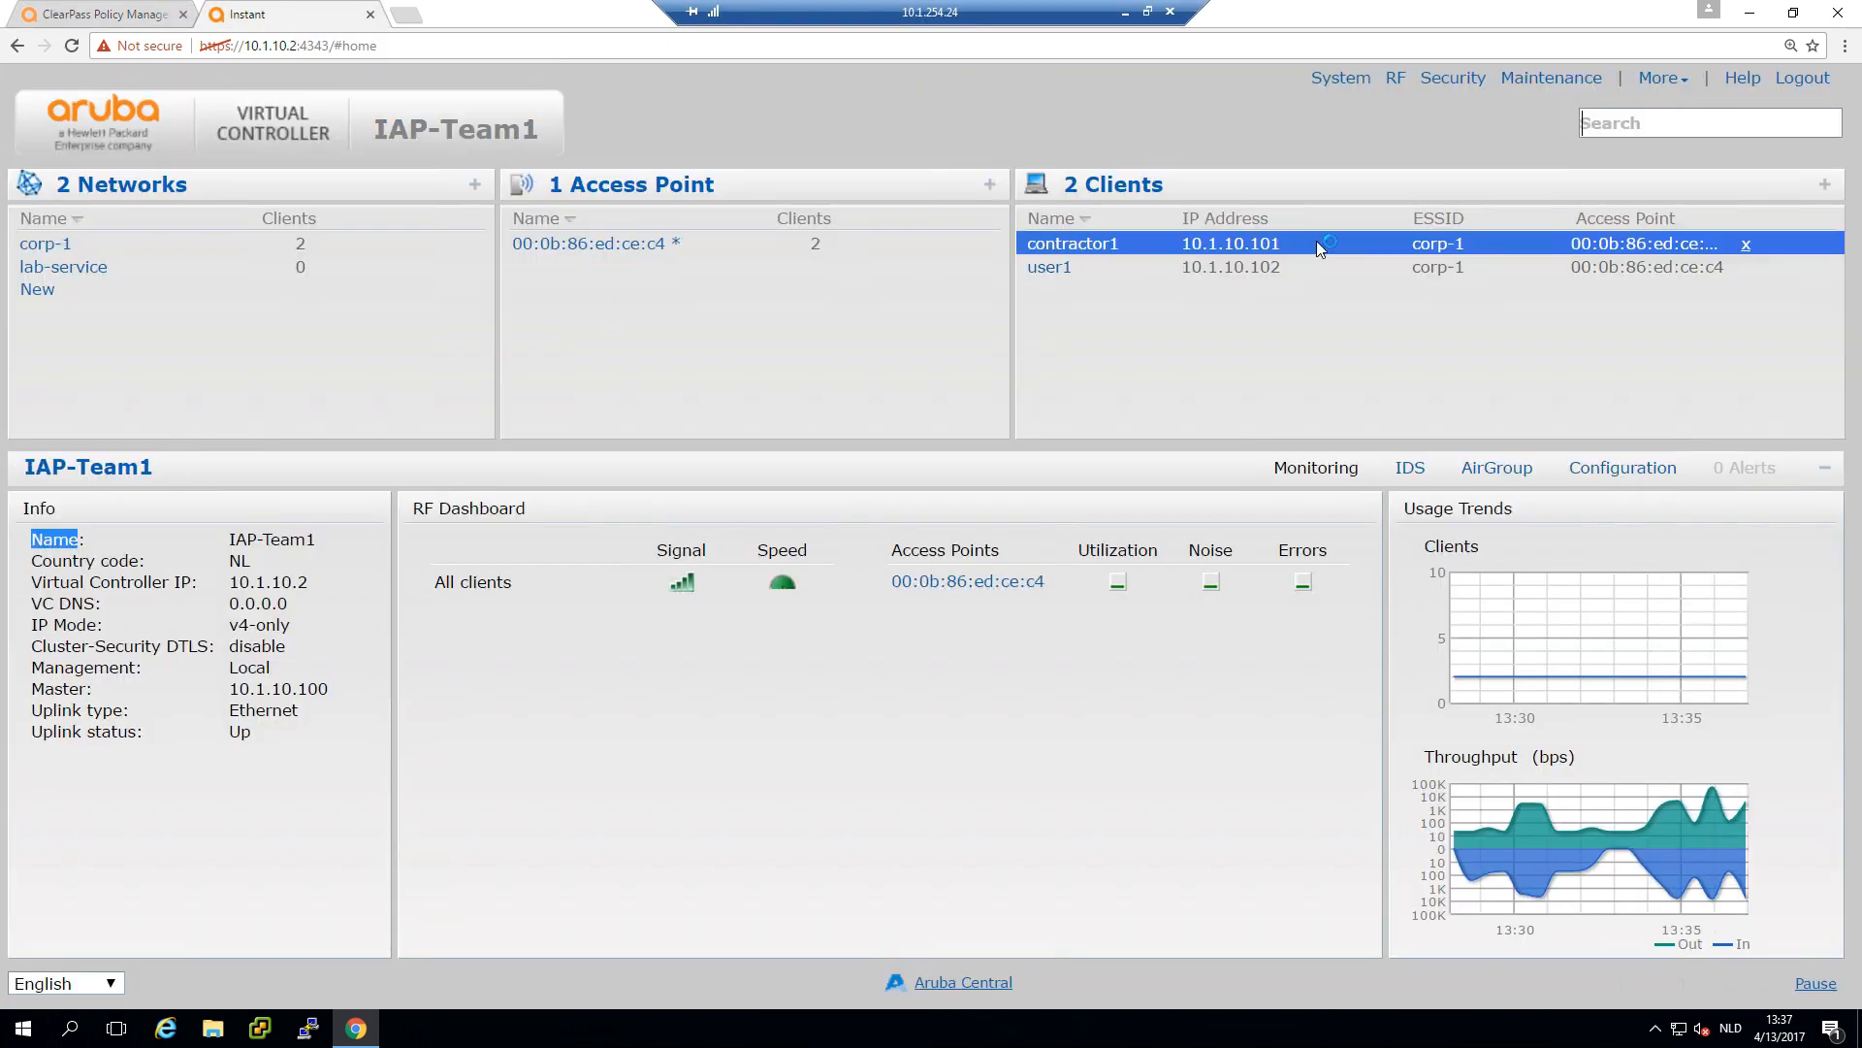
# Step: Show contractor1's client details on corp-1 and highlight its role value 'contractor'
pyautogui.click(1071, 245)
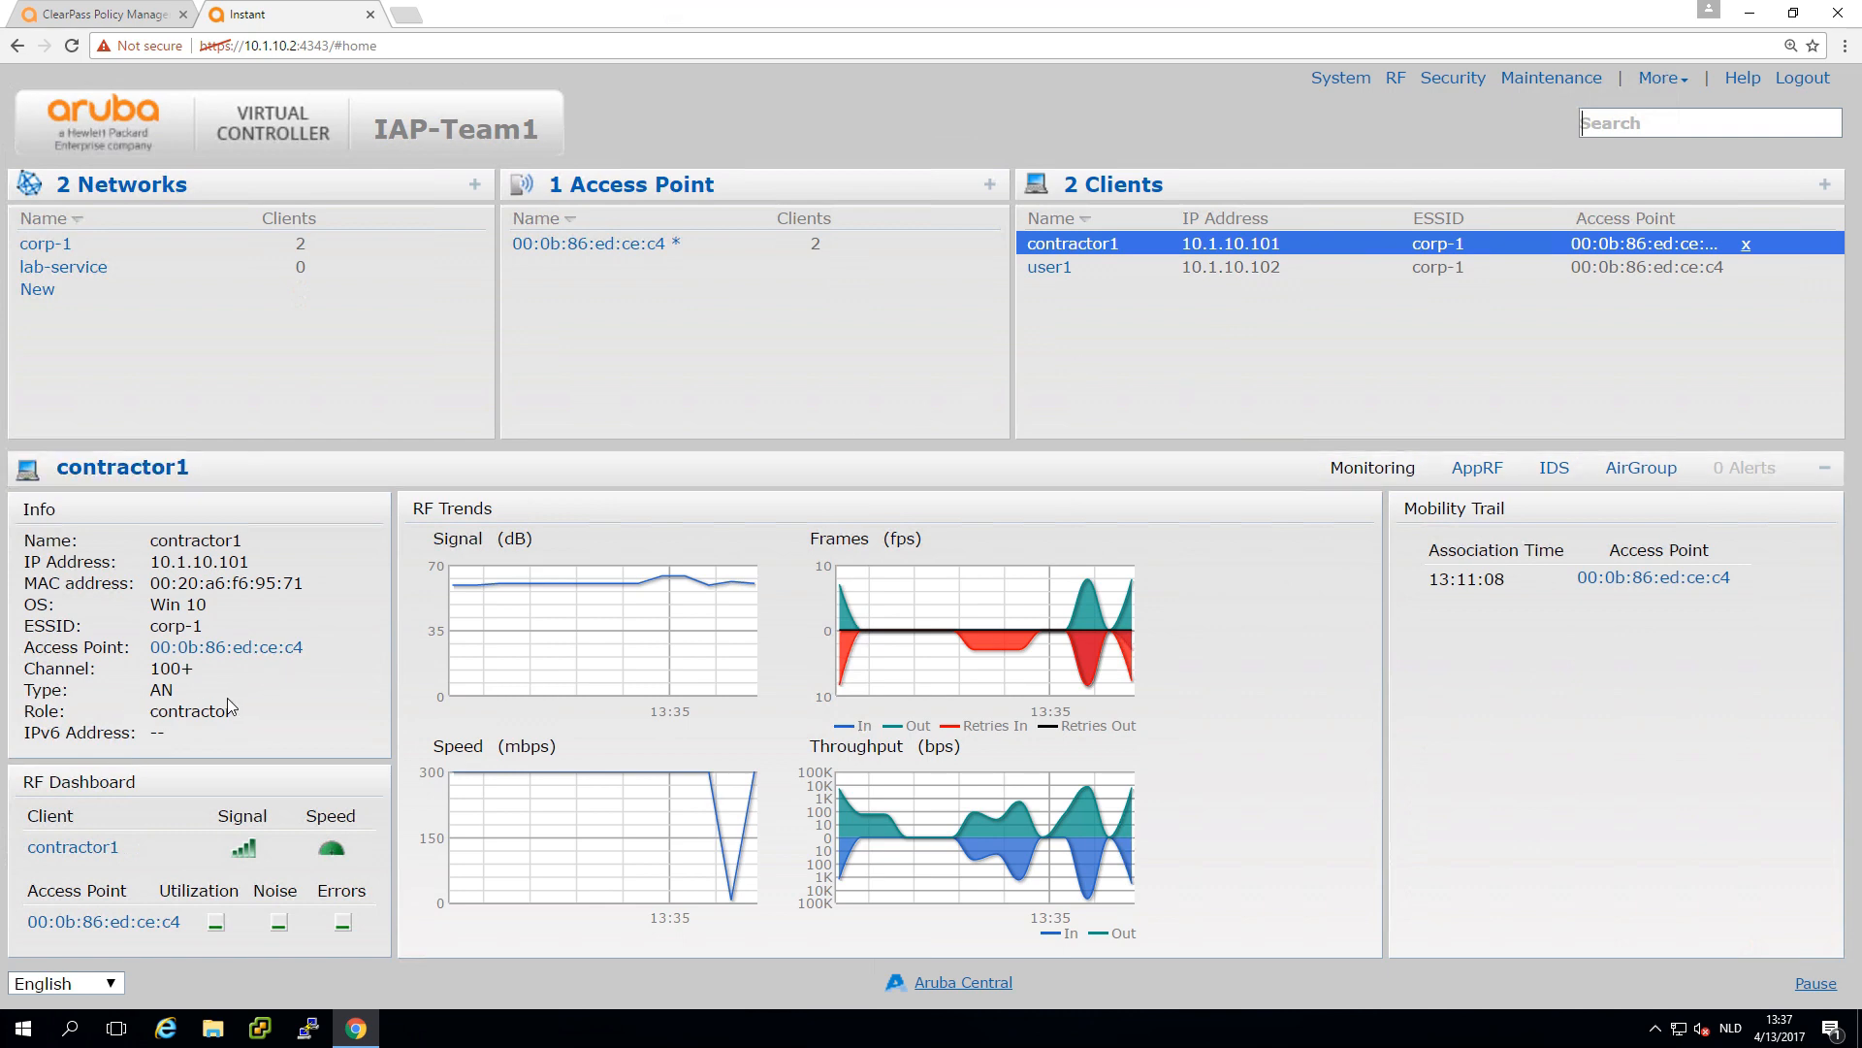
pyautogui.doubleClick(191, 710)
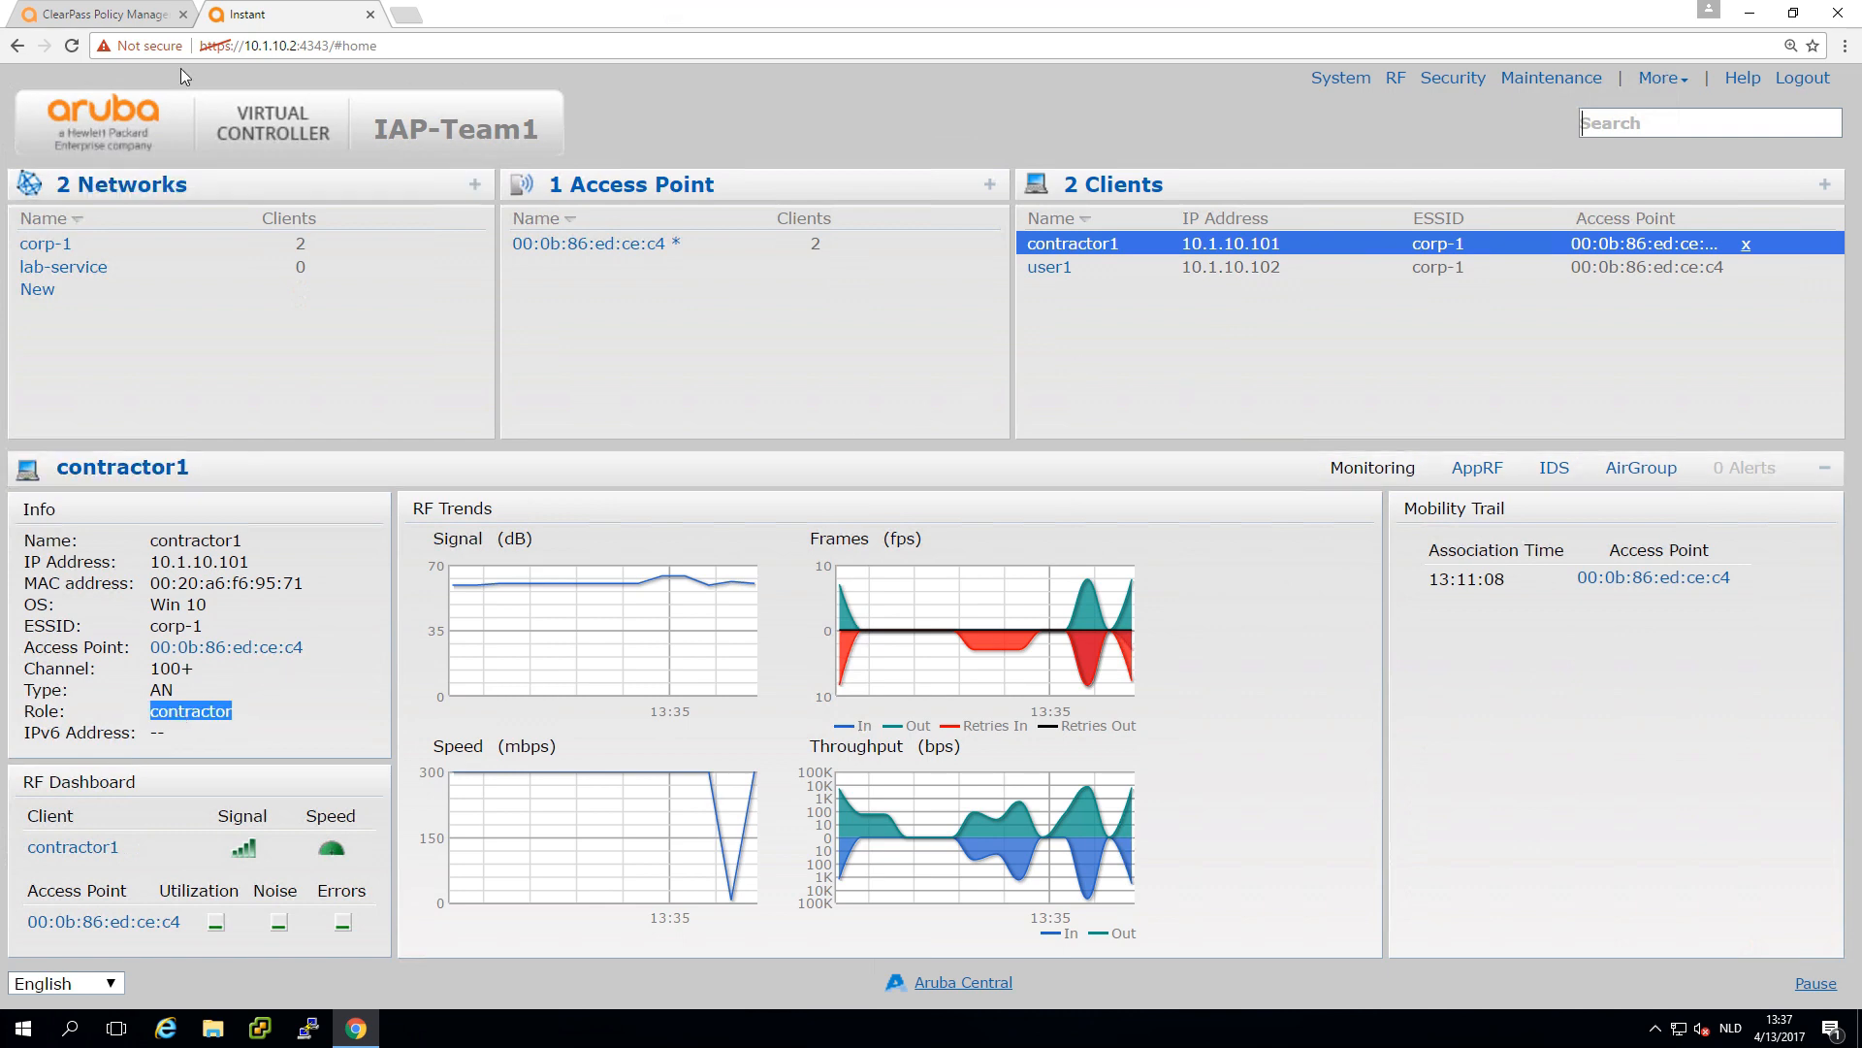
pyautogui.moveTo(353, 1028)
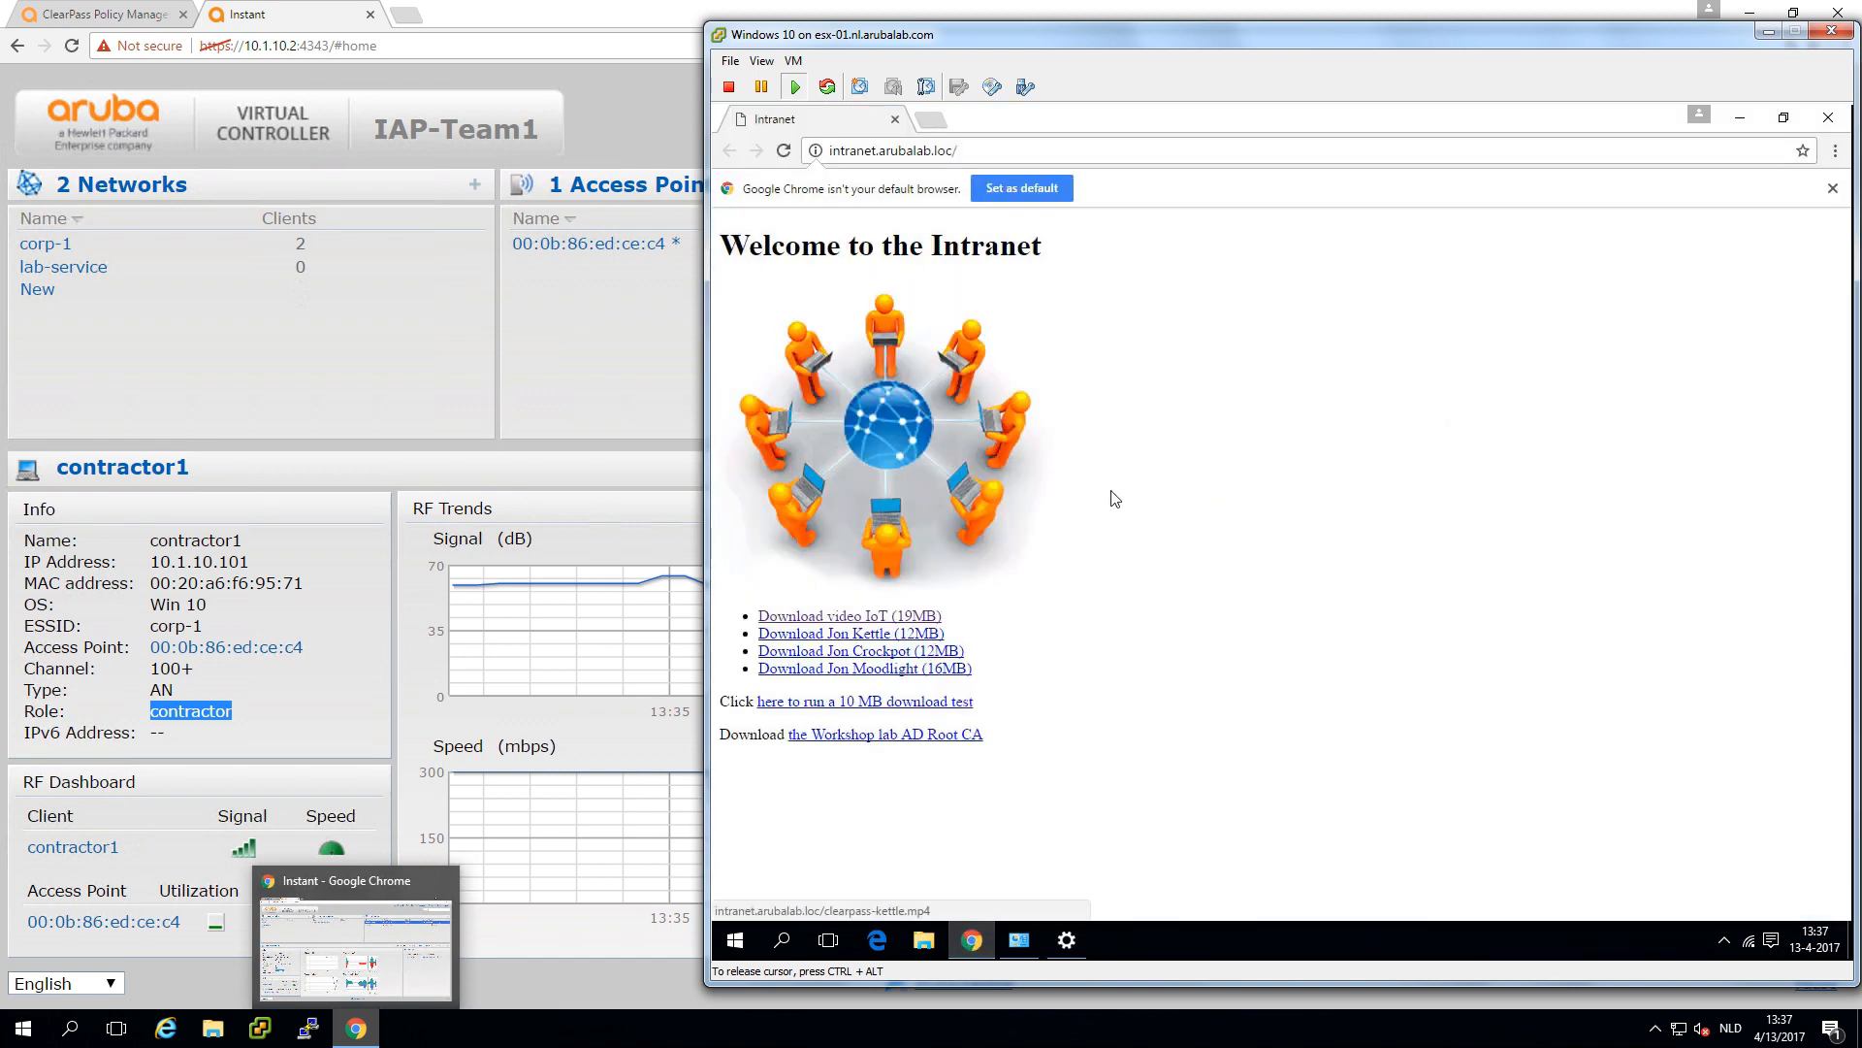
pyautogui.click(850, 633)
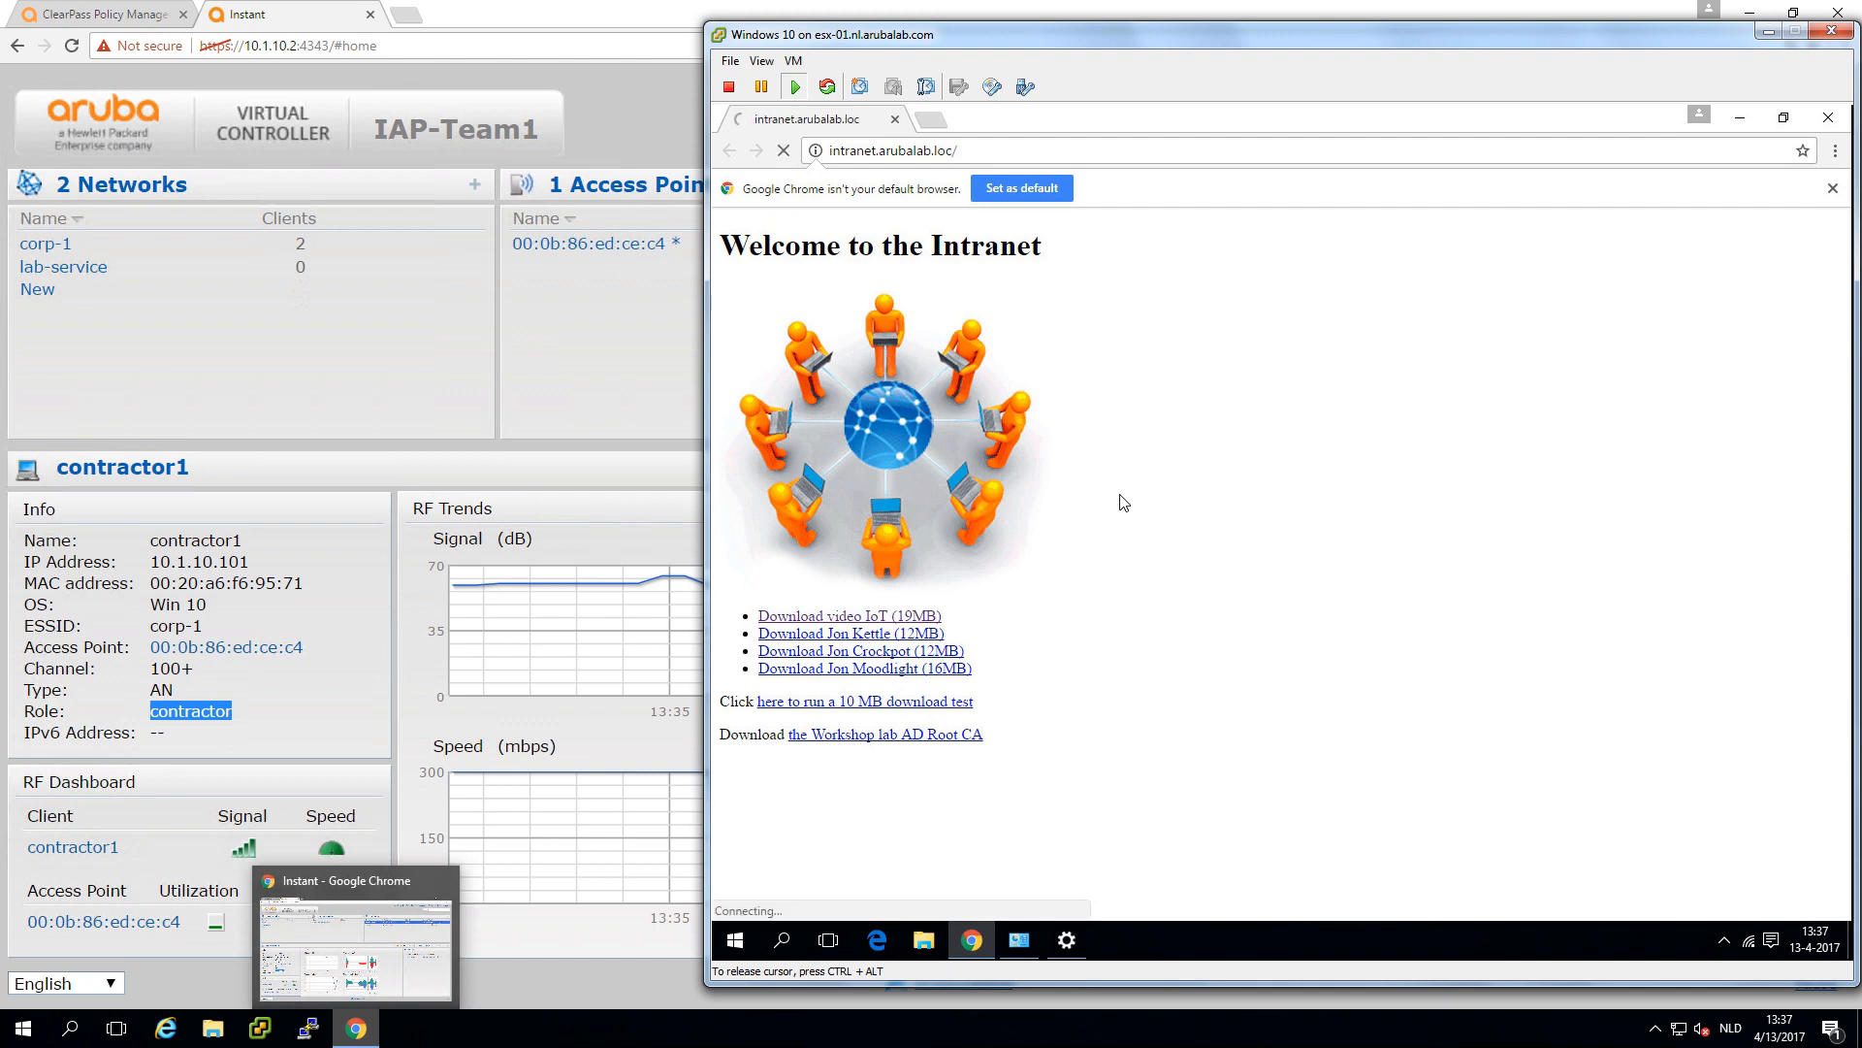
pyautogui.moveTo(807, 141)
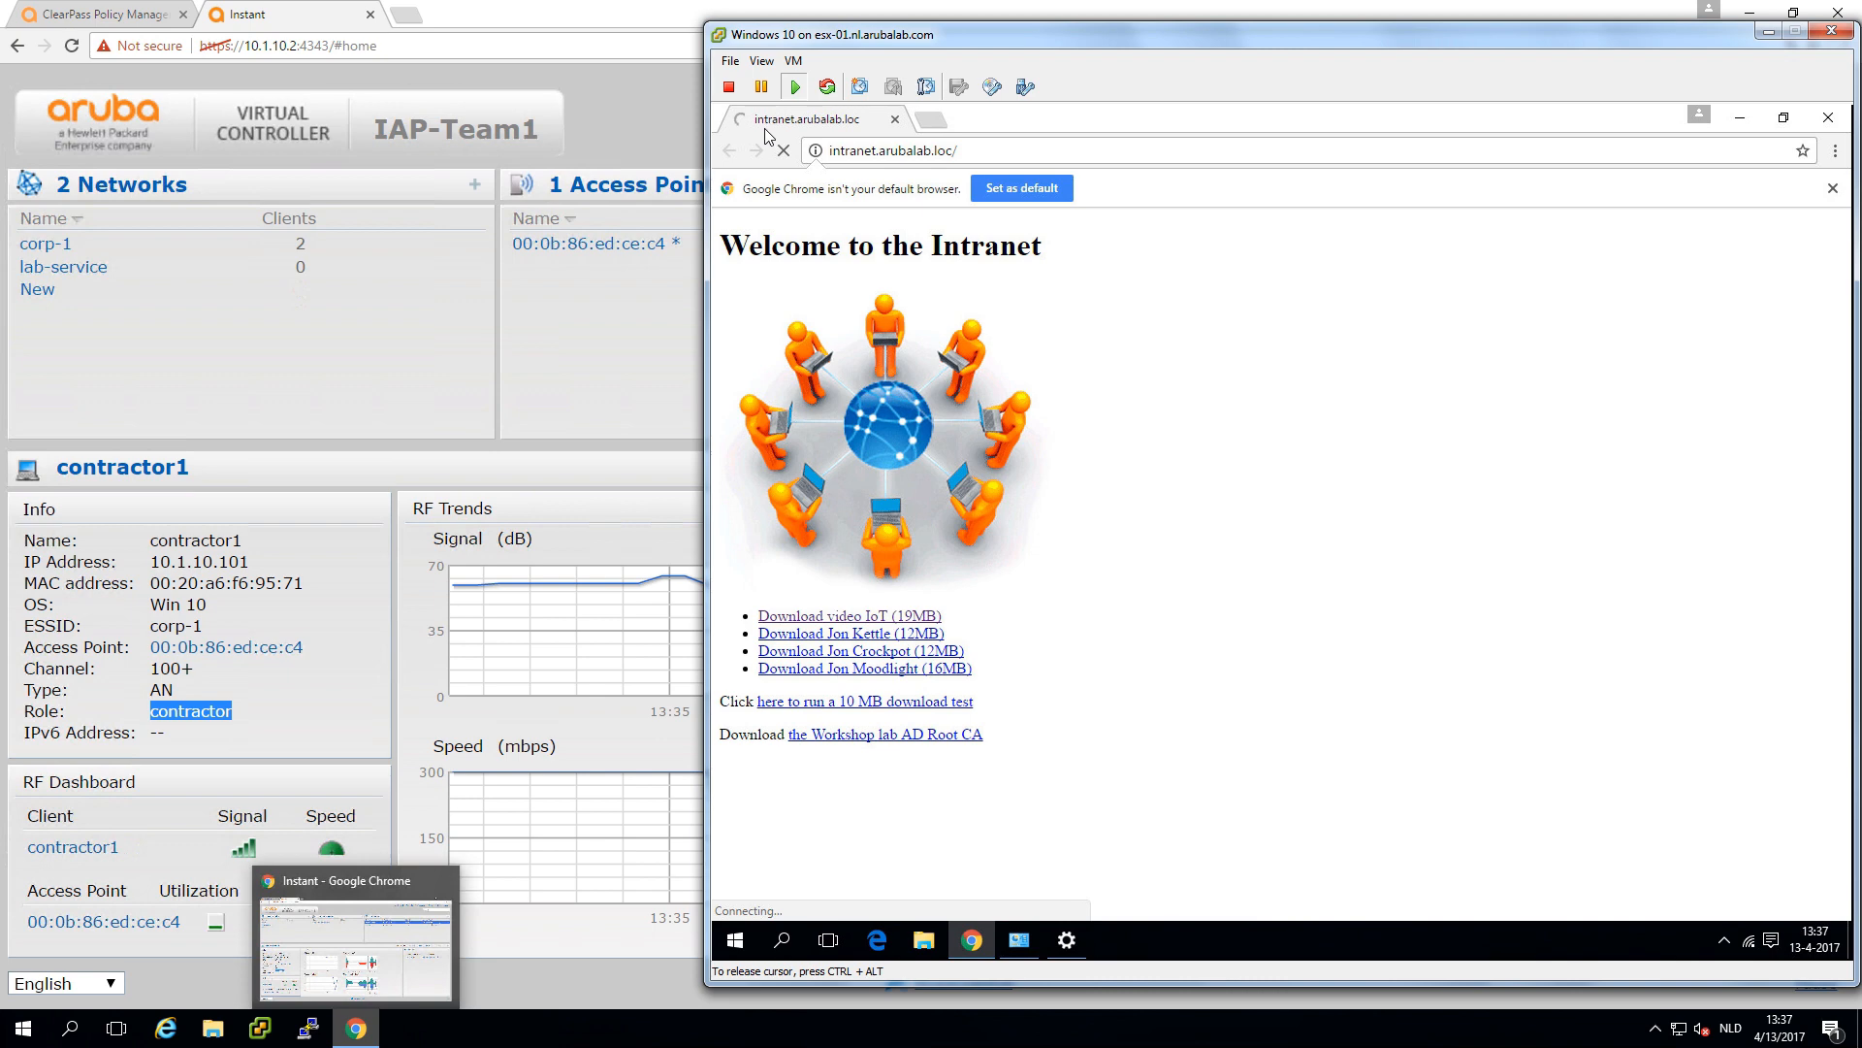
pyautogui.moveTo(807, 118)
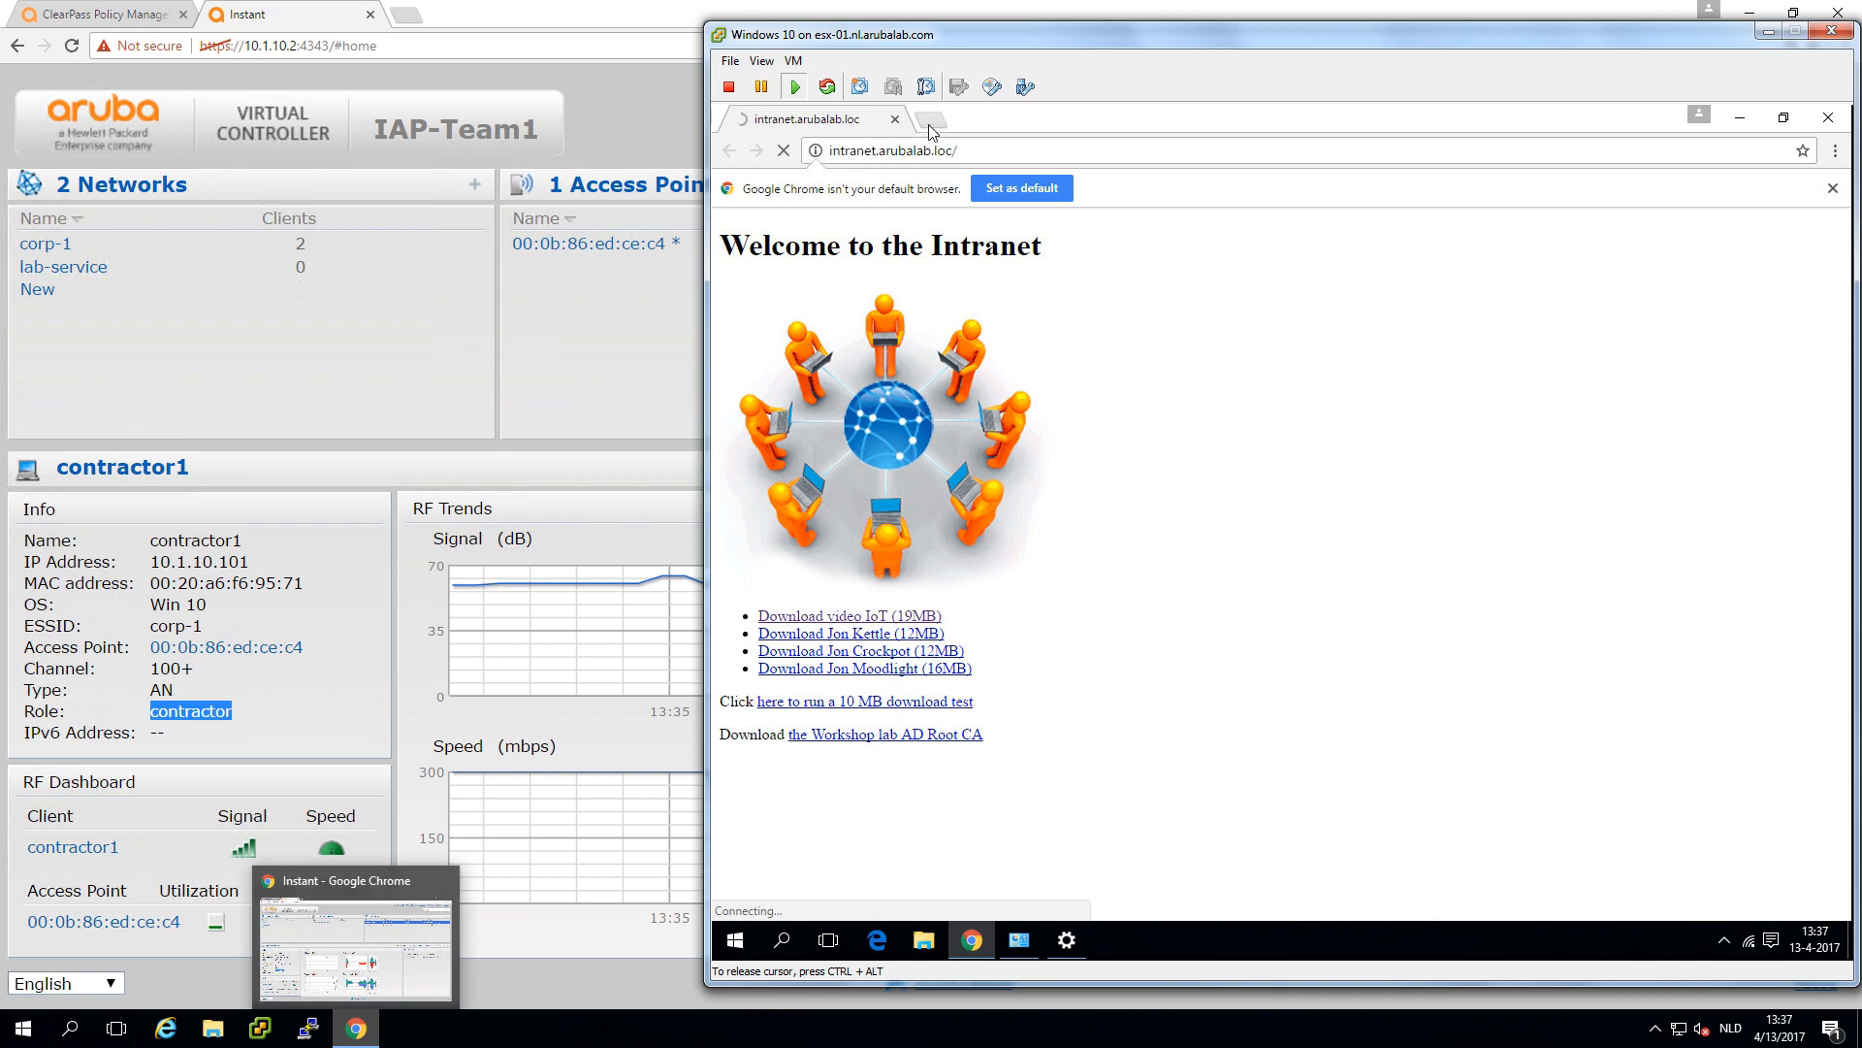
pyautogui.click(929, 124)
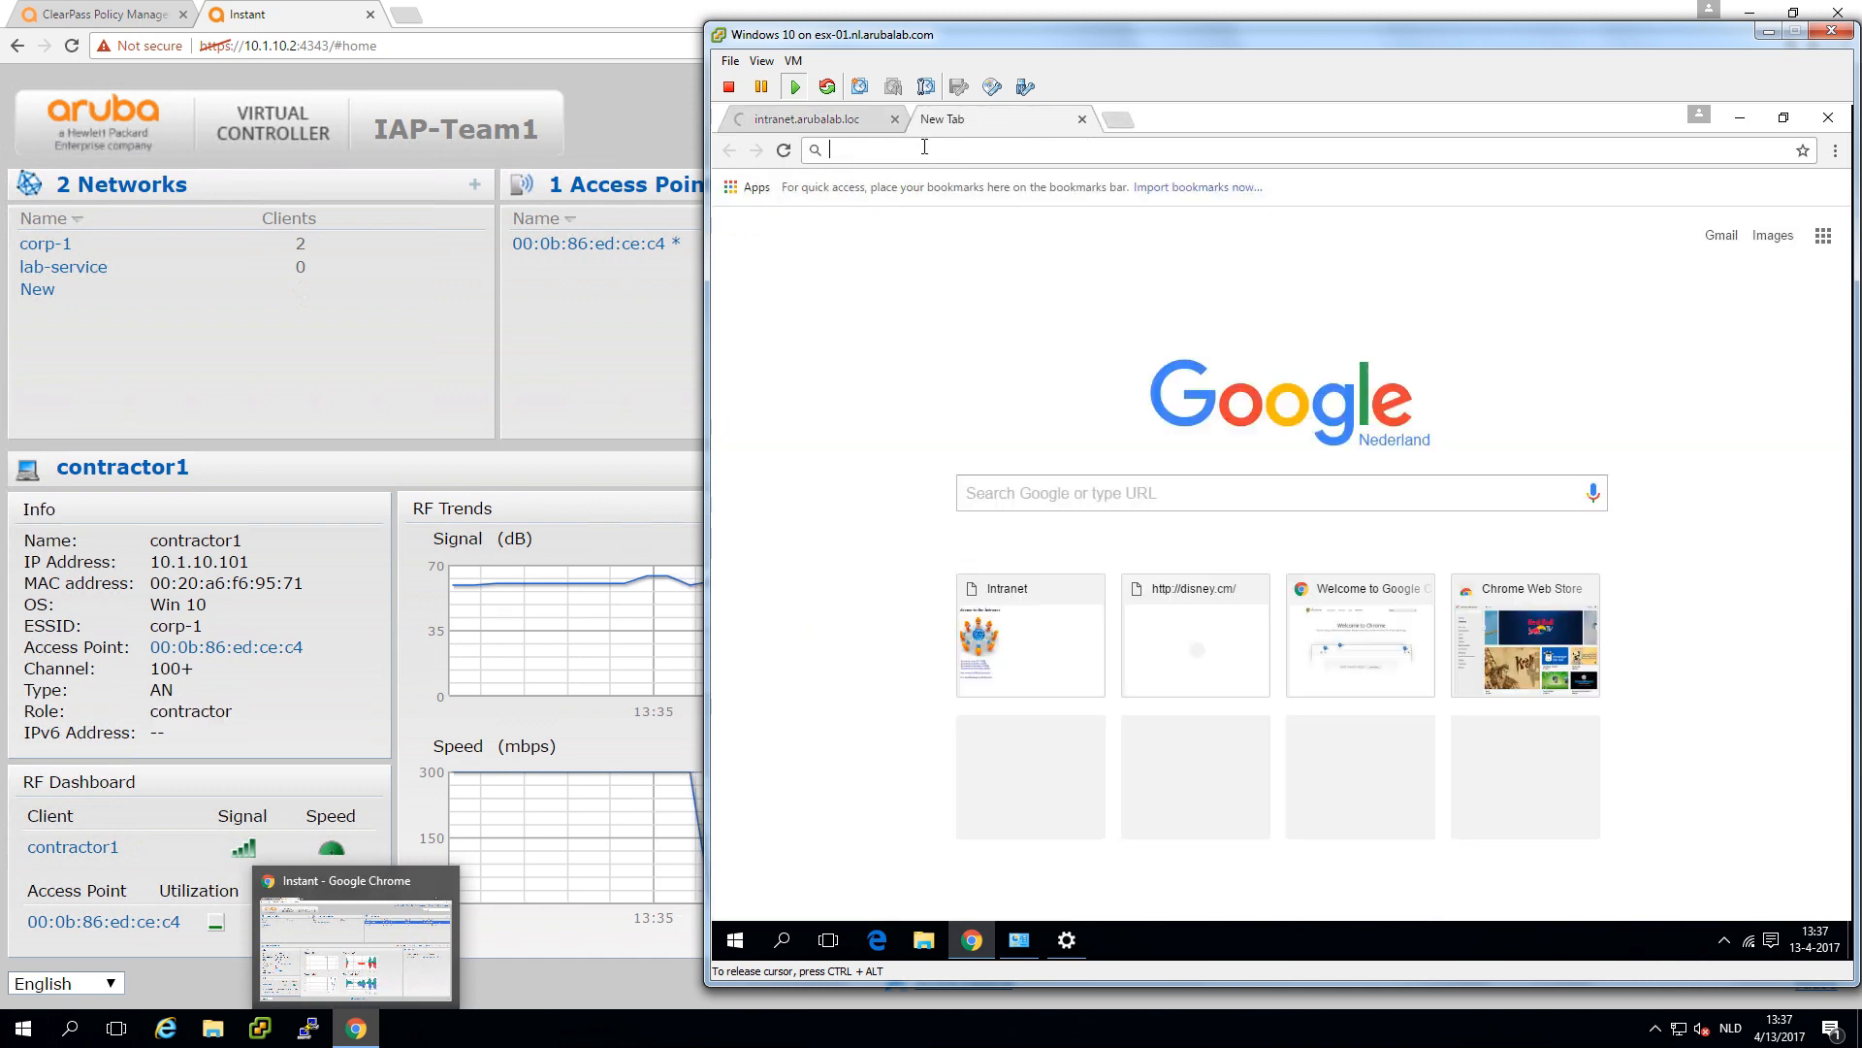
pyautogui.write('www.hpe.com/us/en/home.html')
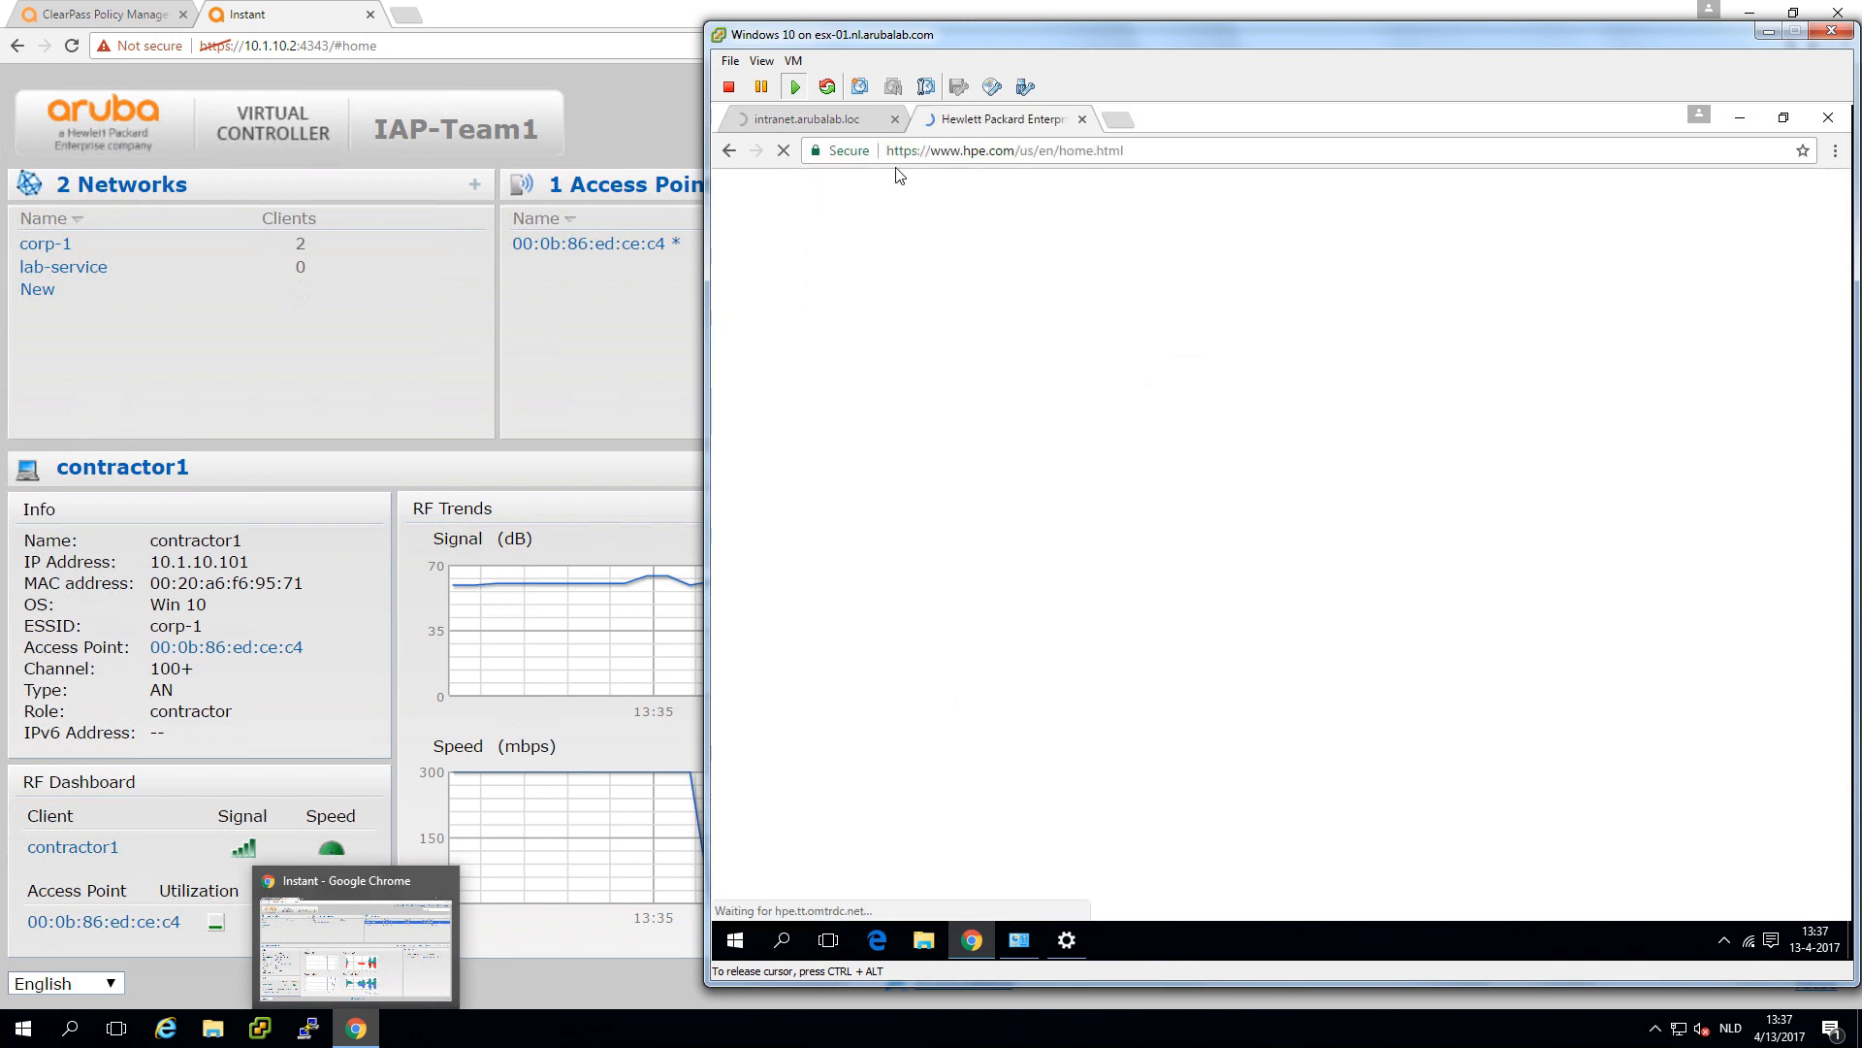
pyautogui.click(806, 119)
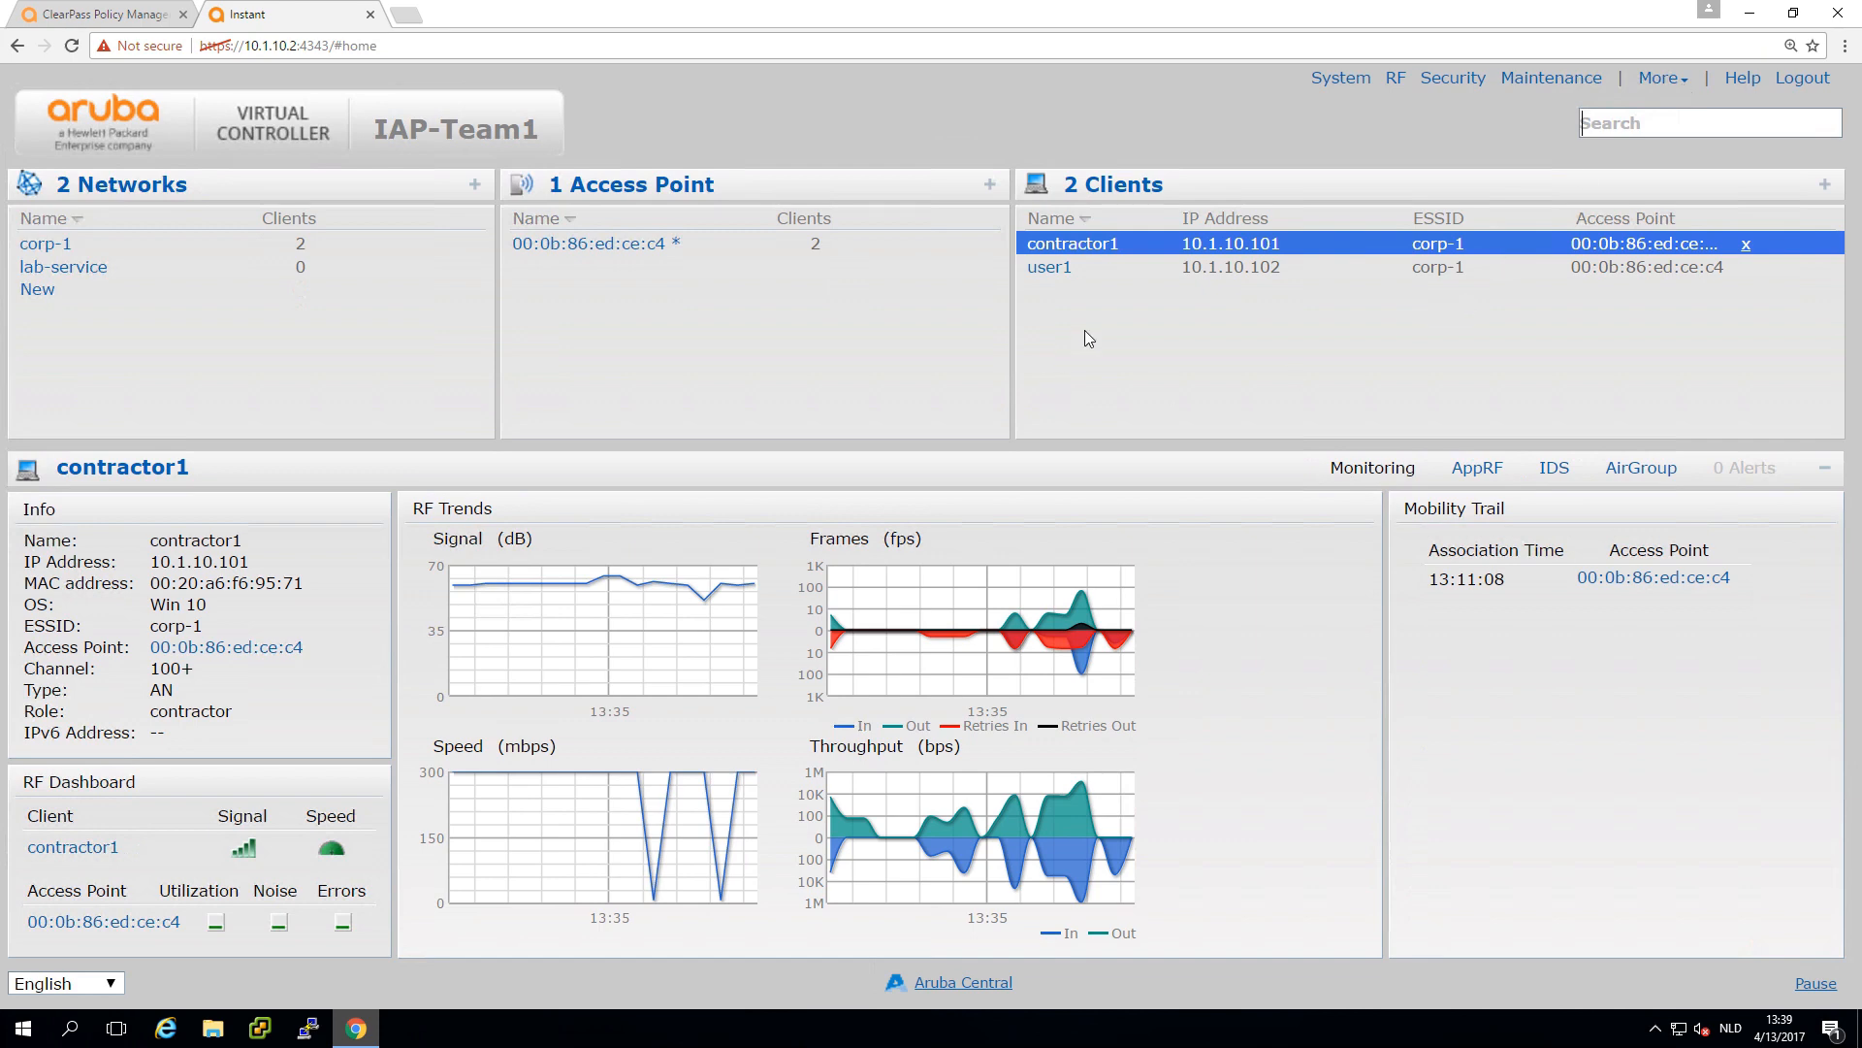
pyautogui.moveTo(1106, 274)
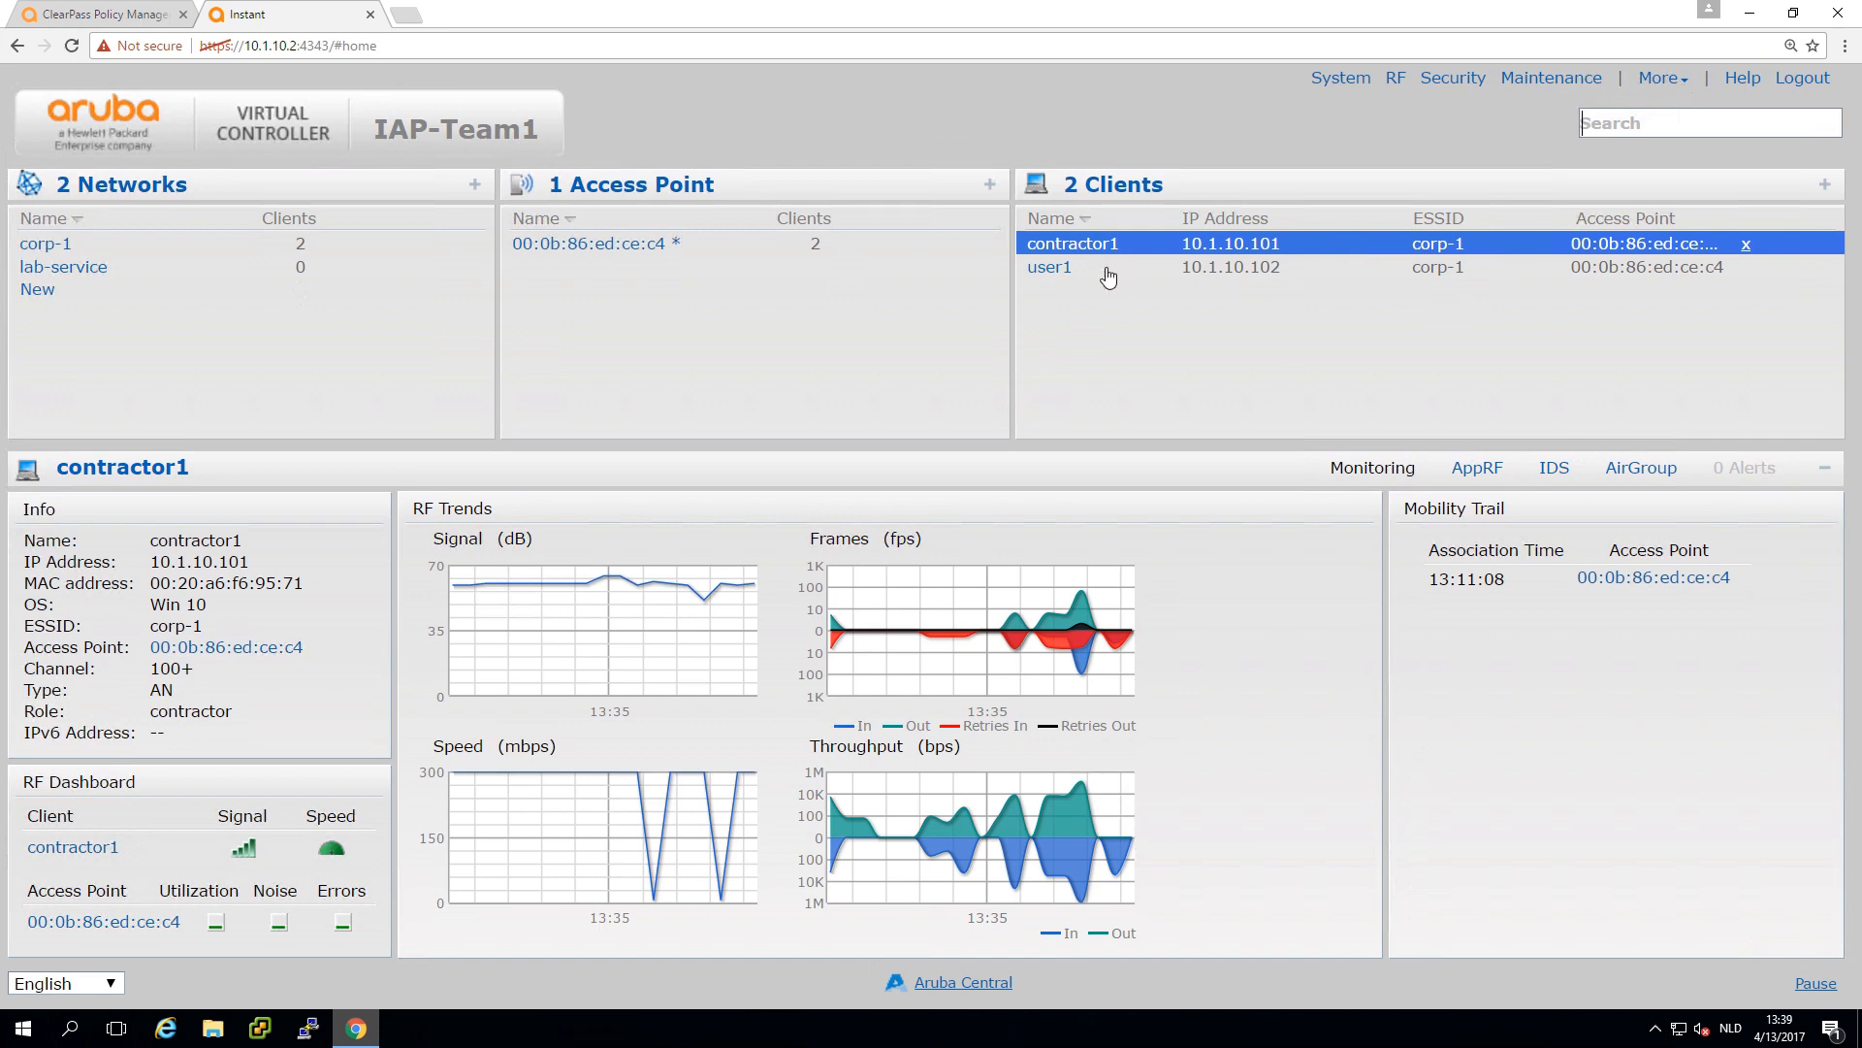
# Step: Show user1's iPad client details, highlight its role 'BYOD', and return to ClearPass
pyautogui.click(1049, 266)
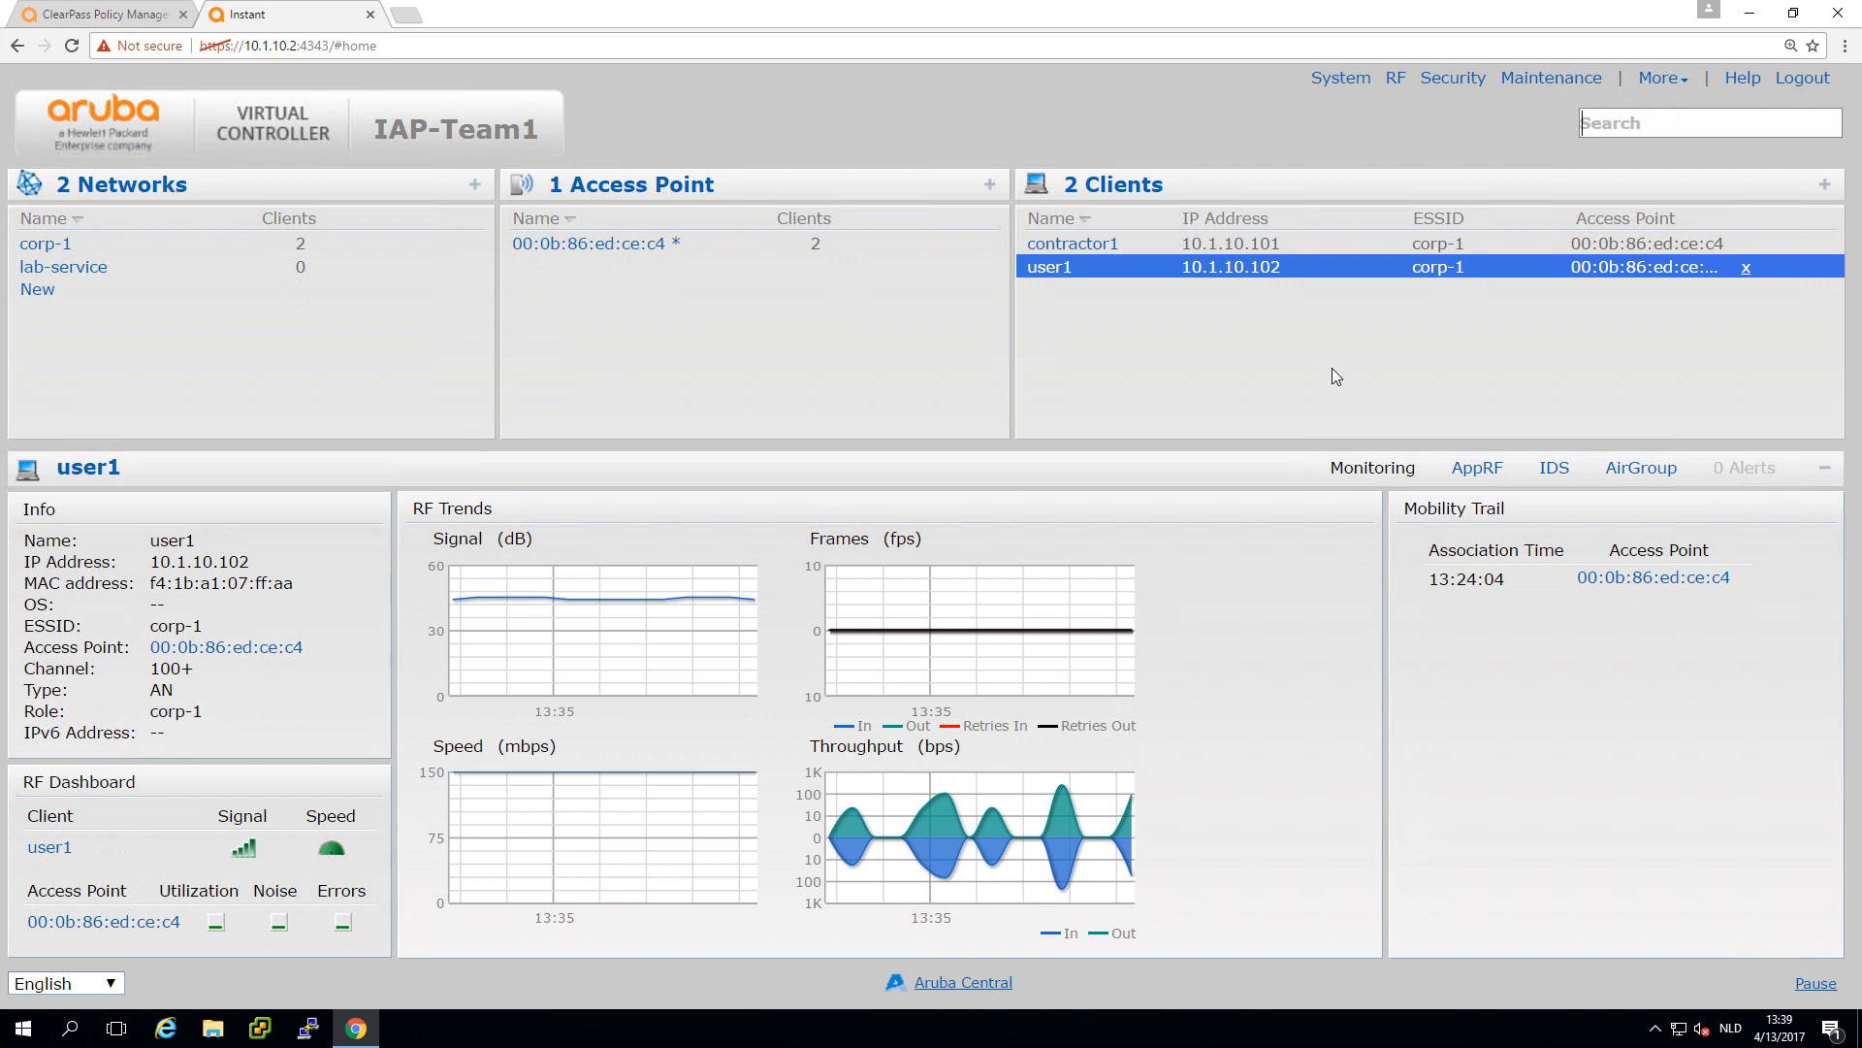
pyautogui.click(1746, 266)
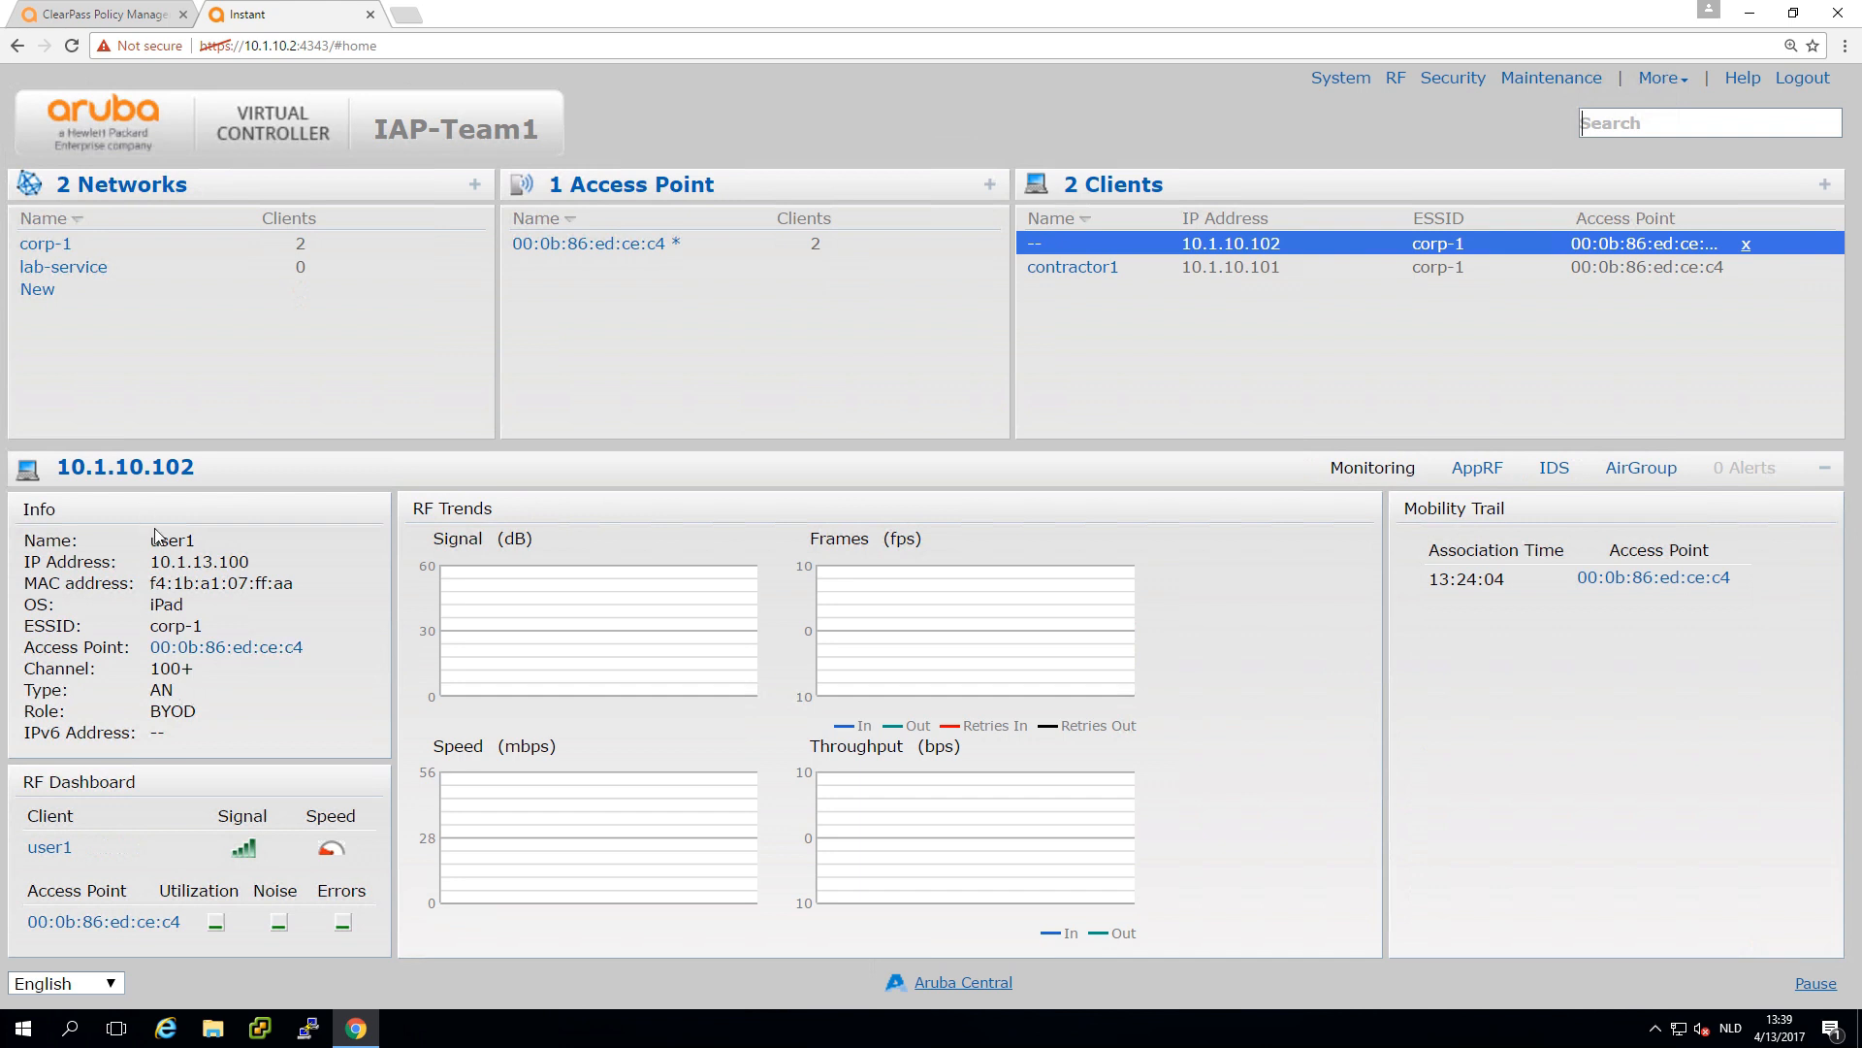
pyautogui.doubleClick(173, 541)
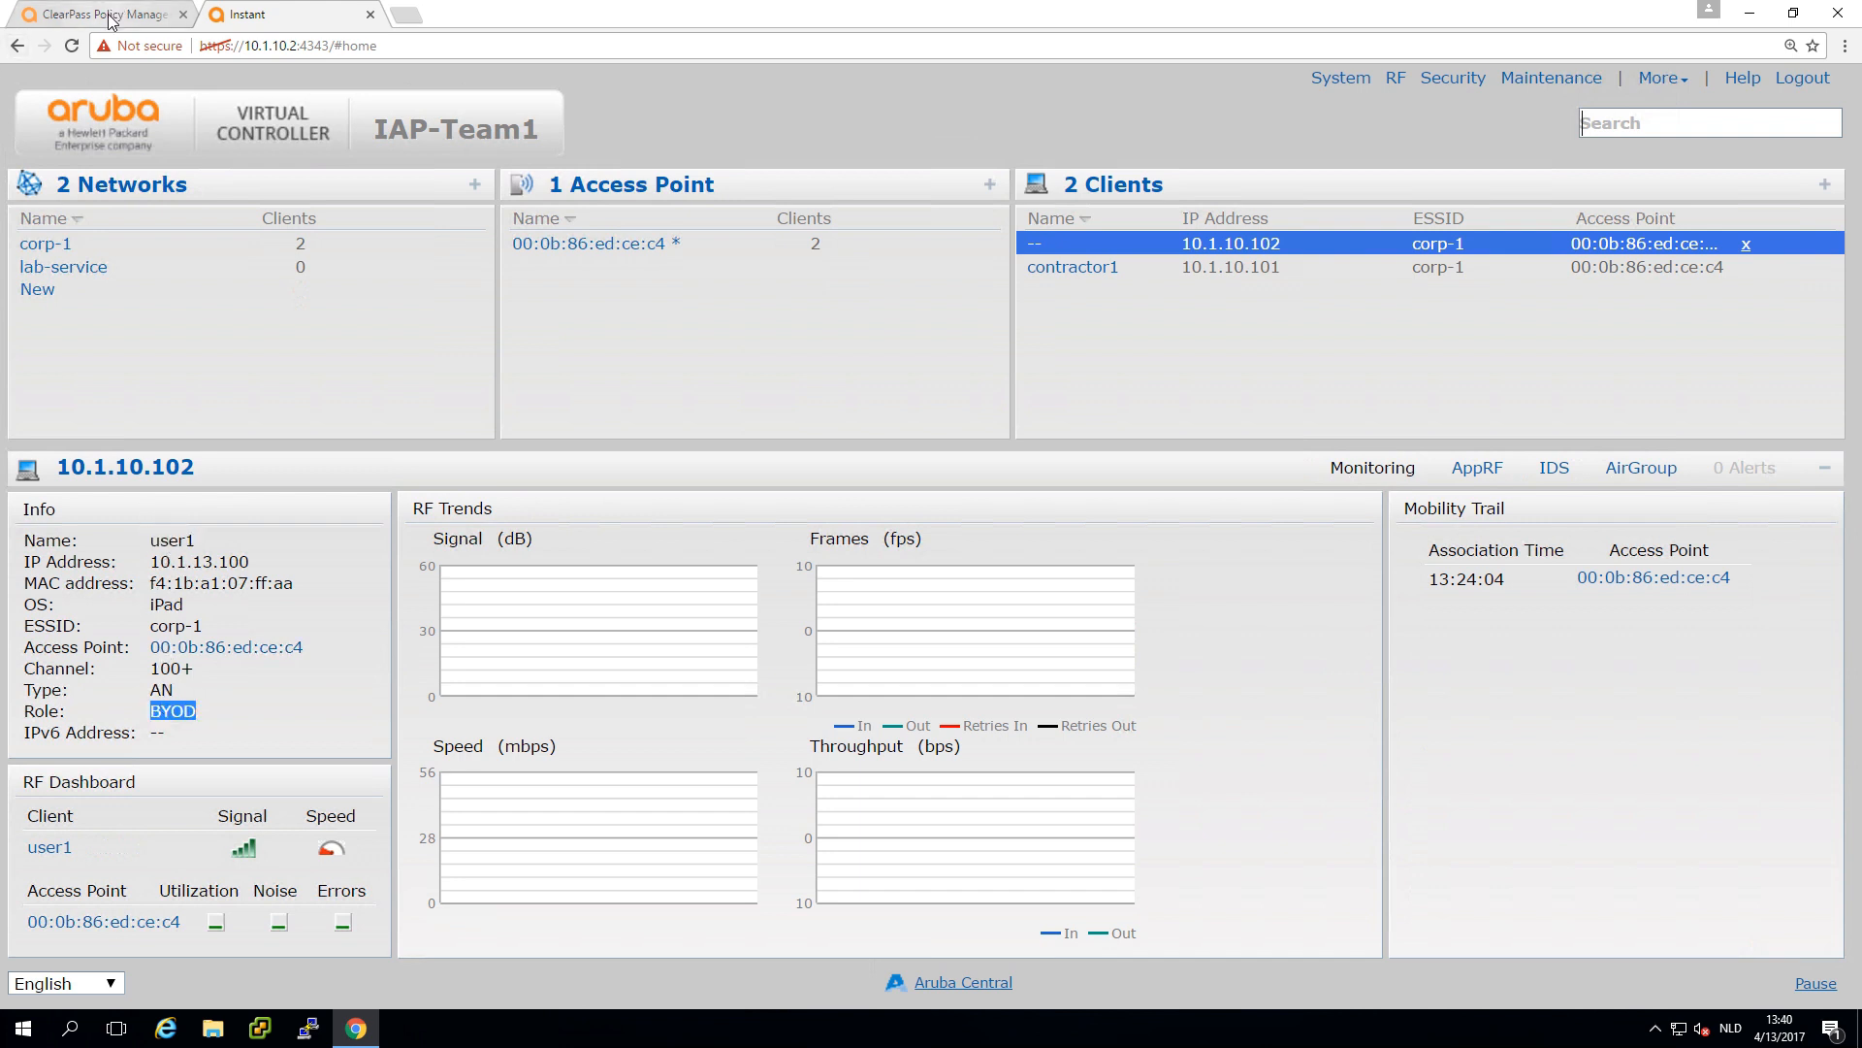
pyautogui.click(101, 14)
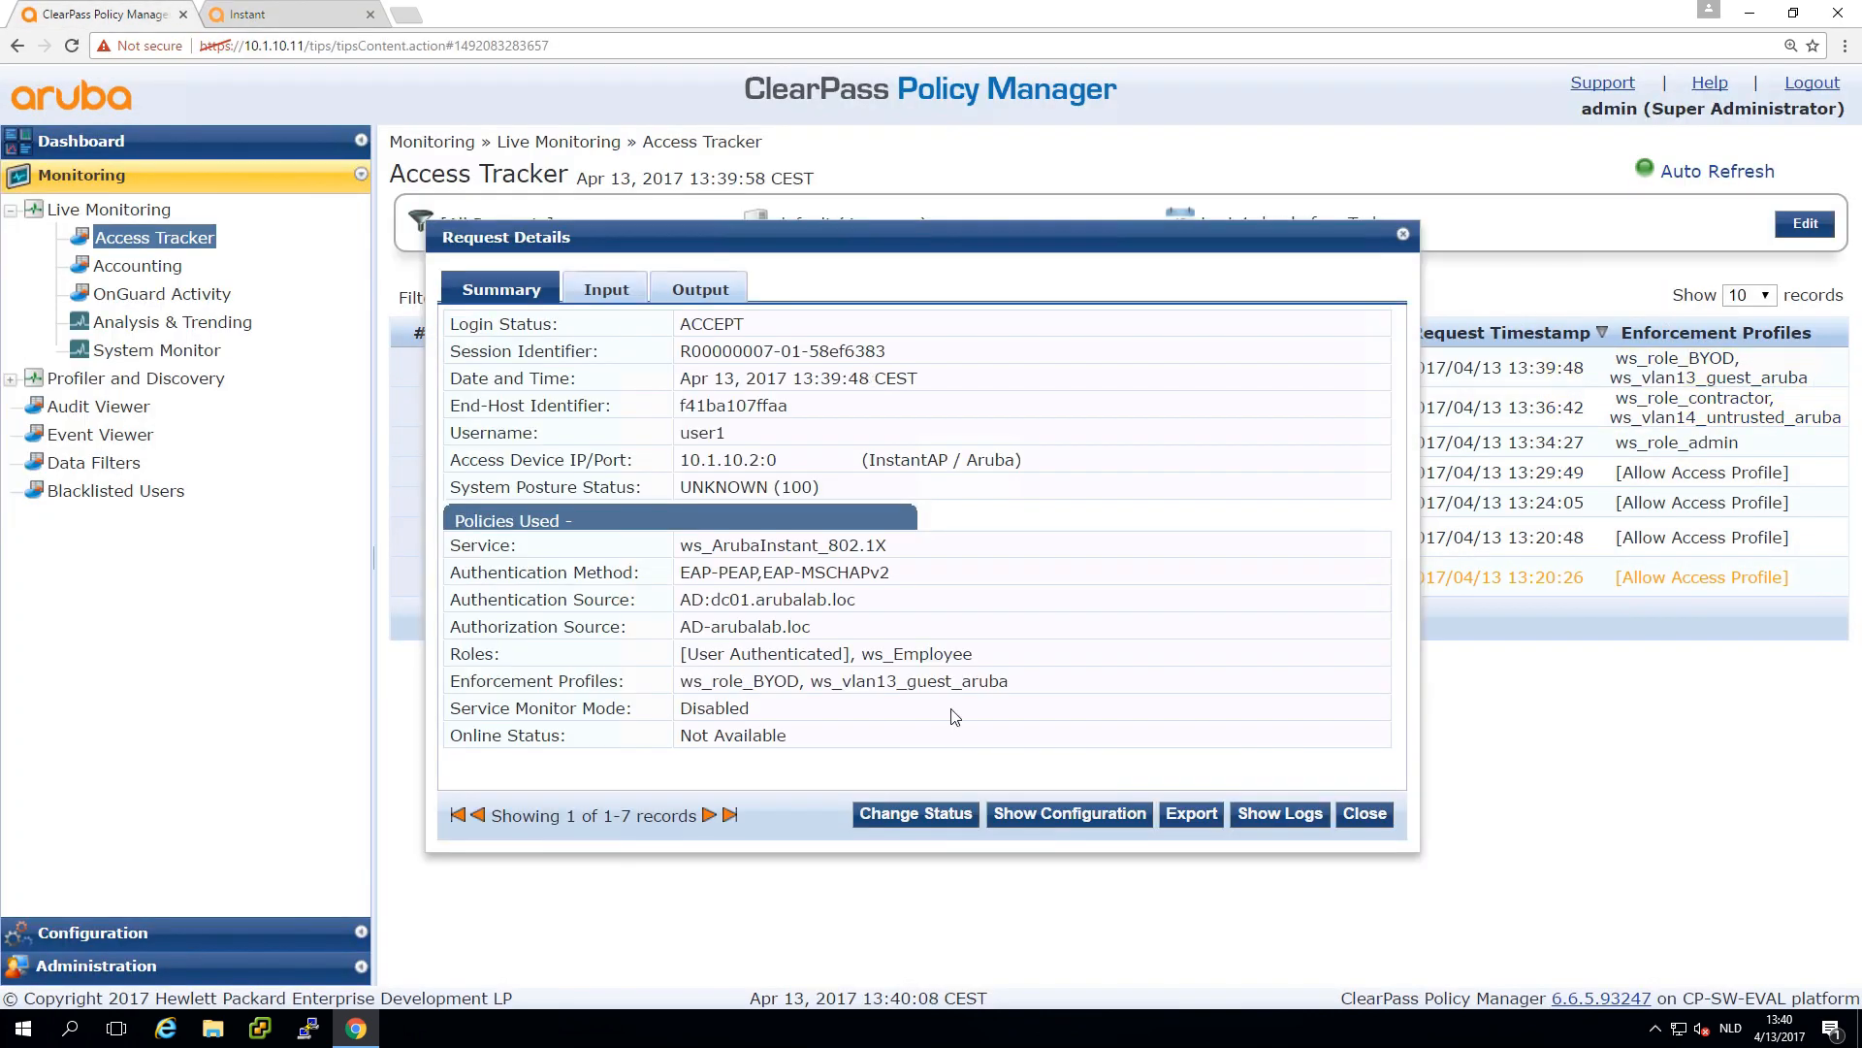
pyautogui.moveTo(1090, 630)
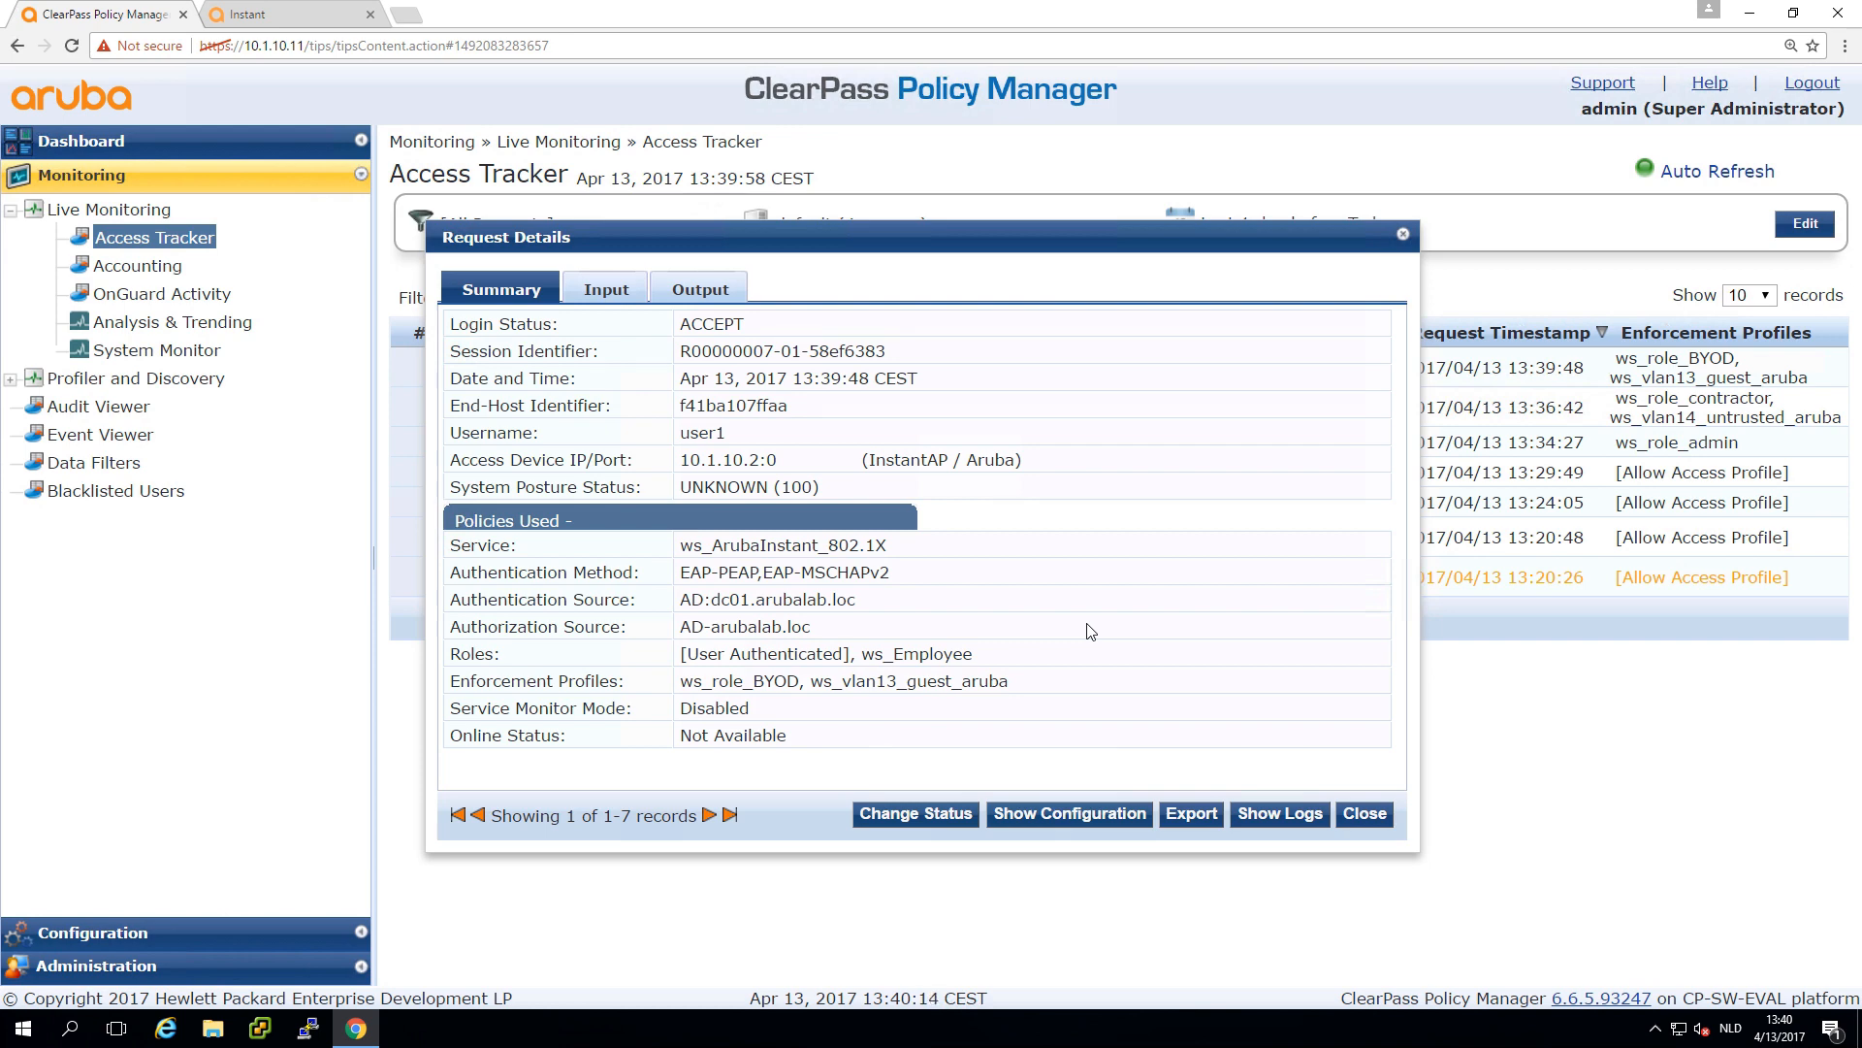
pyautogui.moveTo(636, 666)
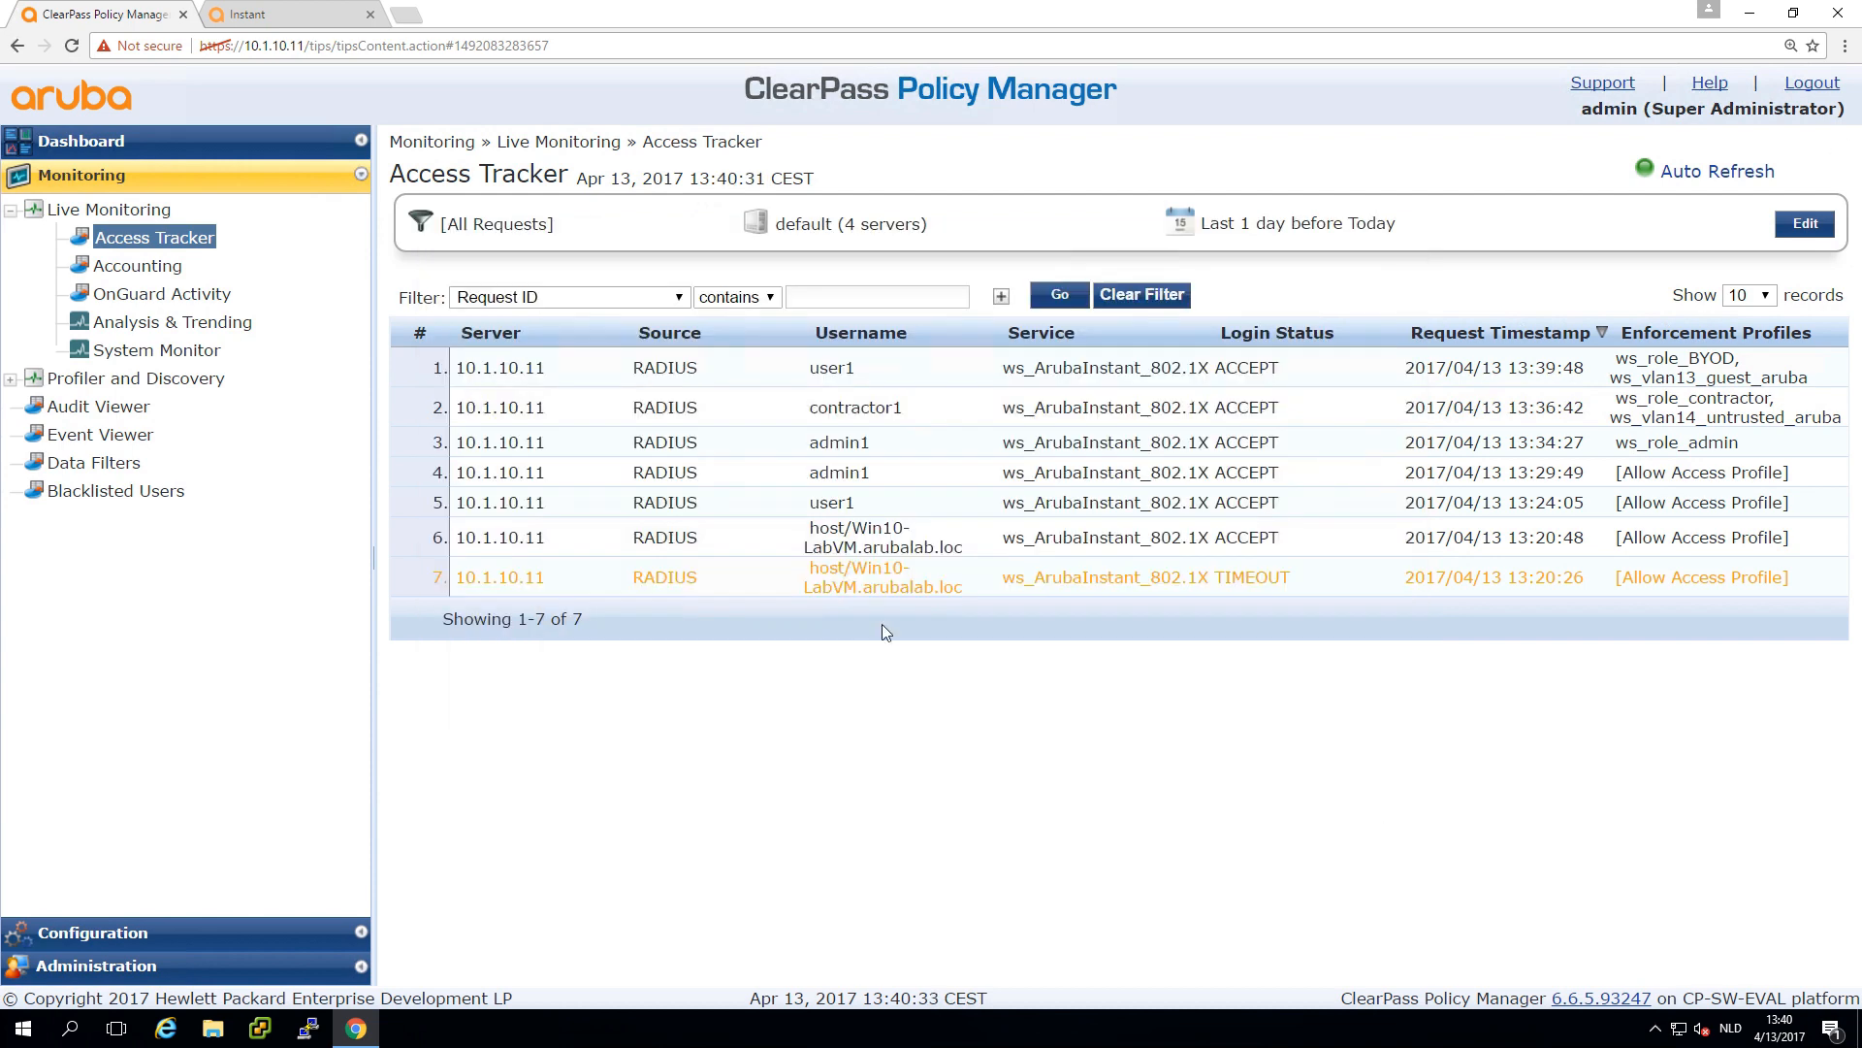
pyautogui.moveTo(64, 883)
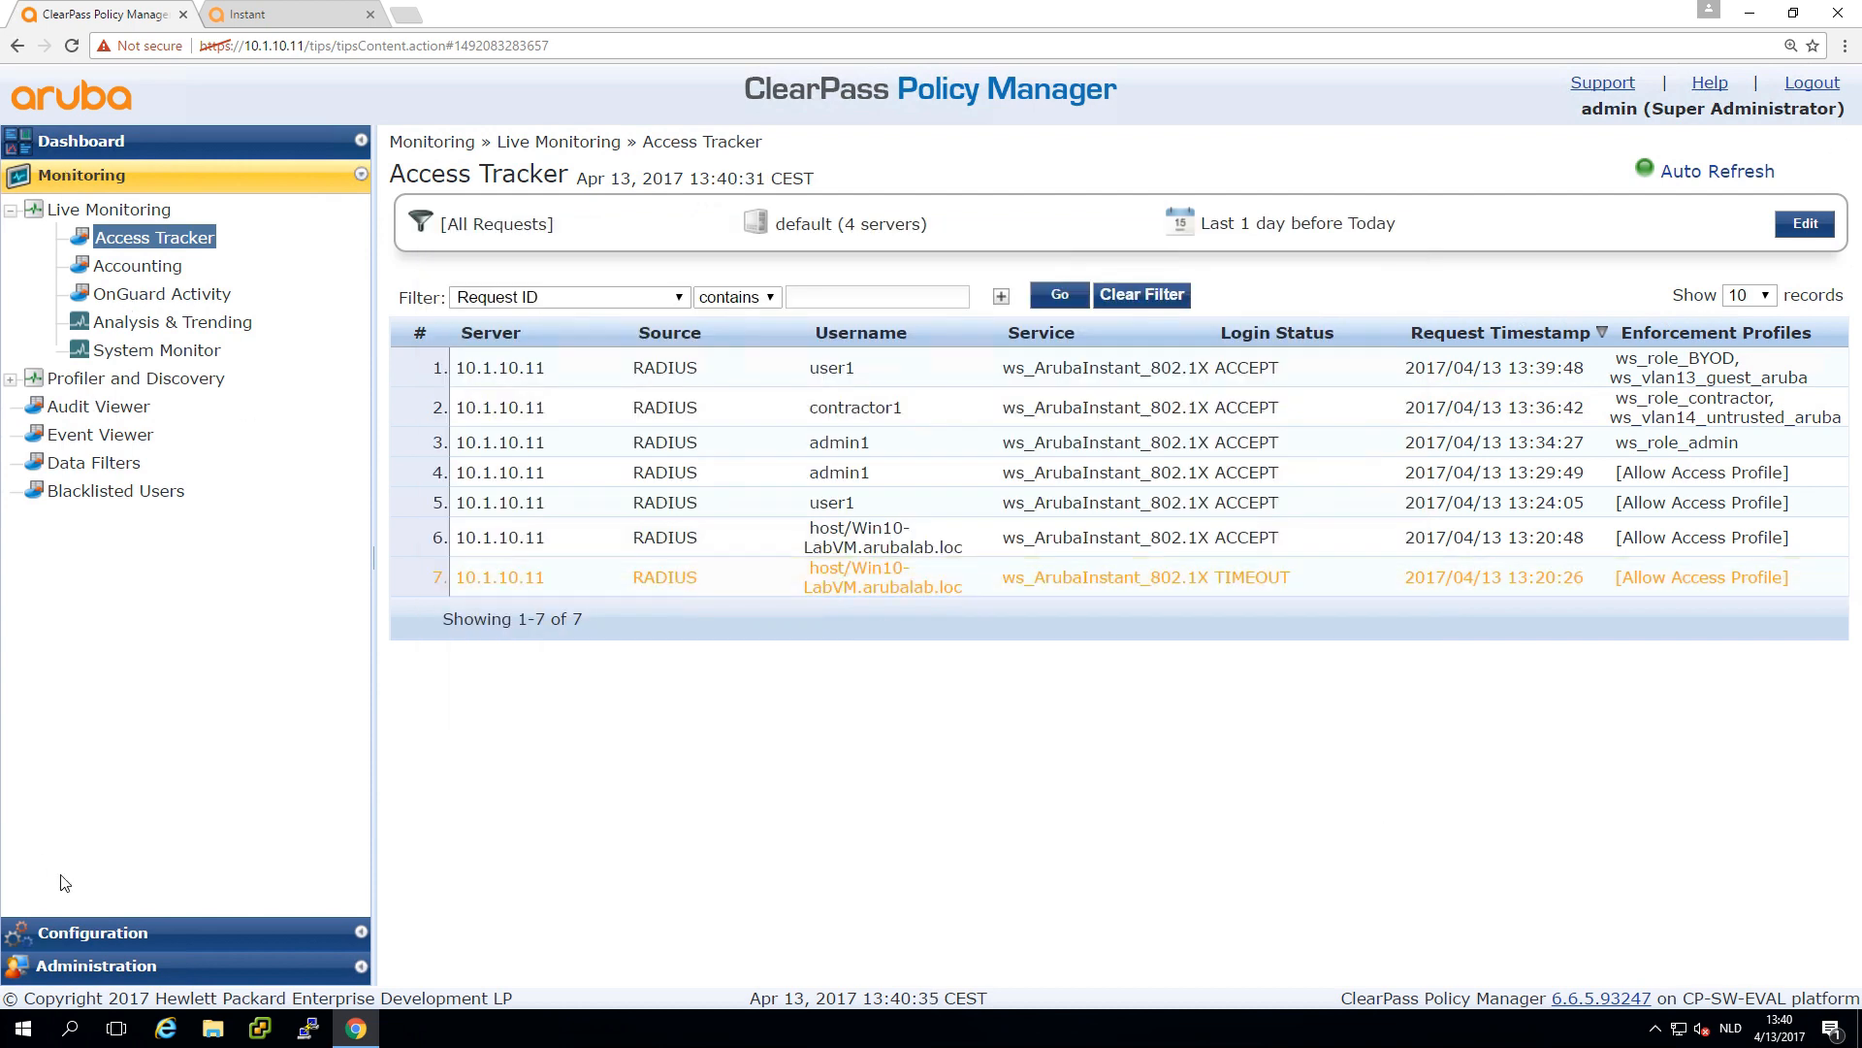
# Step: Locate ws_ArubaInstant_802.1X under Configuration > Services and bring up its settings
pyautogui.click(93, 933)
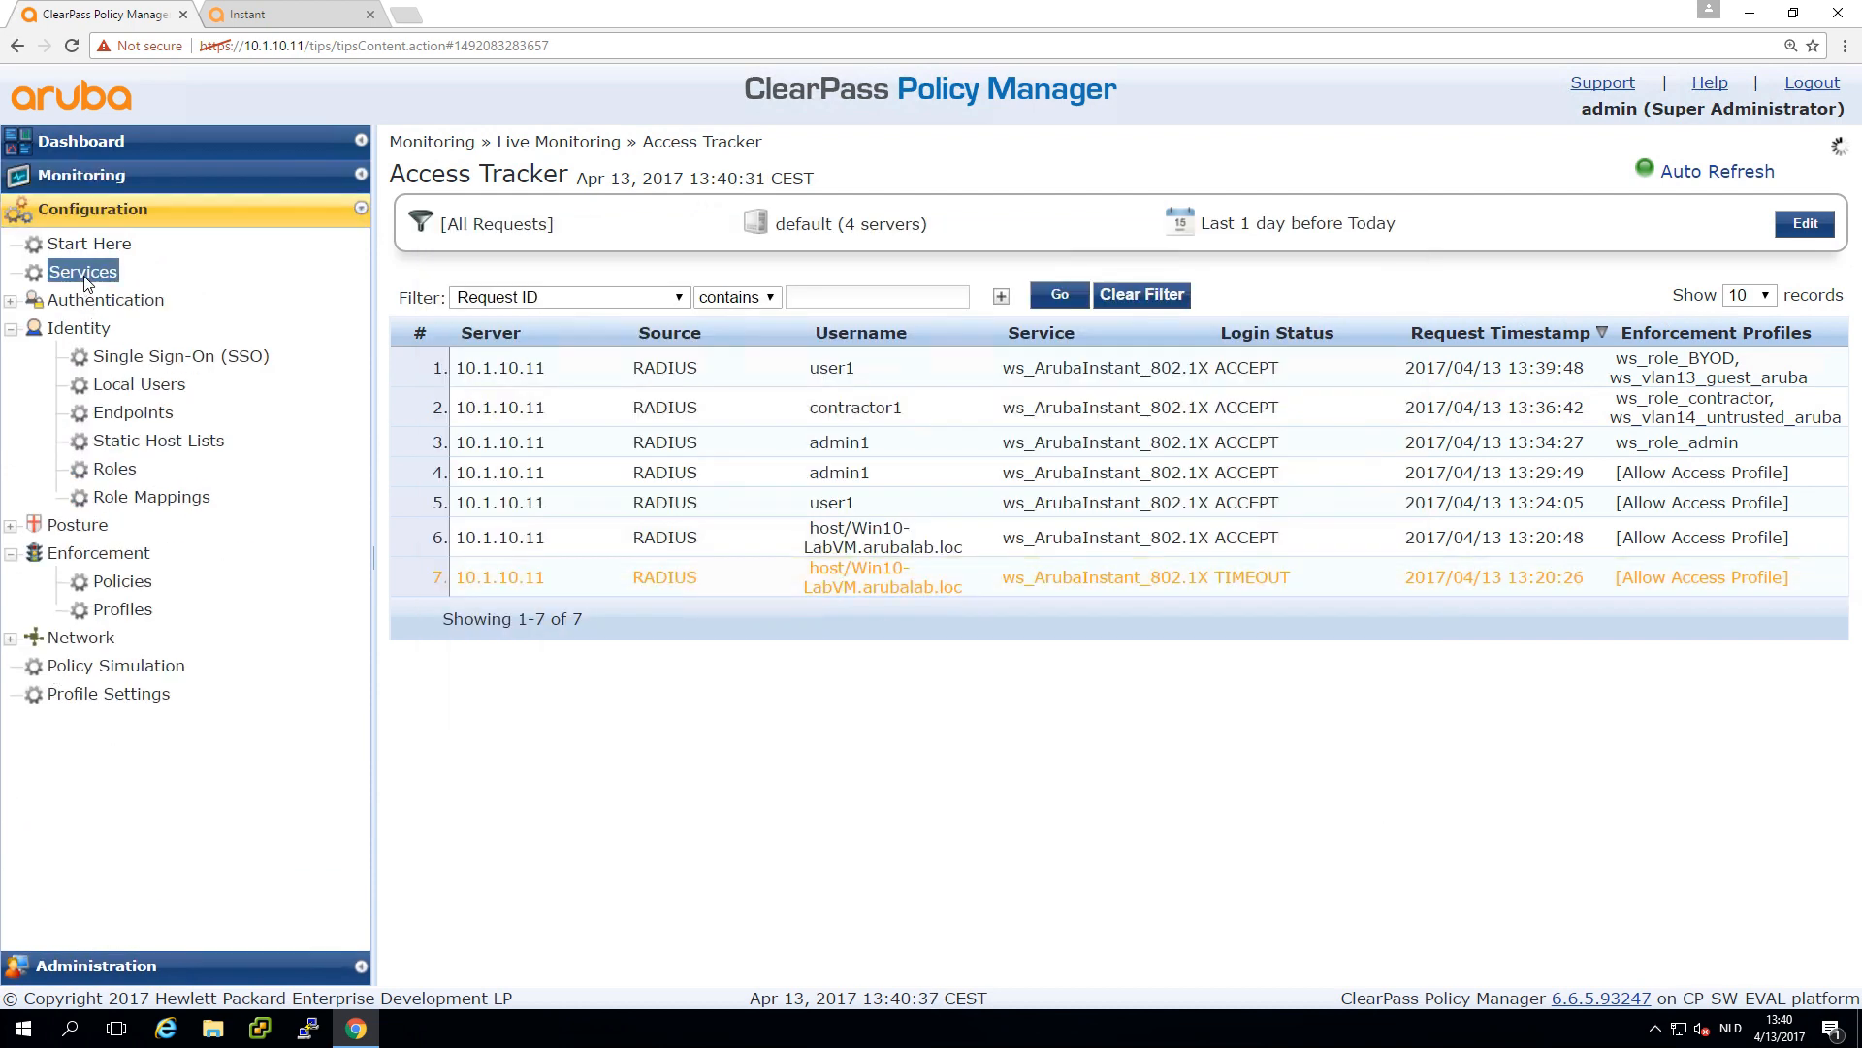
pyautogui.click(83, 271)
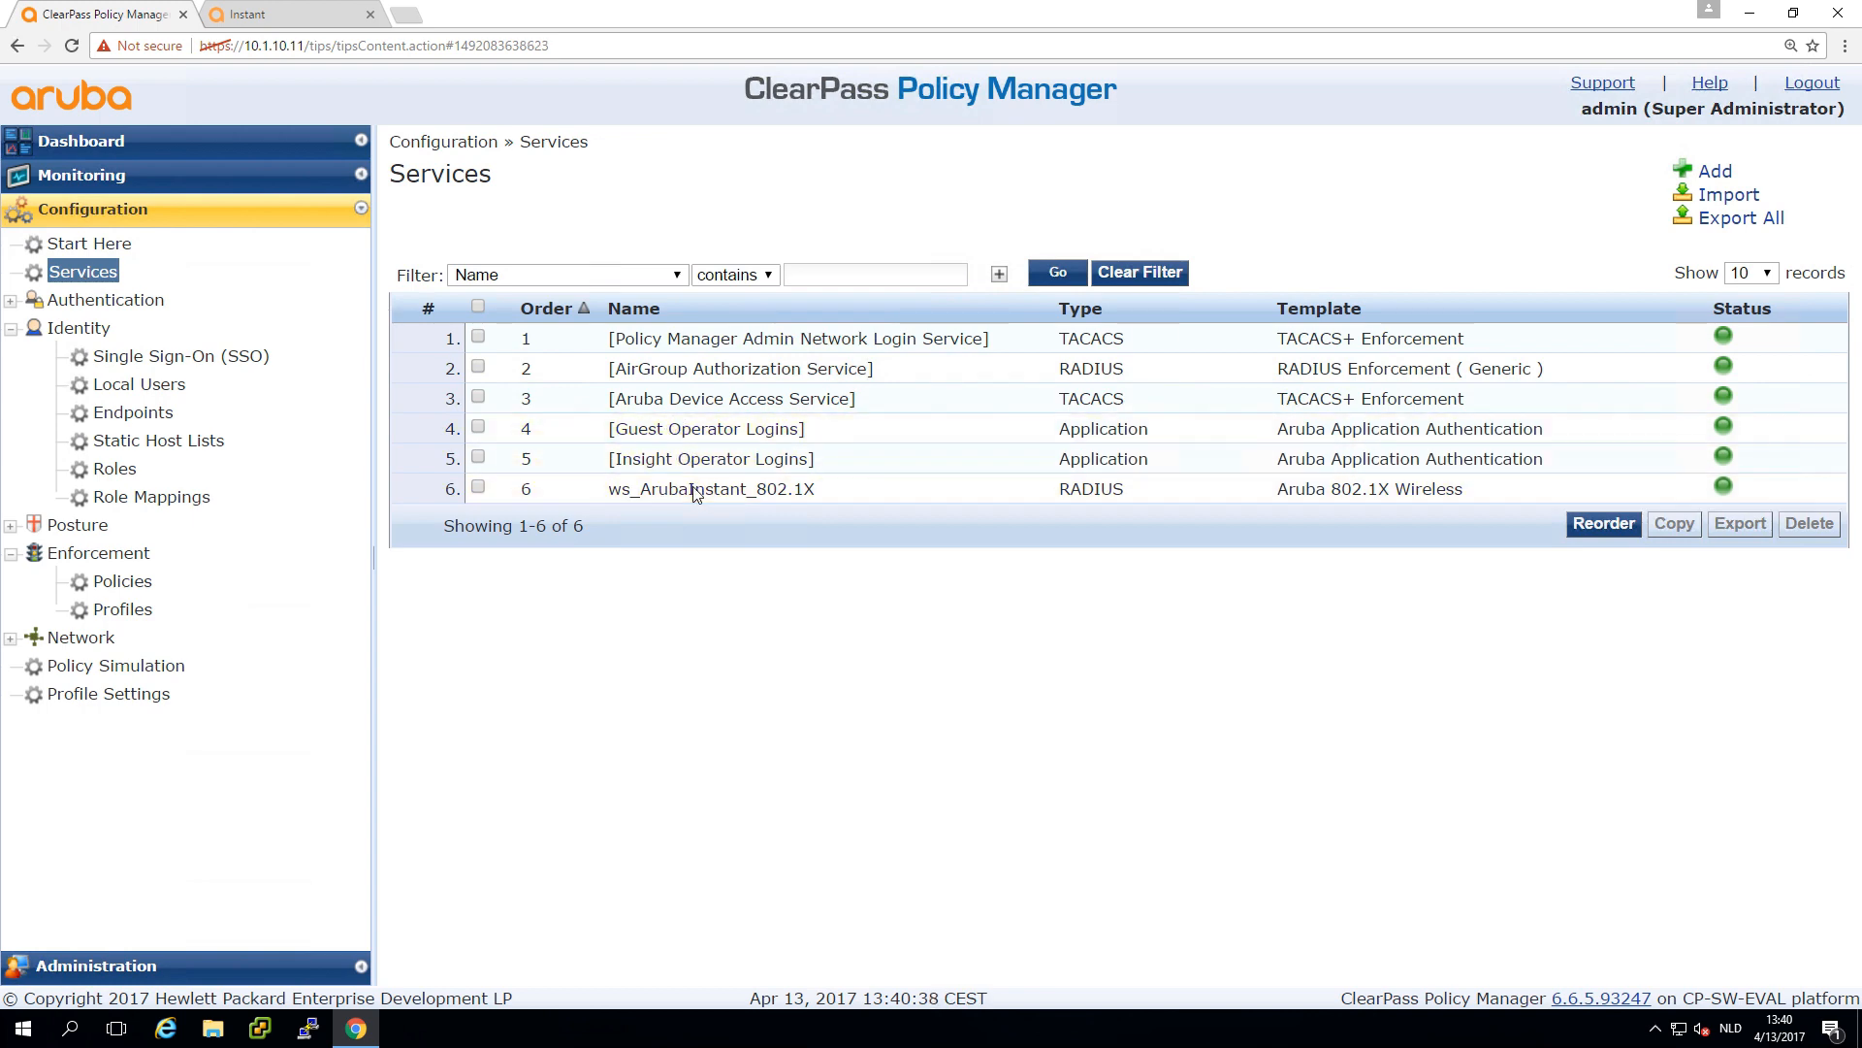
pyautogui.click(710, 489)
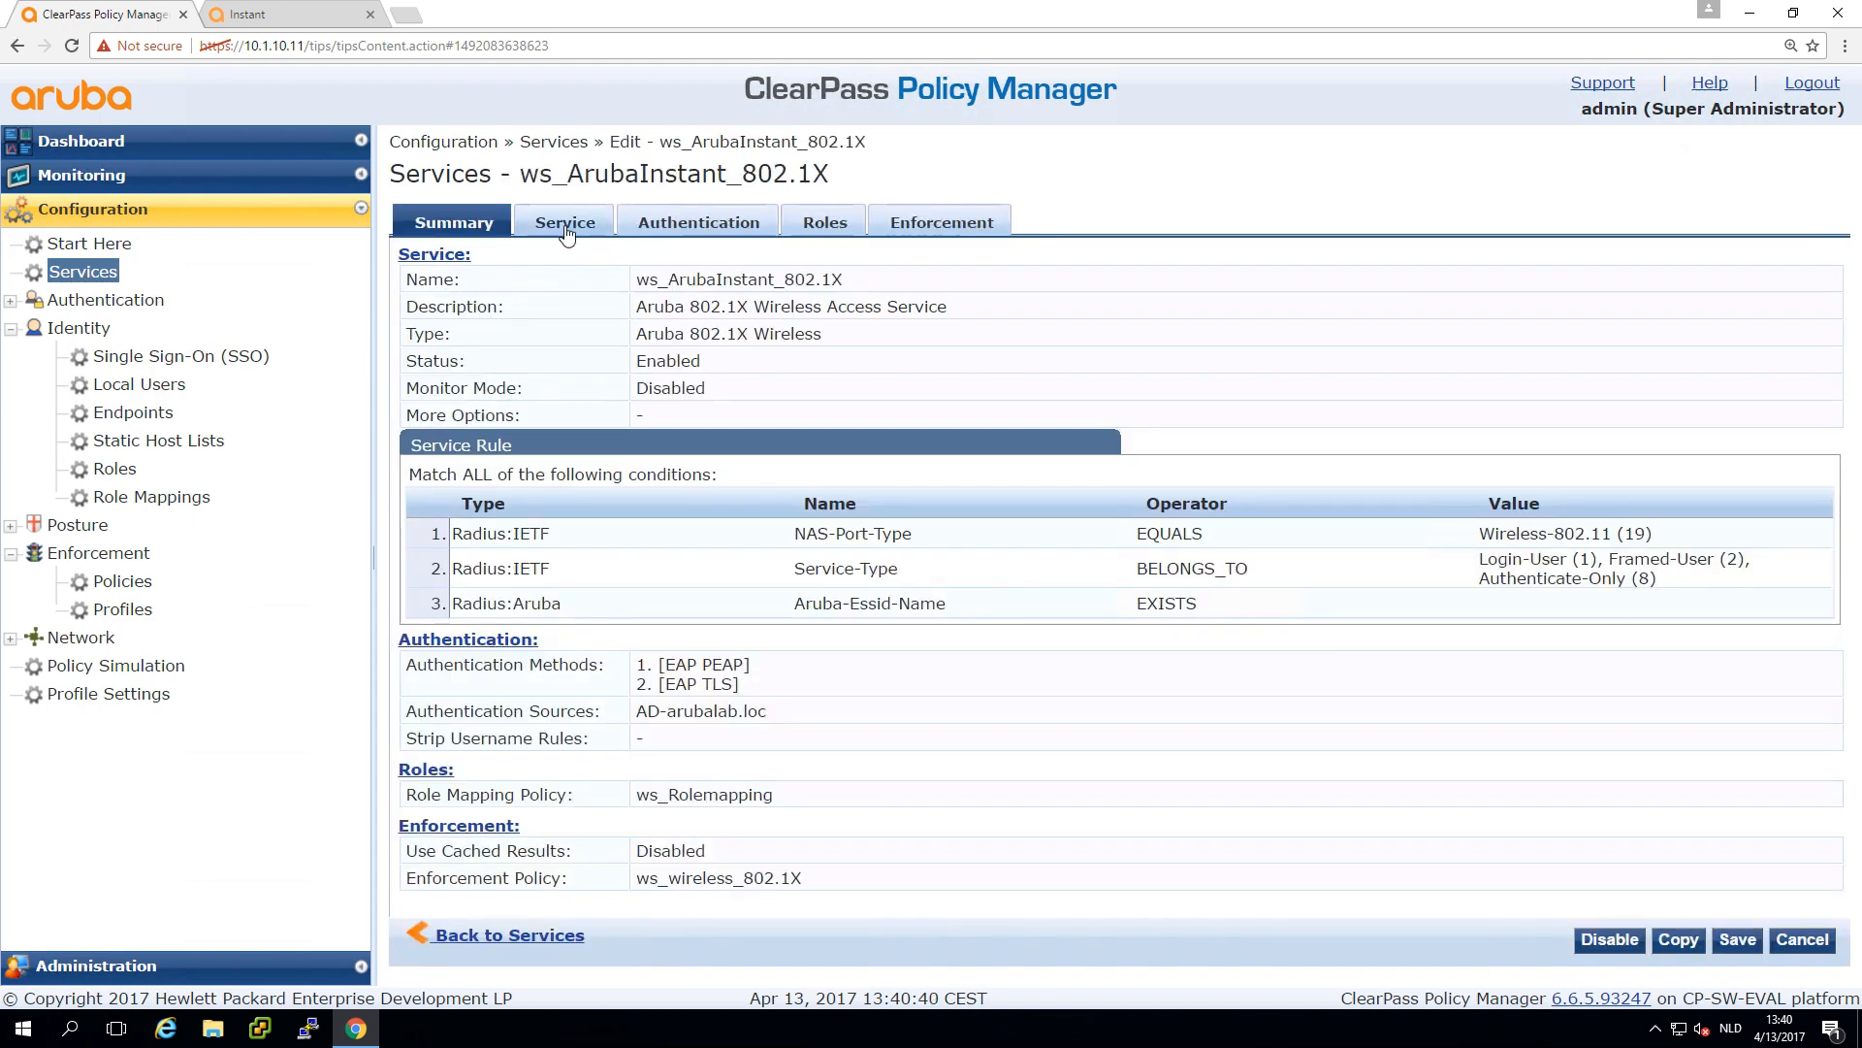
# Step: Review the service's authentication sources, role mapping policy and enforcement policy
pyautogui.click(698, 221)
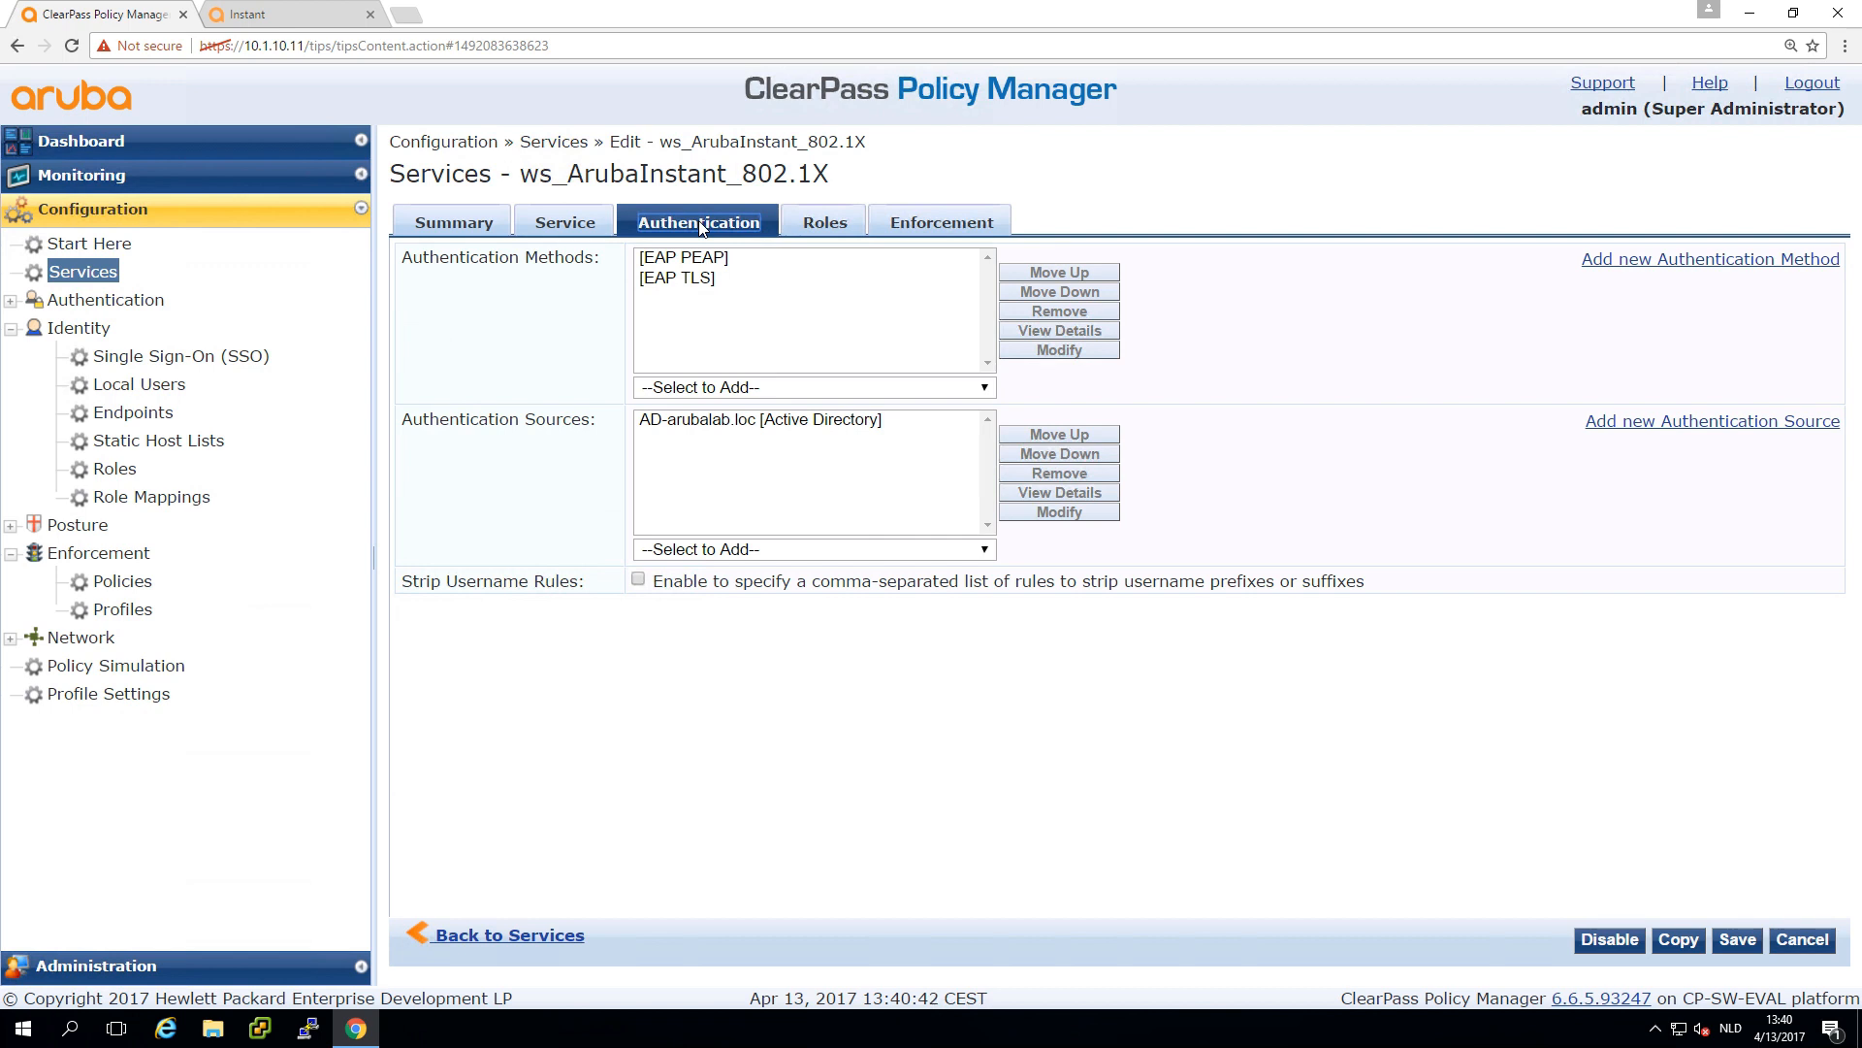
pyautogui.moveTo(664, 219)
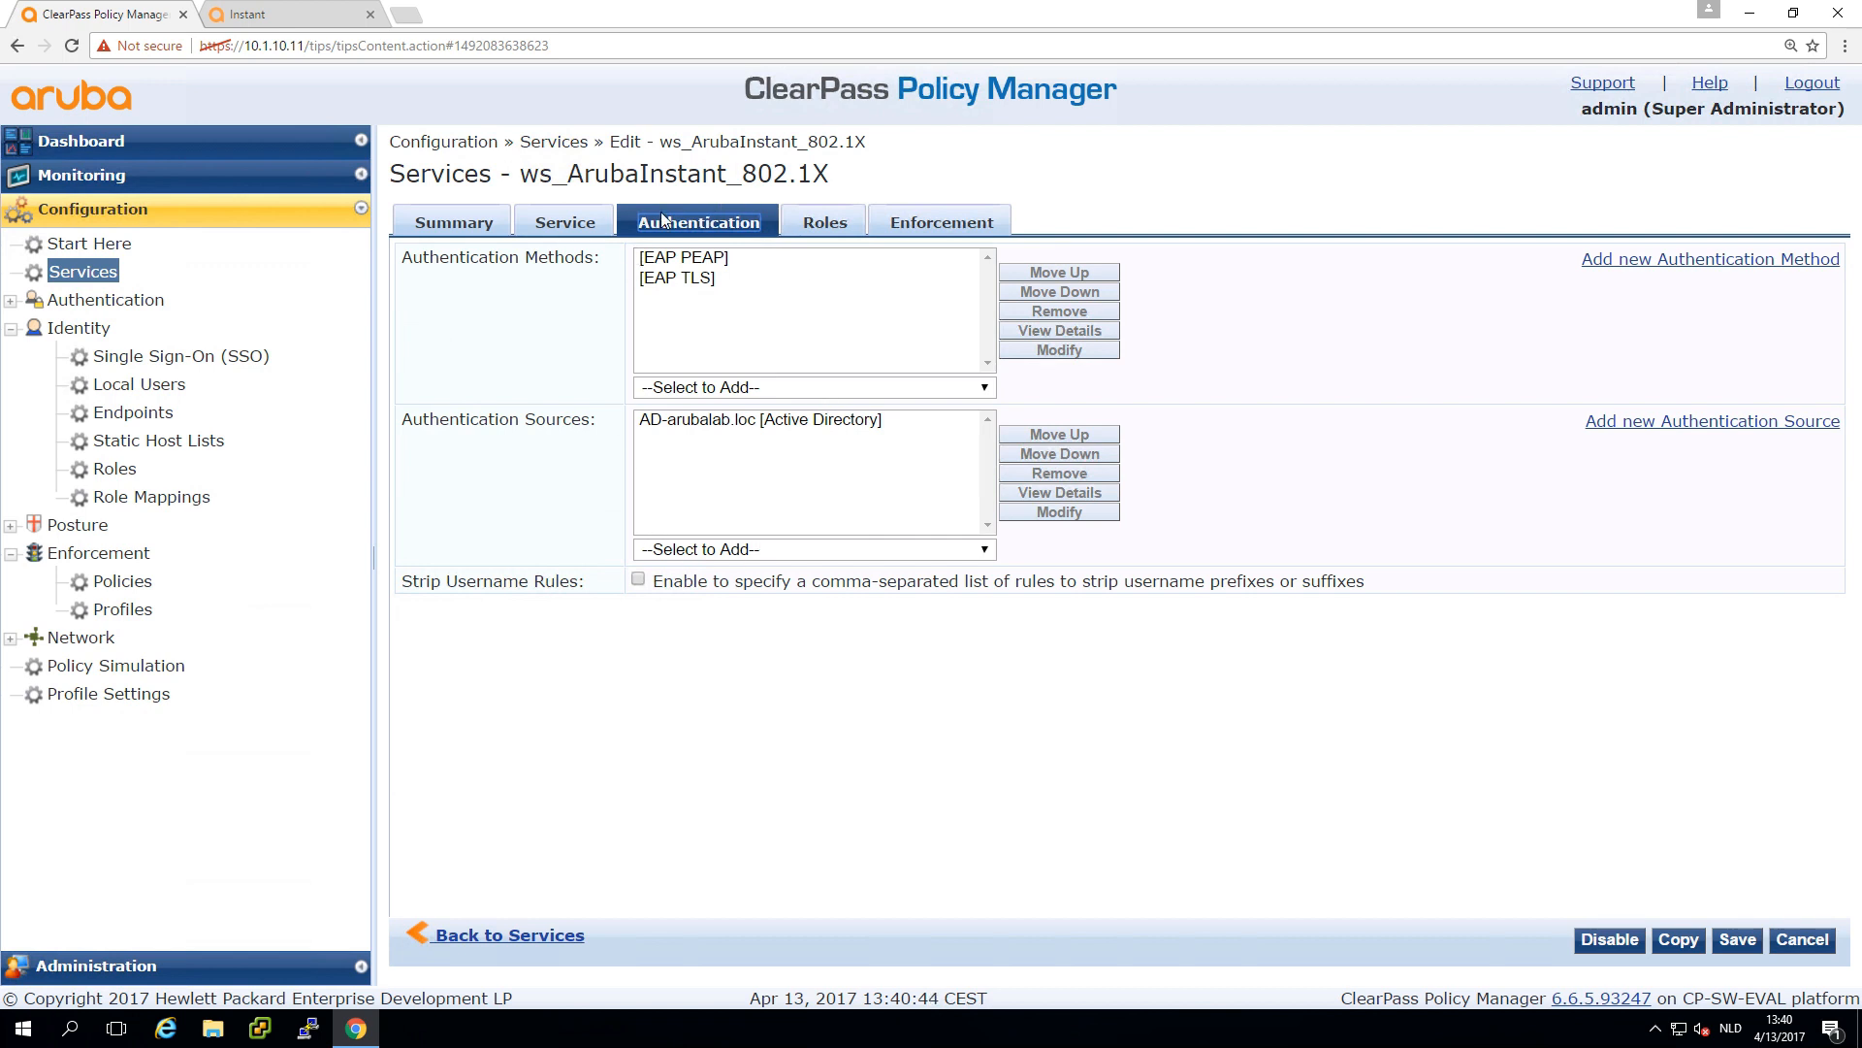
pyautogui.moveTo(687, 229)
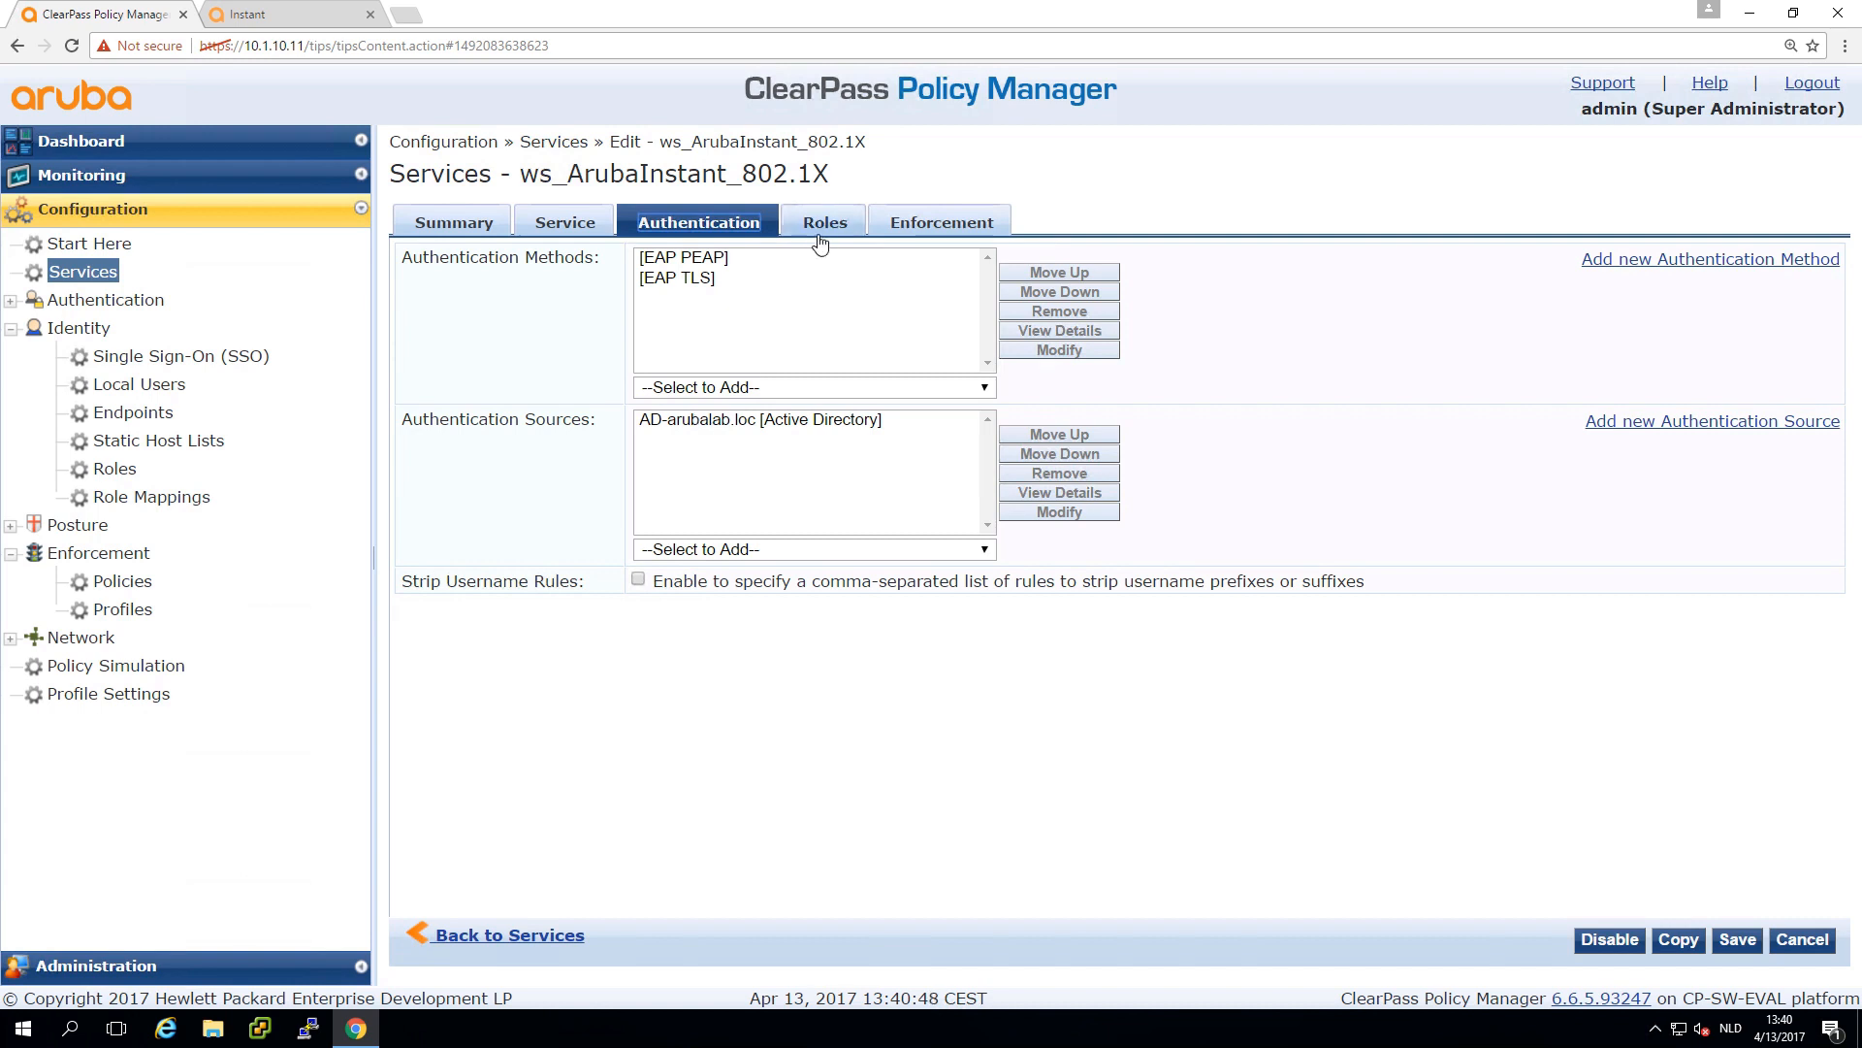
pyautogui.click(823, 221)
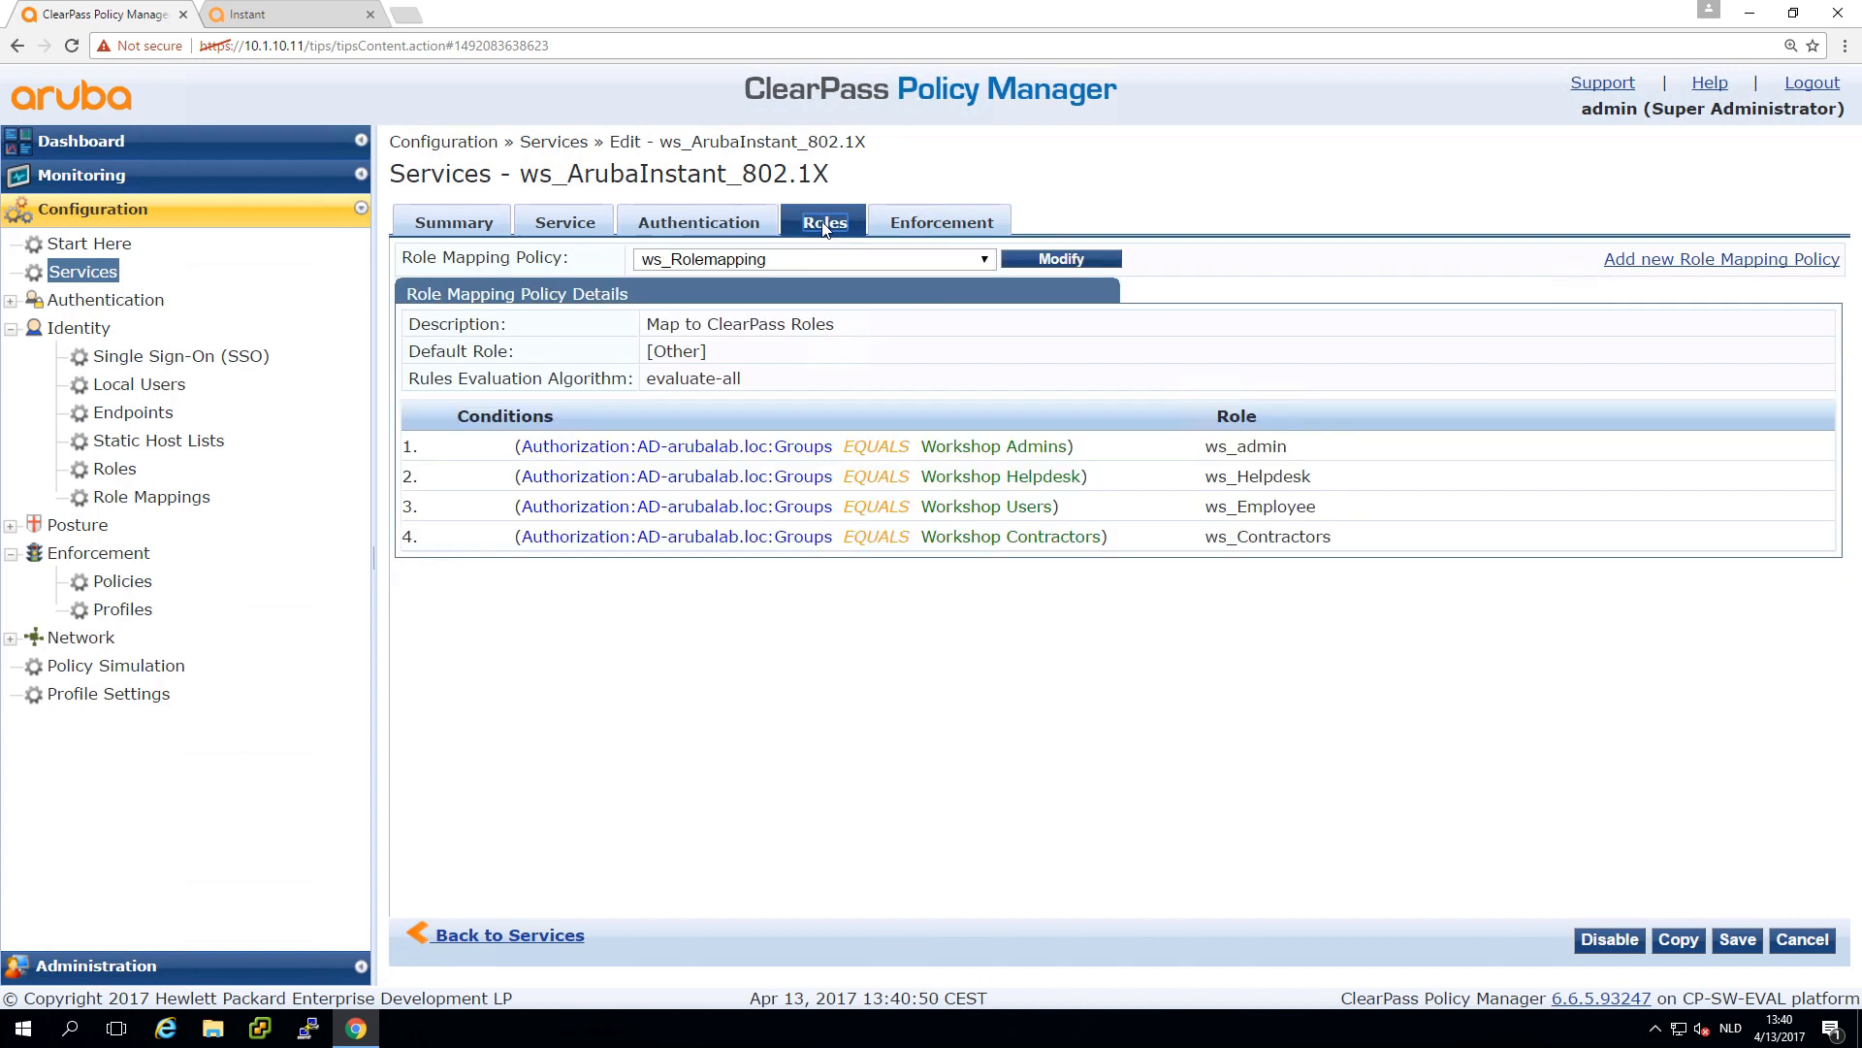
pyautogui.moveTo(951, 520)
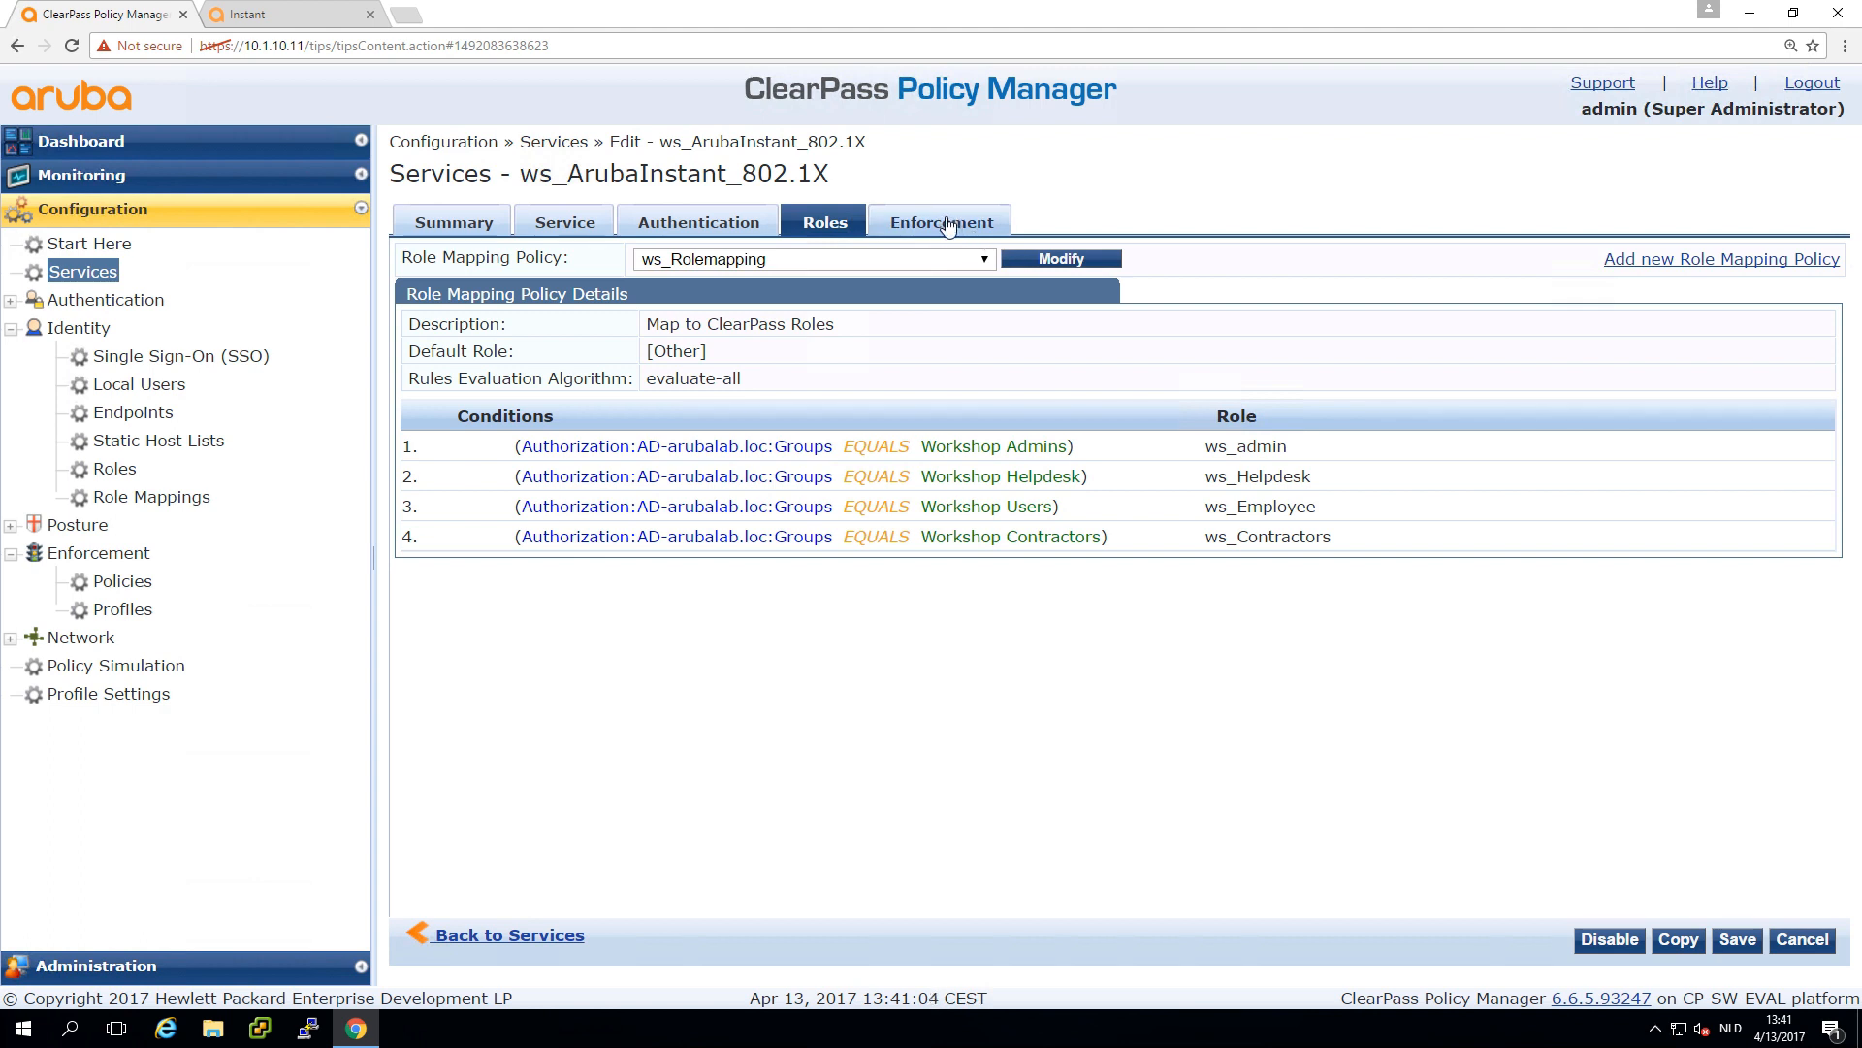
pyautogui.click(939, 221)
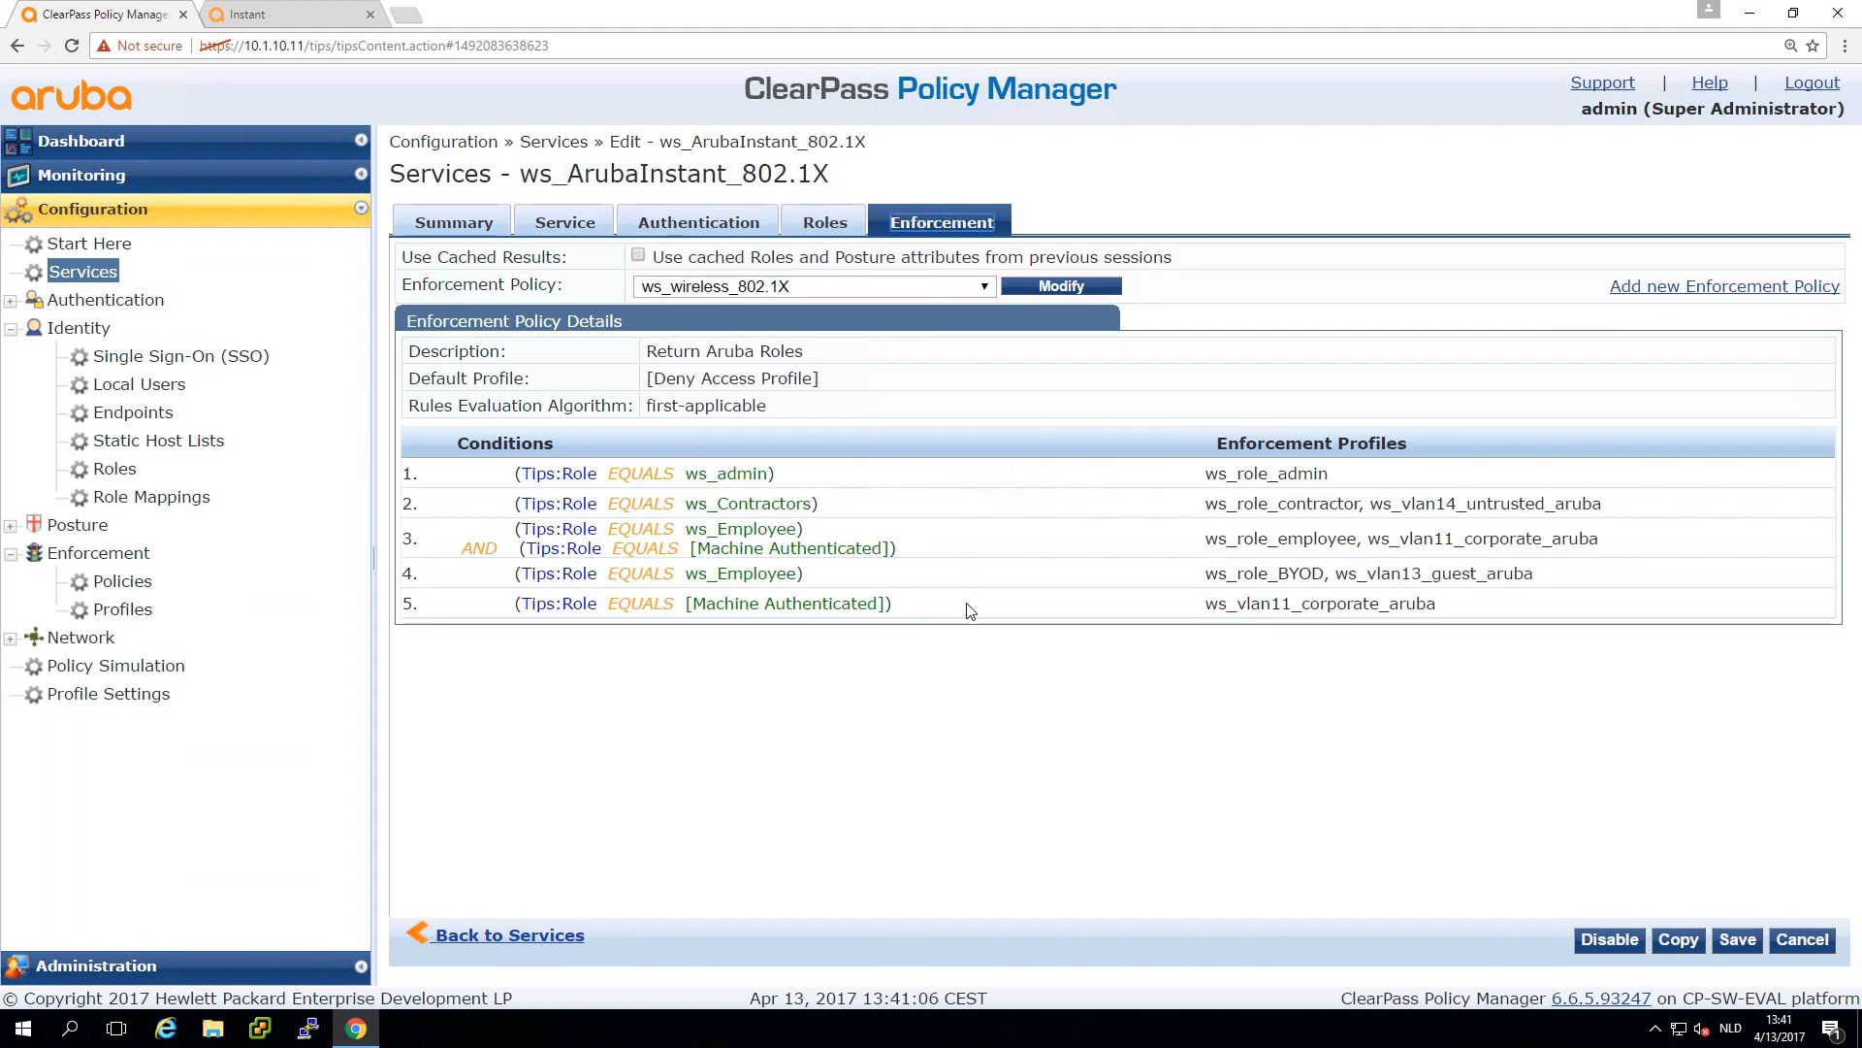